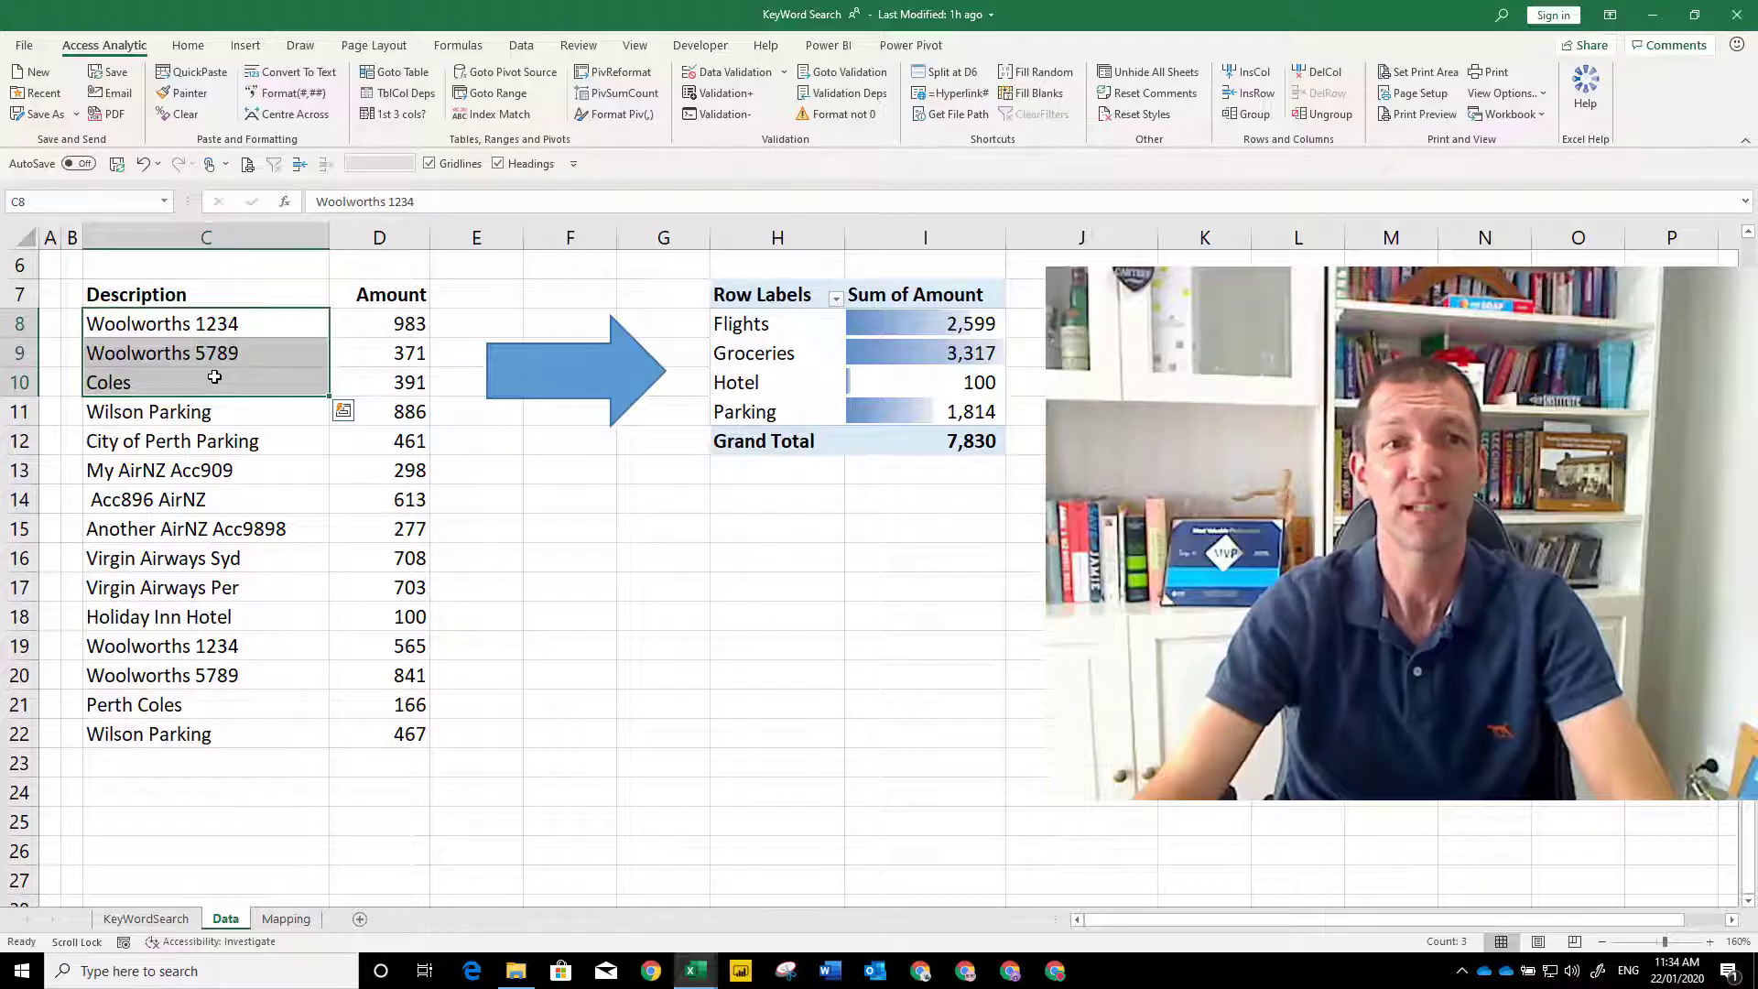
Point at the Acc896 AirNZ and neighbouring description cells in the Demo Keword Search workbook.
{"action": "left_click", "coordinate": [183, 498]}
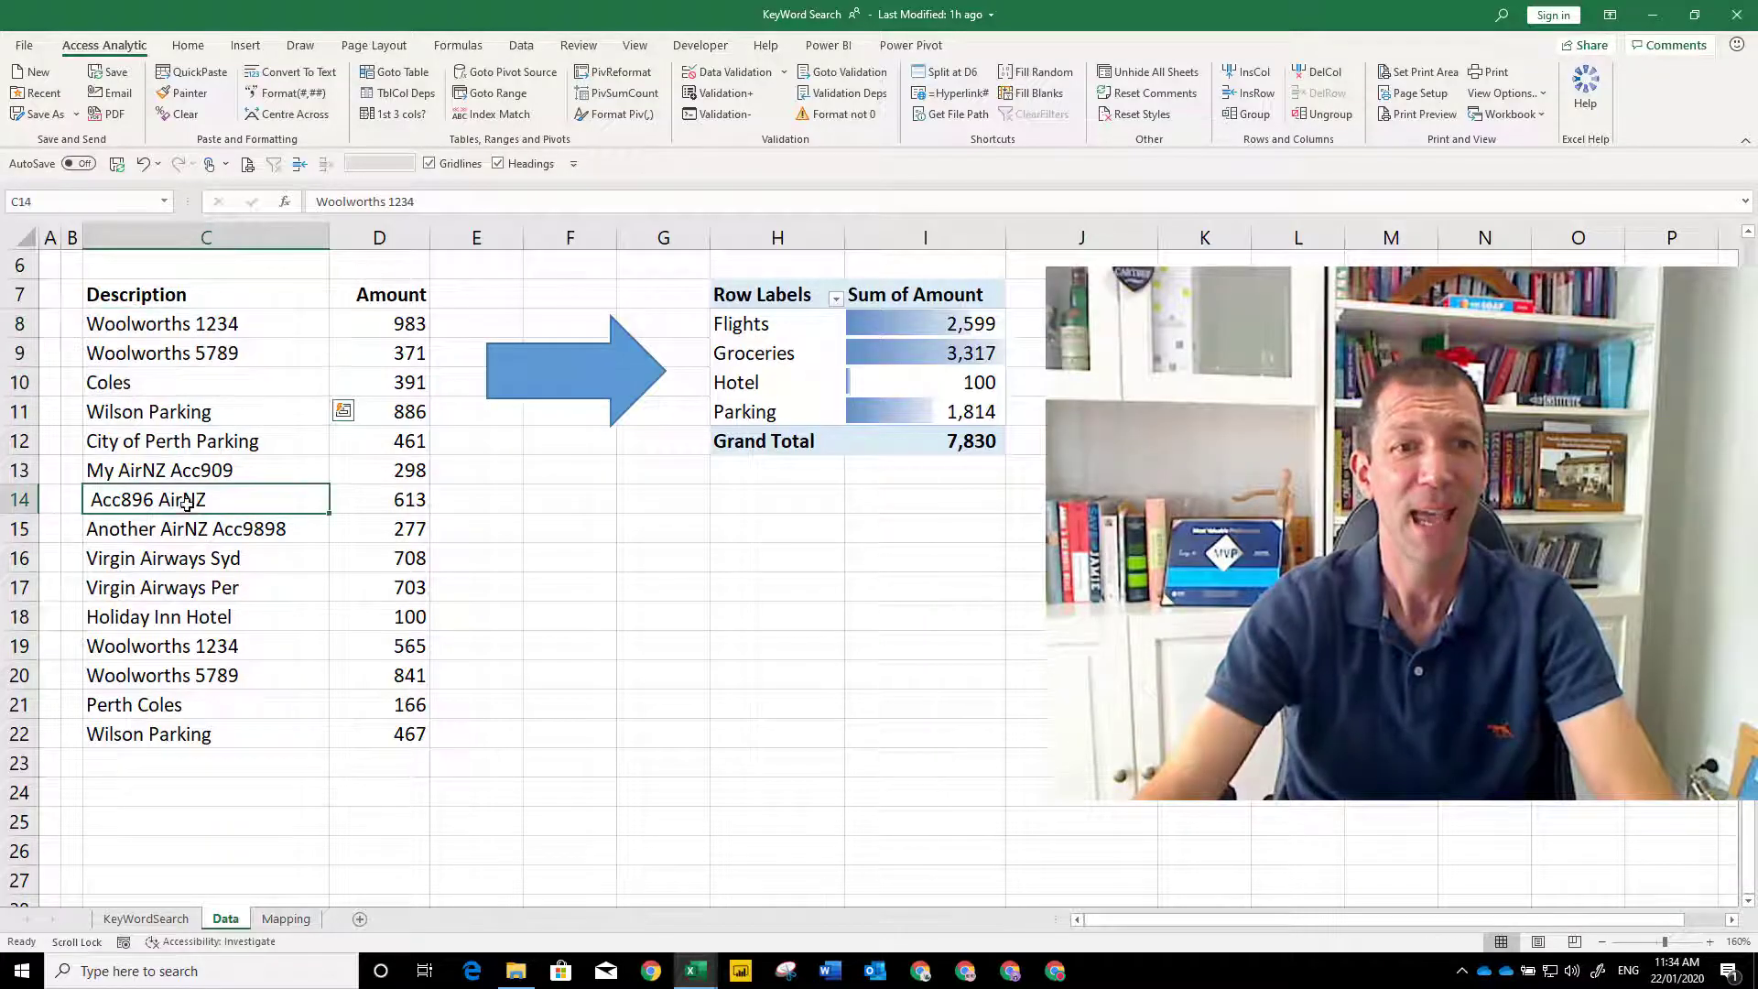
{"action": "left_click", "coordinate": [179, 586]}
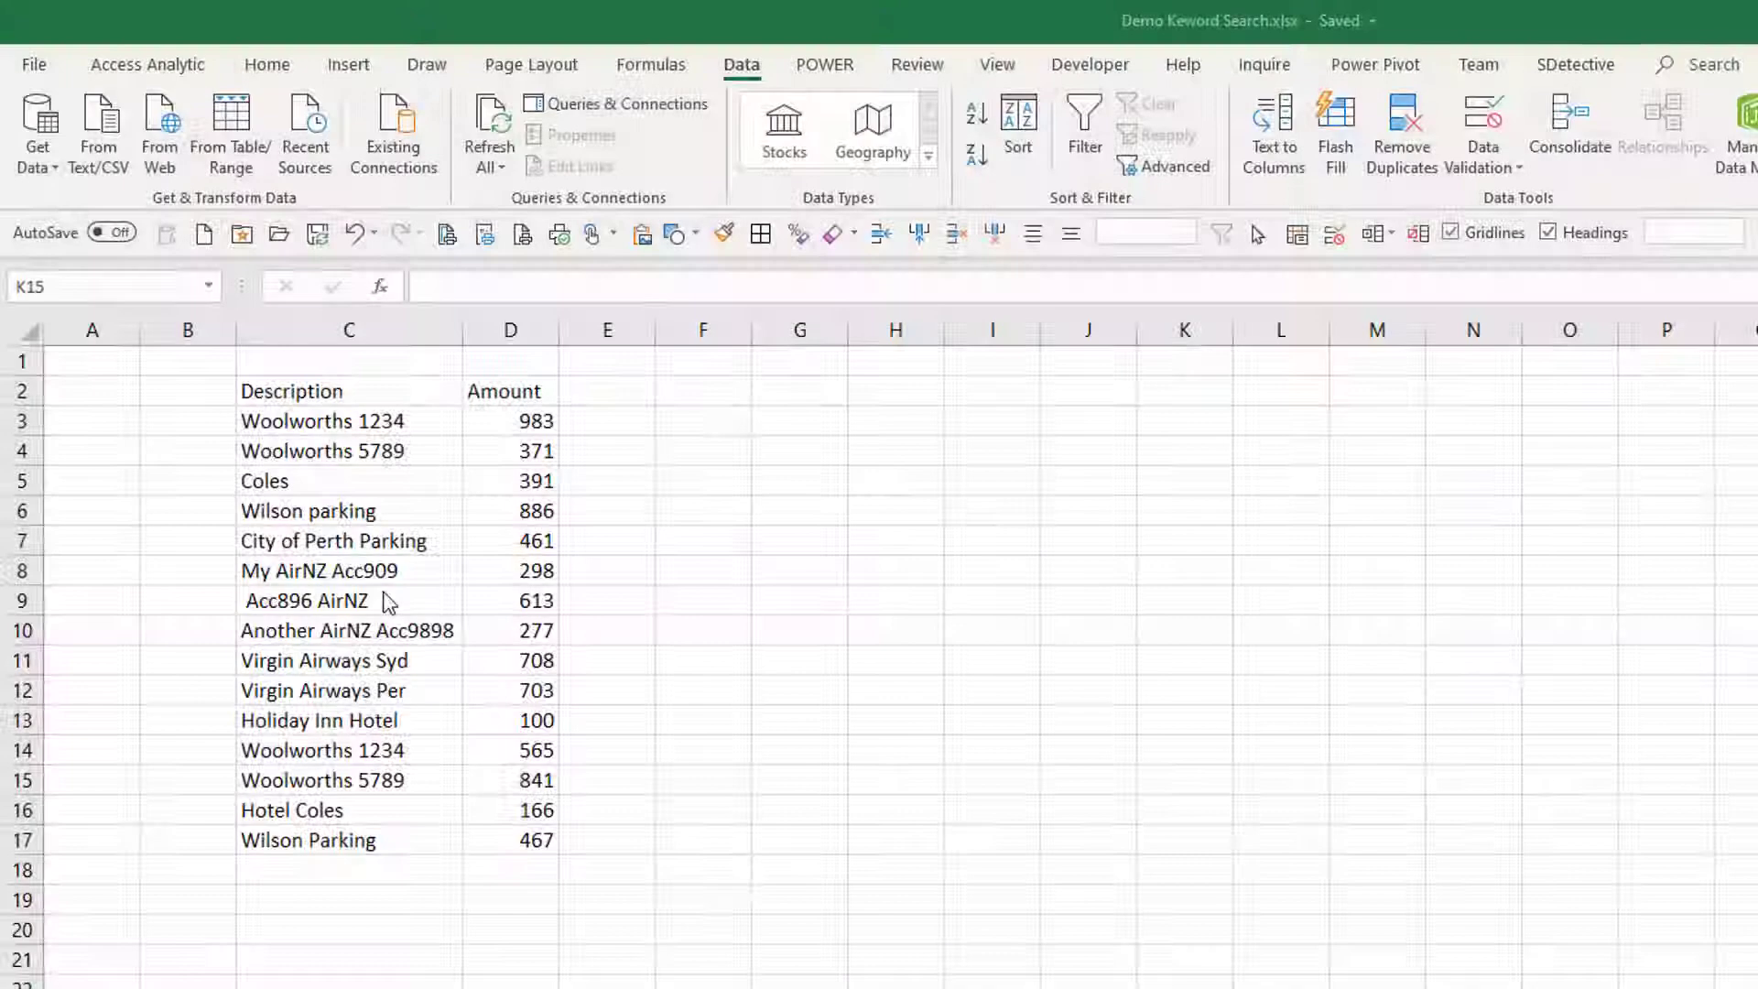
Convert the Description and Amount list (C2:D17) into a table with headers.
{"action": "left_click", "coordinate": [1183, 793]}
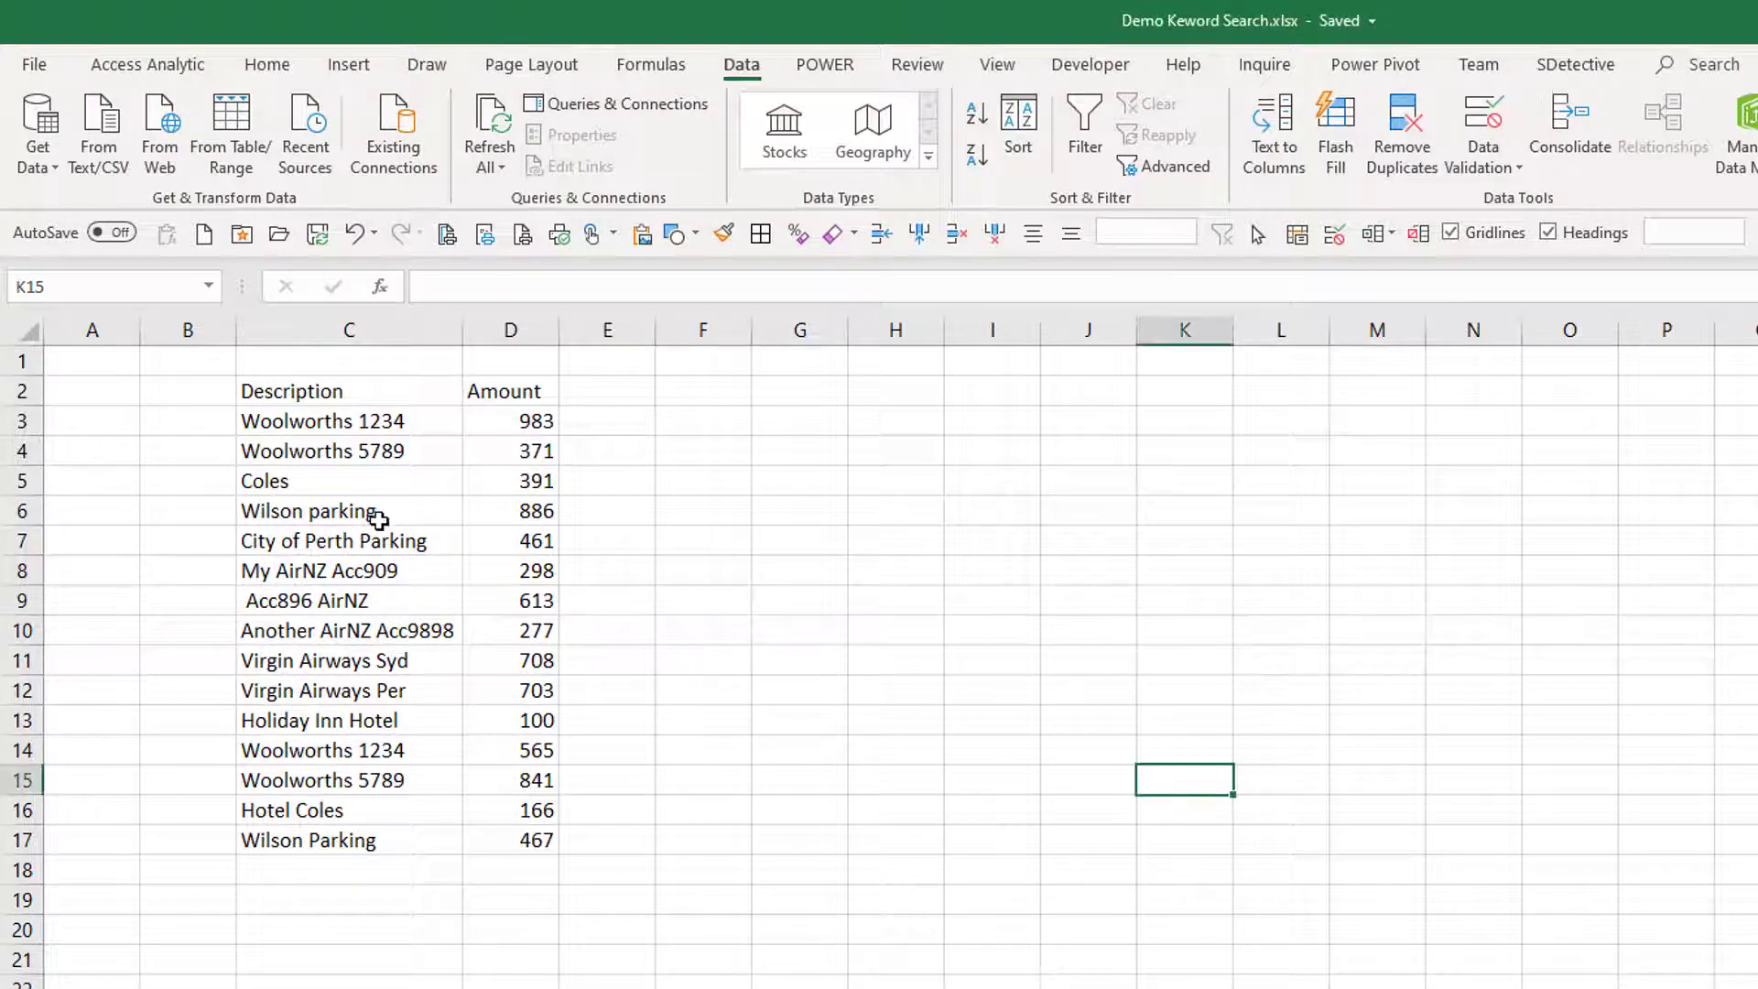
{"action": "left_click", "coordinate": [348, 511]}
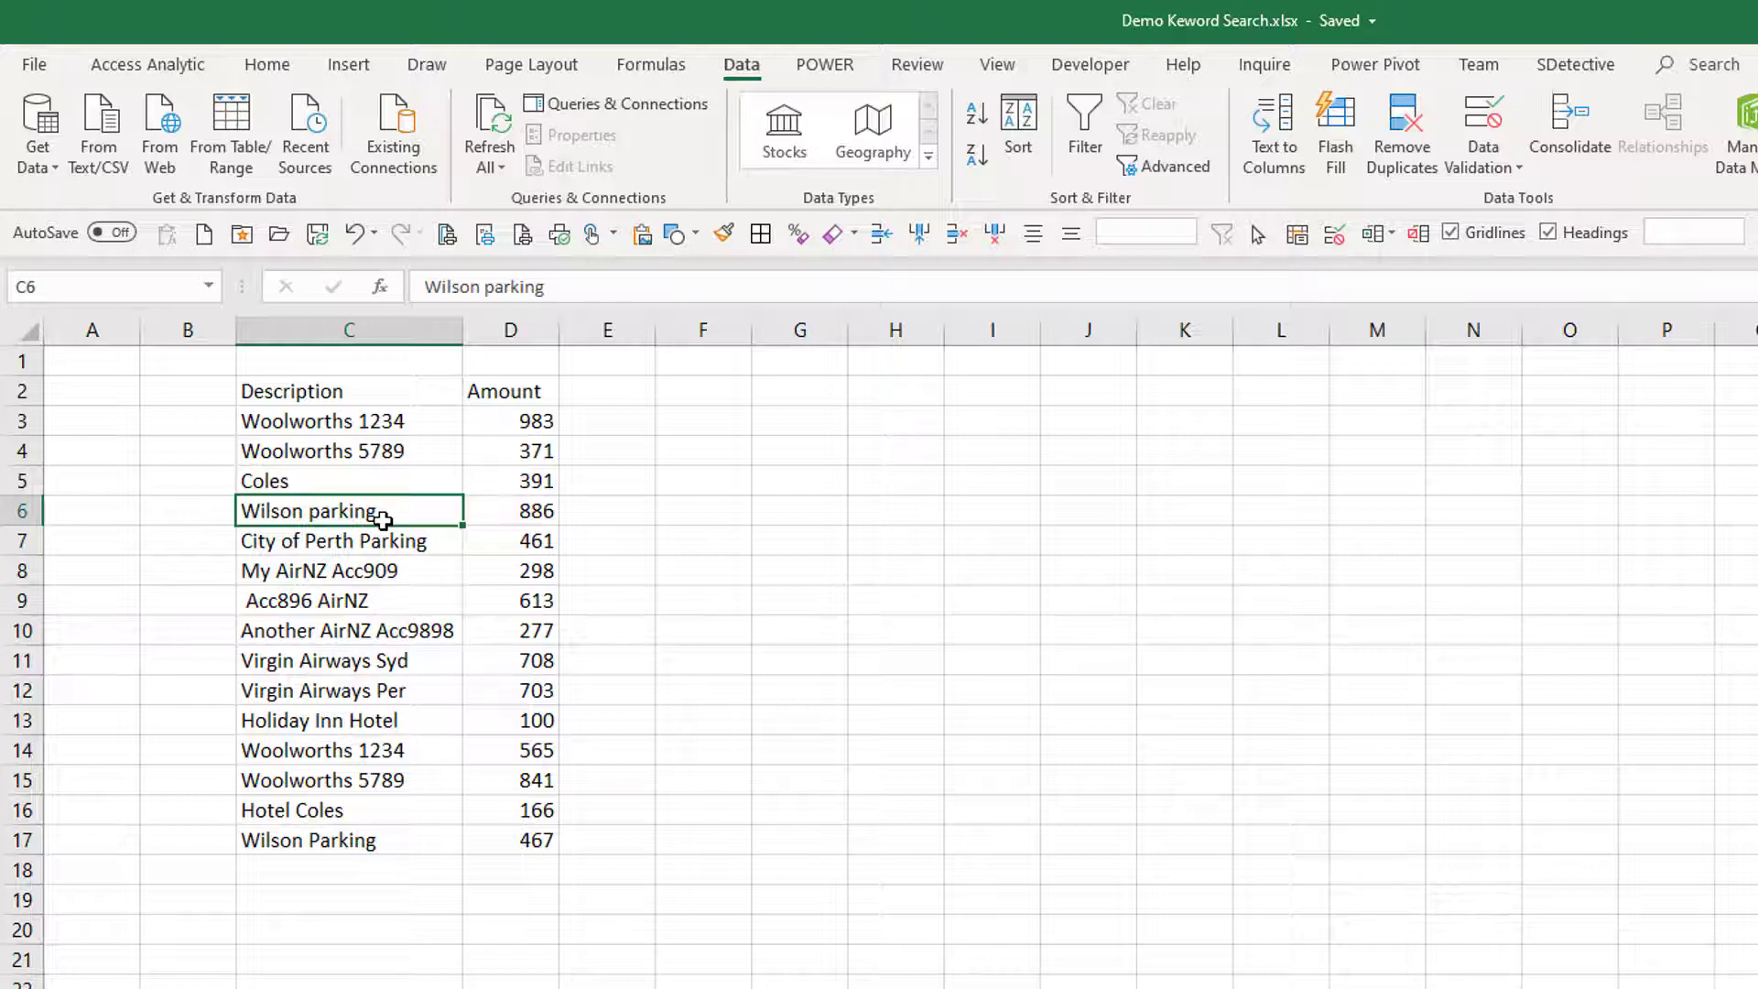
{"action": "key", "text": "Ctrl+t"}
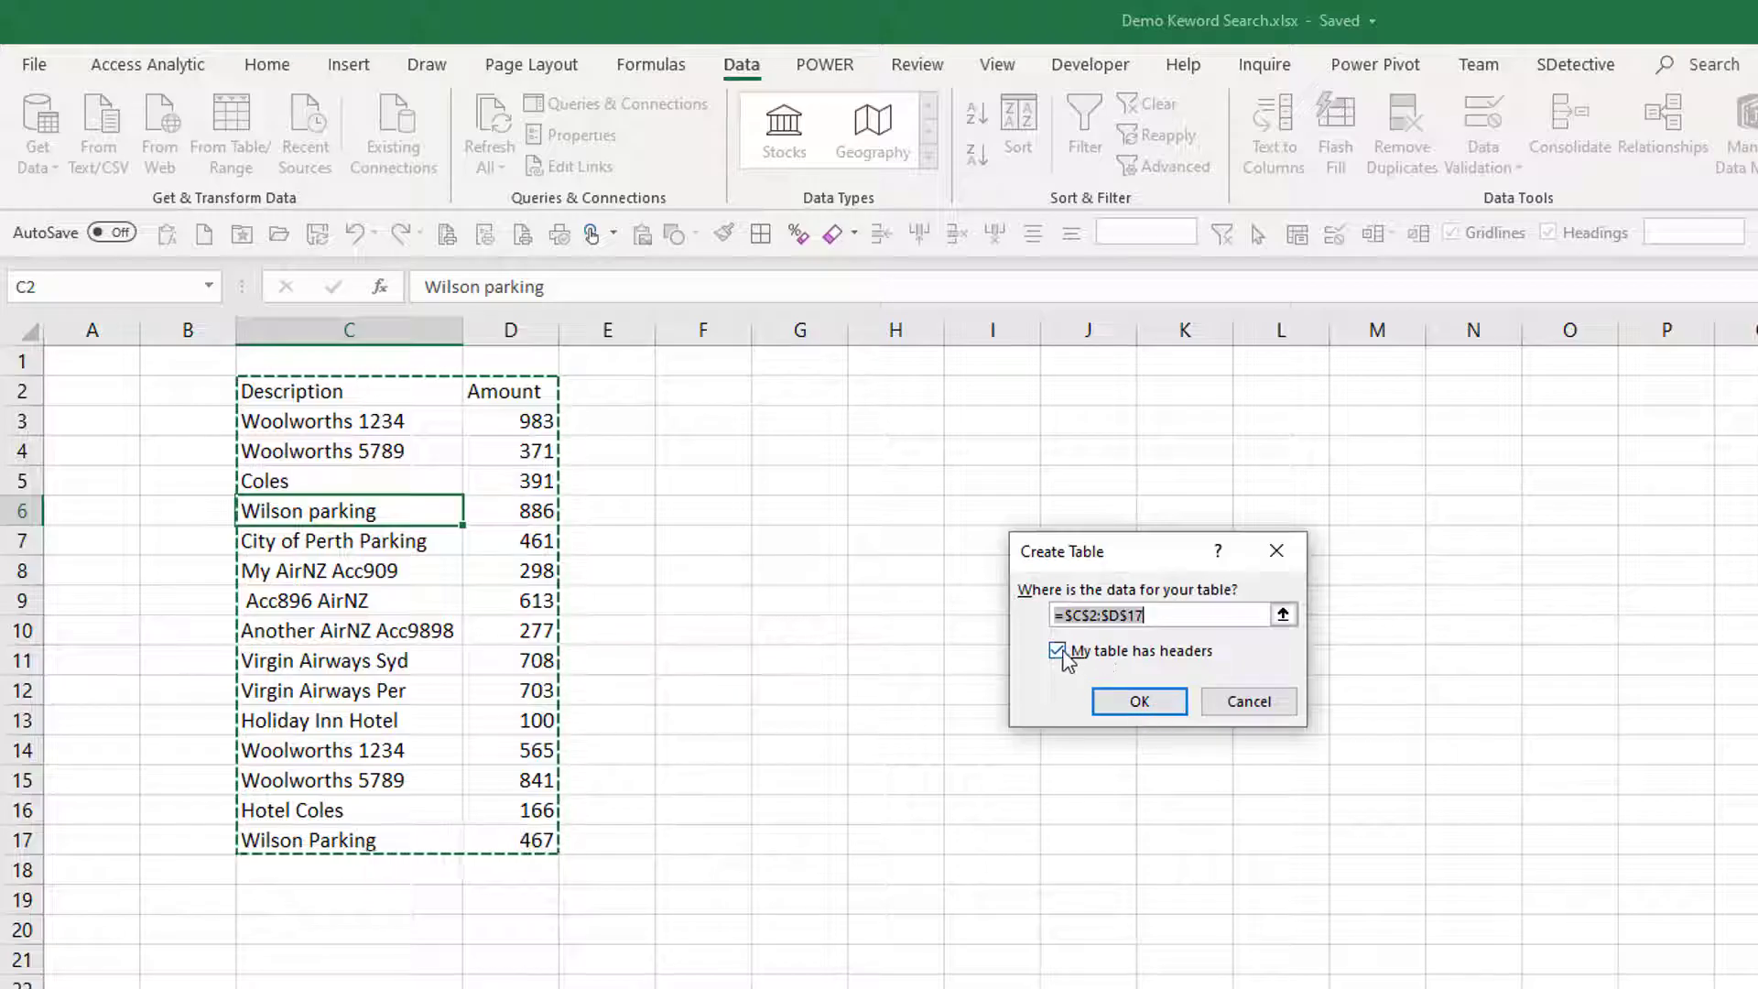
{"action": "left_click", "coordinate": [1140, 702]}
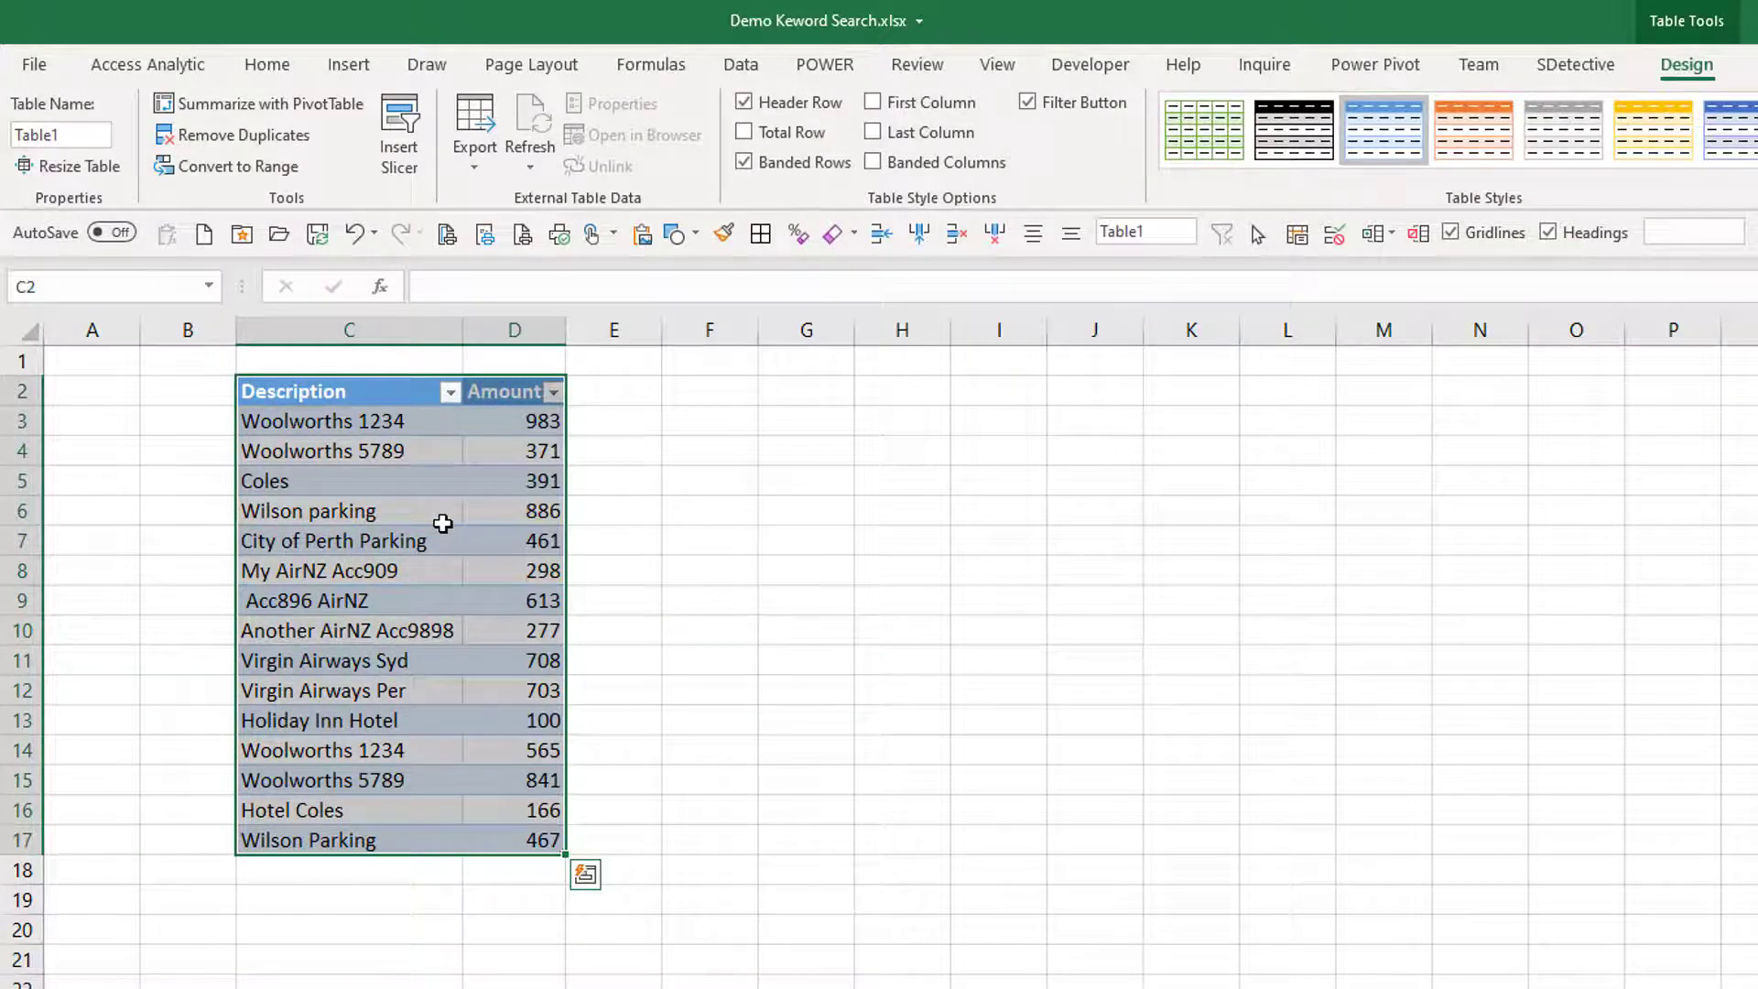
{"action": "mouse_move", "coordinate": [573, 568]}
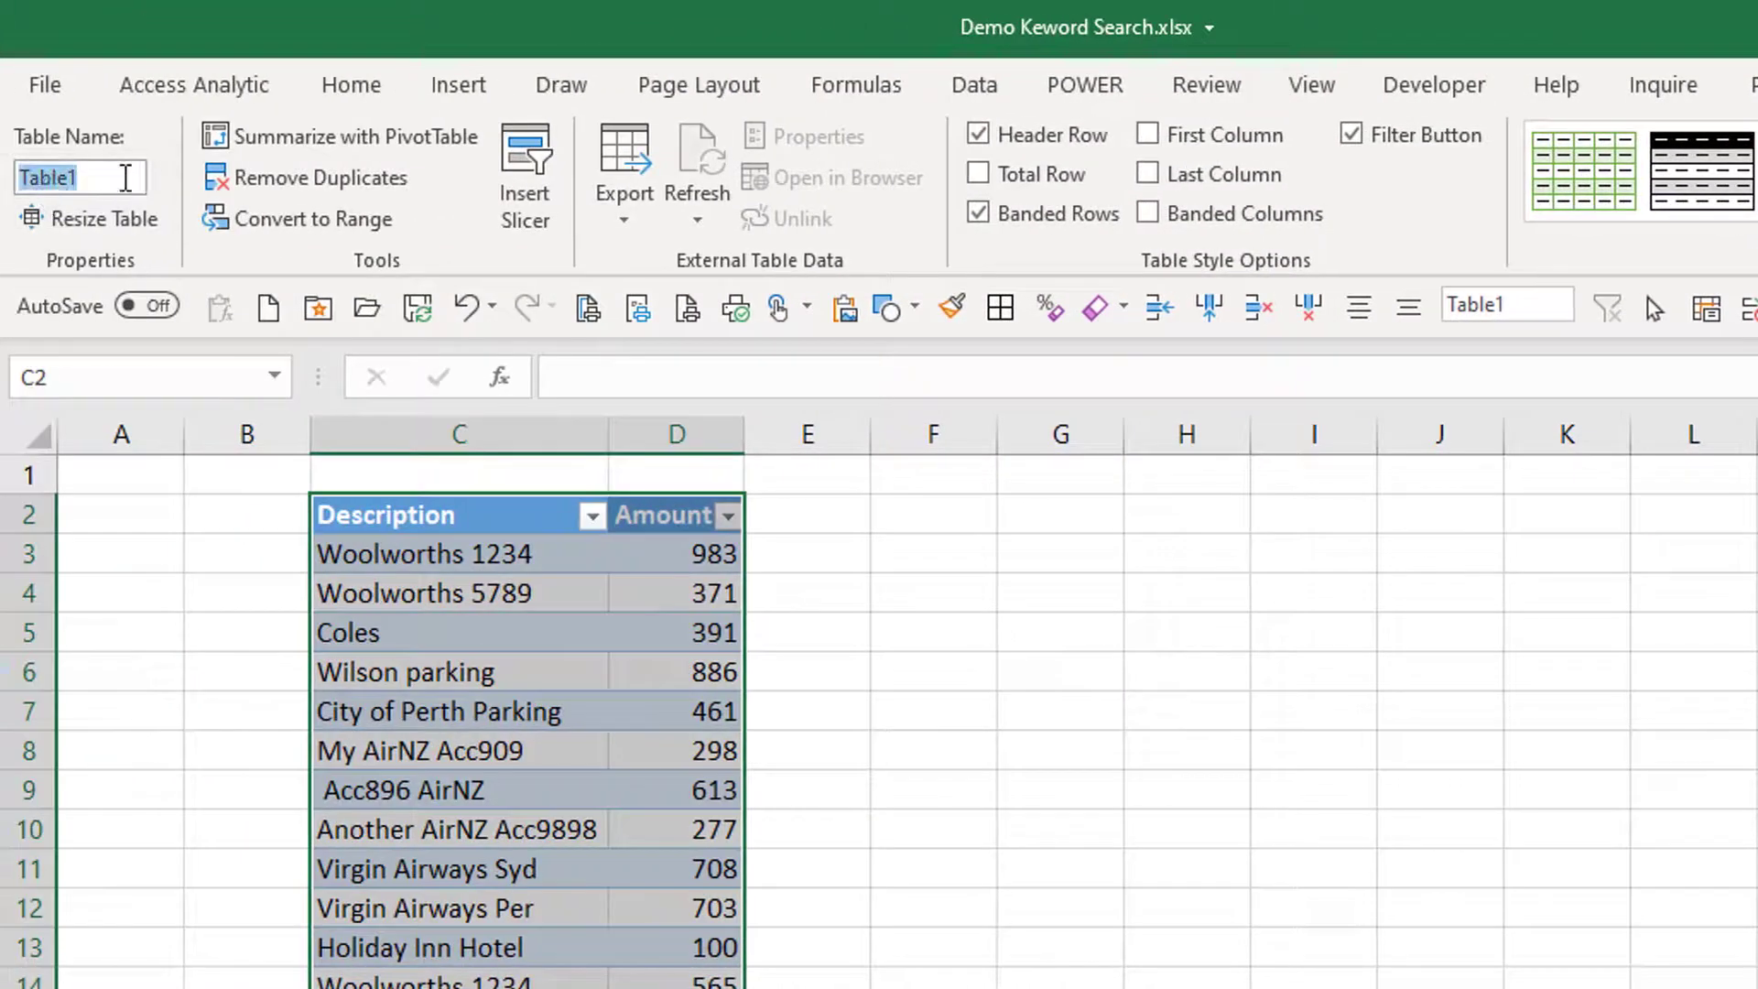
Name the transaction table tblSource and move to the Key Words sheet.
{"action": "type", "text": "t"}
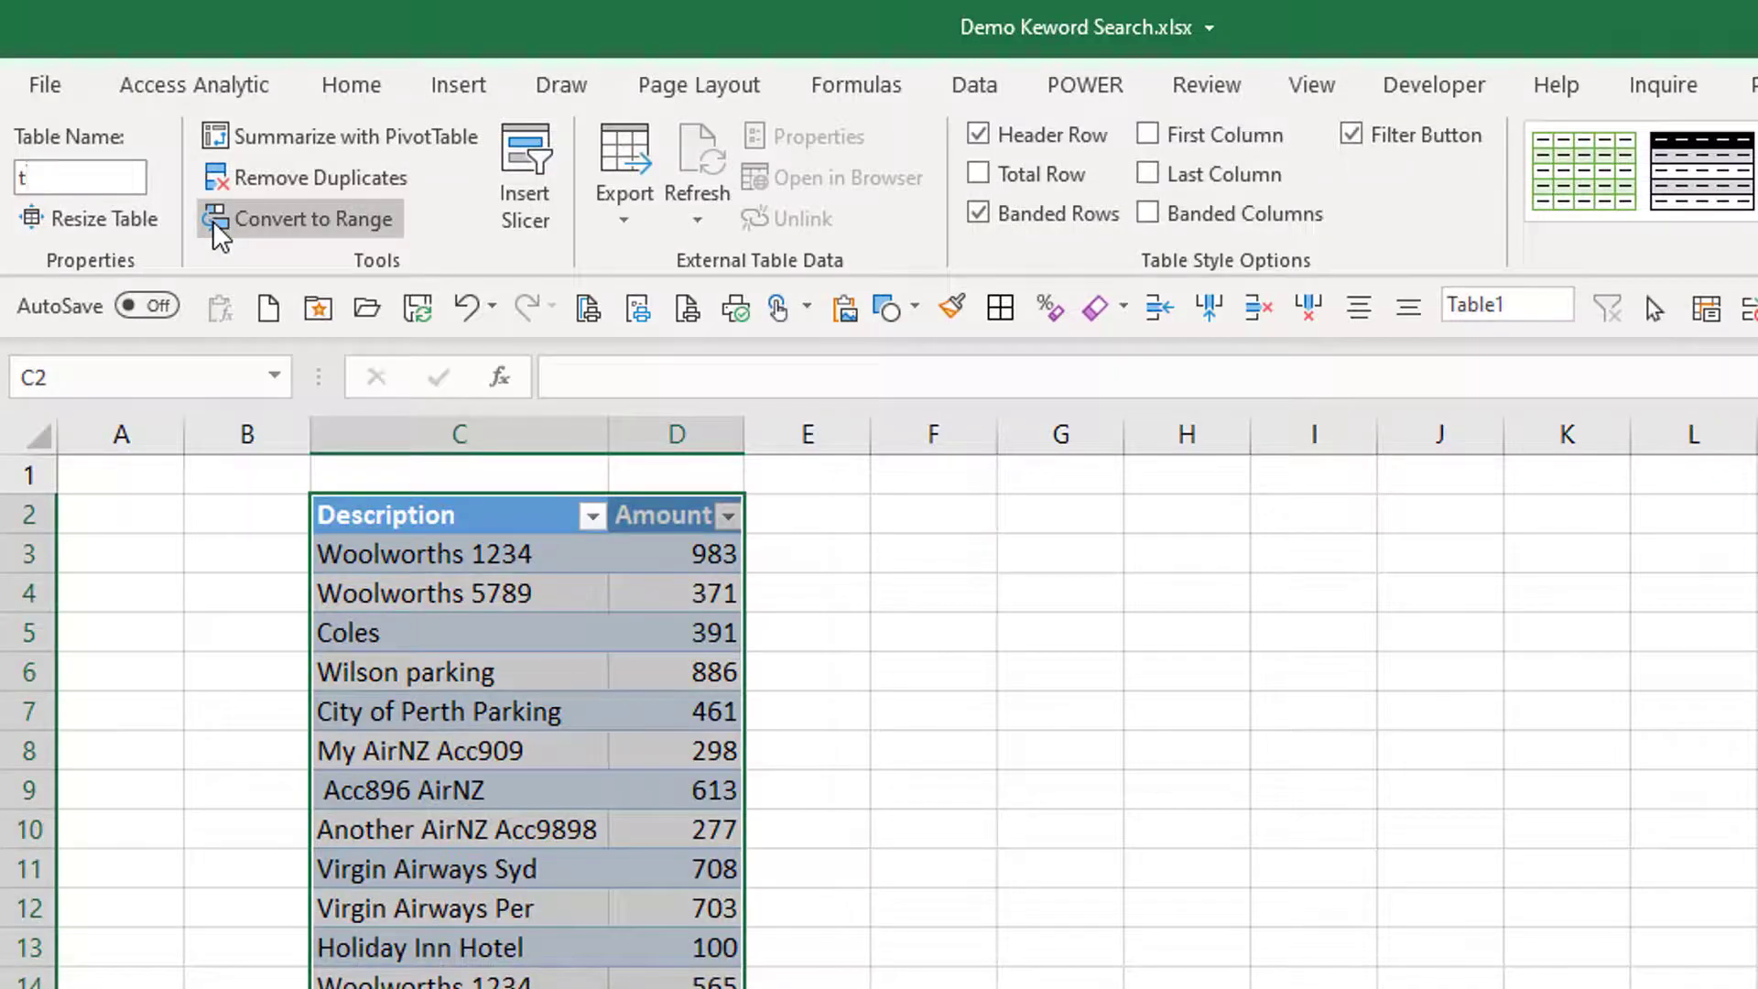
{"action": "type", "text": "blSource"}
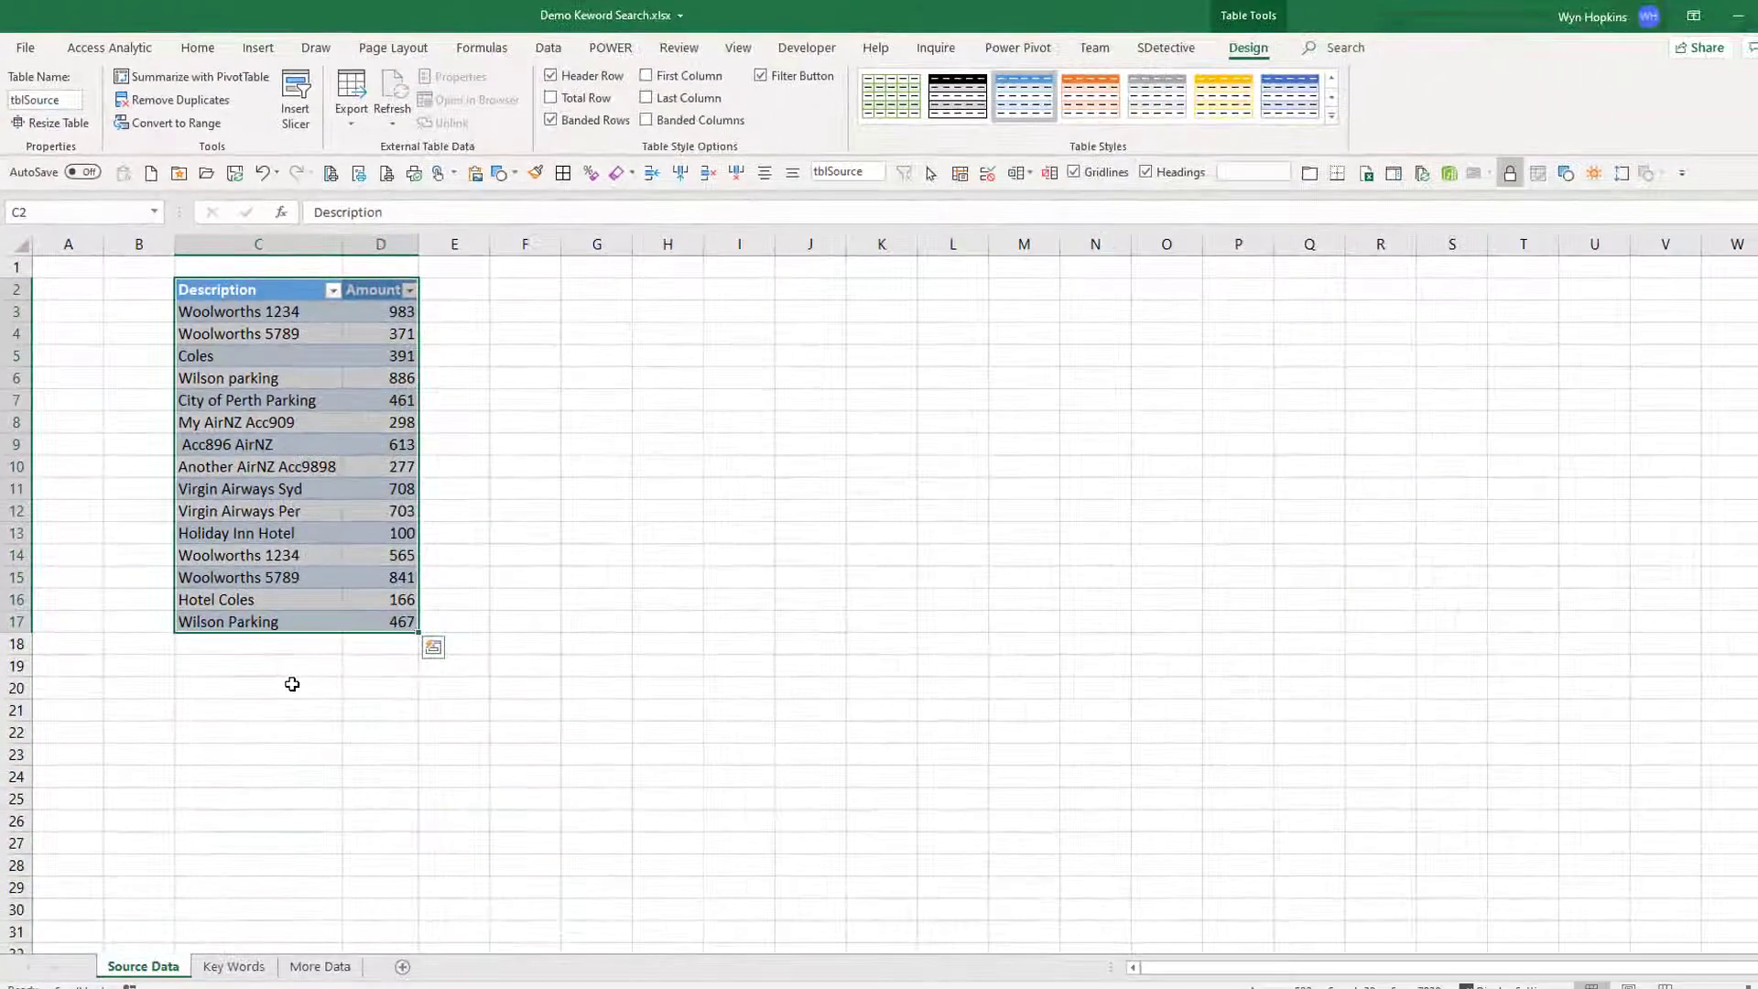
{"action": "left_click", "coordinate": [232, 967]}
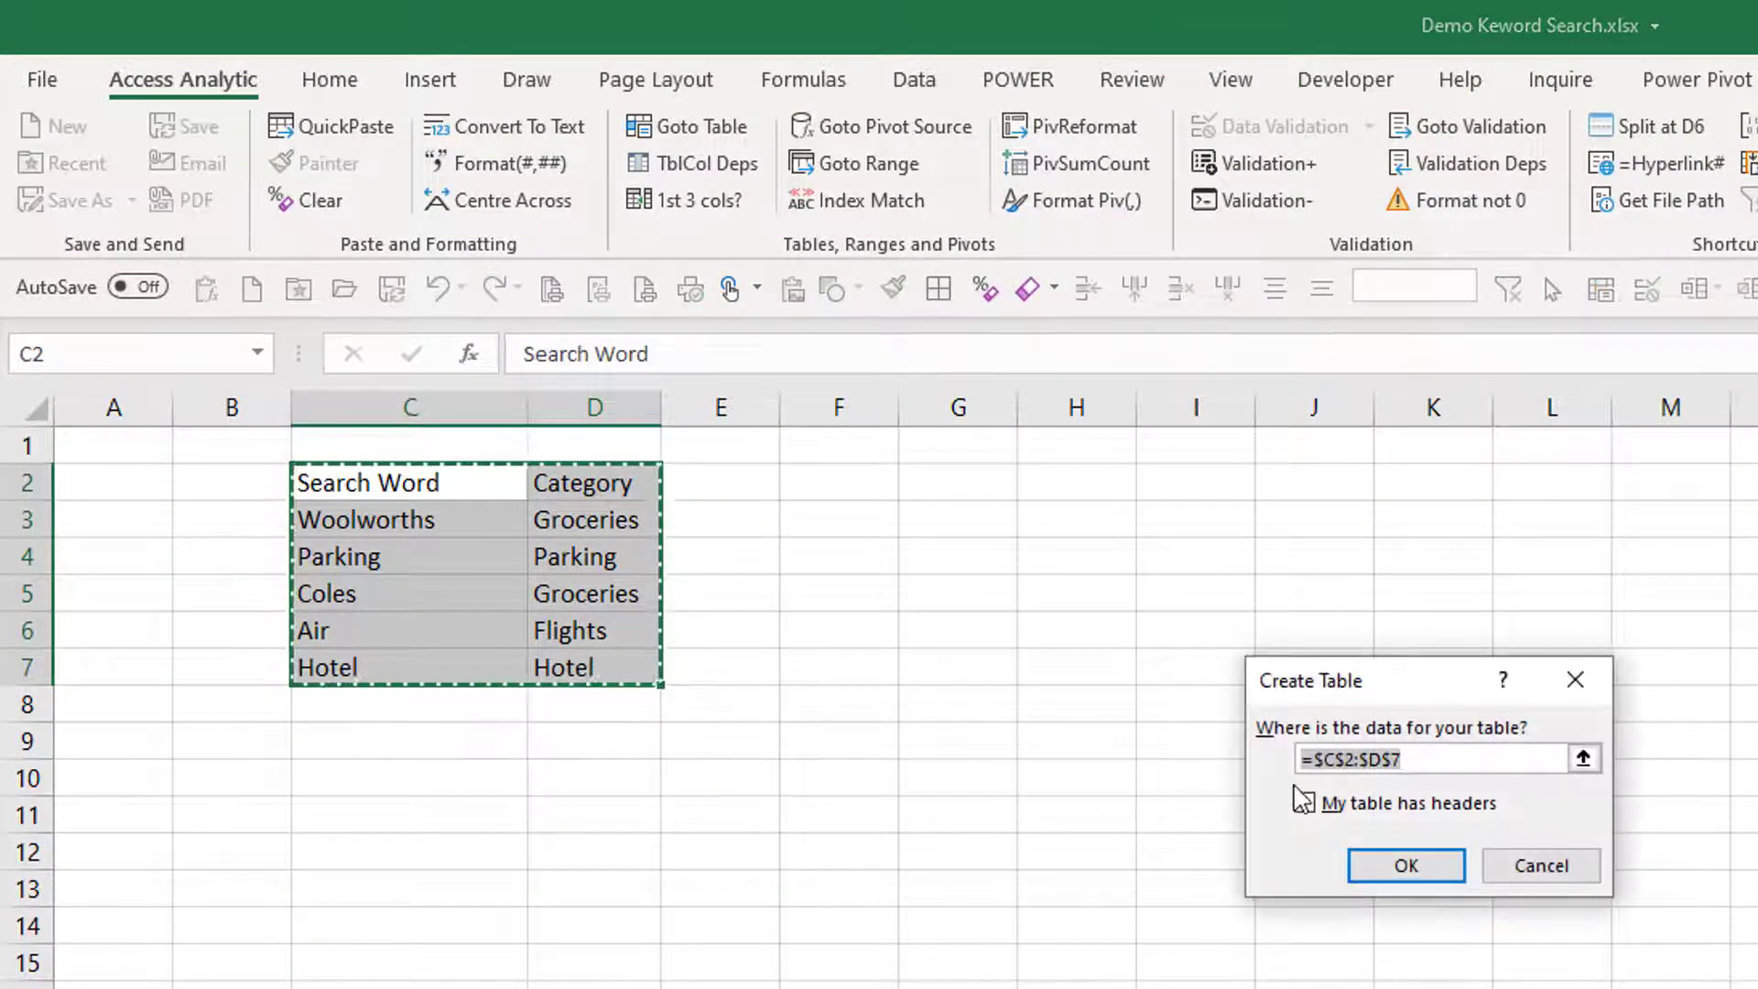
Convert the Search Word and Category list into a table with headers.
{"action": "left_click", "coordinate": [1406, 865]}
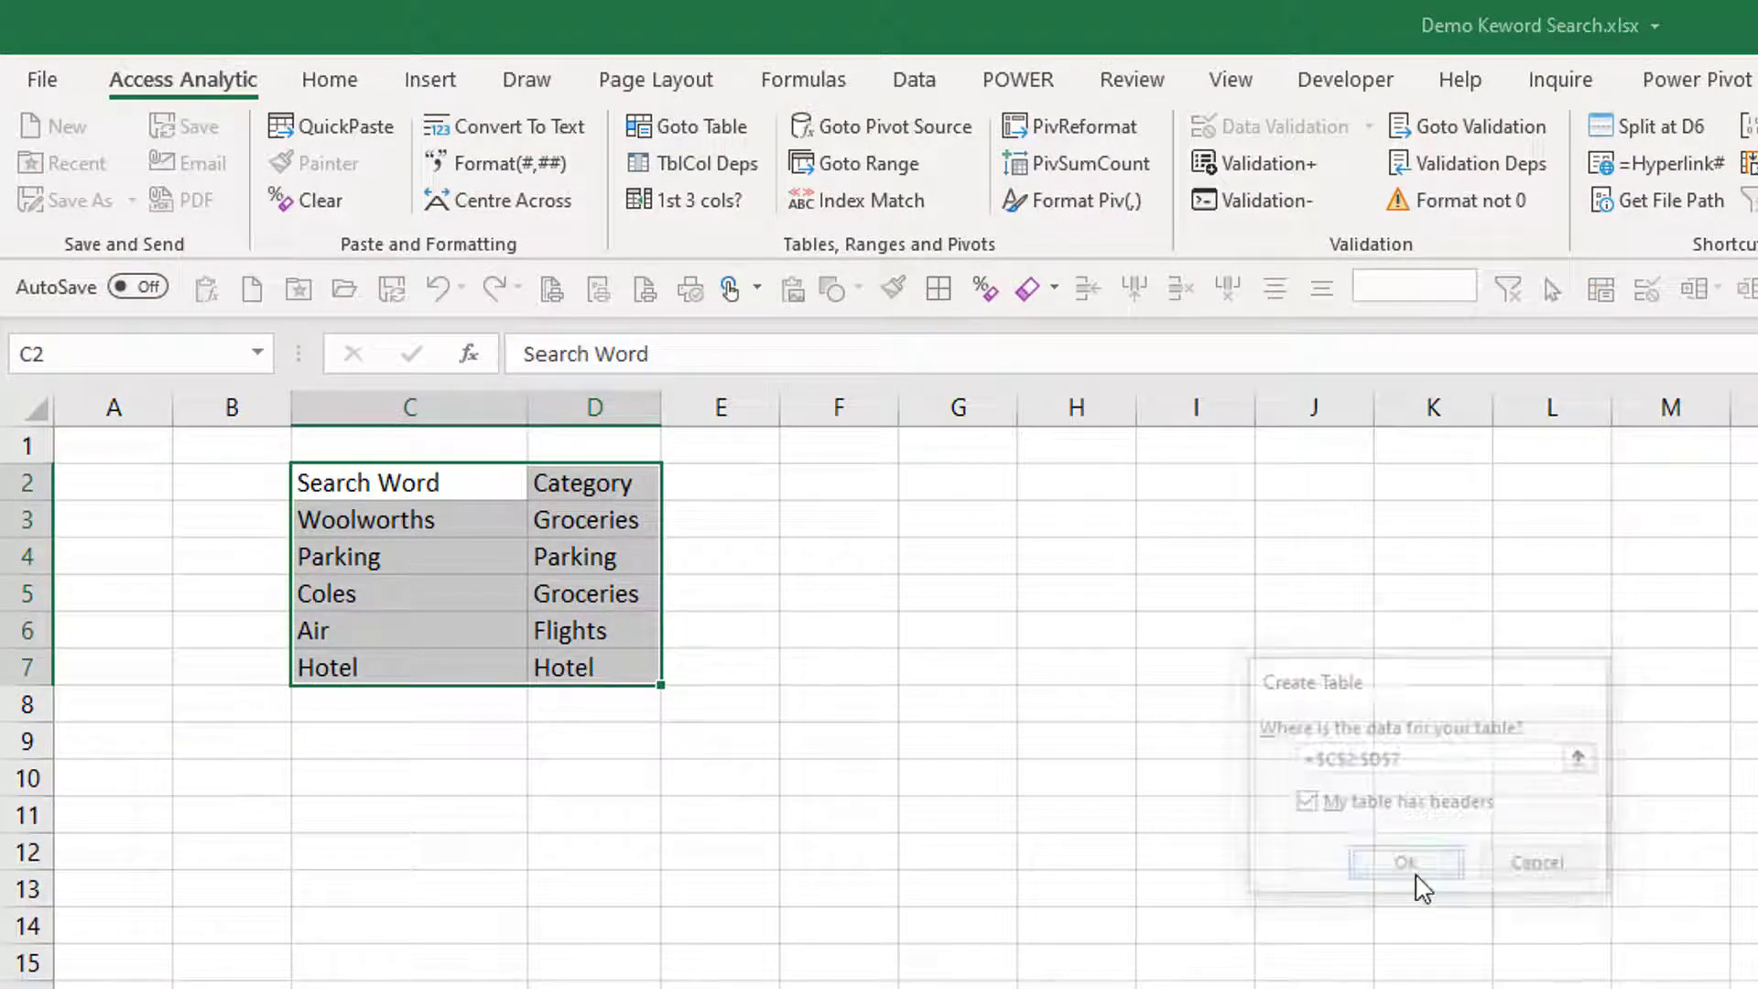
{"action": "left_click", "coordinate": [1406, 860]}
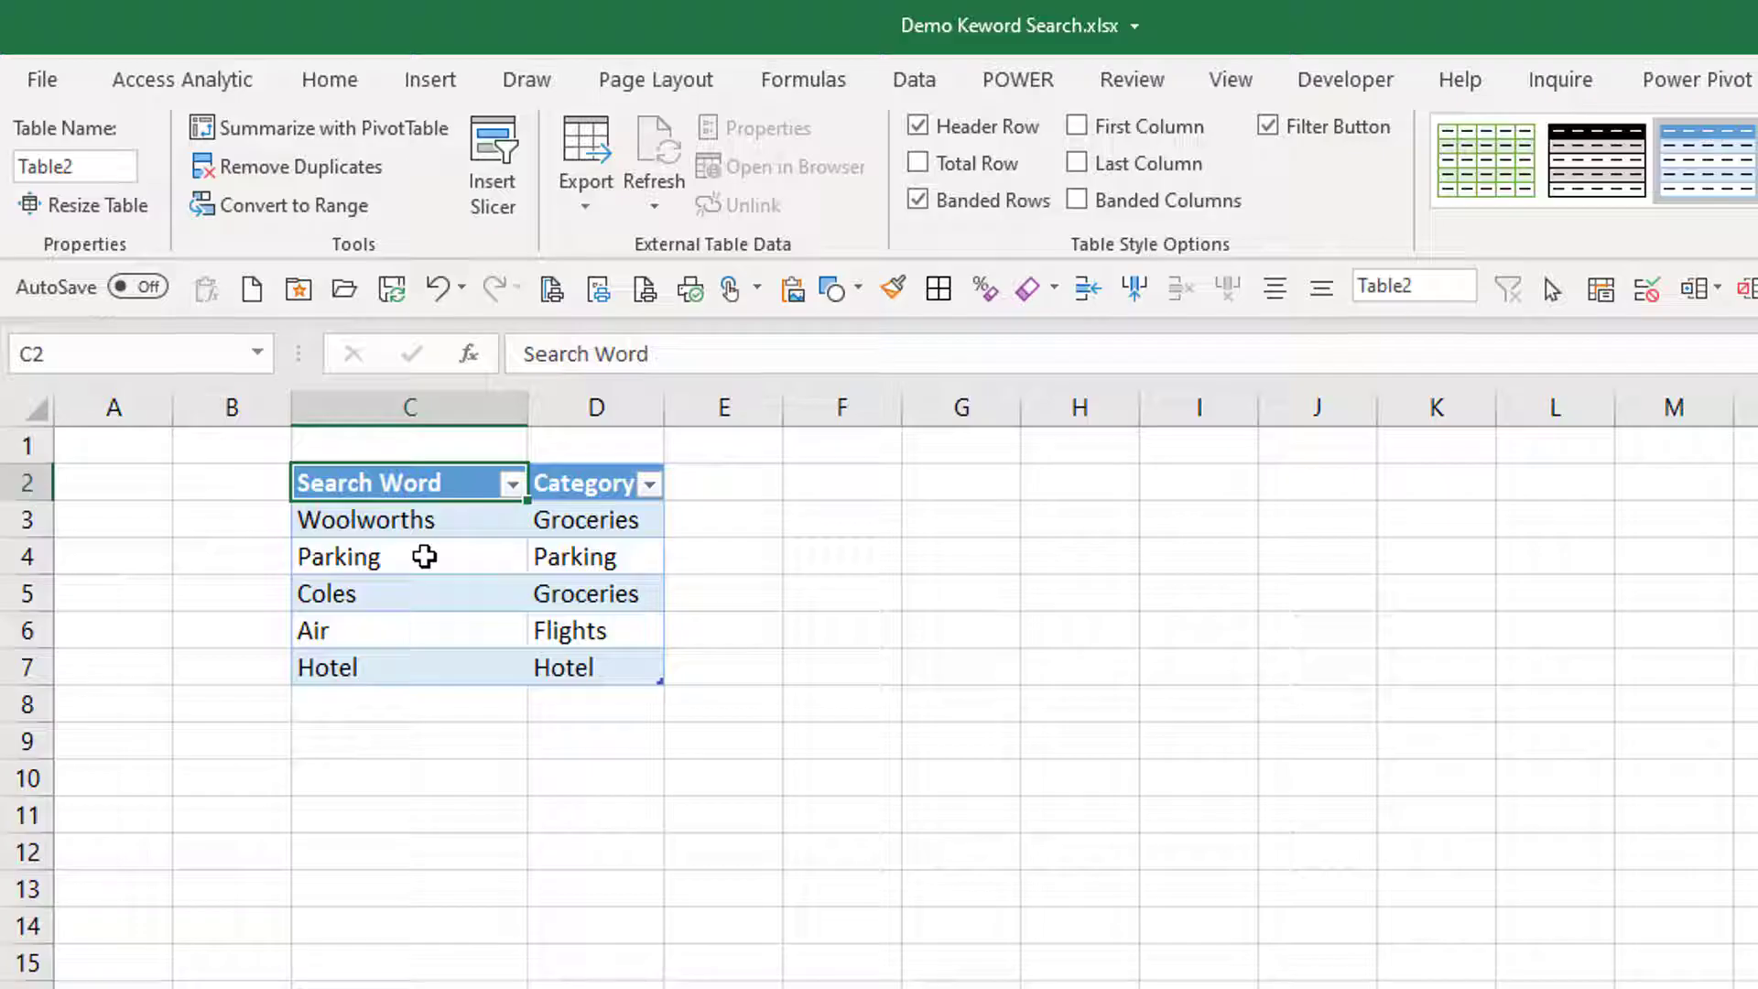
{"action": "mouse_move", "coordinate": [590, 575]}
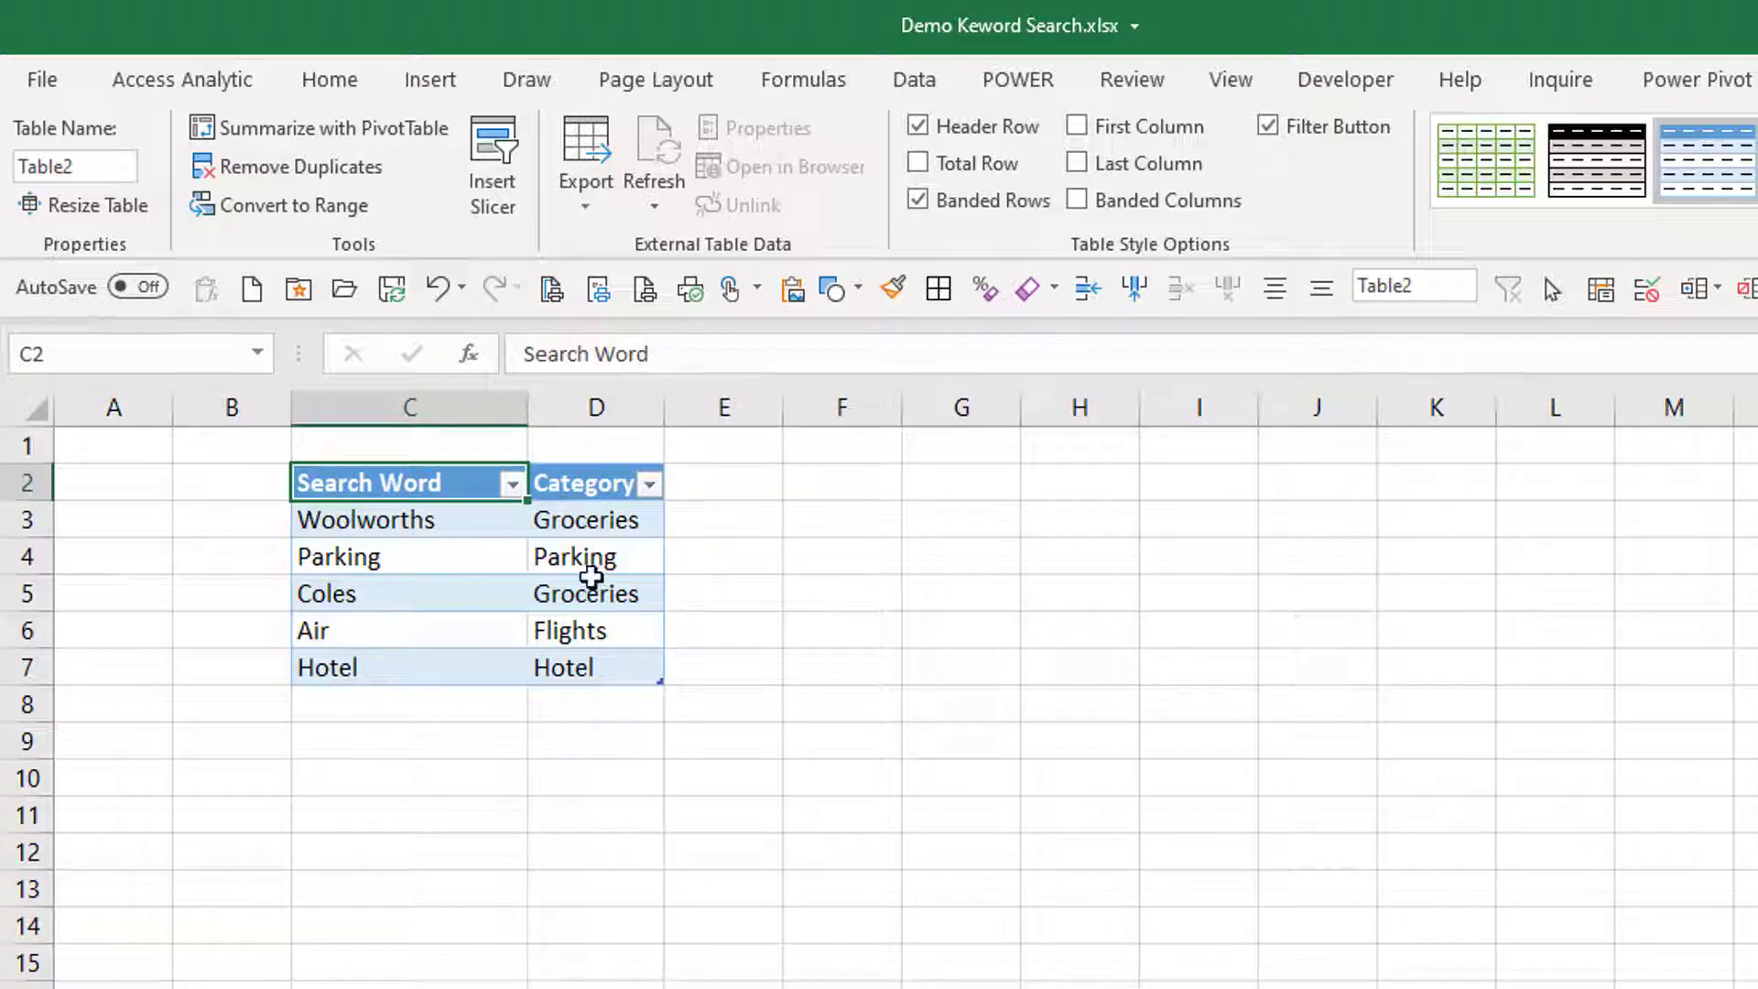
{"action": "mouse_move", "coordinate": [582, 593]}
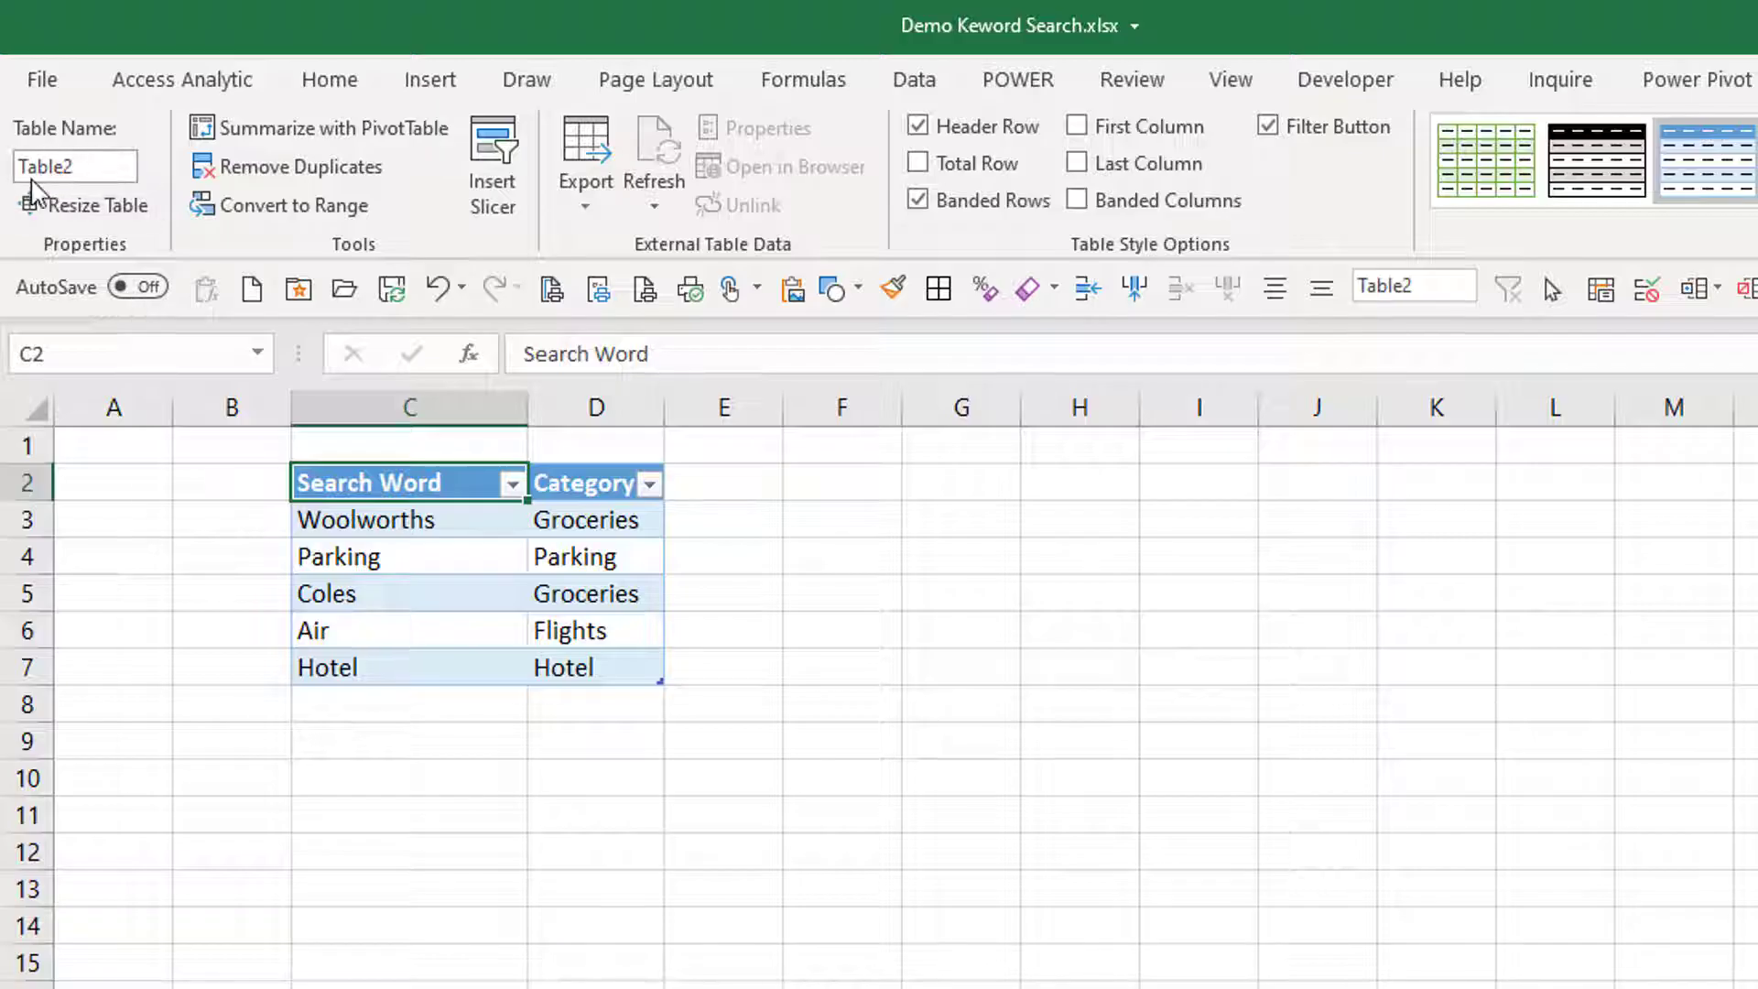
Name the keyword table tblKeywords.
{"action": "left_click", "coordinate": [1407, 286]}
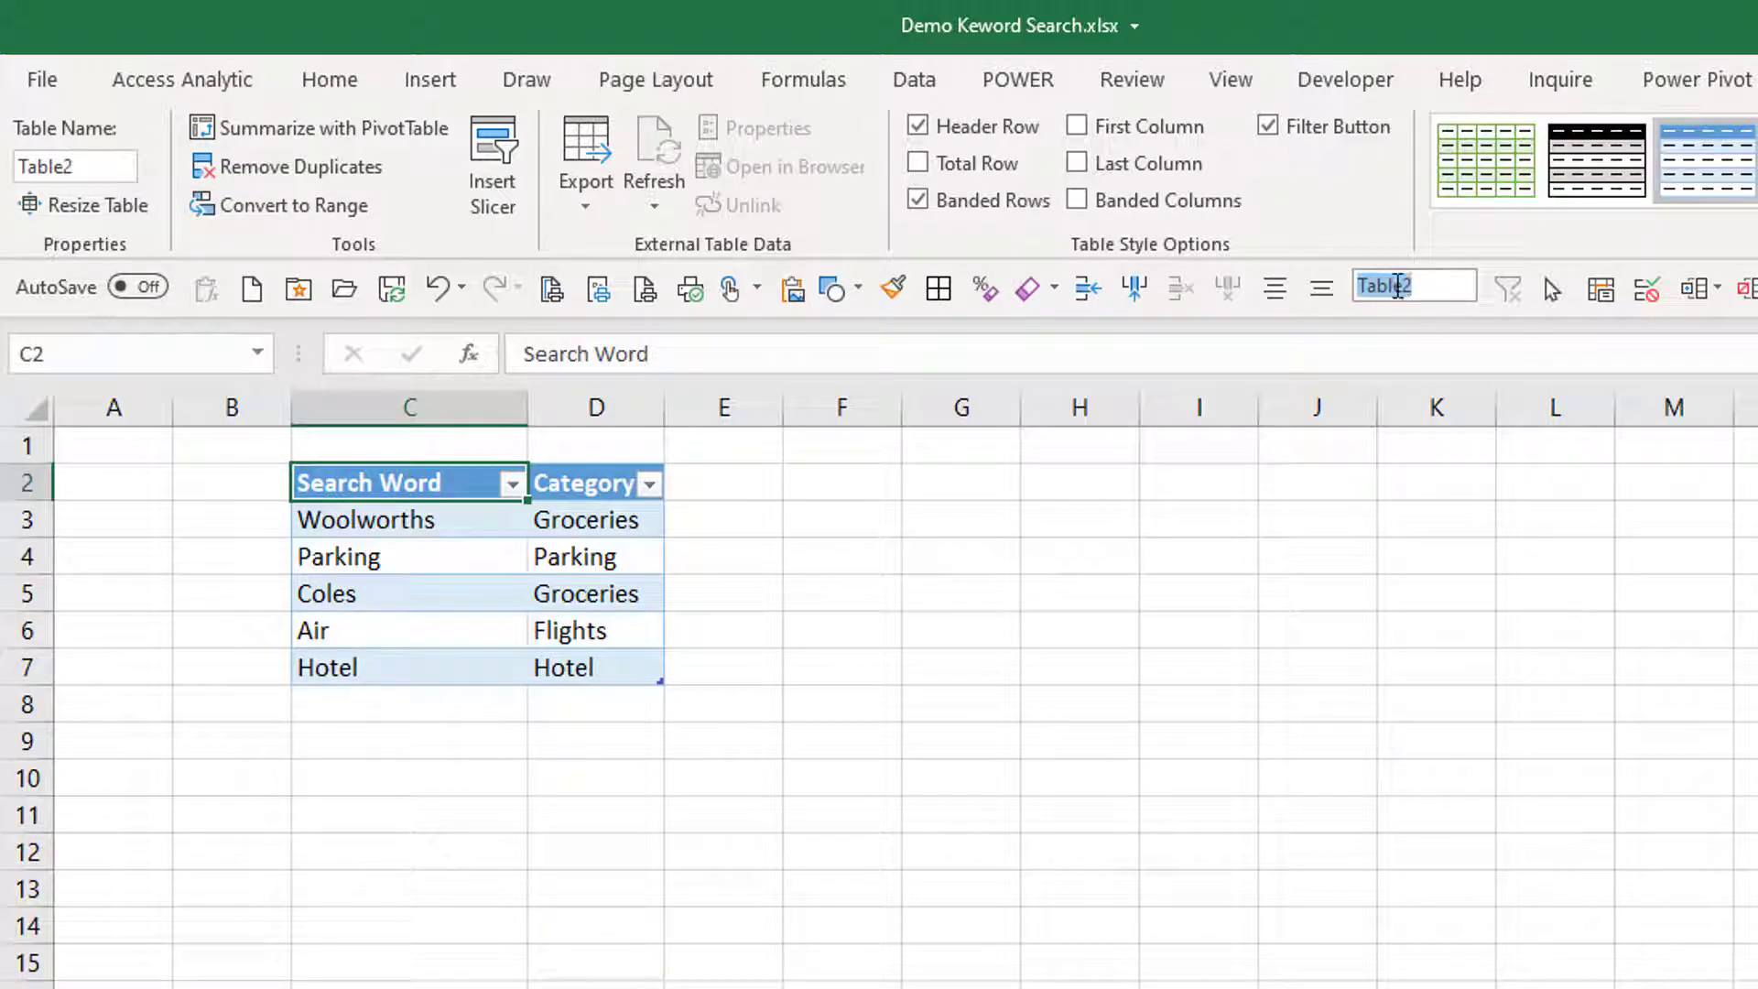
{"action": "type", "text": "tblKeywor"}
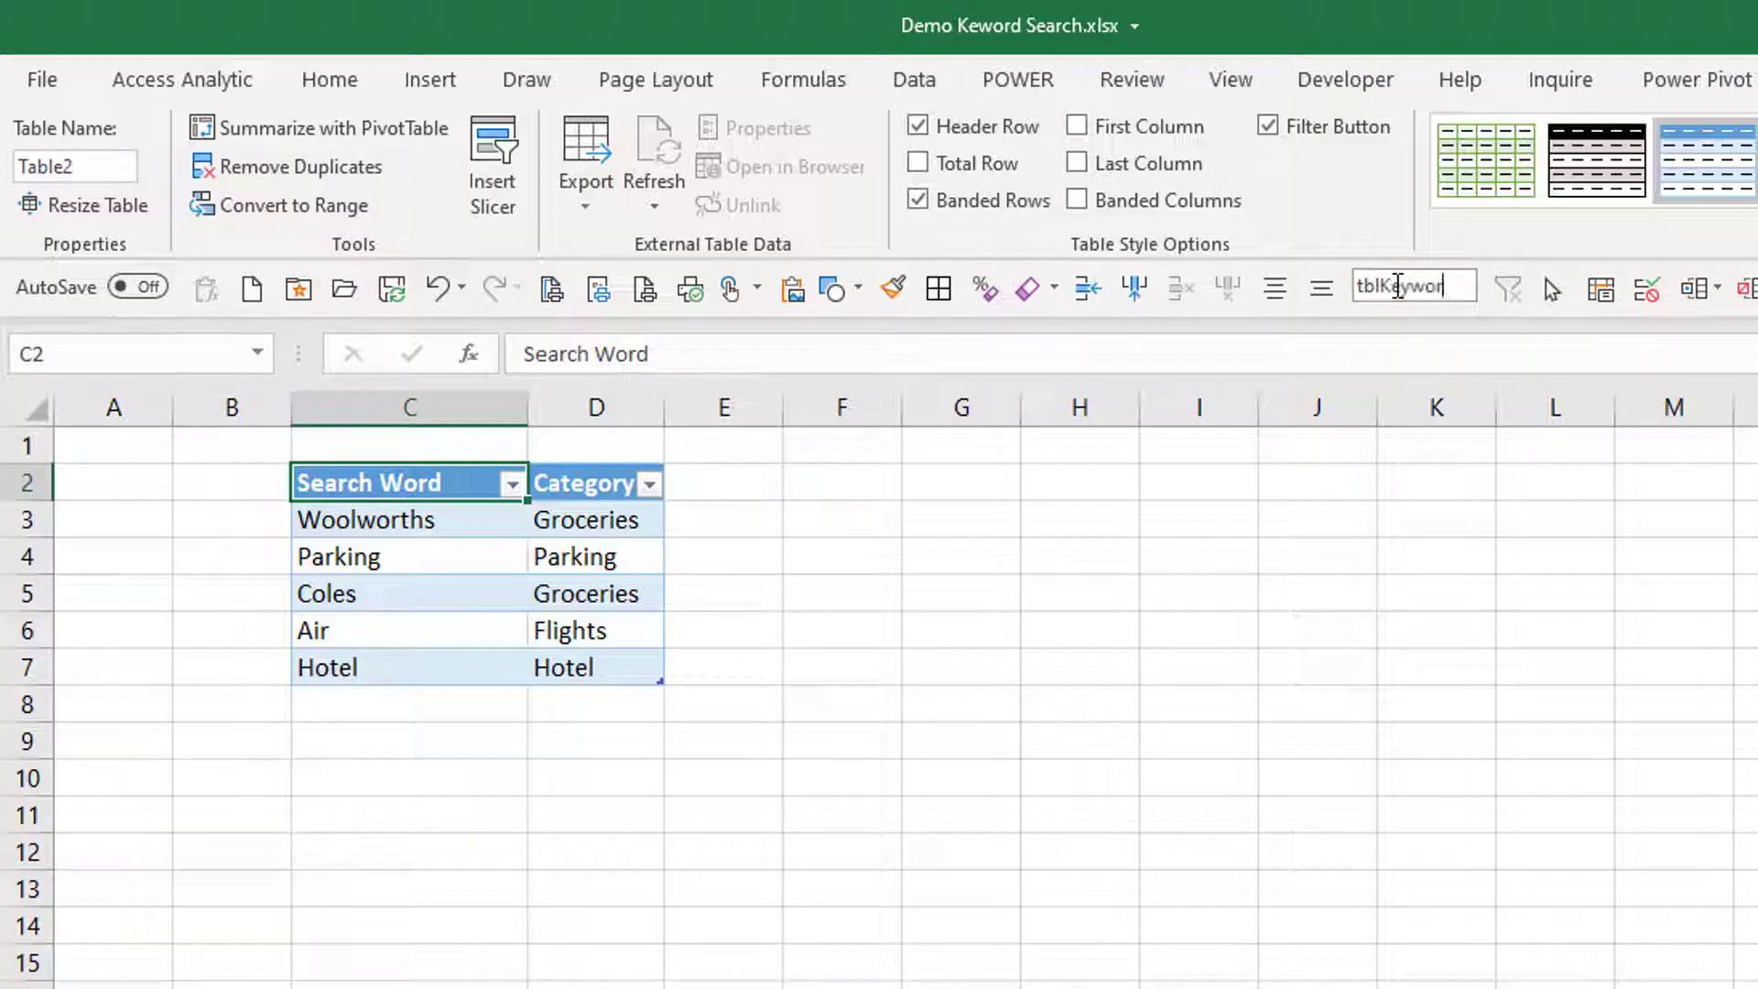
{"action": "key", "text": "Enter"}
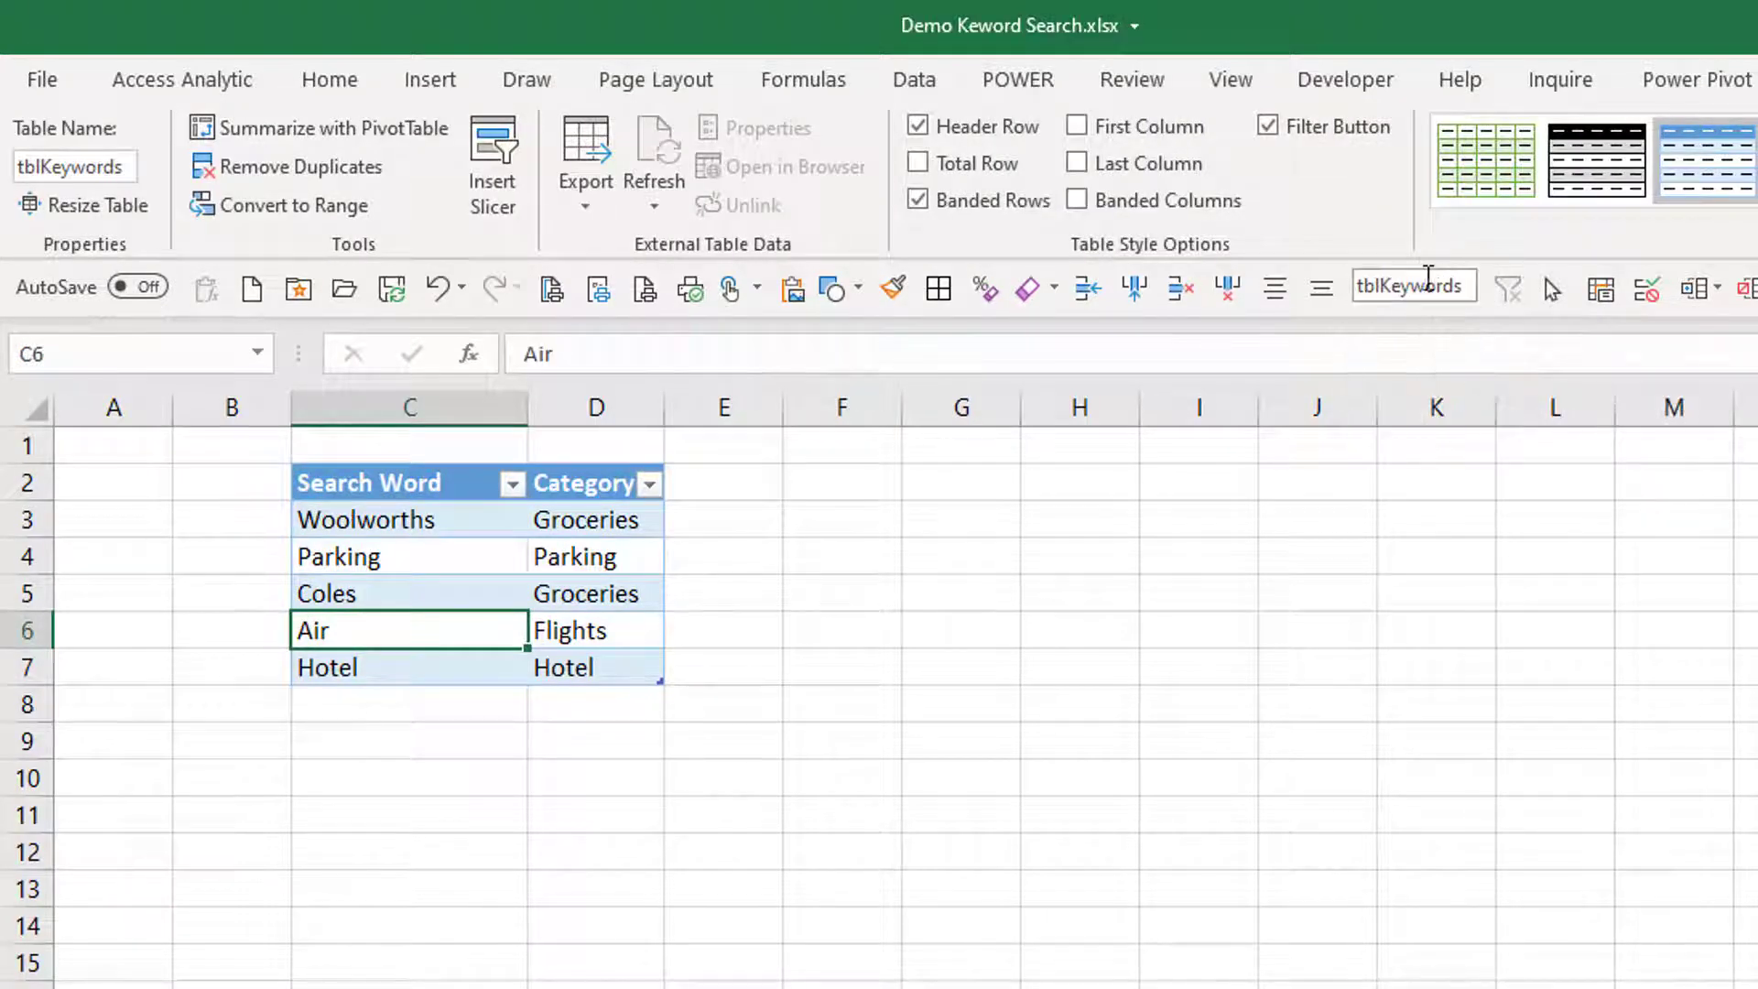
{"action": "mouse_move", "coordinate": [392, 484]}
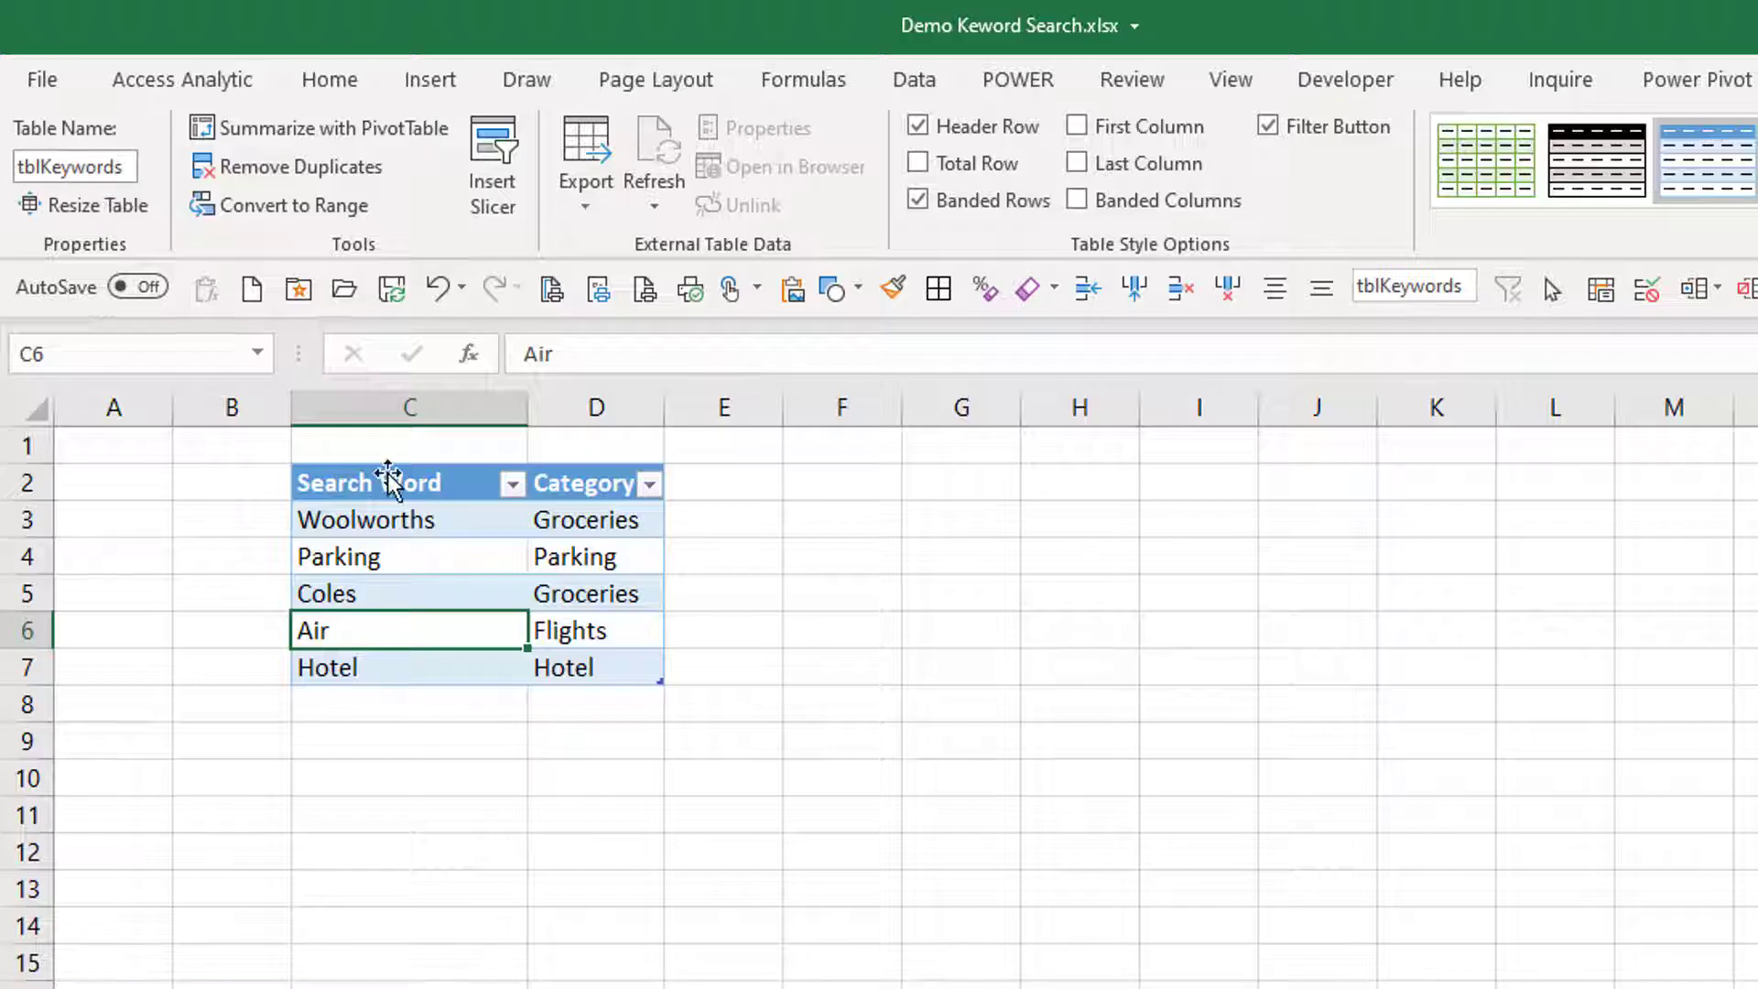
{"action": "mouse_move", "coordinate": [925, 249]}
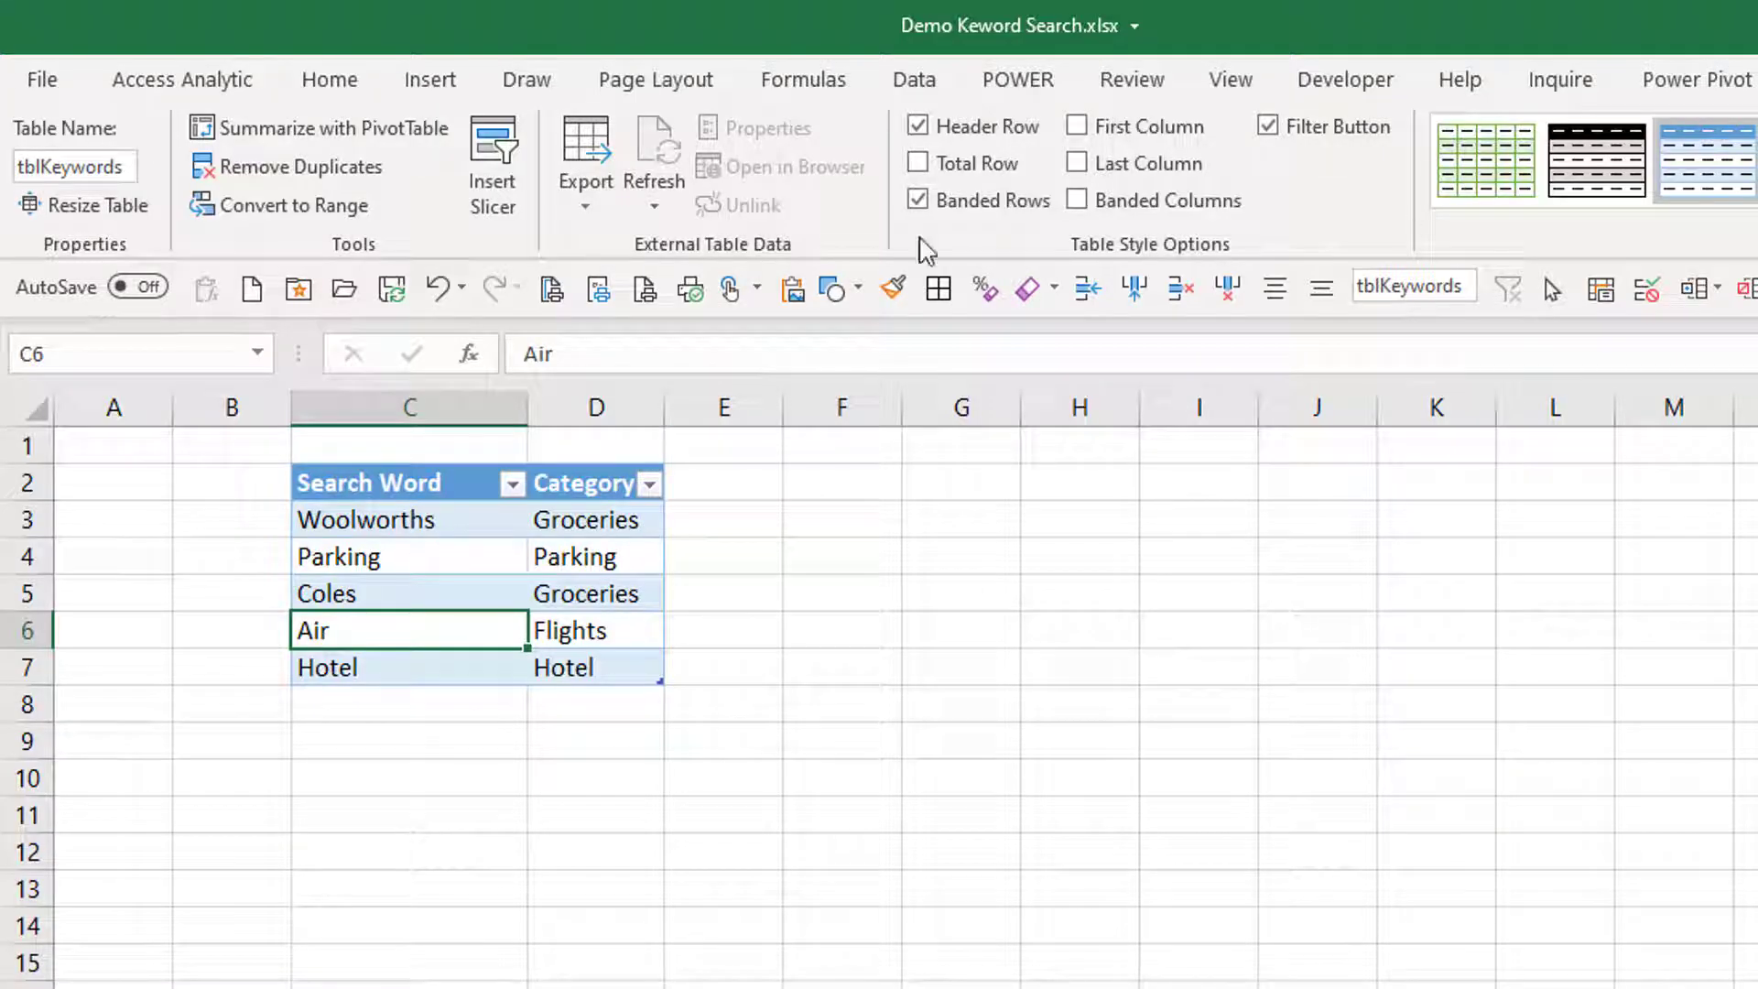
{"action": "right_click", "coordinate": [60, 138]}
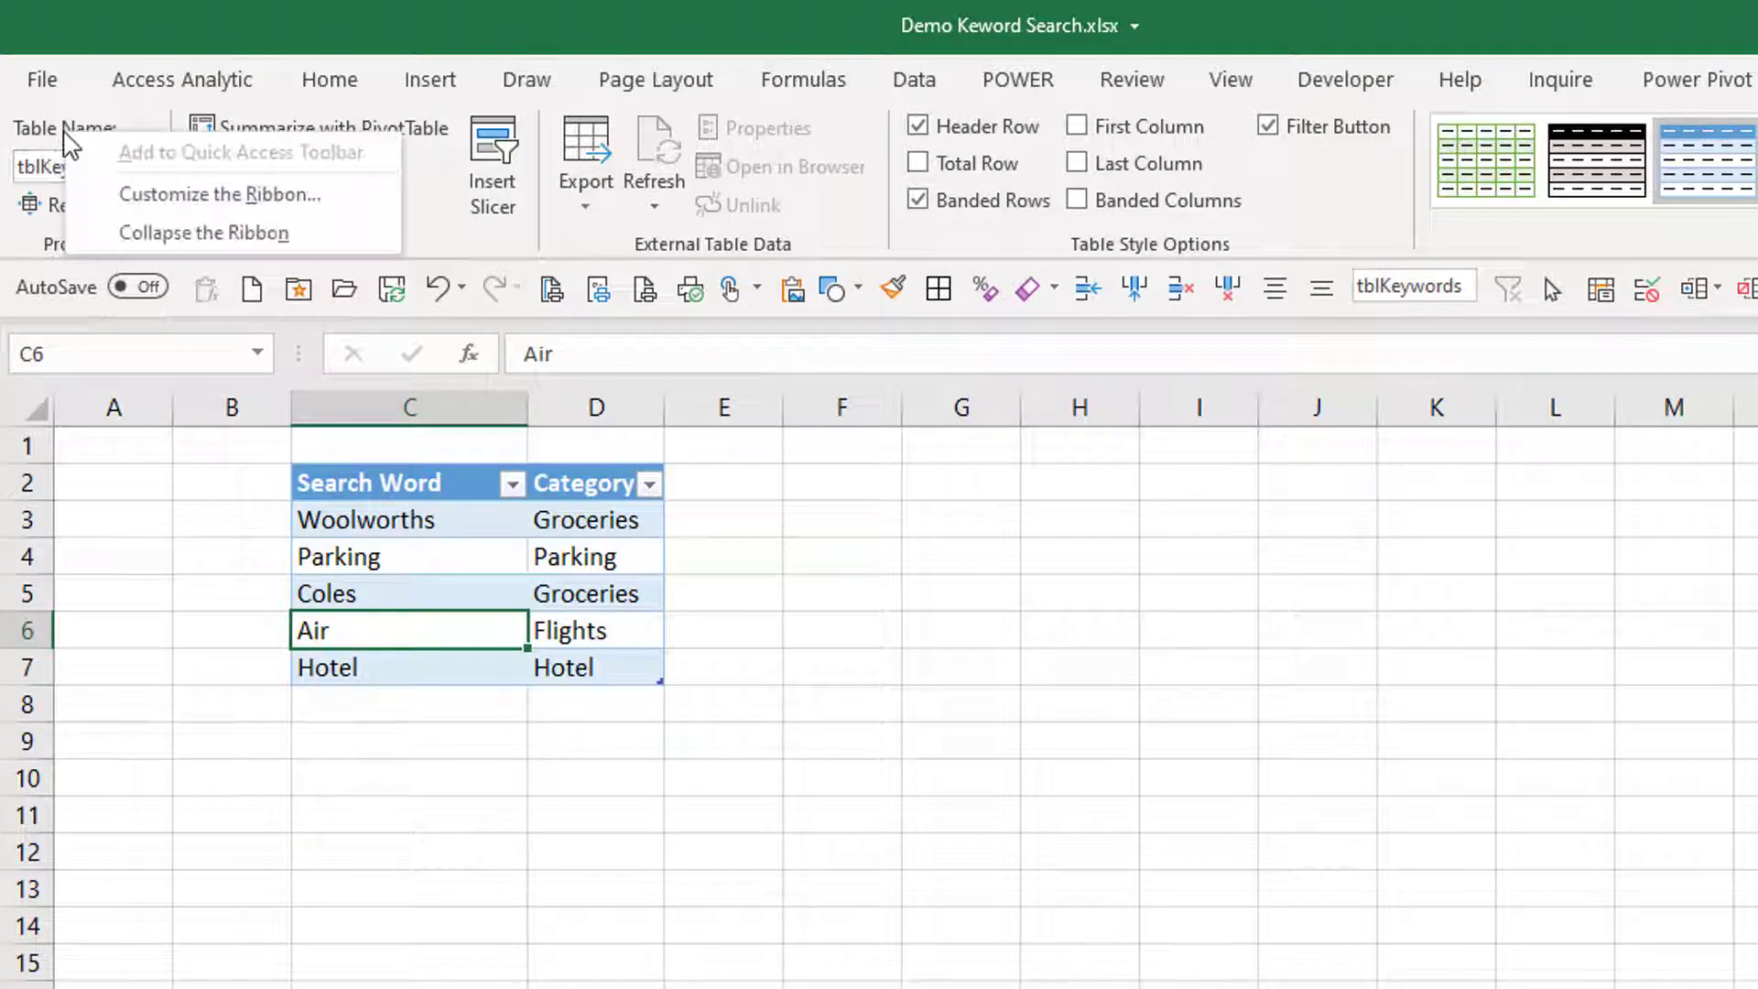
{"action": "mouse_move", "coordinate": [183, 165]}
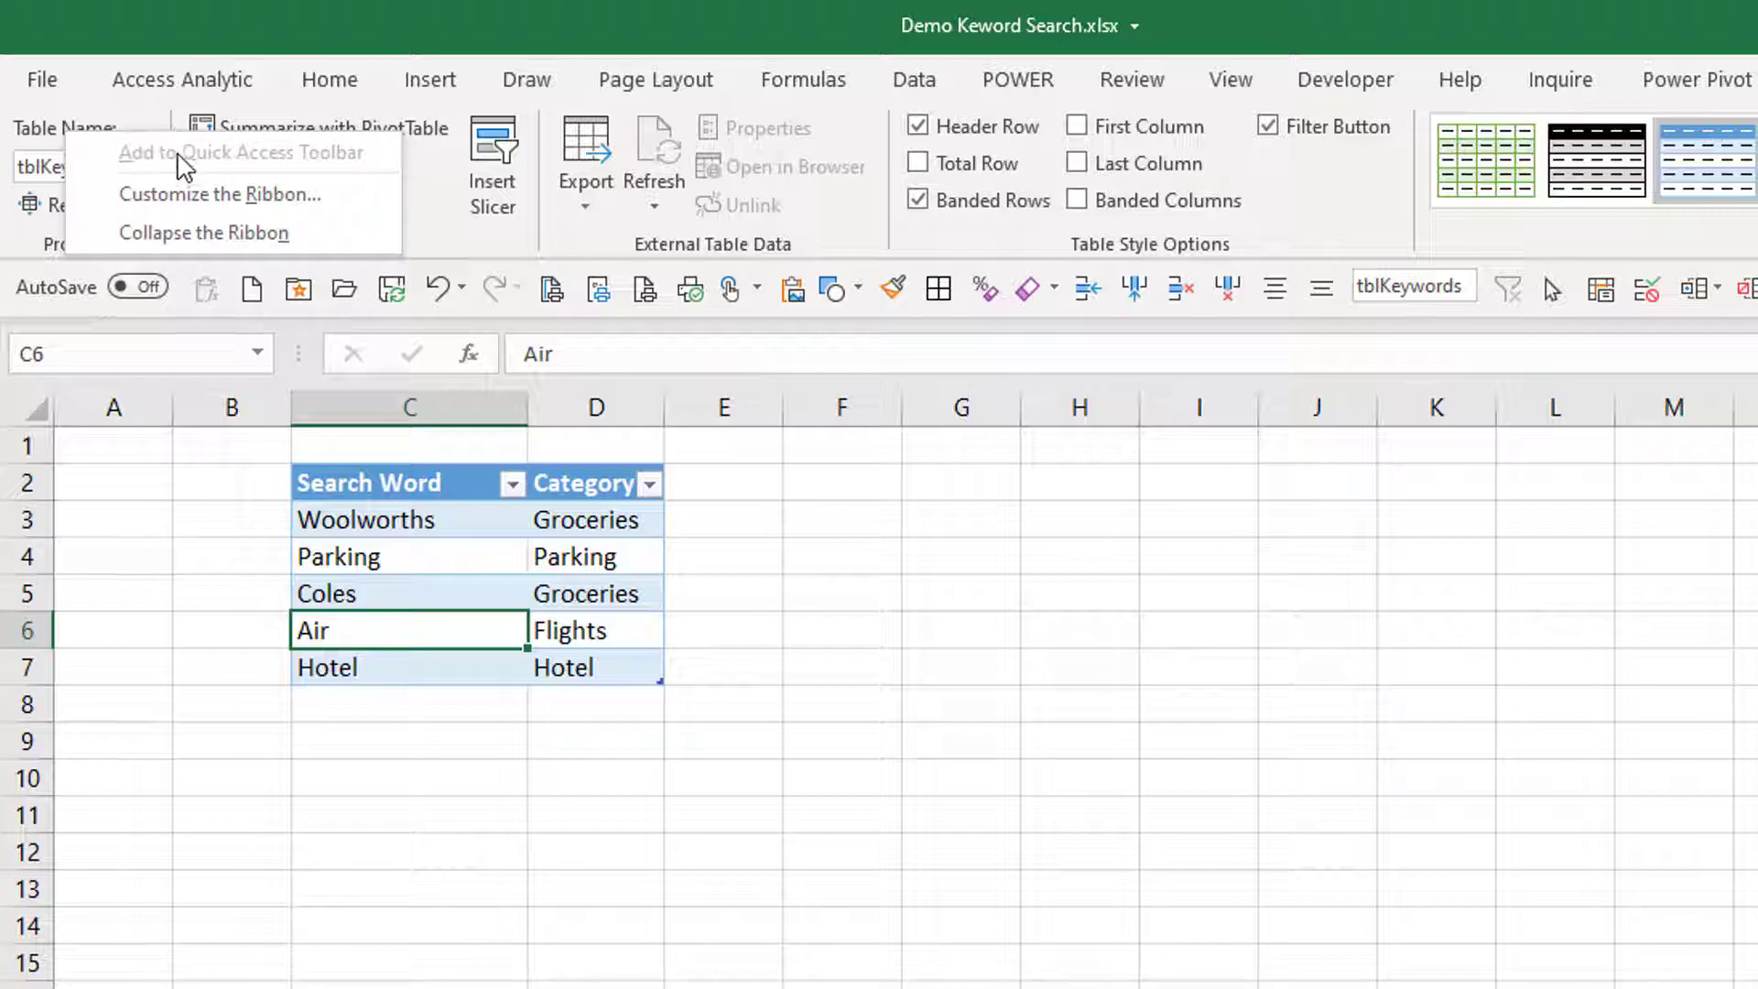
{"action": "mouse_move", "coordinate": [196, 176]}
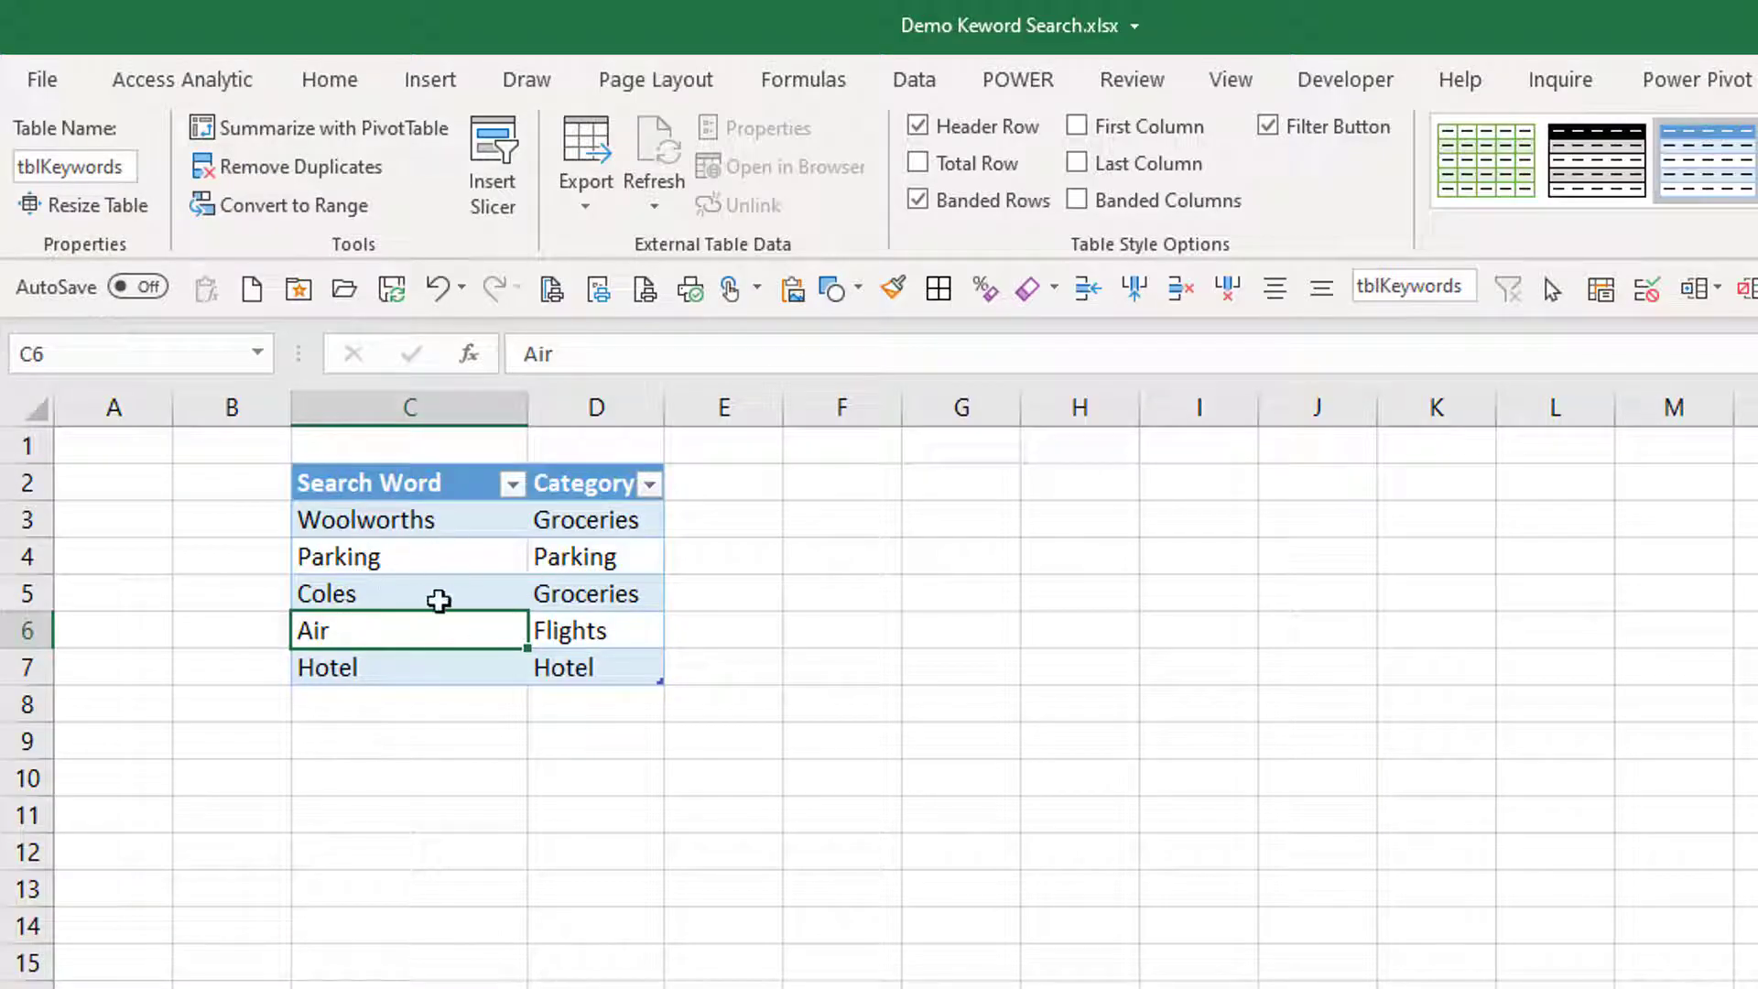
{"action": "mouse_move", "coordinate": [461, 546]}
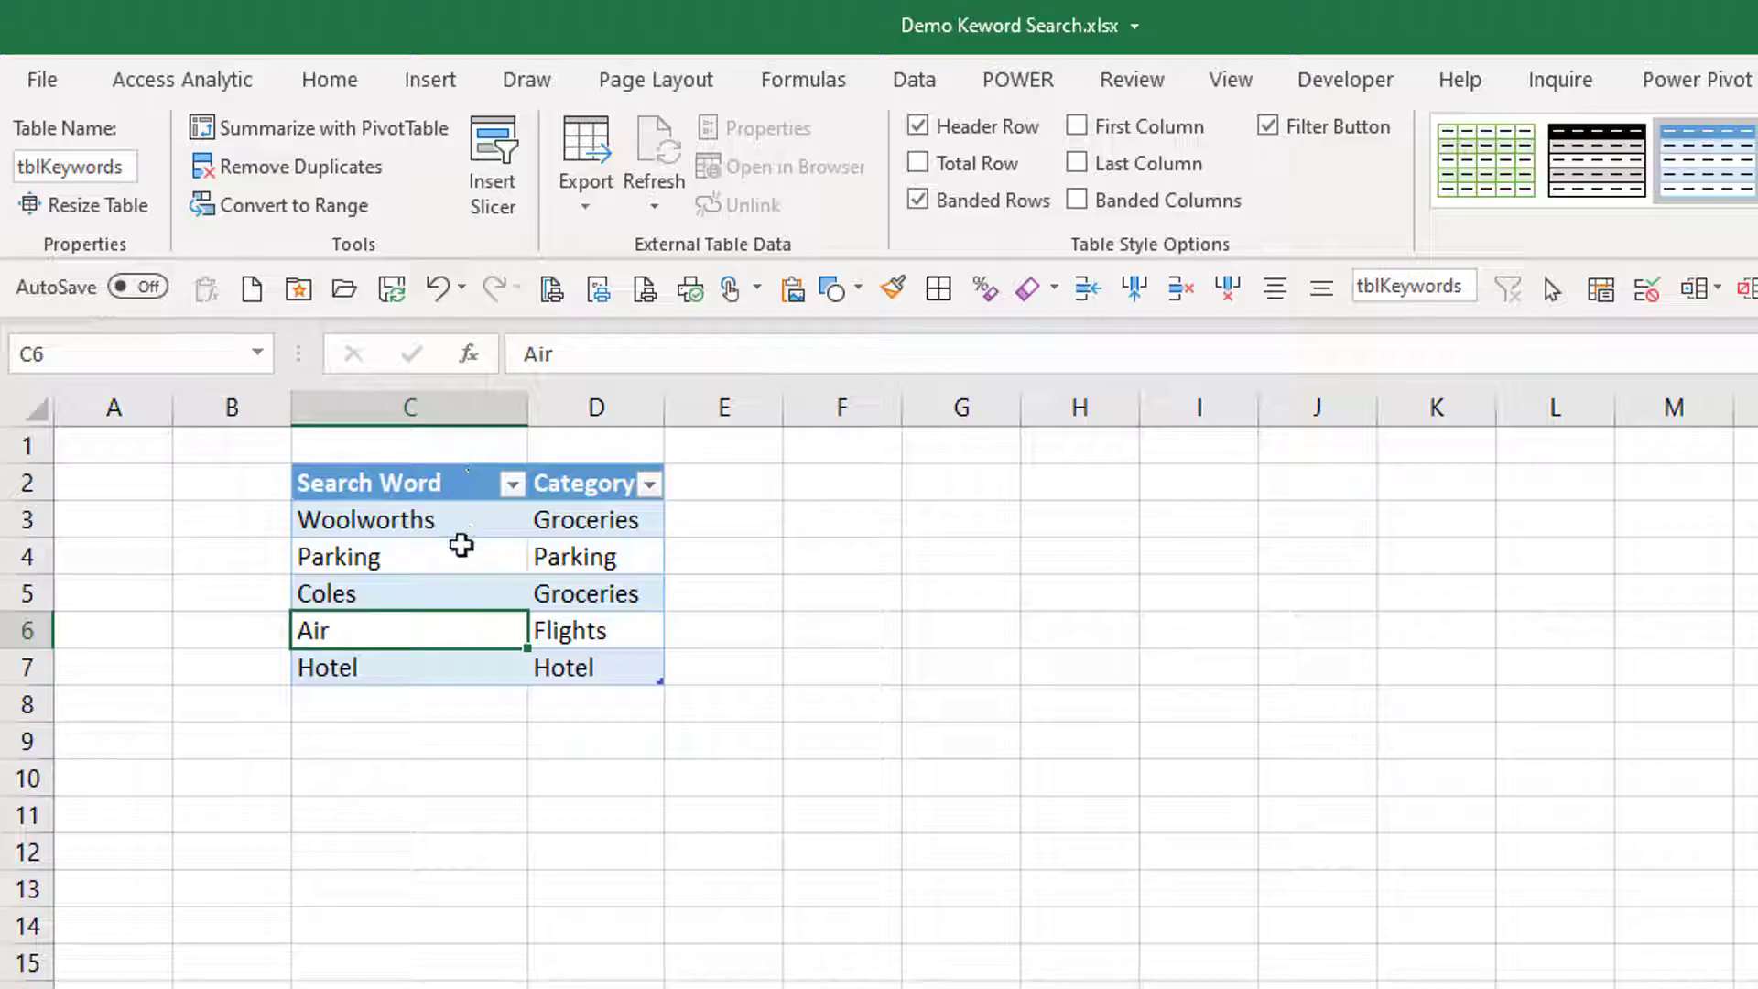
{"action": "mouse_move", "coordinate": [916, 93]}
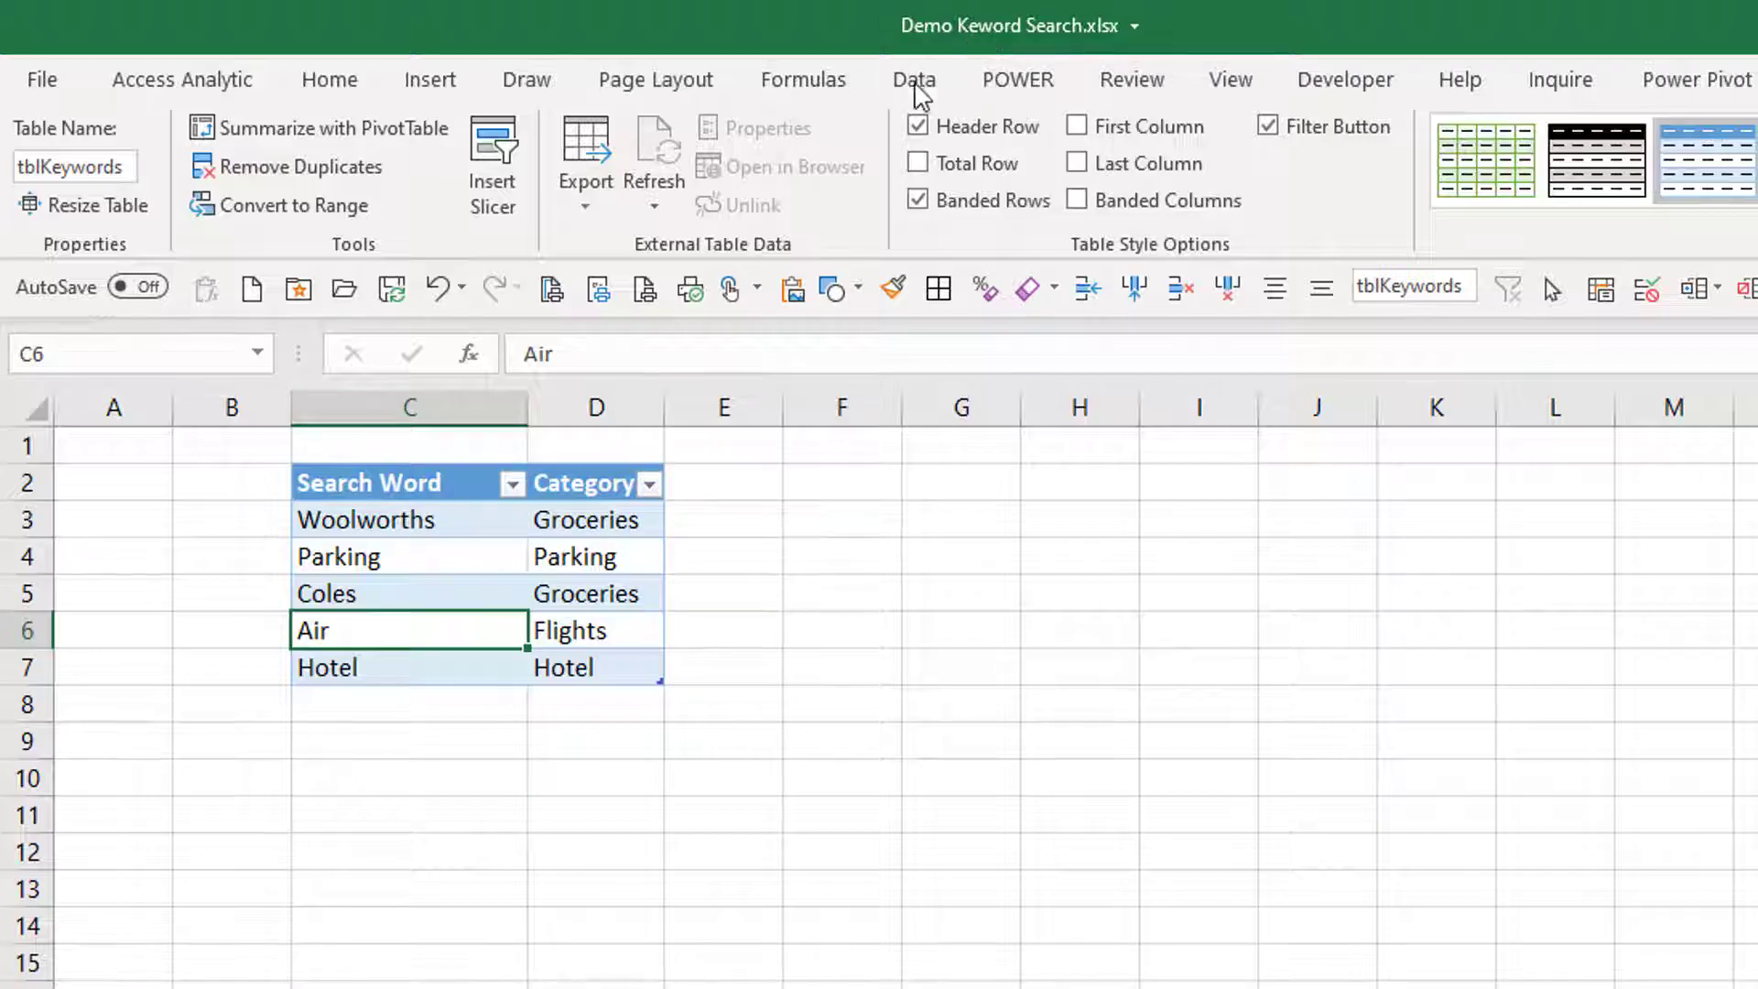
Load the tblKeywords table into Power Query as the Keywords query.
{"action": "left_click", "coordinate": [914, 78]}
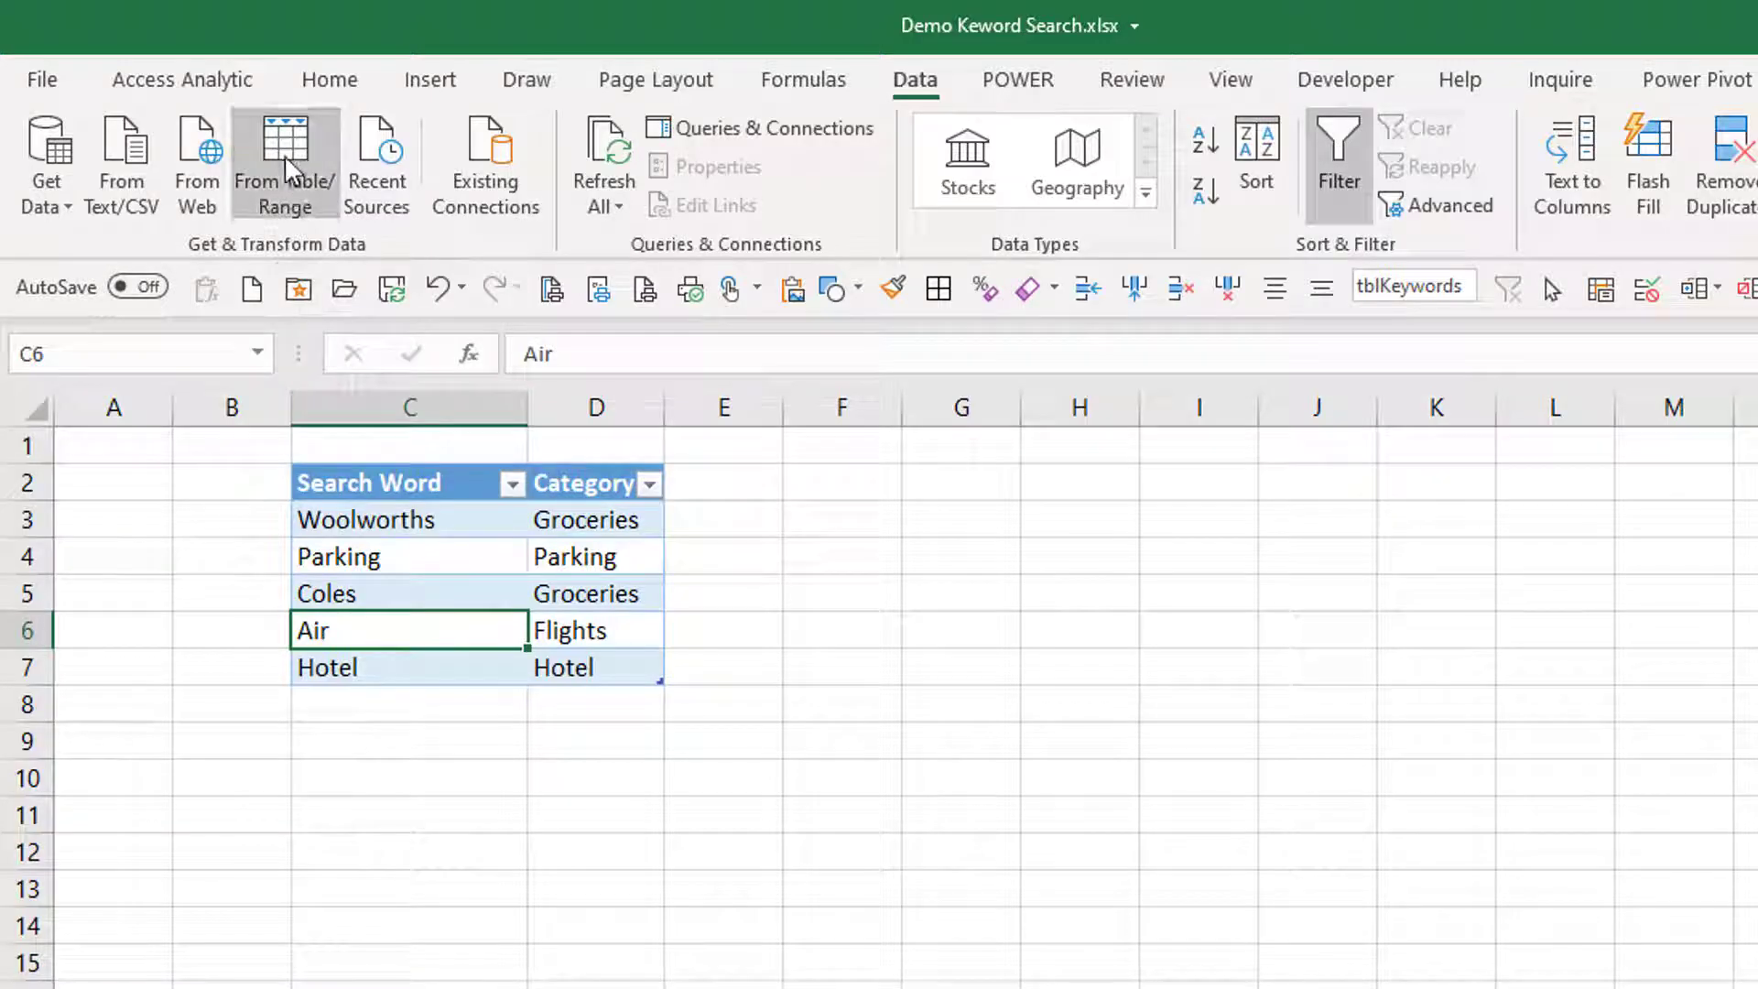
{"action": "mouse_move", "coordinate": [1223, 632]}
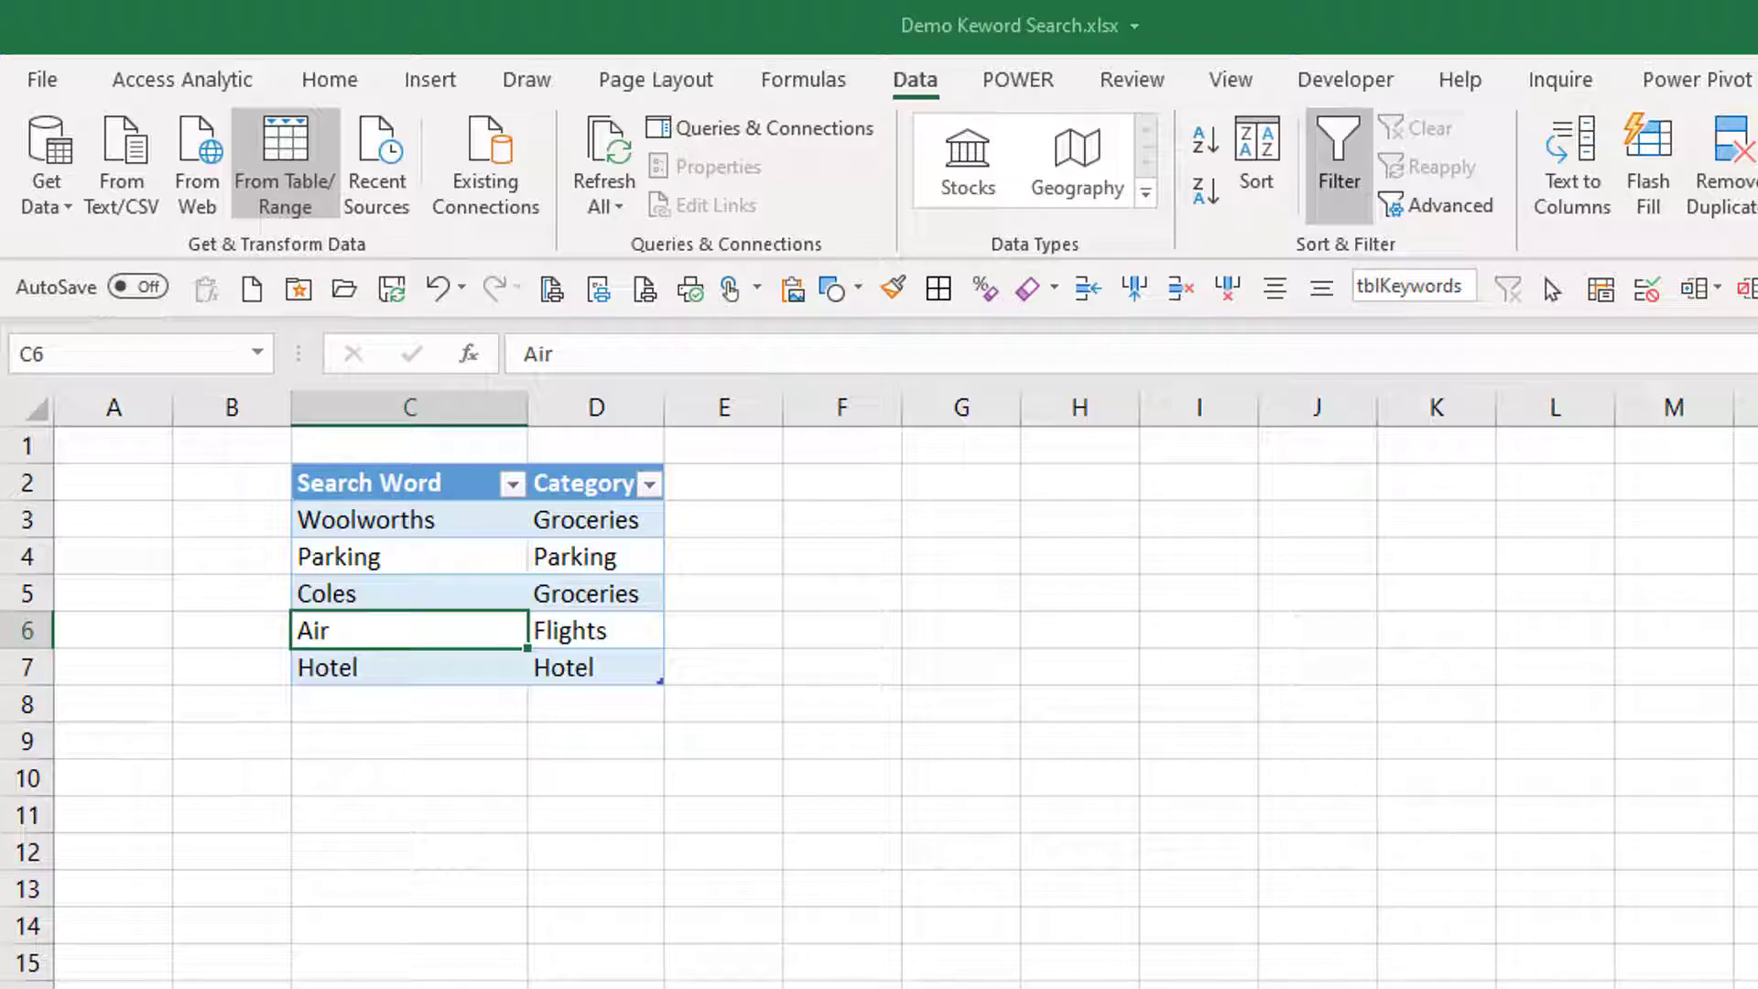
{"action": "left_click", "coordinate": [284, 165]}
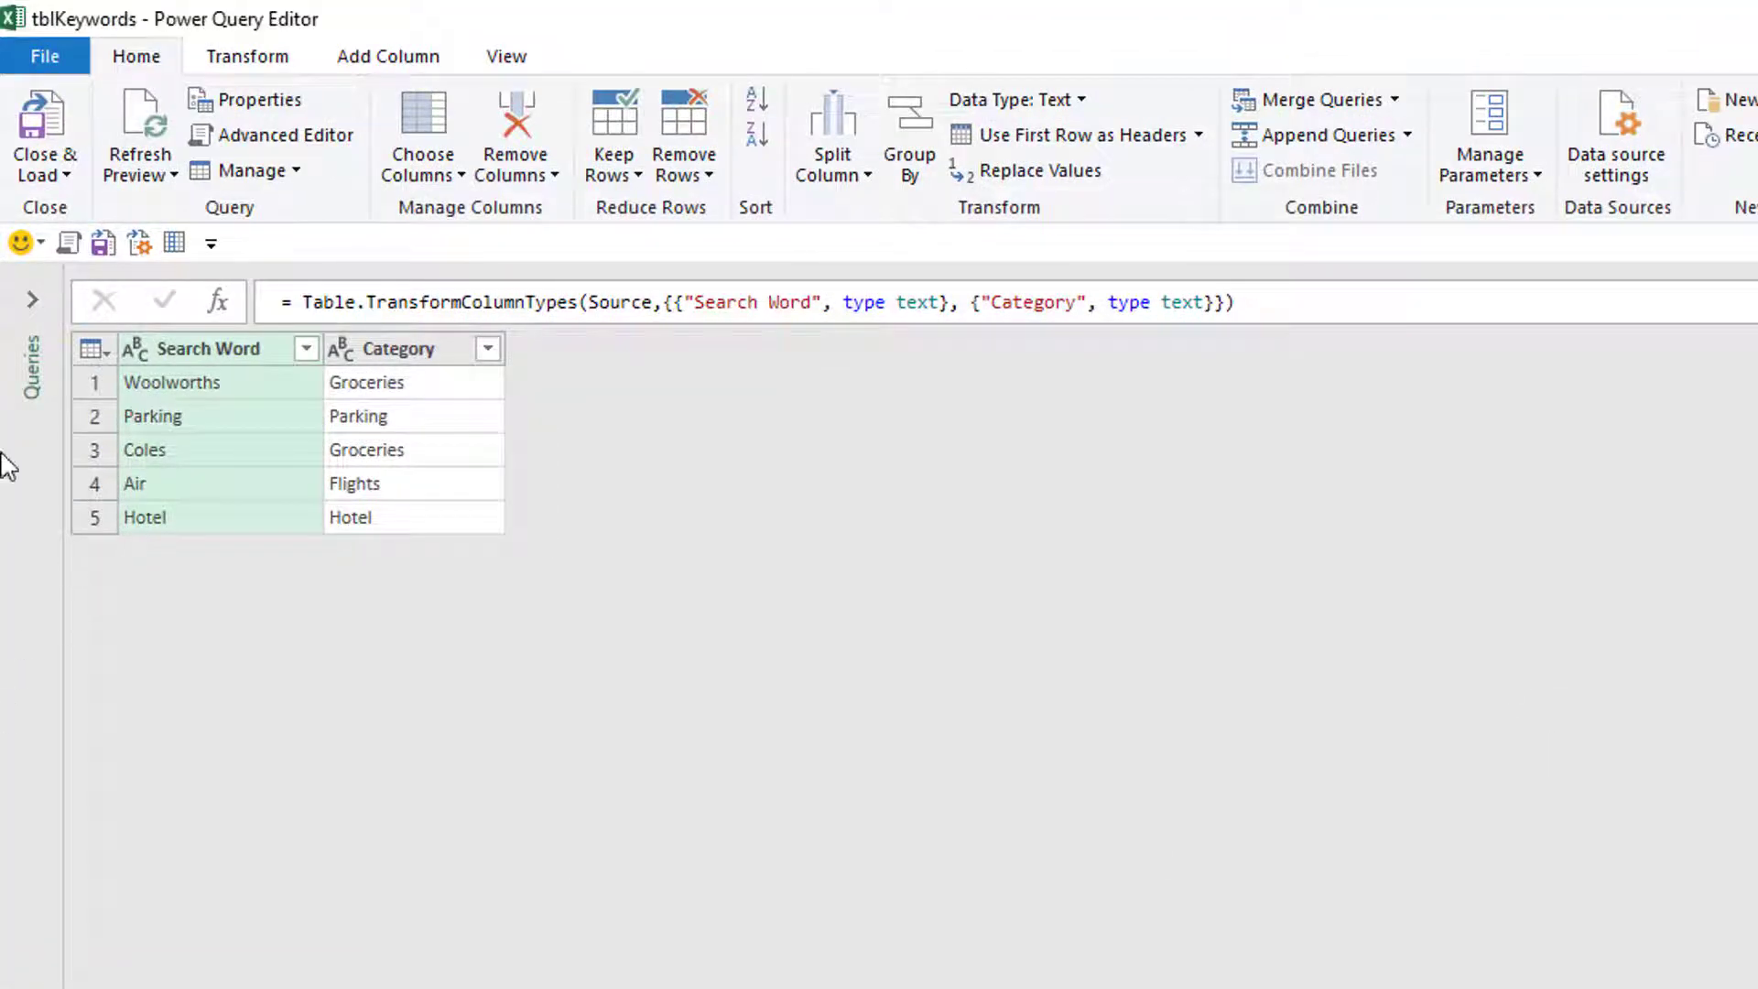
{"action": "left_click", "coordinate": [31, 301]}
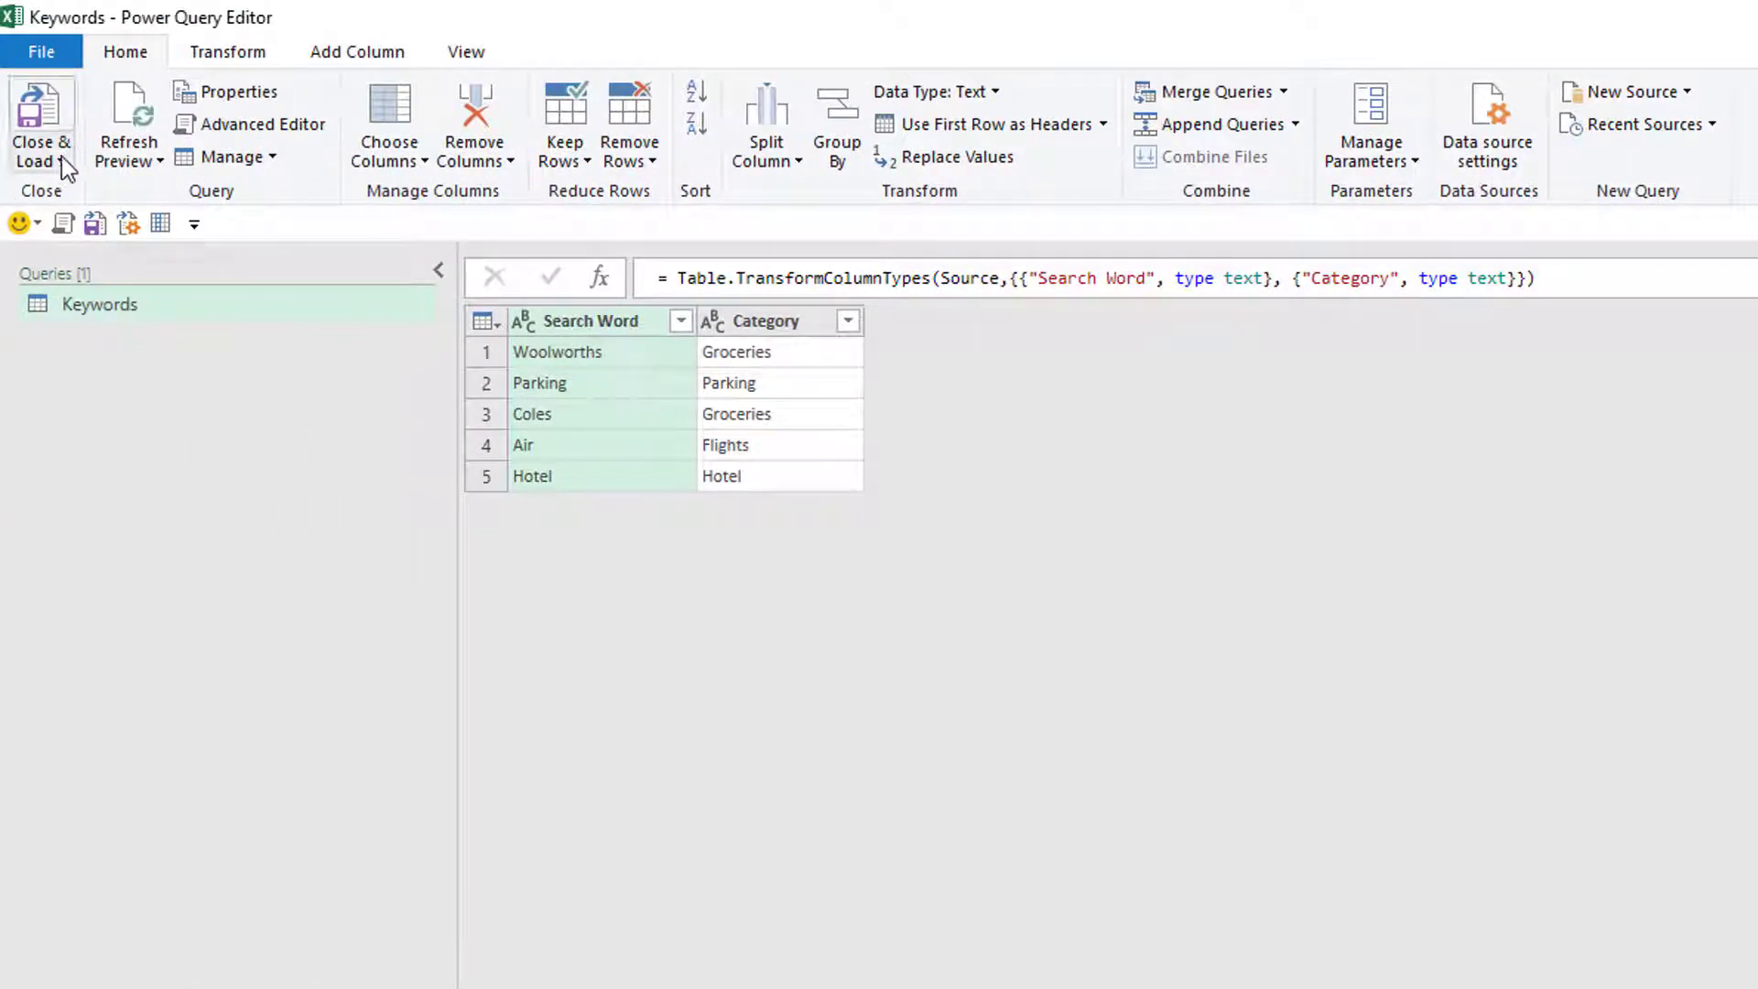
{"action": "left_click", "coordinate": [41, 119]}
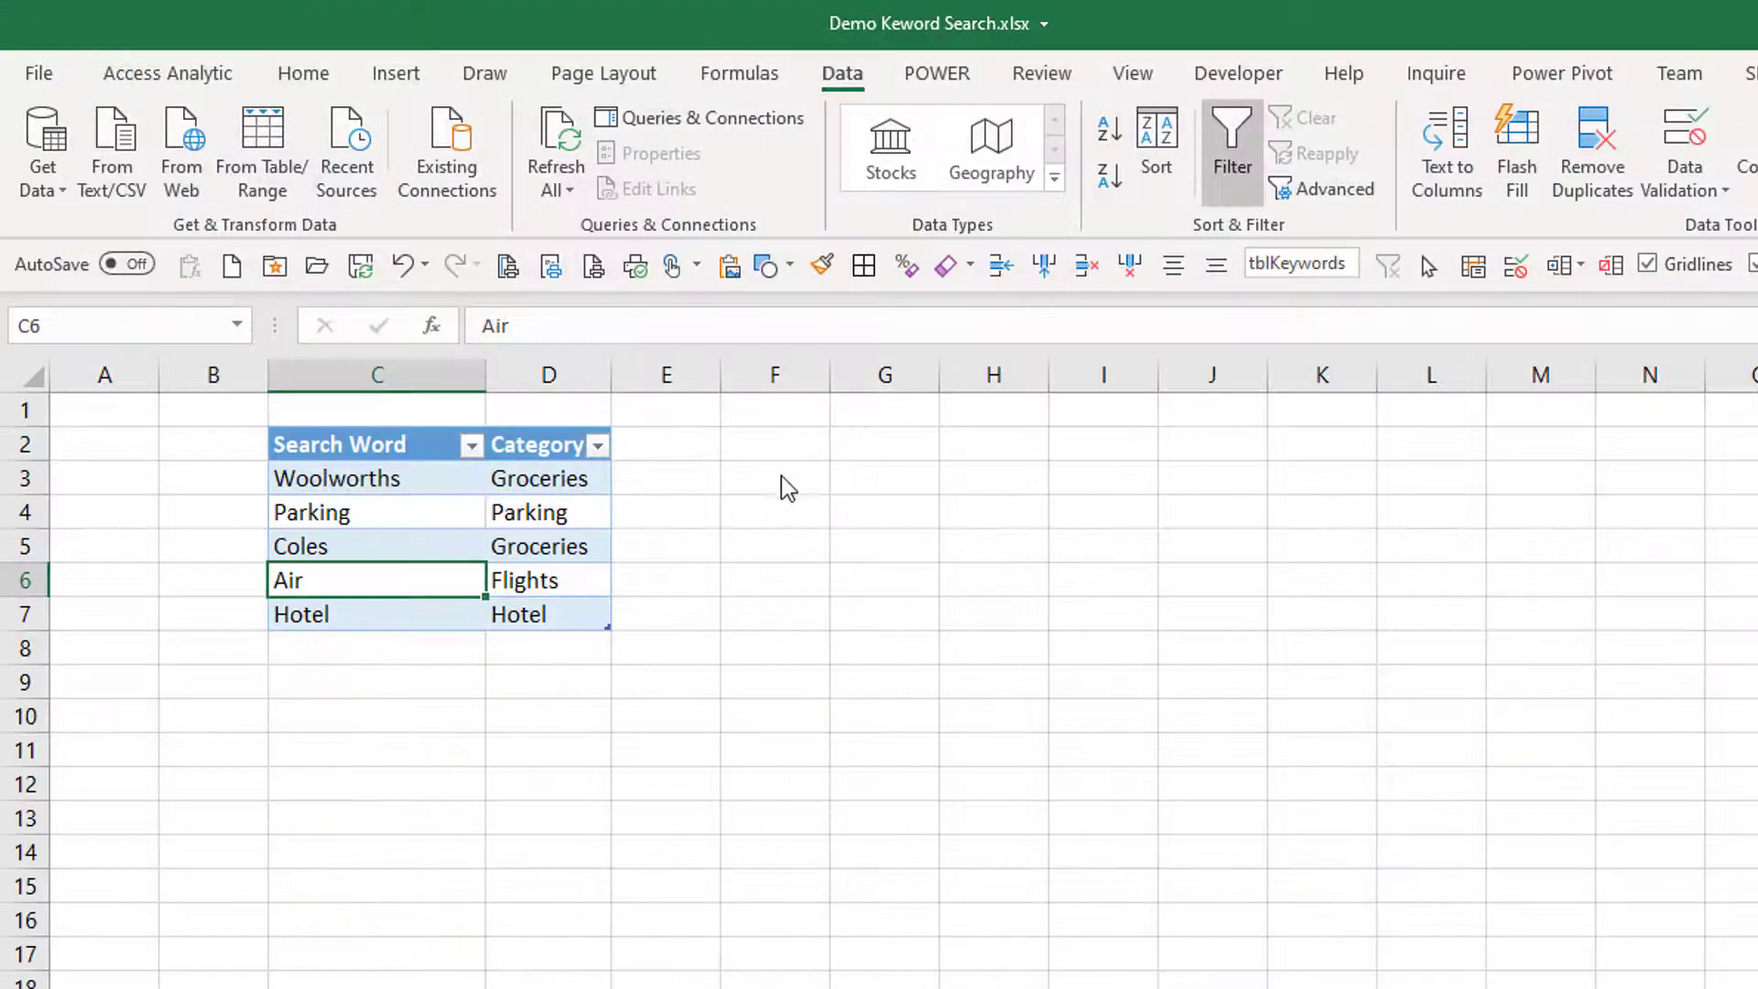
{"action": "mouse_move", "coordinate": [1458, 716]}
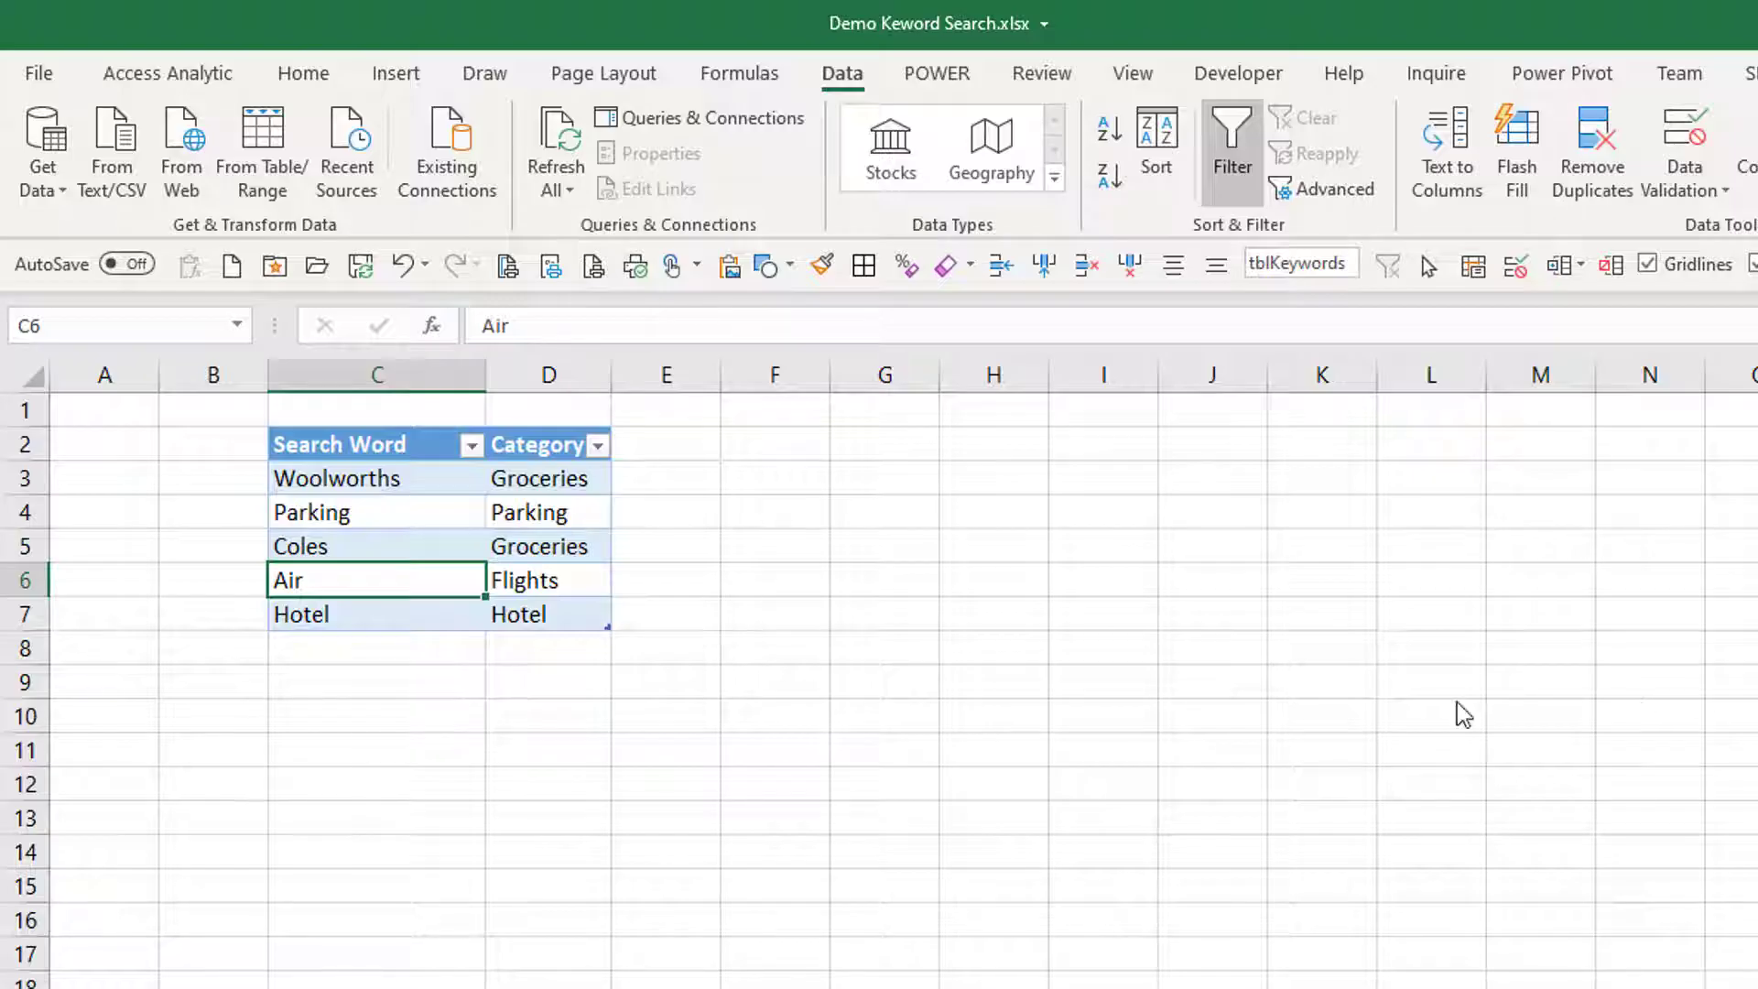
{"action": "mouse_move", "coordinate": [1132, 744]}
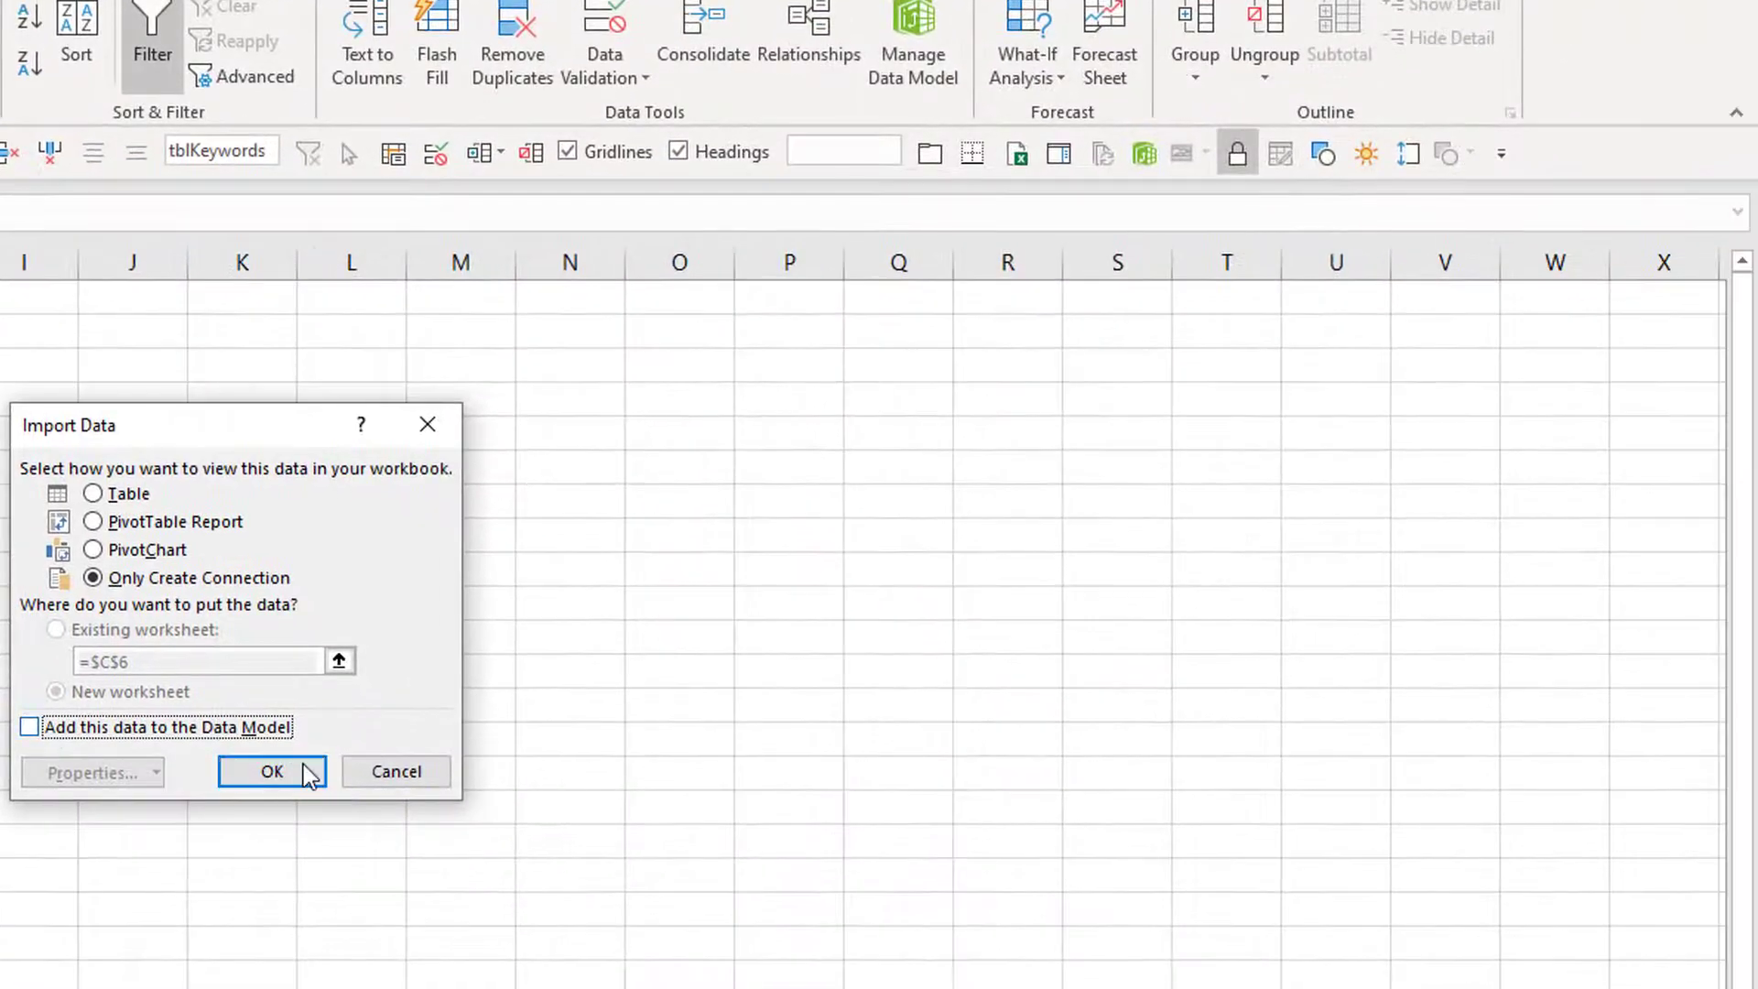
Close & Load the Keywords query as a connection only.
{"action": "left_click", "coordinate": [271, 772]}
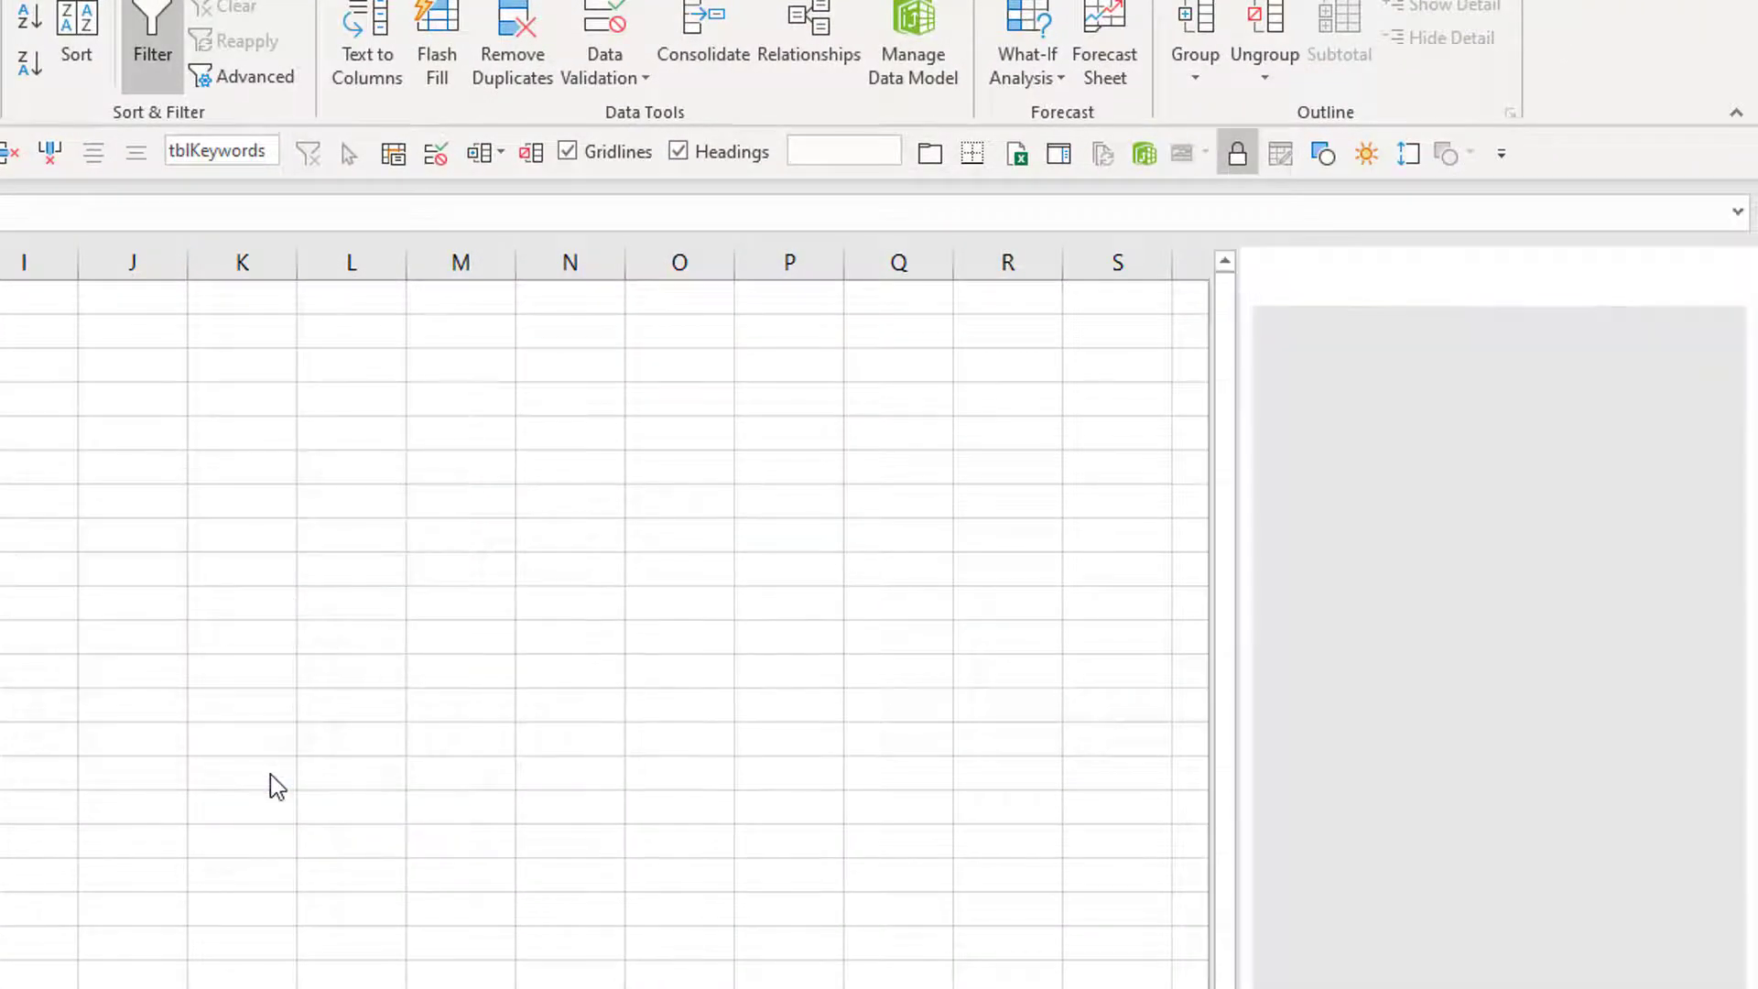
{"action": "left_click", "coordinate": [1059, 154]}
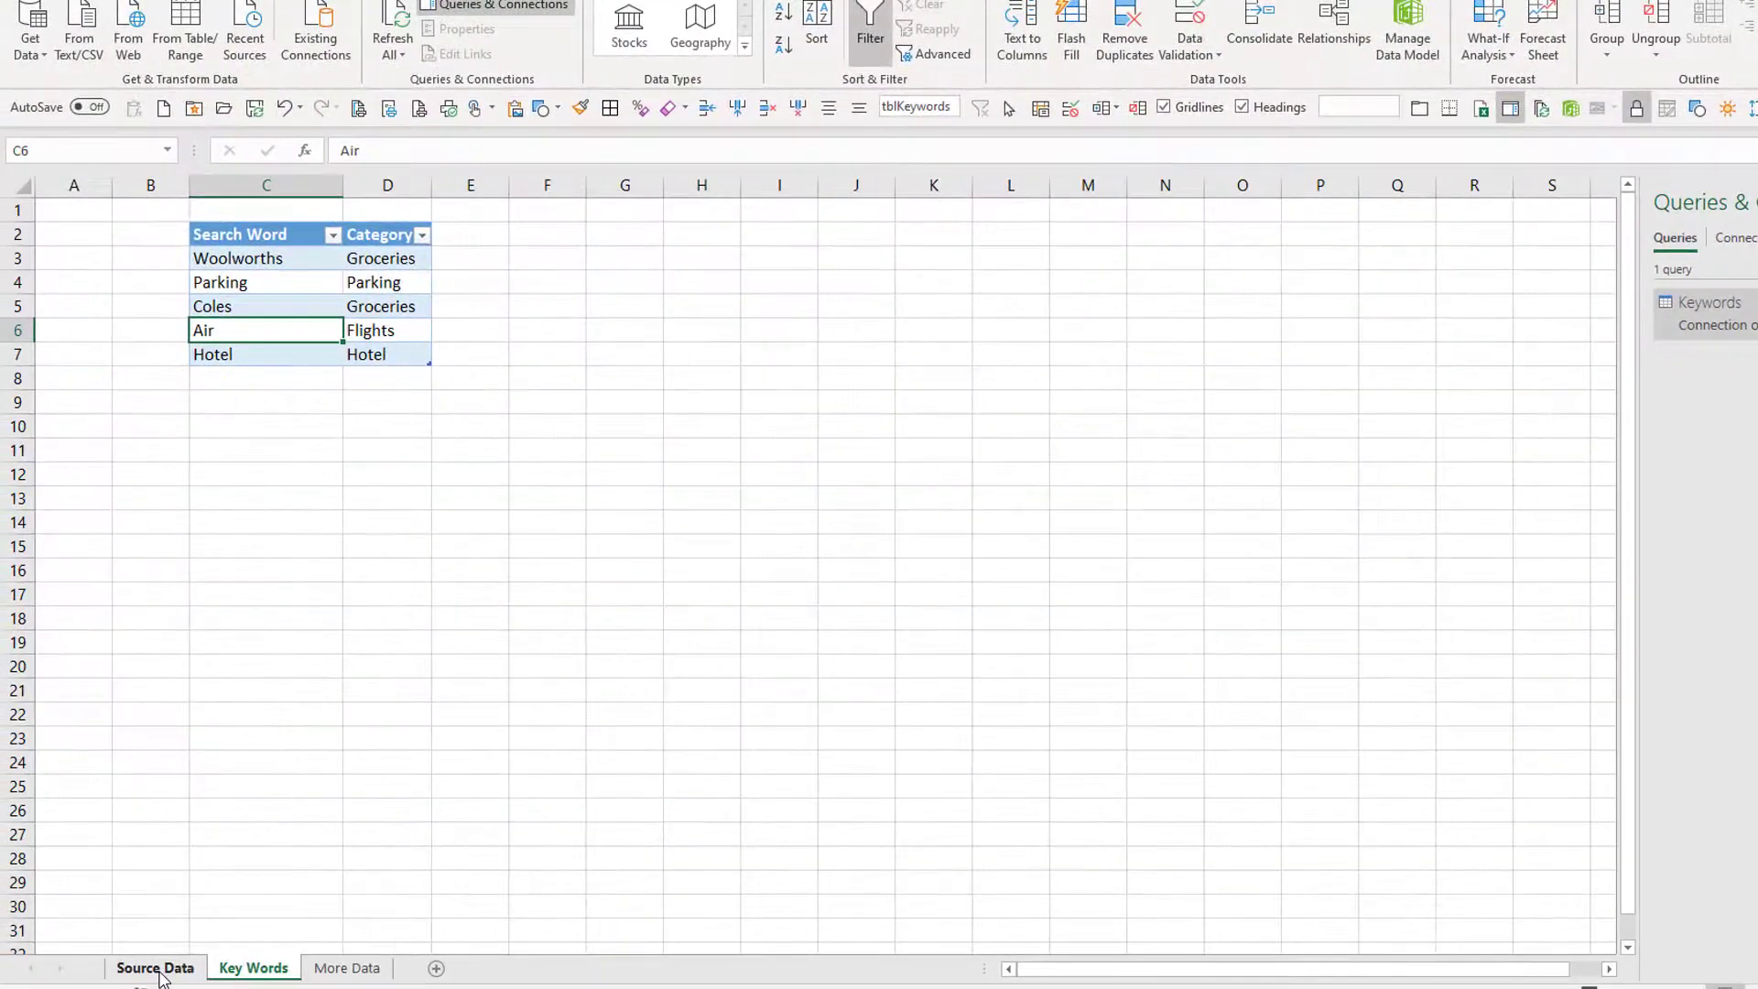
Load tblSource from the Source Data sheet into Power Query as query TransactionListing.
{"action": "left_click", "coordinate": [154, 967]}
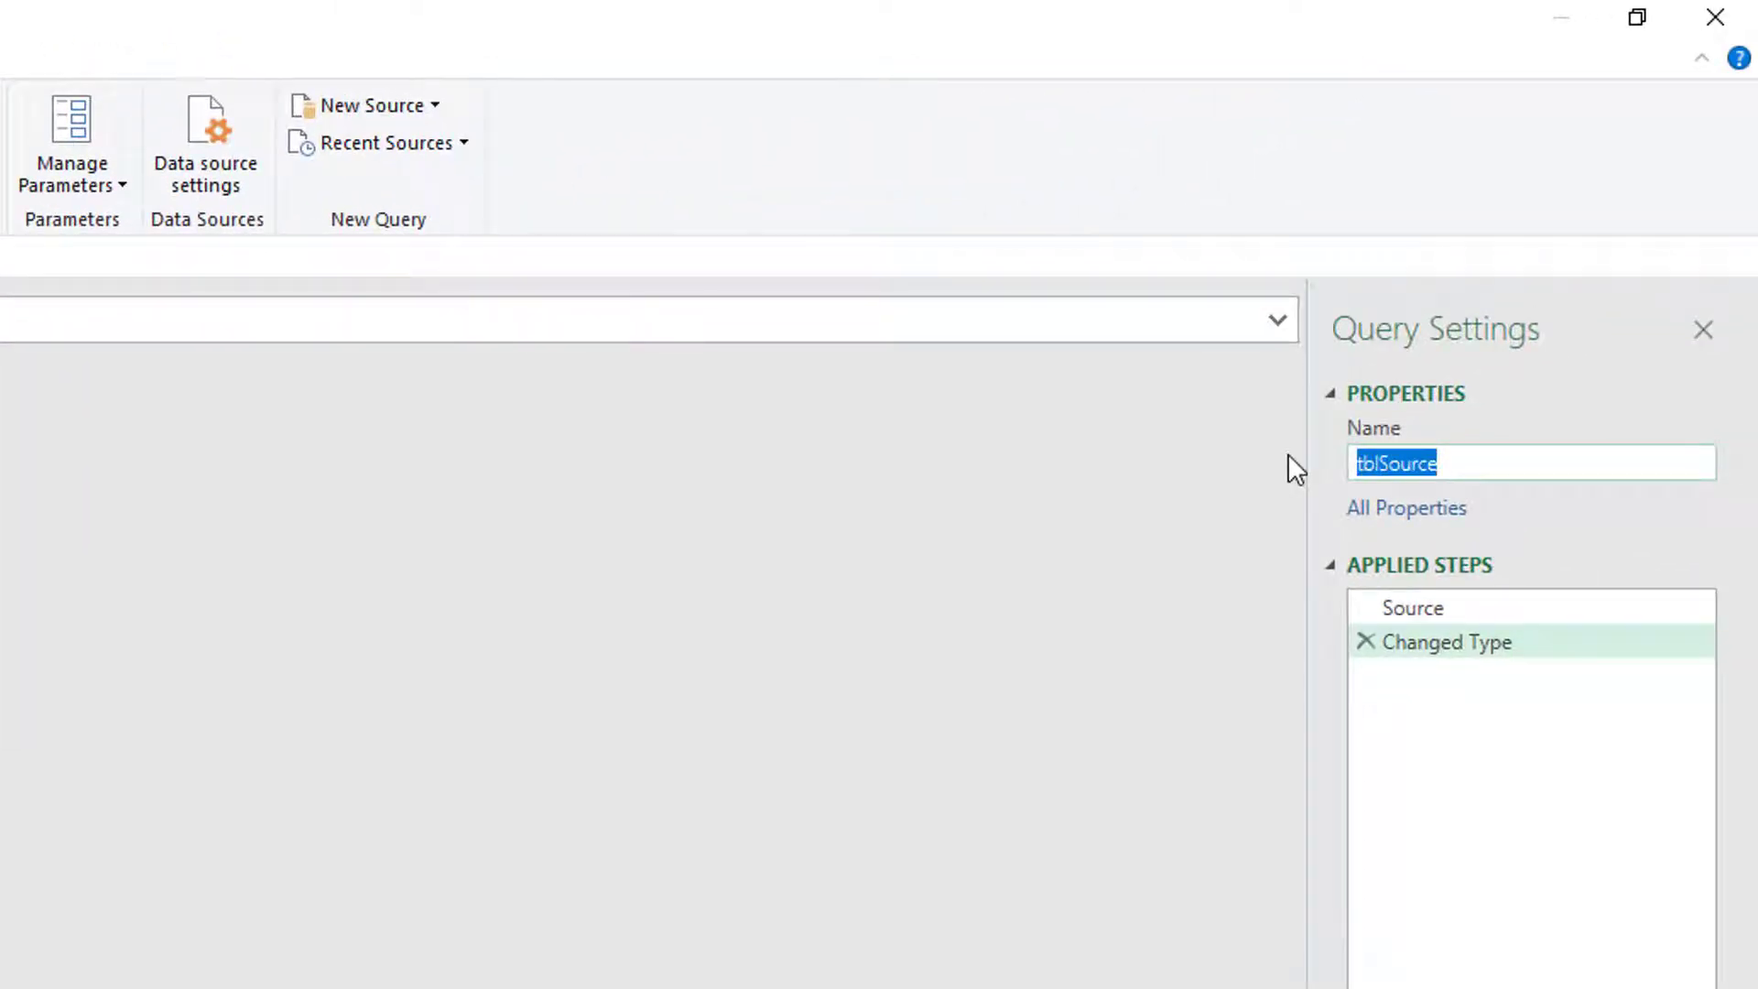
{"action": "type", "text": "Transaction"}
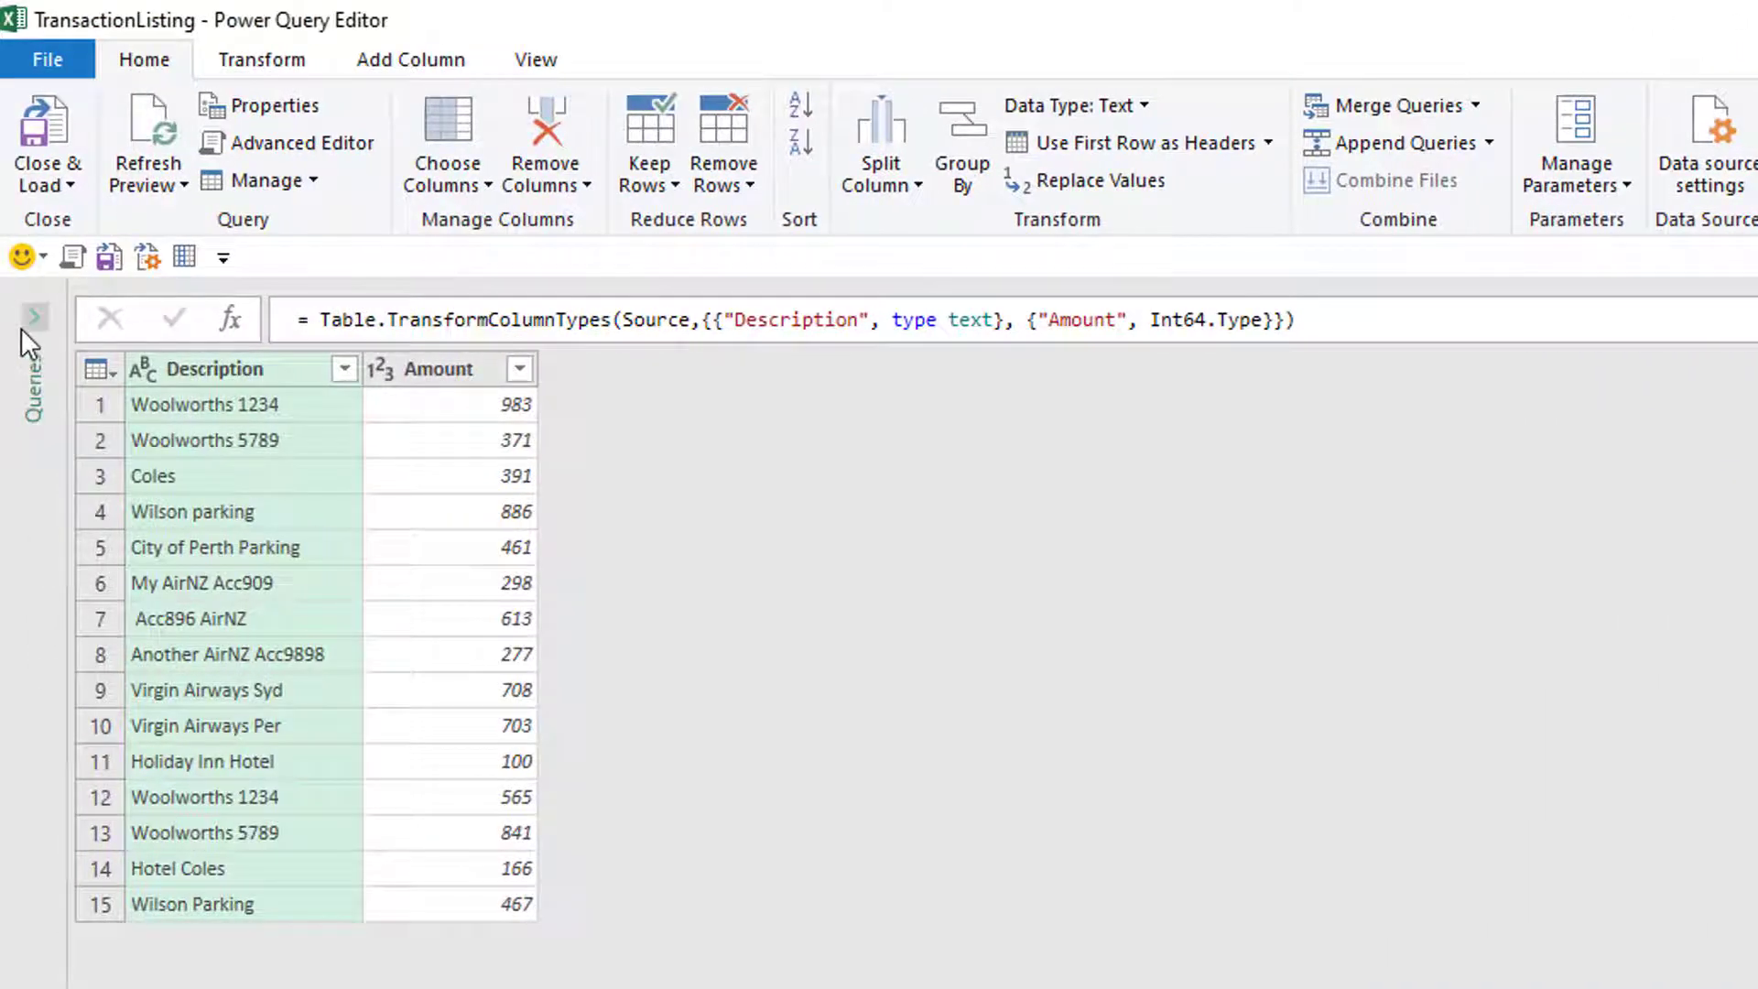
Create a new query that references TransactionListing from the Queries pane.
{"action": "left_click", "coordinate": [33, 319]}
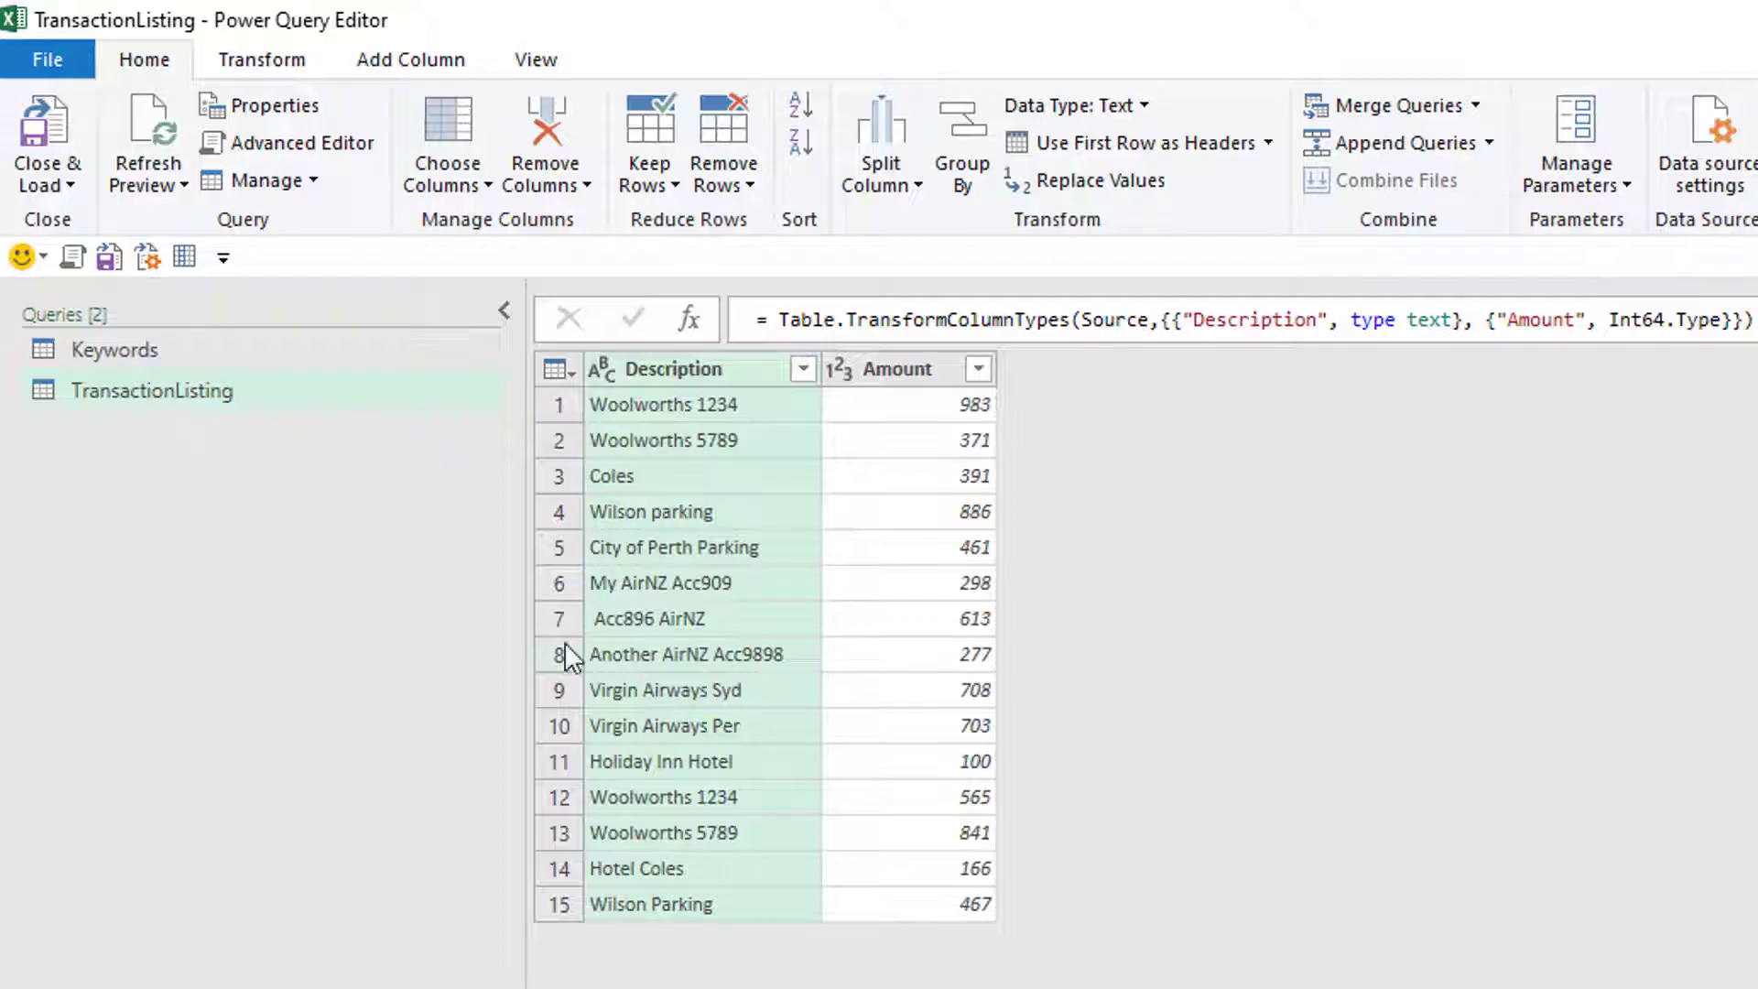
{"action": "mouse_move", "coordinate": [341, 465]}
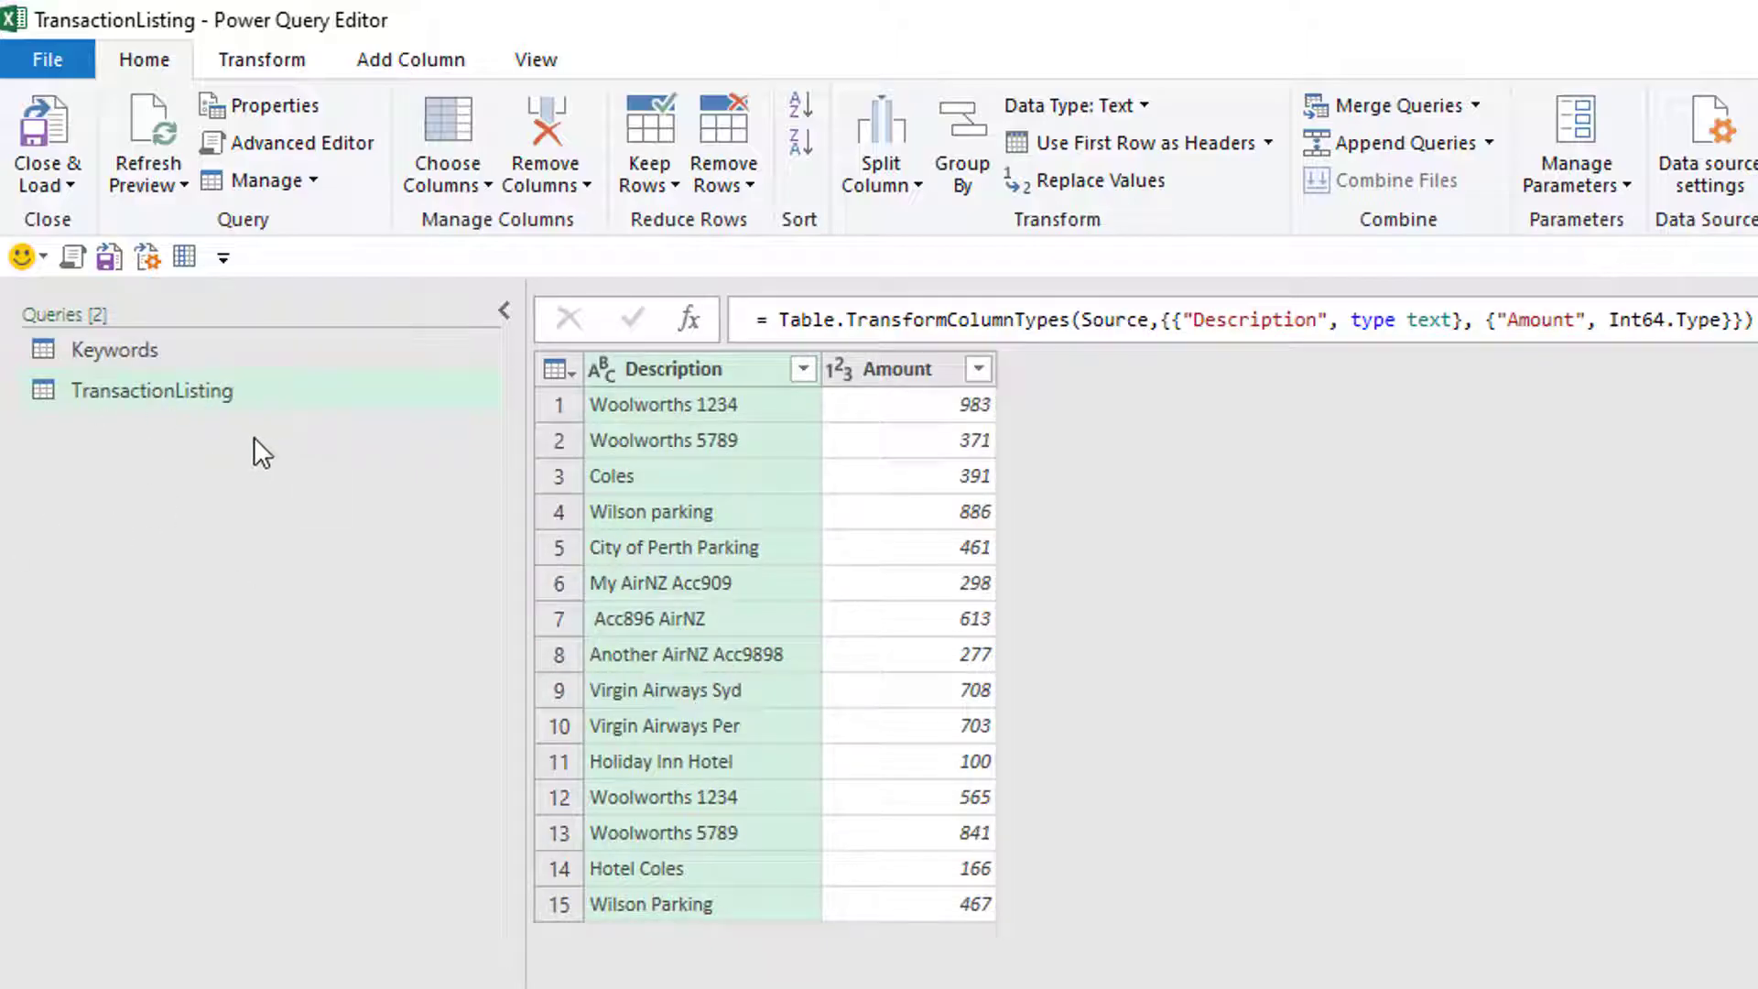
{"action": "mouse_move", "coordinate": [150, 396]}
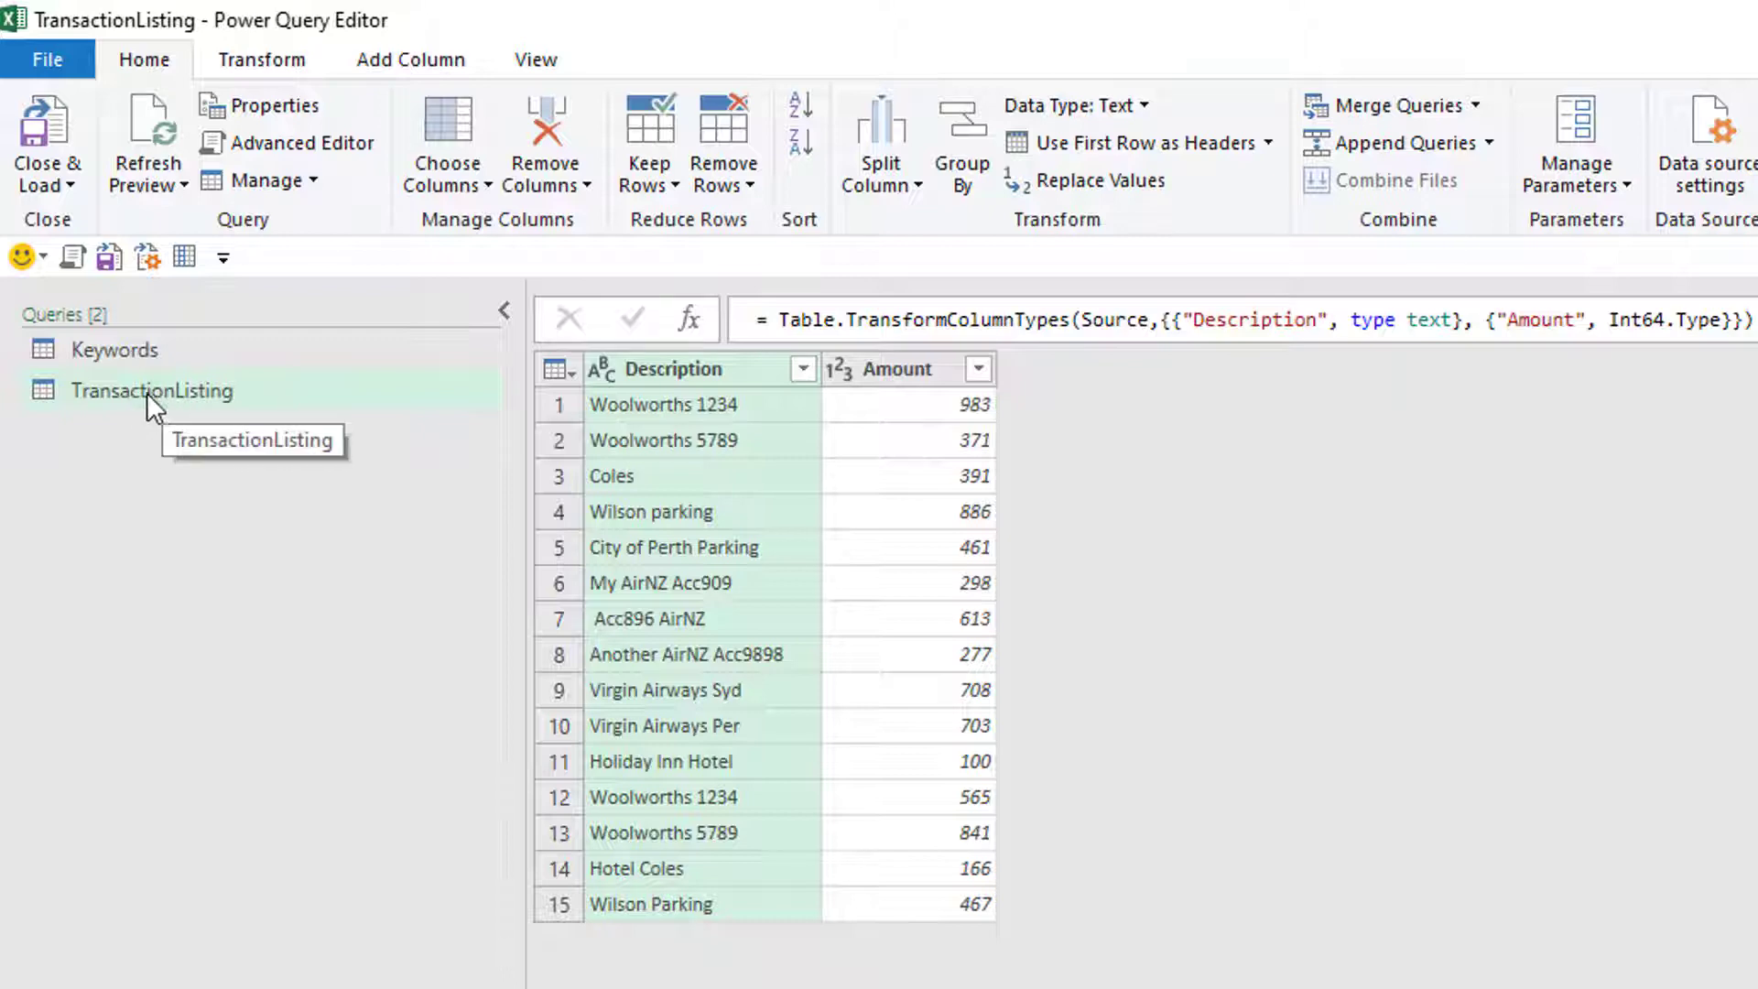
{"action": "right_click", "coordinate": [150, 390]}
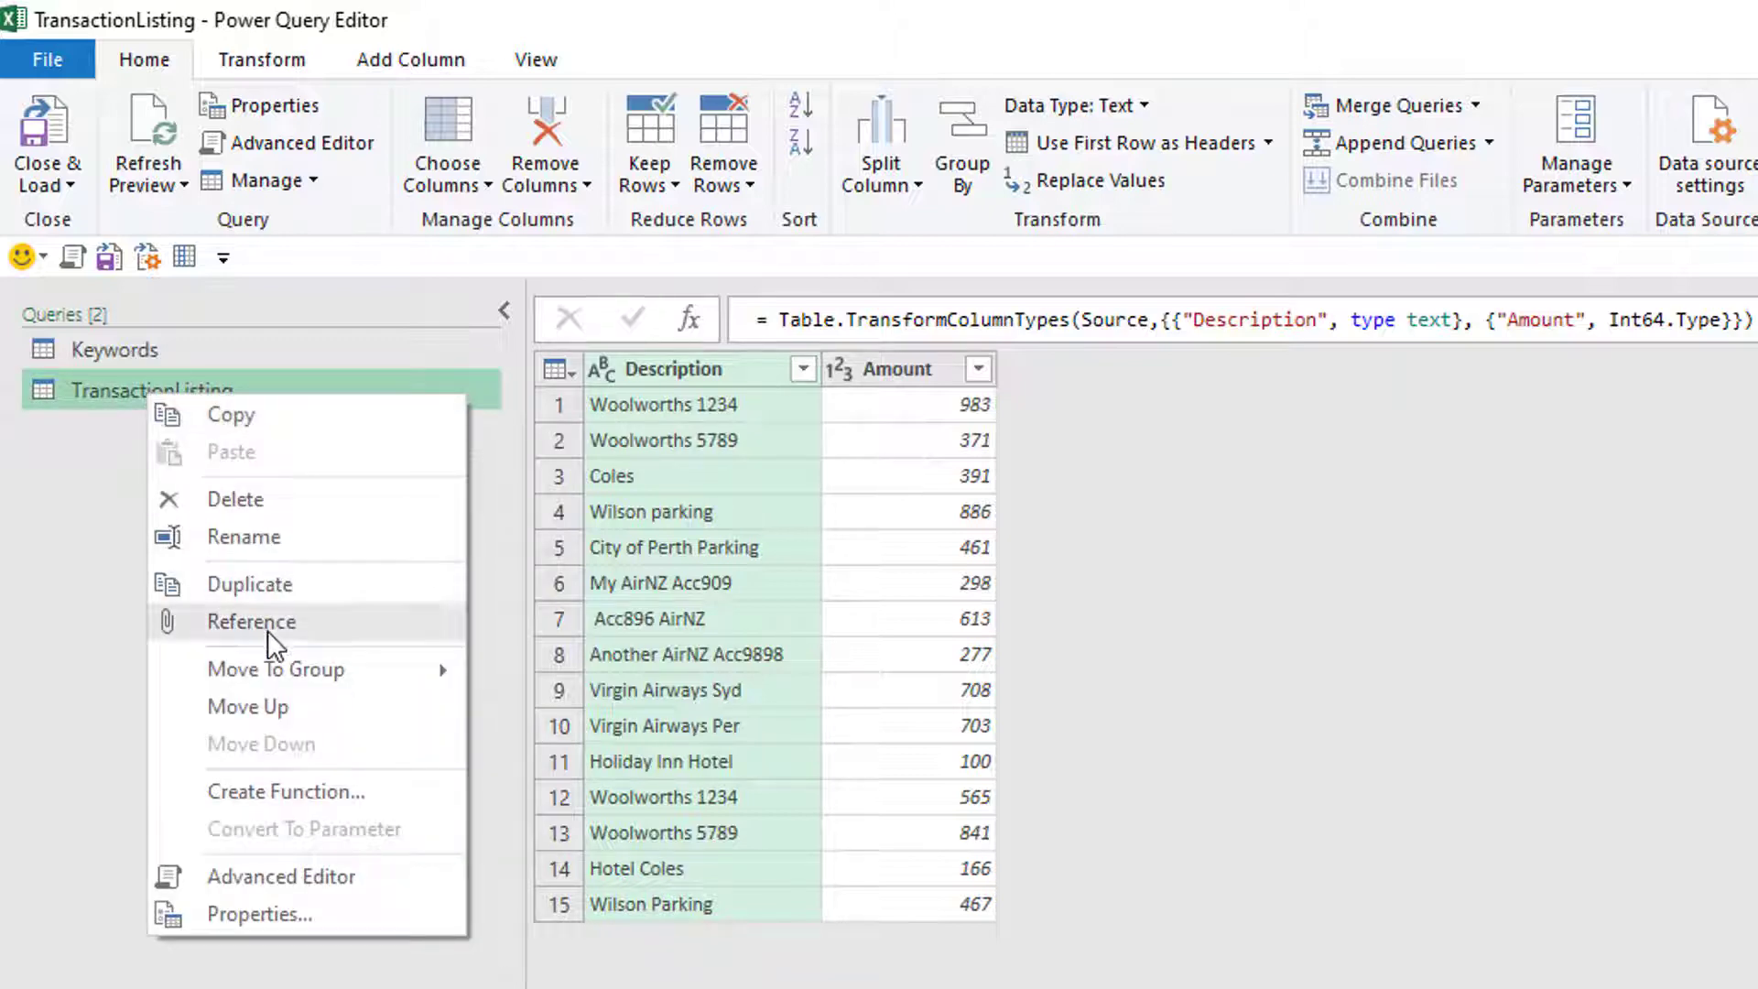
{"action": "left_click", "coordinate": [251, 623]}
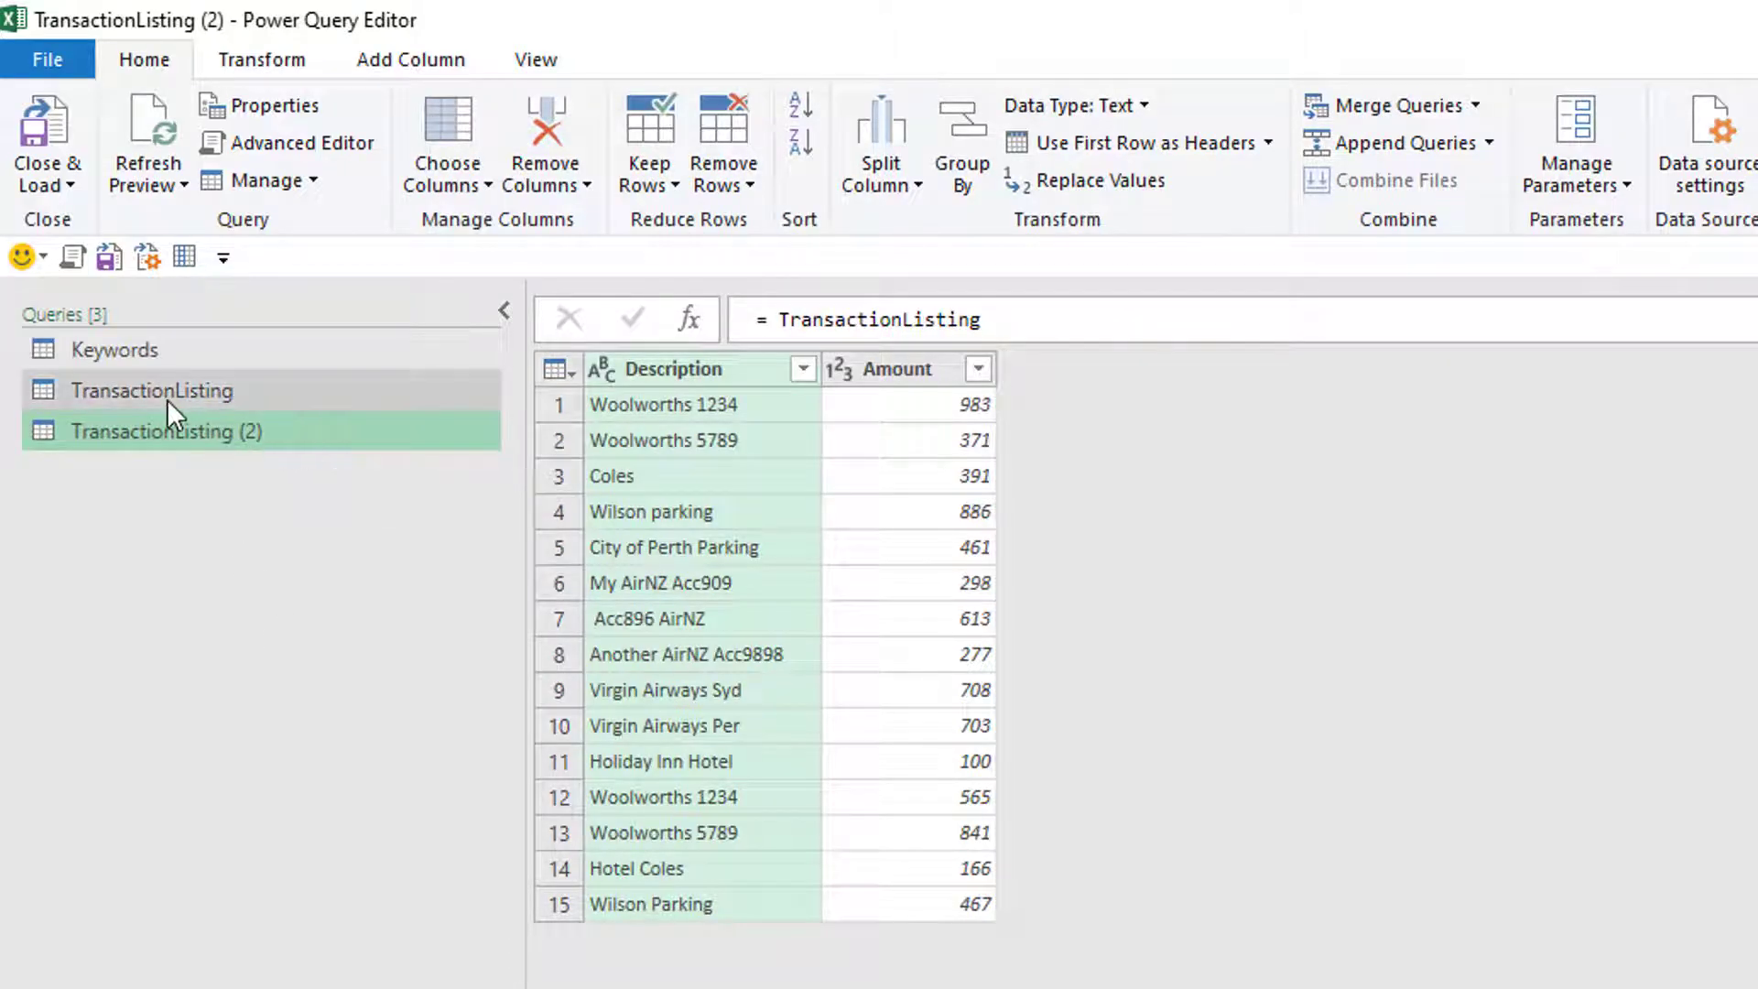
{"action": "left_click", "coordinate": [150, 390]}
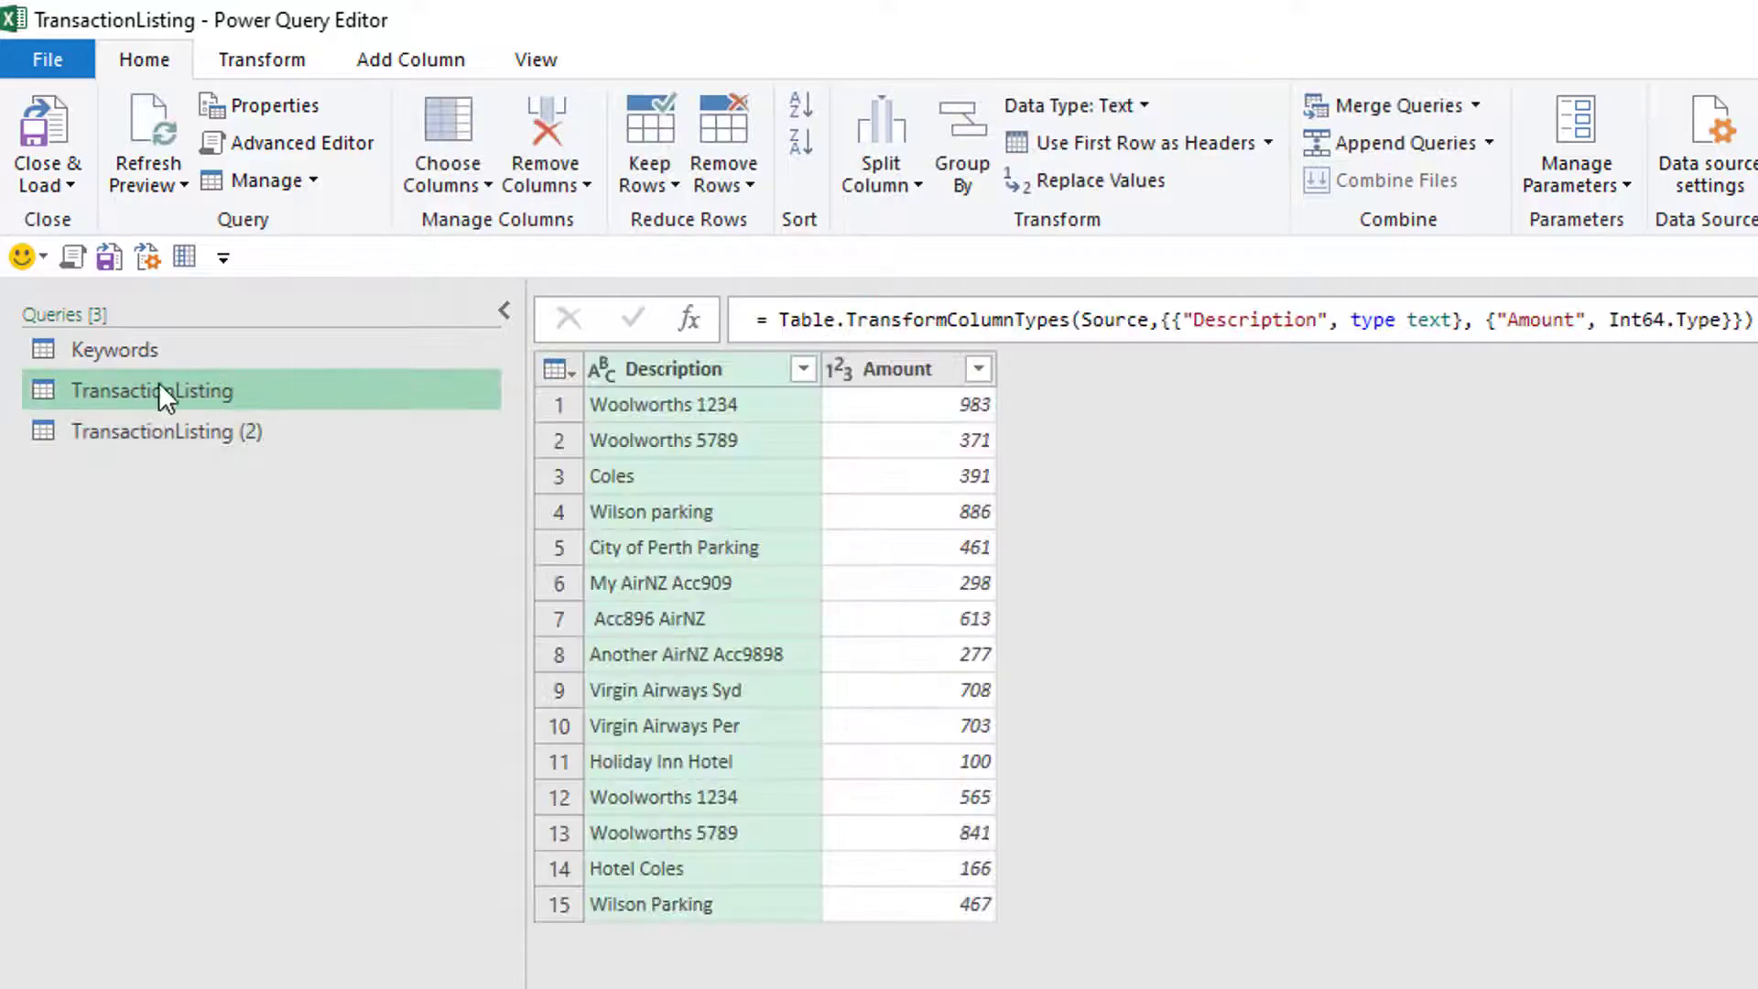
{"action": "left_click", "coordinate": [165, 430]}
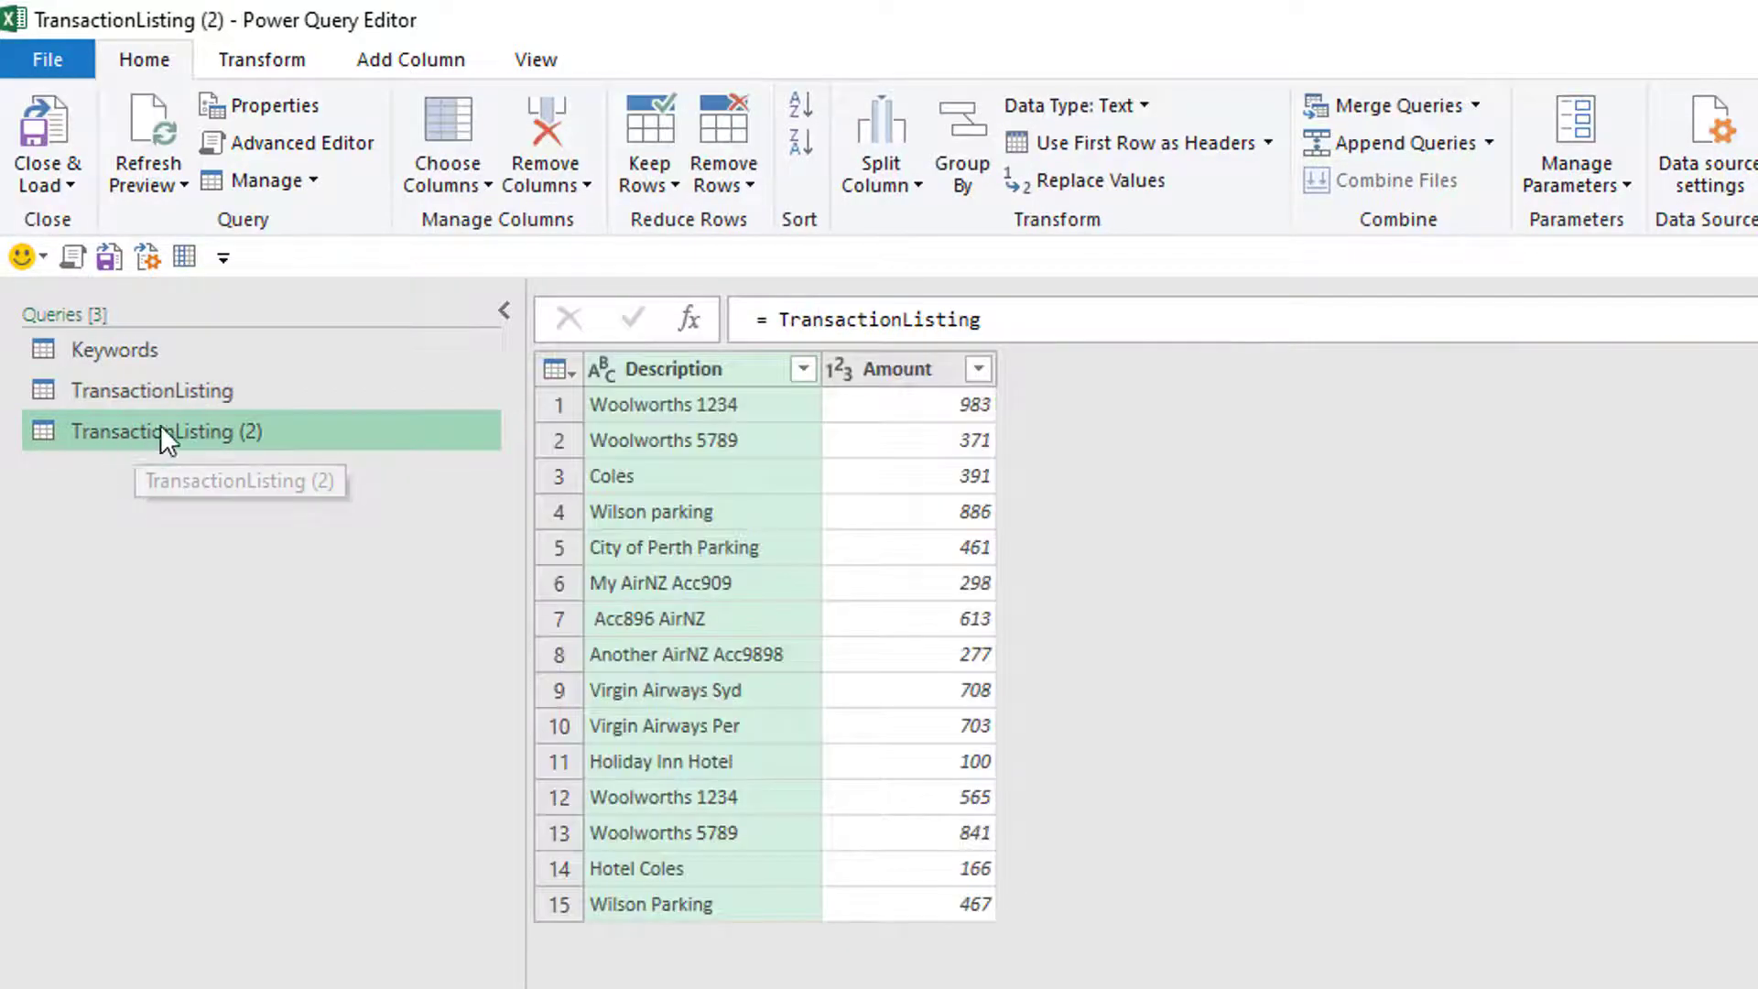
{"action": "mouse_move", "coordinate": [678, 412]}
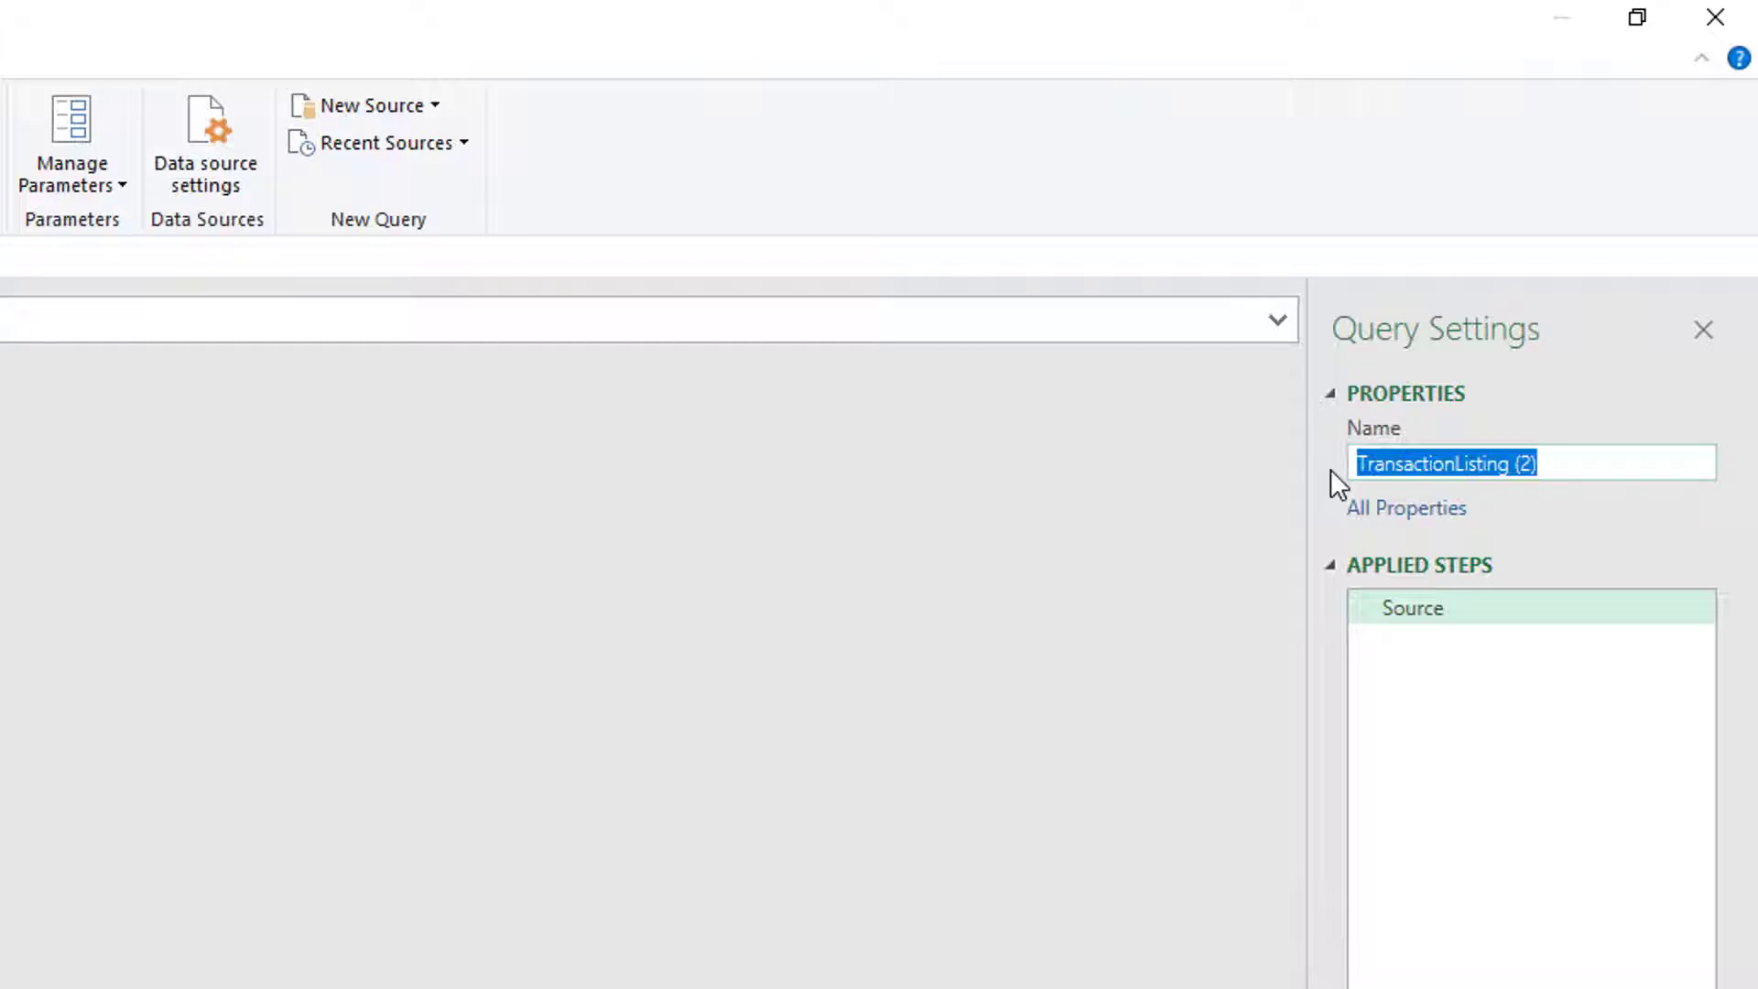
Rename the referencing query MappedTransactions.
{"action": "type", "text": "Mapped"}
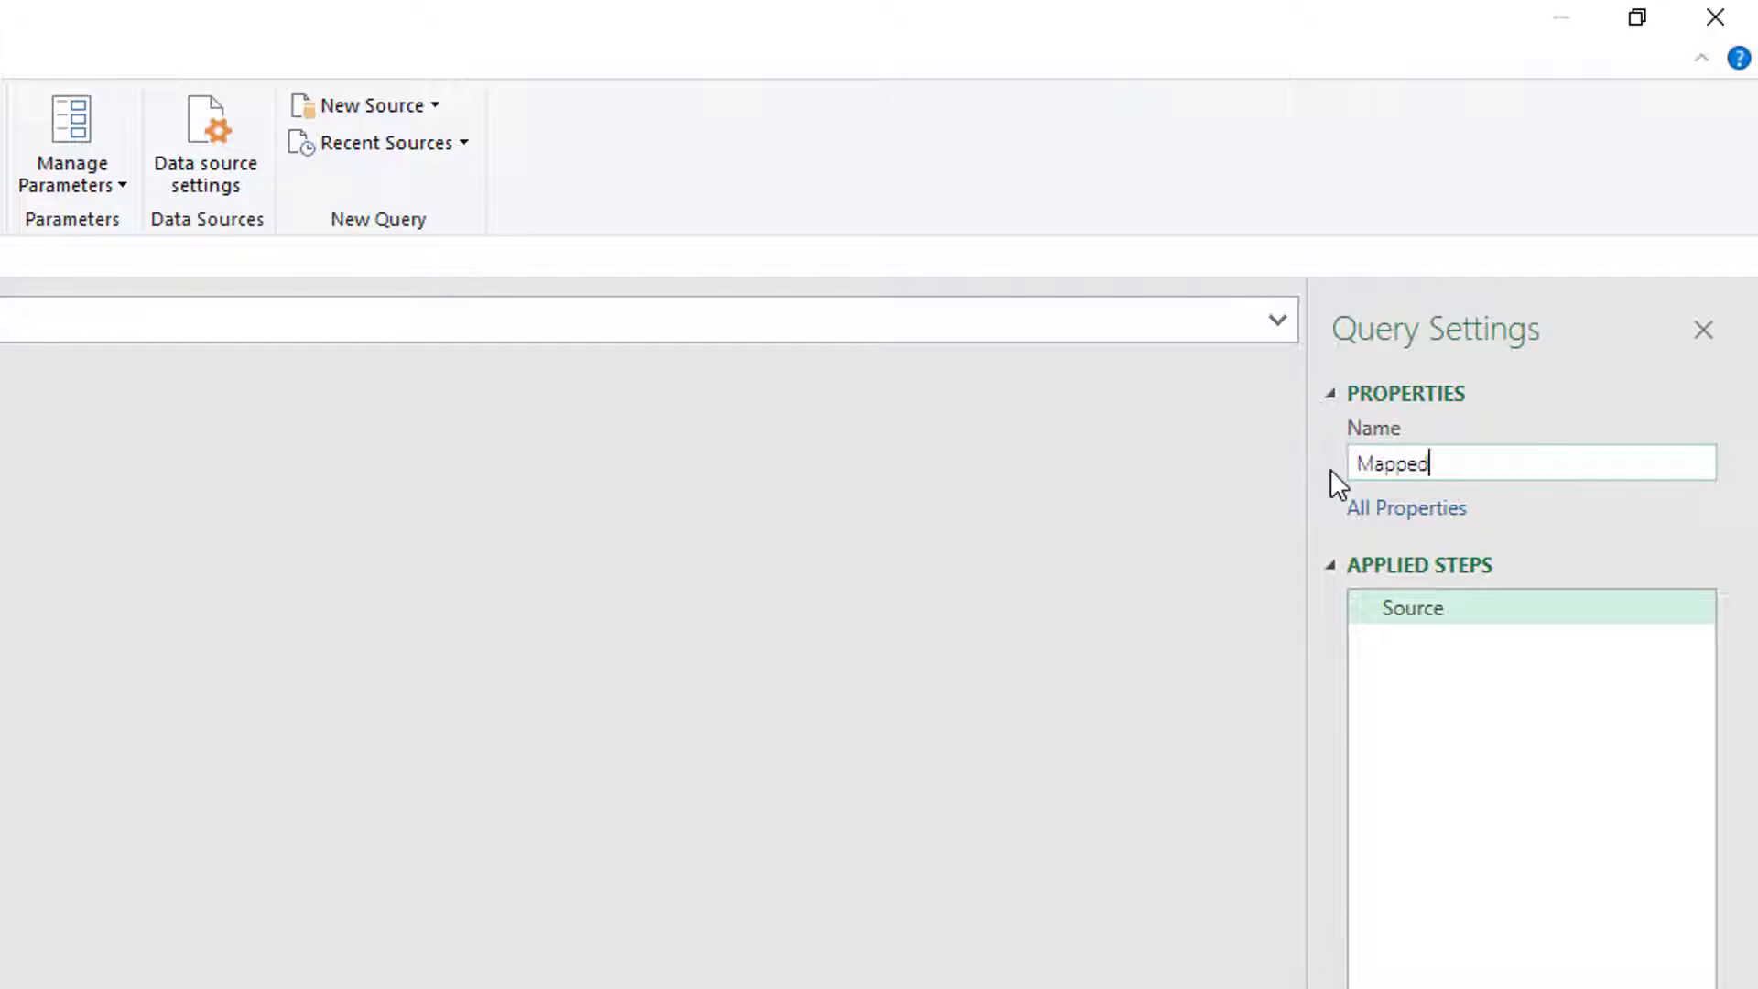
{"action": "type", "text": "Transaction"}
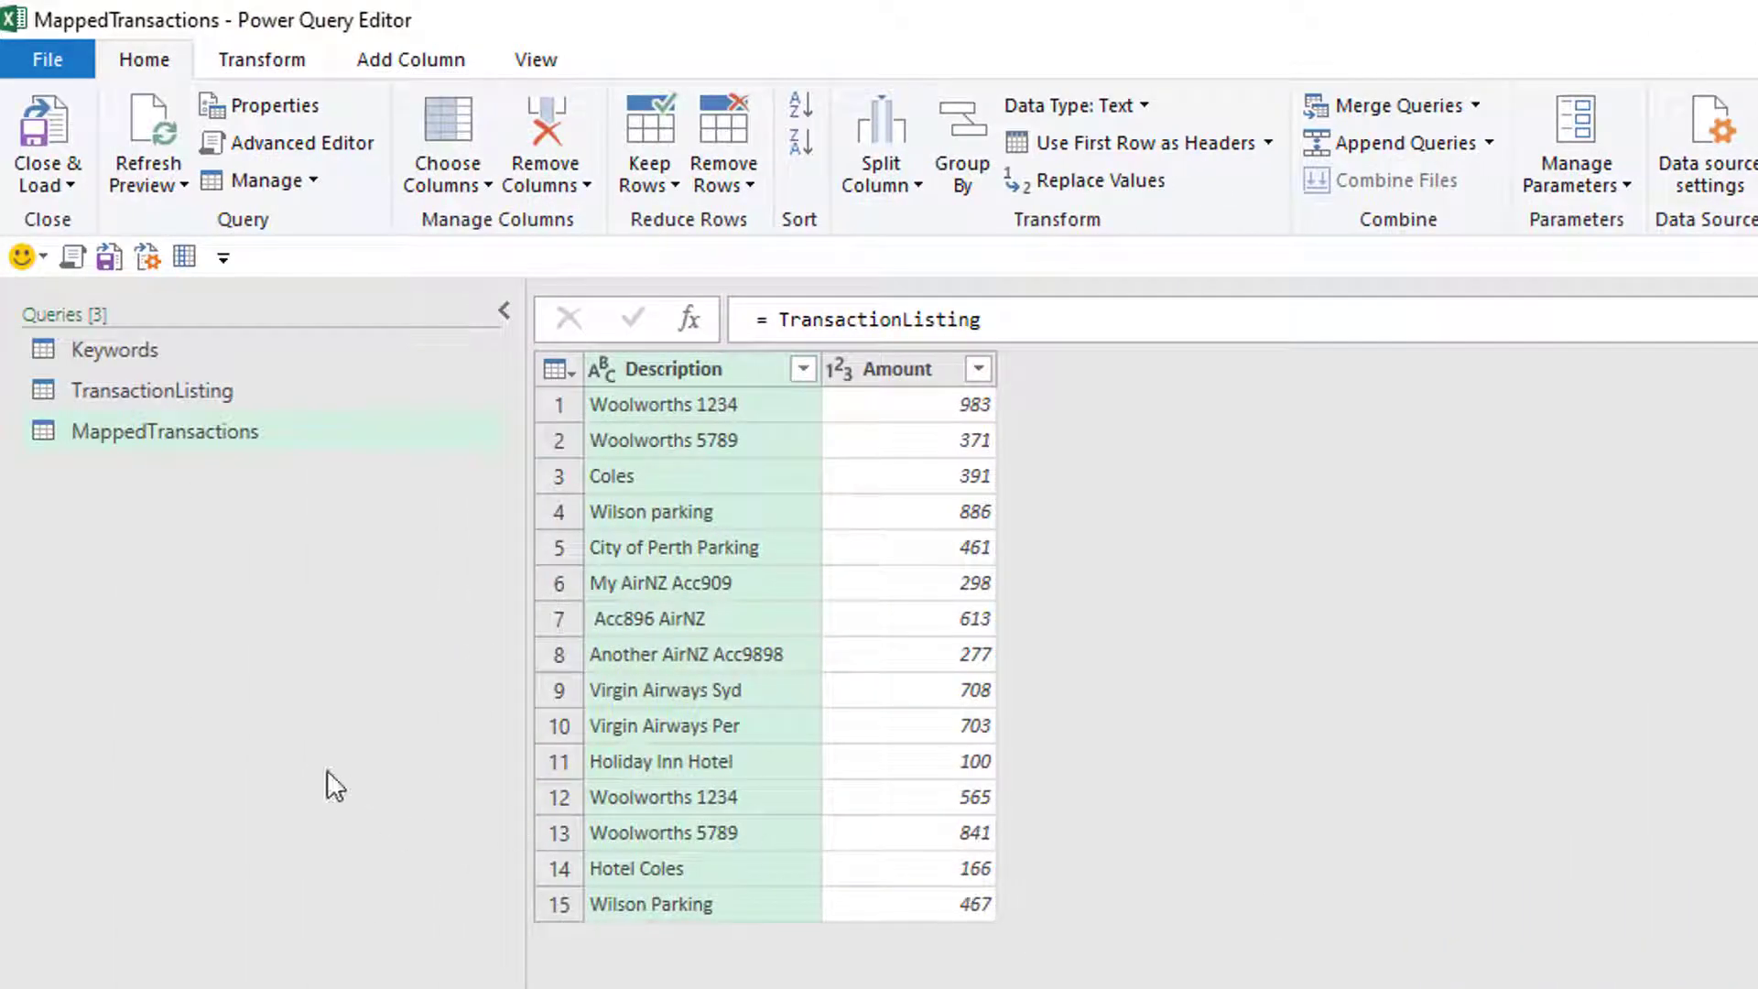
{"action": "mouse_move", "coordinate": [315, 762]}
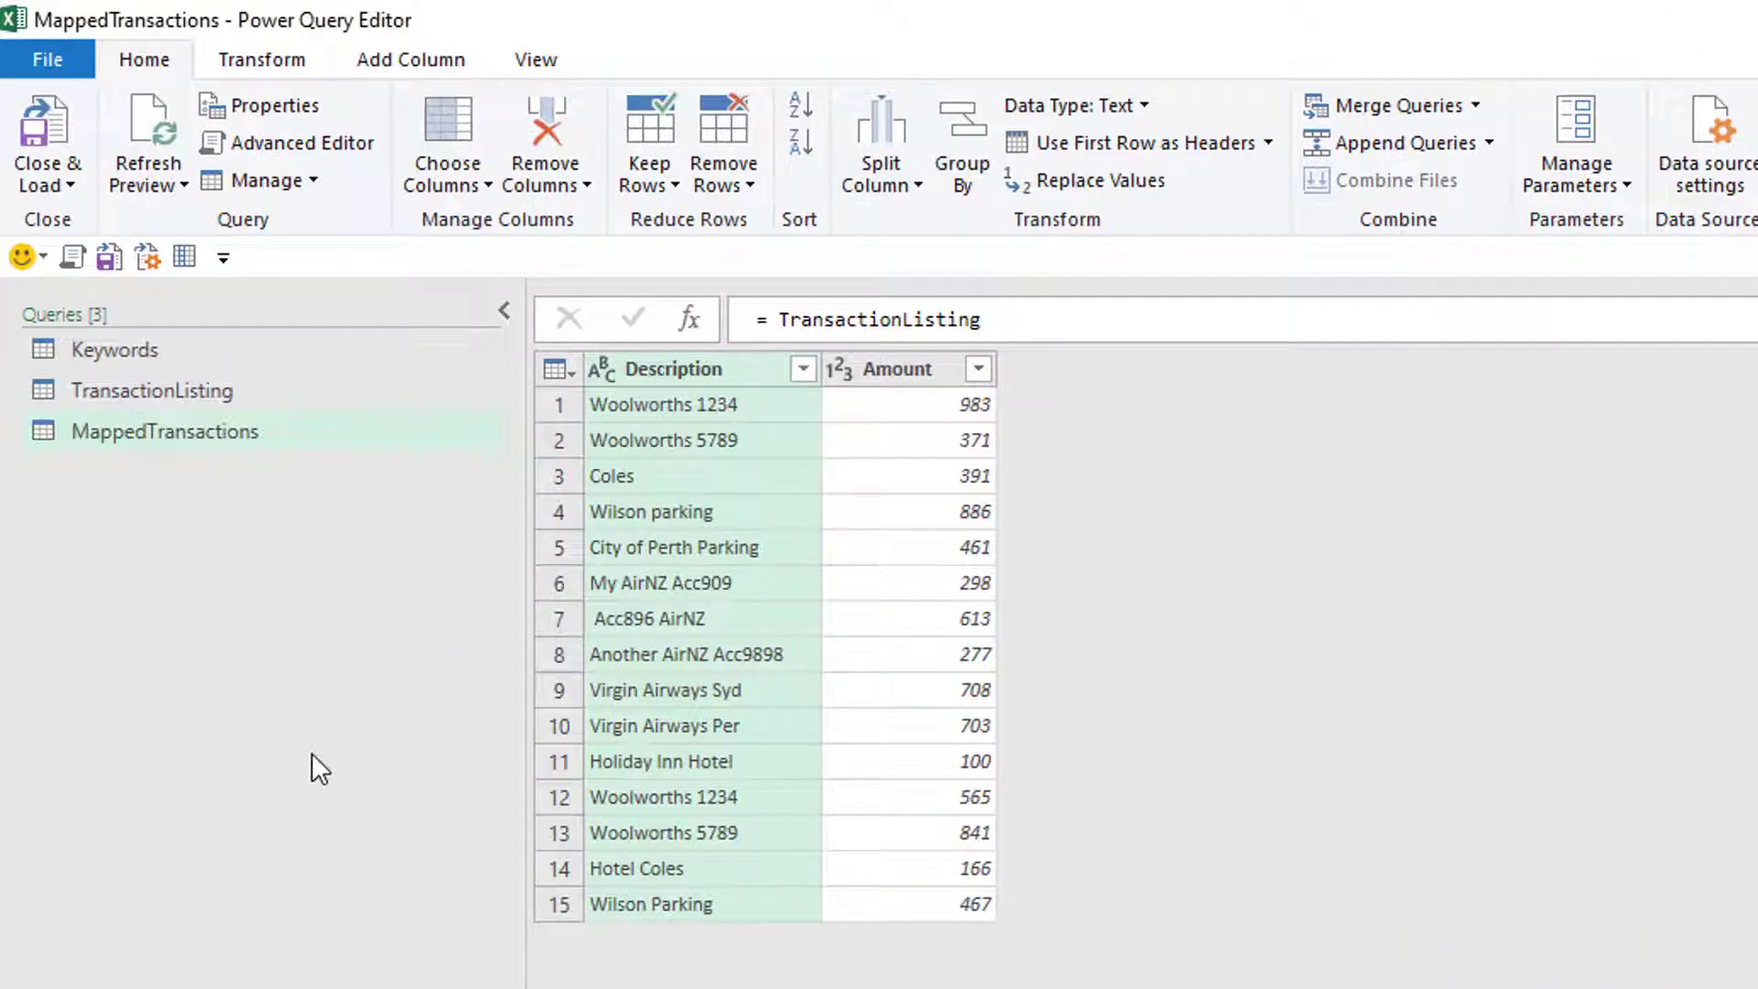
{"action": "mouse_move", "coordinate": [211, 616]}
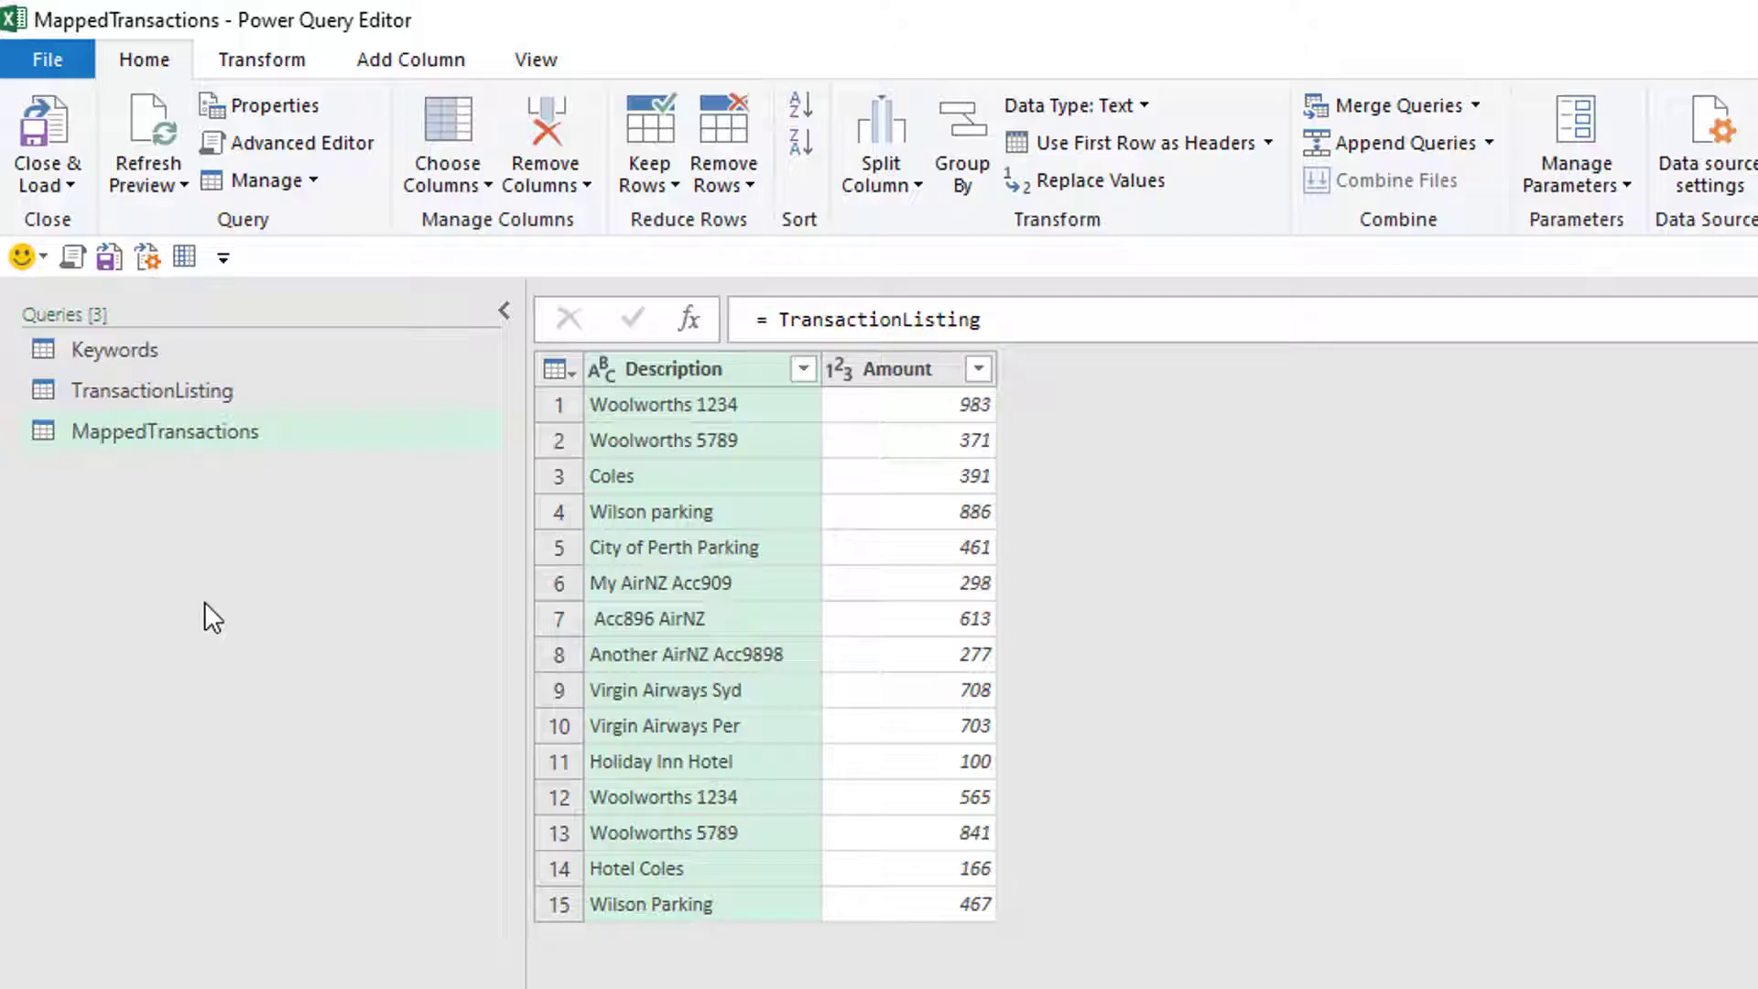
{"action": "mouse_move", "coordinate": [235, 626]}
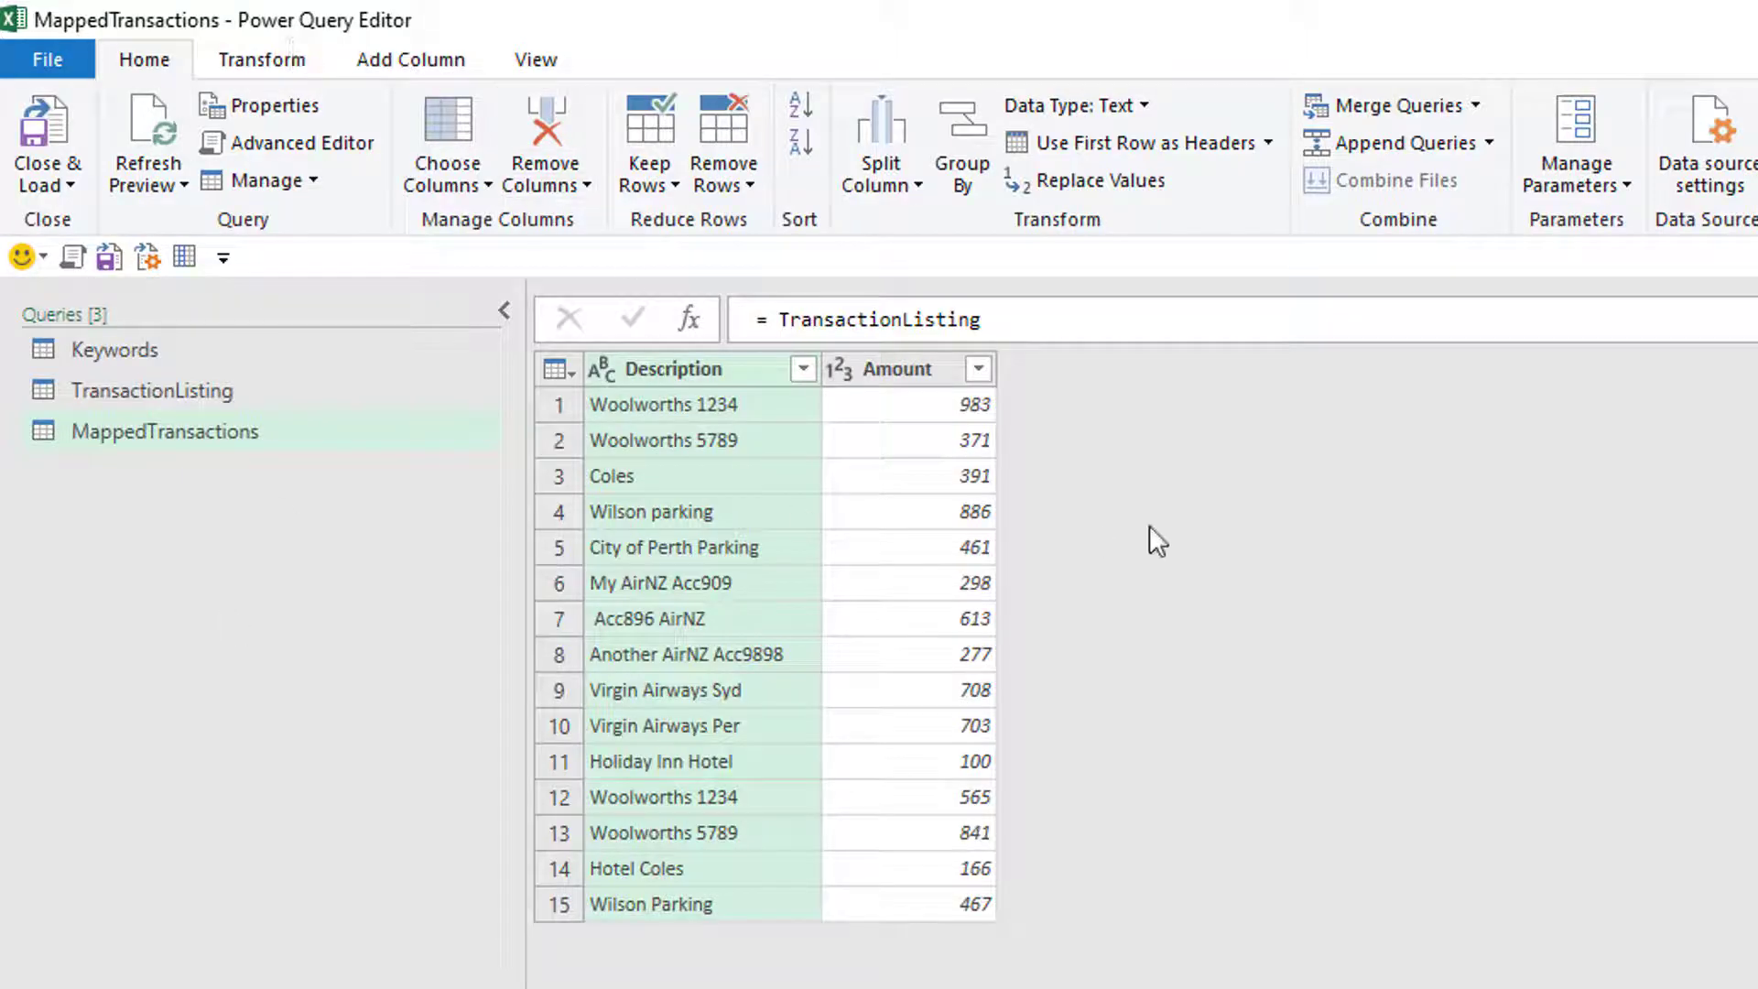
{"action": "mouse_move", "coordinate": [979, 593]}
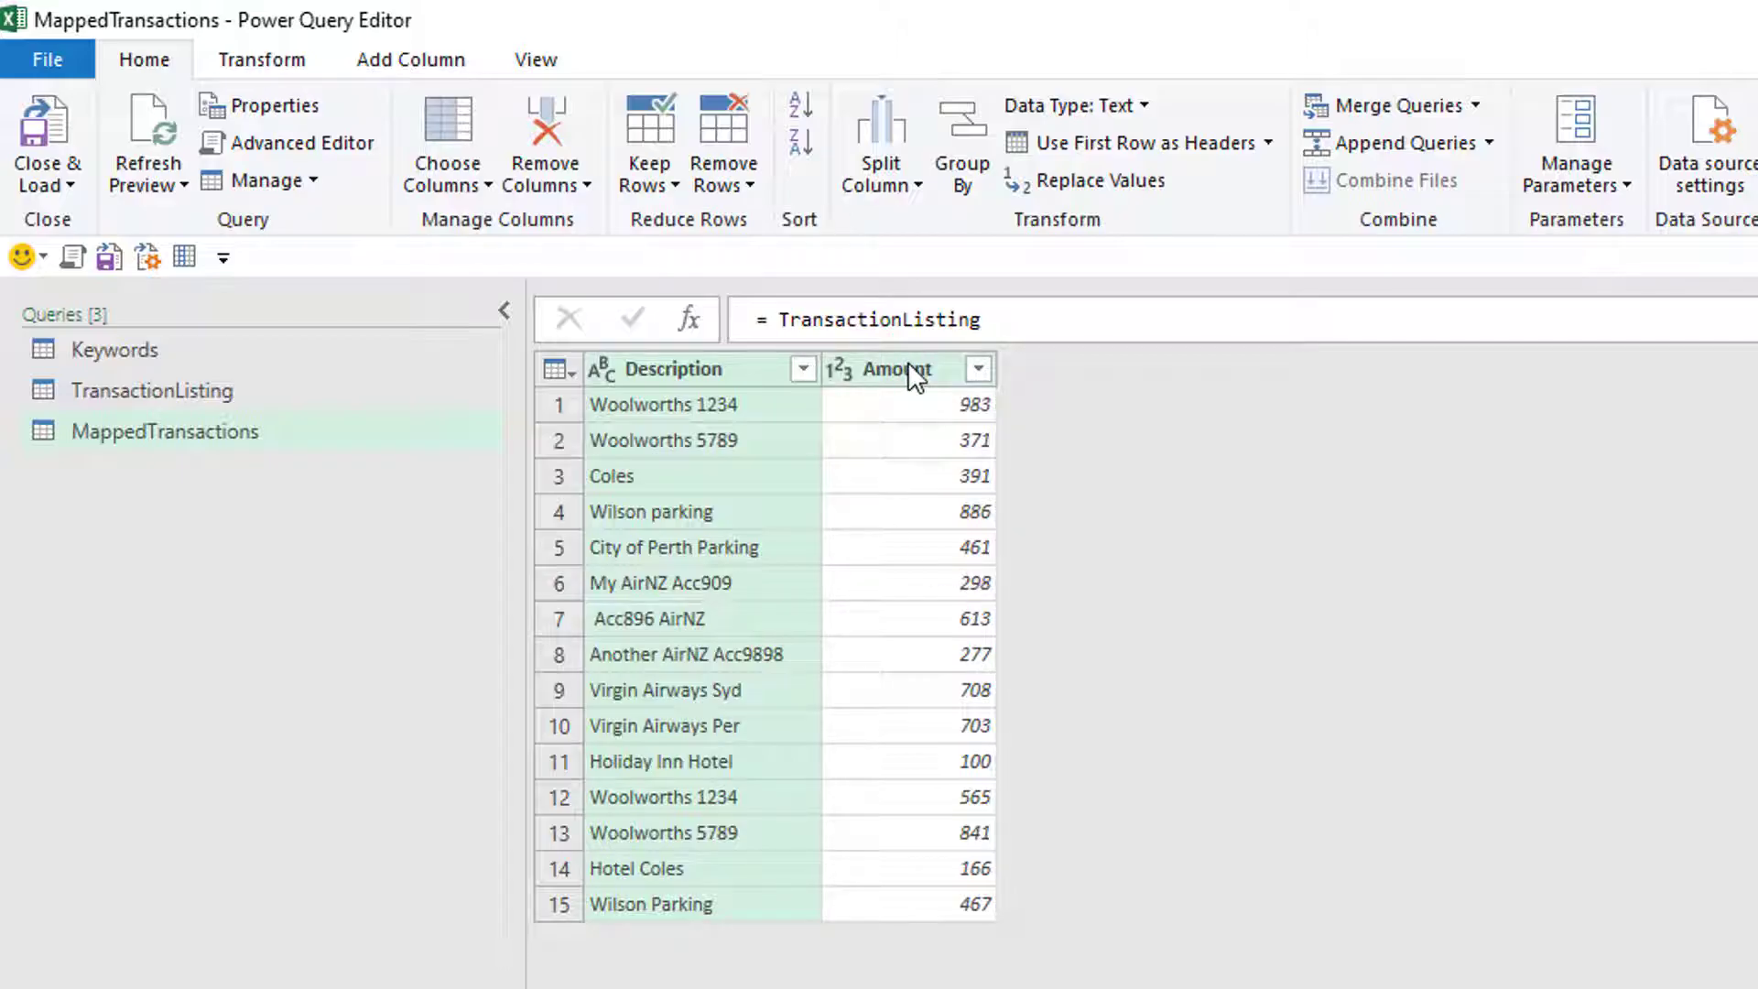
{"action": "mouse_move", "coordinate": [404, 476]}
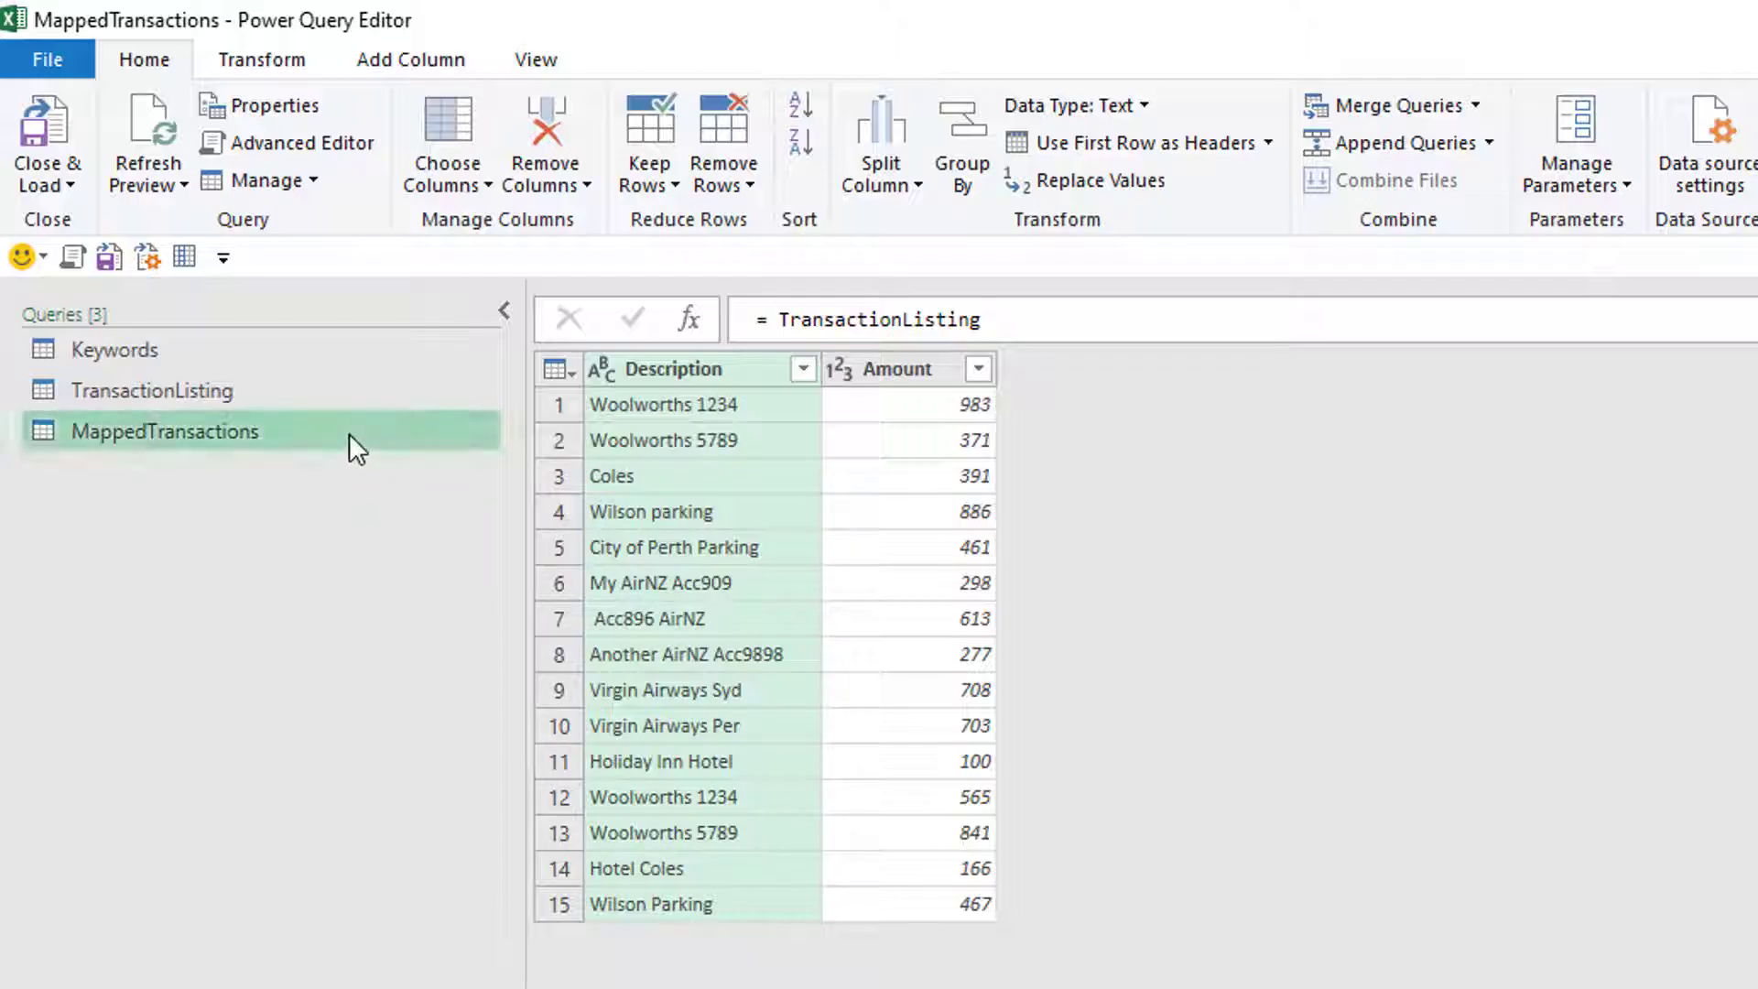
{"action": "mouse_move", "coordinate": [328, 75]}
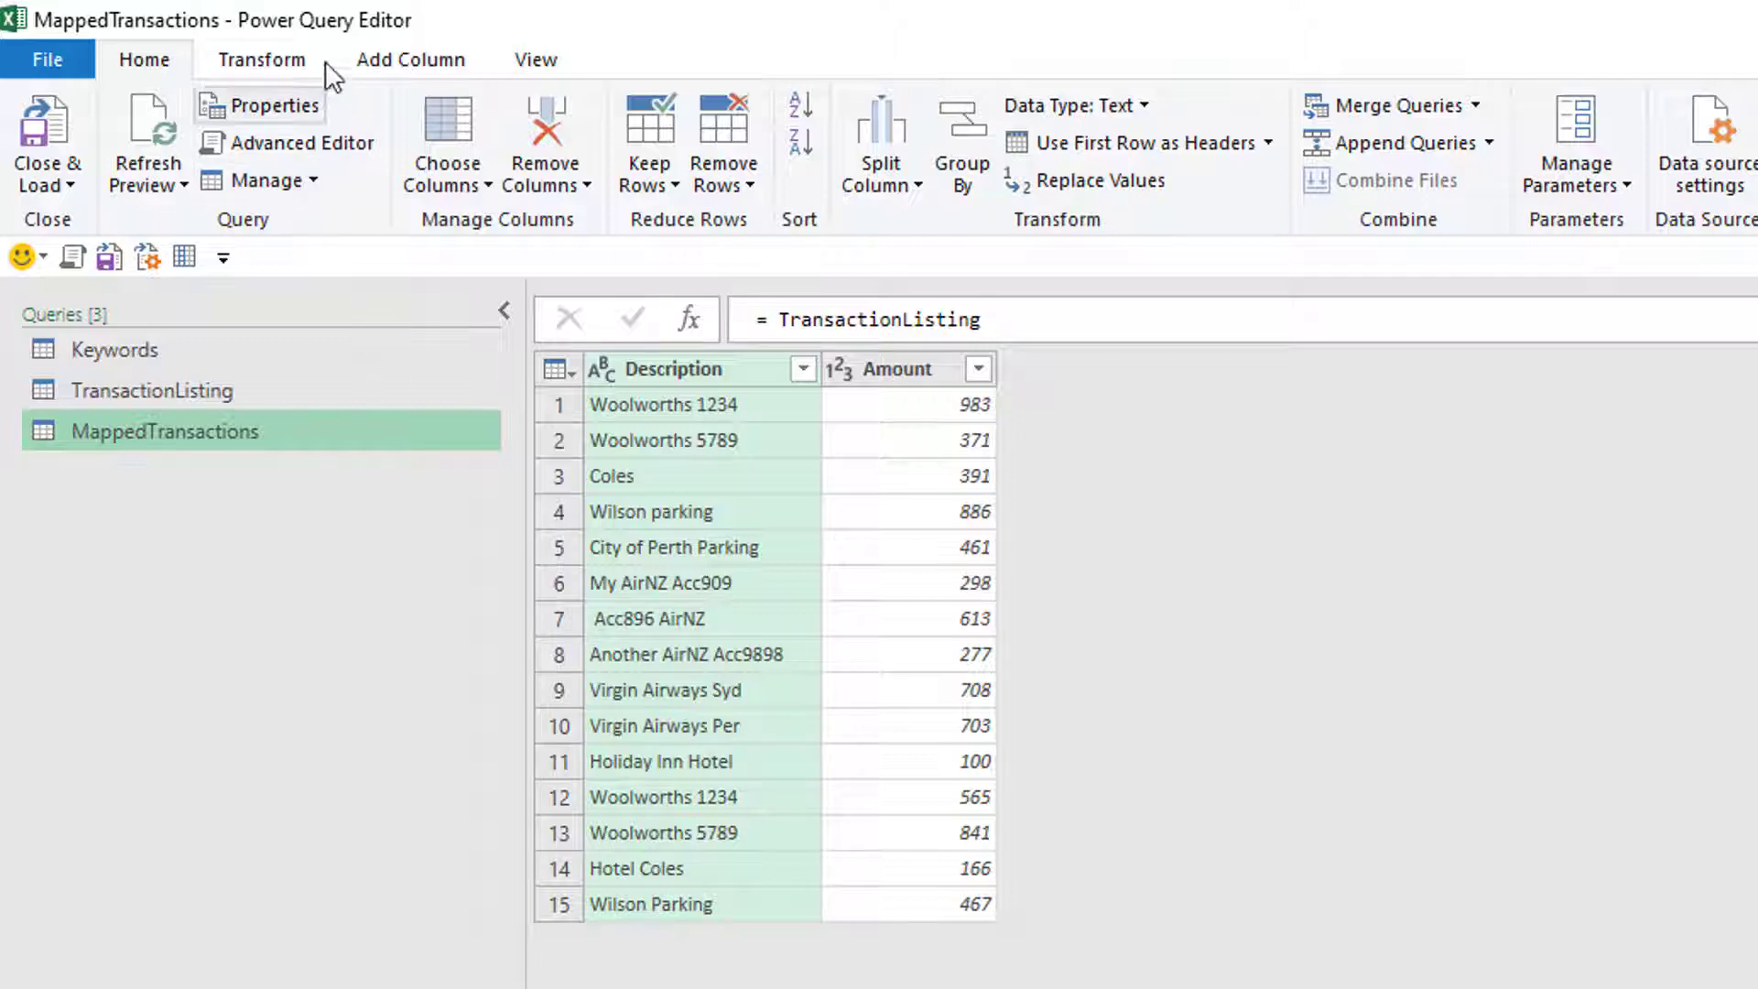
Add a Custom column with formula =Keywords and preview the nested keyword table.
{"action": "left_click", "coordinate": [411, 58]}
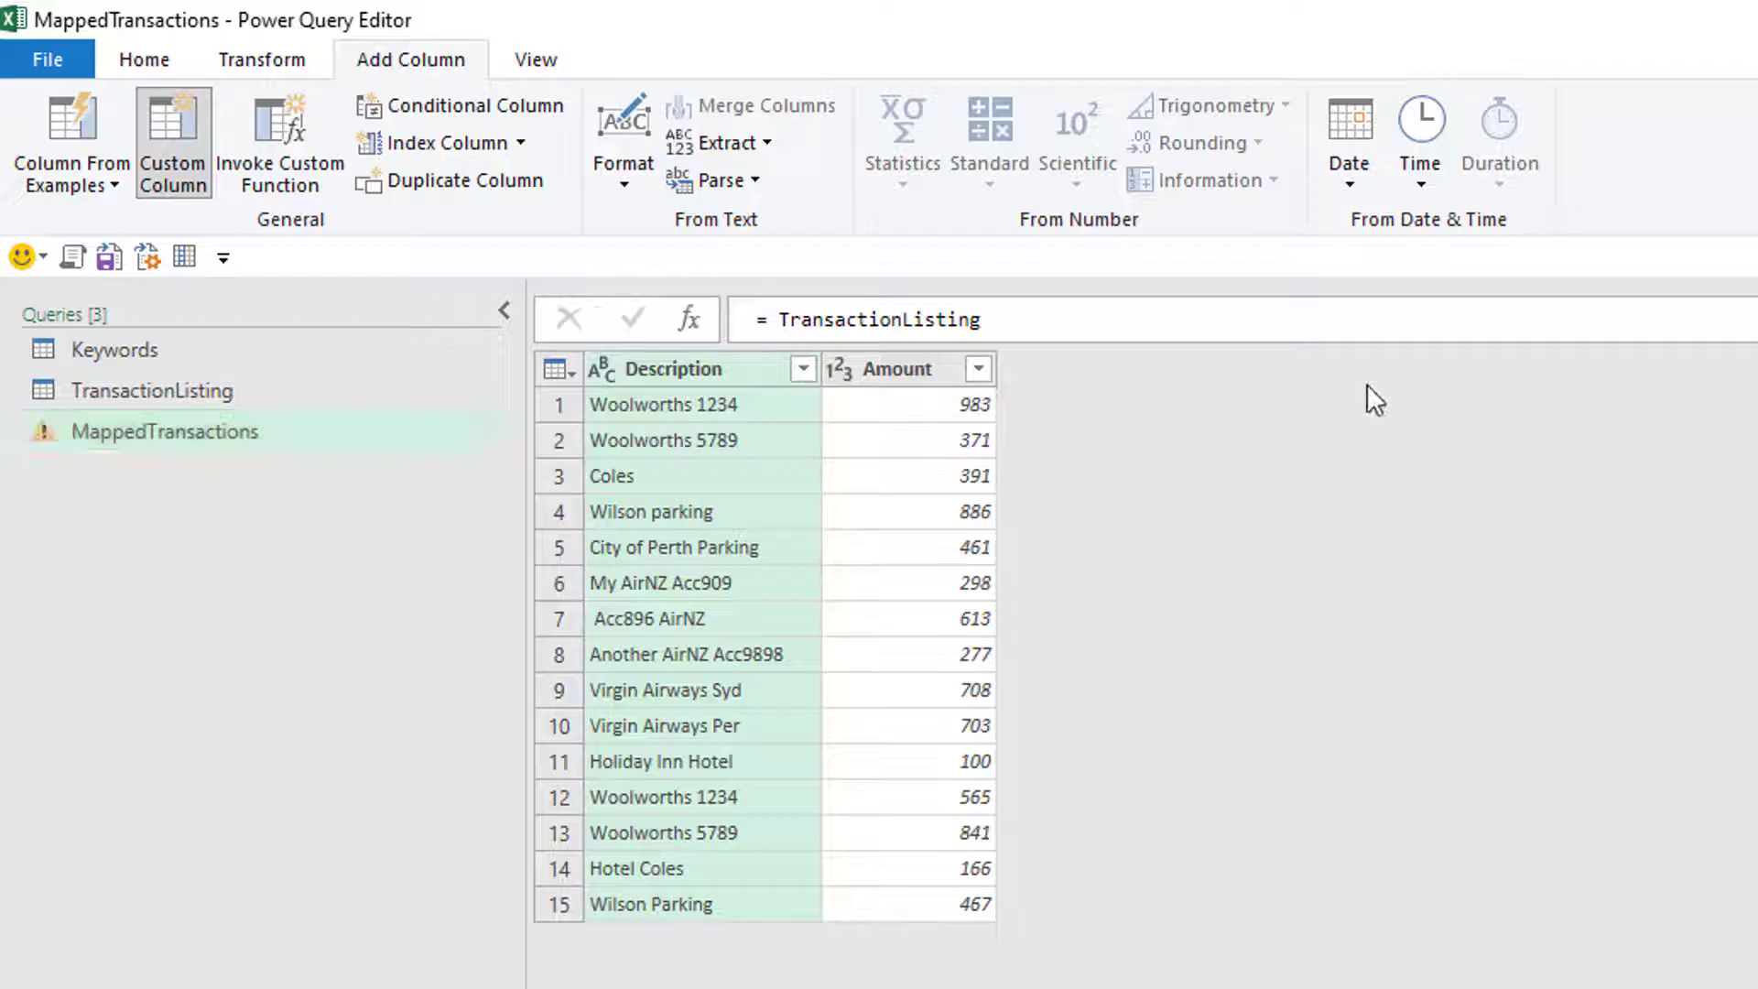
{"action": "mouse_move", "coordinate": [1205, 552]}
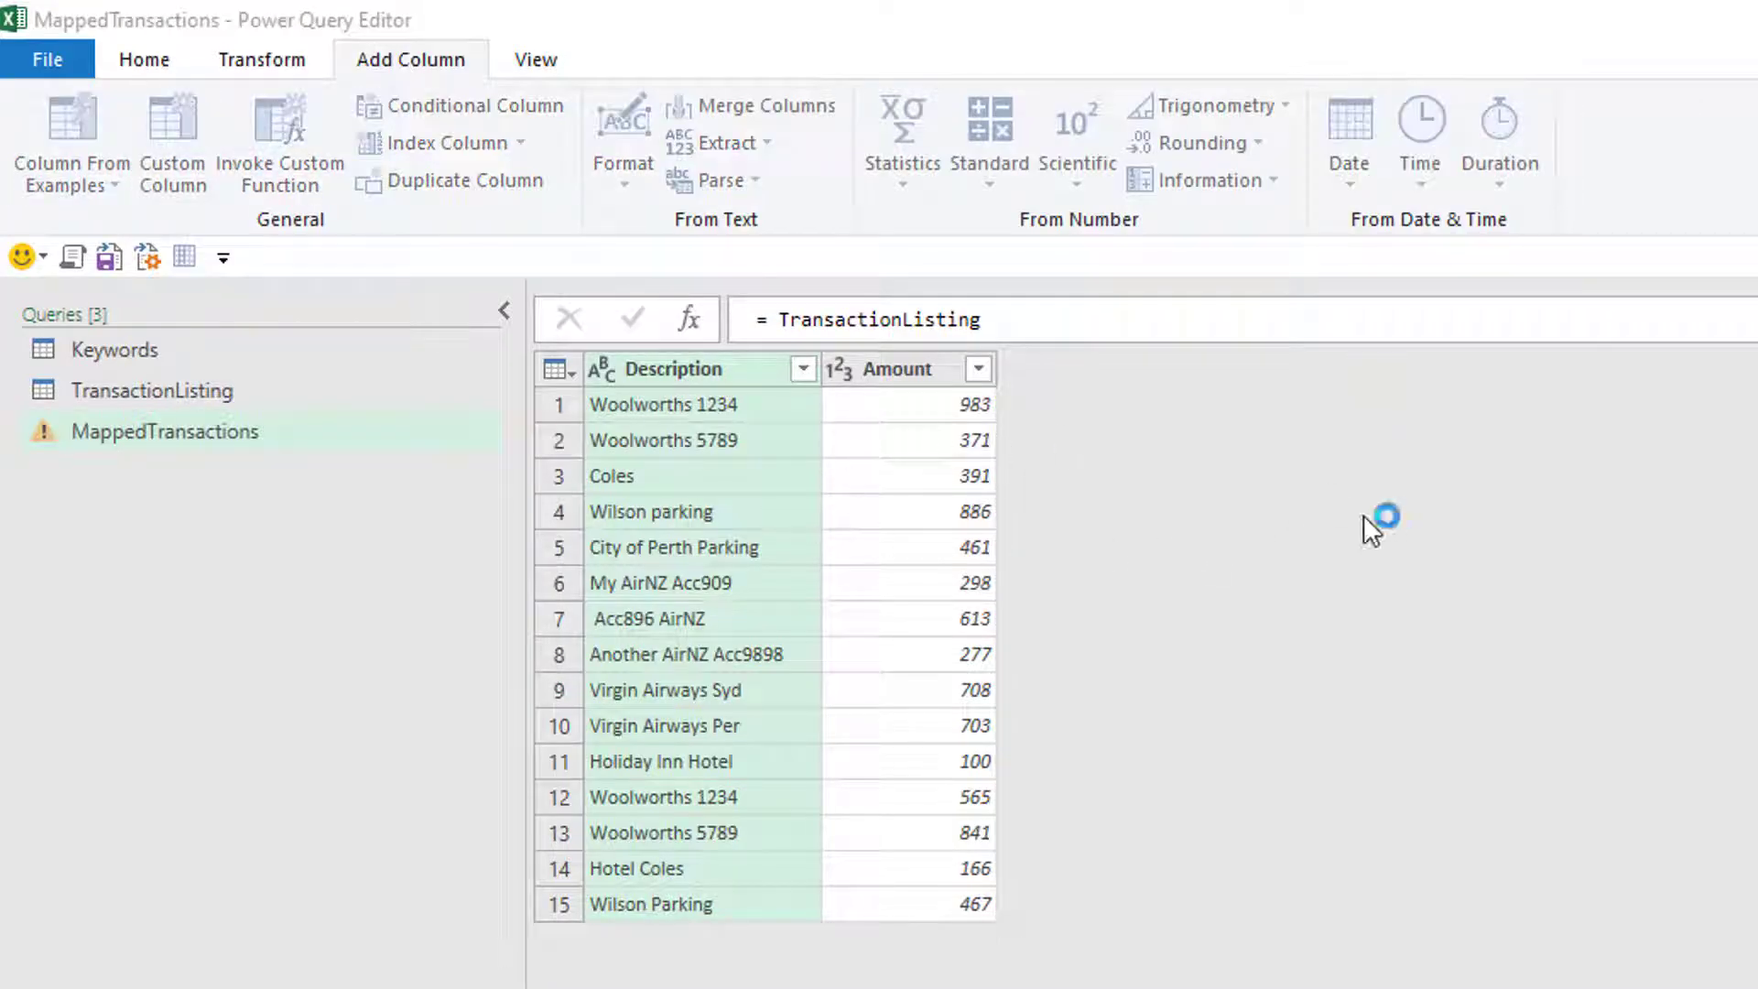
{"action": "left_click", "coordinate": [172, 143]}
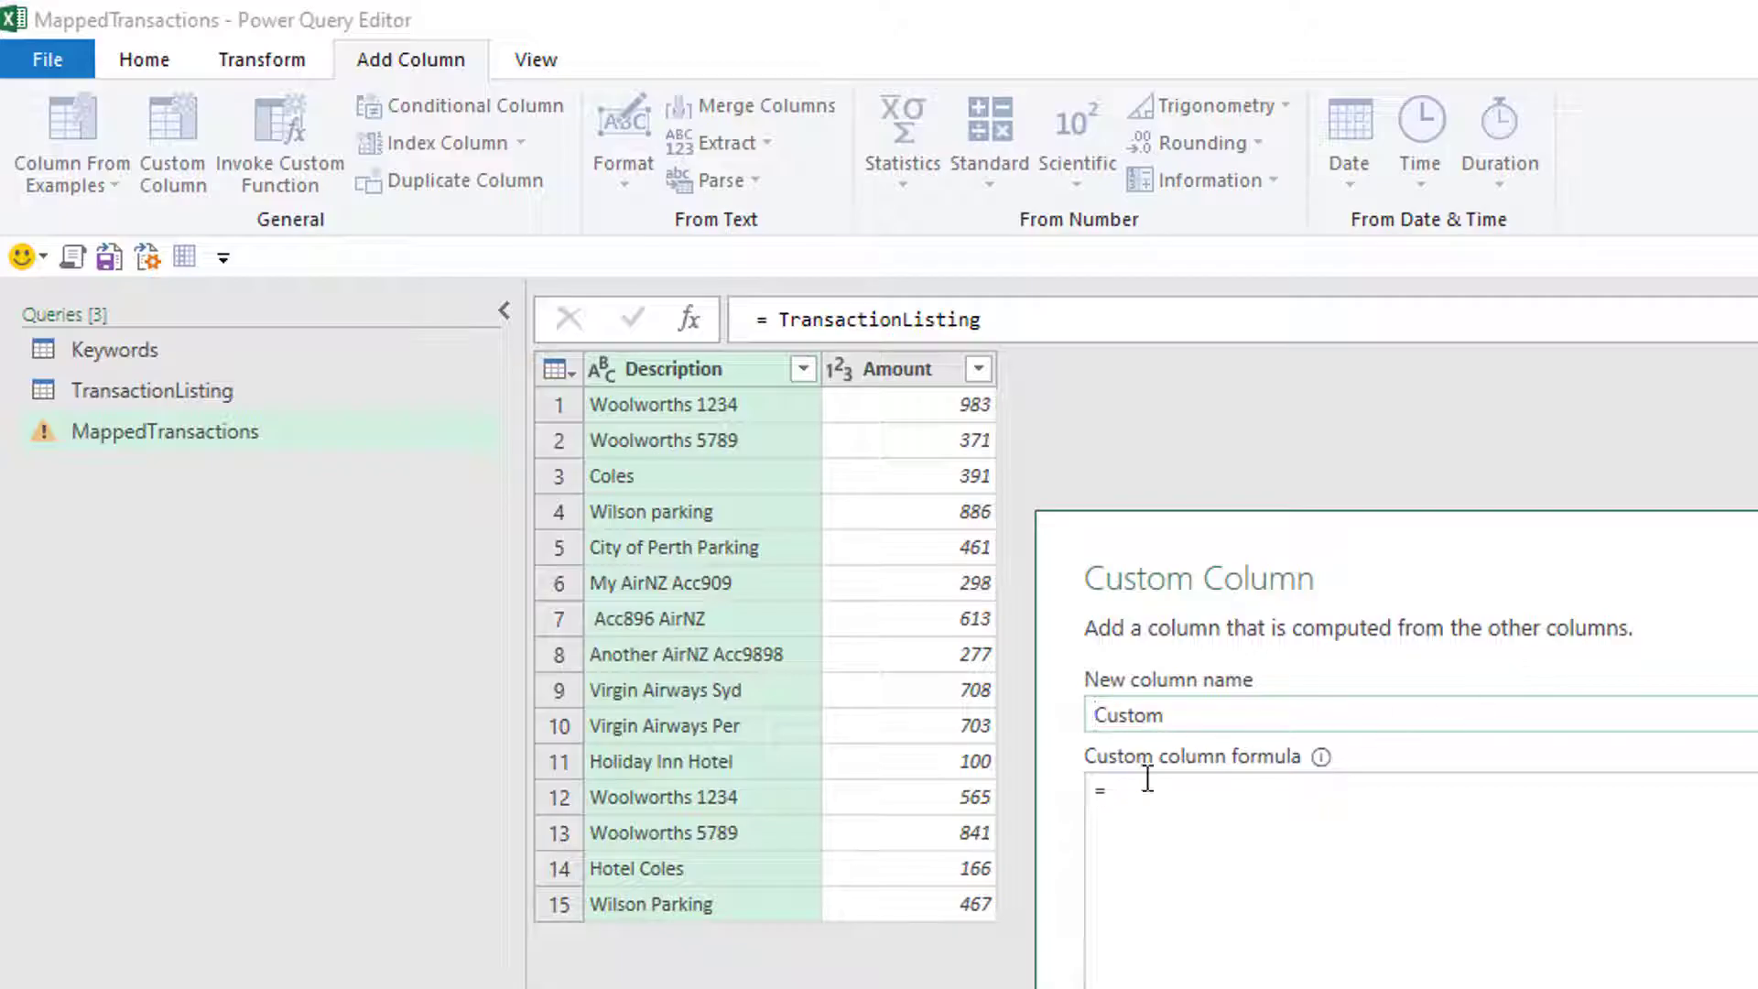
{"action": "left_click", "coordinate": [1139, 791]}
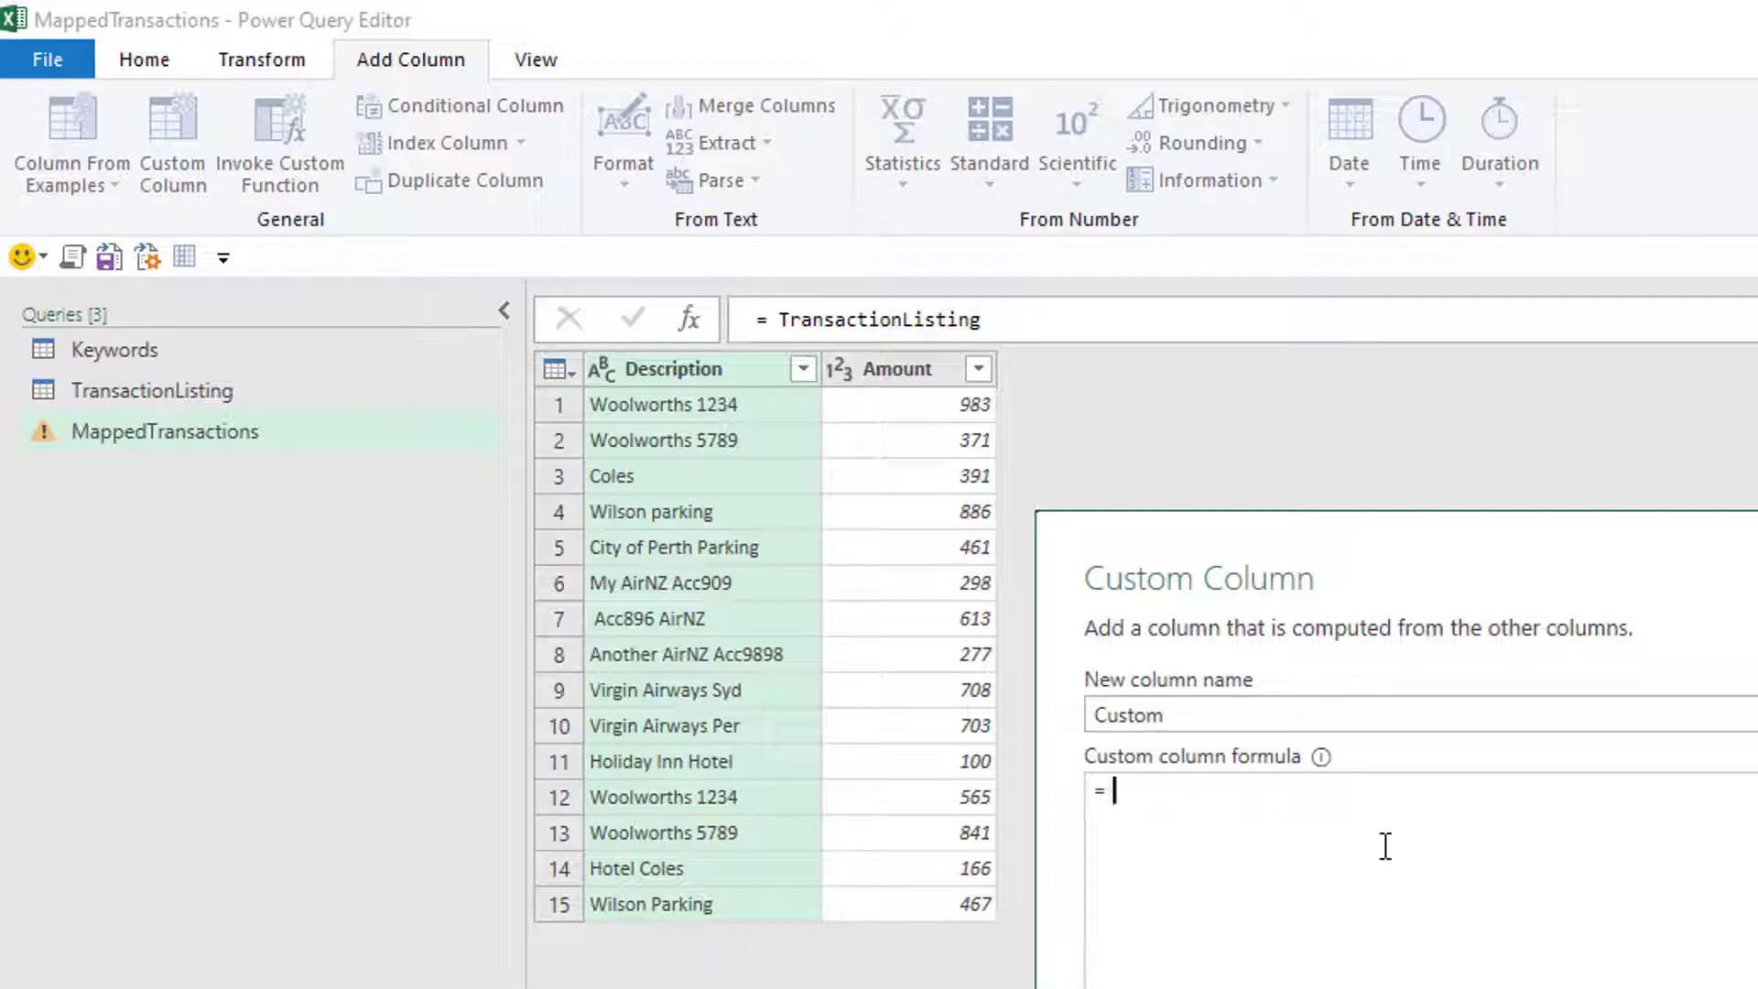
{"action": "type", "text": "Keywor"}
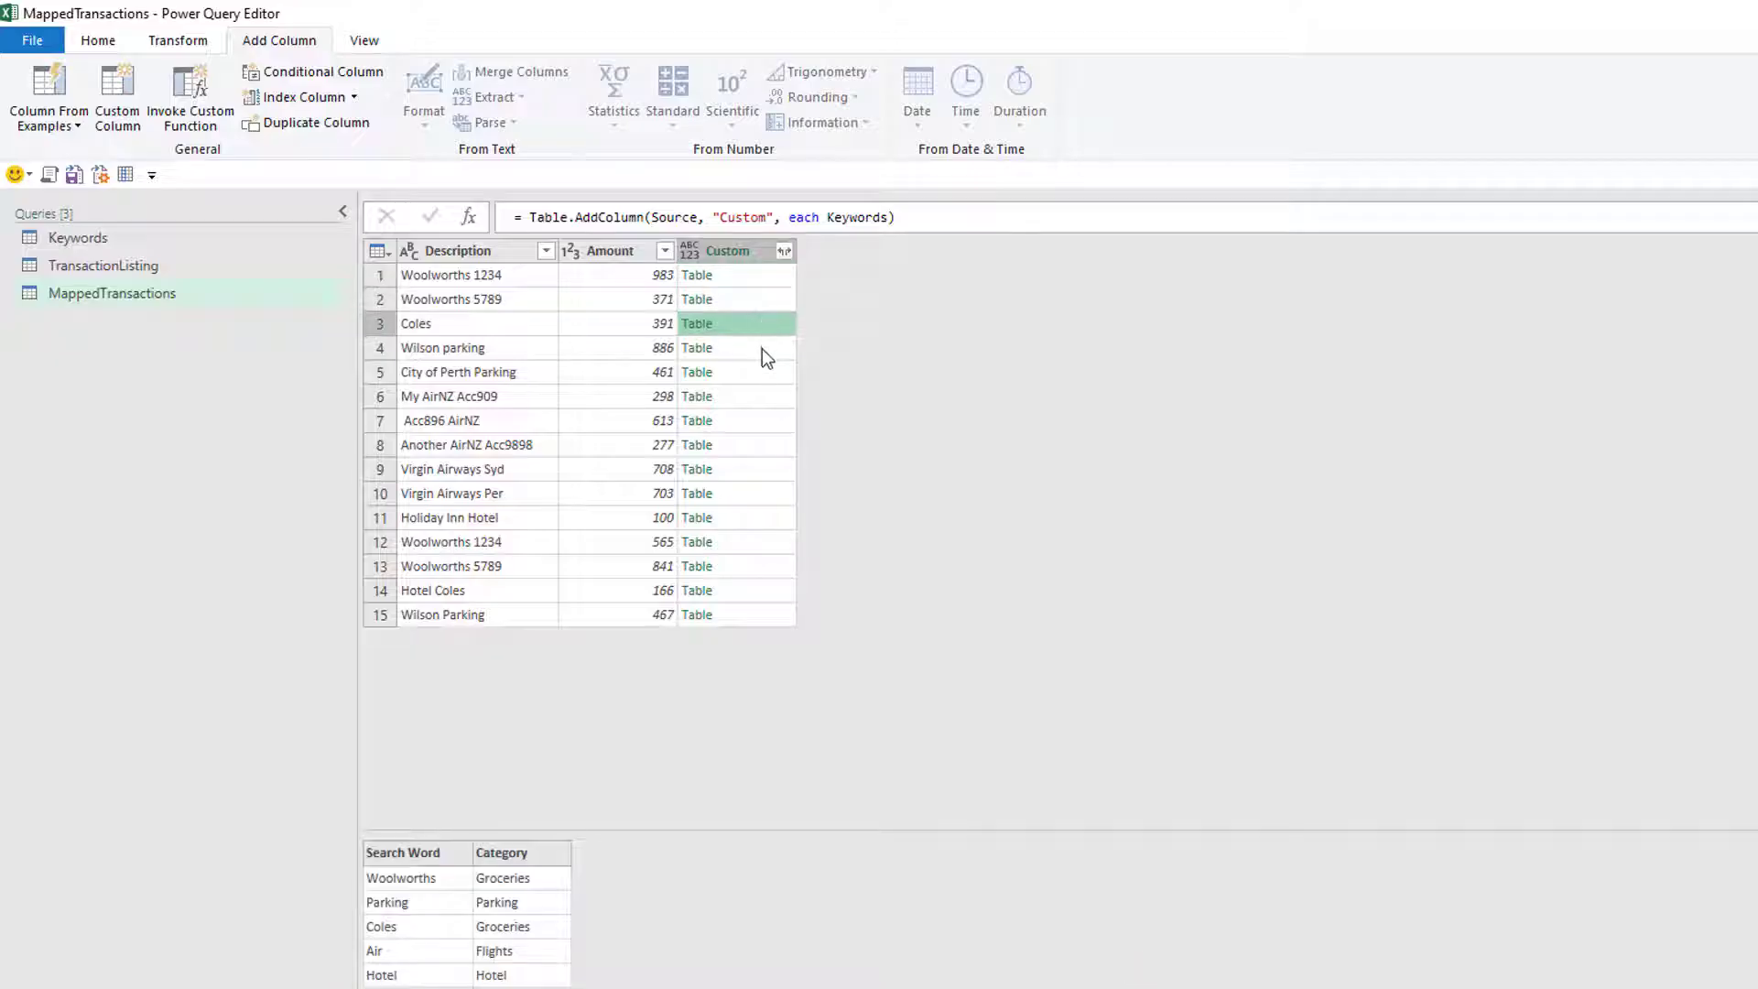
{"action": "left_click", "coordinate": [729, 396]}
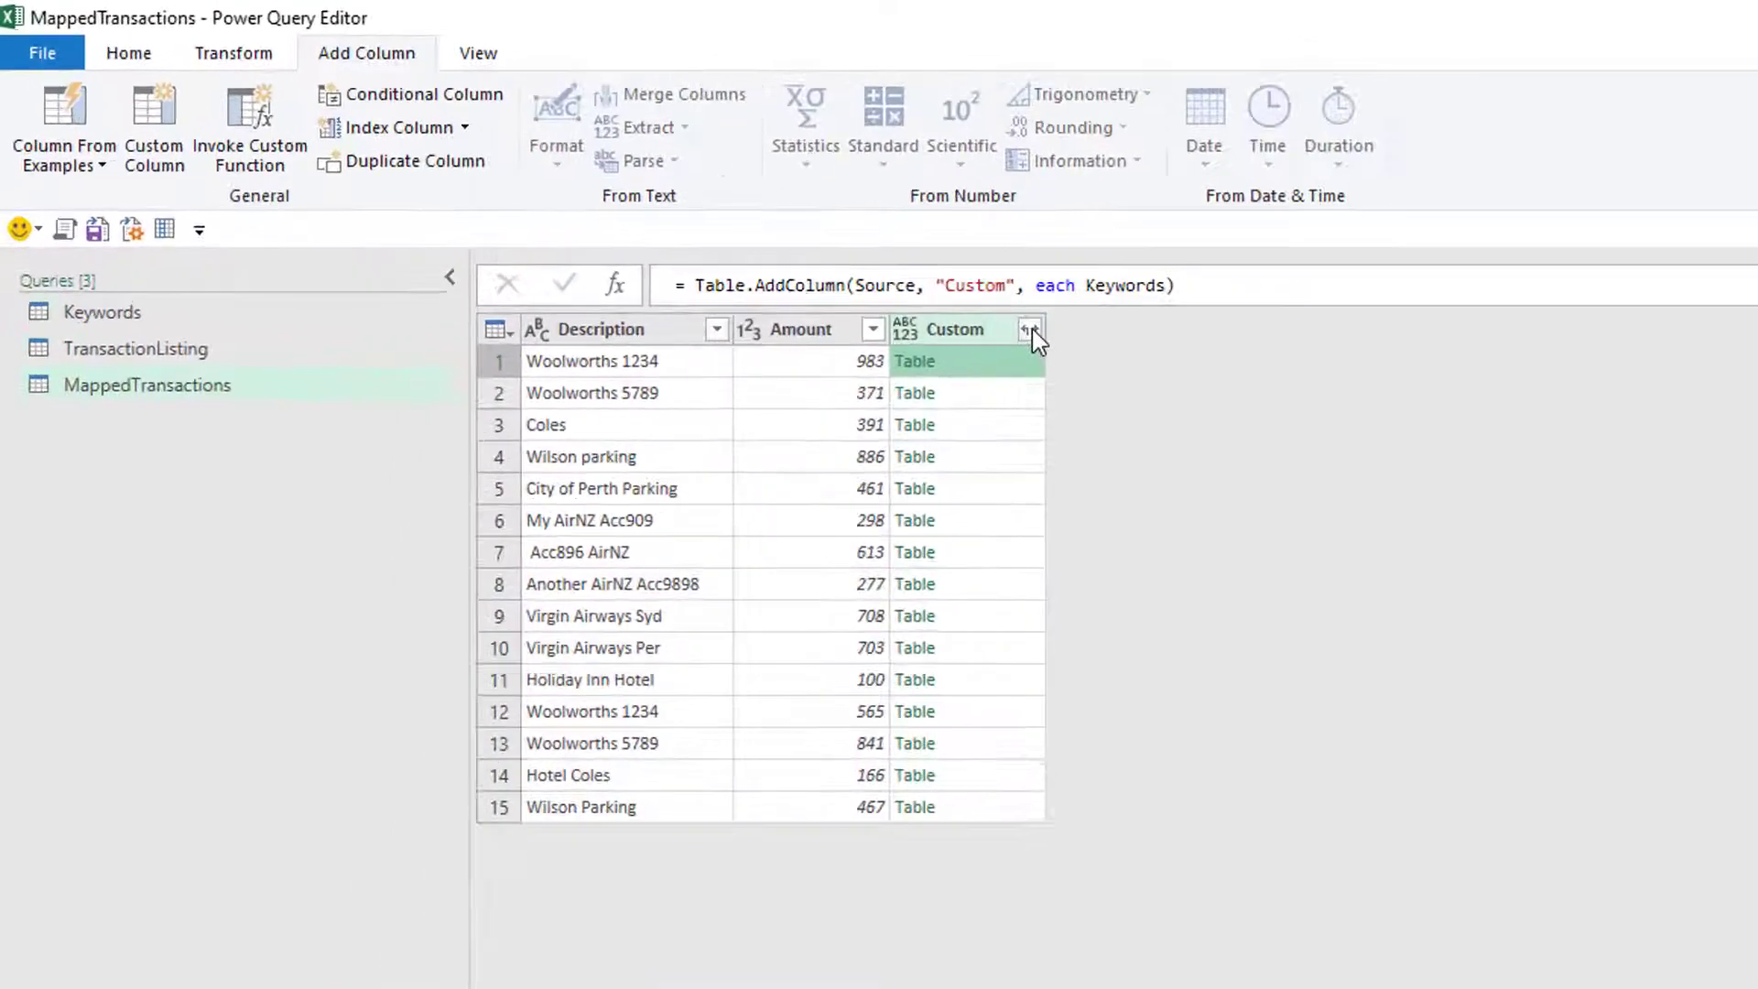
Expand Custom into Search Word and Category columns without the original name prefix.
{"action": "left_click", "coordinate": [1030, 330]}
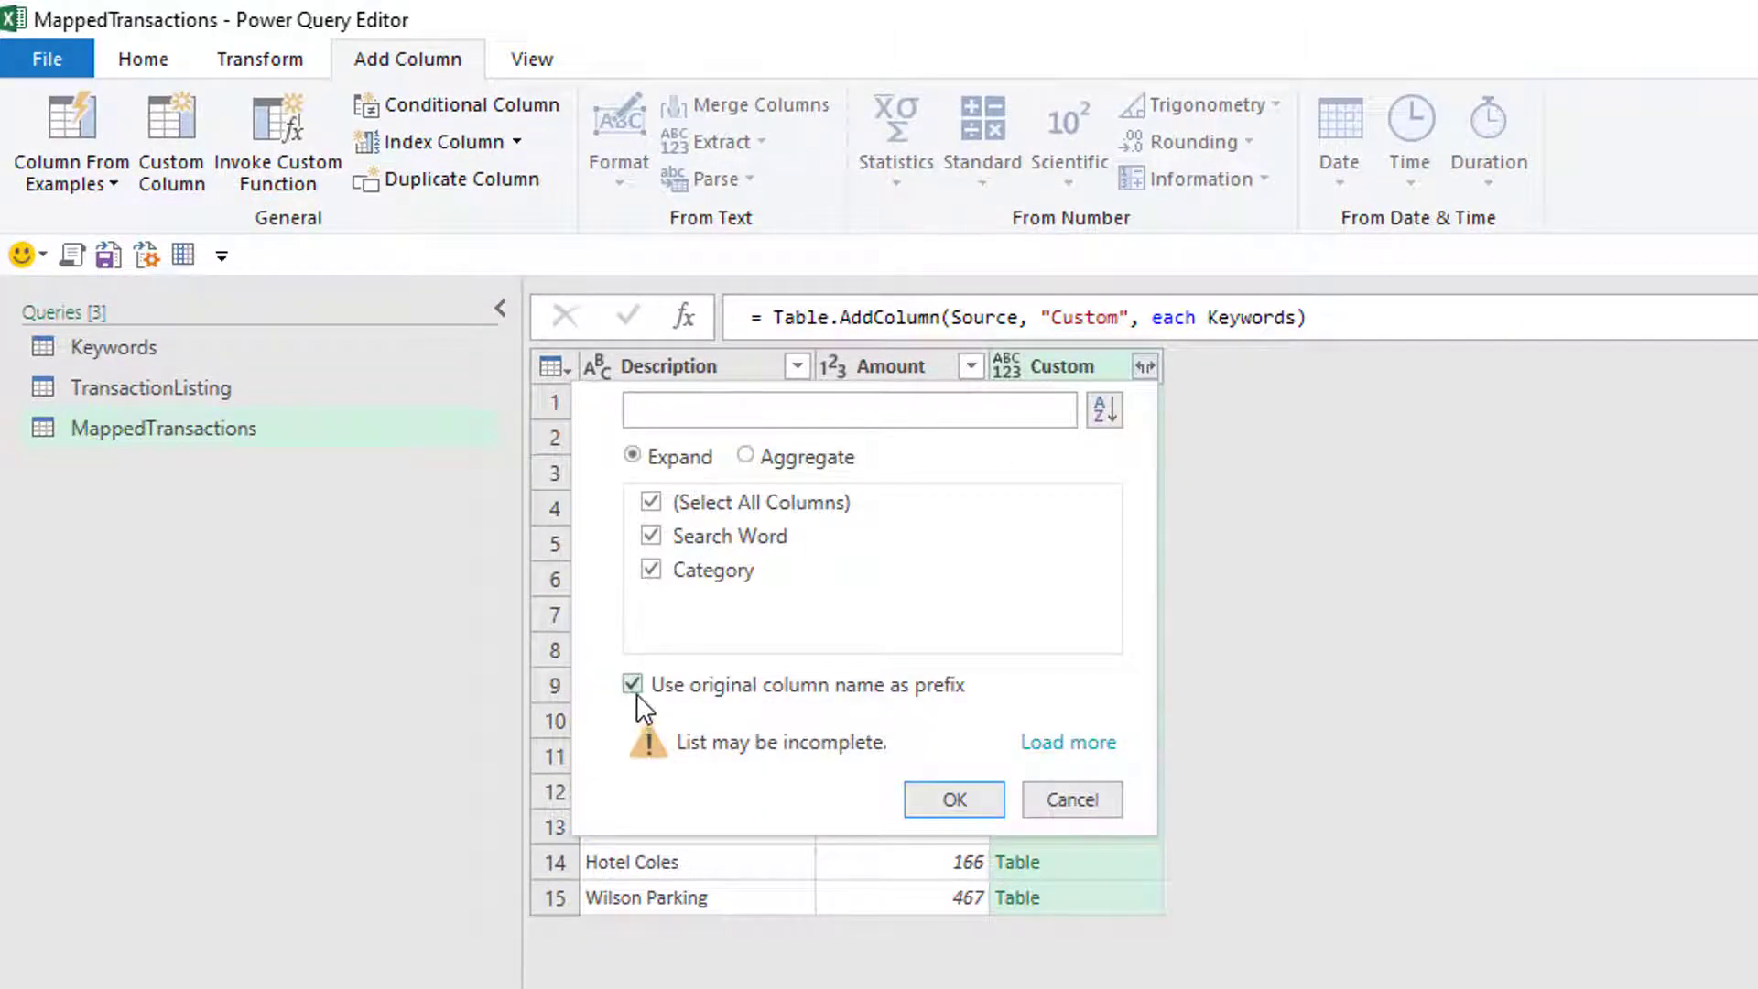
{"action": "left_click", "coordinate": [634, 685]}
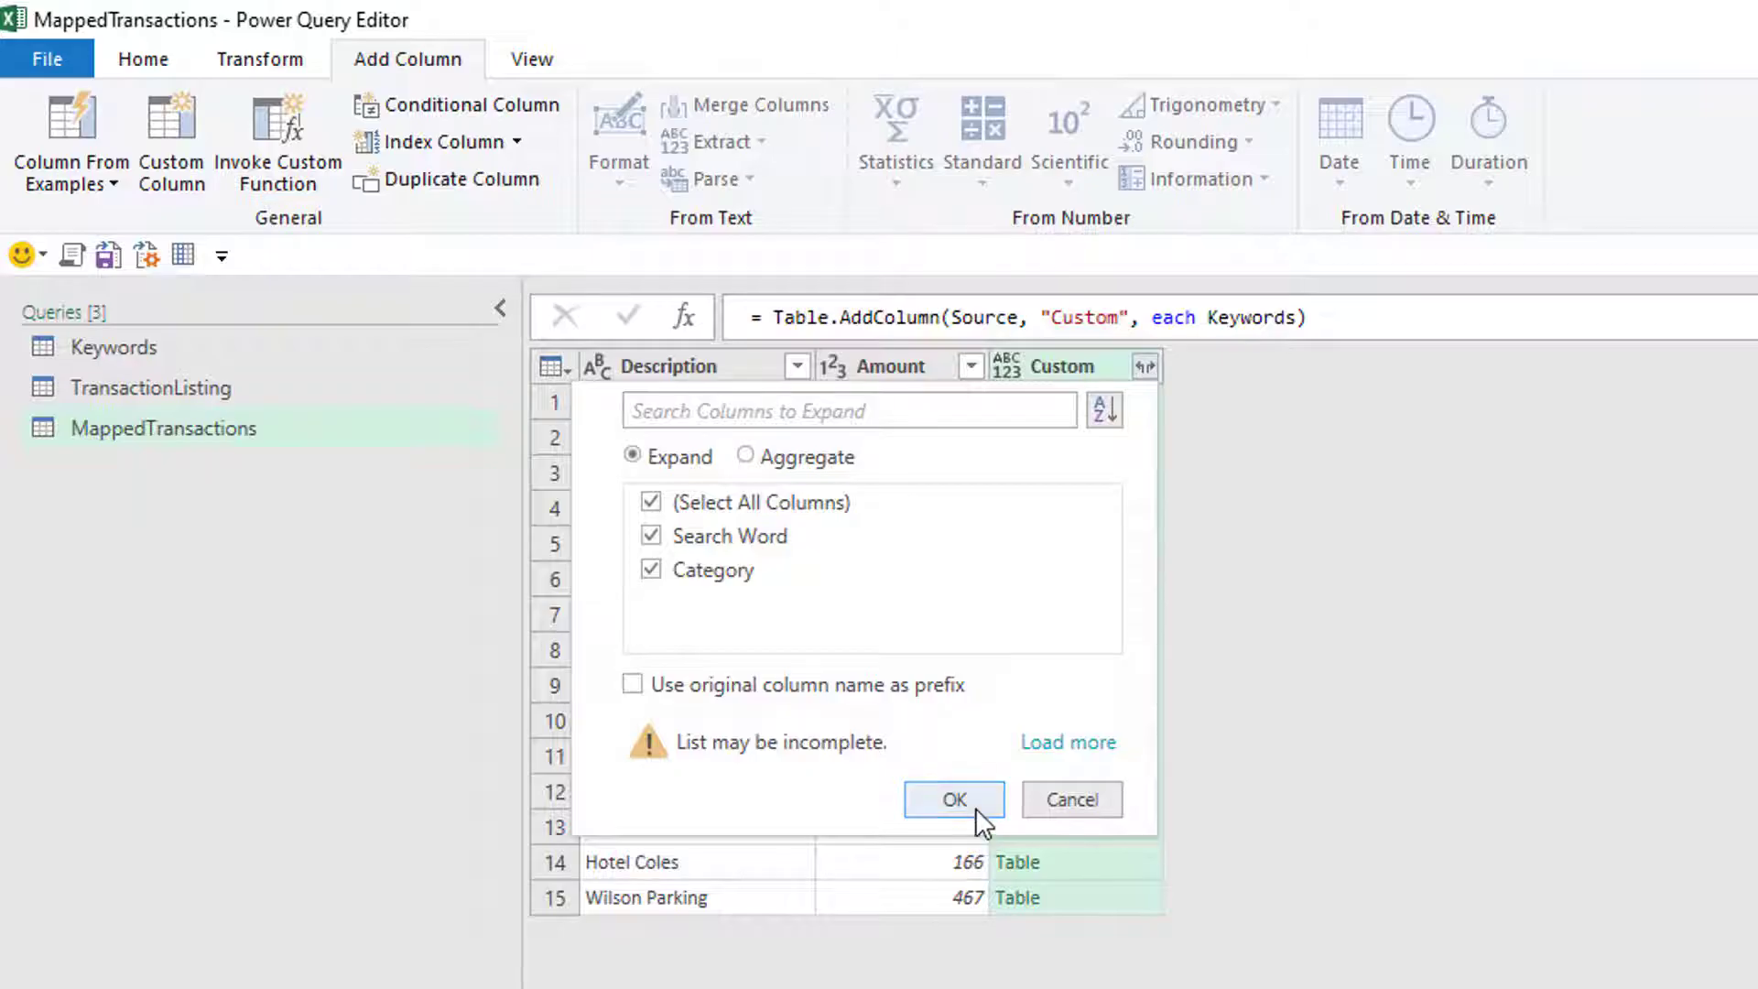
{"action": "left_click", "coordinate": [955, 799]}
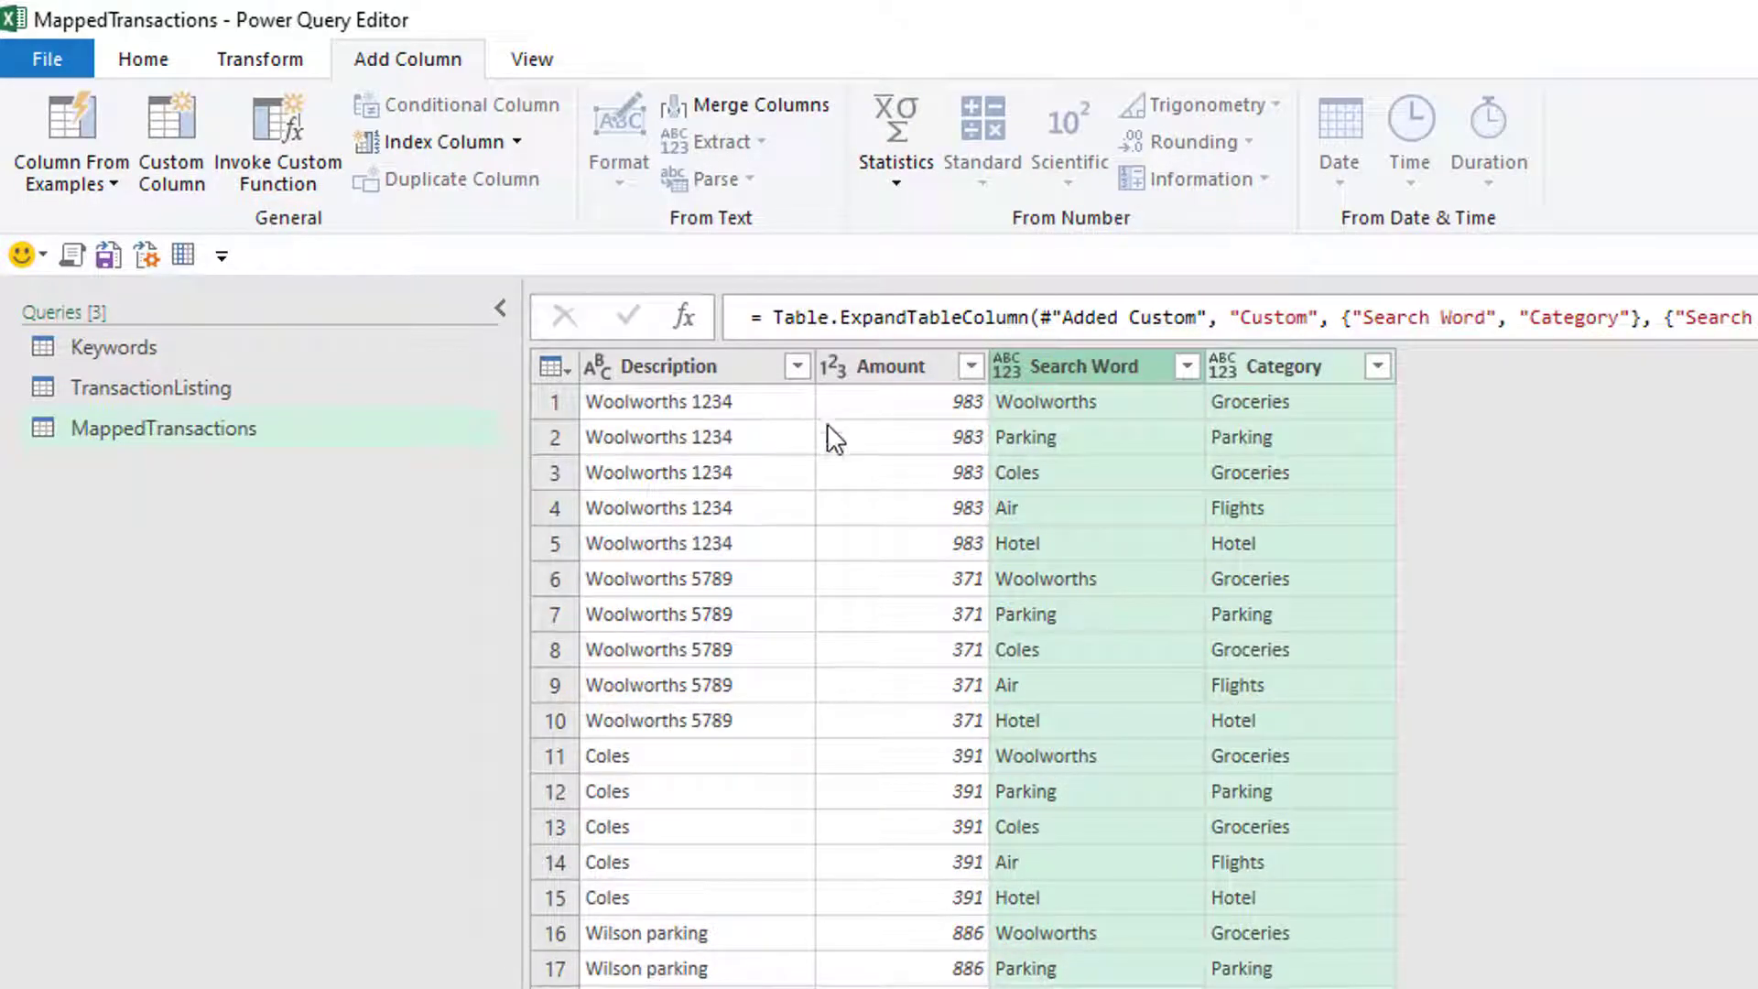
{"action": "mouse_move", "coordinate": [696, 414]}
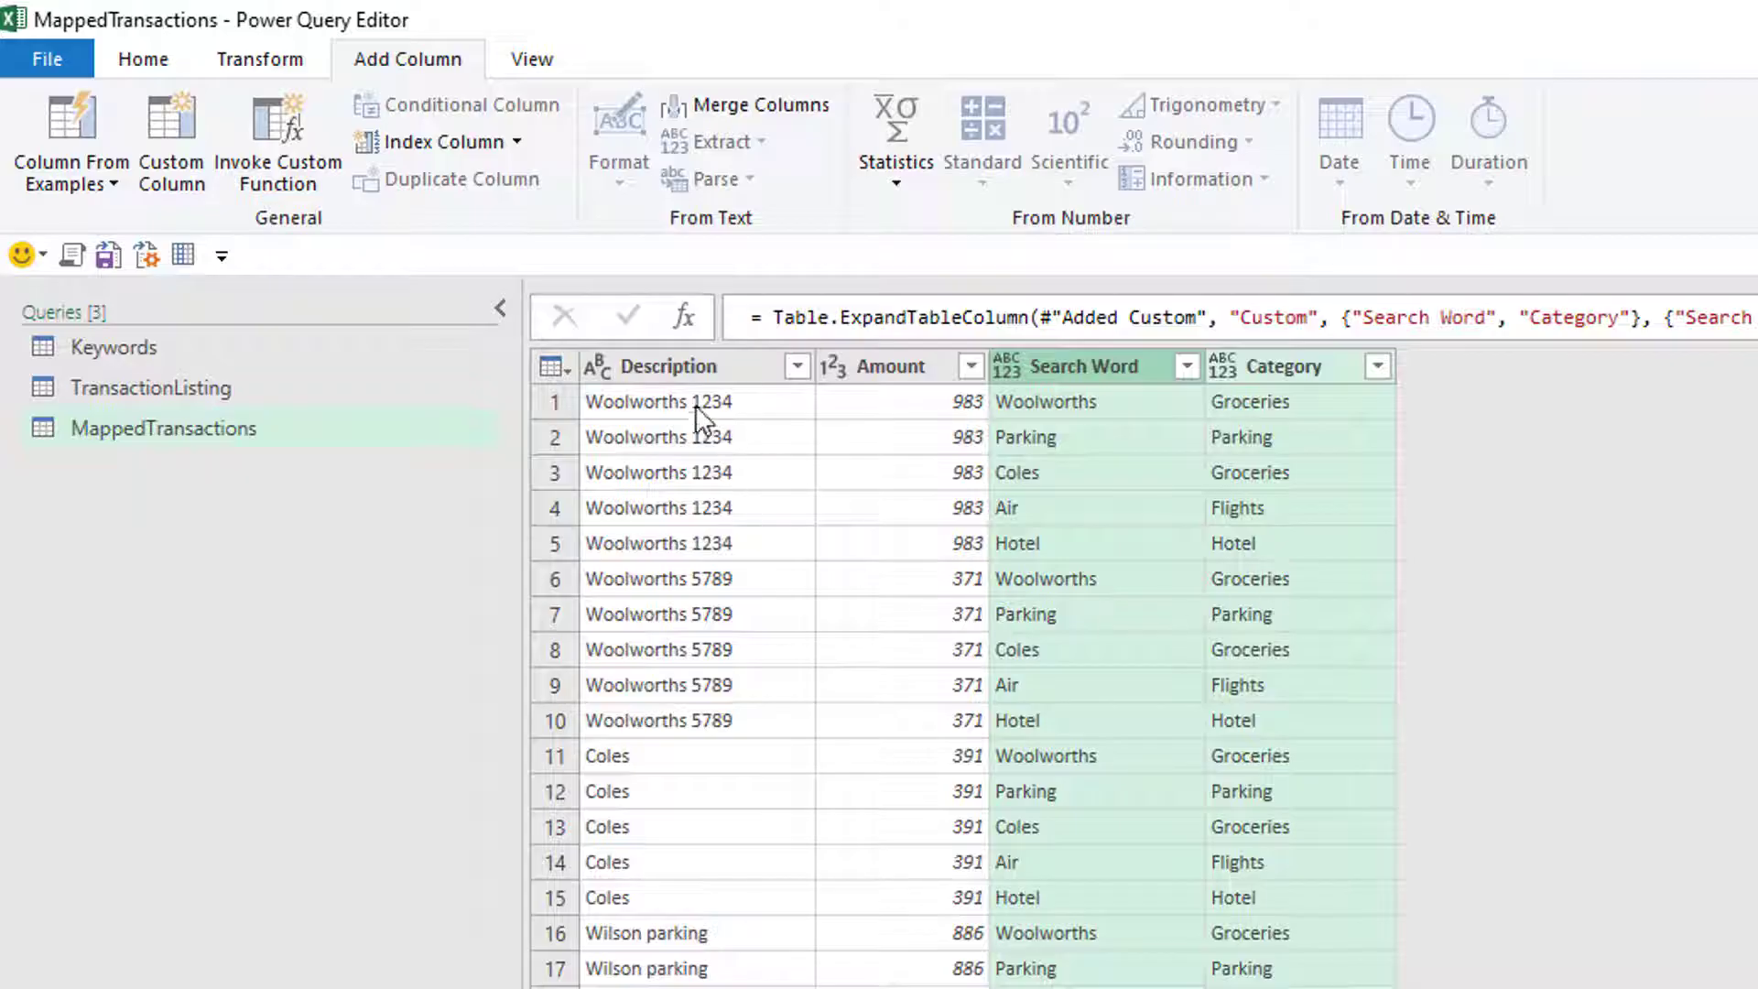
{"action": "mouse_move", "coordinate": [931, 909]}
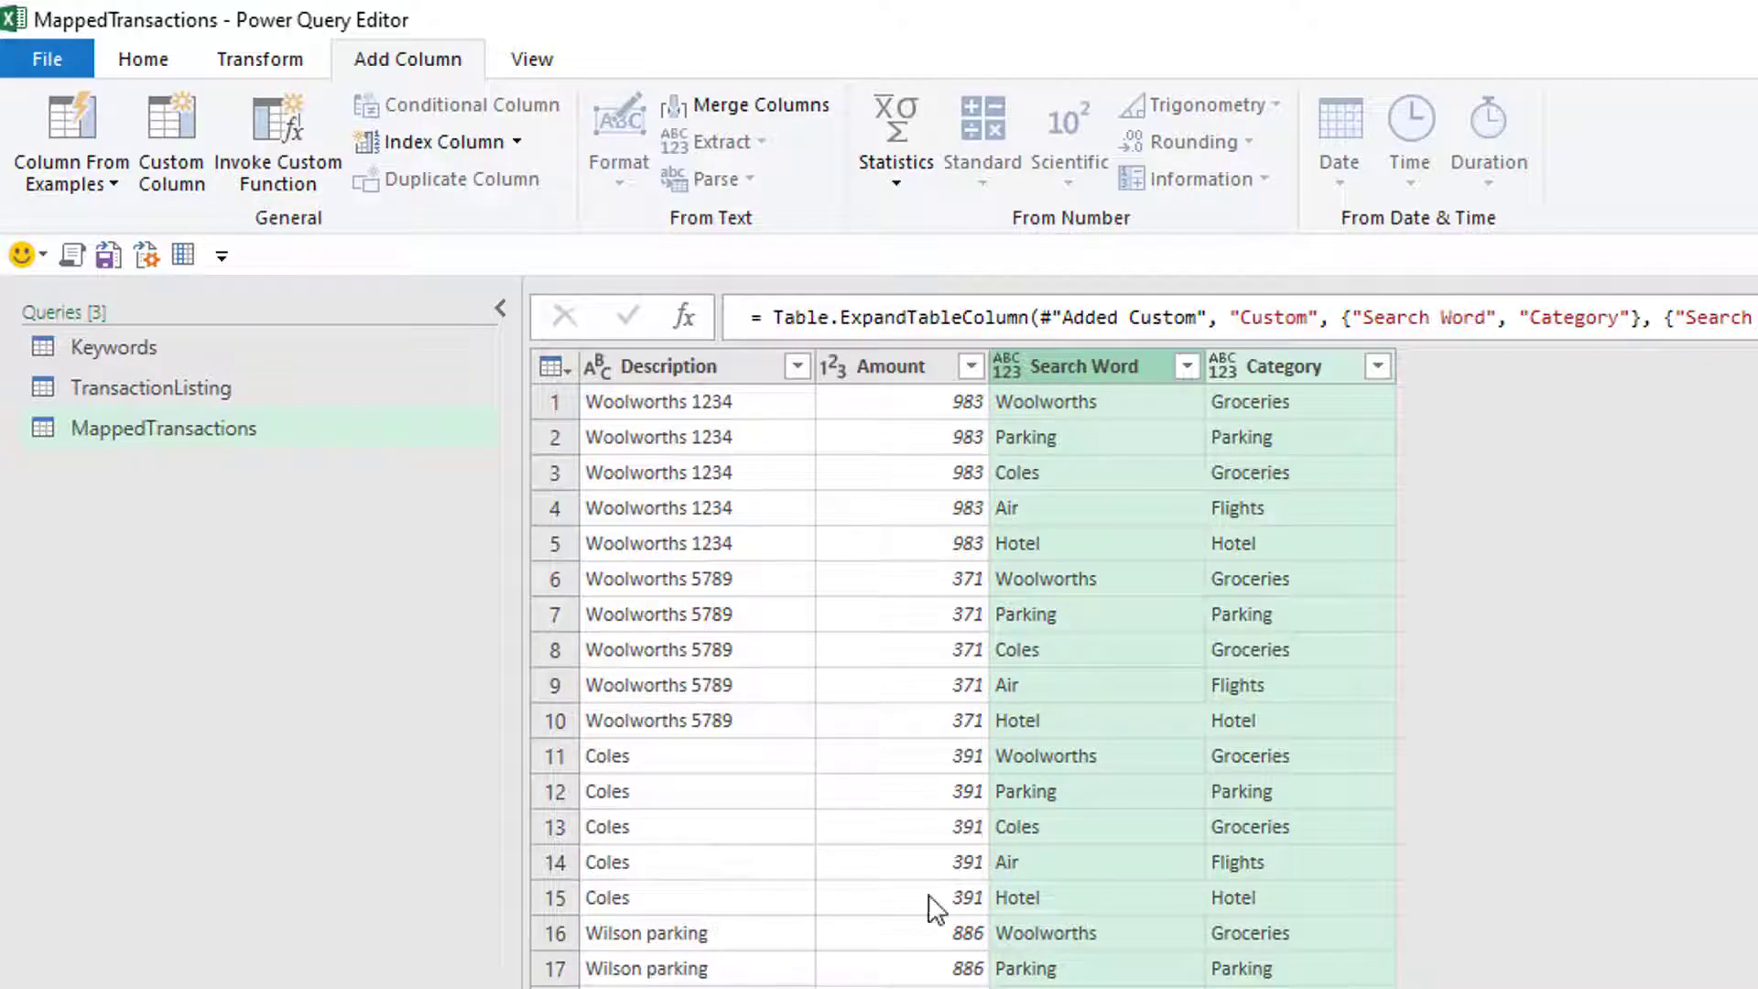
{"action": "mouse_move", "coordinate": [634, 766]}
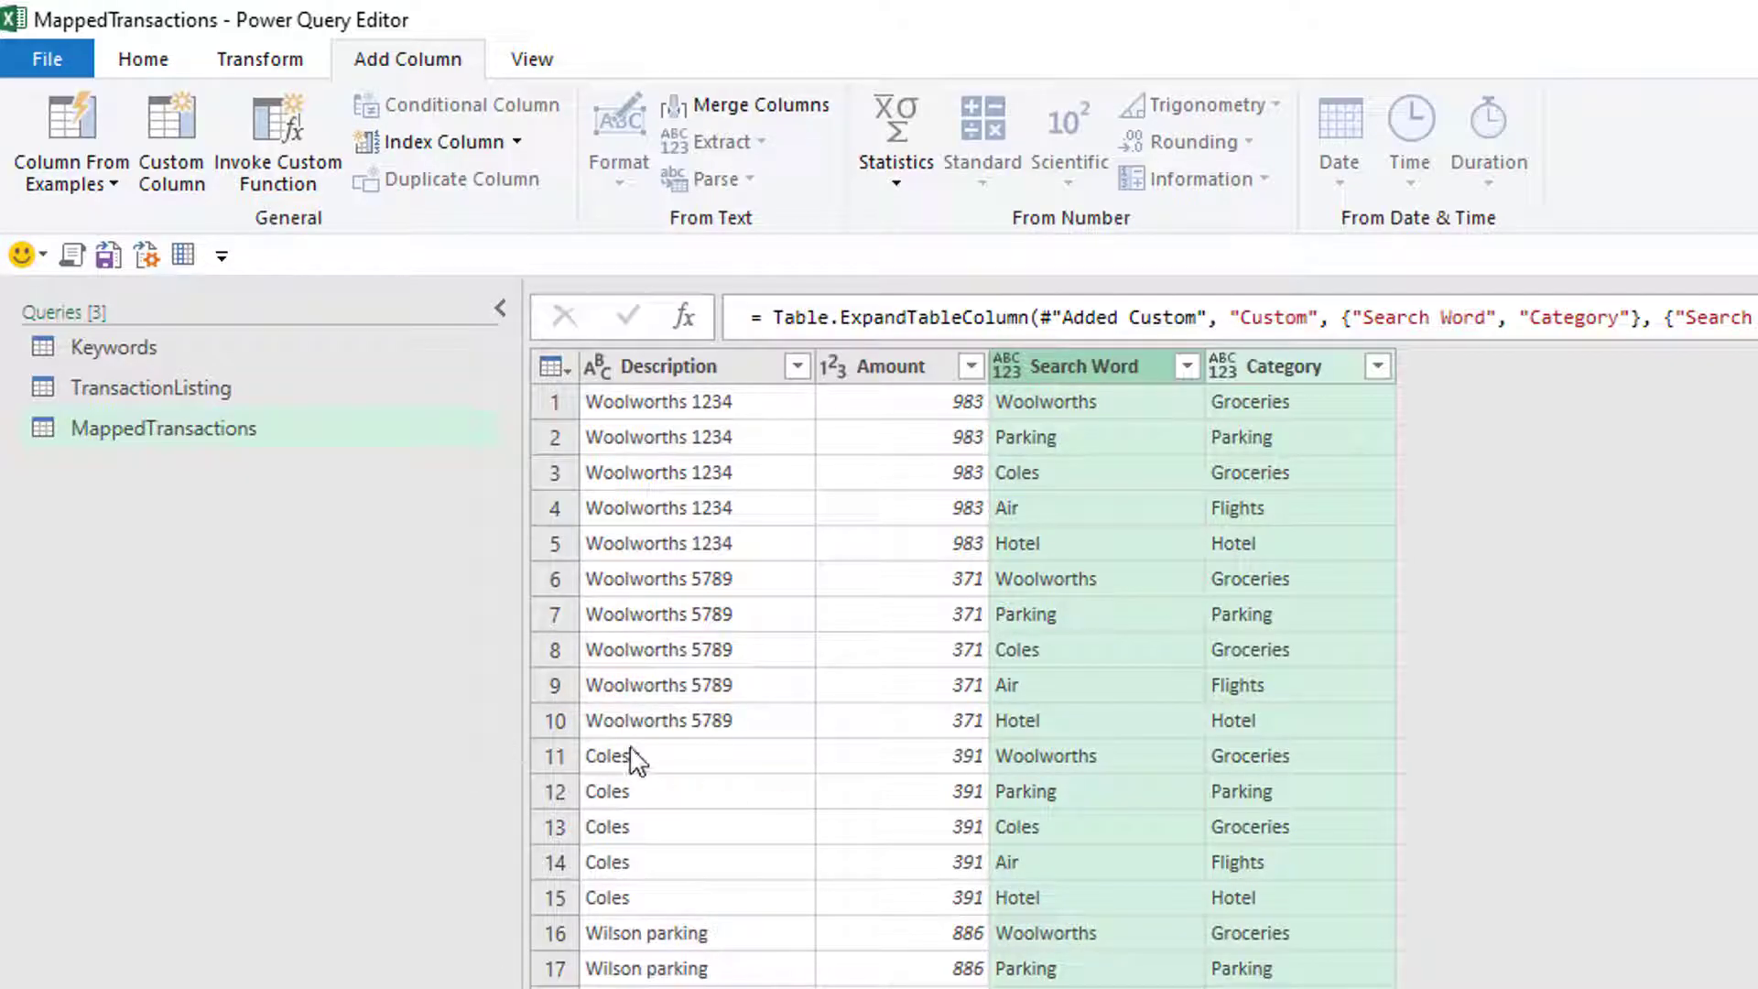
{"action": "mouse_move", "coordinate": [653, 828]}
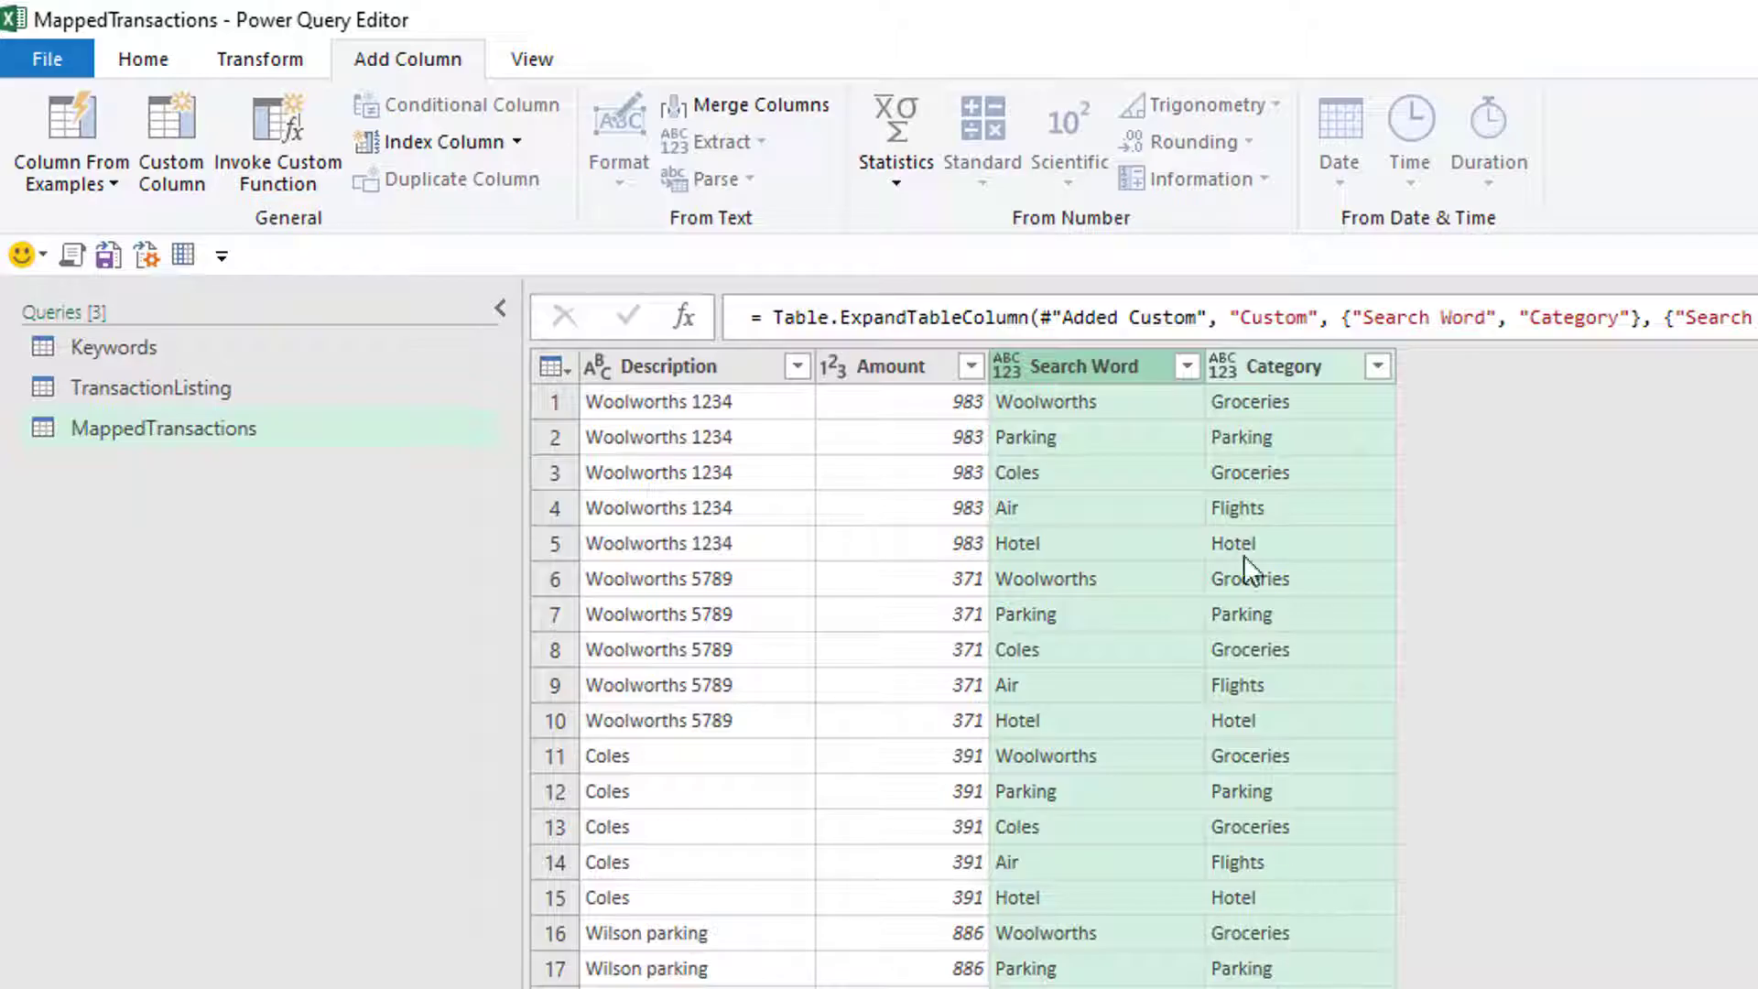
{"action": "mouse_move", "coordinate": [928, 826]}
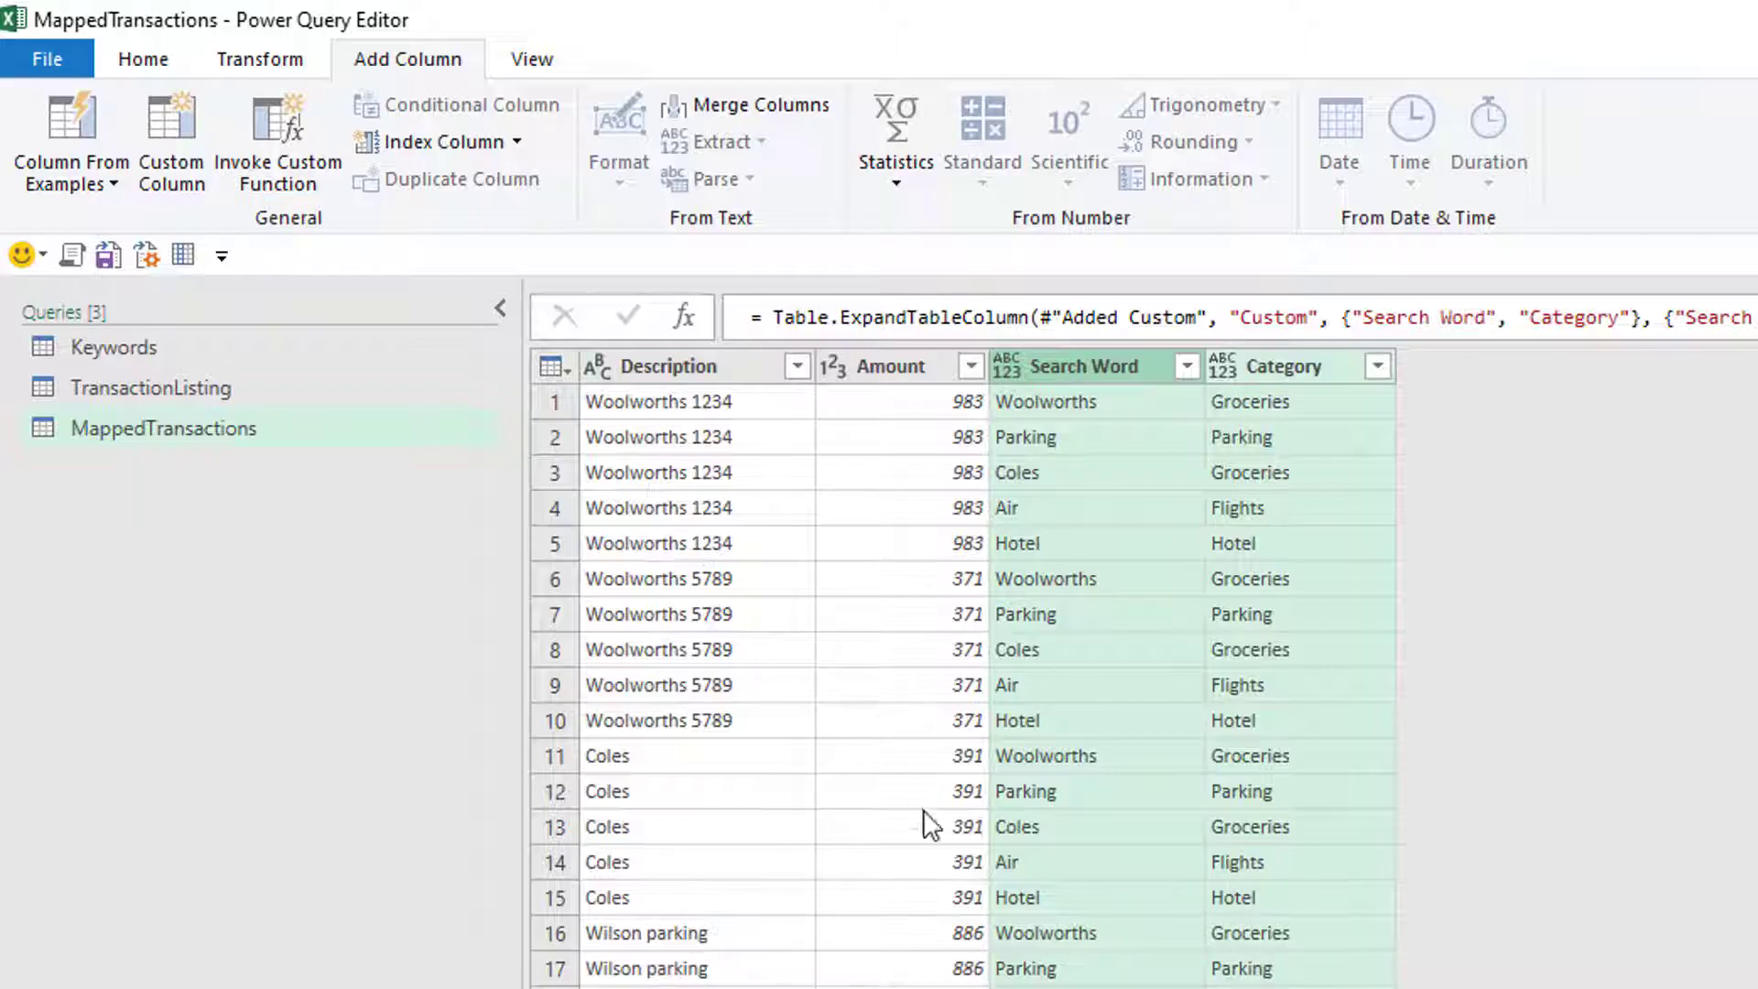
{"action": "mouse_move", "coordinate": [784, 679]}
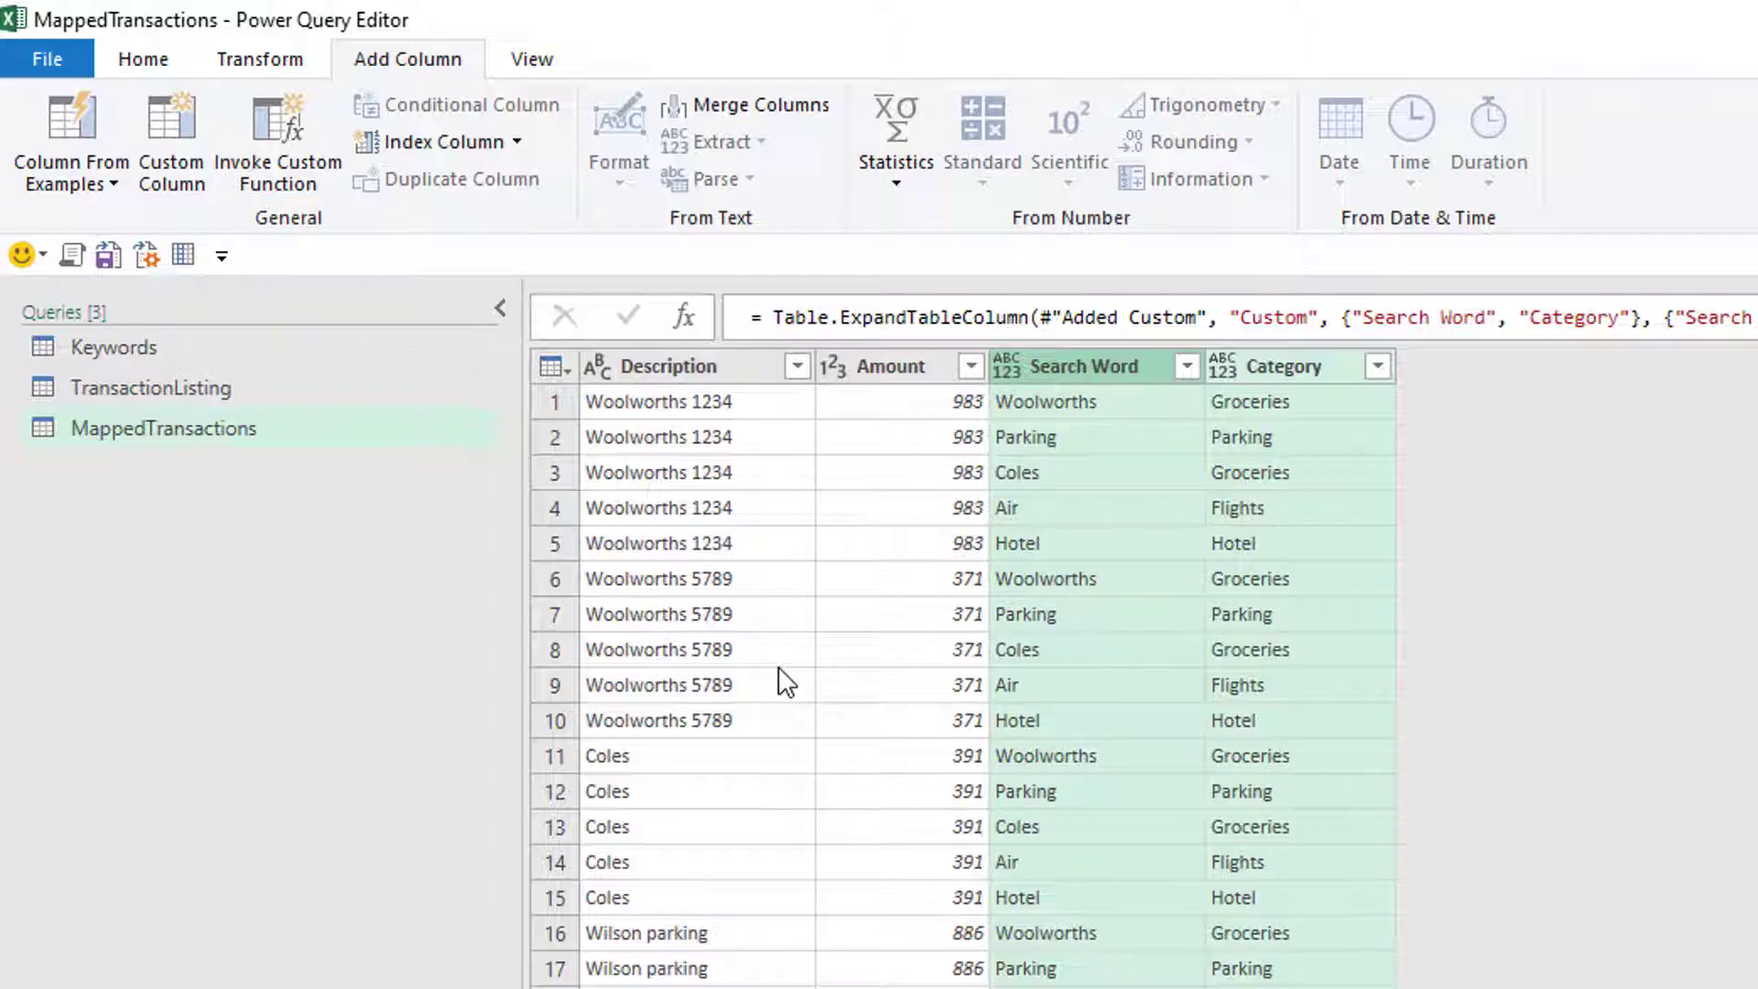
{"action": "mouse_move", "coordinate": [936, 597]}
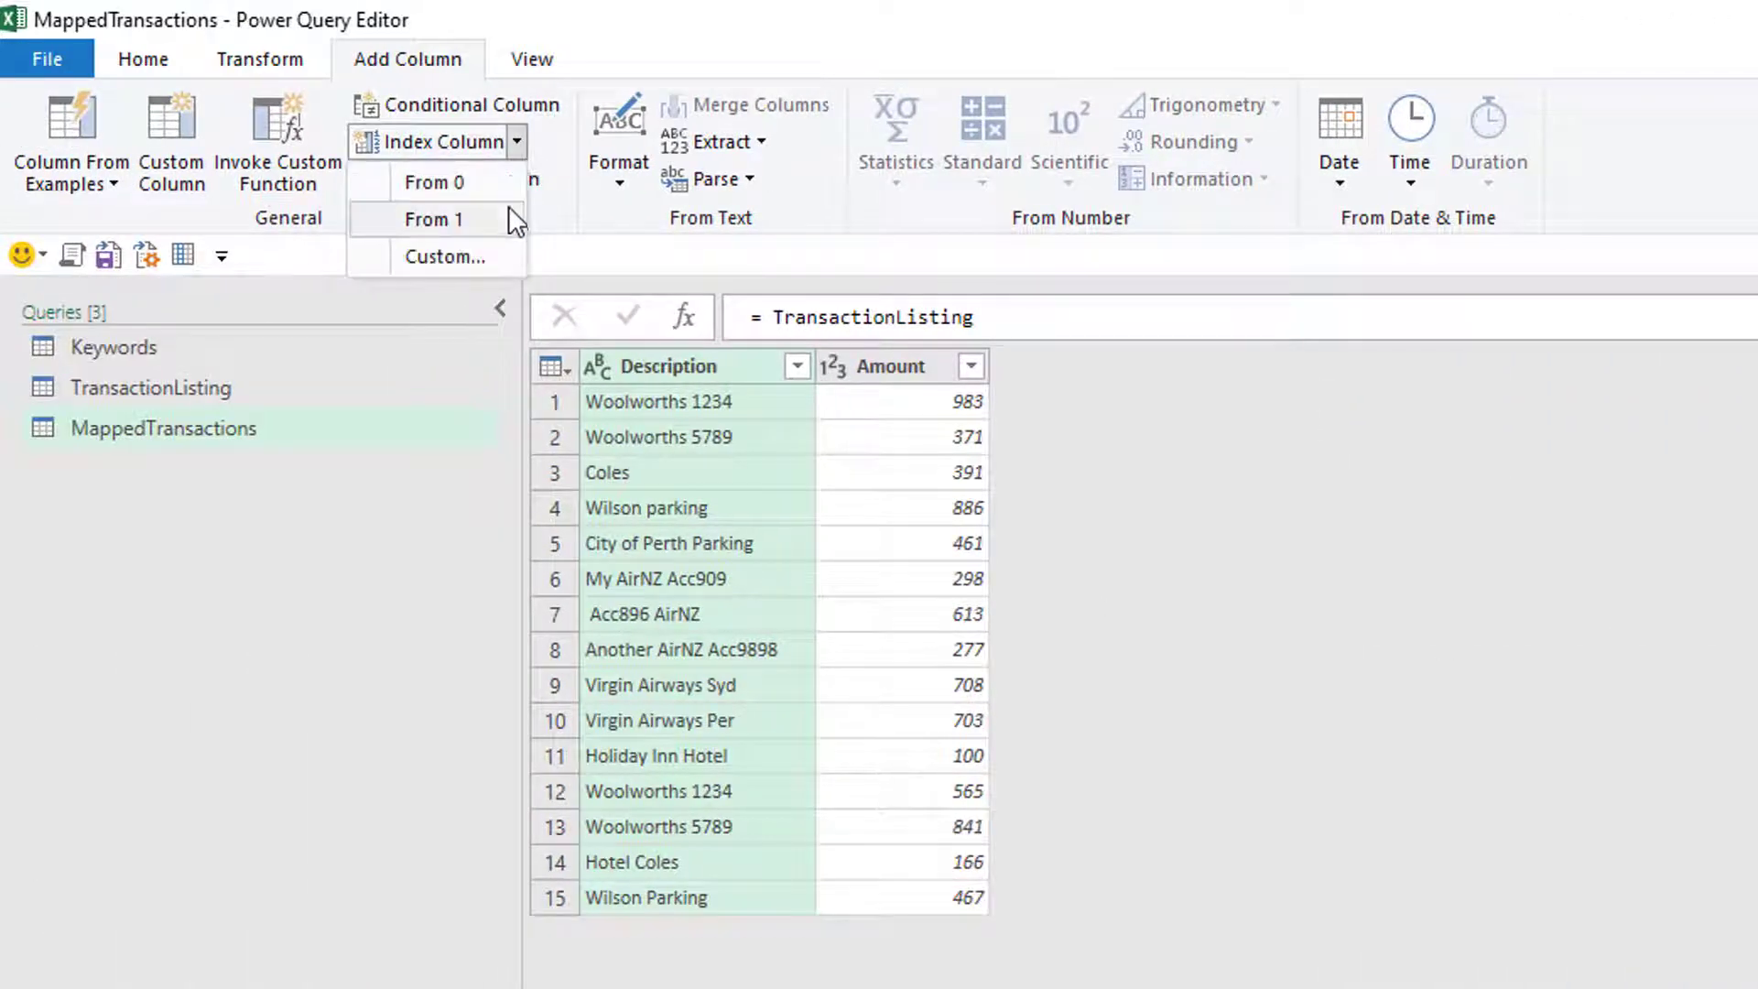
Insert an Index column starting from 1 at the Source step, before the keyword expansion.
{"action": "left_click", "coordinate": [436, 220]}
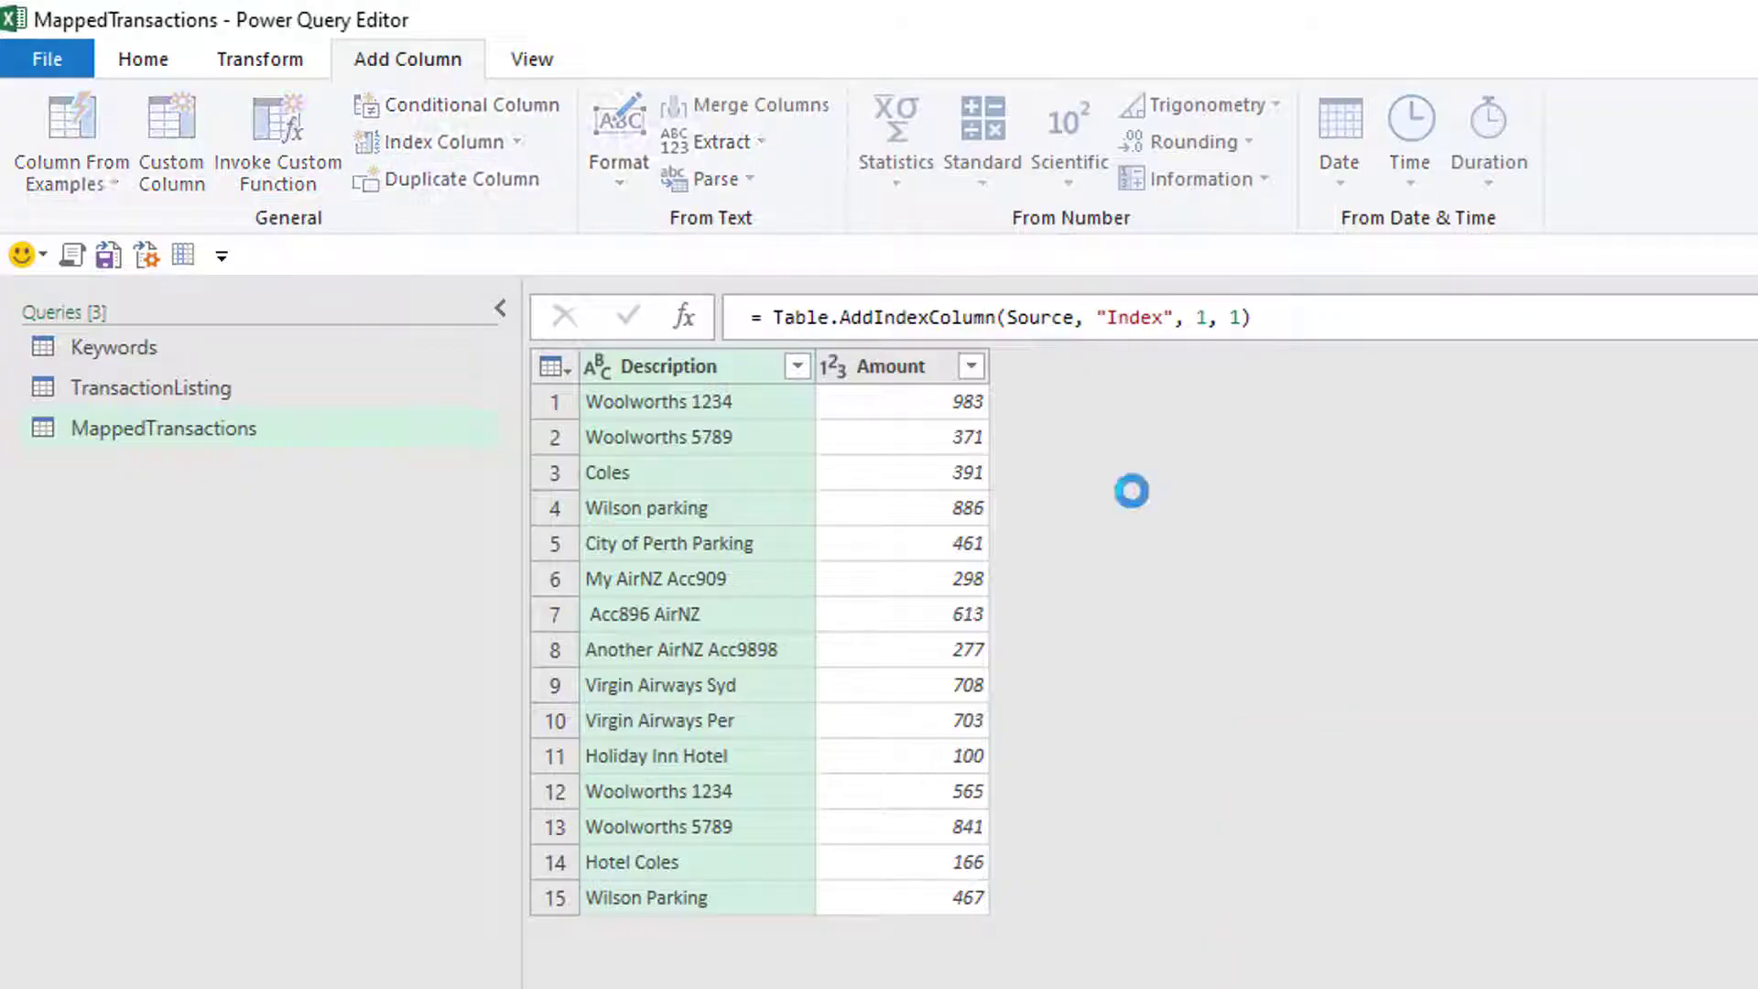
{"action": "left_click", "coordinate": [429, 142]}
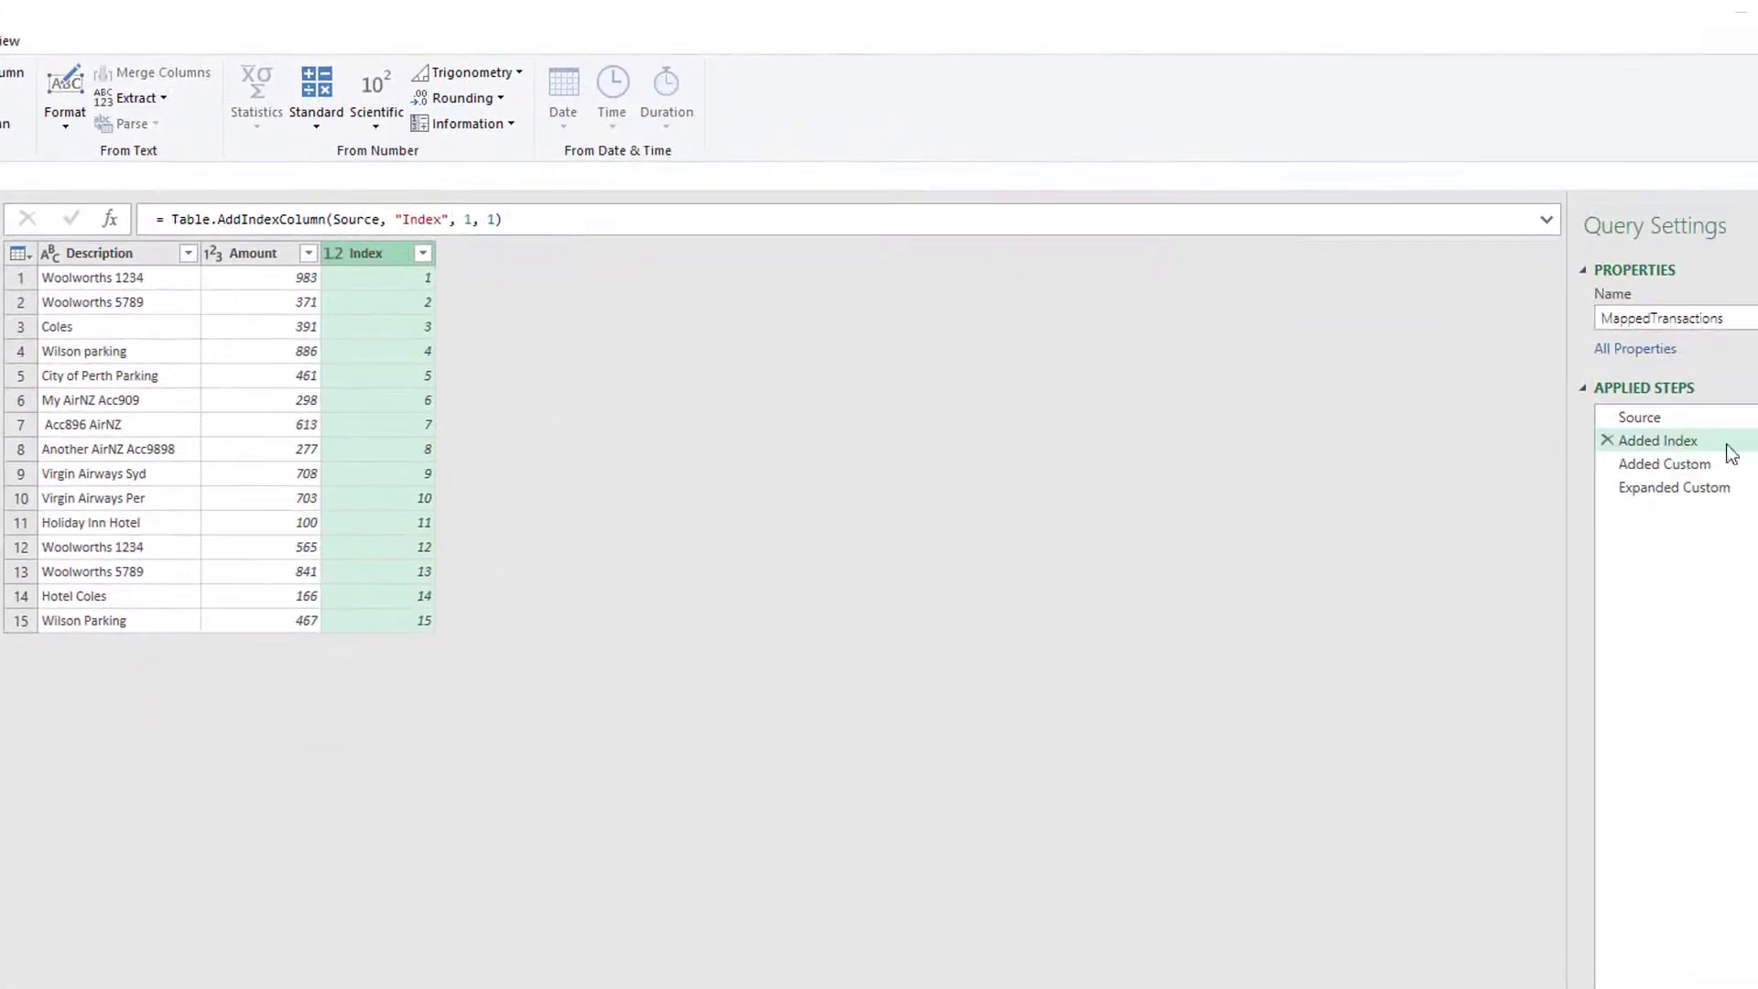
{"action": "left_click", "coordinate": [1665, 463]}
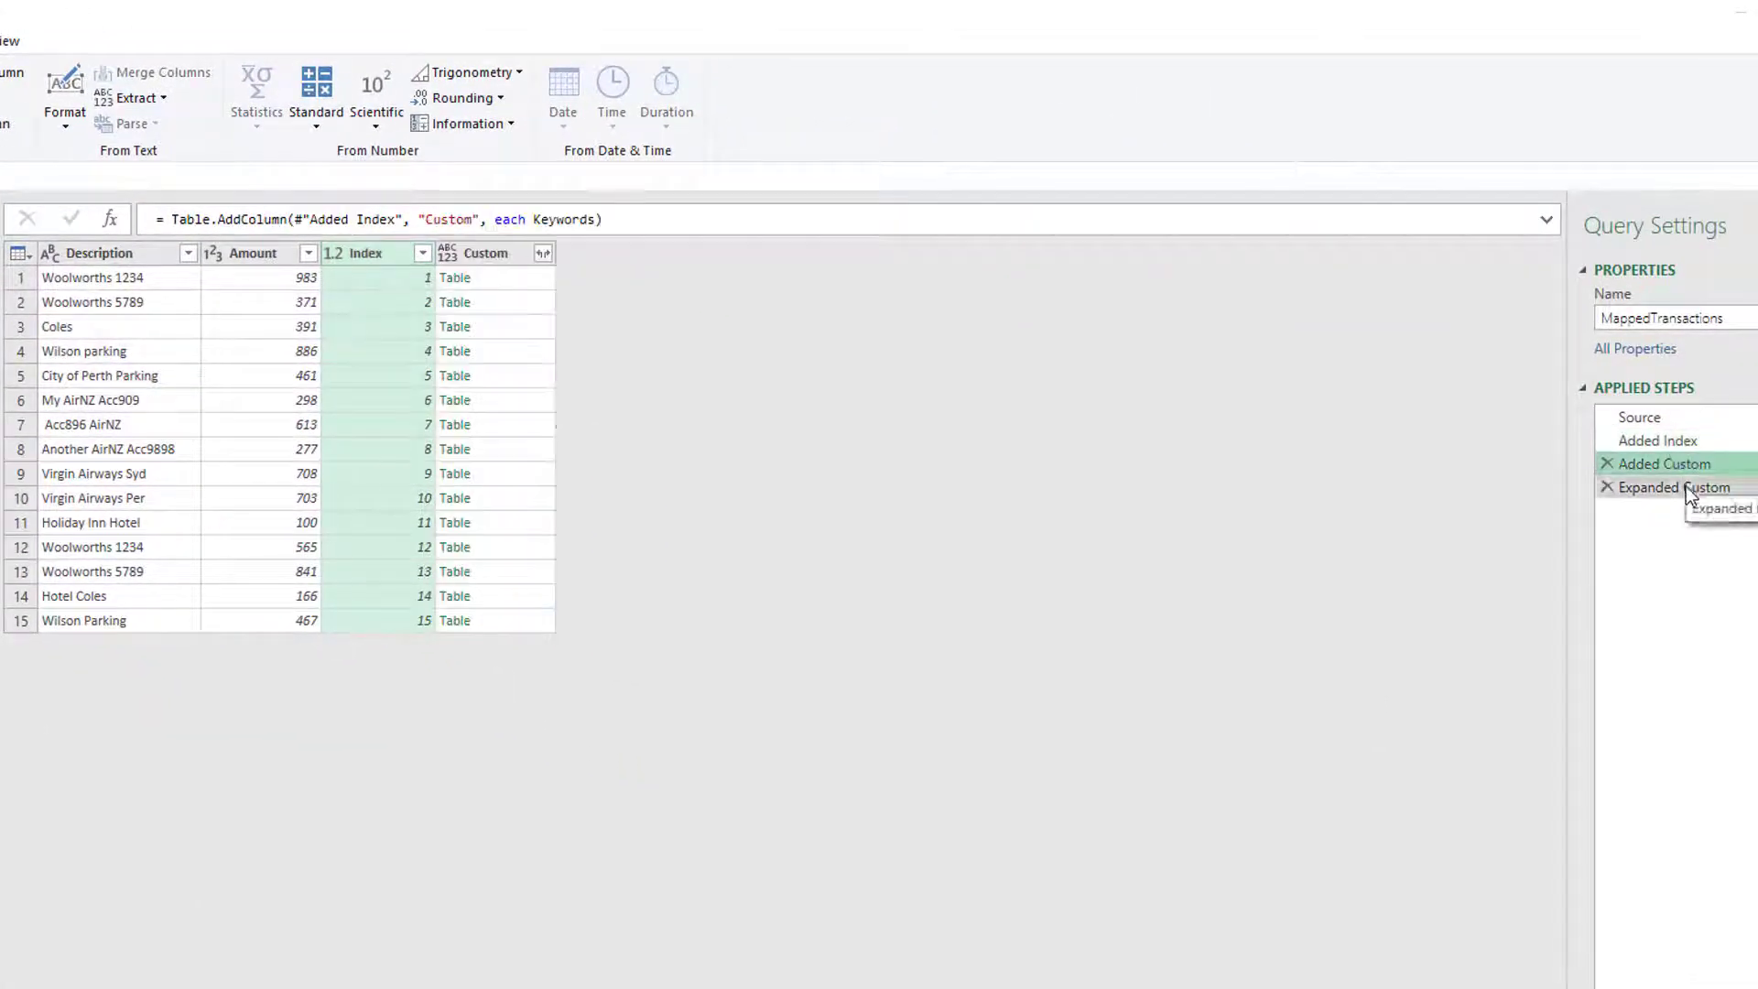
{"action": "left_click", "coordinate": [1665, 488]}
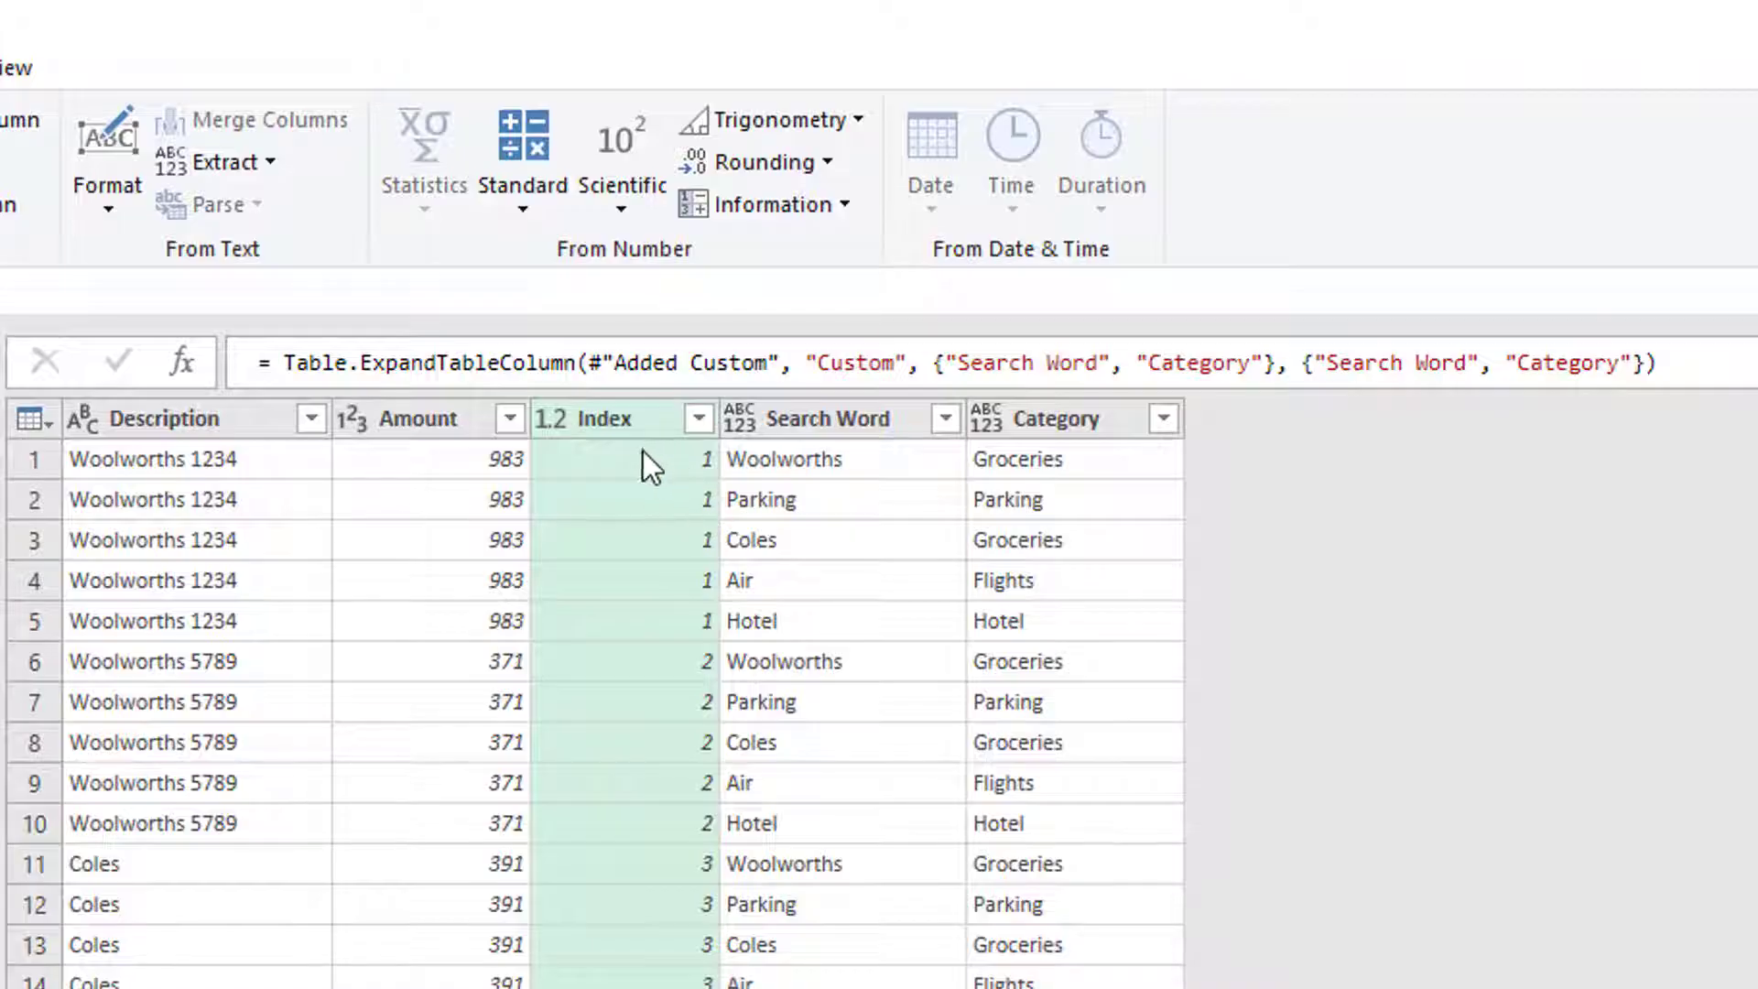
{"action": "mouse_move", "coordinate": [672, 637]}
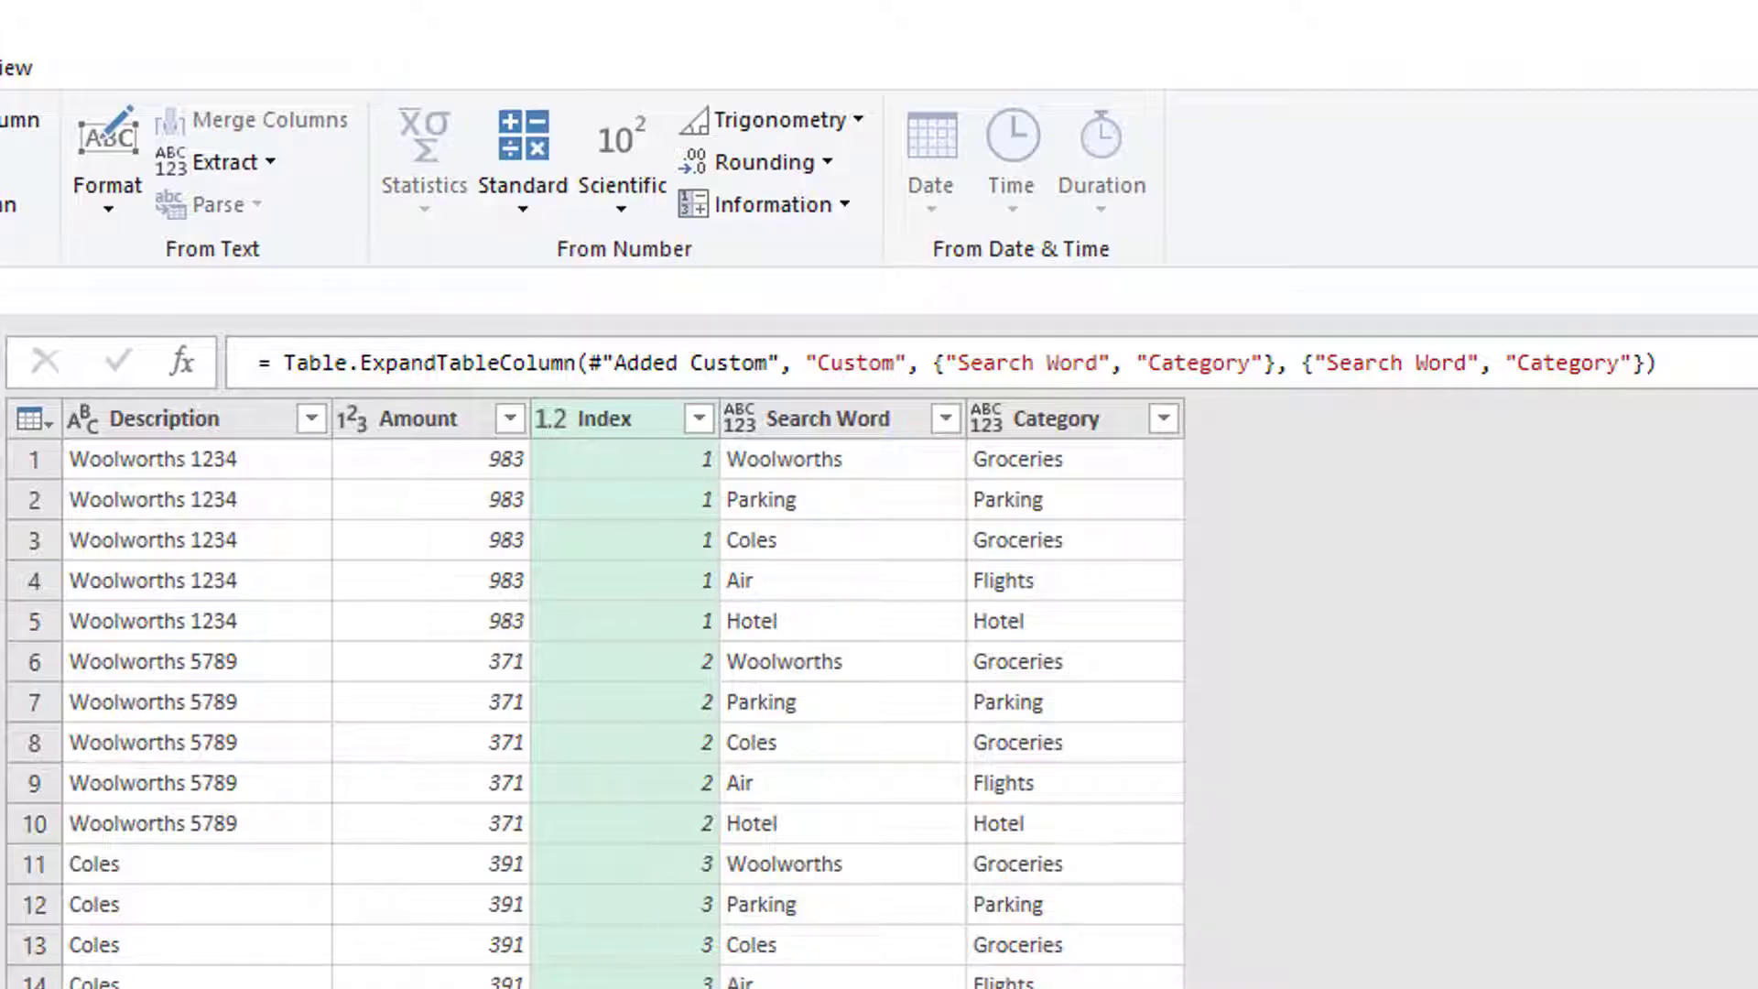
{"action": "mouse_move", "coordinate": [1173, 933]}
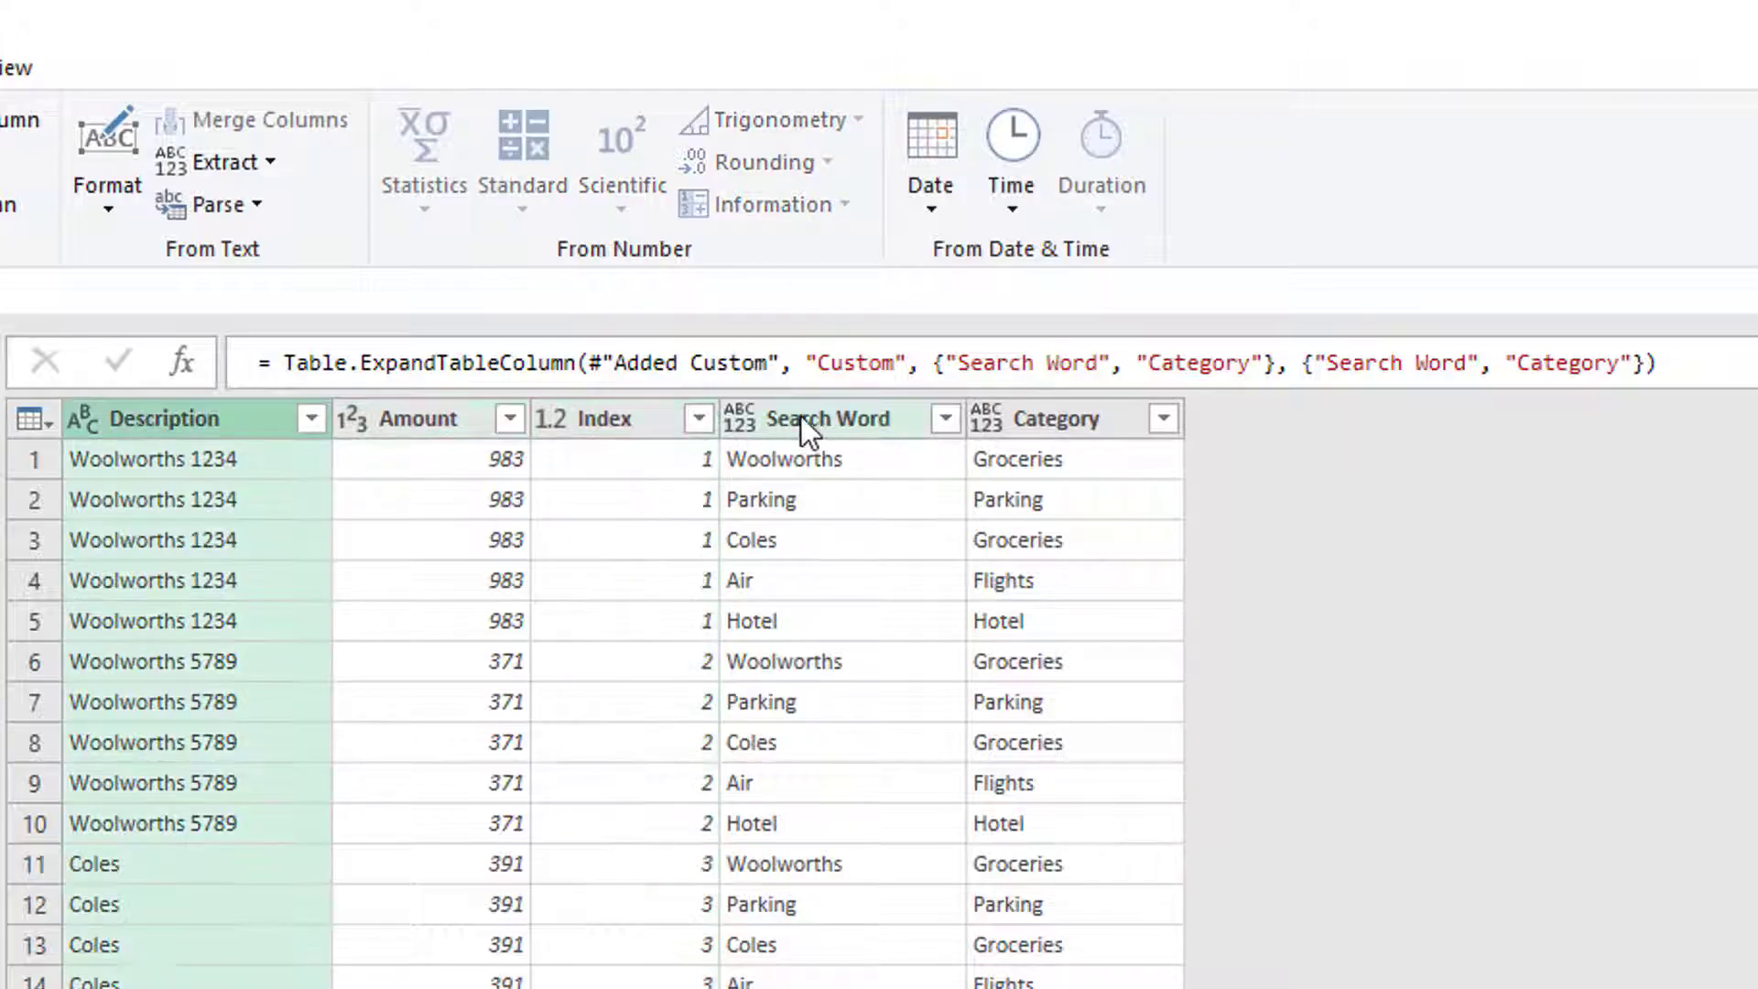
Inspect the first row's Description, Search Word and Category in the expanded result.
{"action": "left_click", "coordinate": [829, 417]}
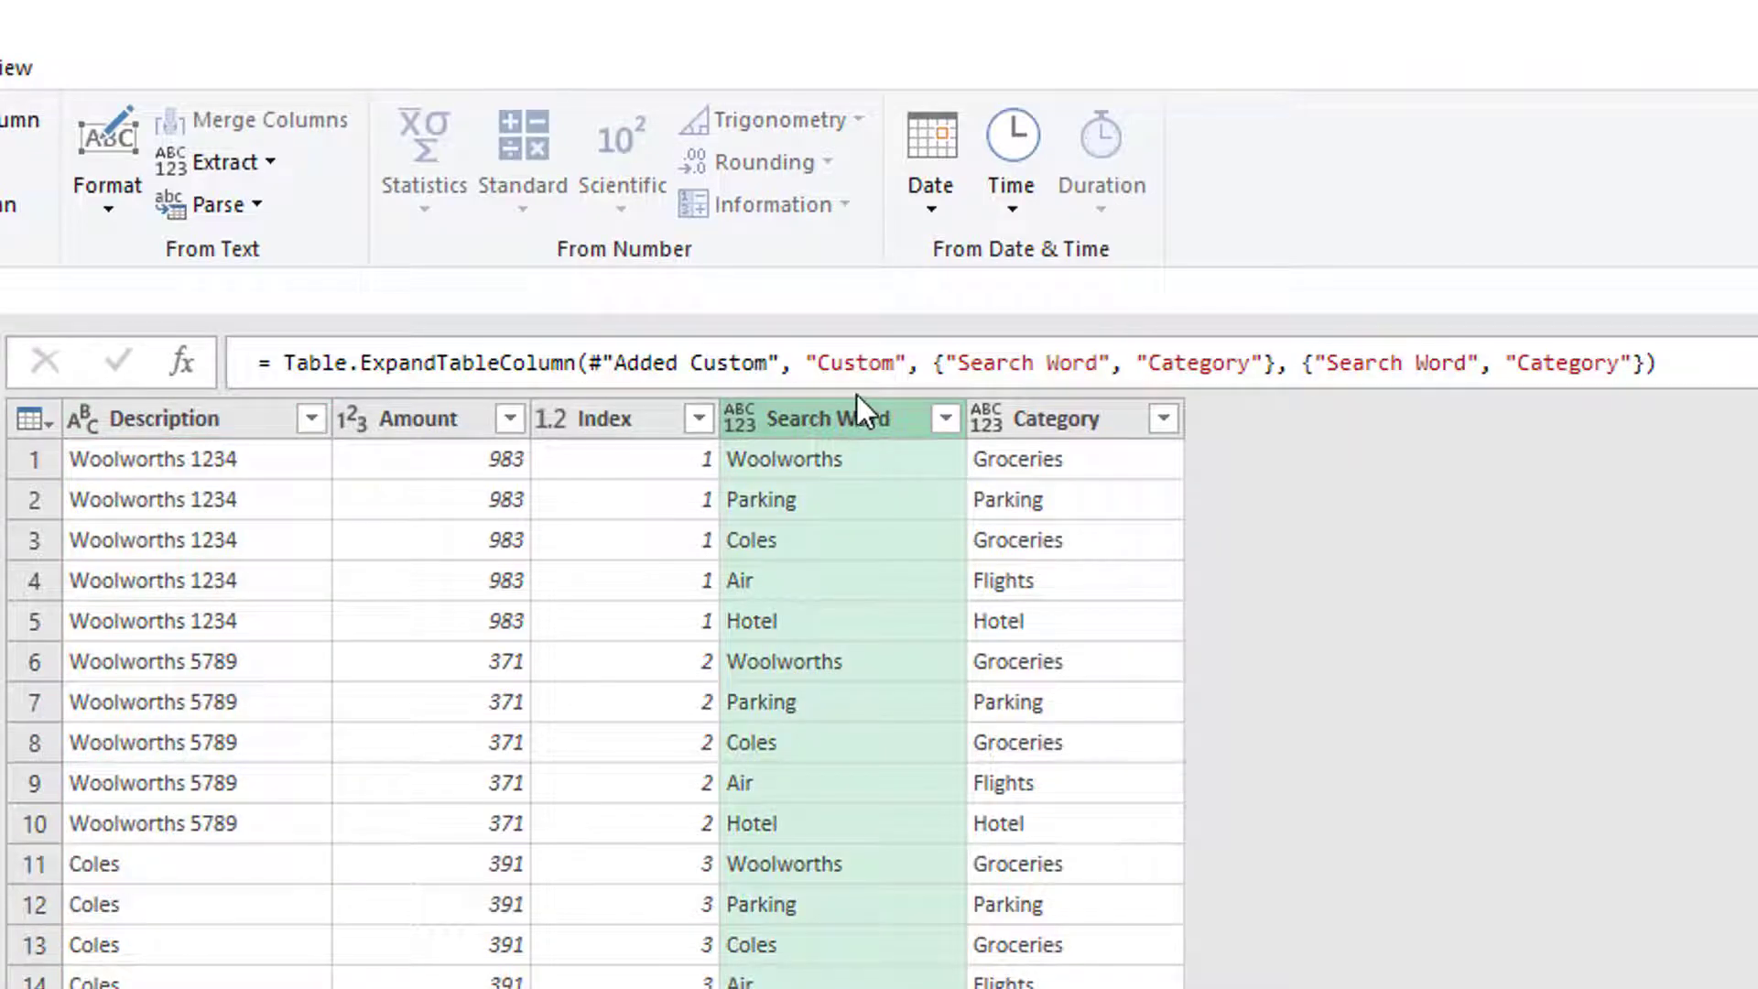
{"action": "left_click", "coordinate": [168, 460]}
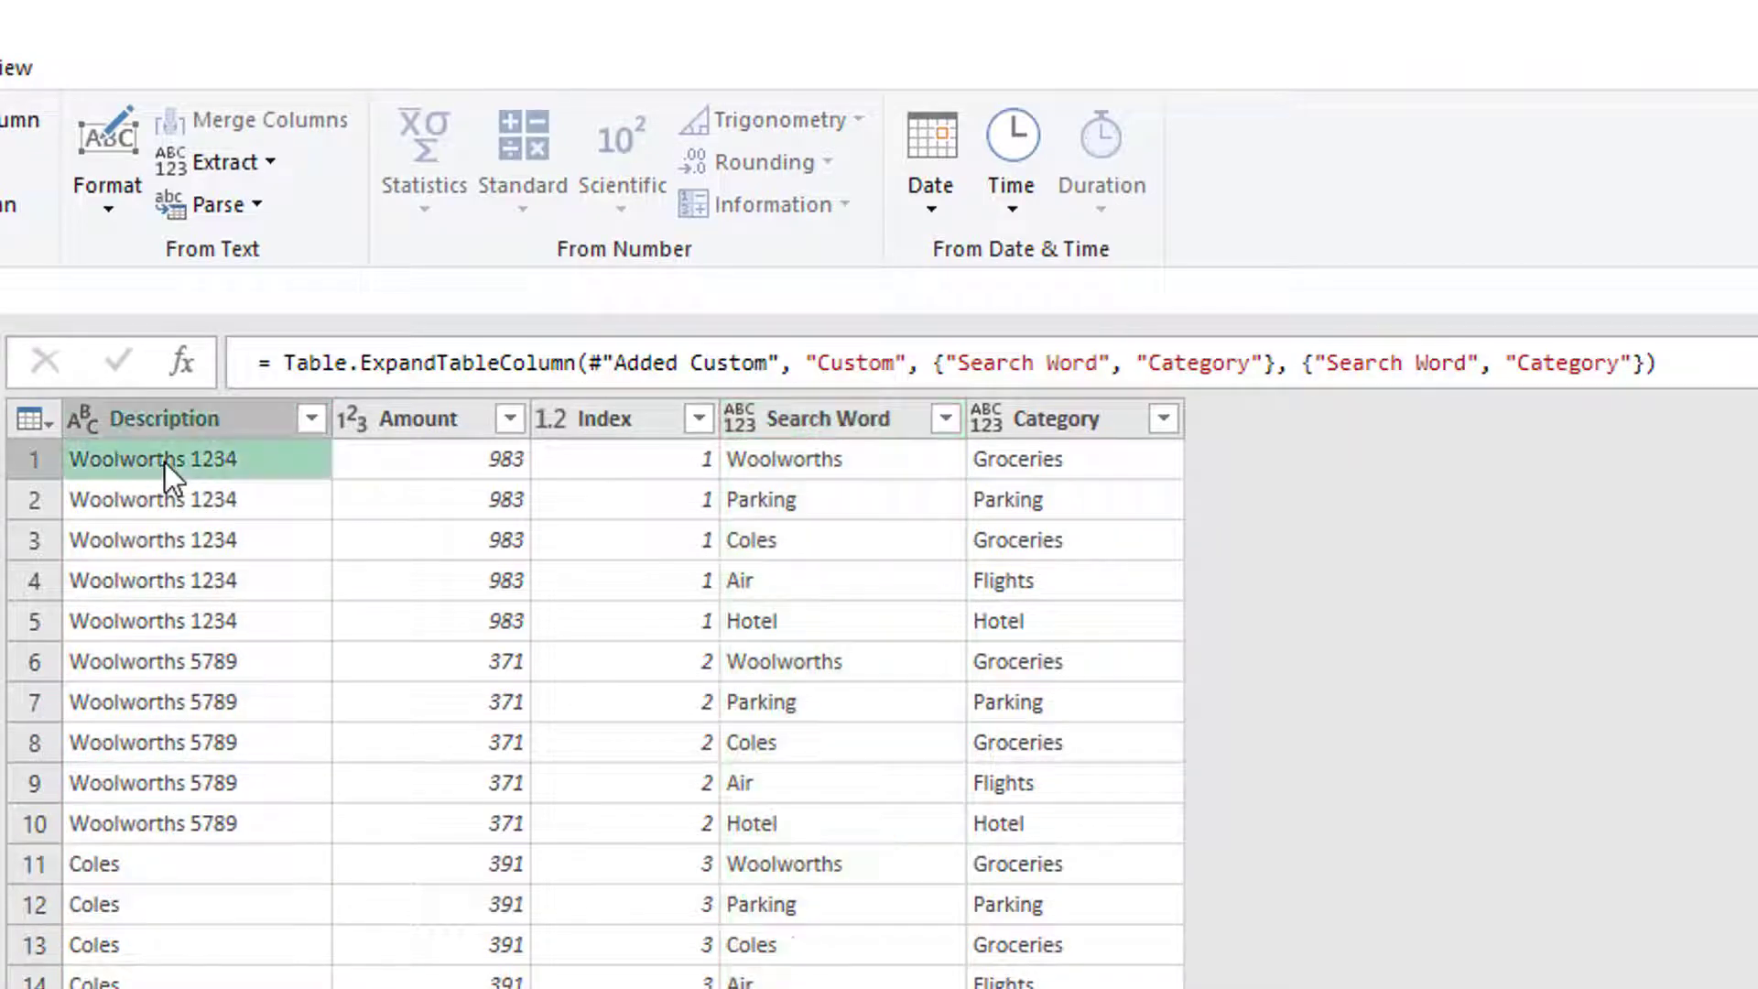
{"action": "left_click", "coordinate": [784, 458]}
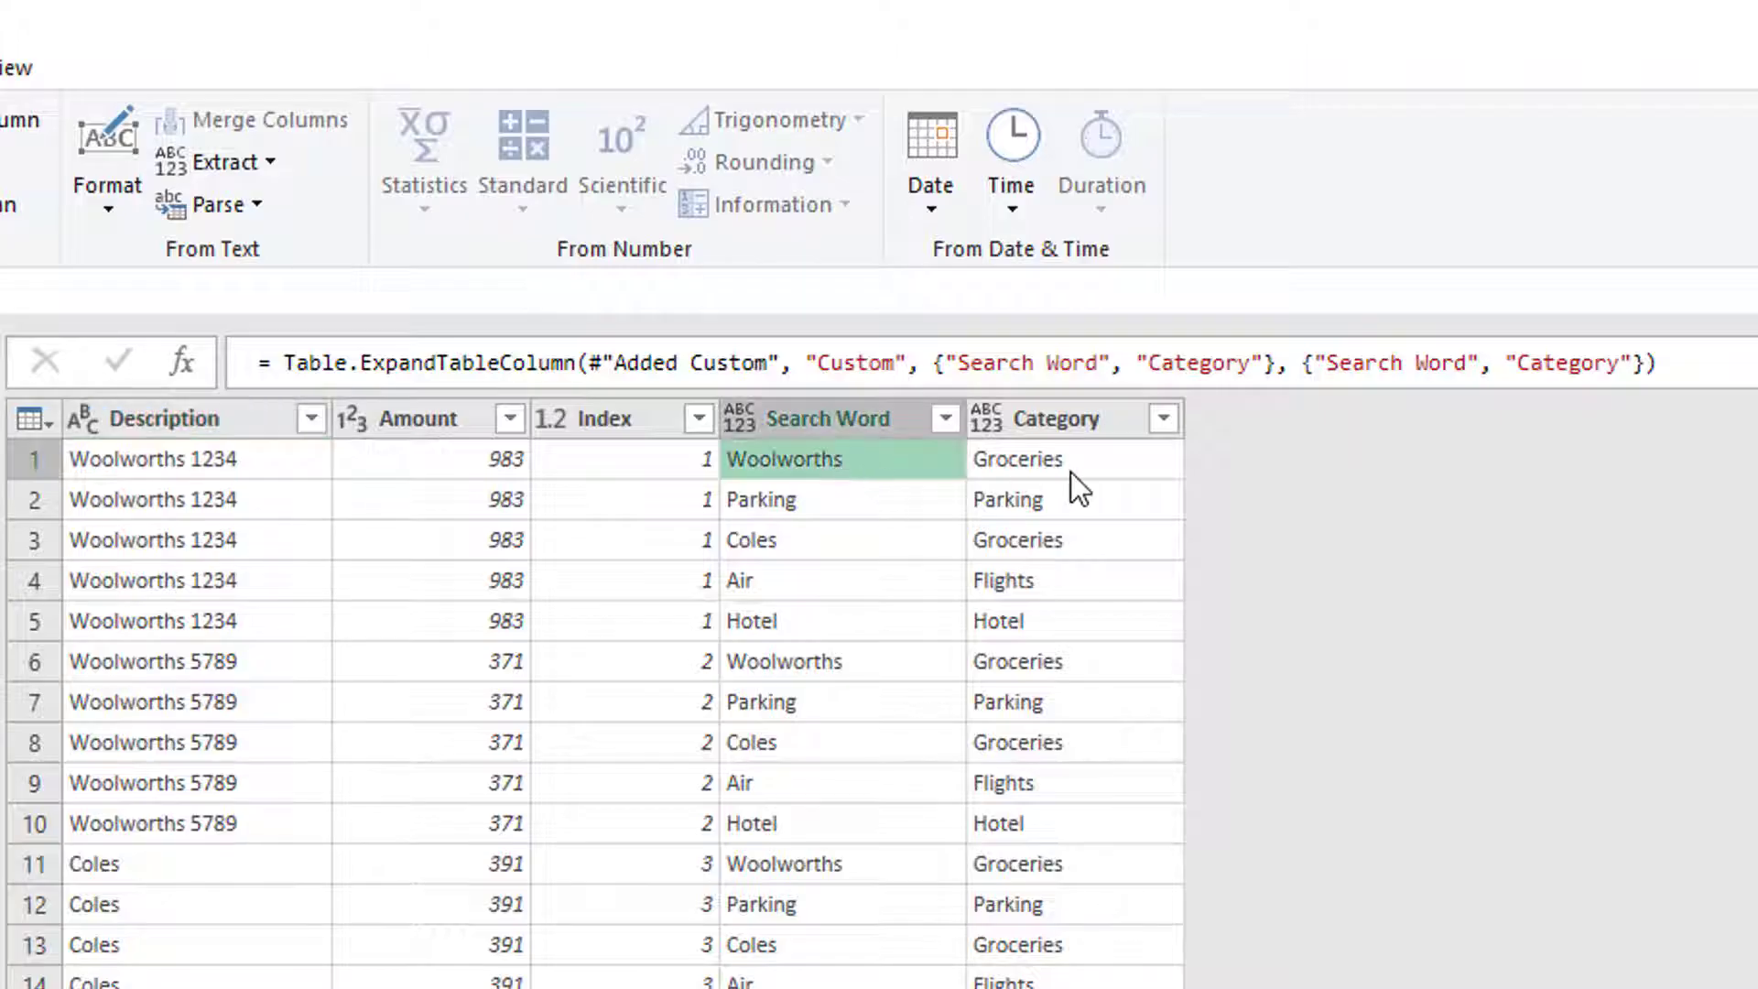
{"action": "left_click", "coordinate": [1055, 458]}
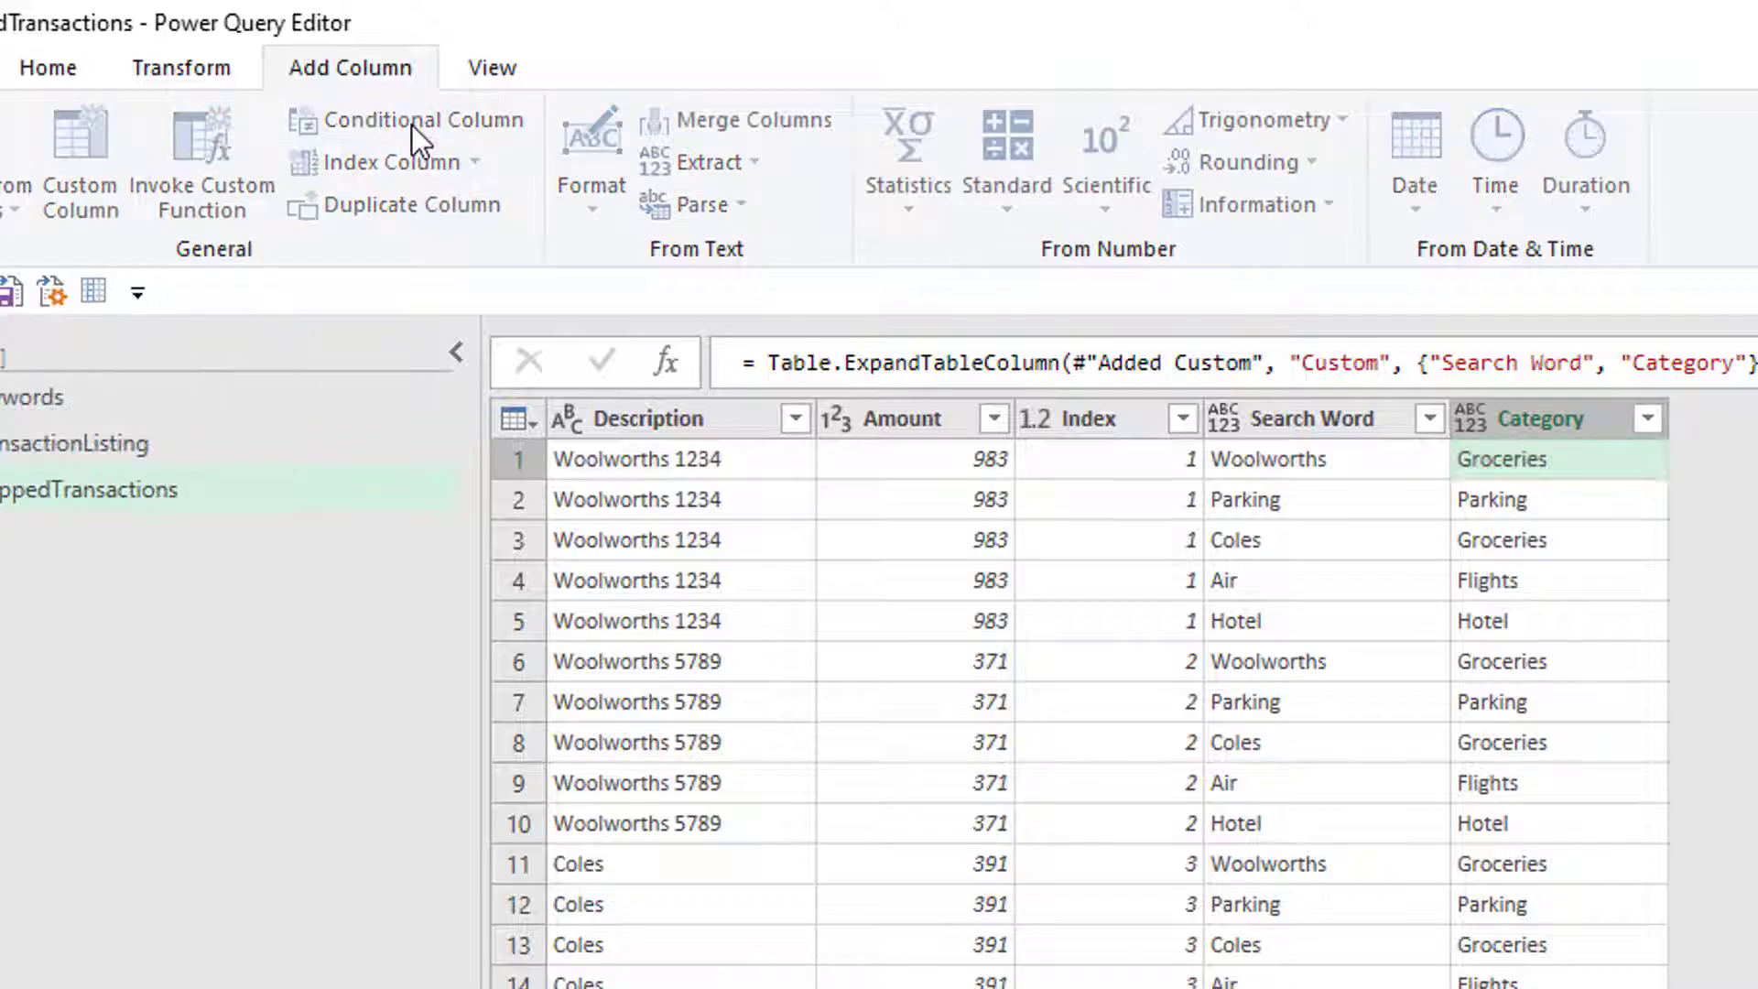
Start a conditional column named Actual Categories.
{"action": "left_click", "coordinate": [414, 119]}
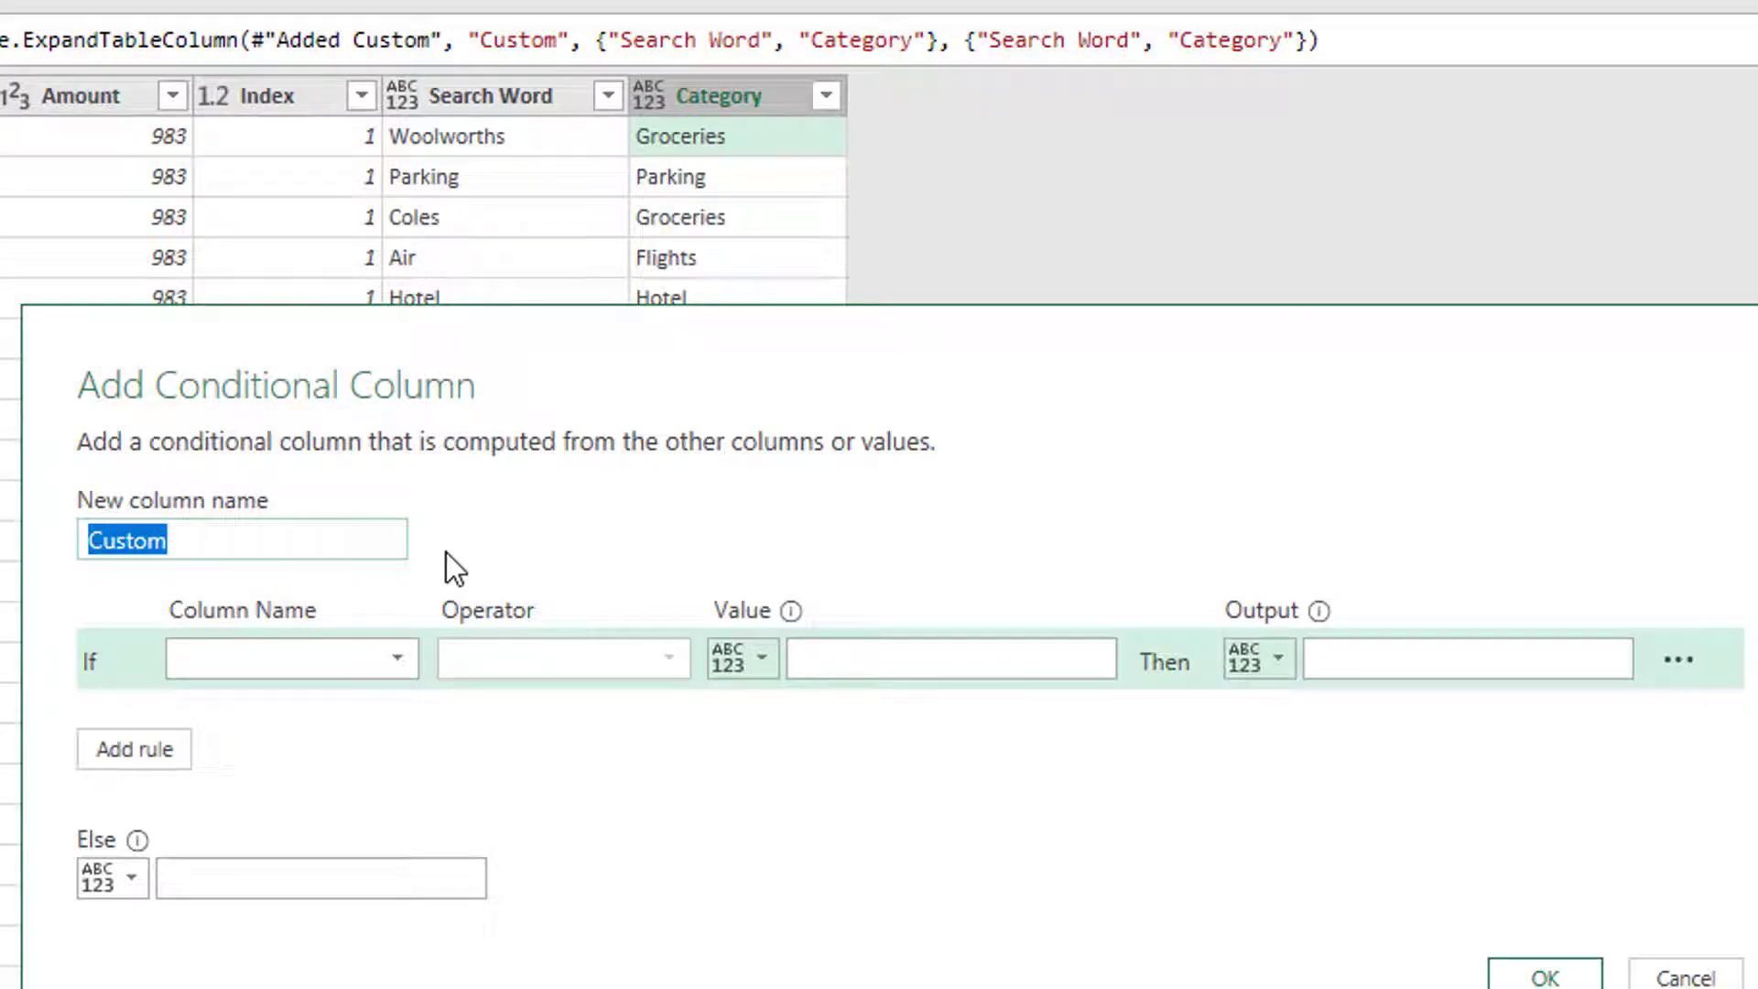
{"action": "type", "text": "Actual"}
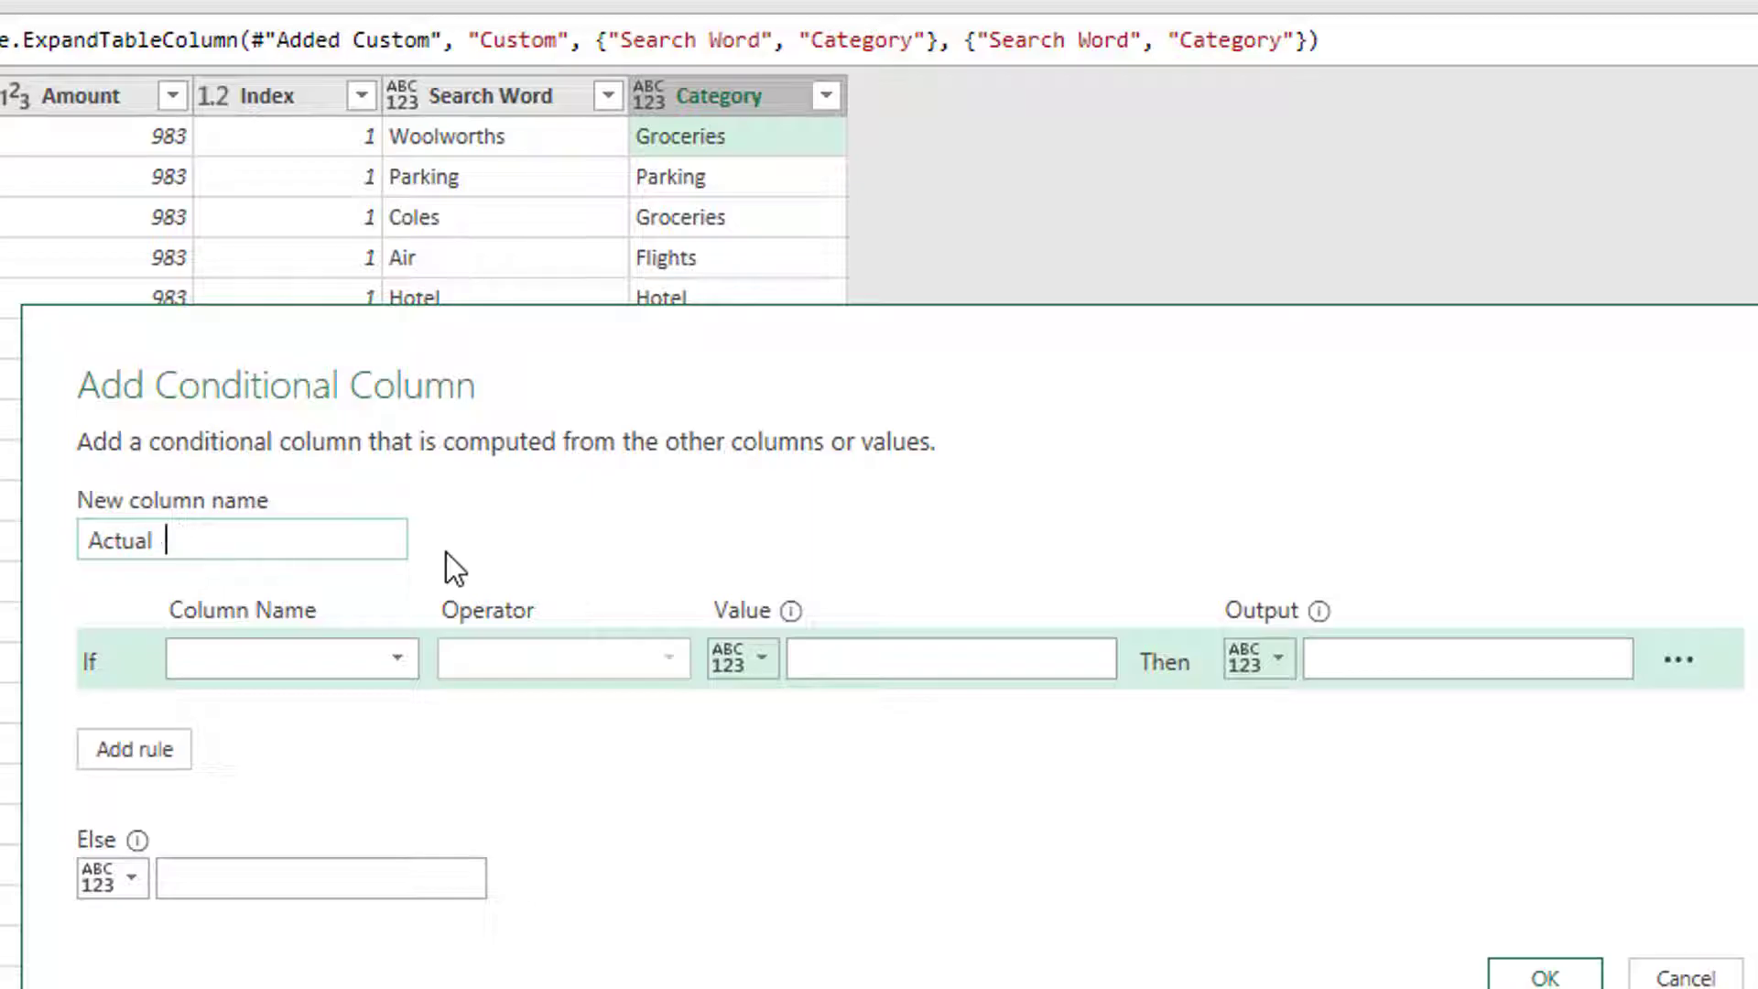
{"action": "type", "text": "Cate"}
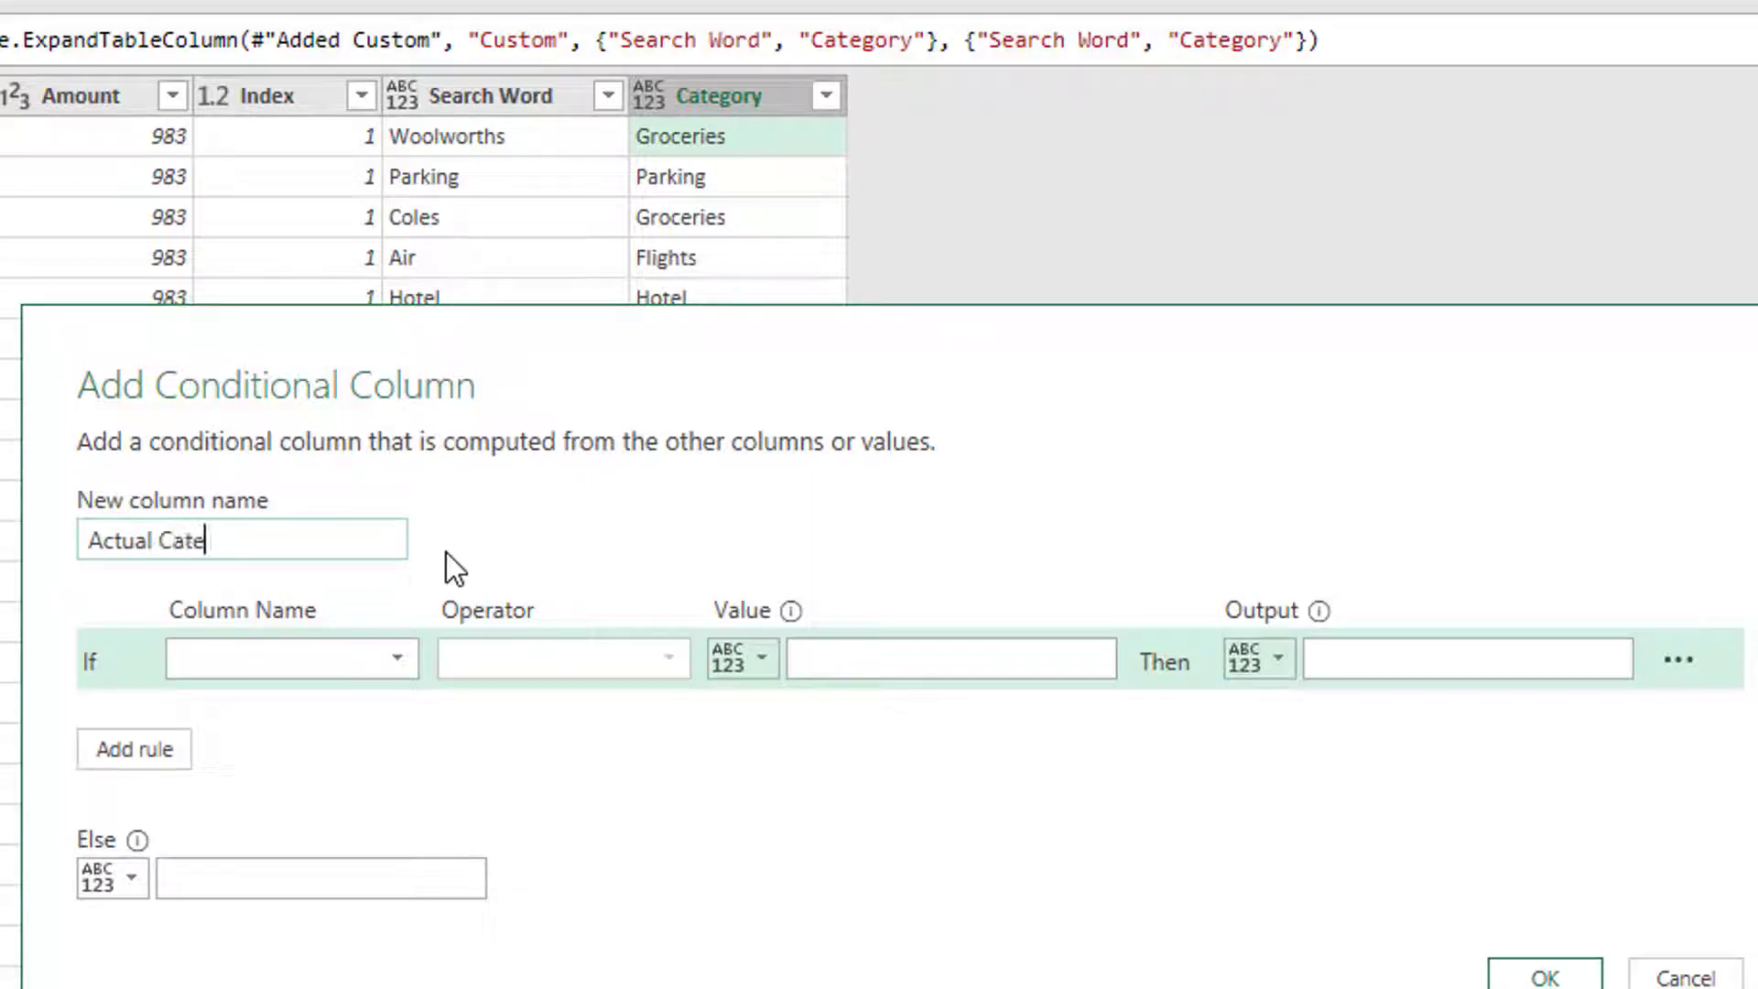
{"action": "type", "text": "gories"}
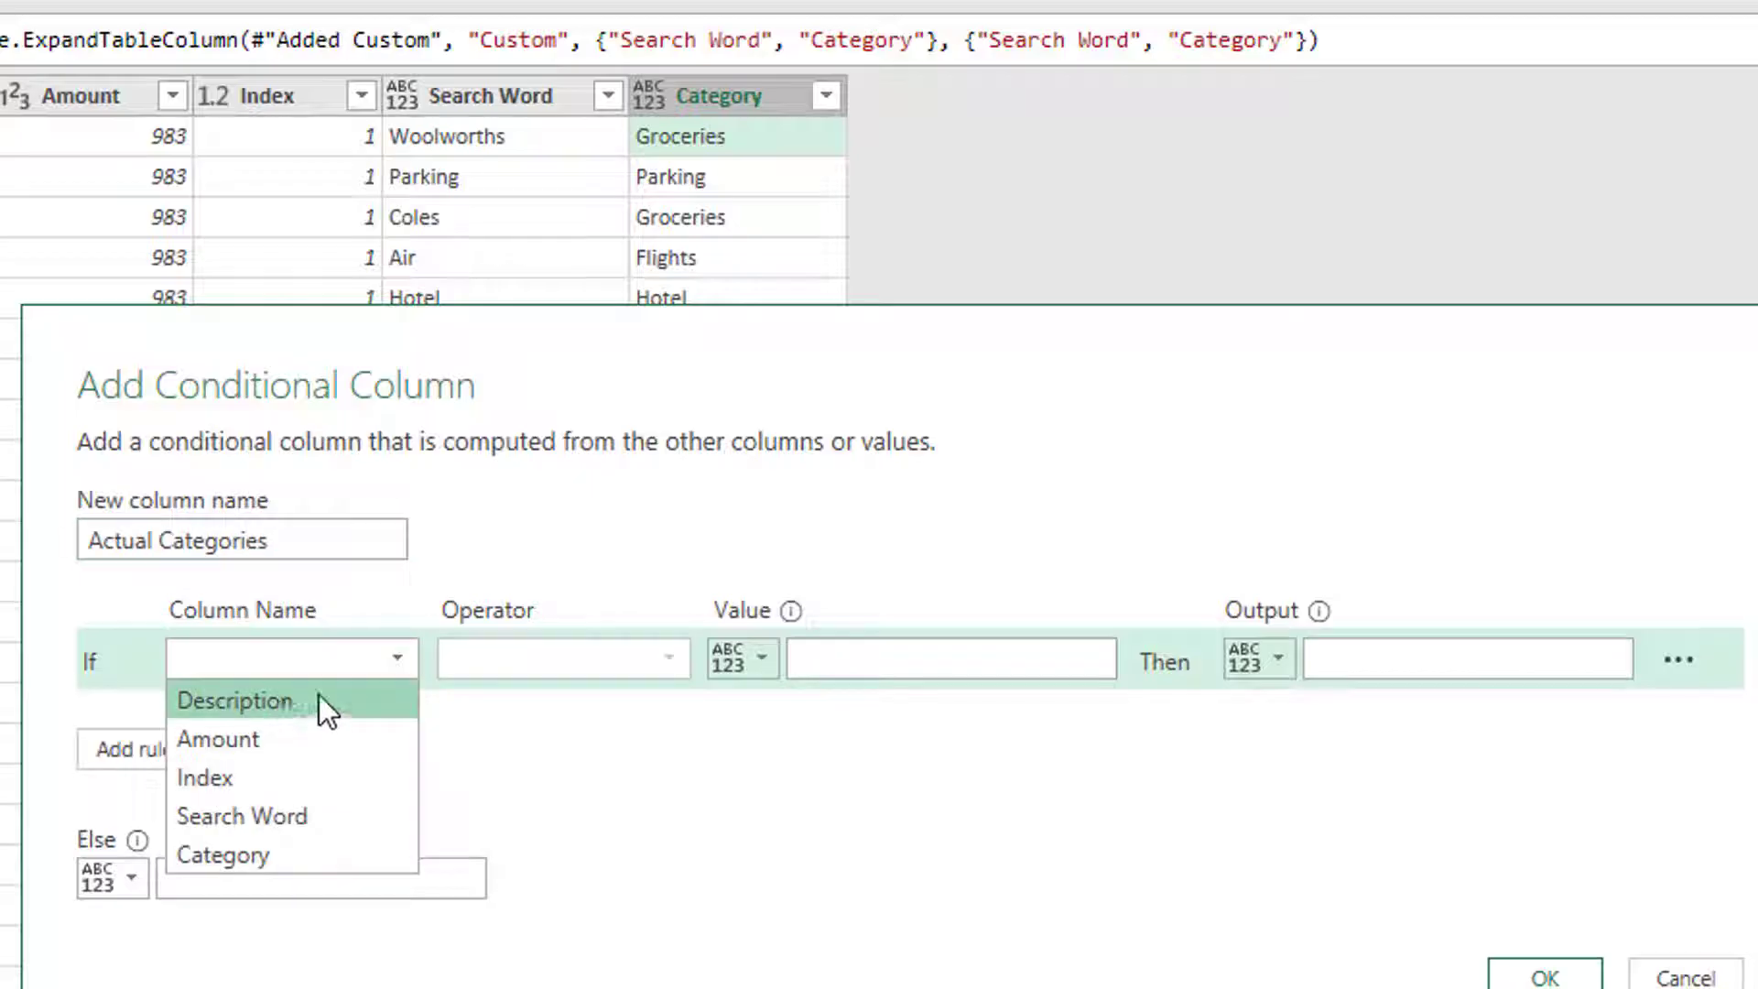
Set the rule: if Description contains column Search Word then output column Category.
{"action": "left_click", "coordinate": [236, 700]}
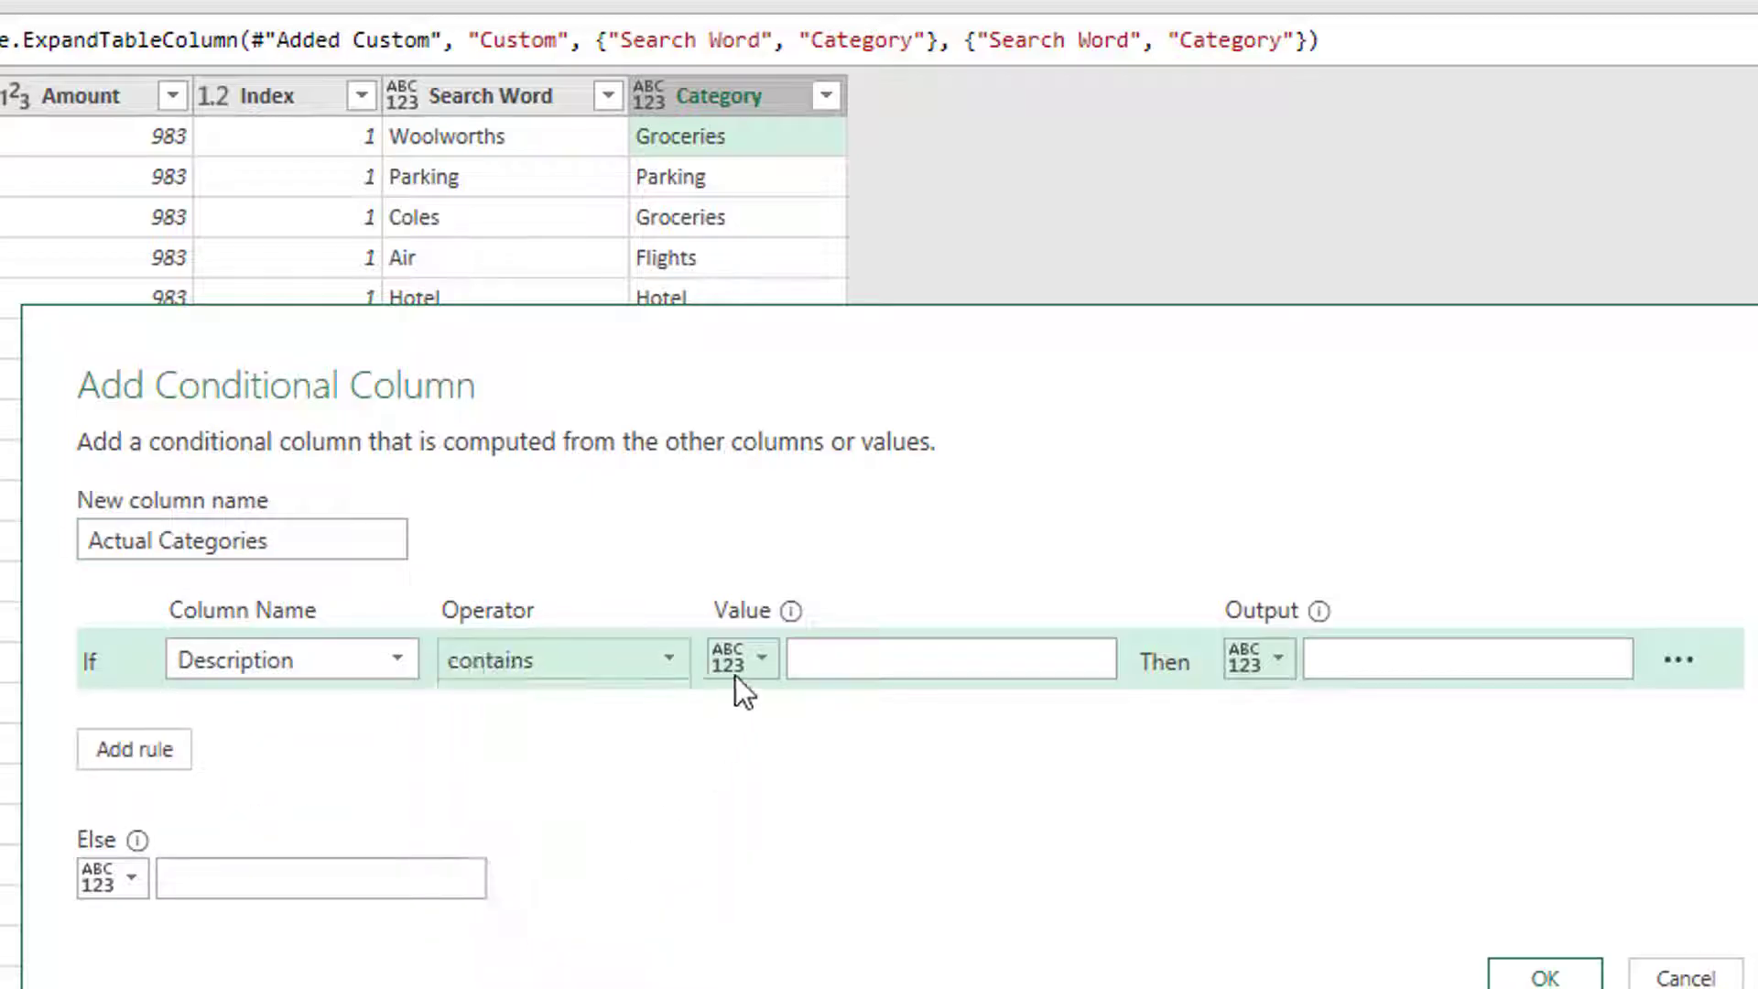
{"action": "left_click", "coordinate": [762, 657]}
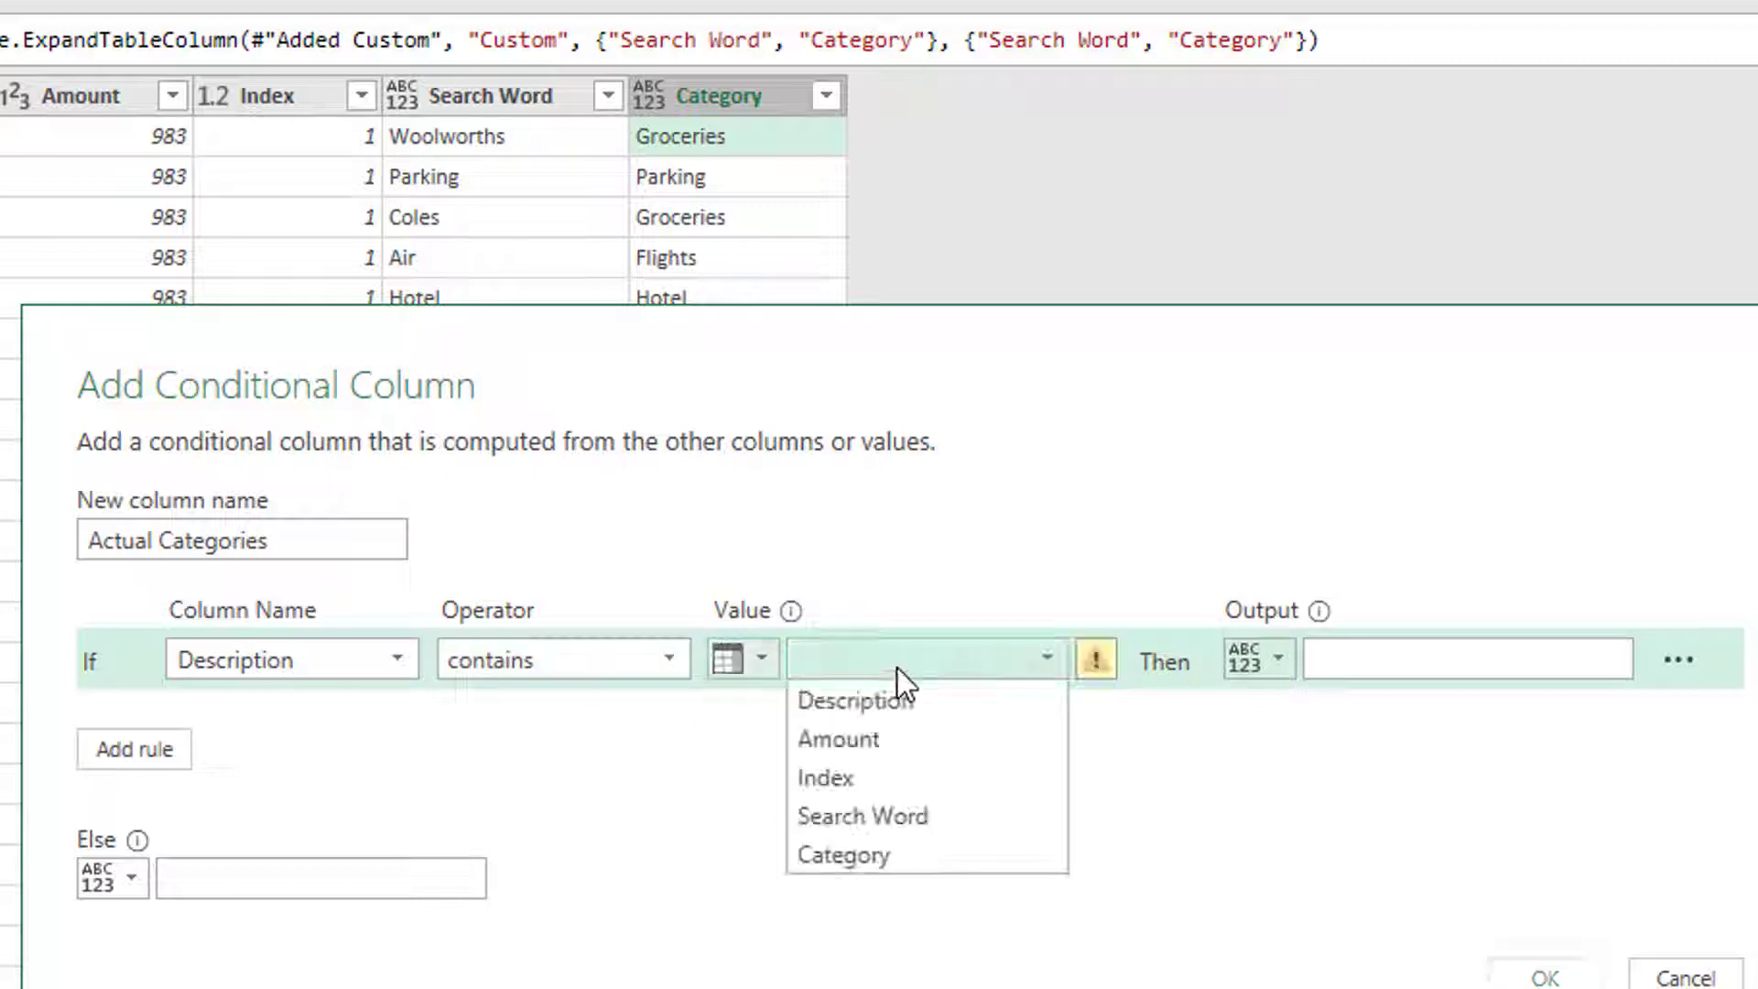
{"action": "left_click", "coordinate": [865, 817]}
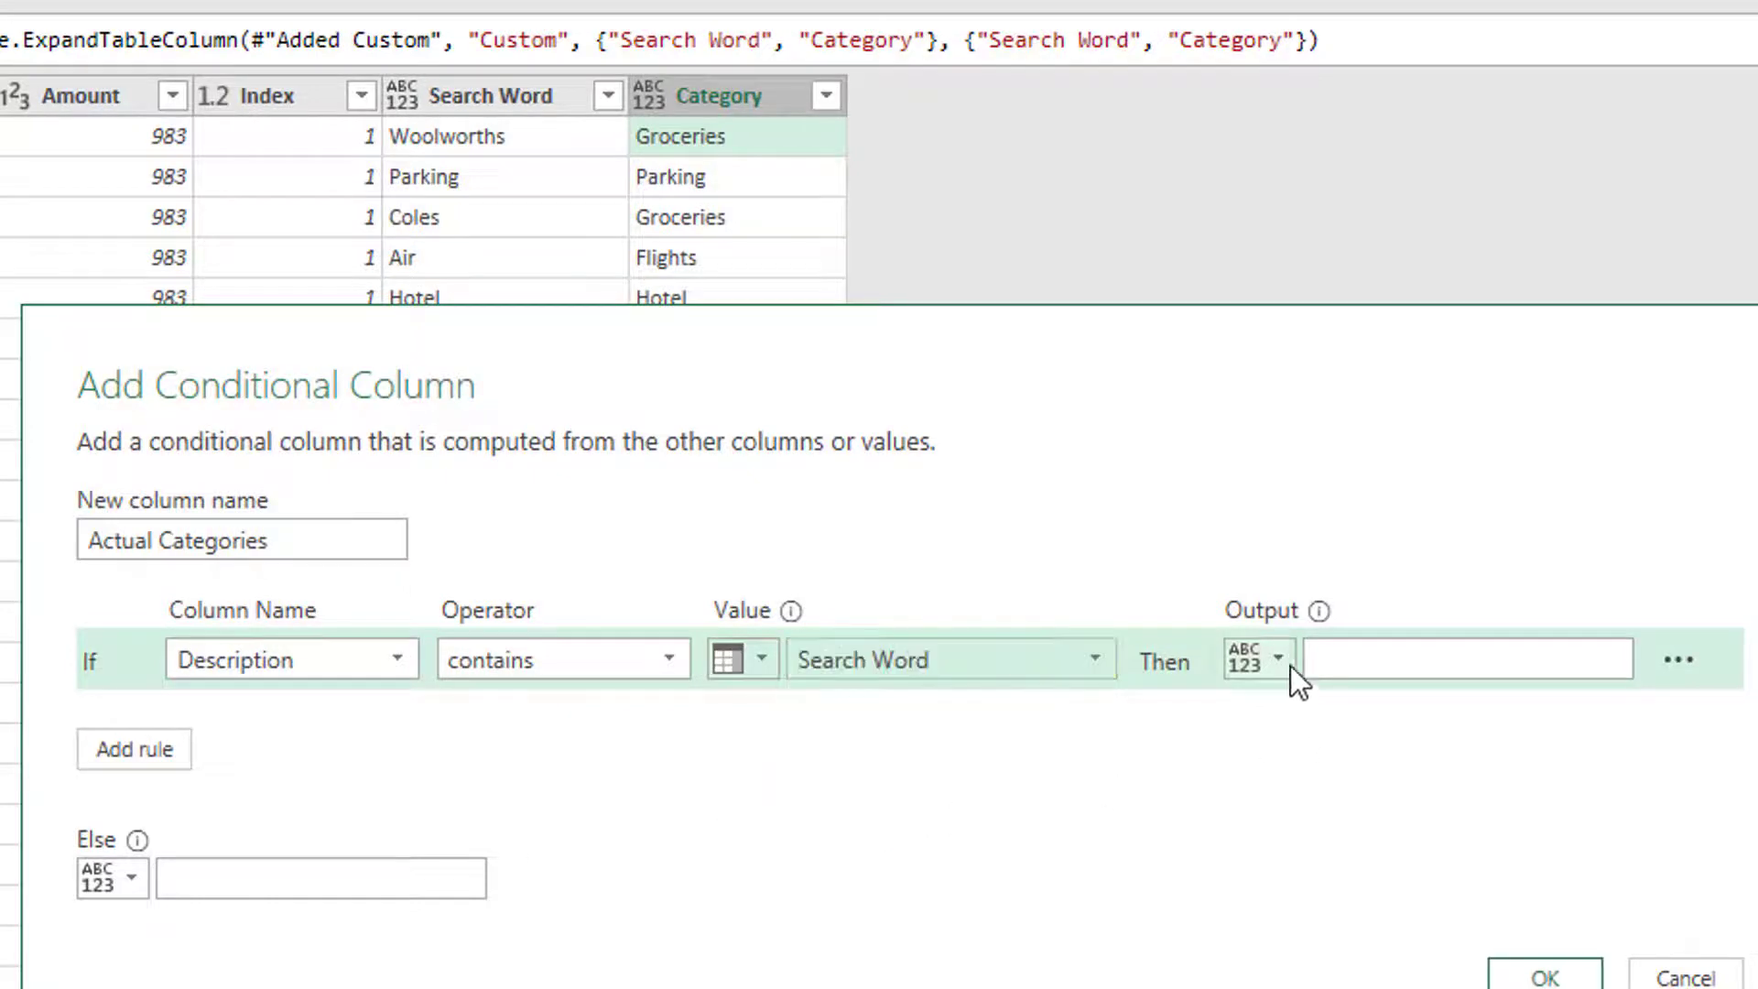
{"action": "left_click", "coordinate": [1276, 659]}
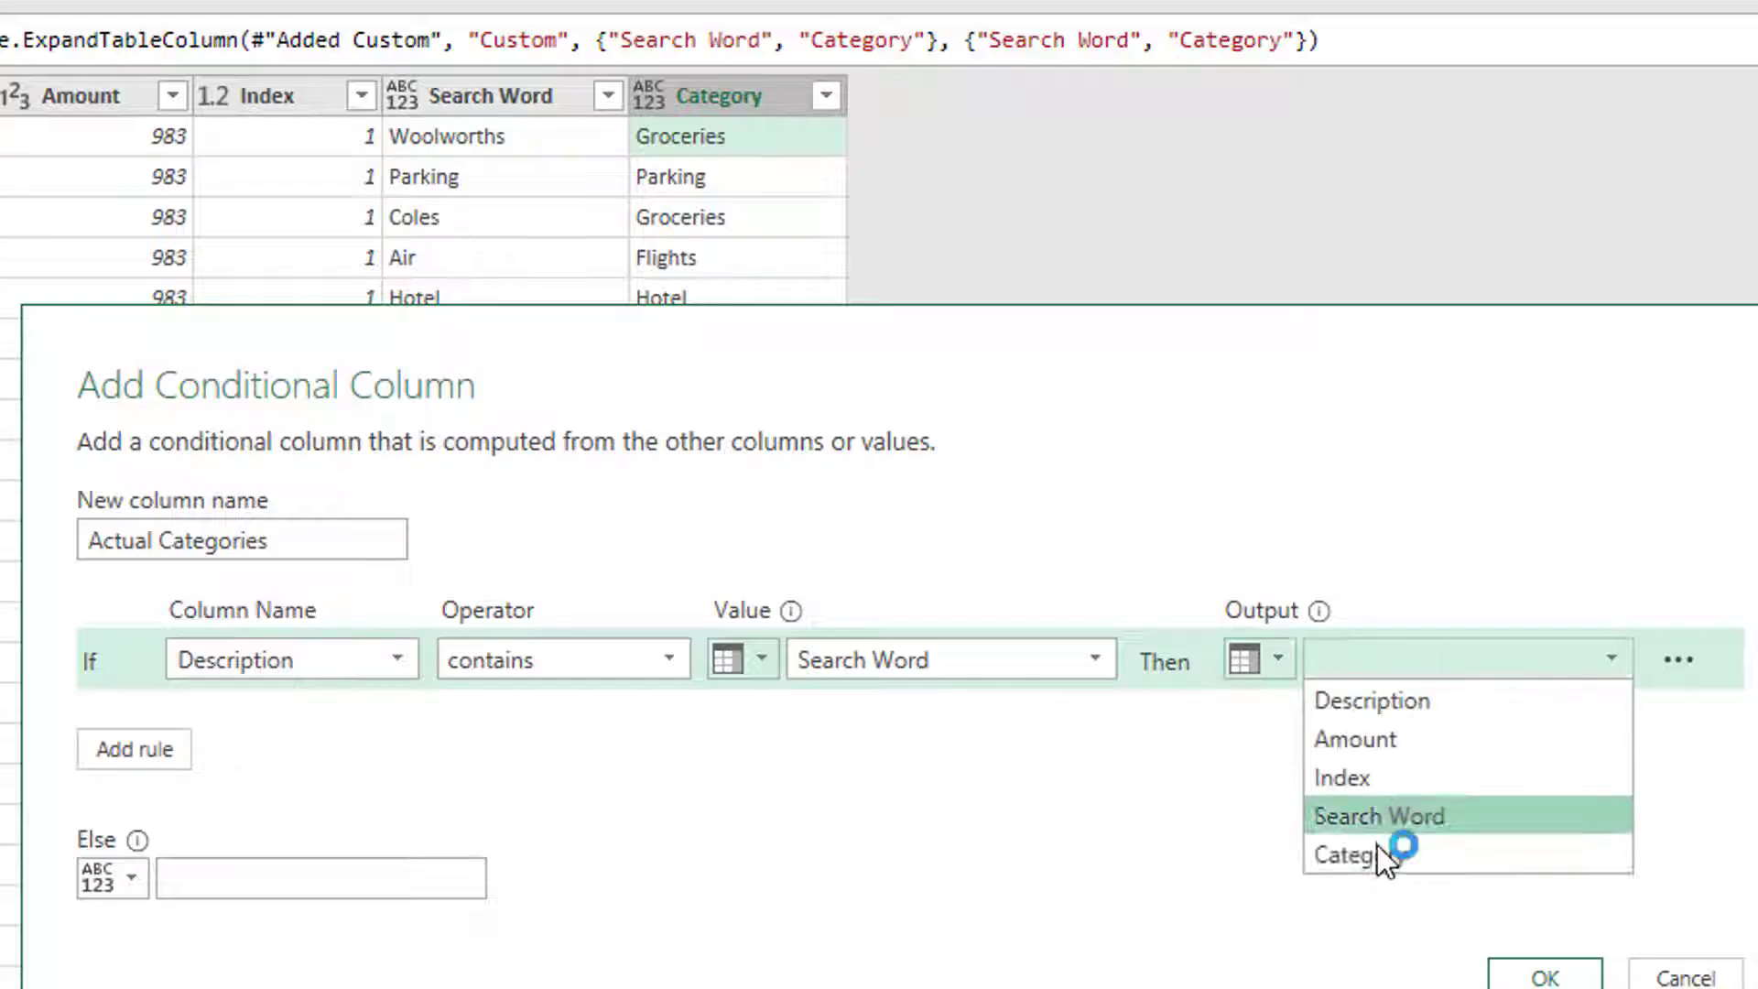
{"action": "left_click", "coordinate": [1345, 853]}
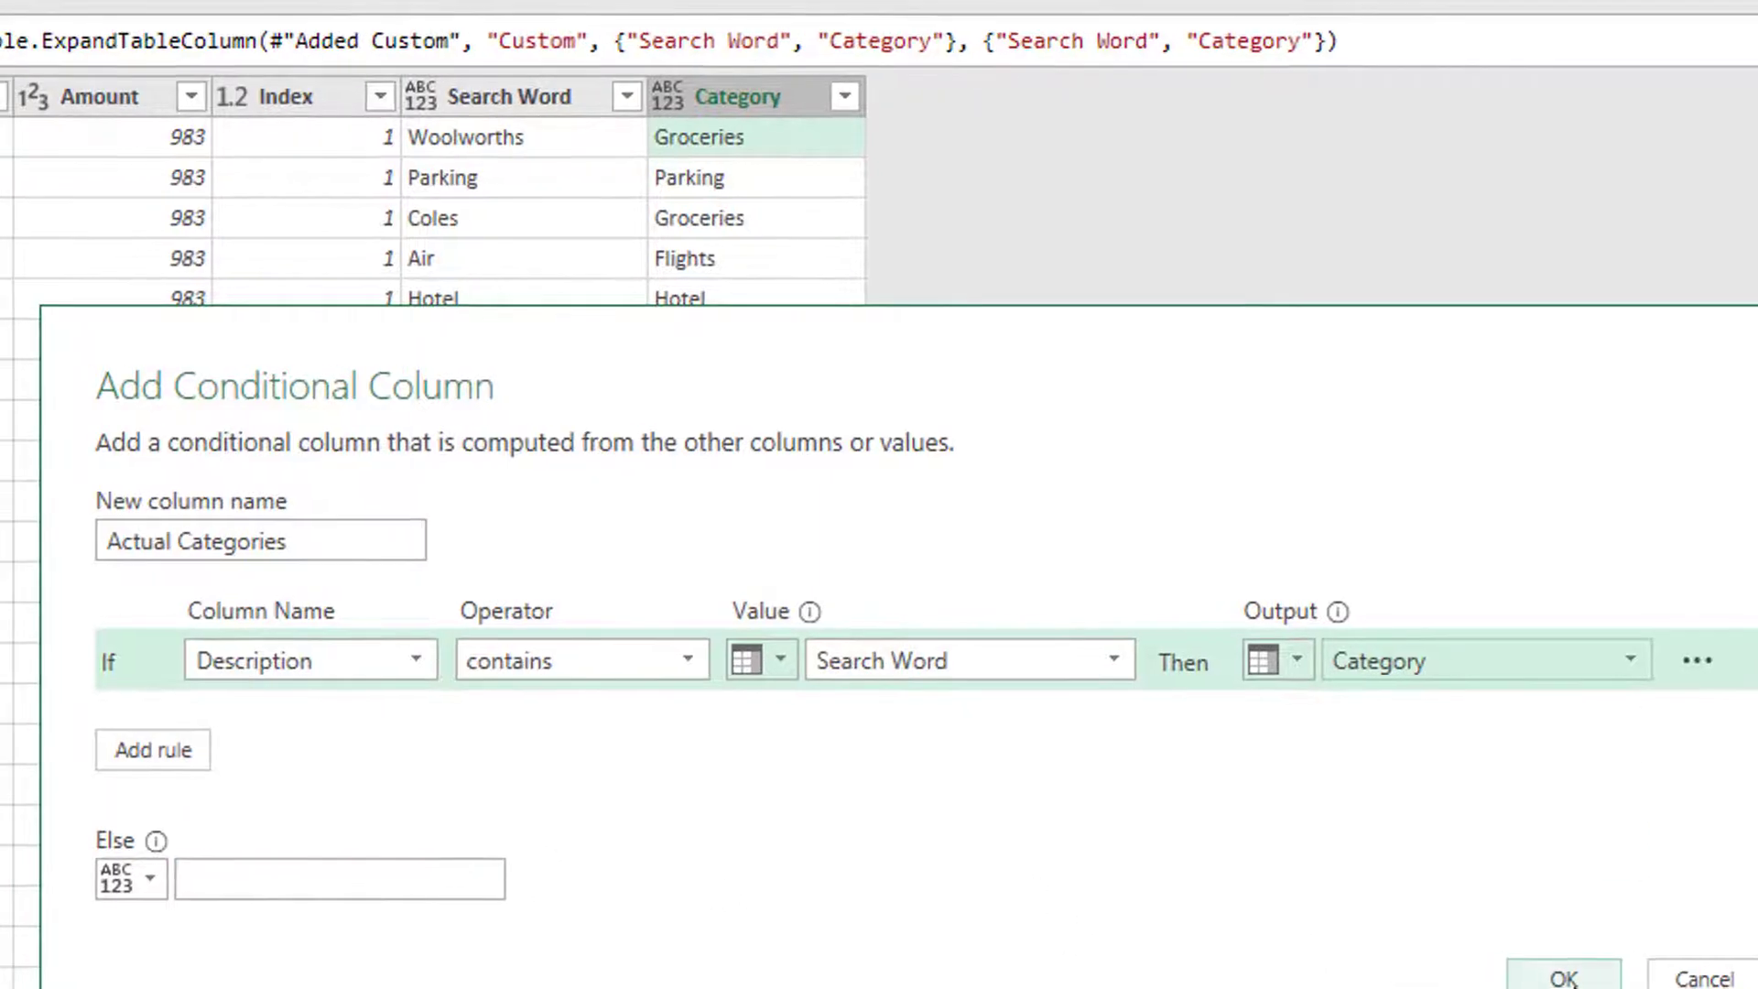
{"action": "left_click", "coordinate": [1562, 975]}
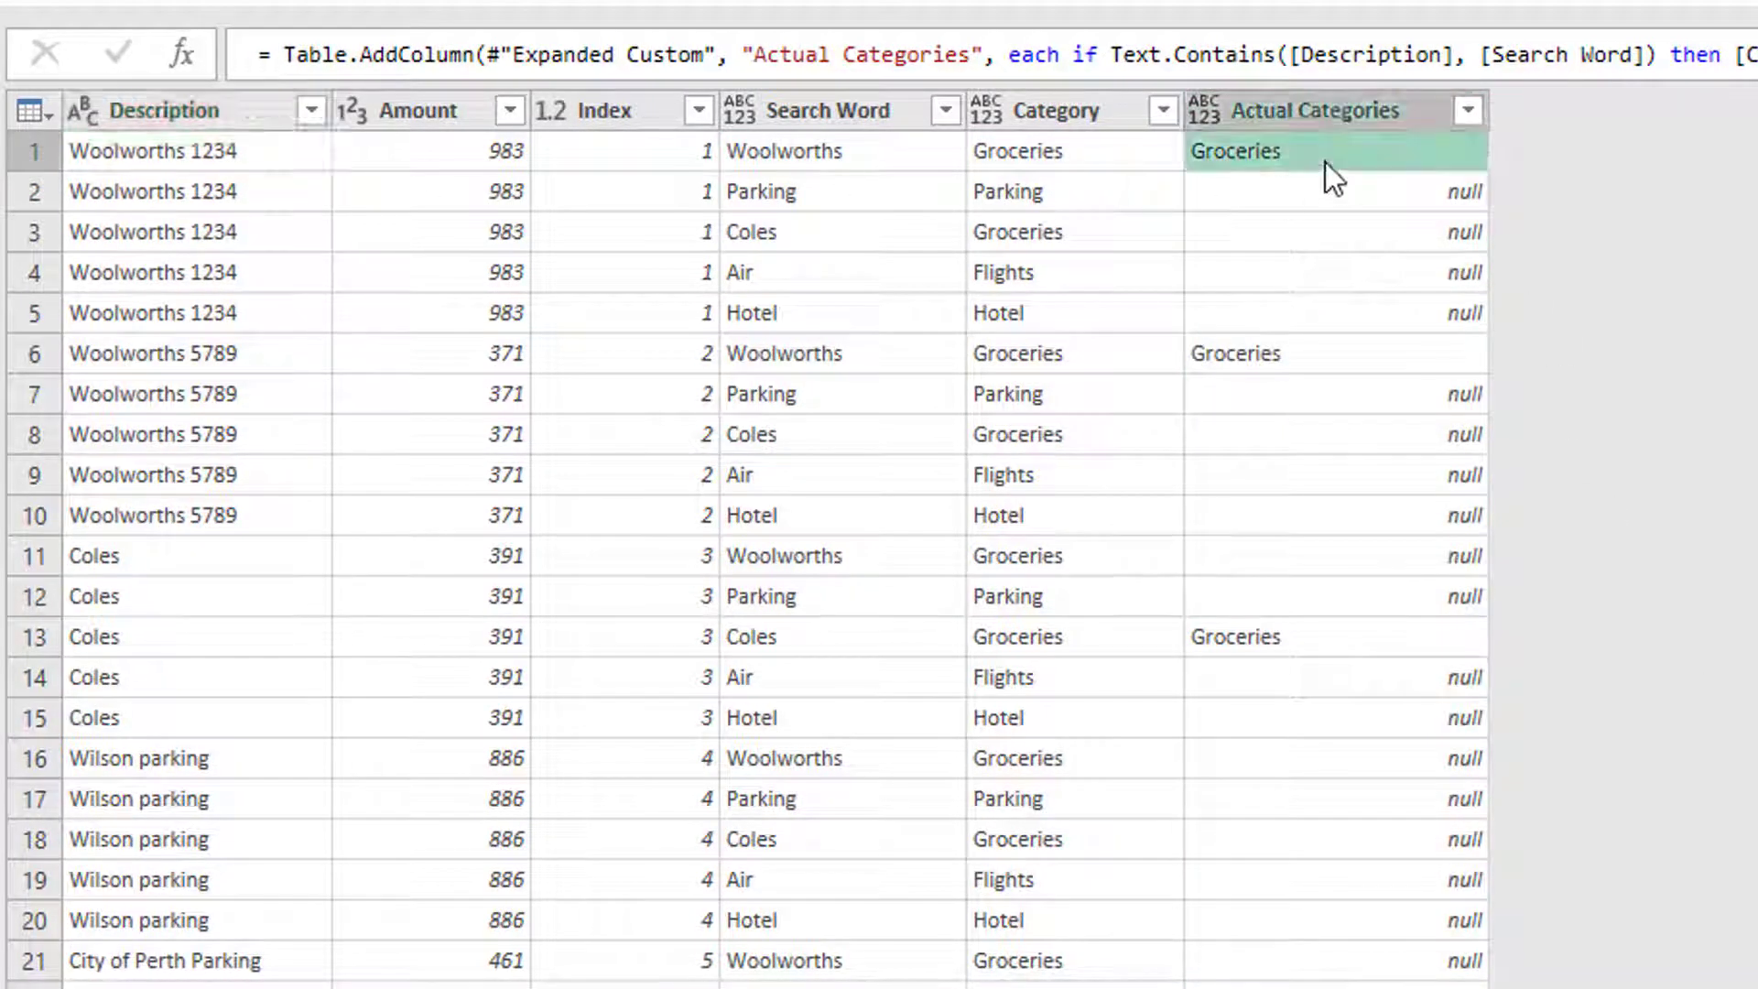
{"action": "left_click", "coordinate": [1055, 271]}
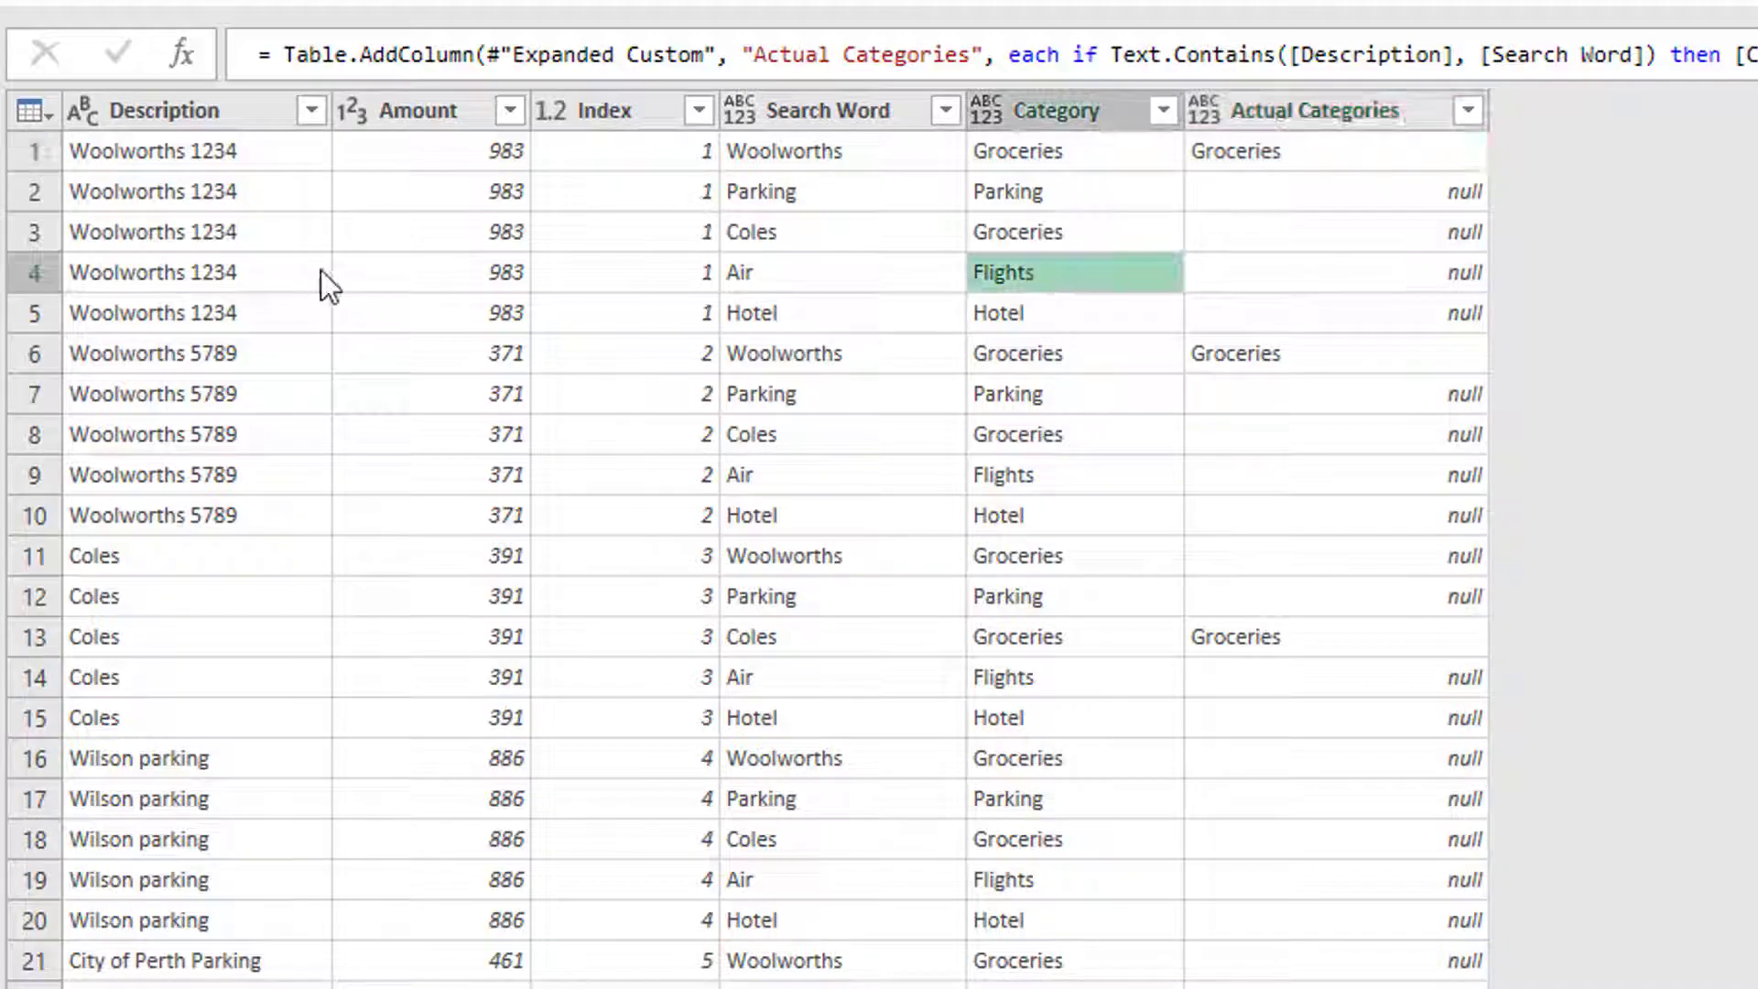
{"action": "left_click", "coordinate": [1334, 271]}
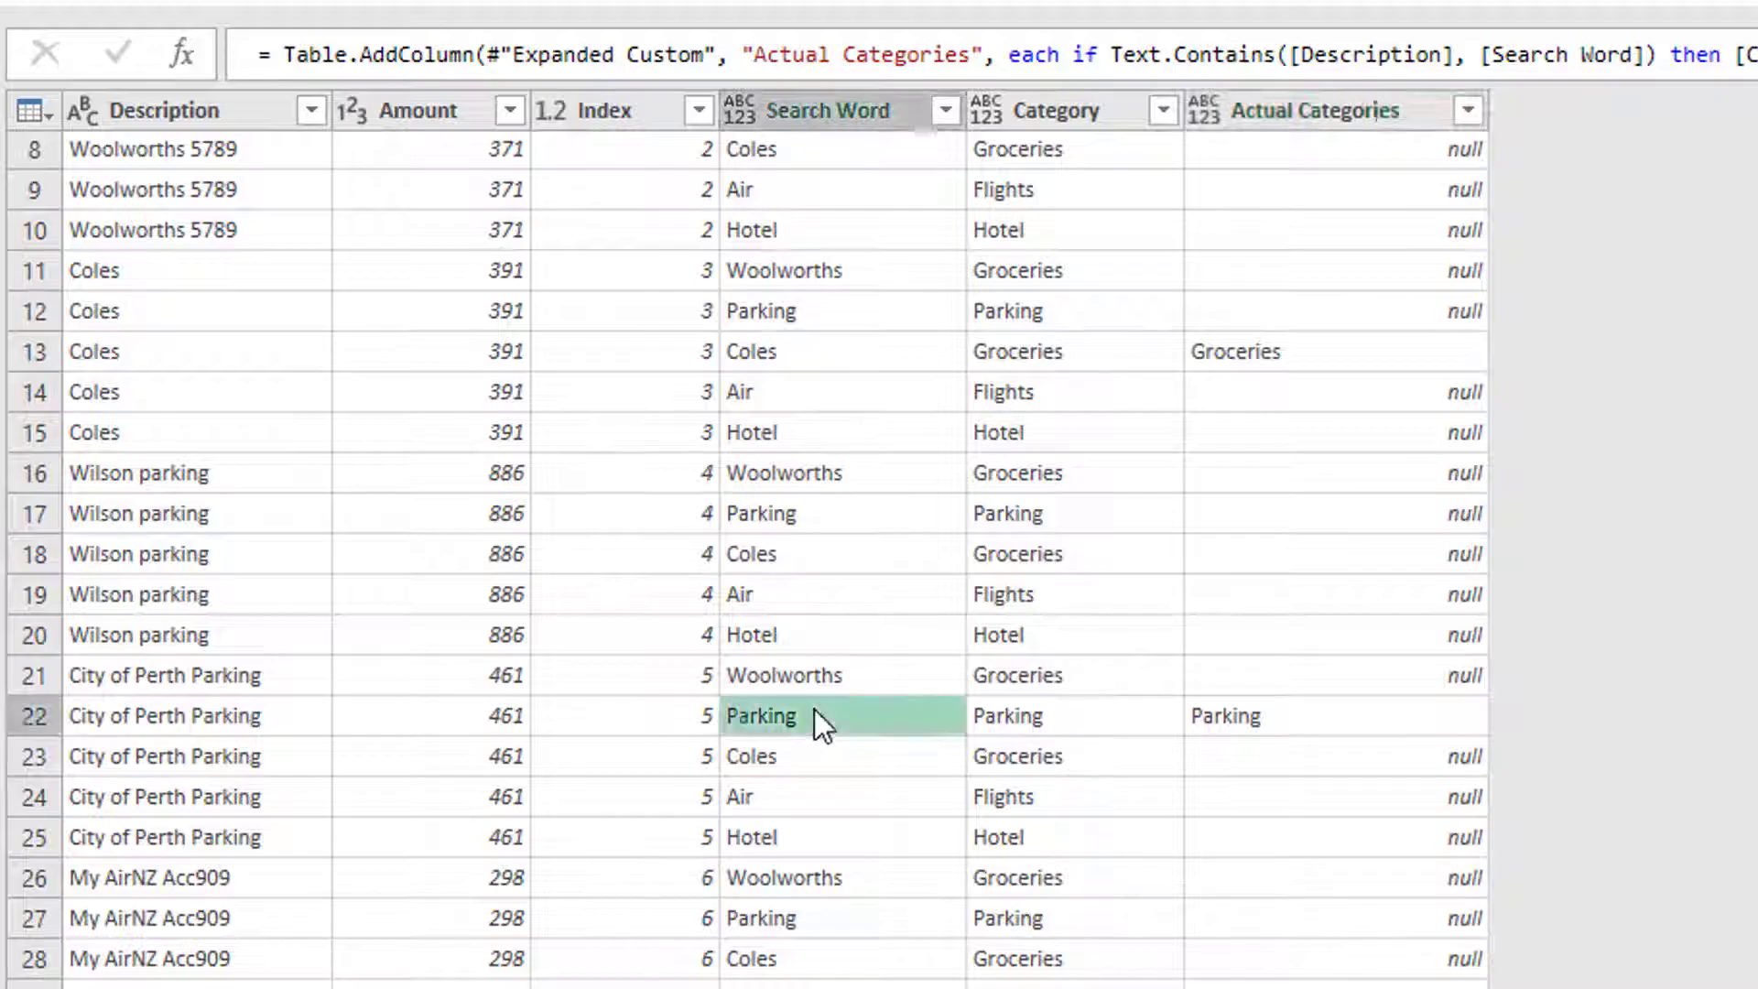
{"action": "left_click", "coordinate": [169, 716]}
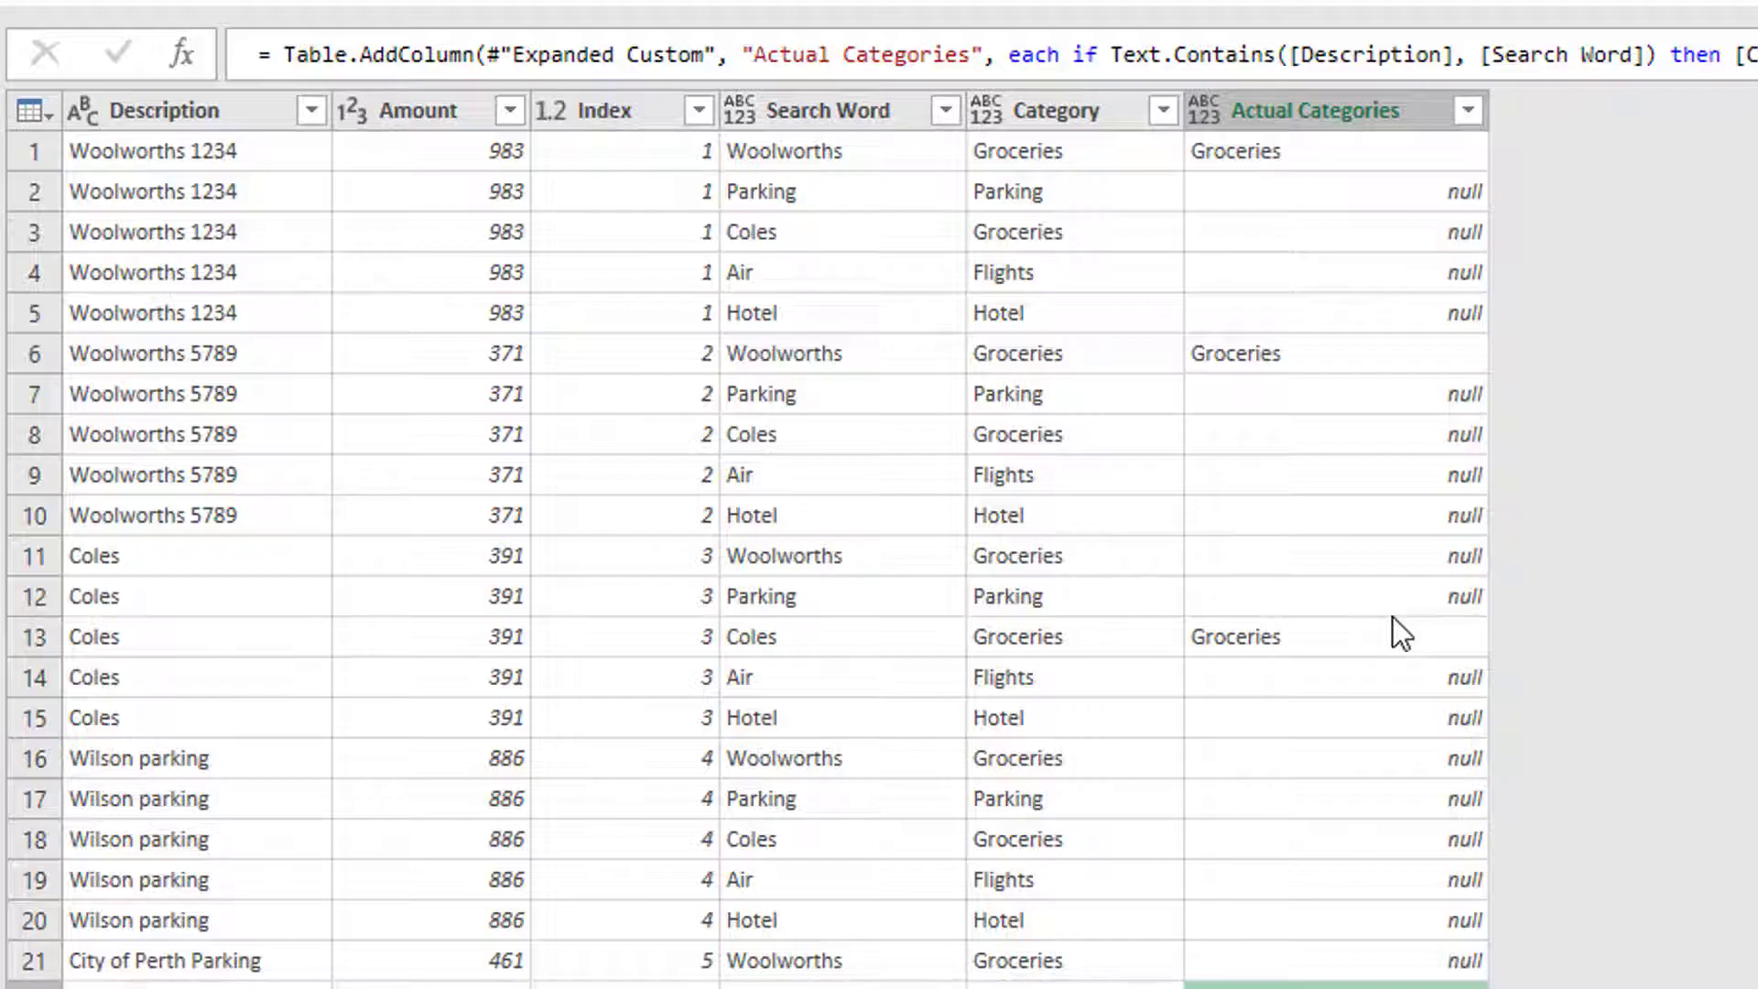
{"action": "mouse_move", "coordinate": [1399, 612]}
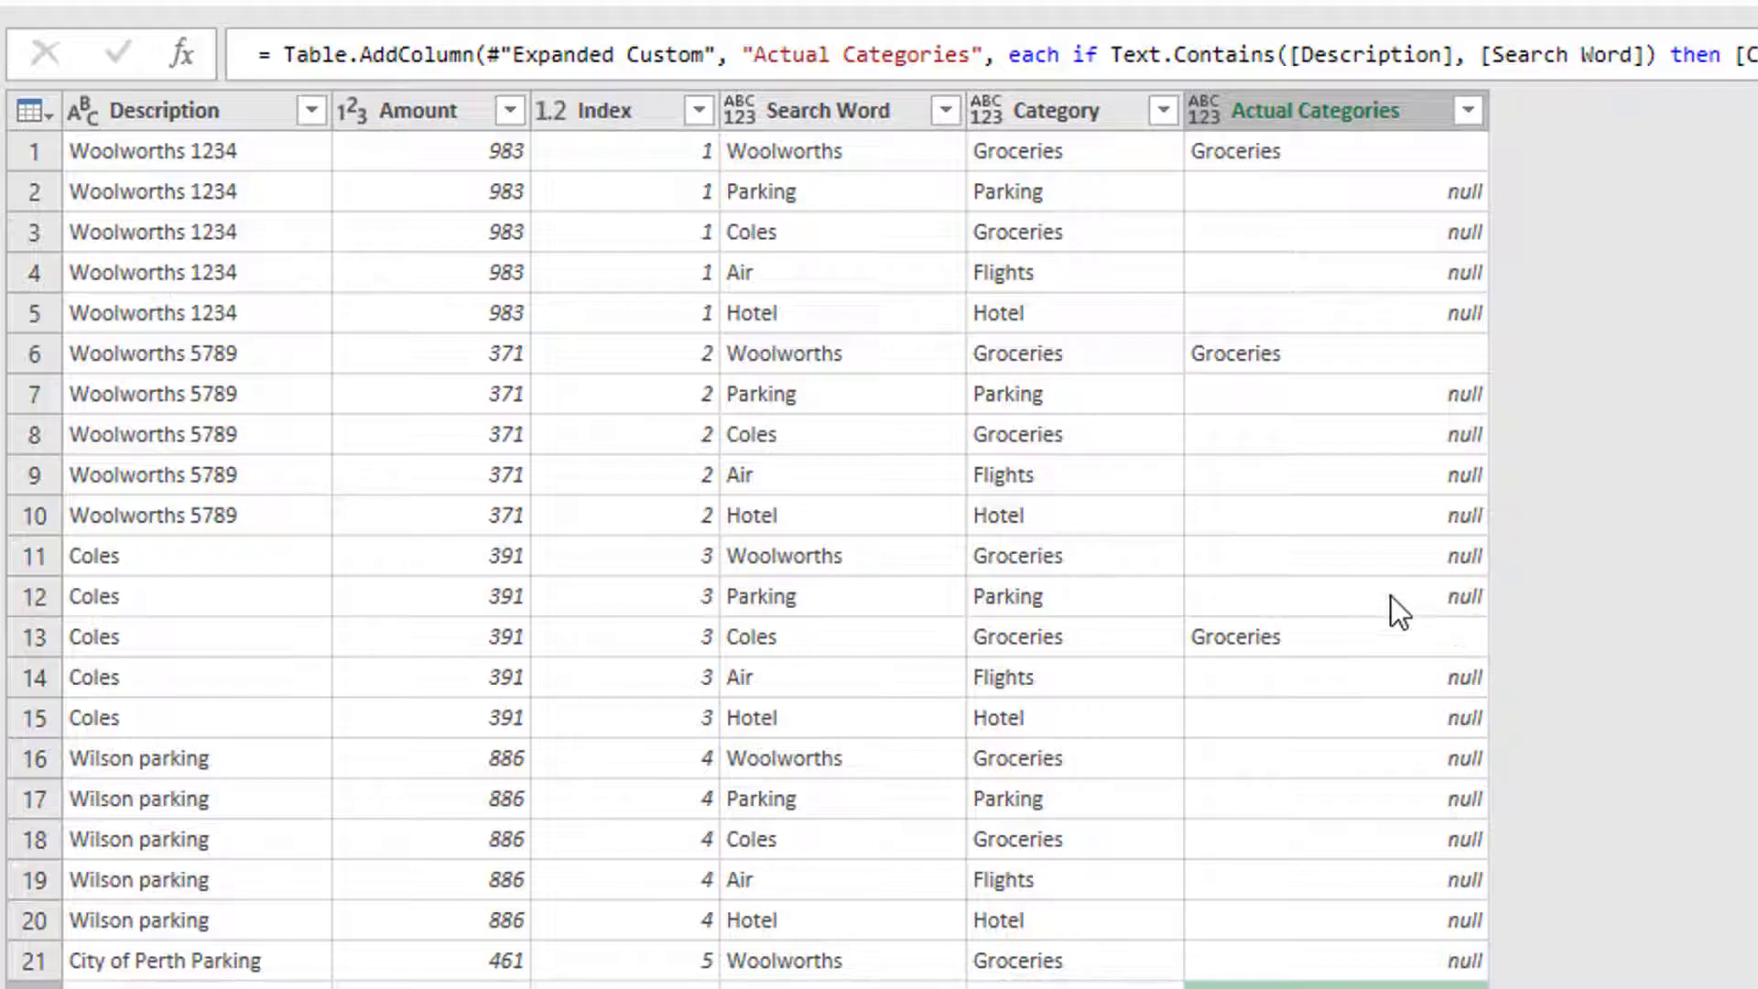
{"action": "mouse_move", "coordinate": [630, 128]}
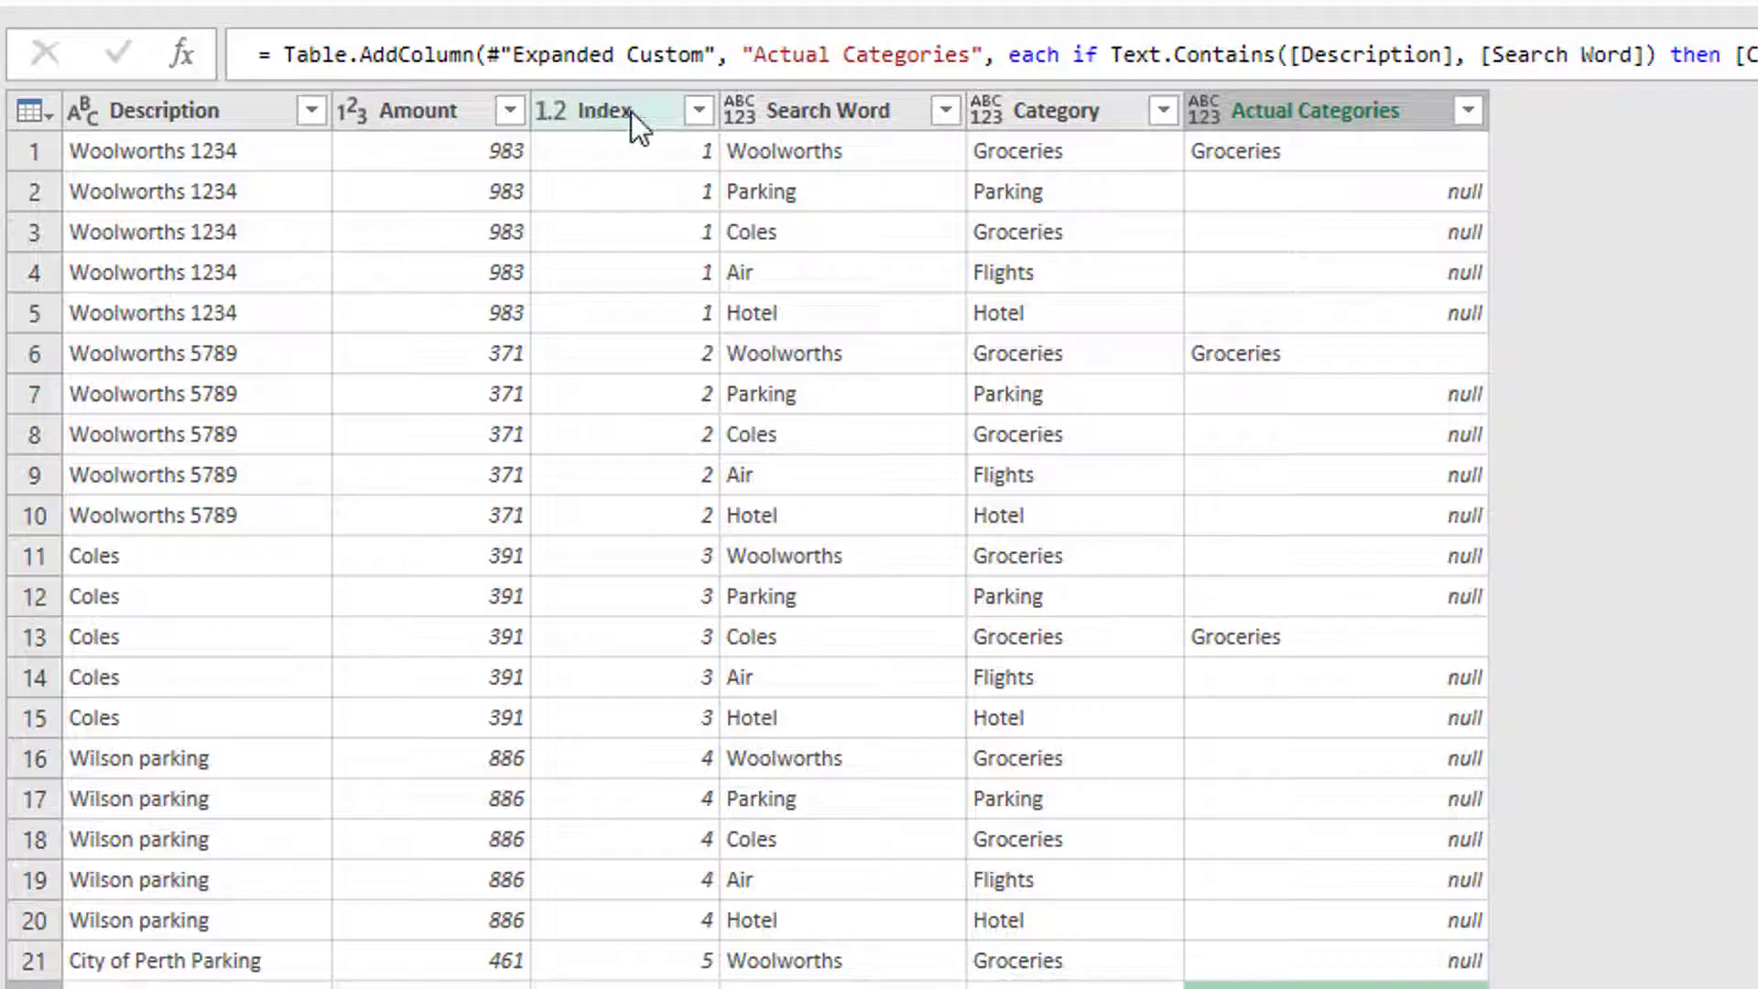
Keep only Index and Actual Categories, filter out null categories, then revisit the conditional column step.
{"action": "left_click", "coordinate": [601, 110]}
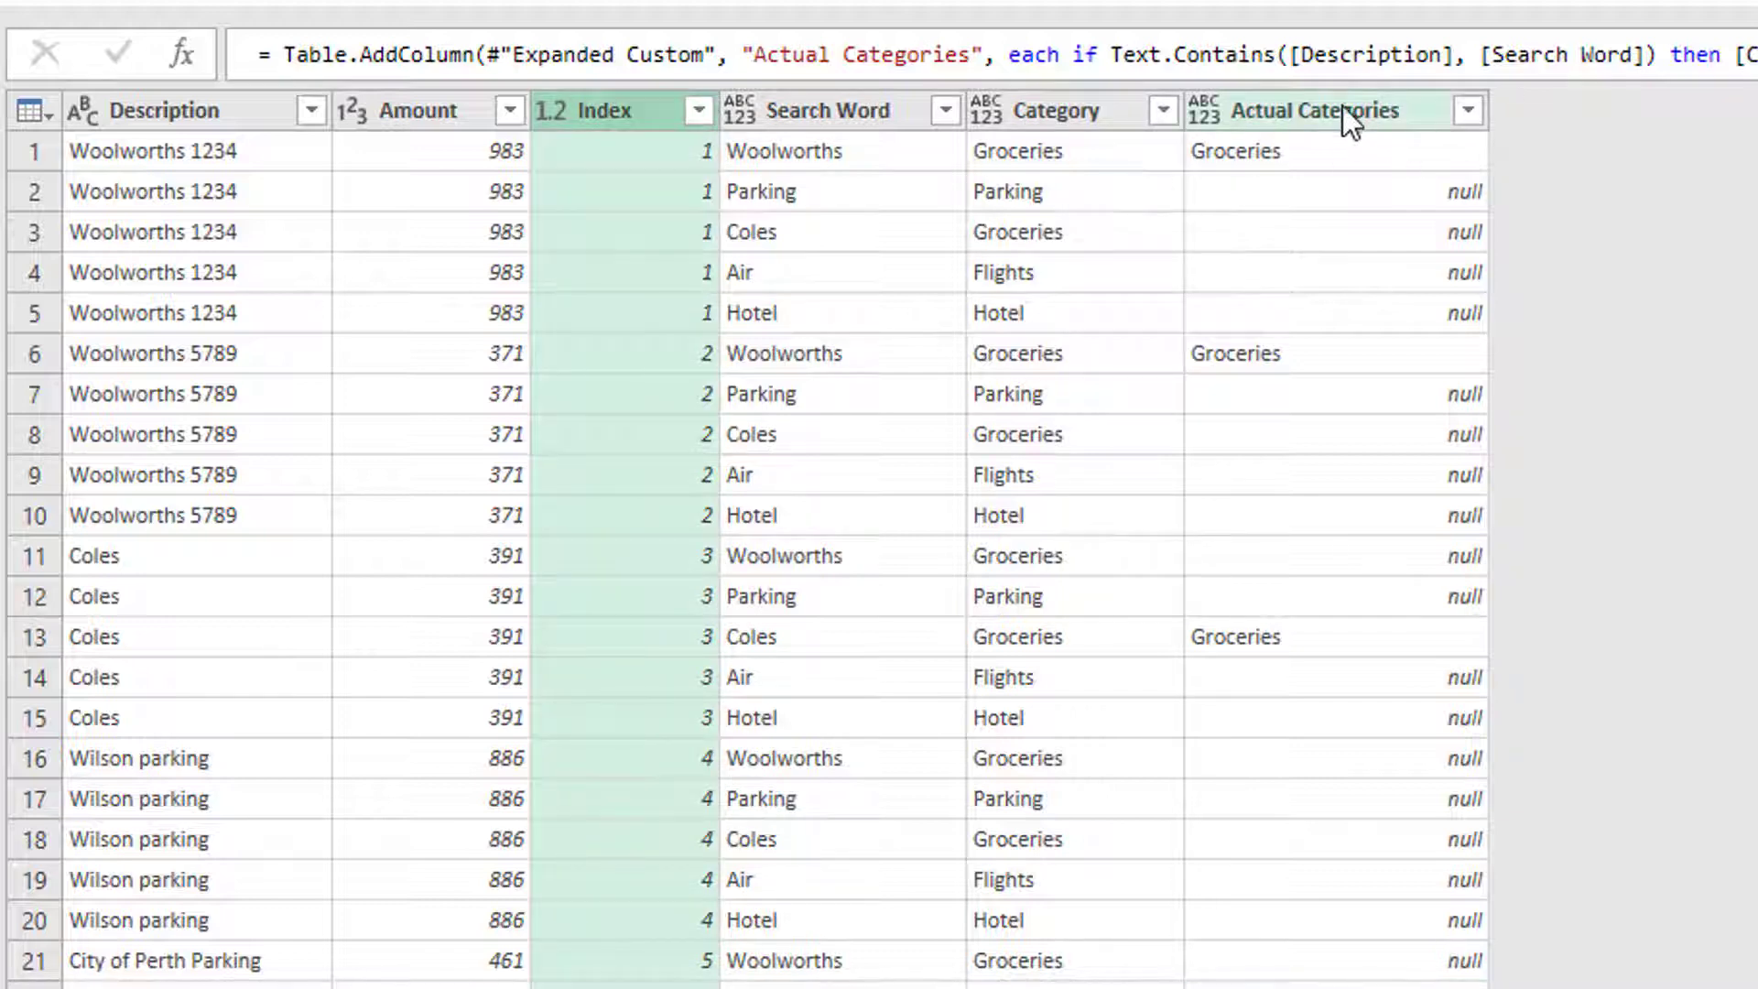
{"action": "left_click", "coordinate": [1317, 110]}
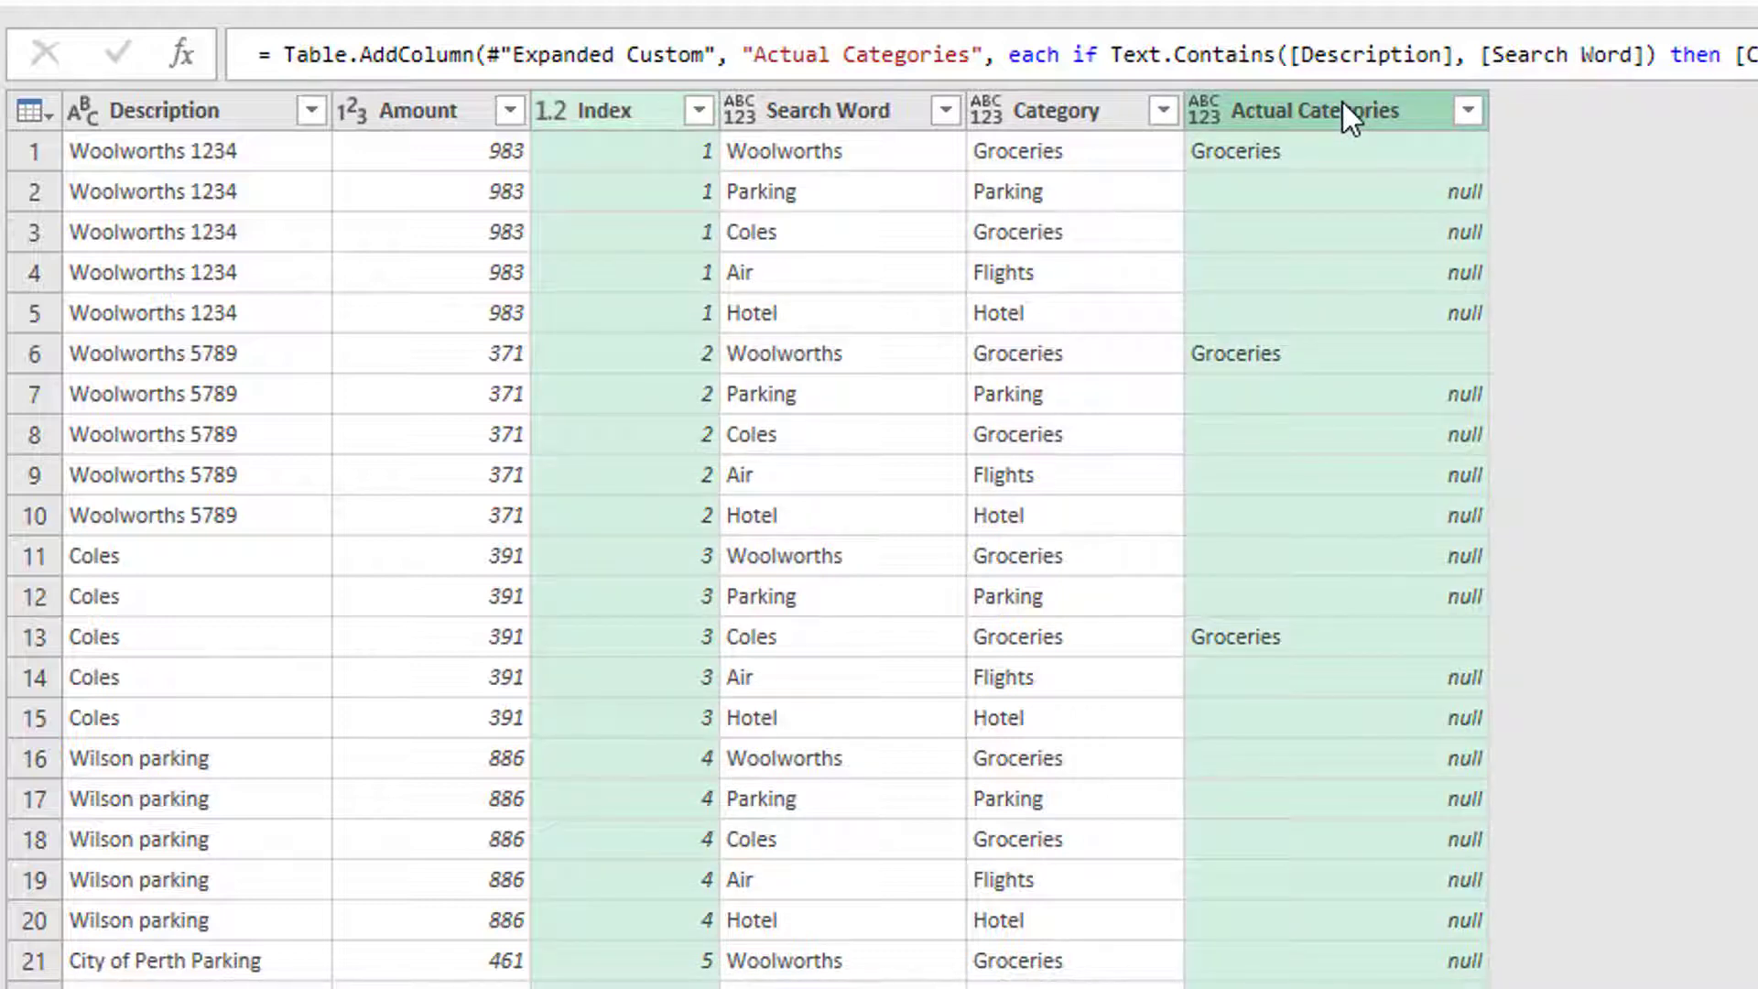
{"action": "right_click", "coordinate": [1337, 110]}
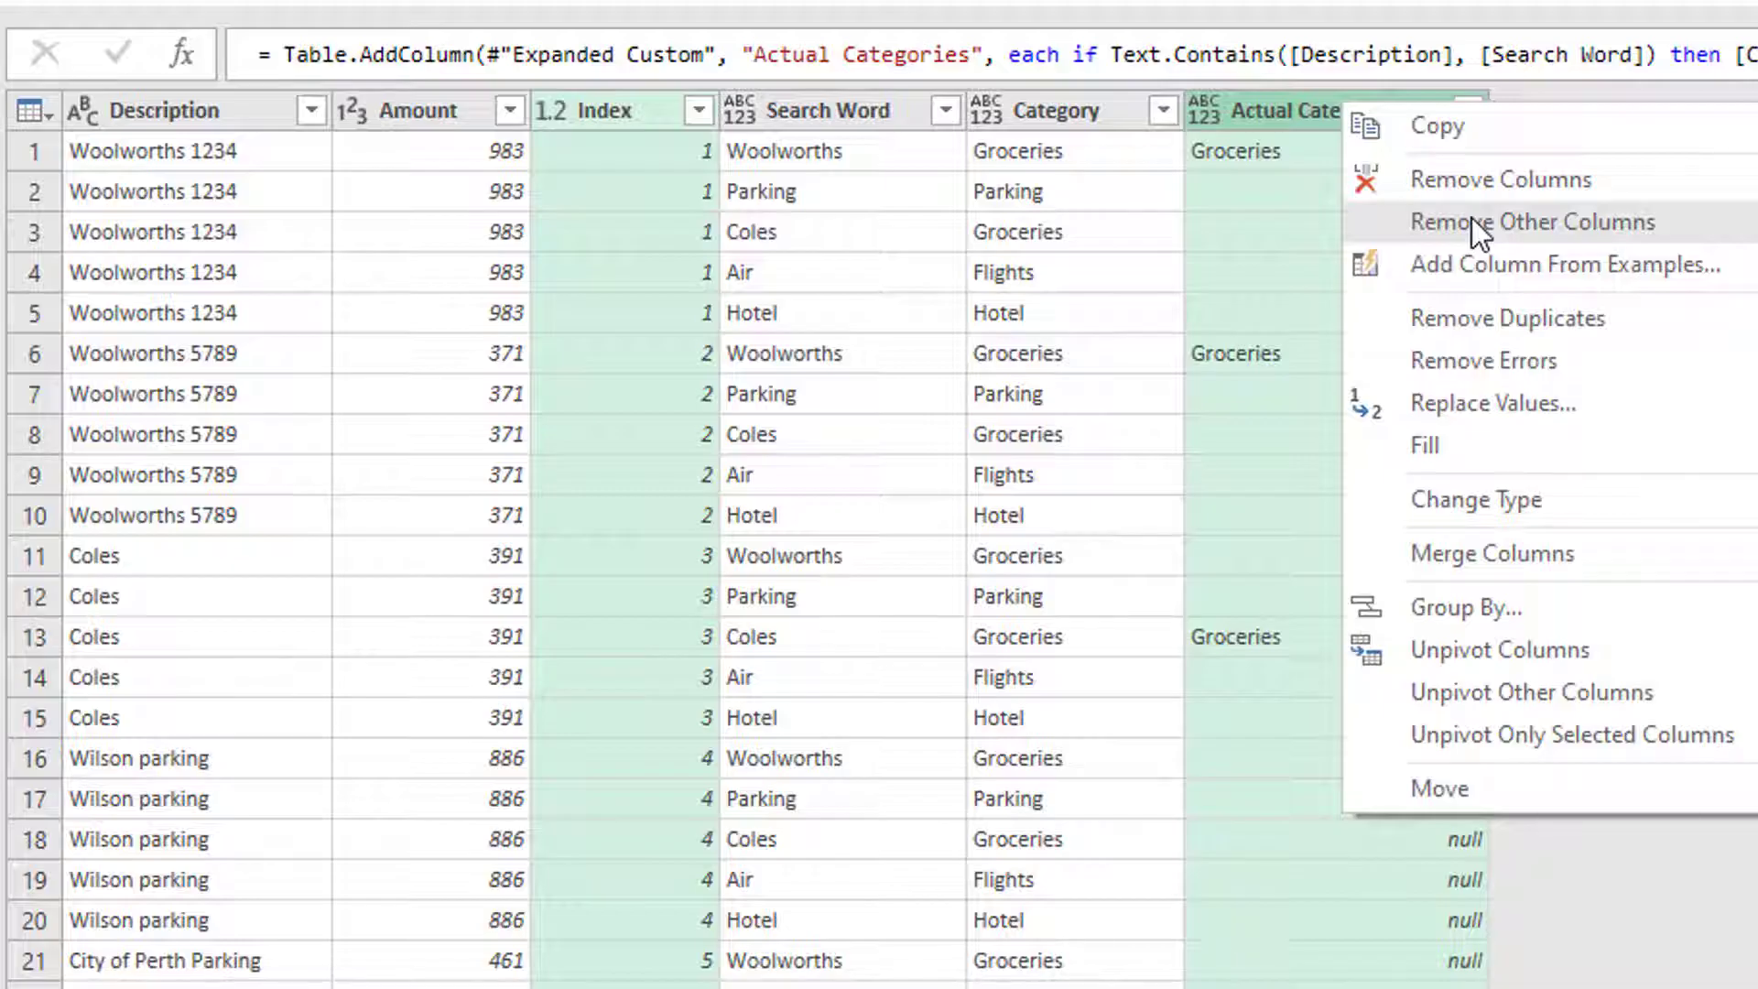
{"action": "left_click", "coordinate": [1531, 221]}
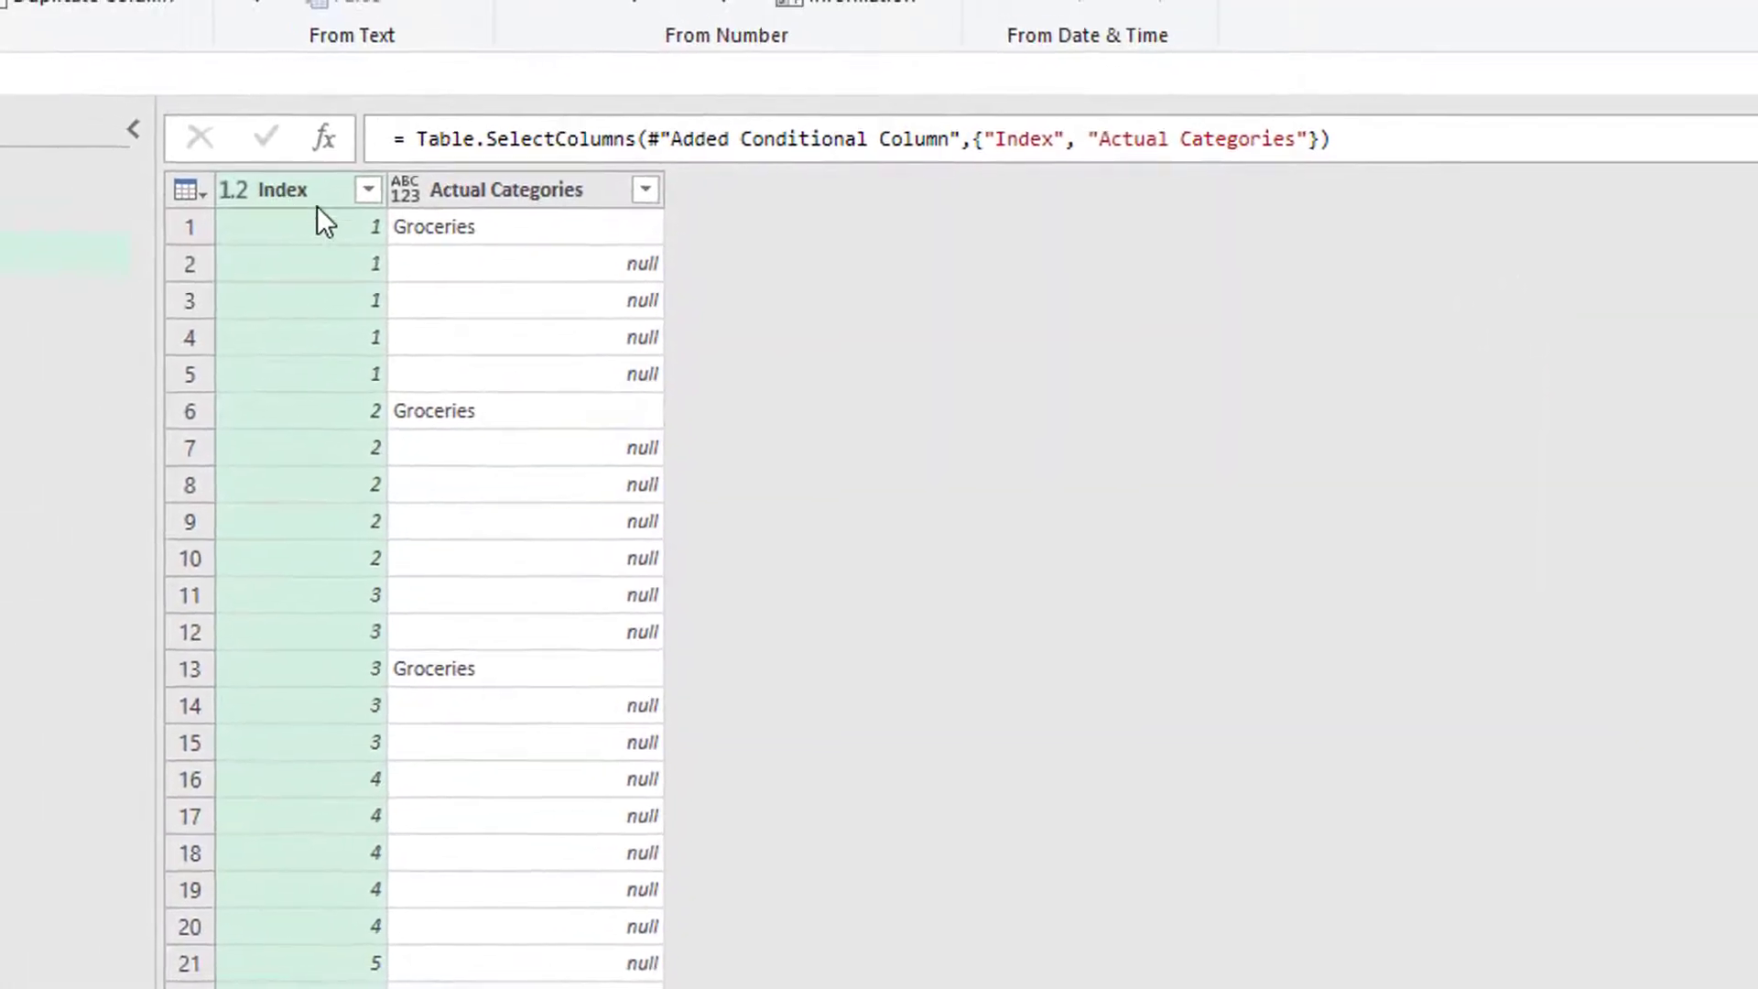
{"action": "left_click", "coordinate": [645, 189]}
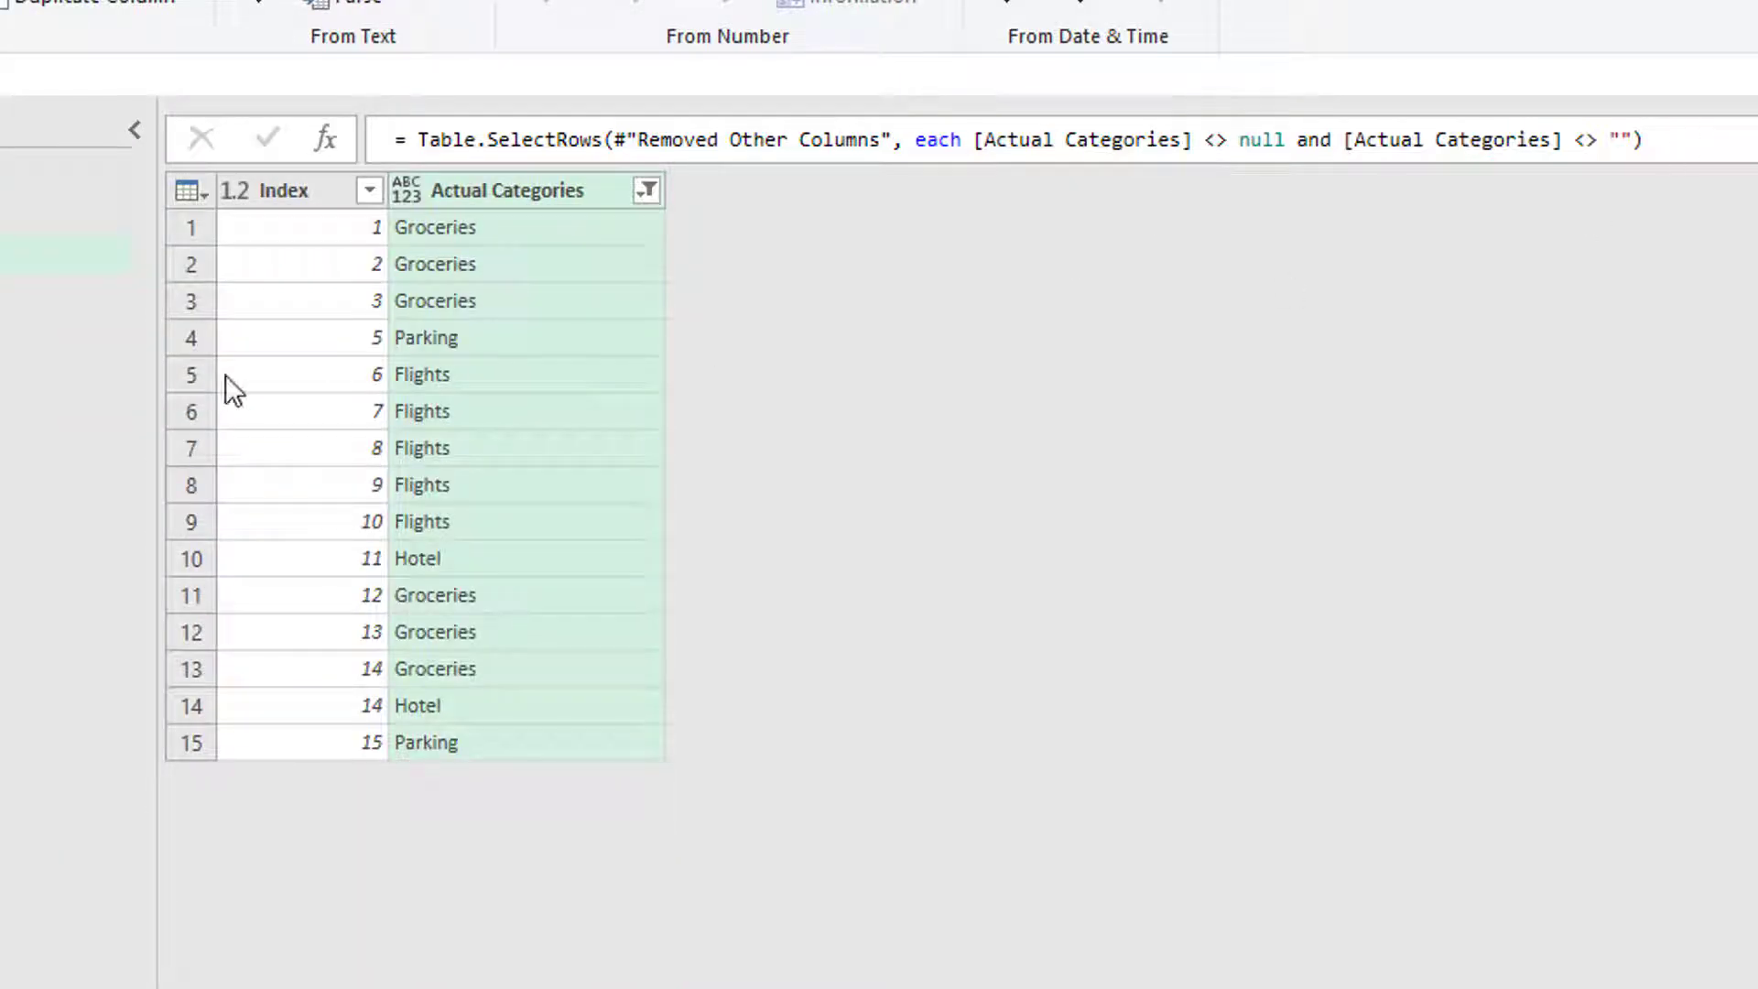
{"action": "mouse_move", "coordinate": [326, 249]}
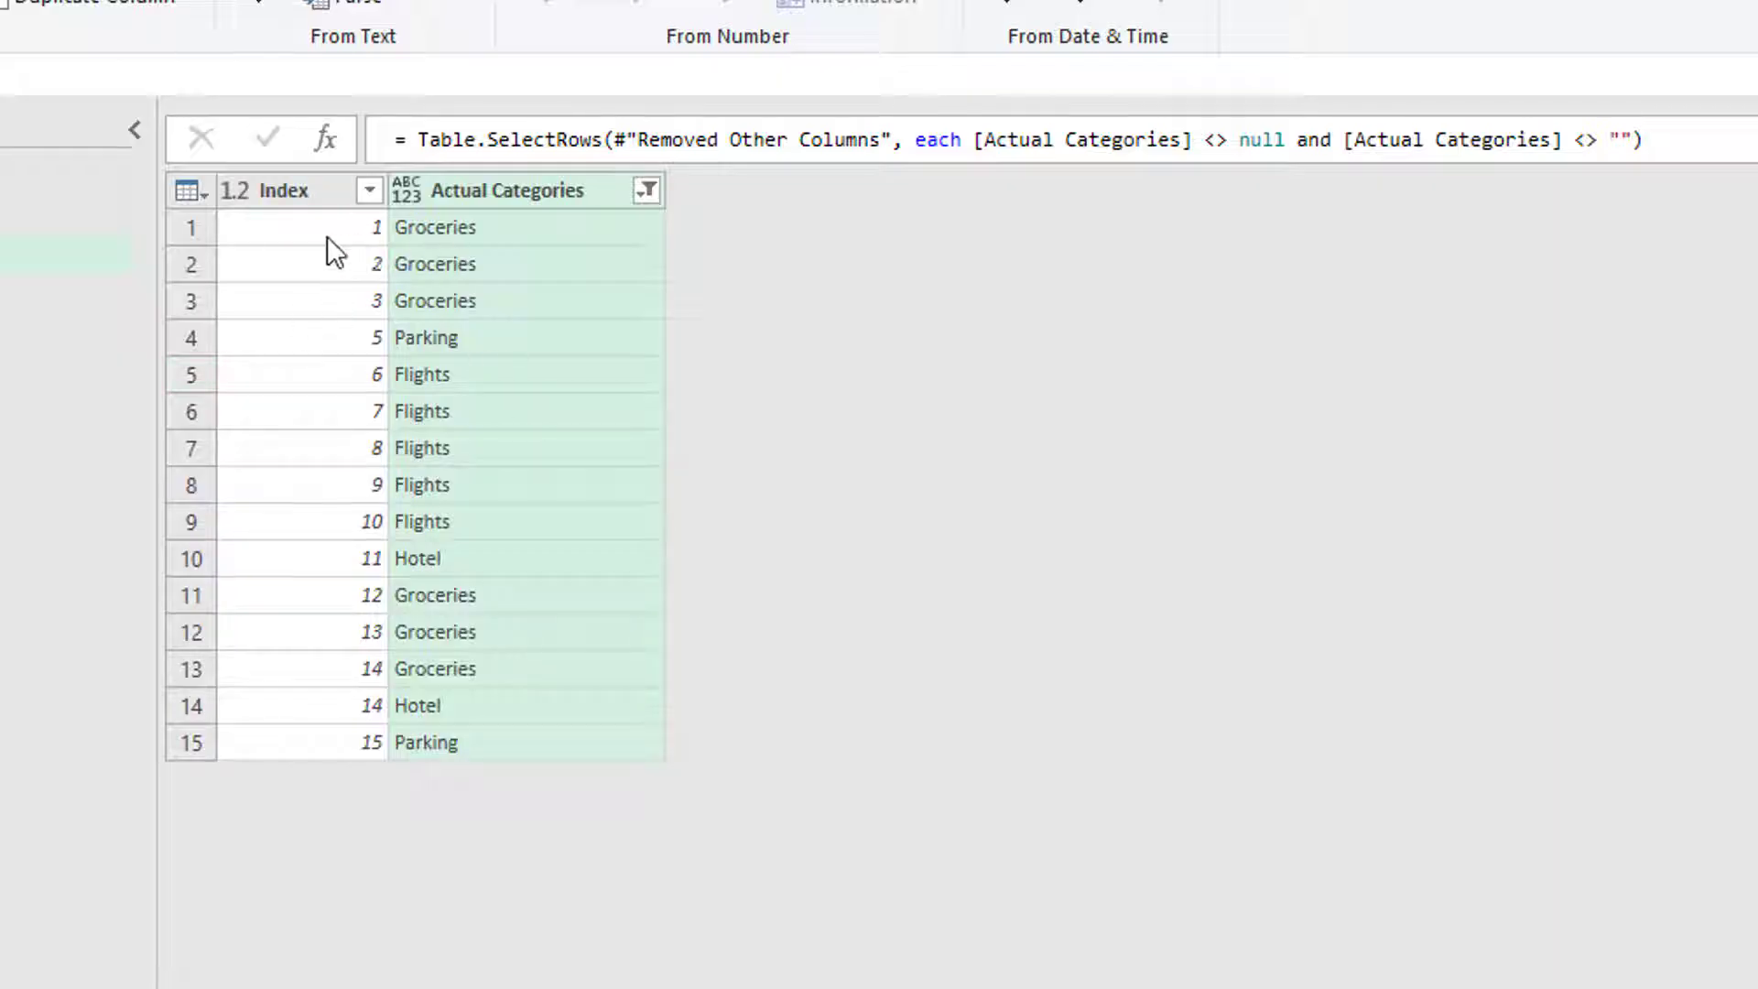
{"action": "mouse_move", "coordinate": [432, 568]}
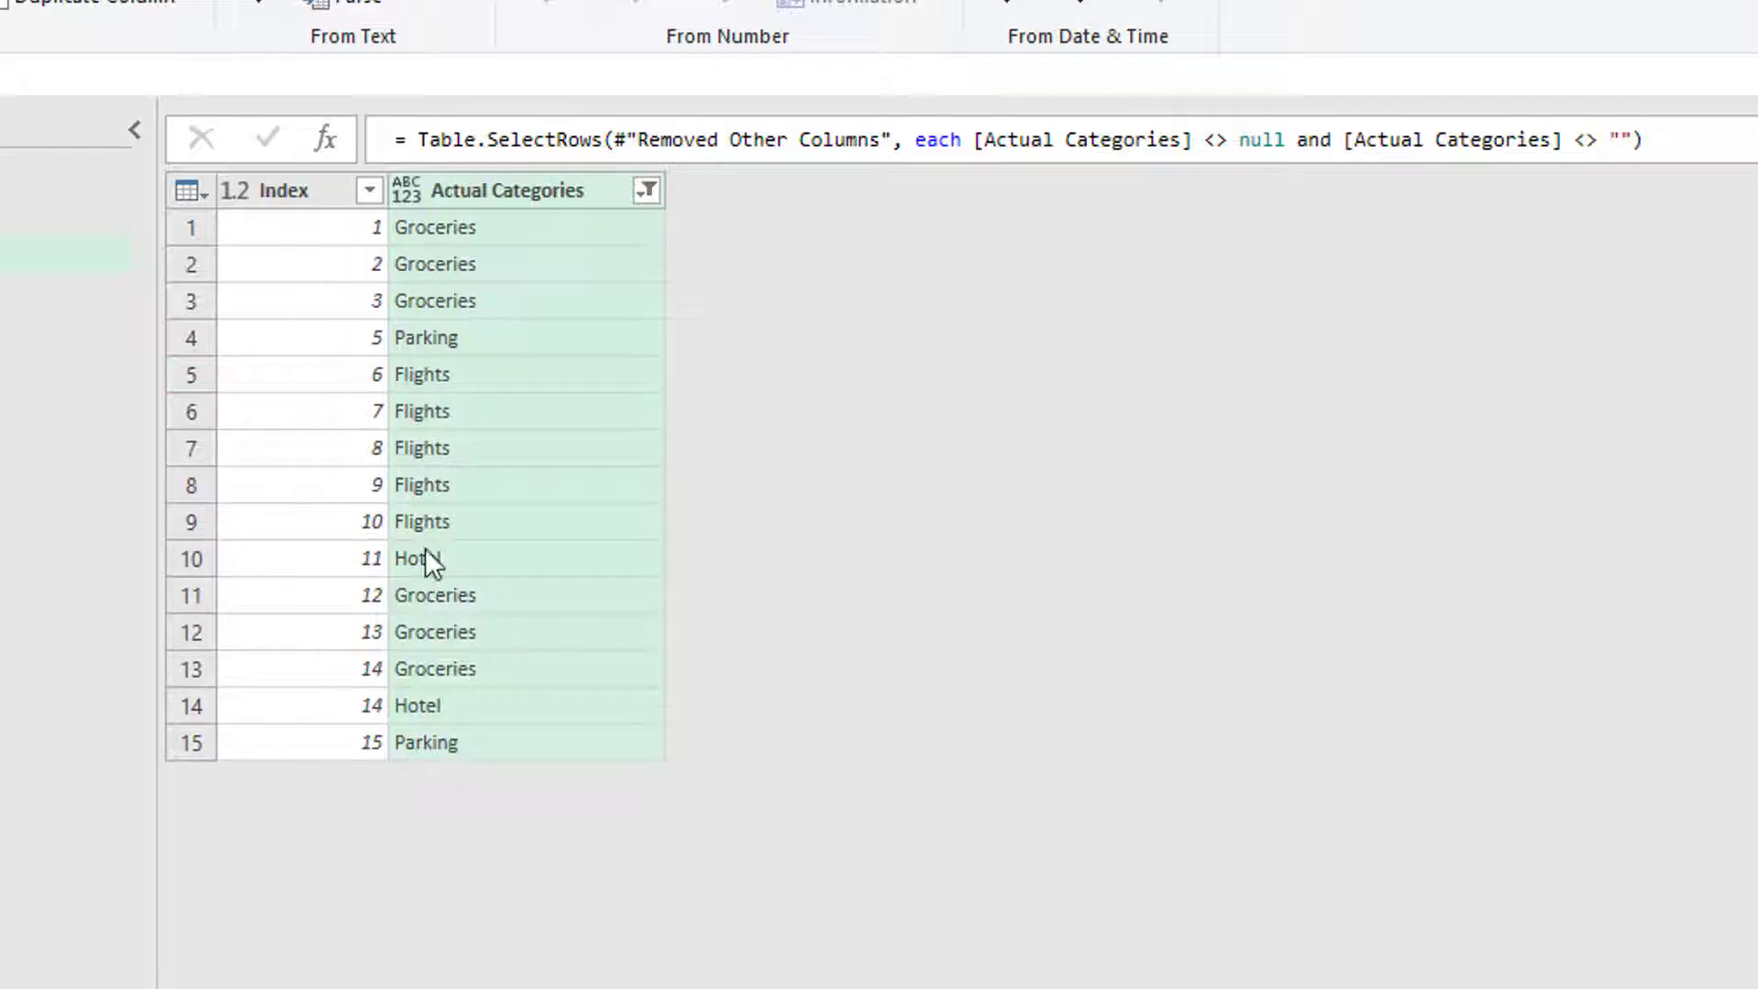
{"action": "mouse_move", "coordinate": [464, 799]}
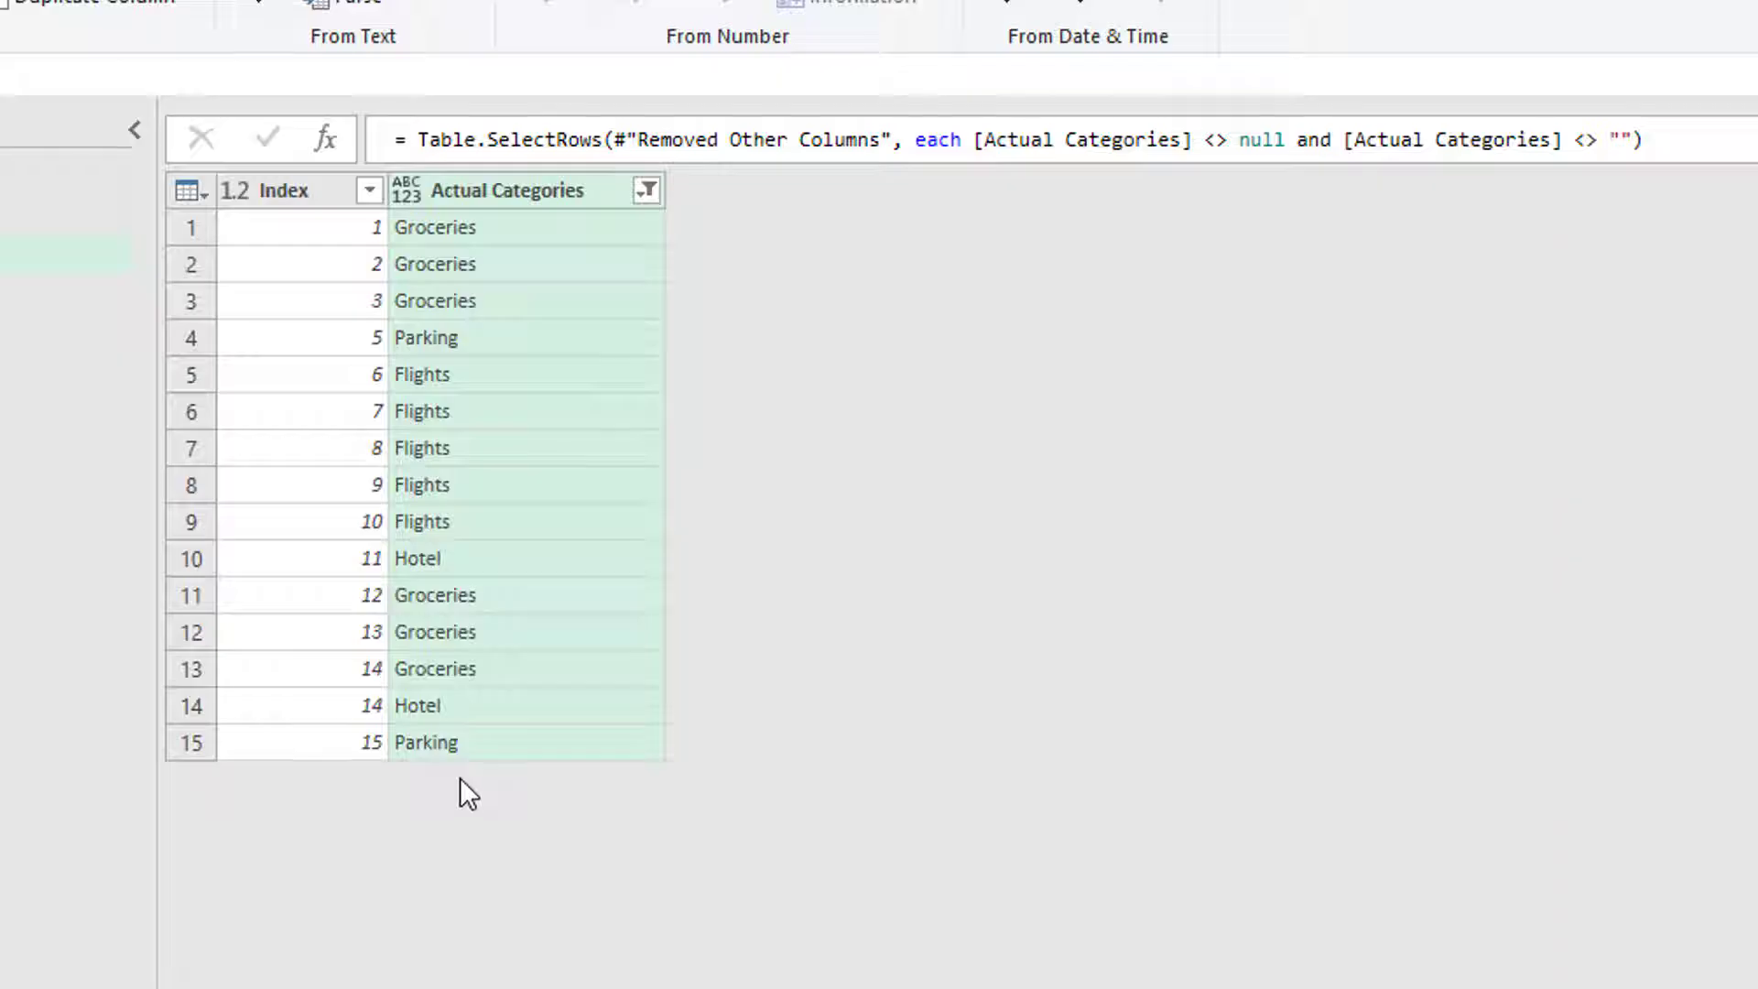
{"action": "mouse_move", "coordinate": [187, 691]}
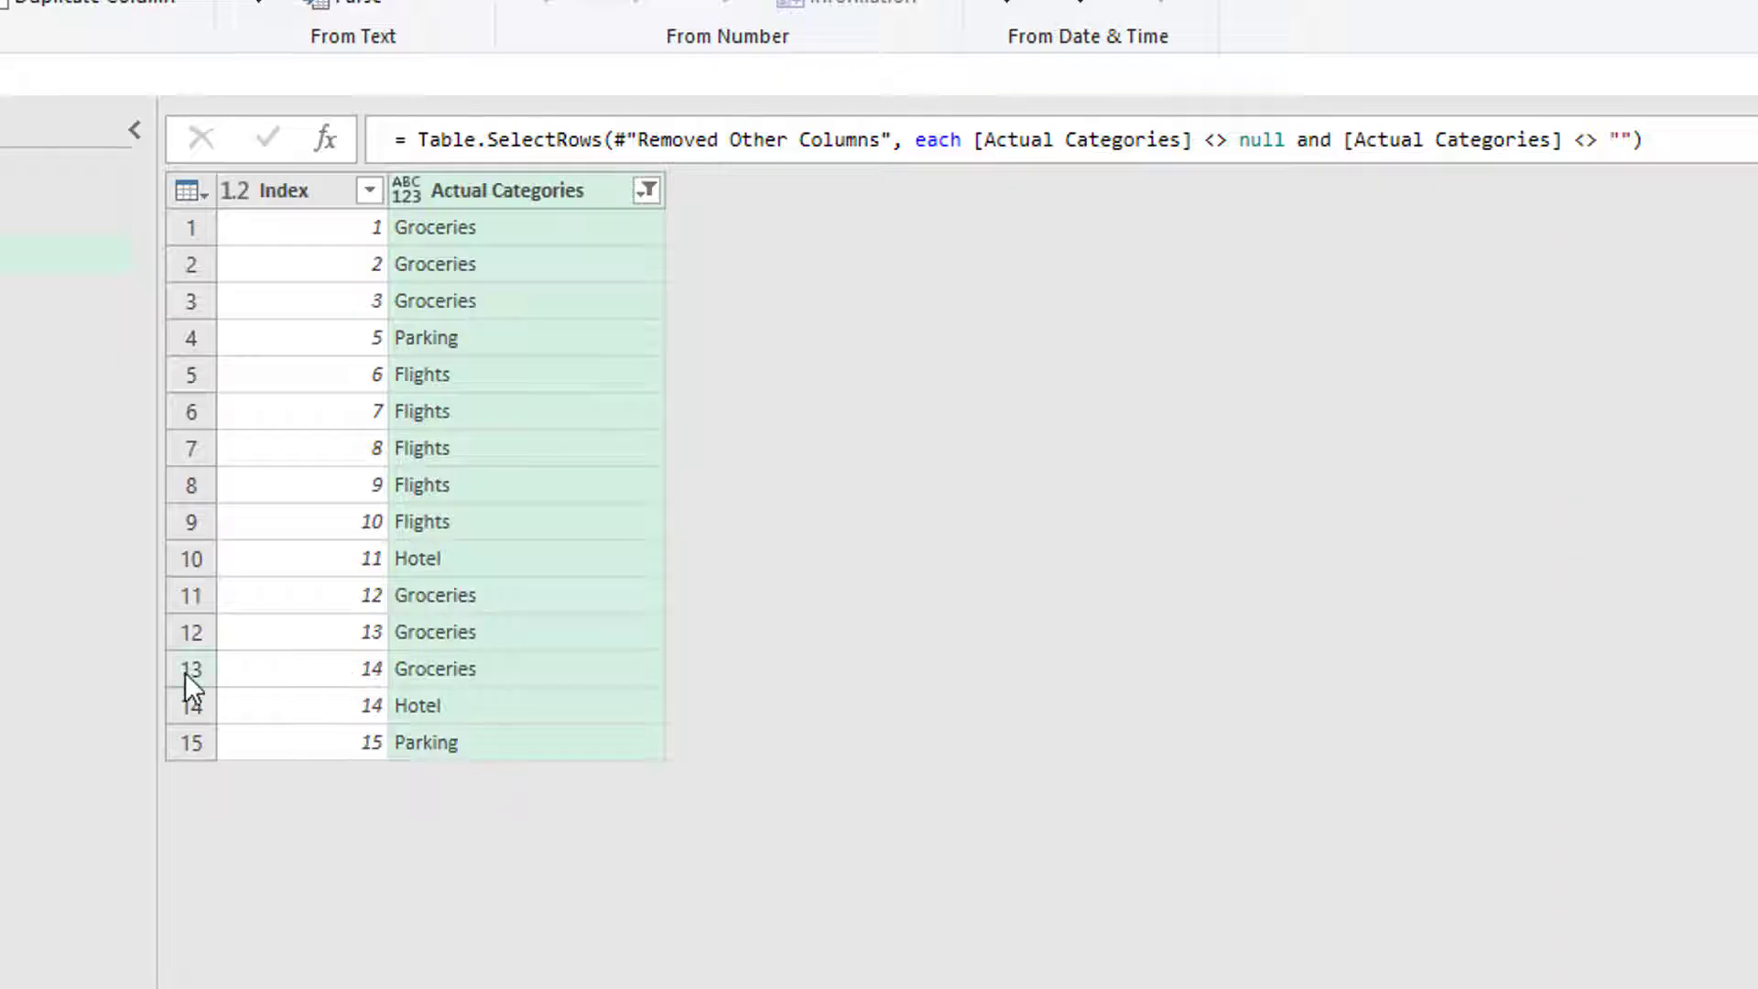
{"action": "left_click", "coordinate": [189, 669]}
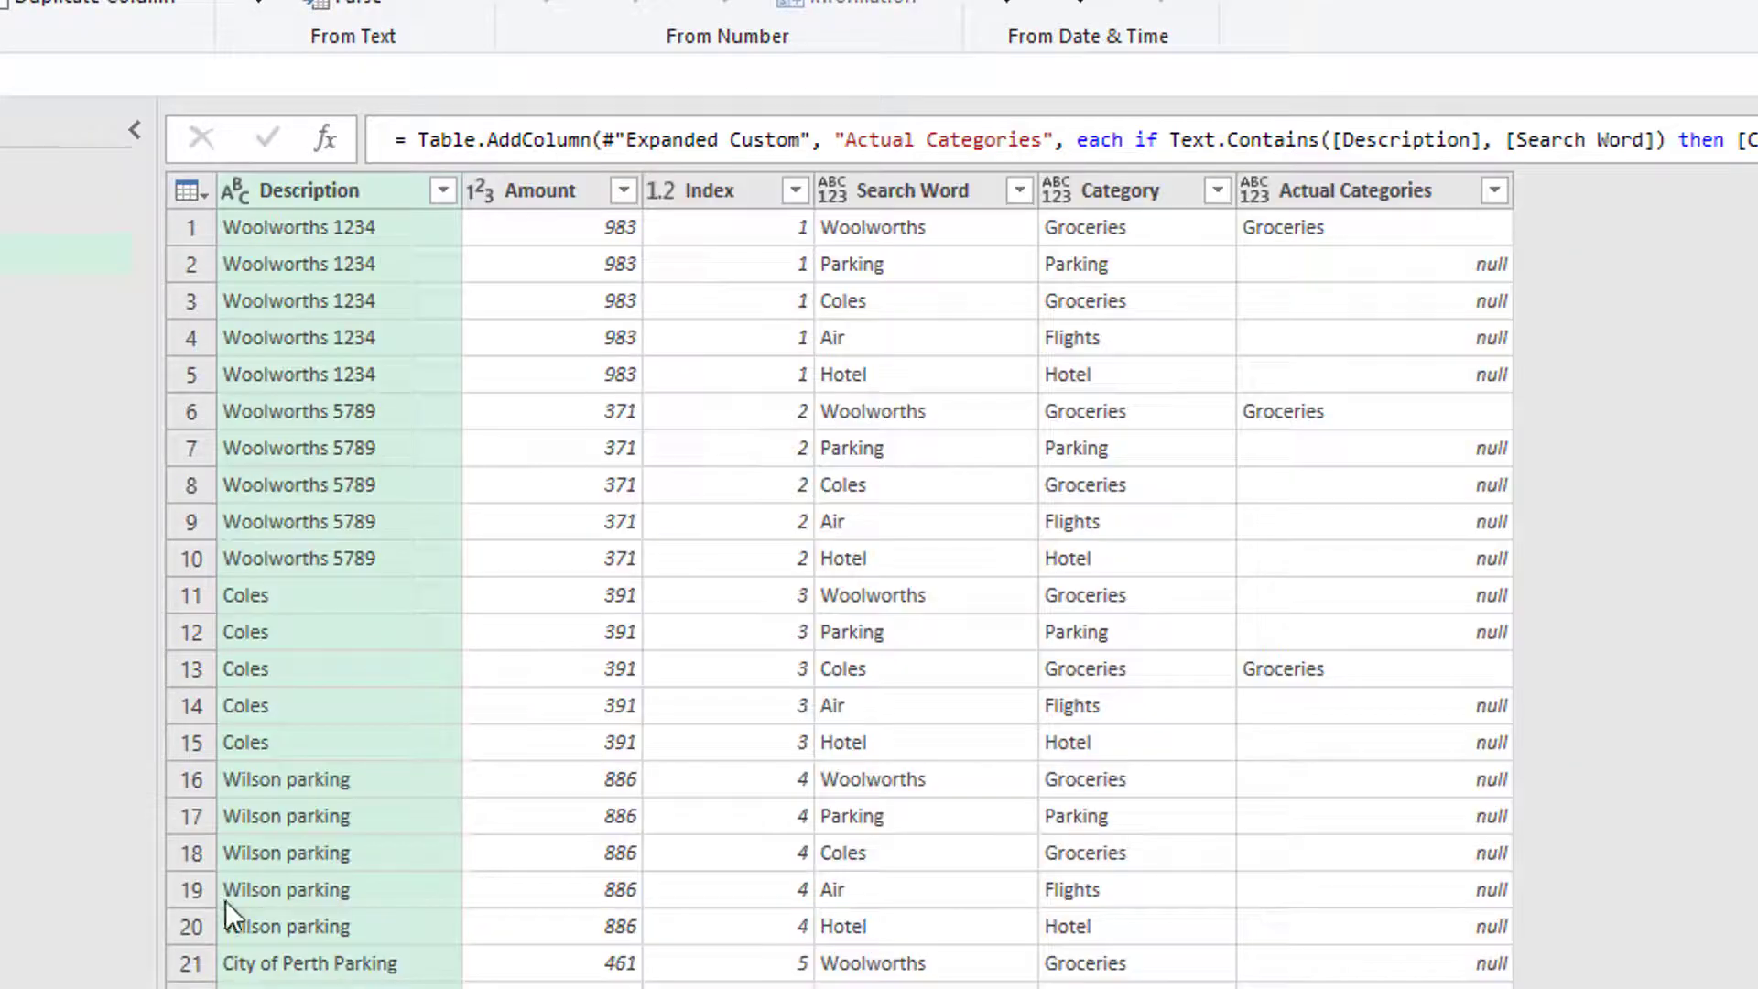
{"action": "scroll", "scroll_direction": "down", "scroll_amount": 3}
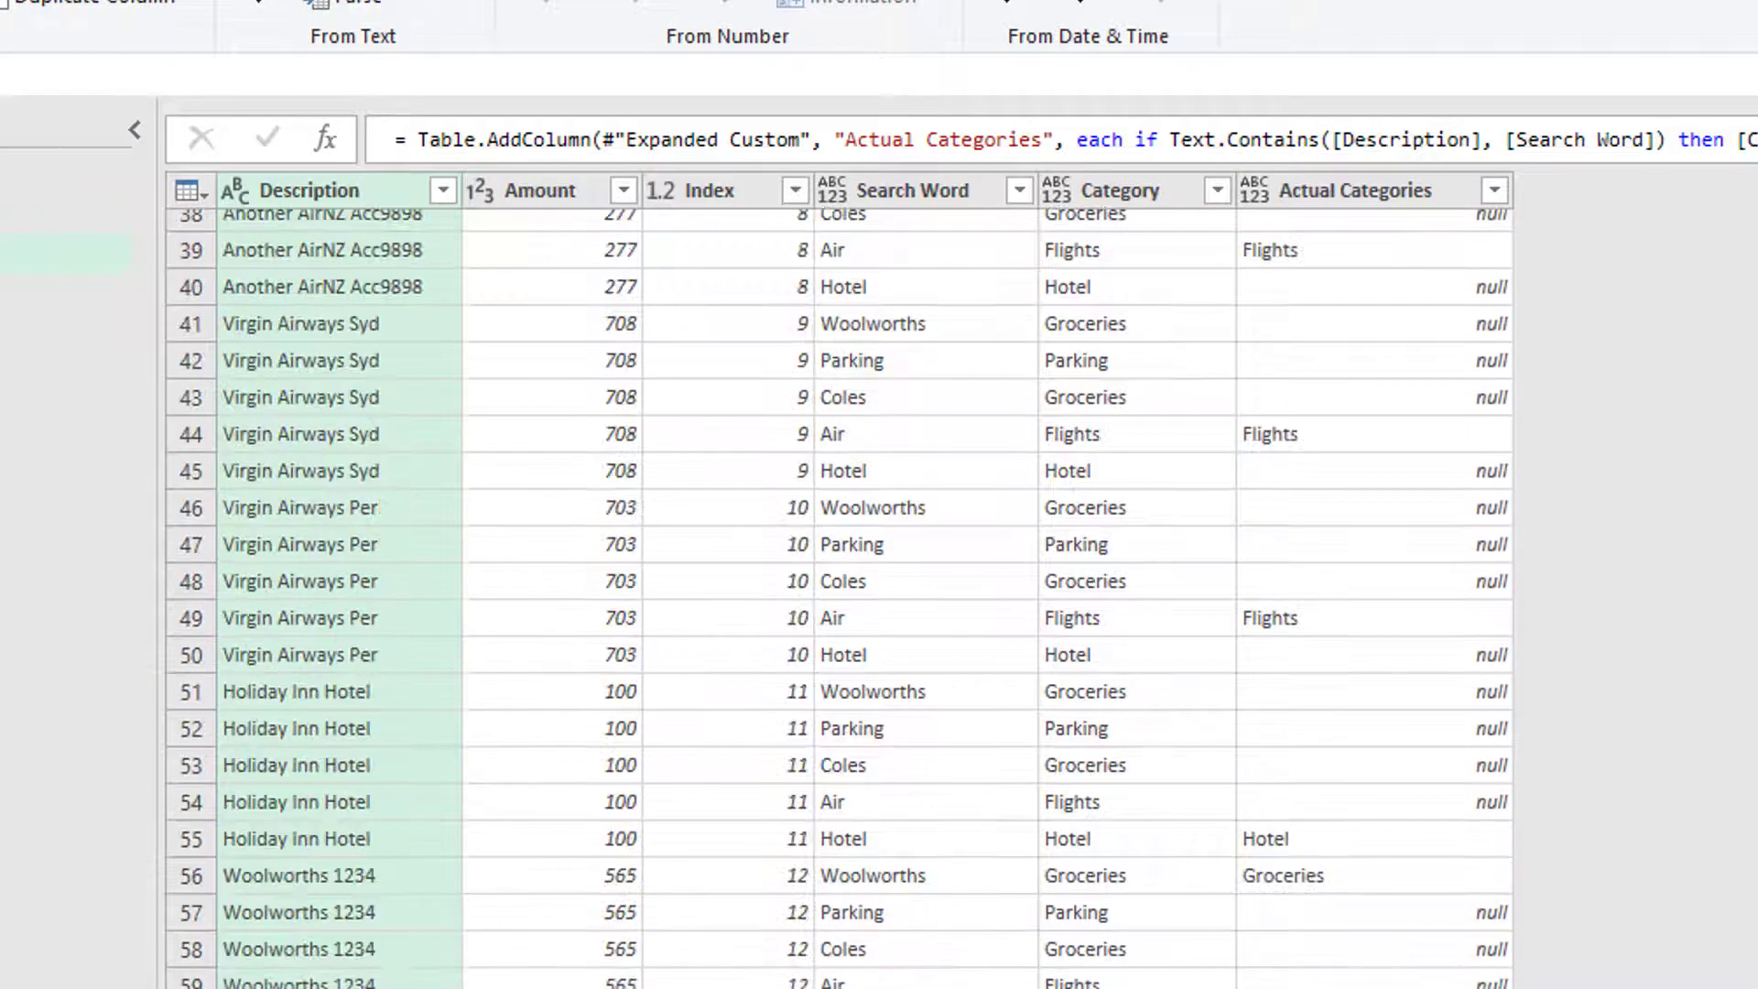
{"action": "scroll", "scroll_direction": "down", "scroll_amount": 3}
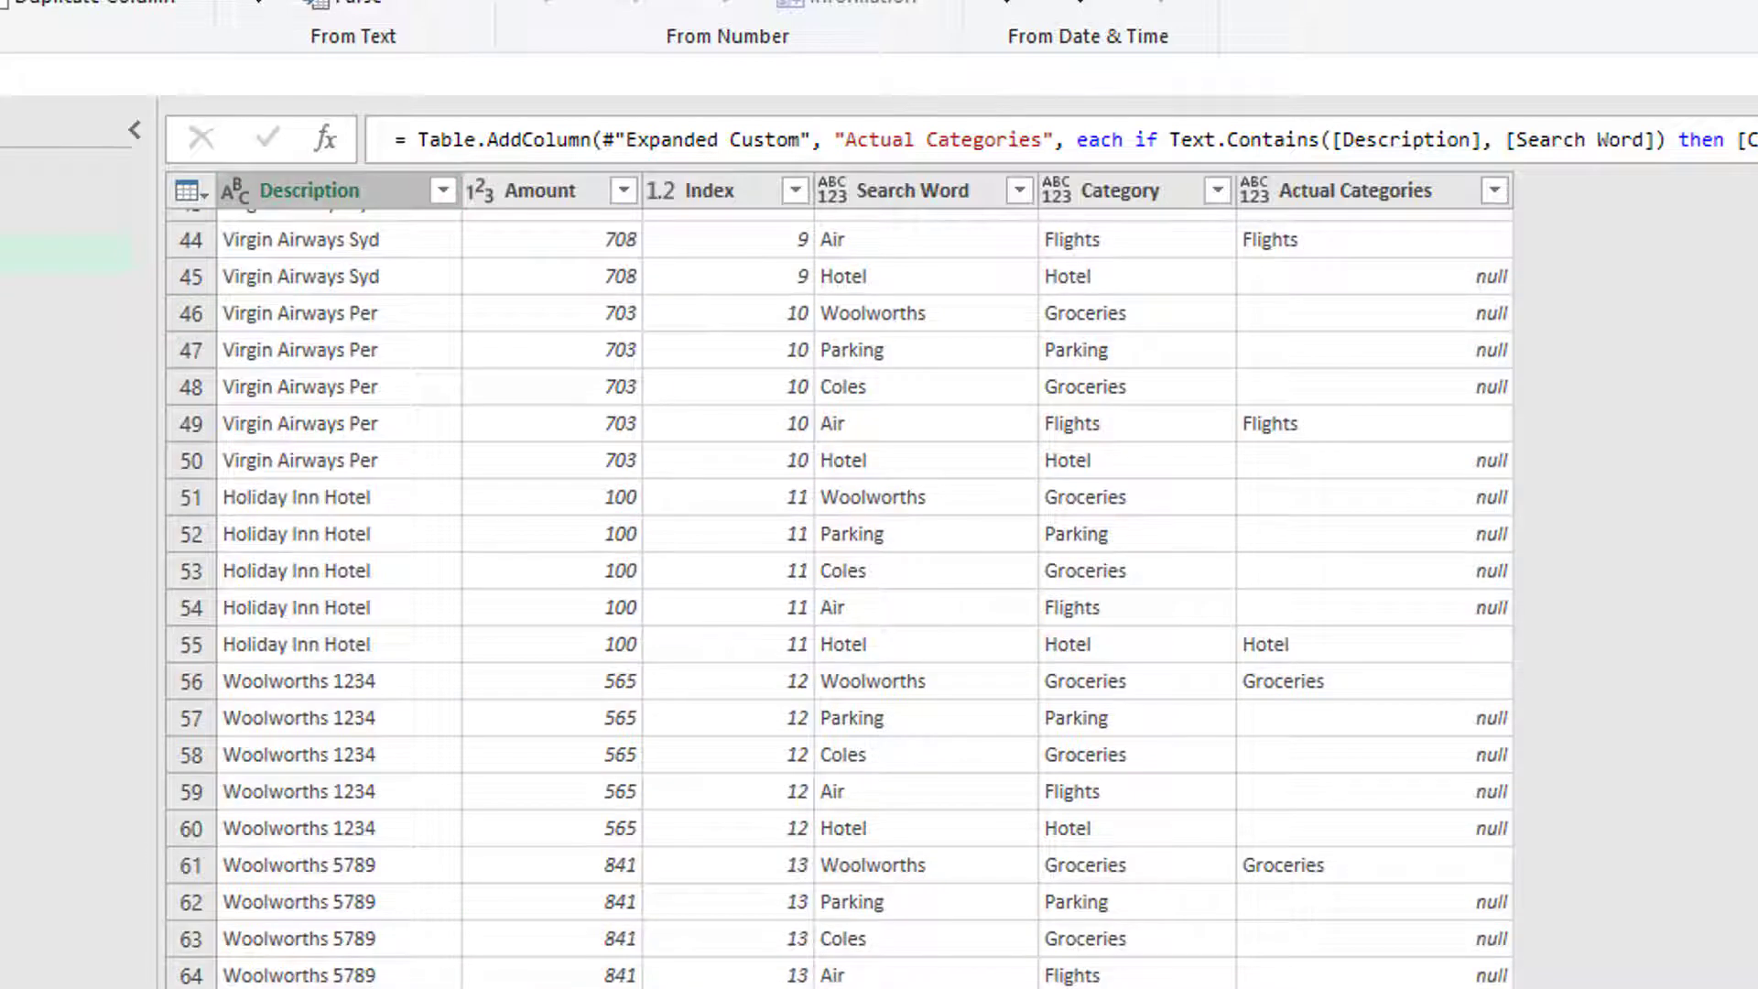
{"action": "scroll", "scroll_direction": "down", "scroll_amount": 3}
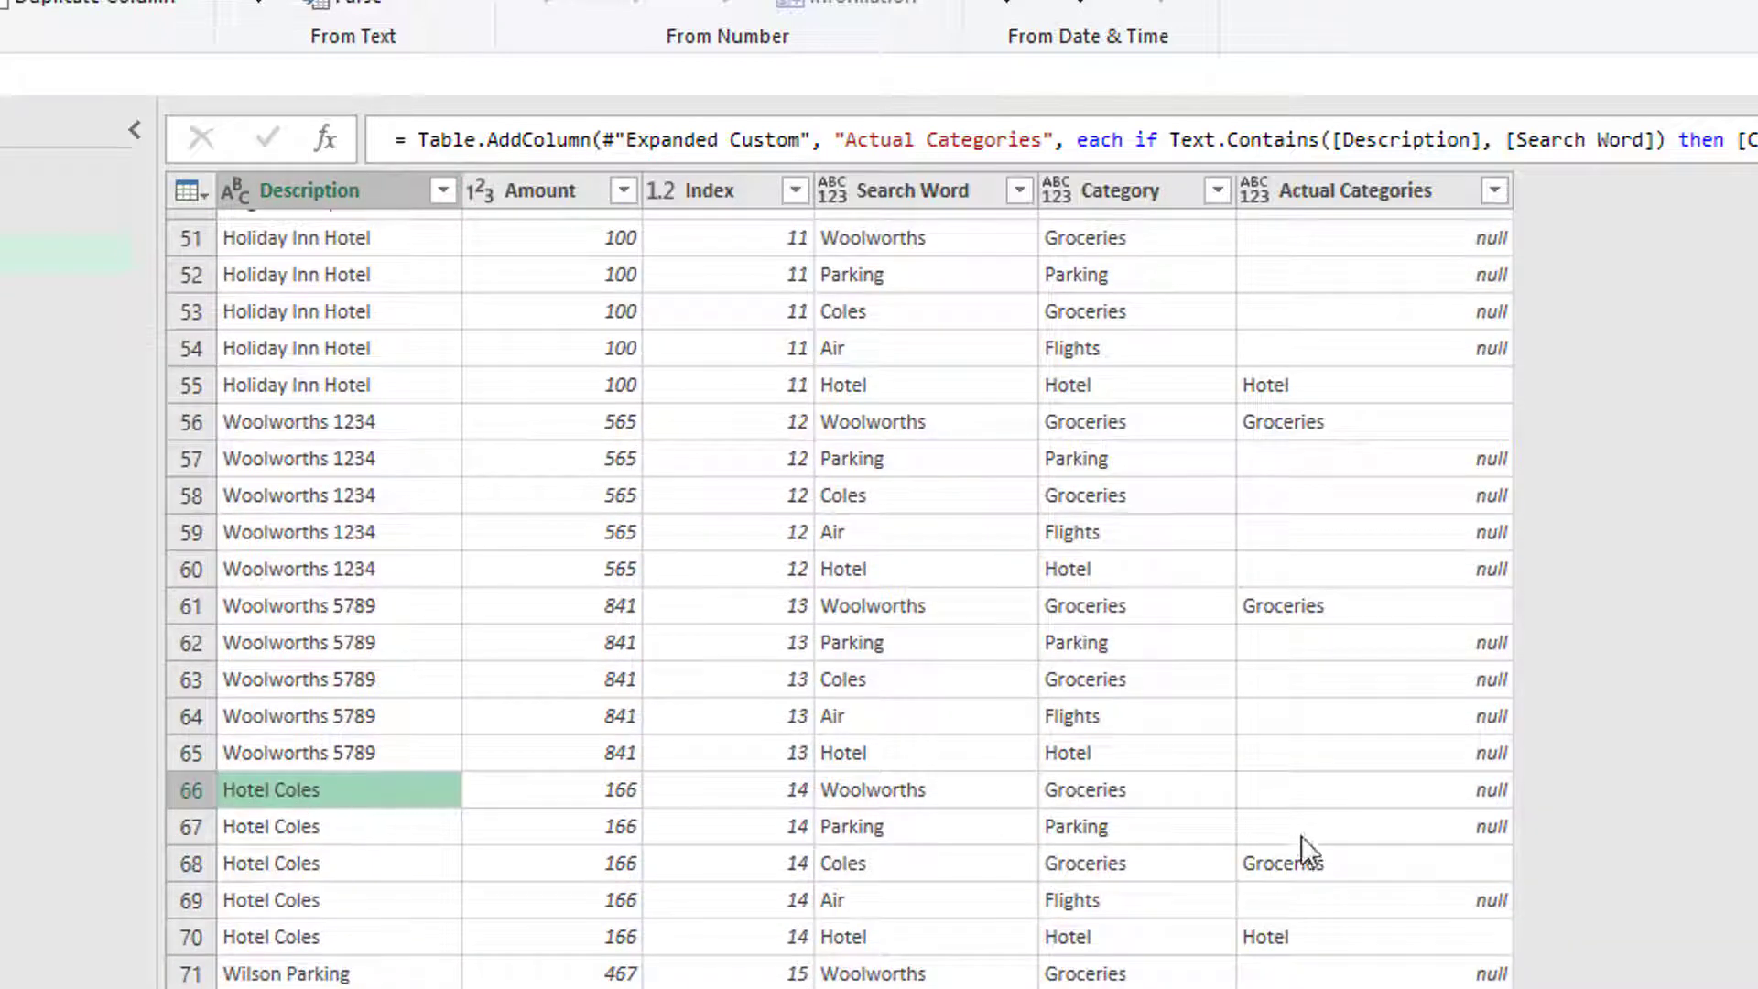
{"action": "left_click", "coordinate": [846, 864]}
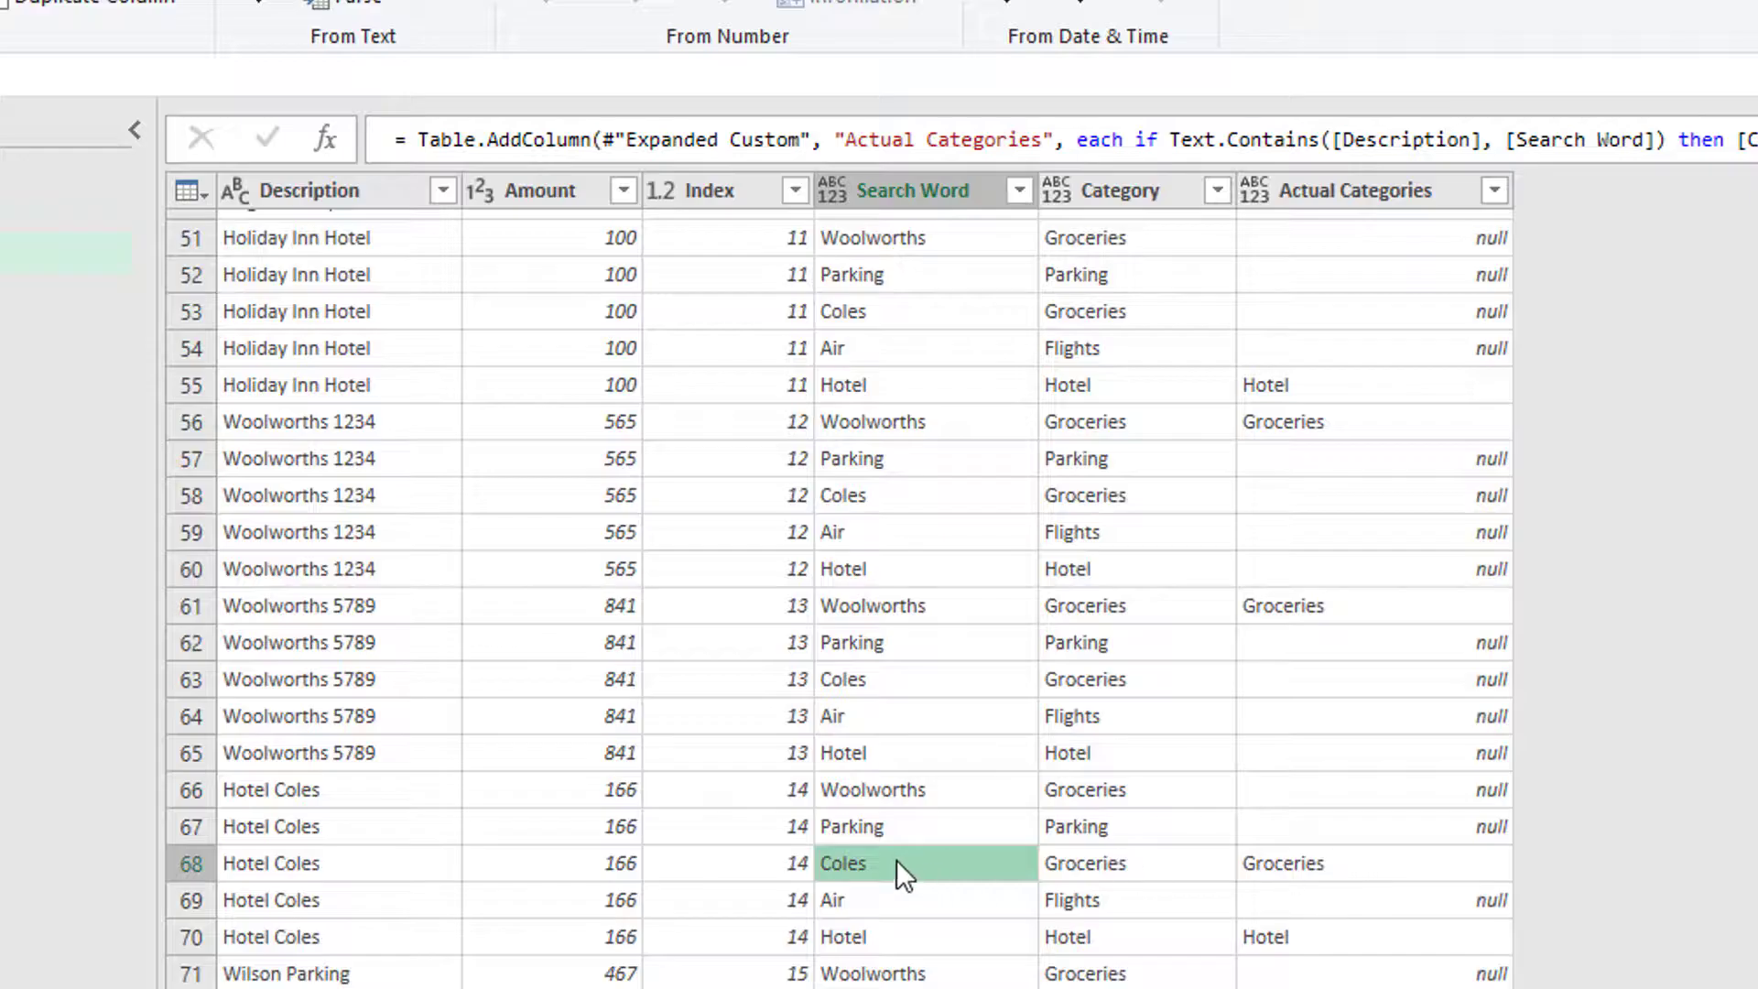
{"action": "mouse_move", "coordinate": [885, 940]}
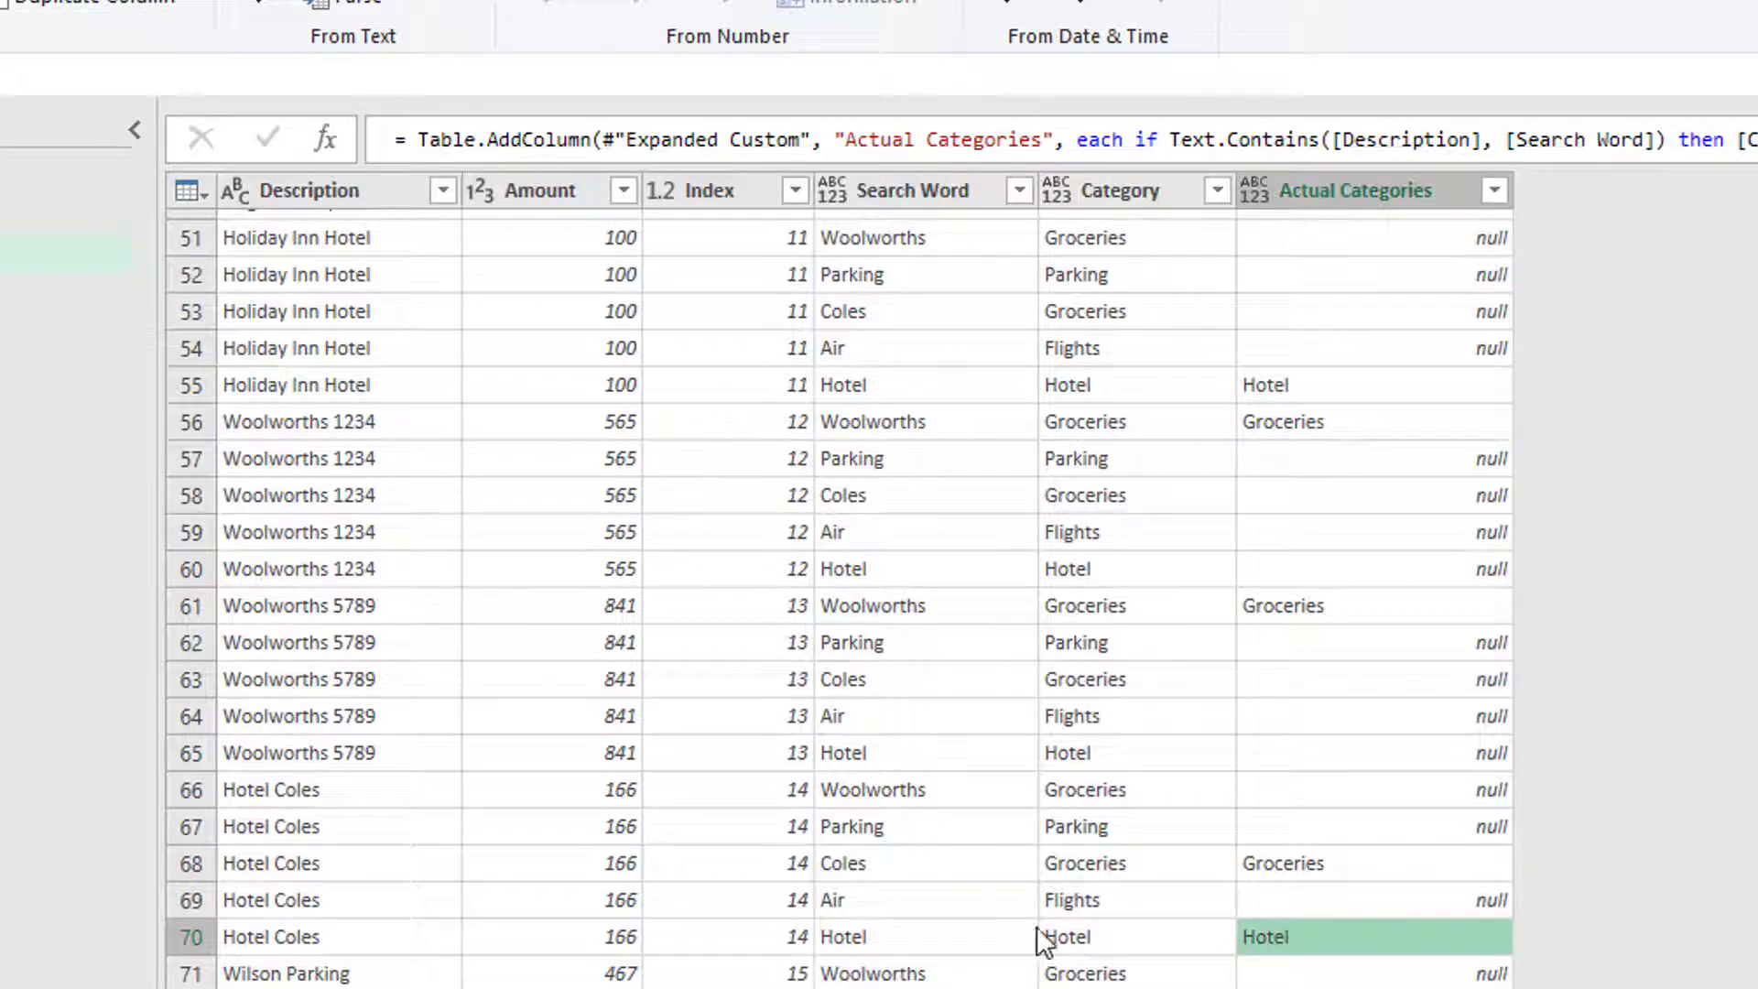
{"action": "mouse_move", "coordinate": [1040, 945]}
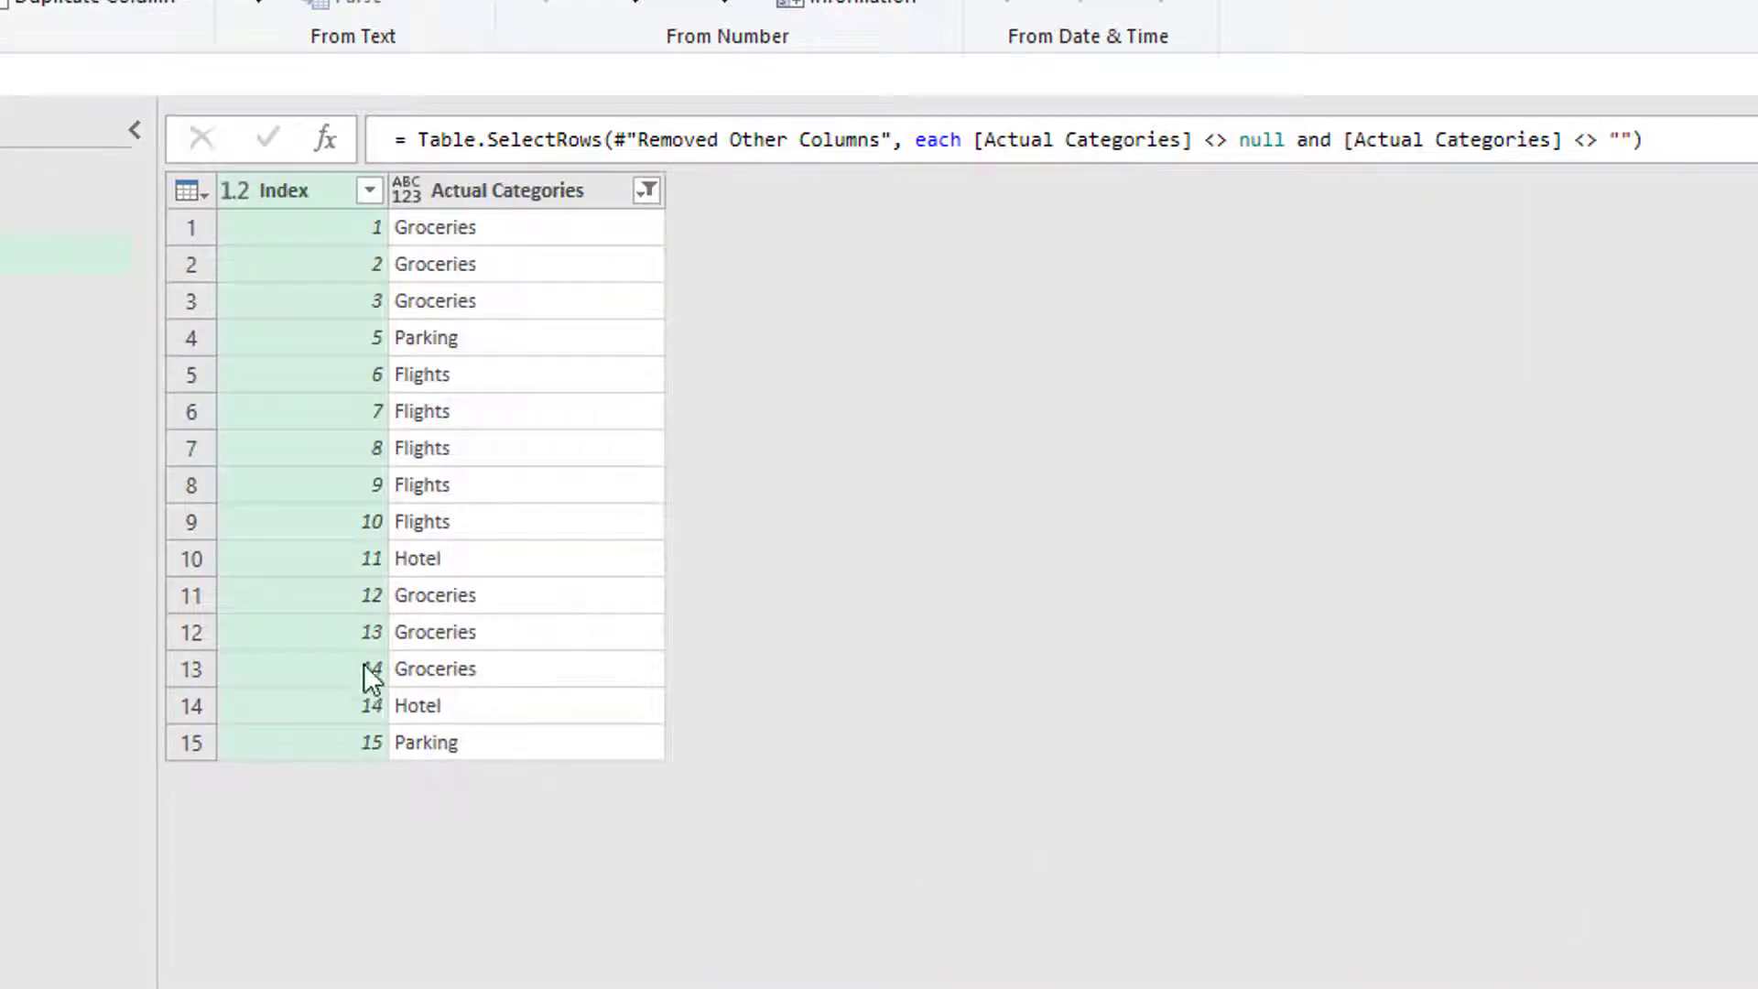
{"action": "mouse_move", "coordinate": [445, 707]}
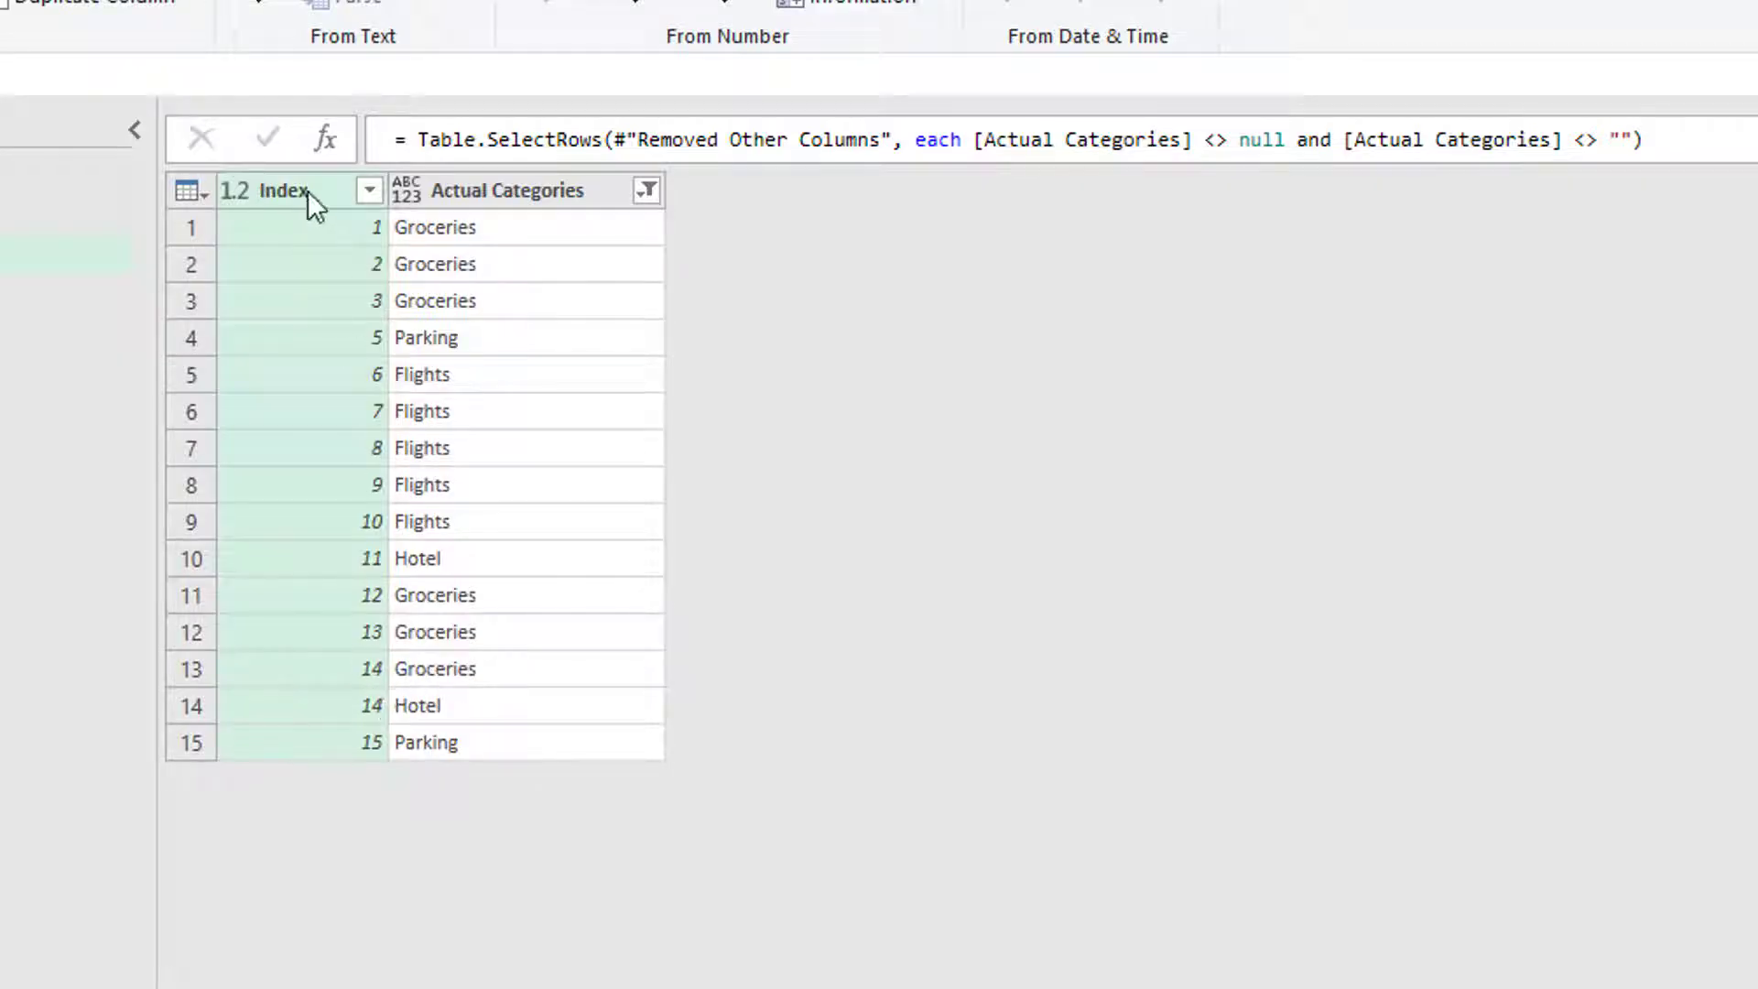
Remove duplicate Index rows, then return to the indexed source table step.
{"action": "right_click", "coordinate": [308, 198]}
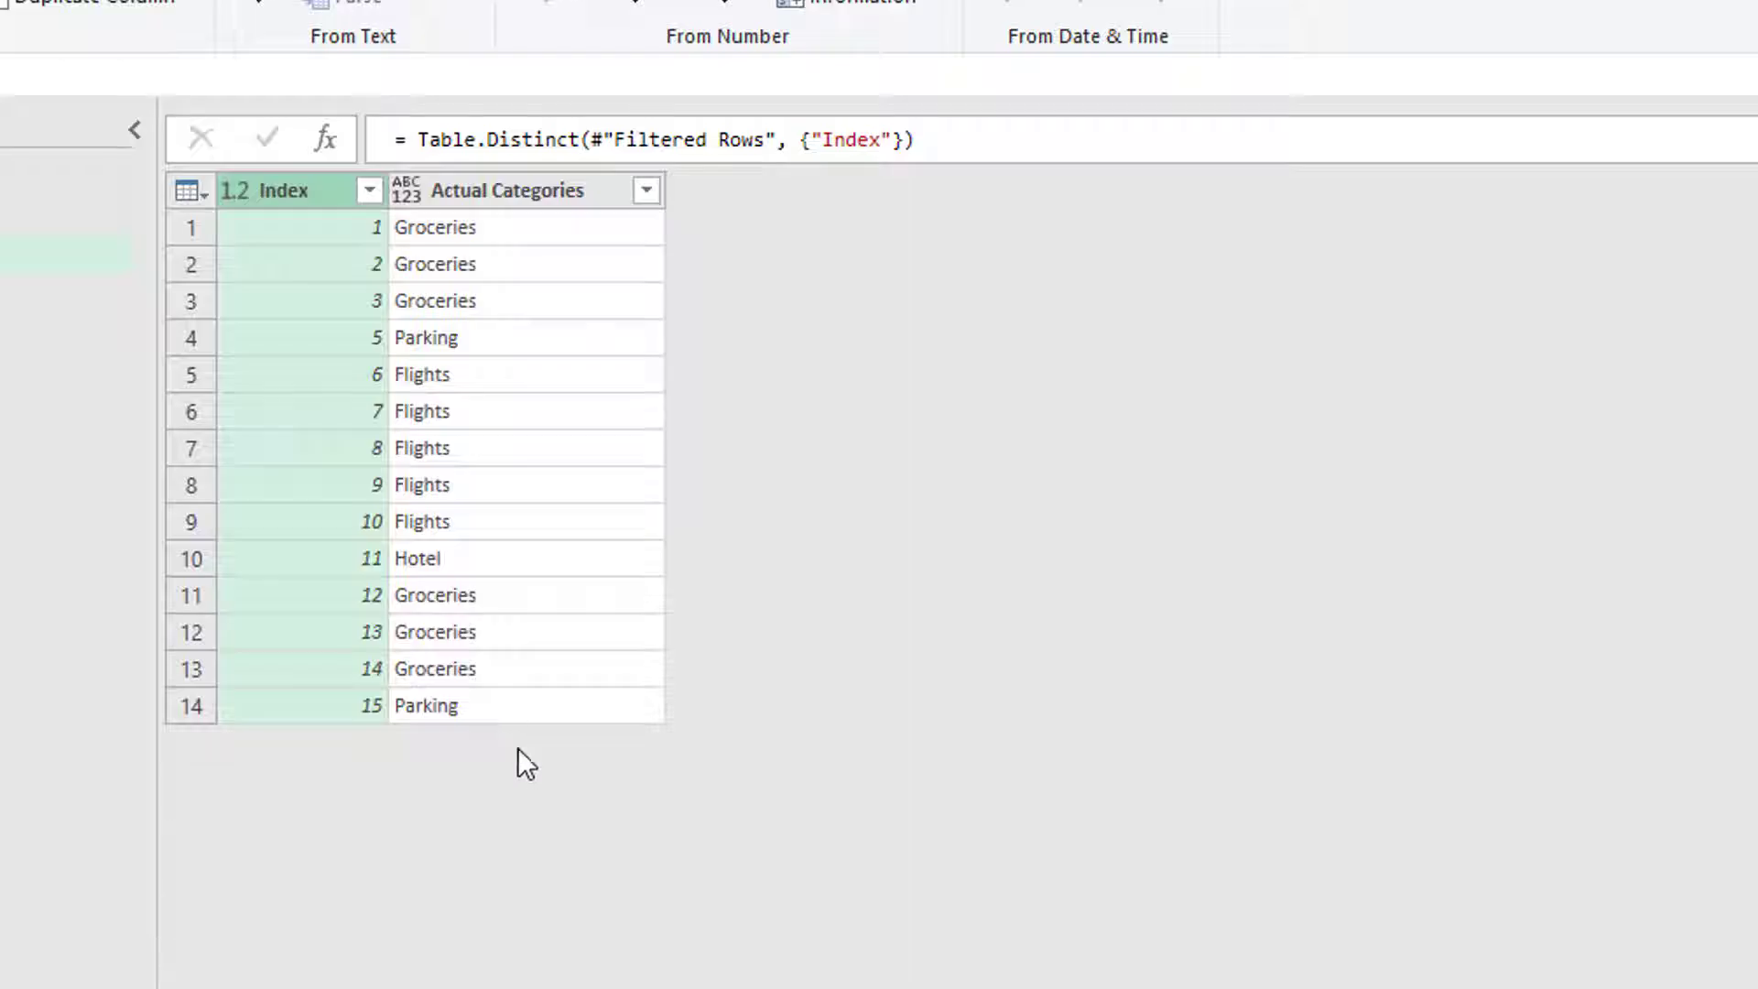
{"action": "mouse_move", "coordinate": [535, 498]}
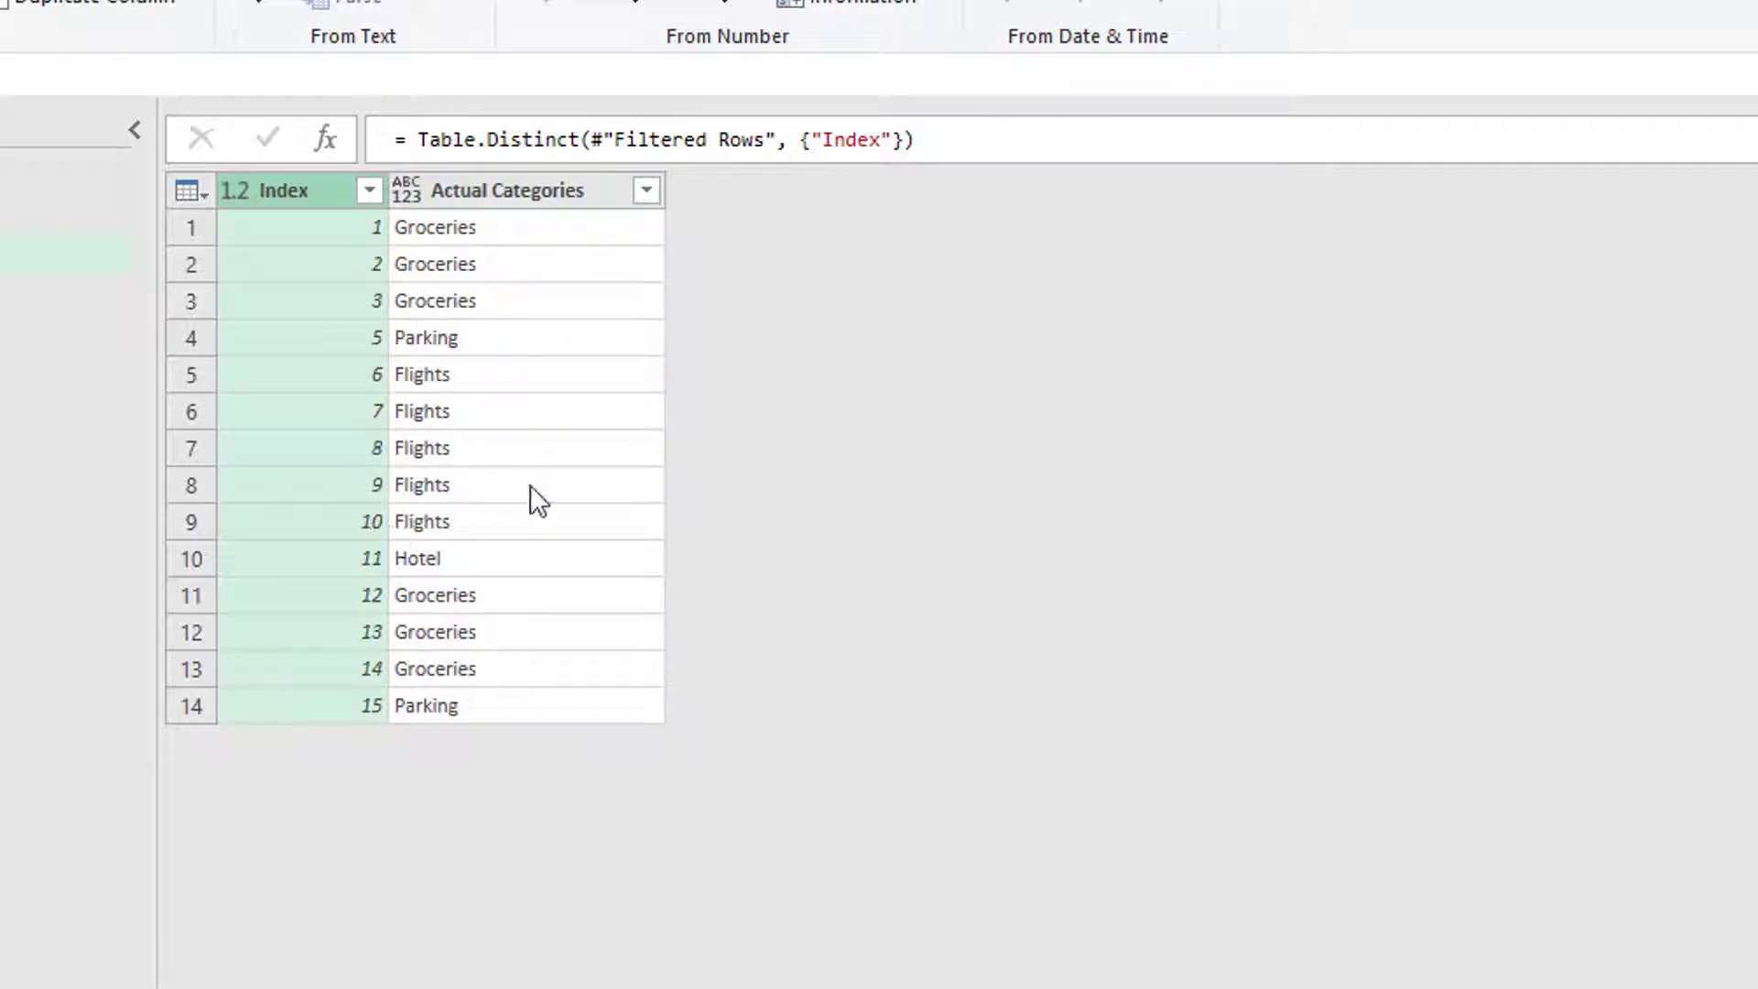
{"action": "mouse_move", "coordinate": [556, 453]}
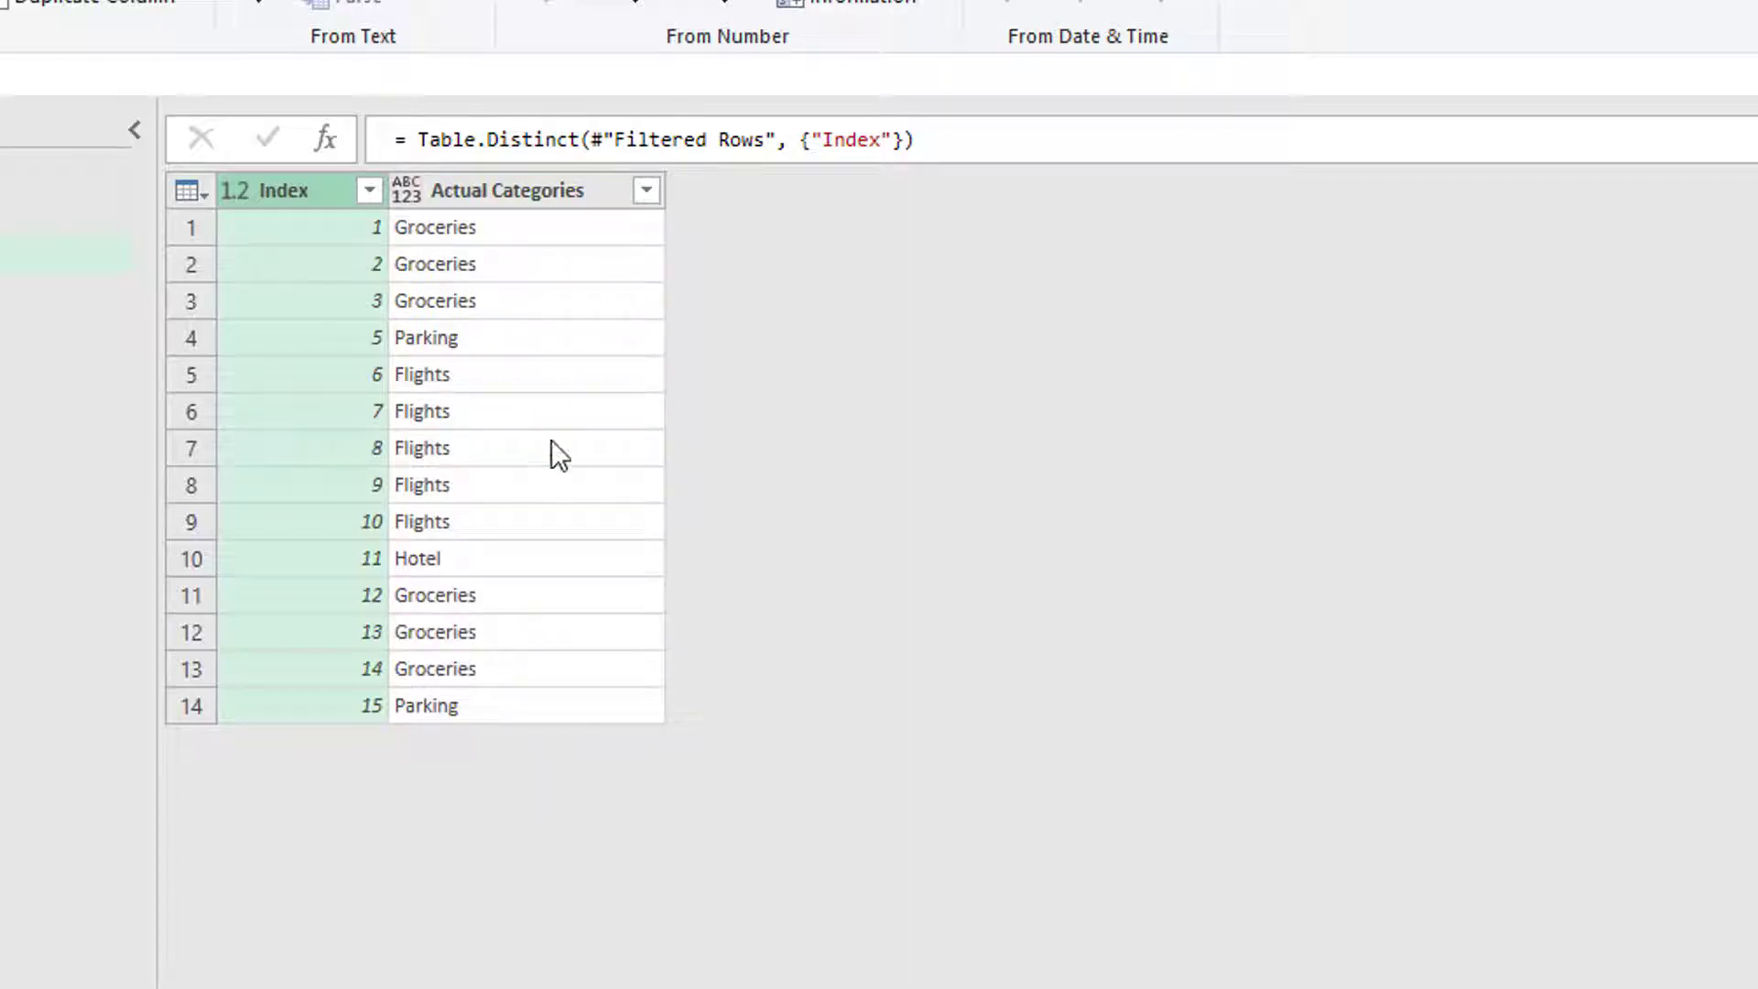
{"action": "mouse_move", "coordinate": [475, 257]}
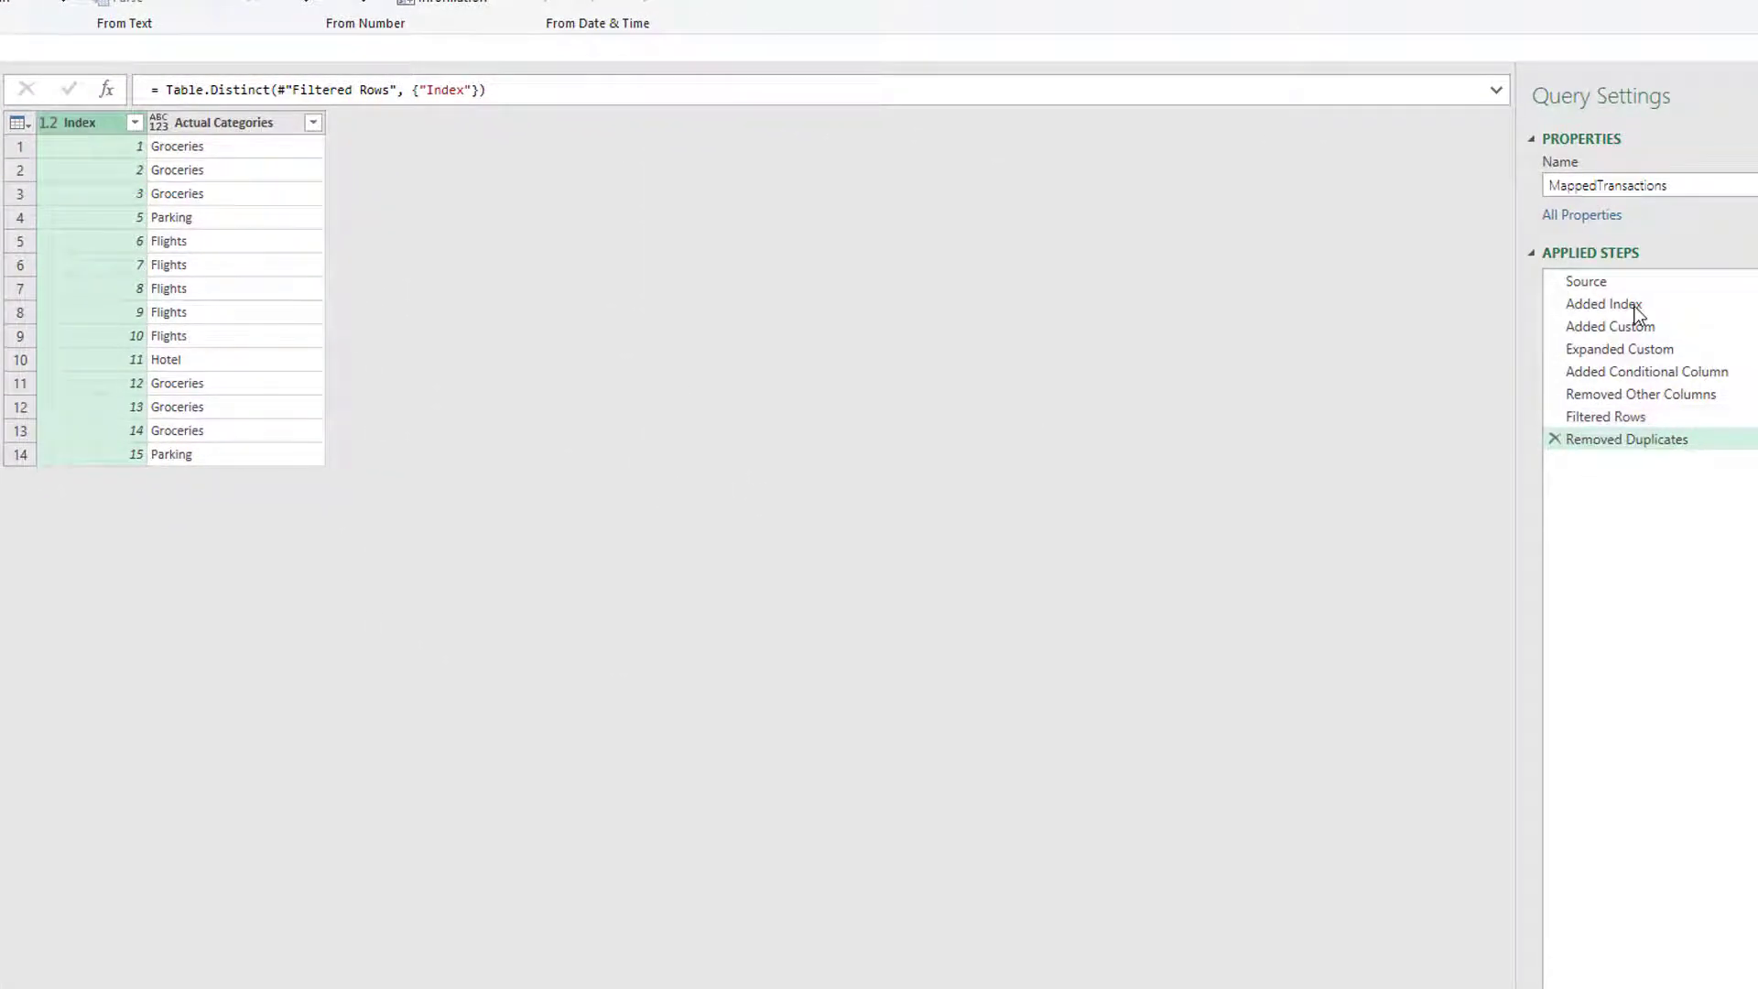
{"action": "left_click", "coordinate": [1601, 304]}
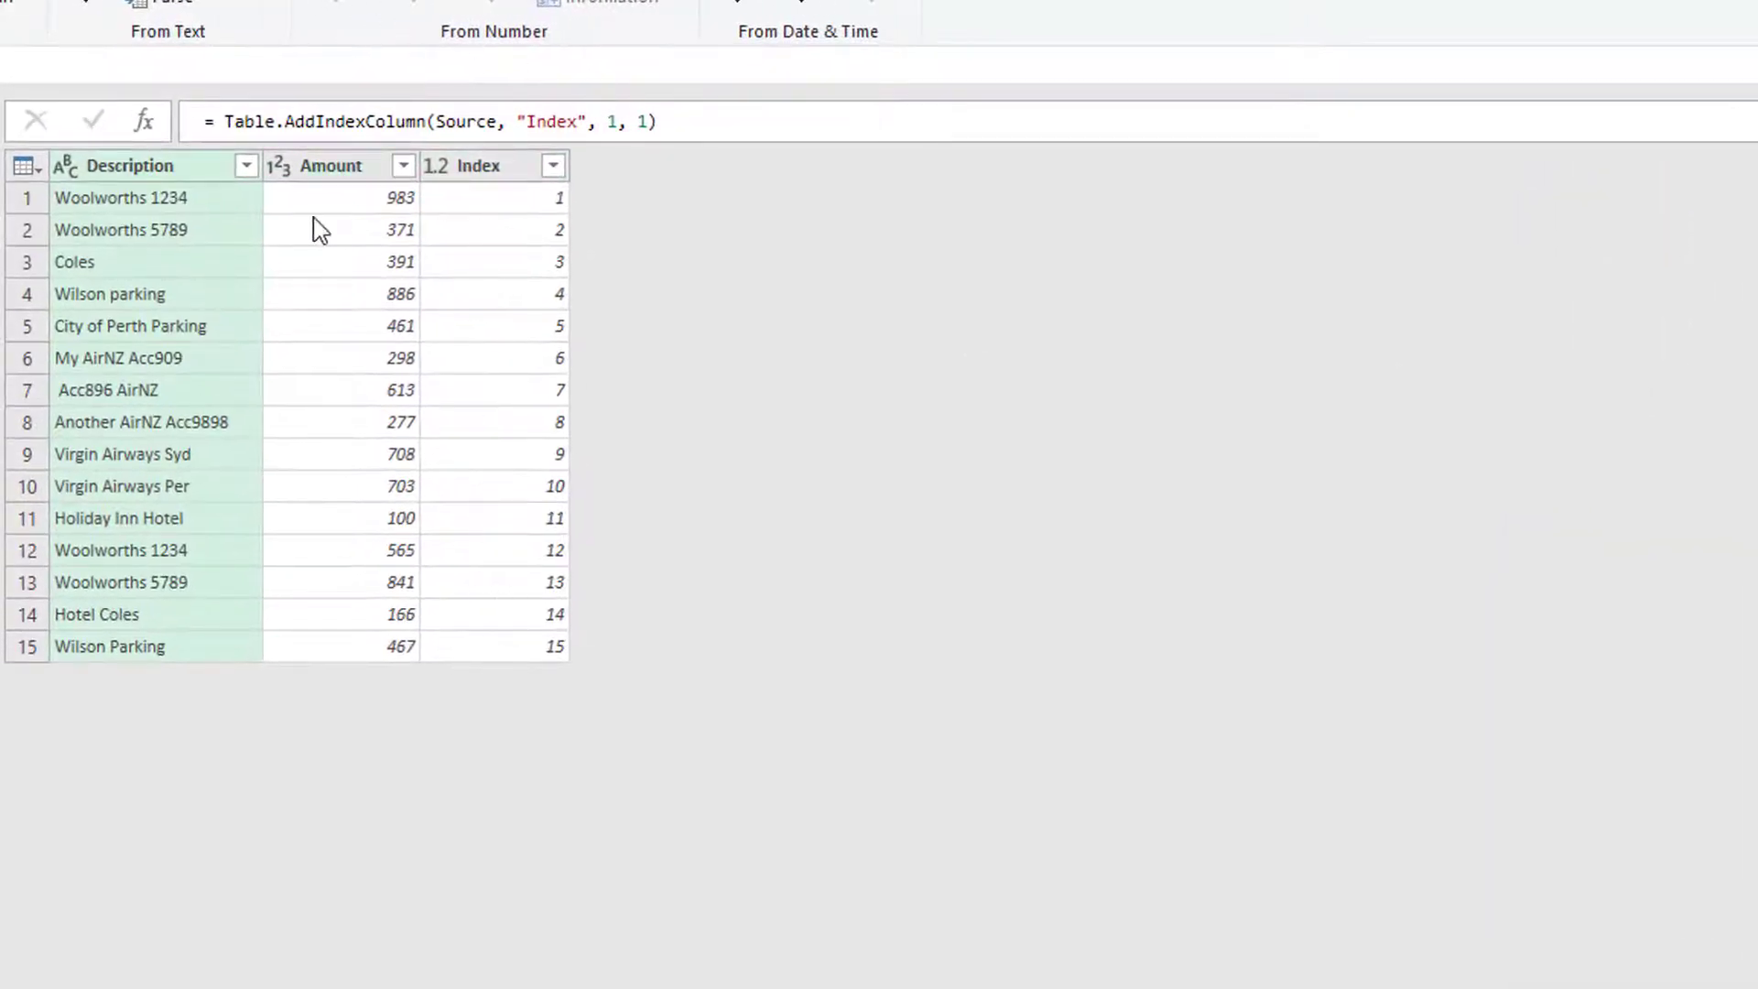
{"action": "mouse_move", "coordinate": [132, 183]}
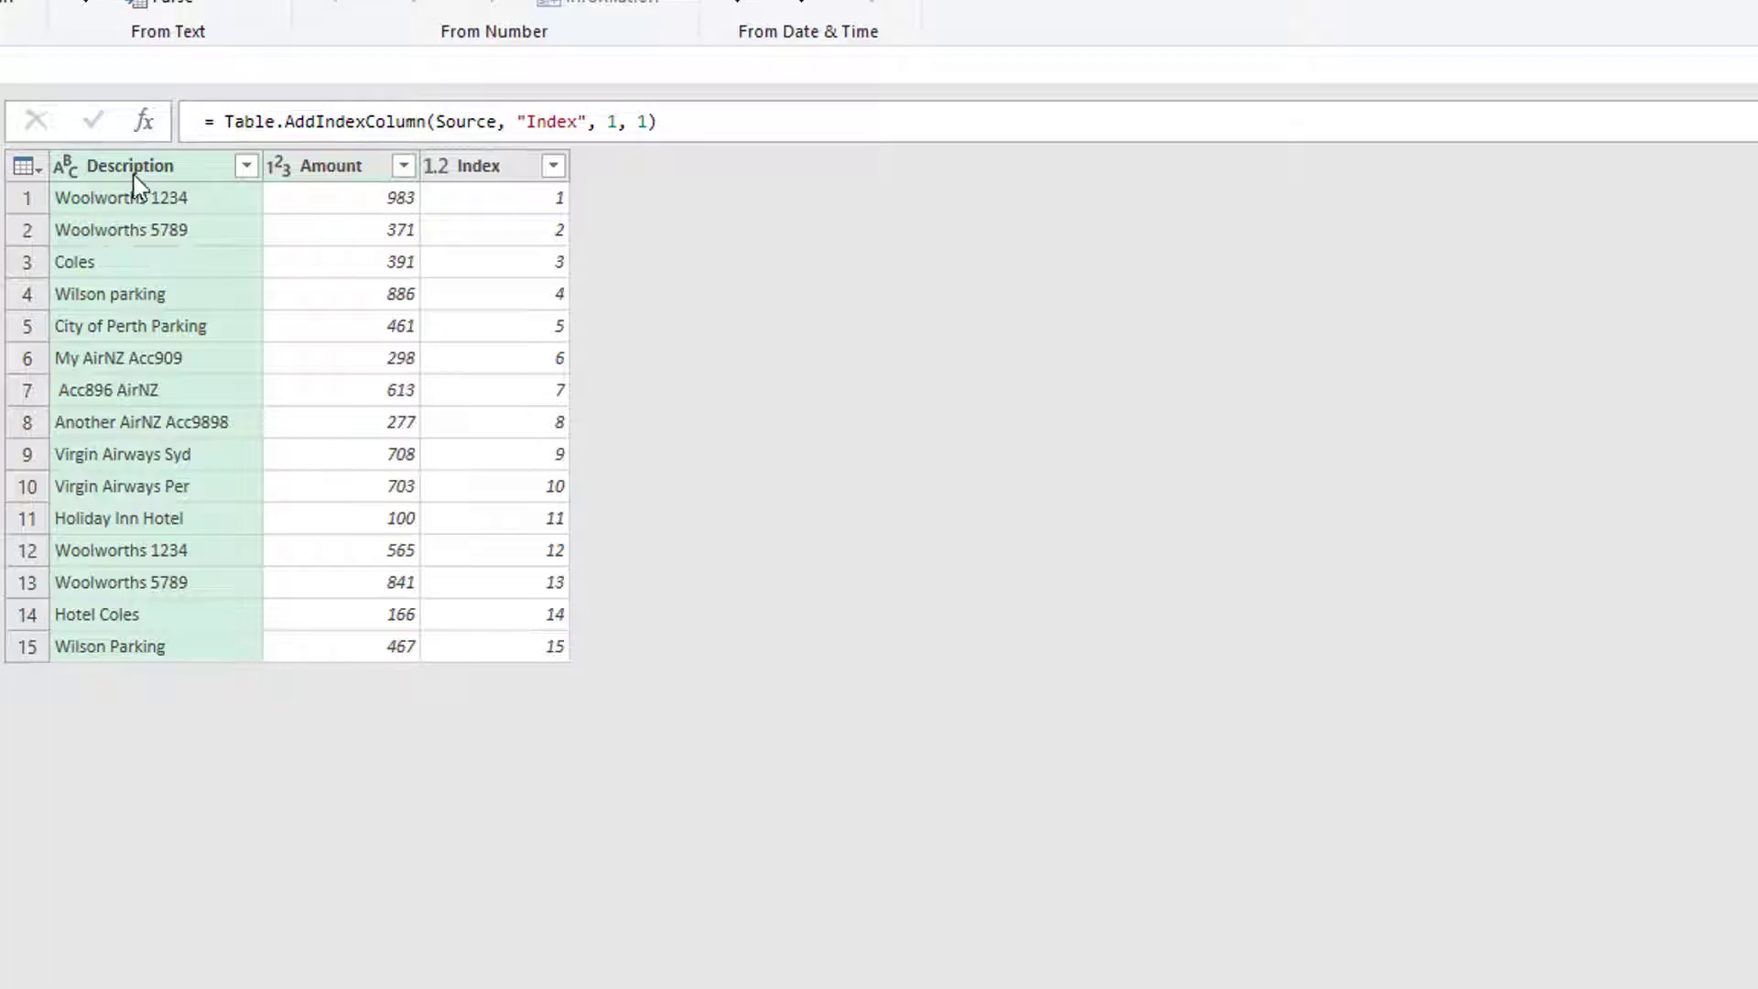
{"action": "mouse_move", "coordinate": [663, 307]}
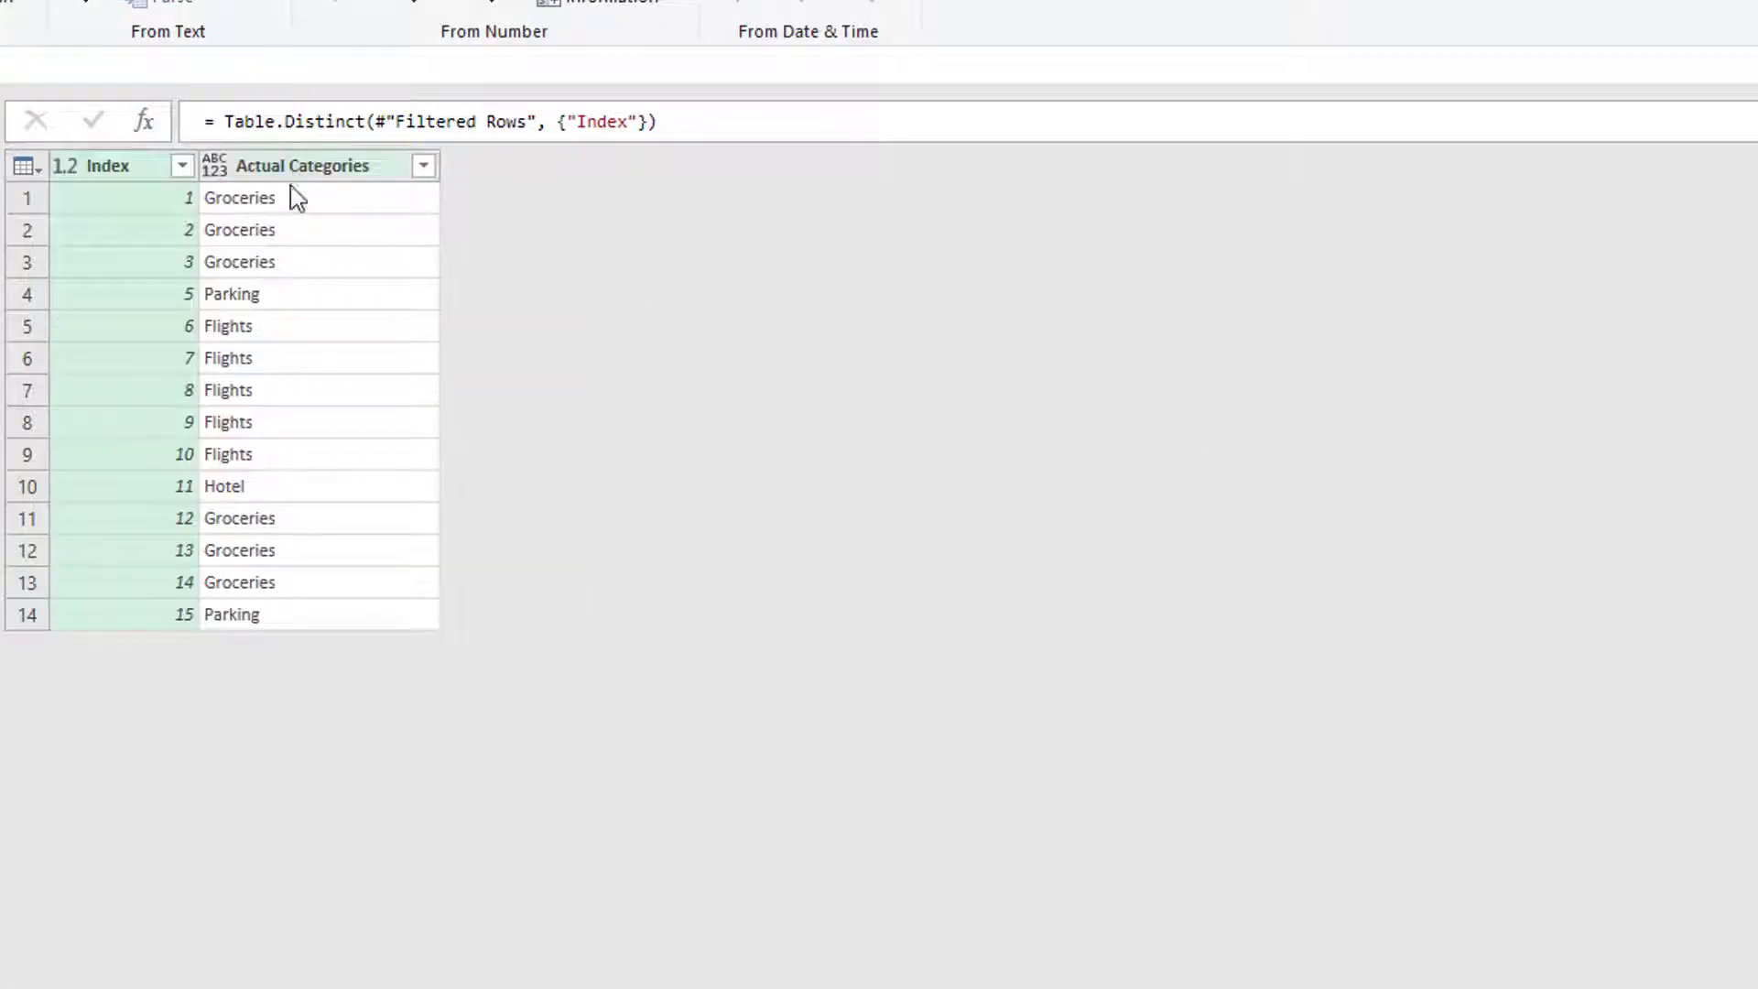
{"action": "mouse_move", "coordinate": [1546, 344]}
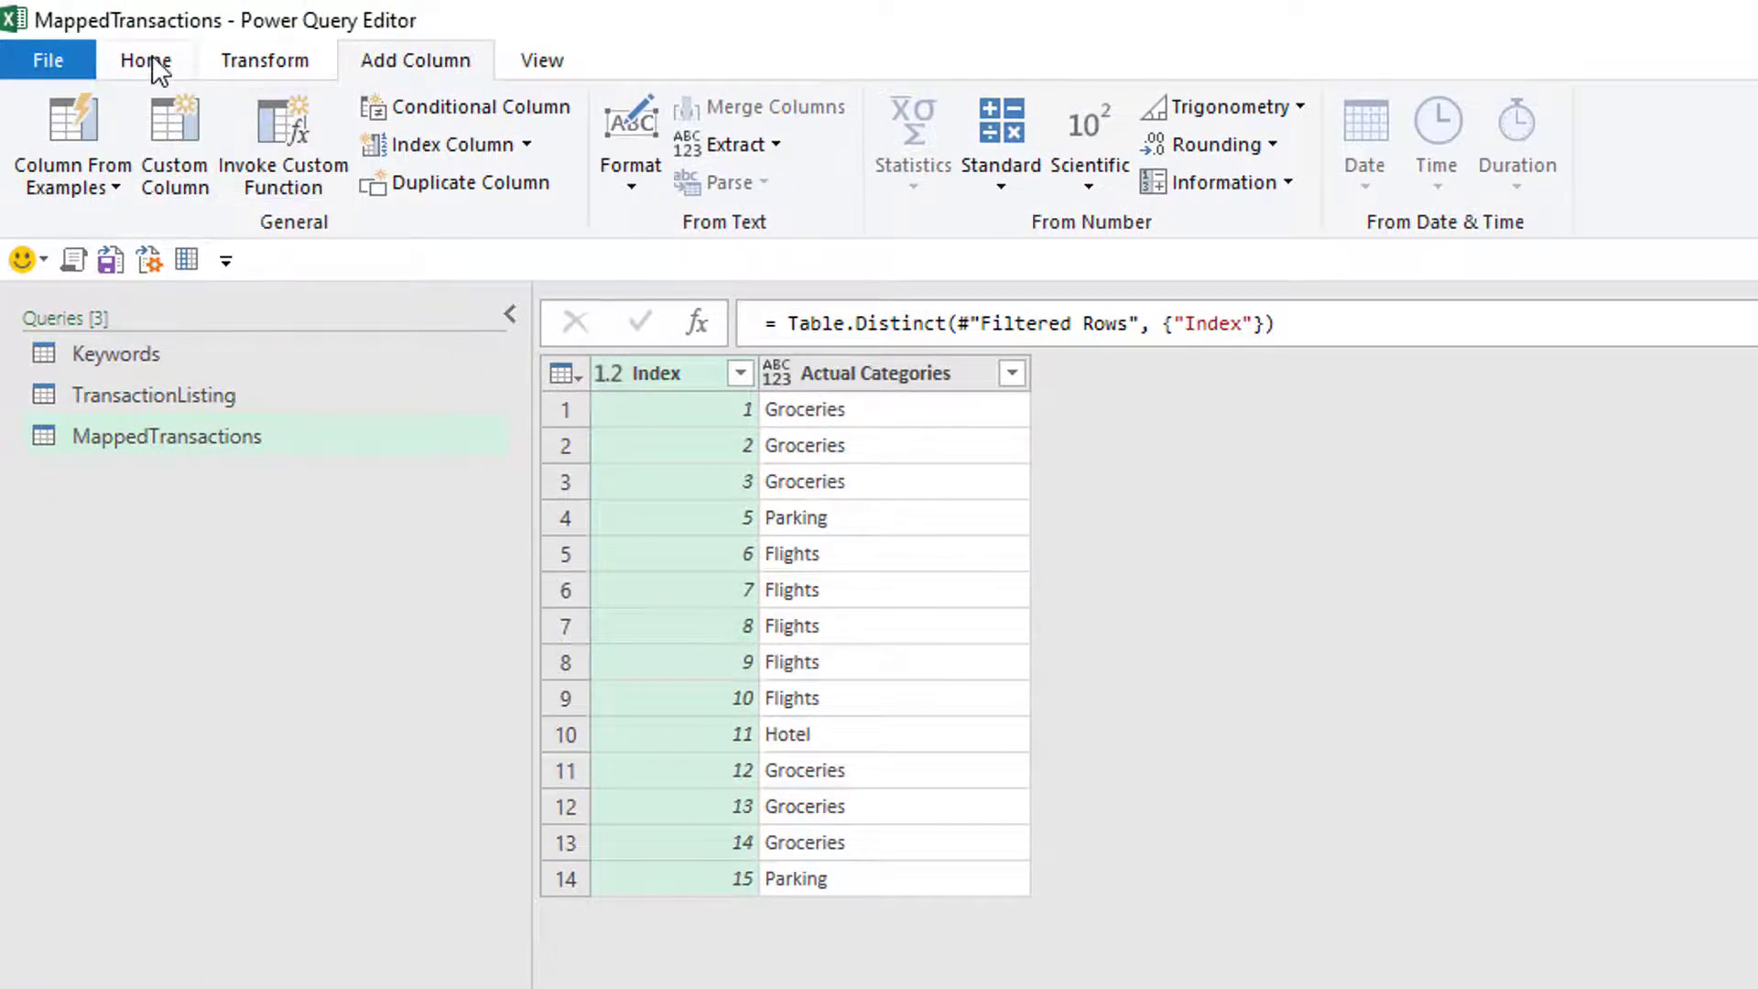
Merge MappedTransactions with itself on Index and point the first table at #"Added Index".
{"action": "left_click", "coordinate": [143, 58]}
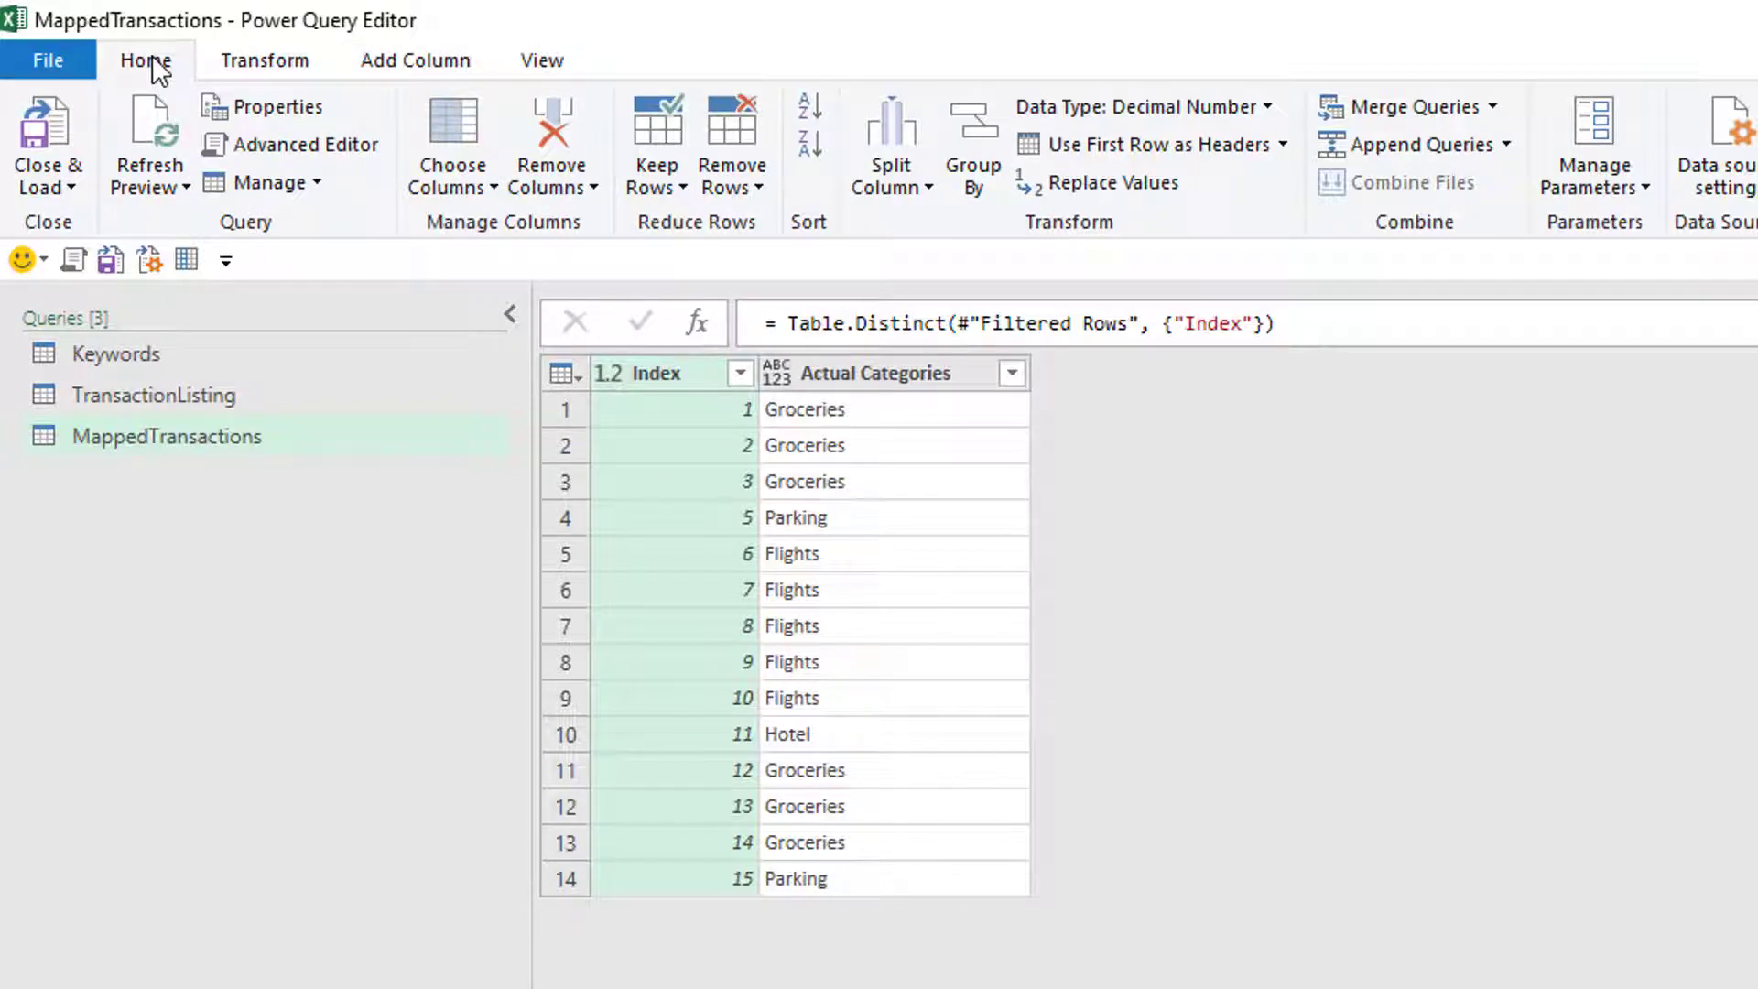
{"action": "mouse_move", "coordinate": [1400, 110]}
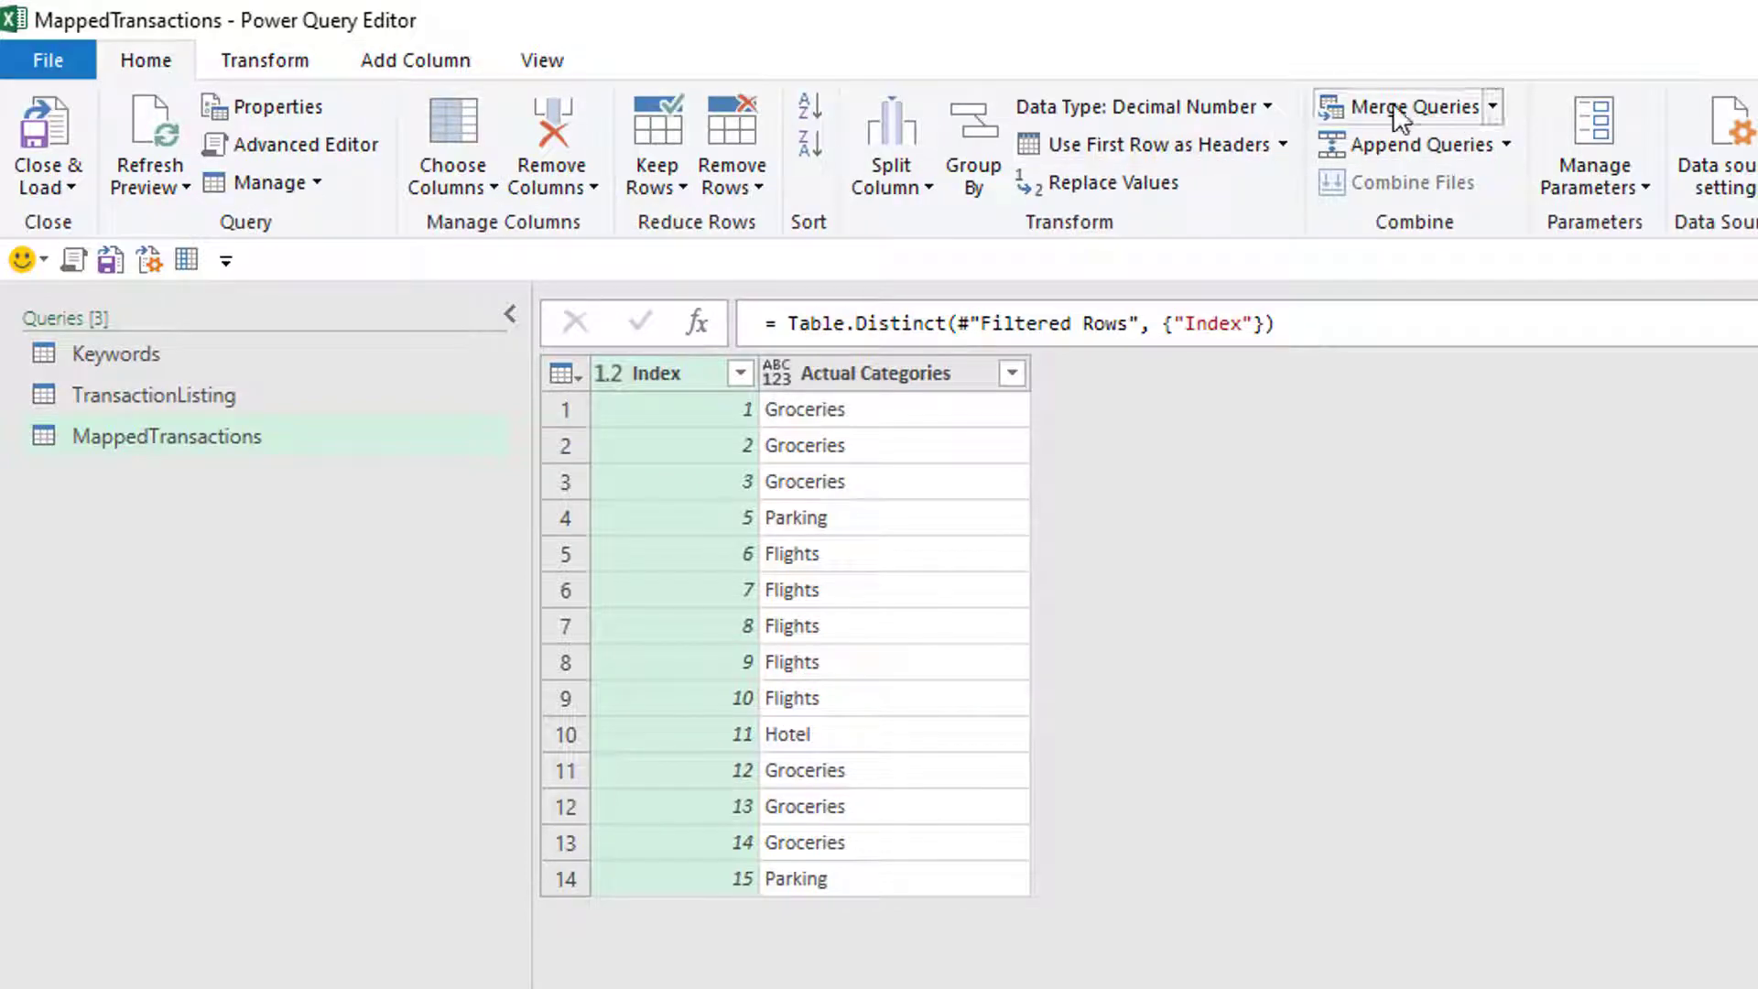
{"action": "left_click", "coordinate": [1399, 106]}
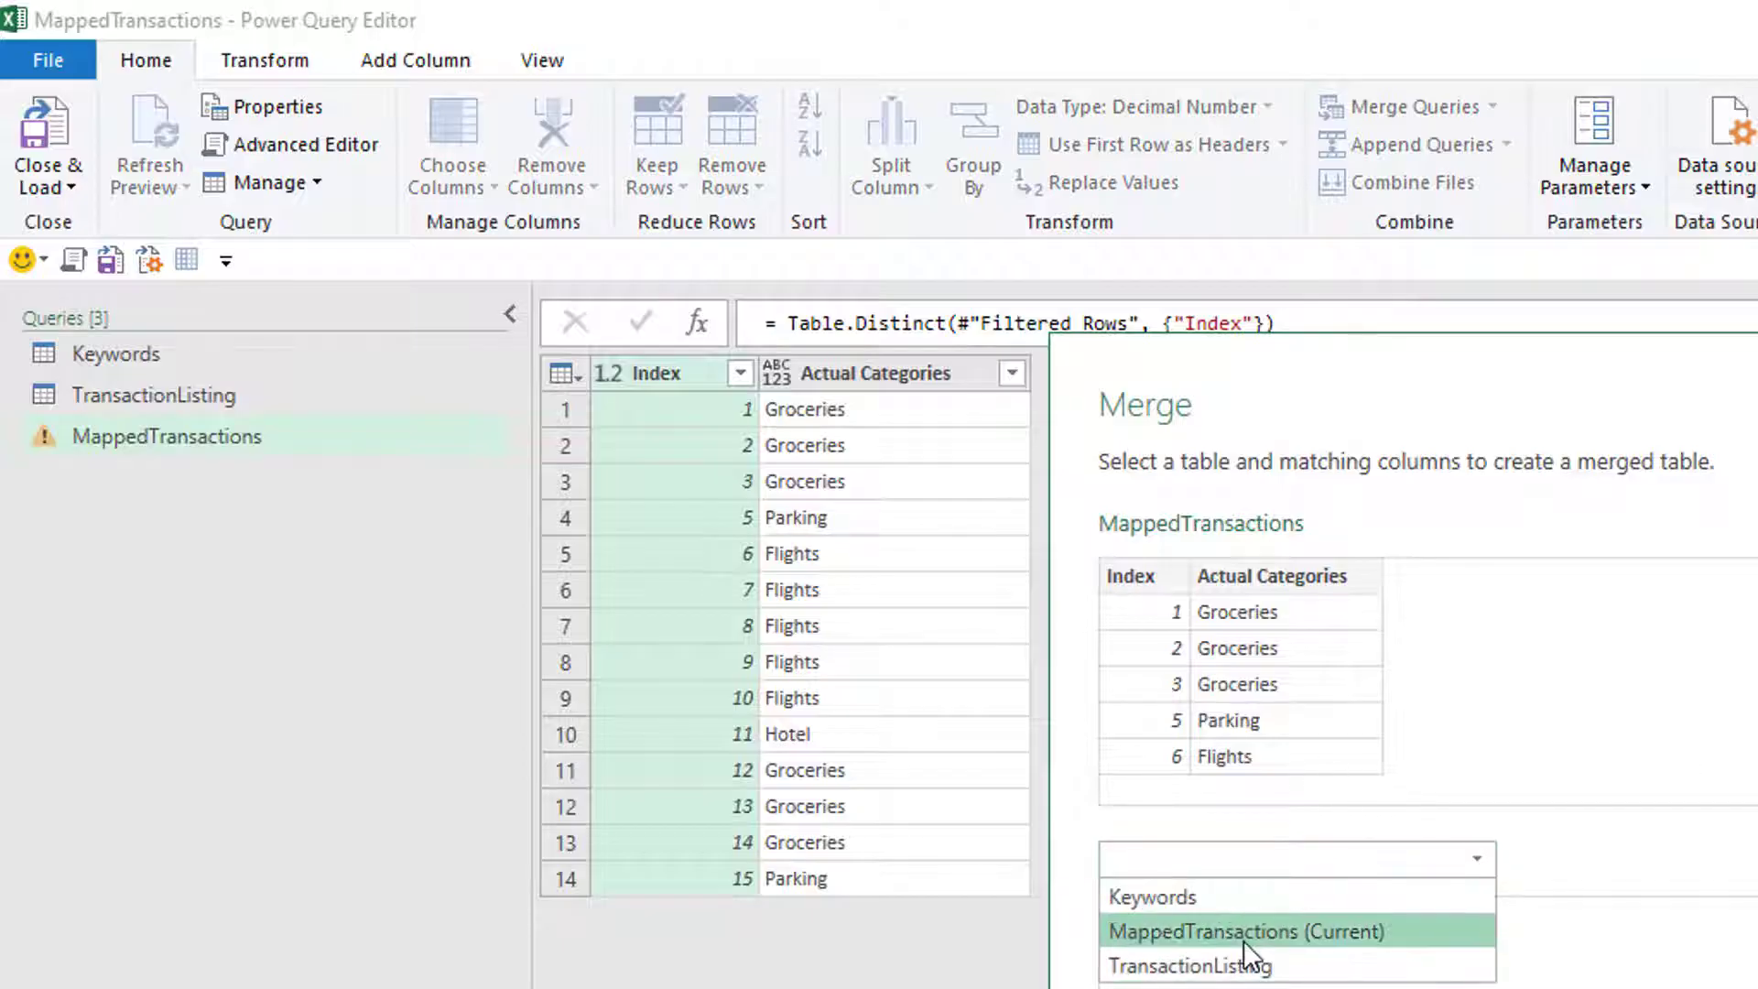
{"action": "left_click", "coordinate": [1248, 930]}
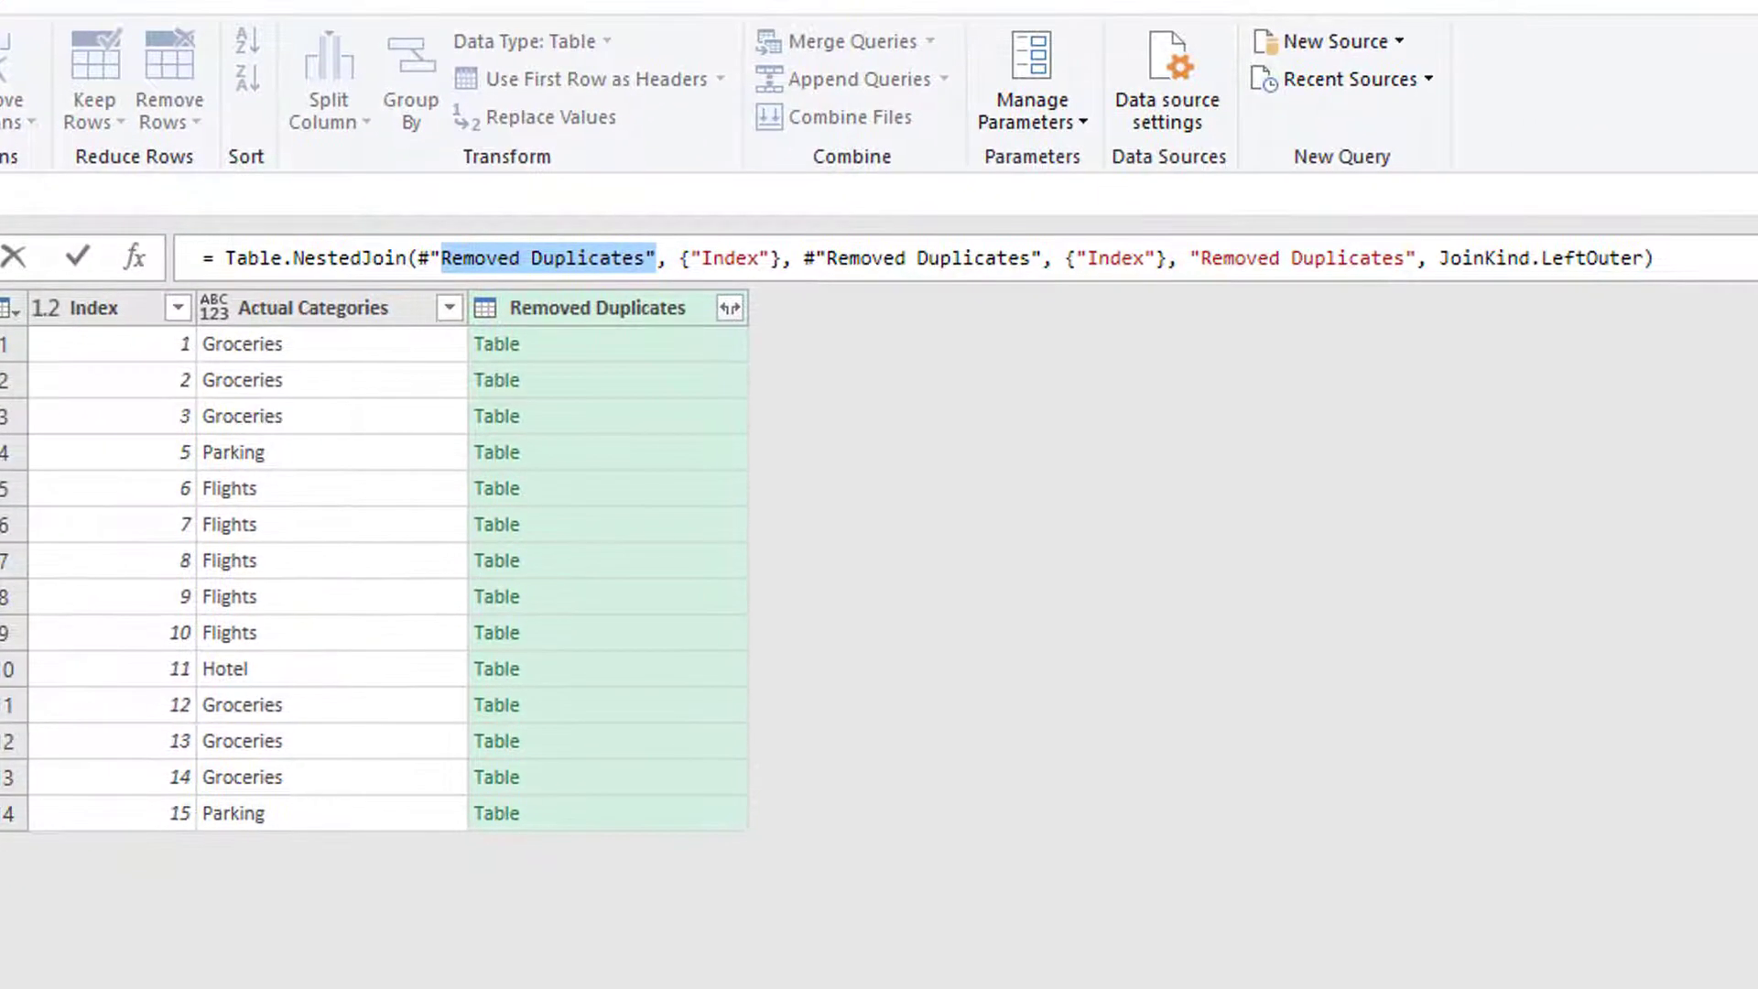
{"action": "left_click", "coordinate": [806, 259]}
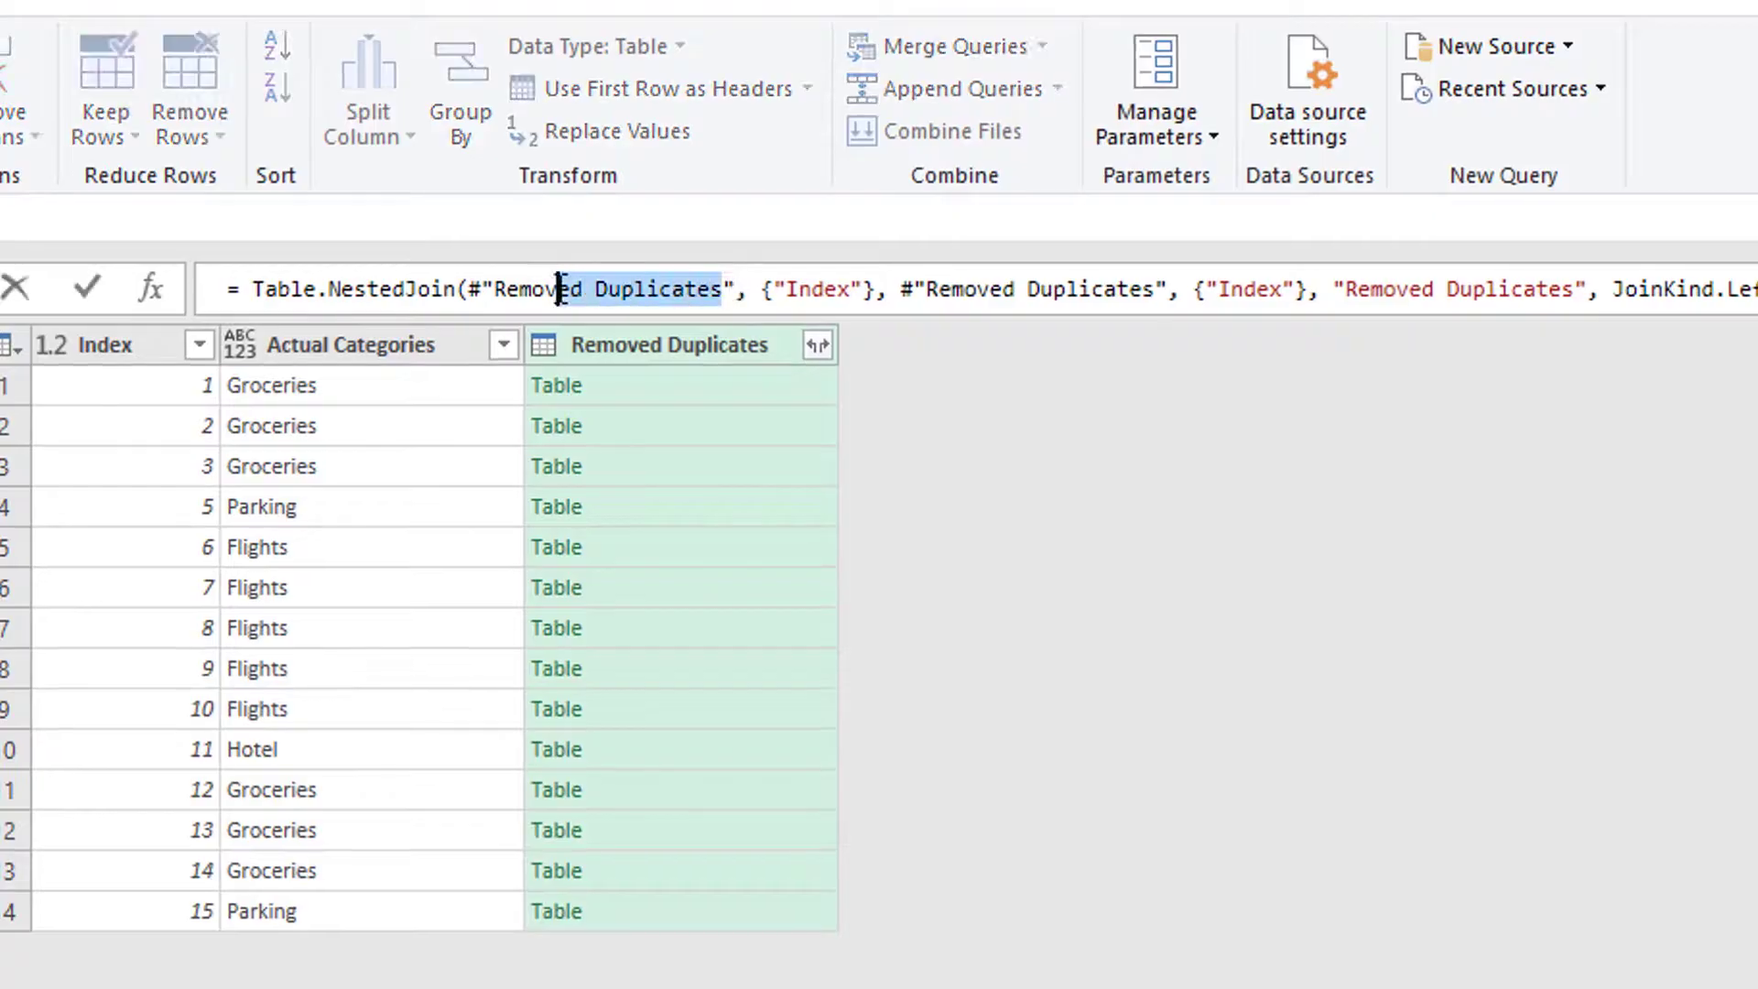
{"action": "double_click", "coordinate": [619, 289]}
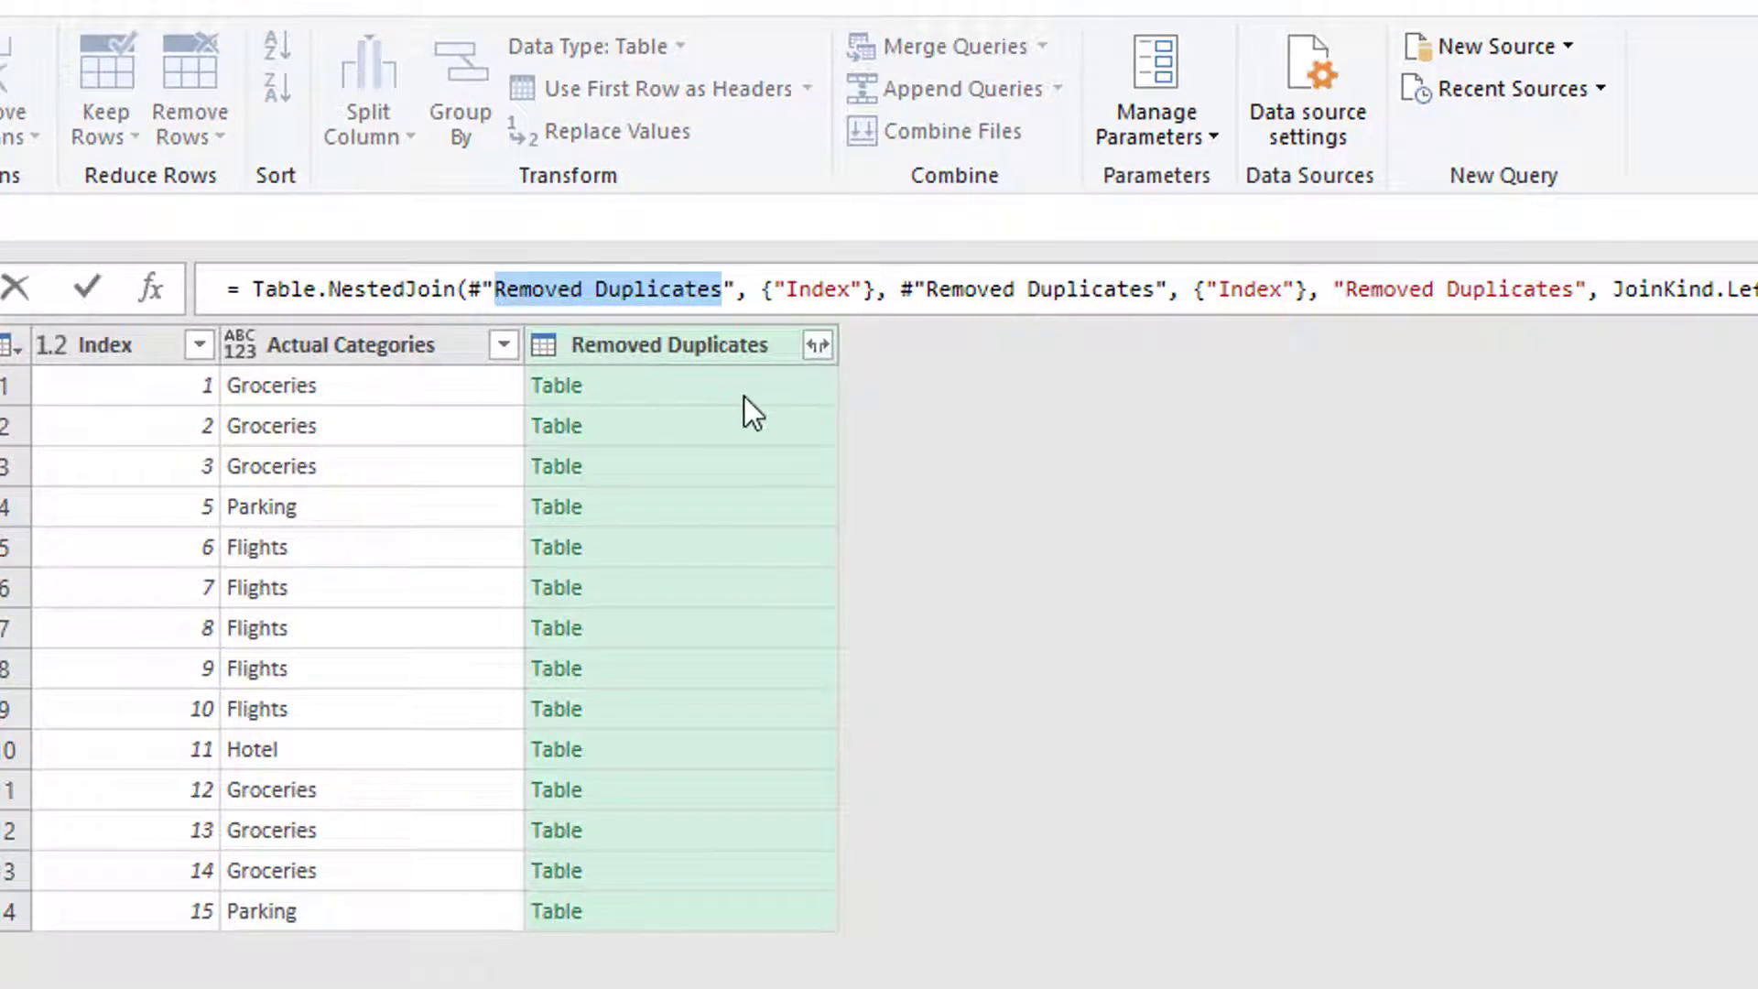
{"action": "type", "text": "Added"}
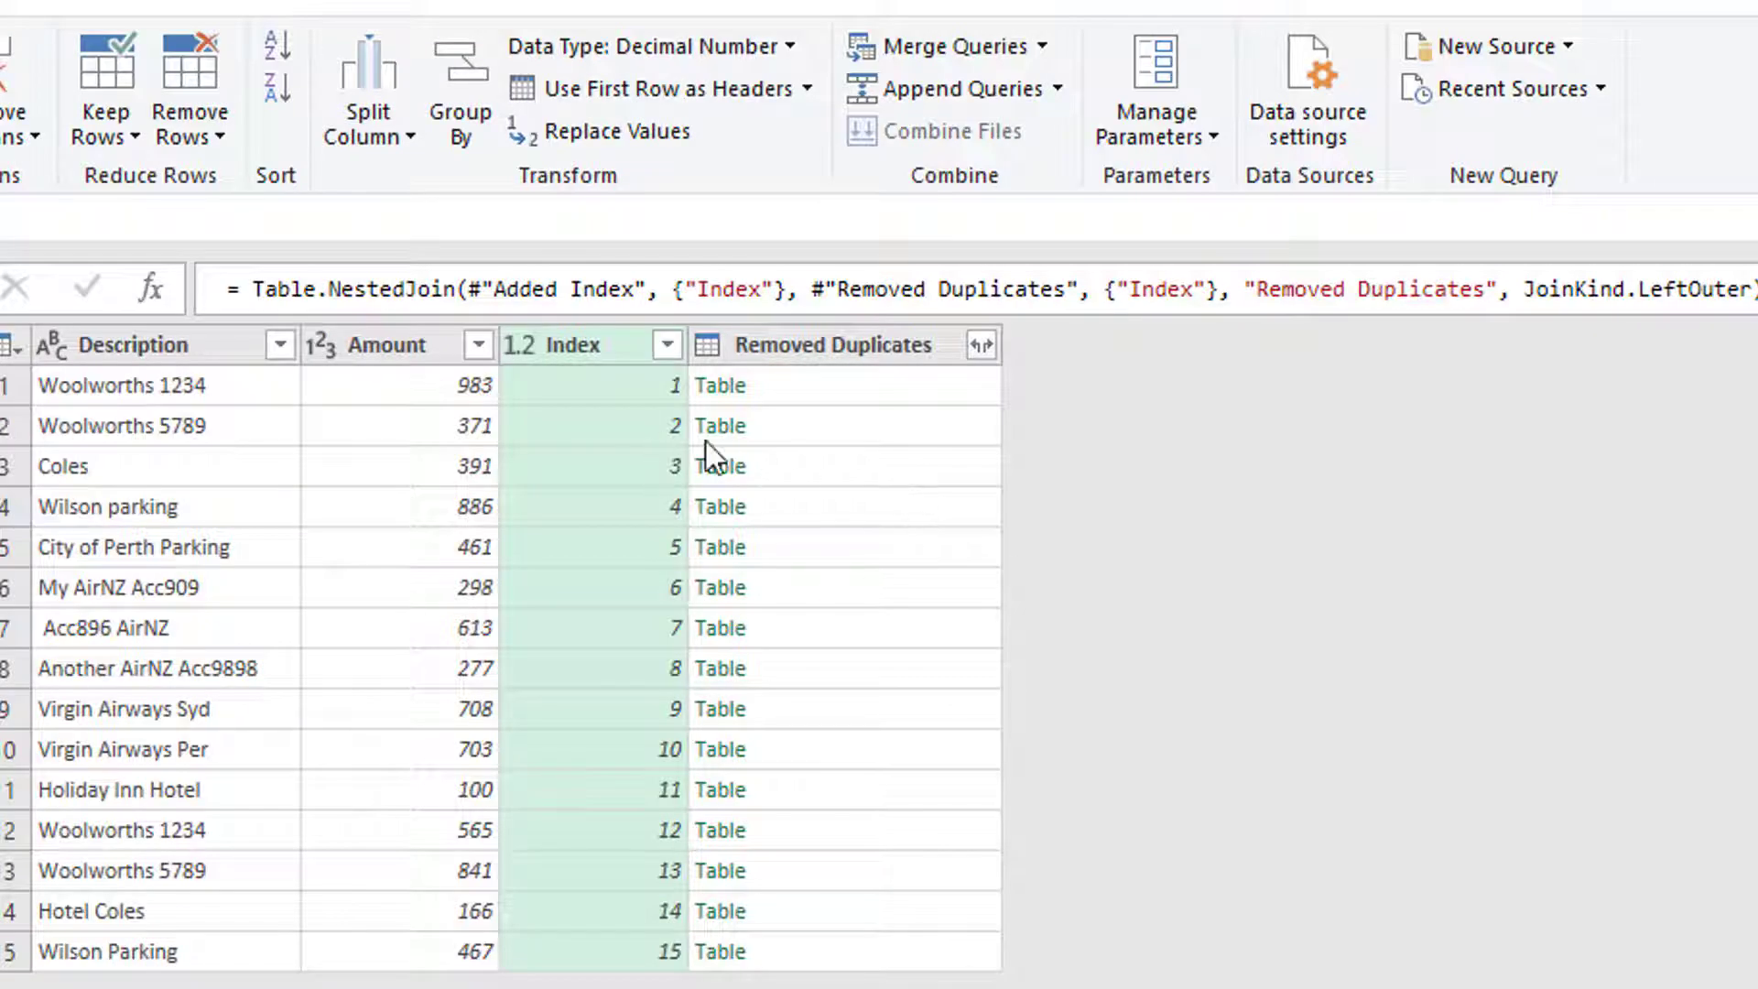
Expand the Removed Duplicates tables into Actual Categories only and check the two parking descriptions.
{"action": "left_click", "coordinate": [833, 345]}
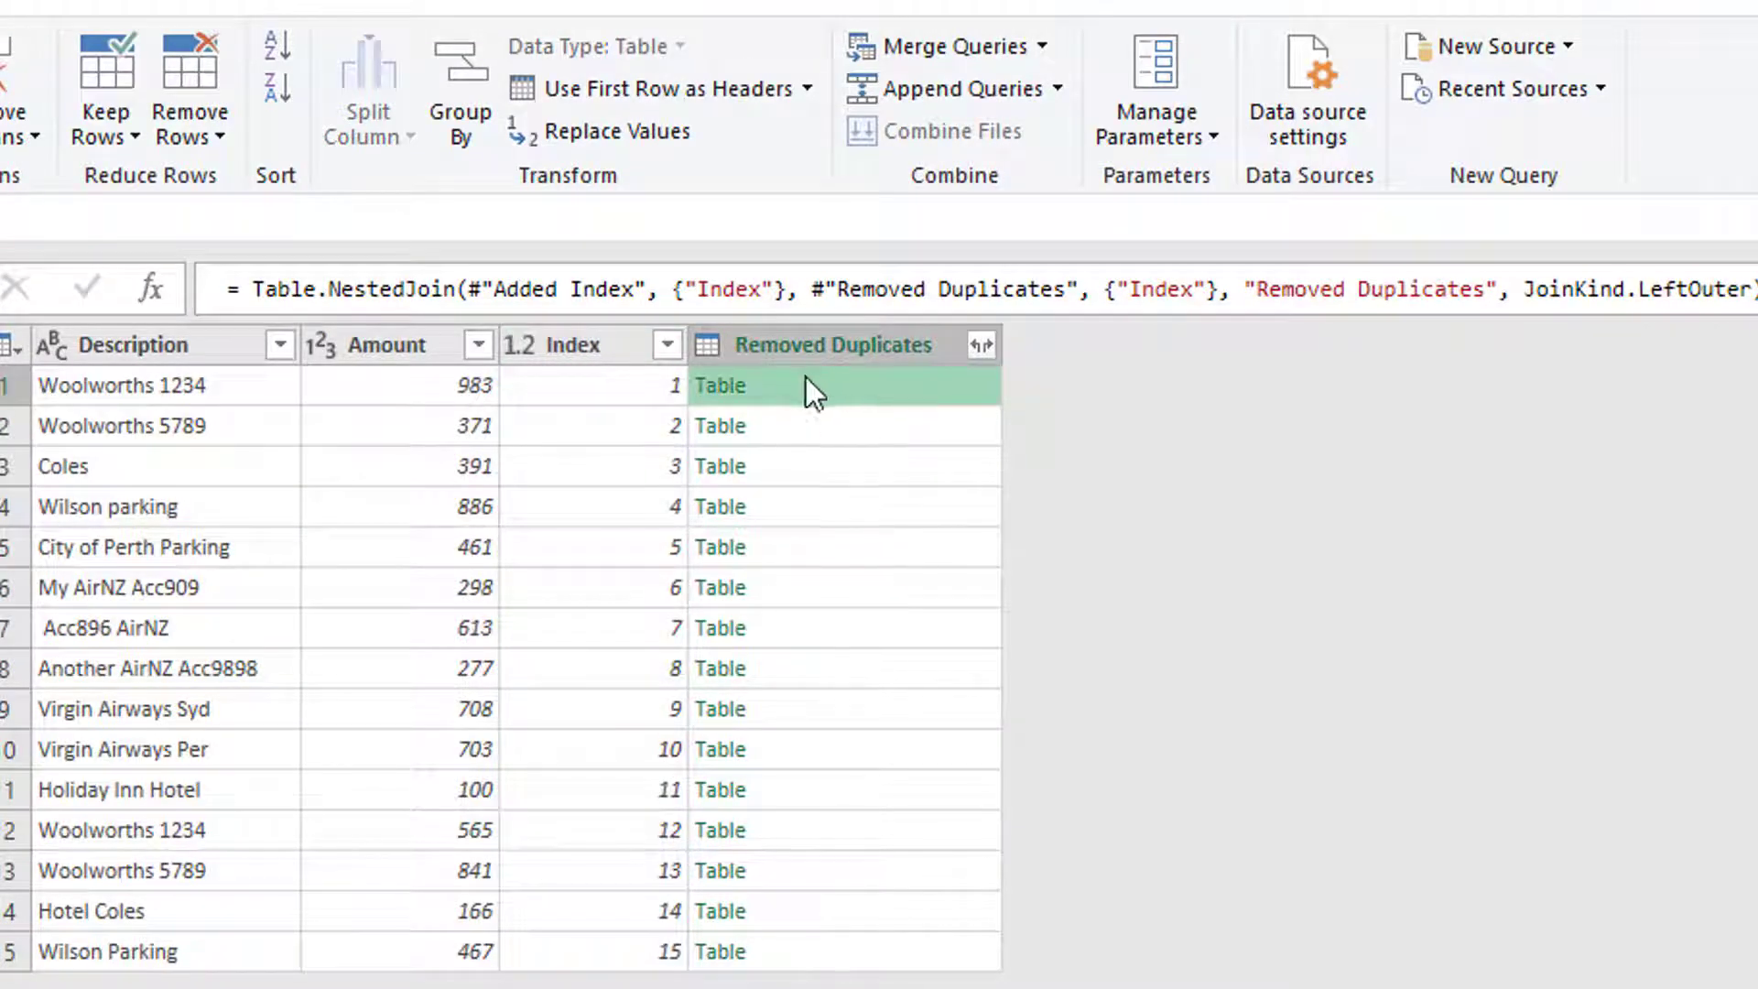
{"action": "left_click", "coordinate": [982, 344]}
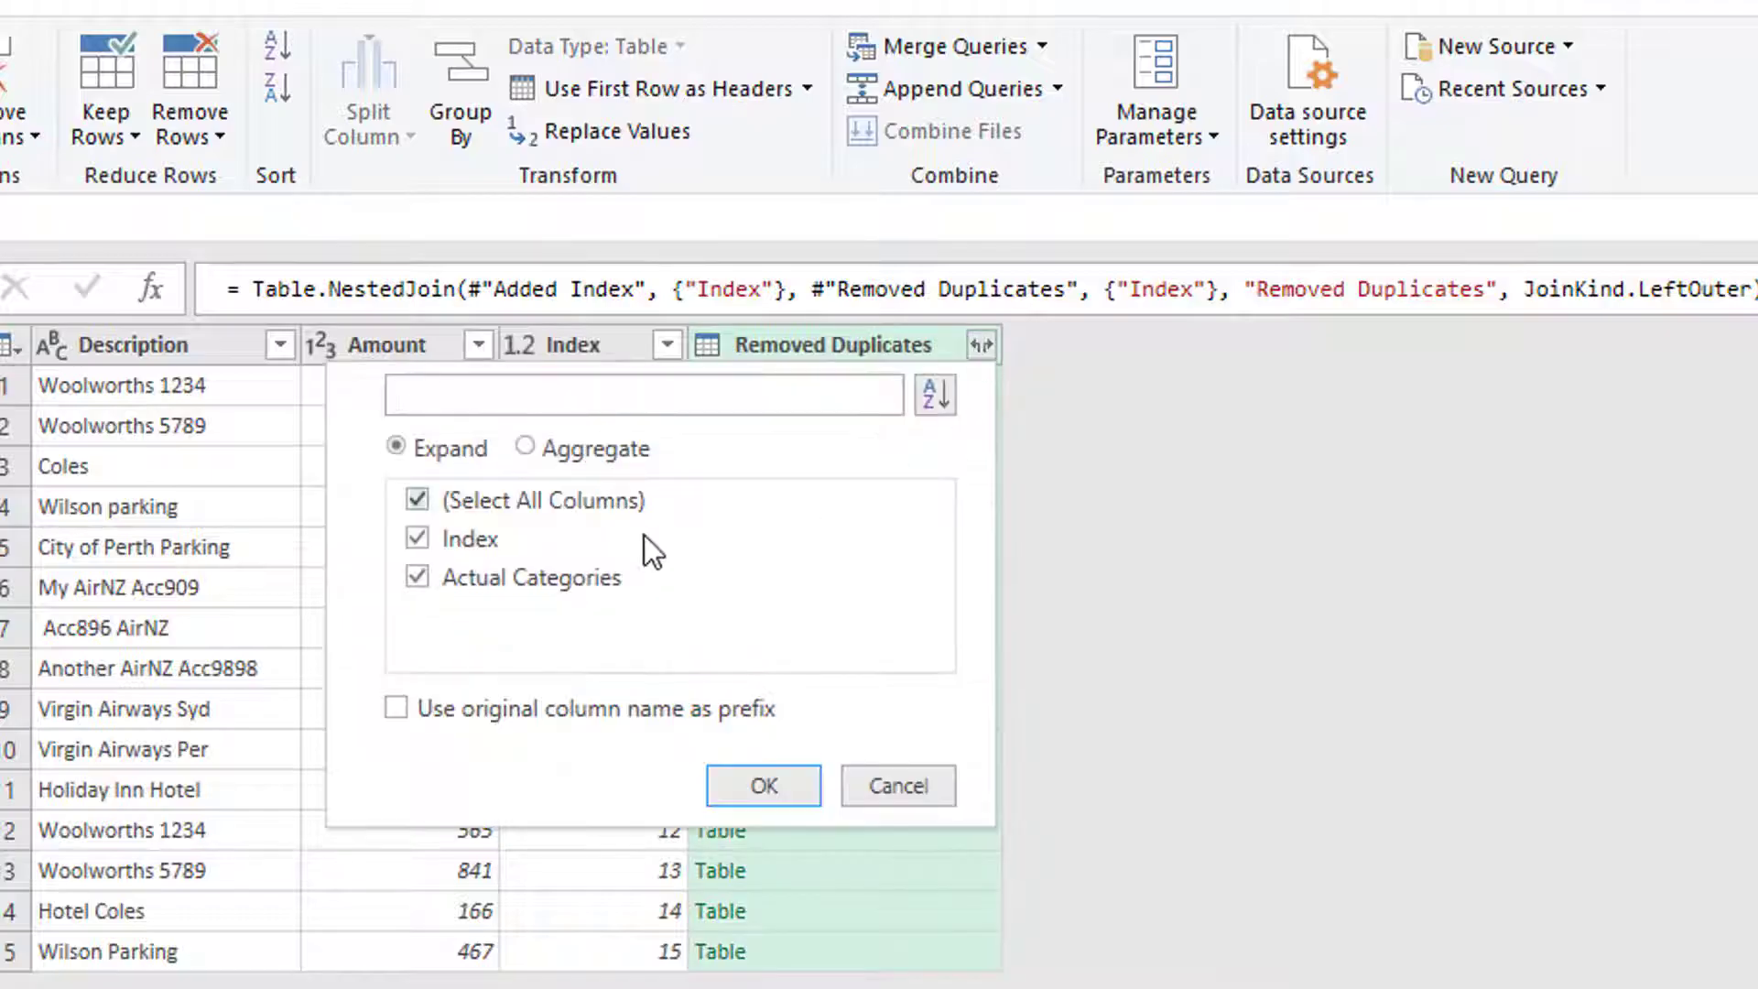
{"action": "left_click", "coordinate": [763, 784]}
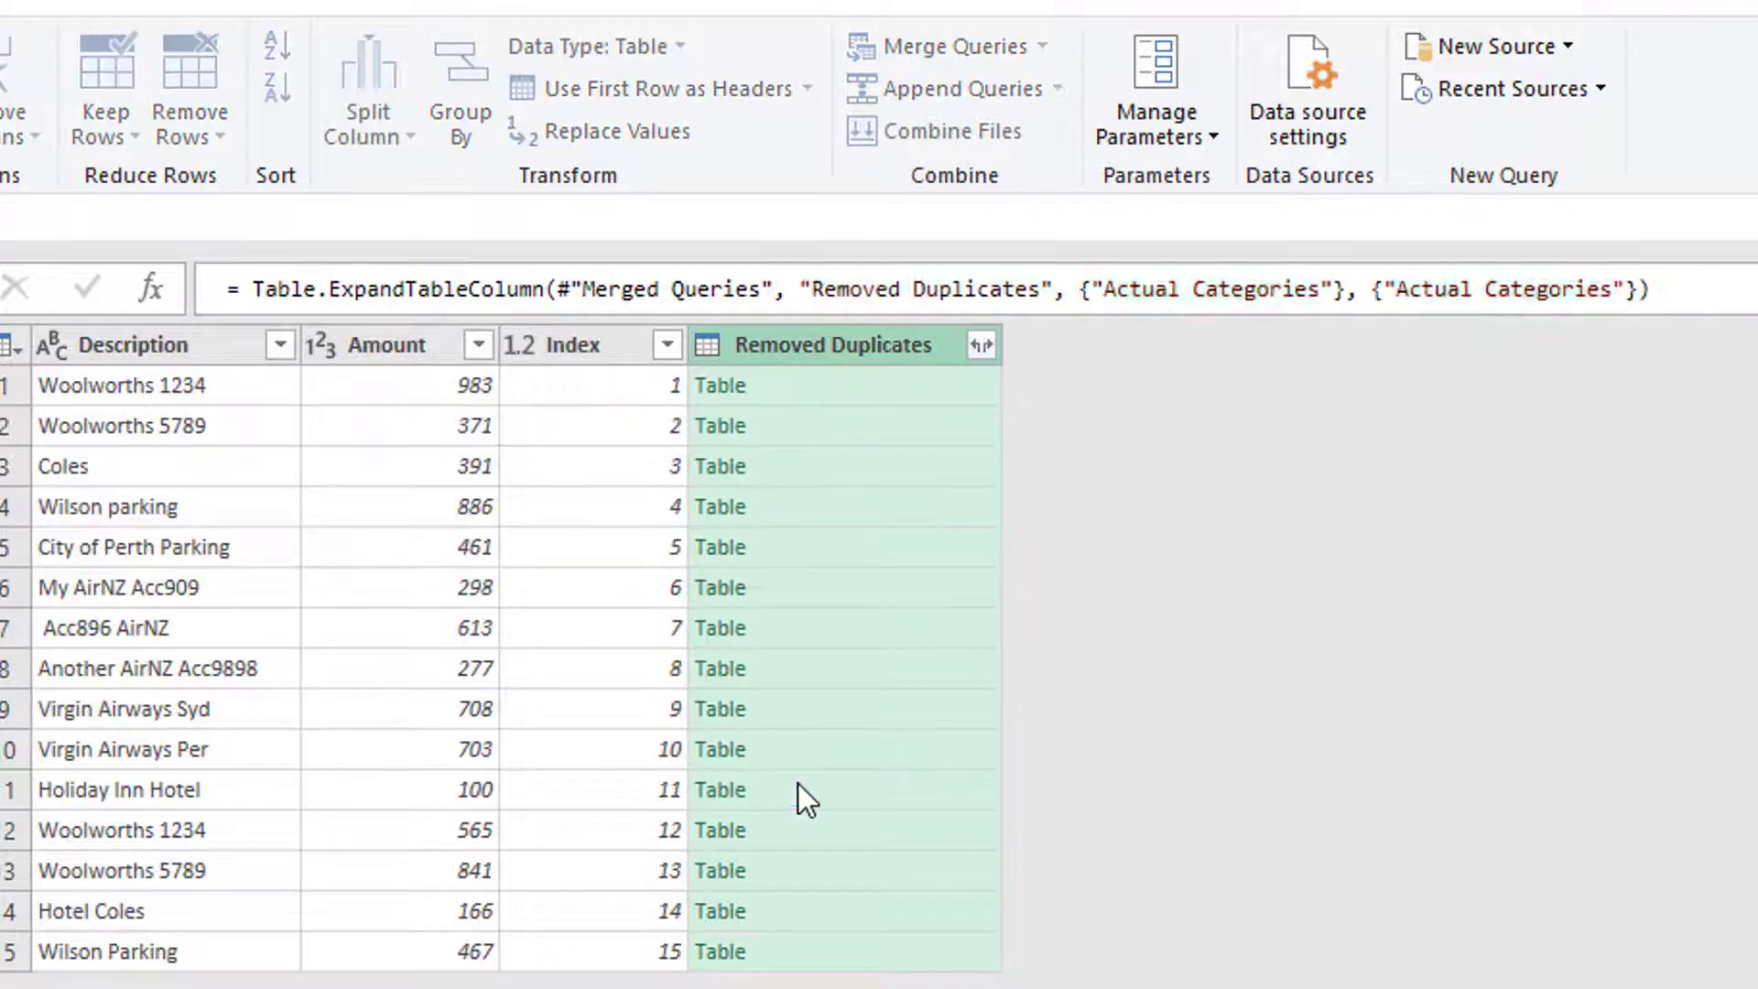
{"action": "left_click", "coordinate": [982, 344]}
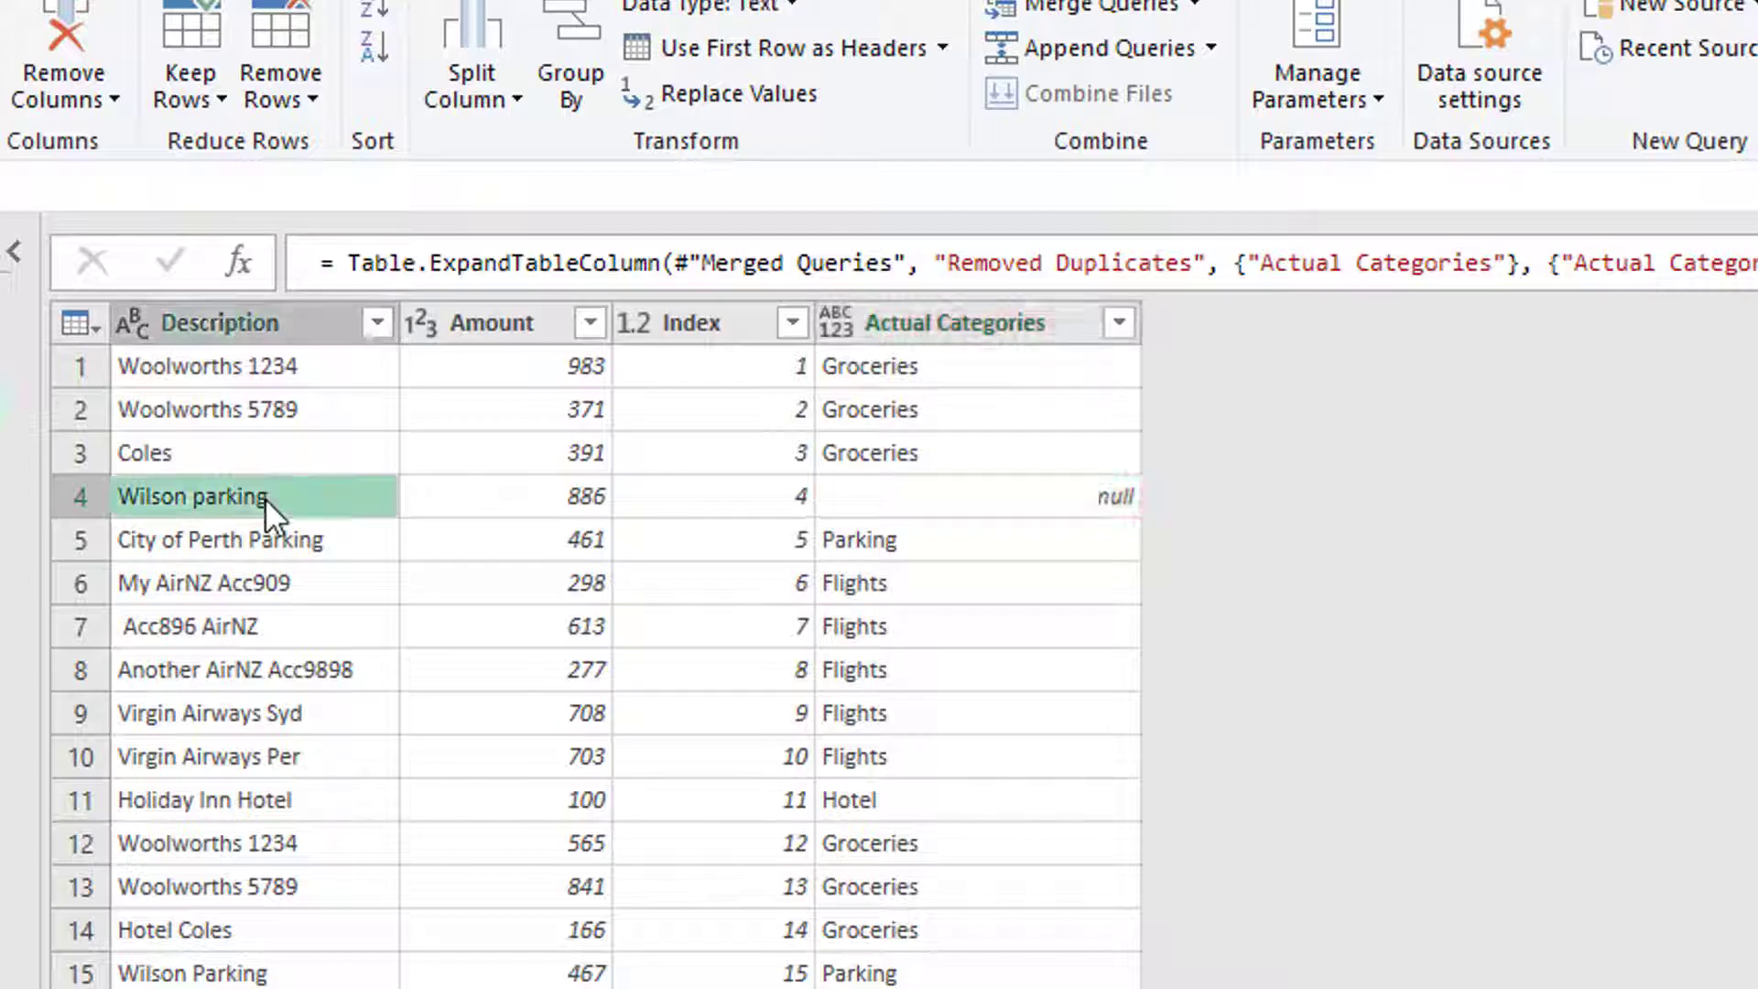
{"action": "mouse_move", "coordinate": [186, 523]}
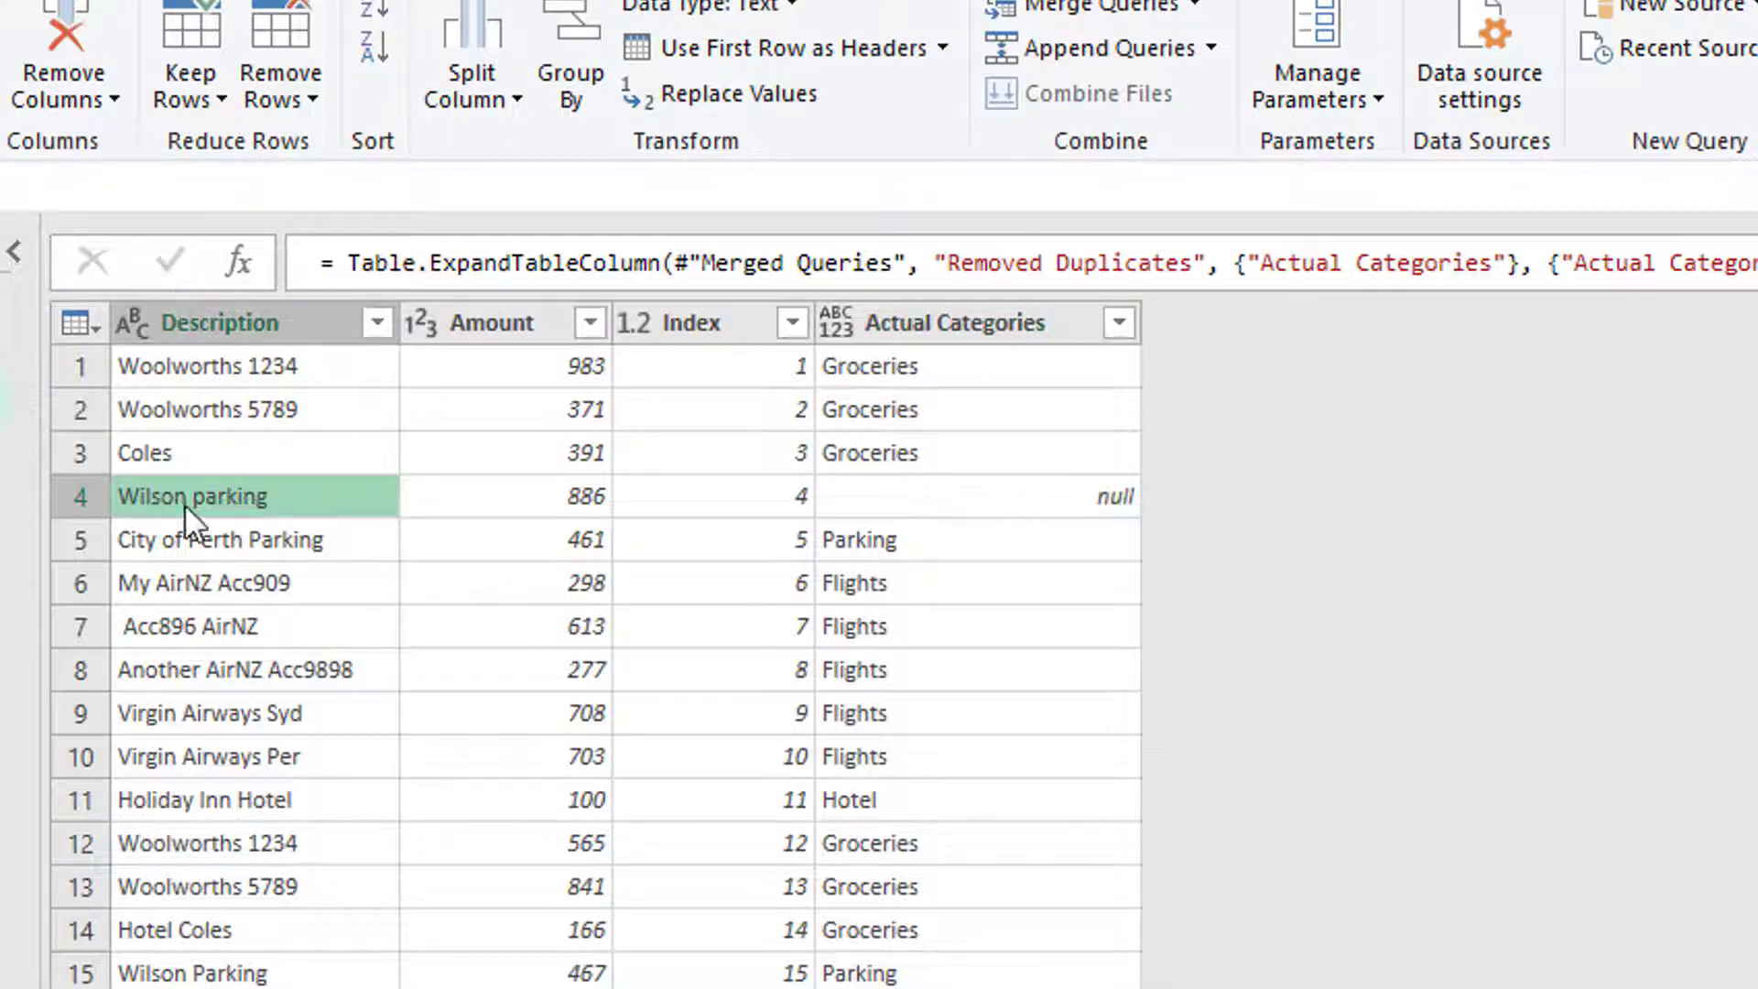
{"action": "left_click", "coordinate": [219, 538]}
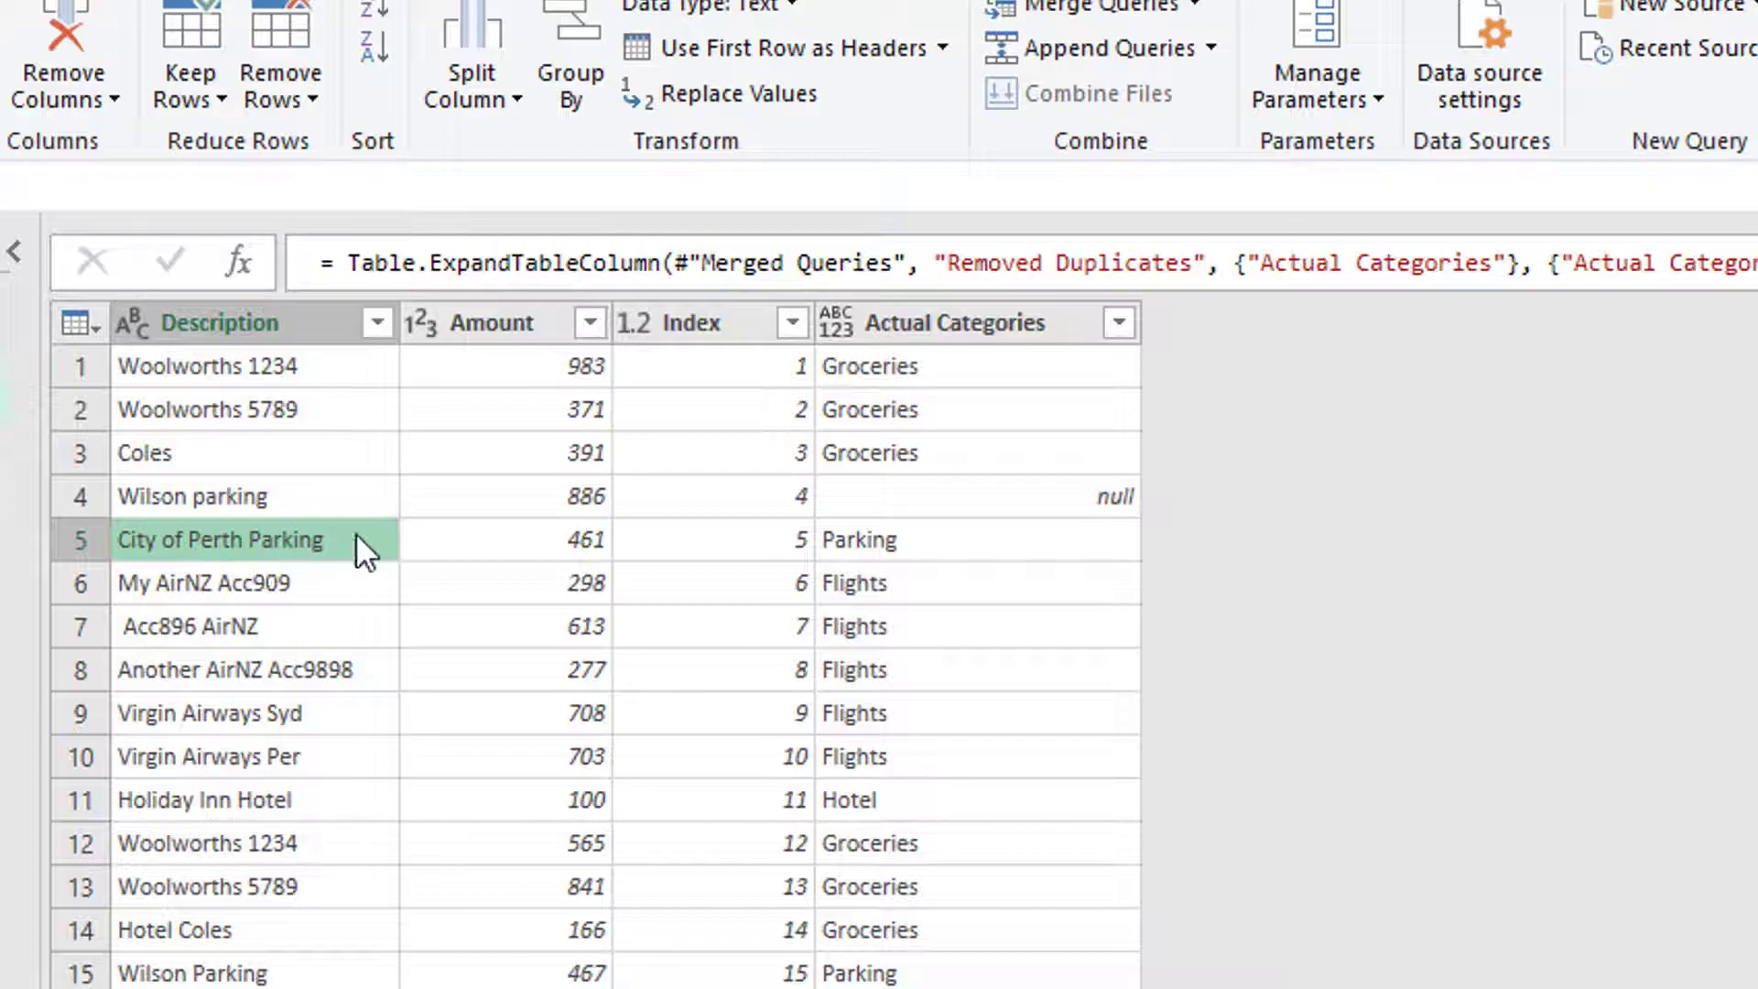
{"action": "mouse_move", "coordinate": [256, 517]}
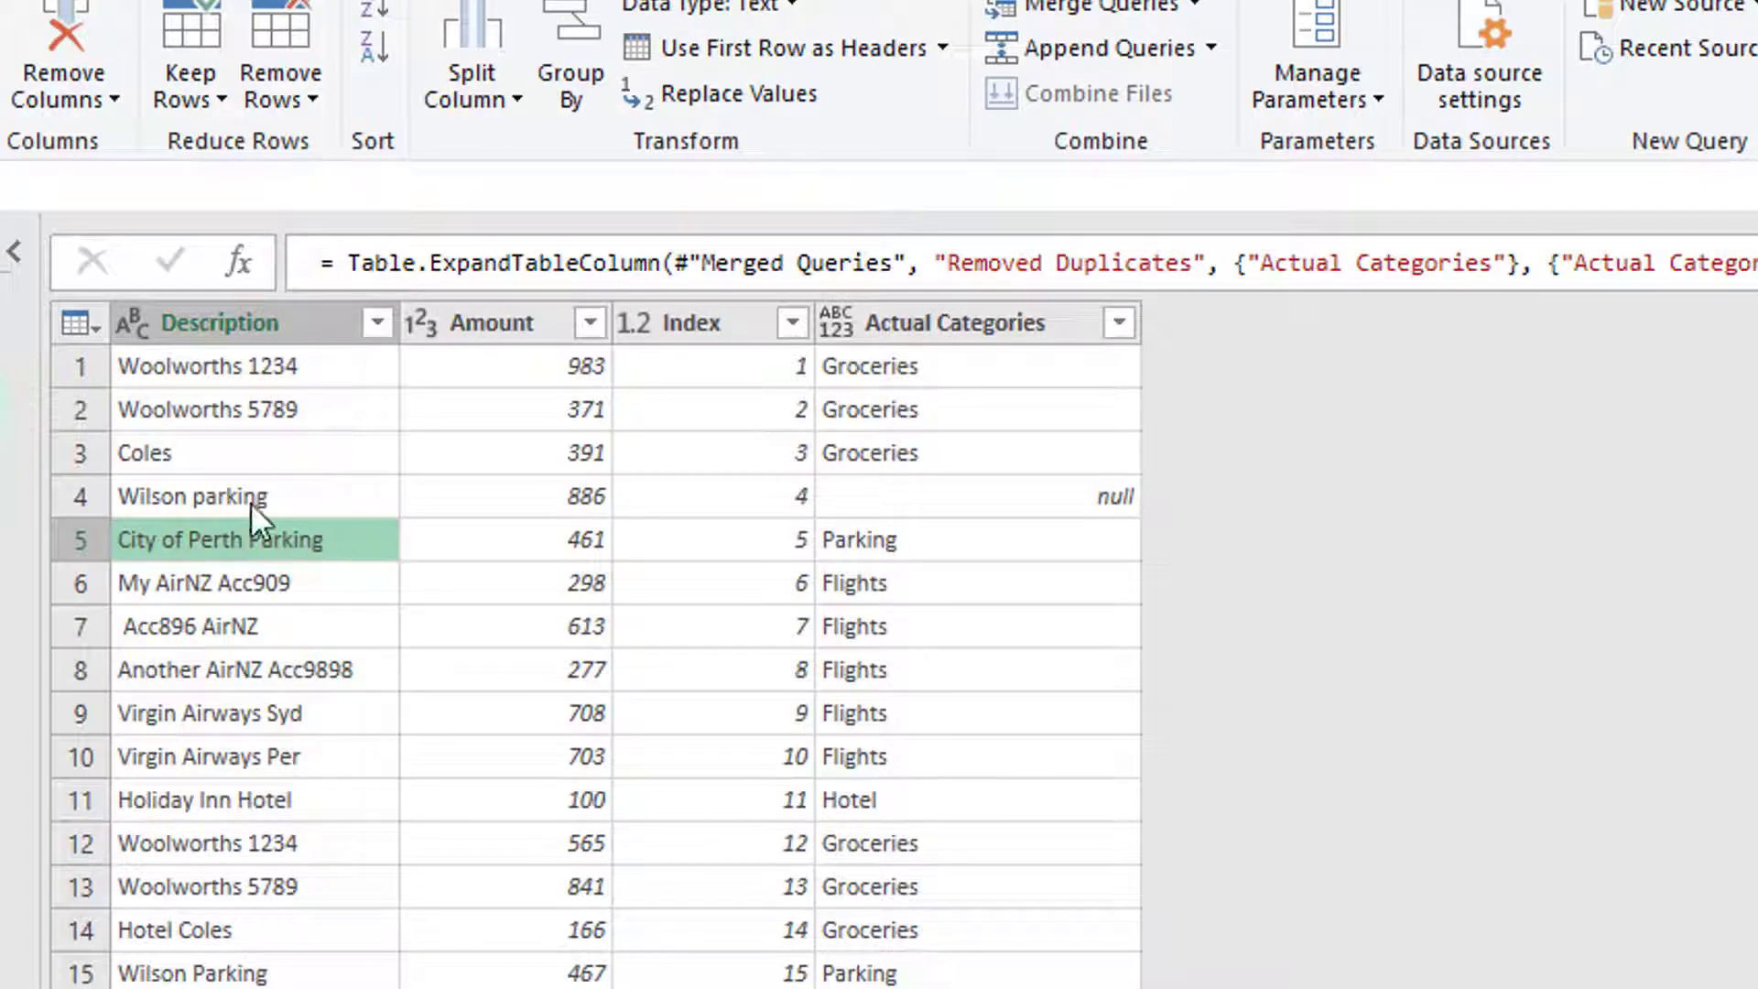
{"action": "left_click", "coordinate": [193, 496]}
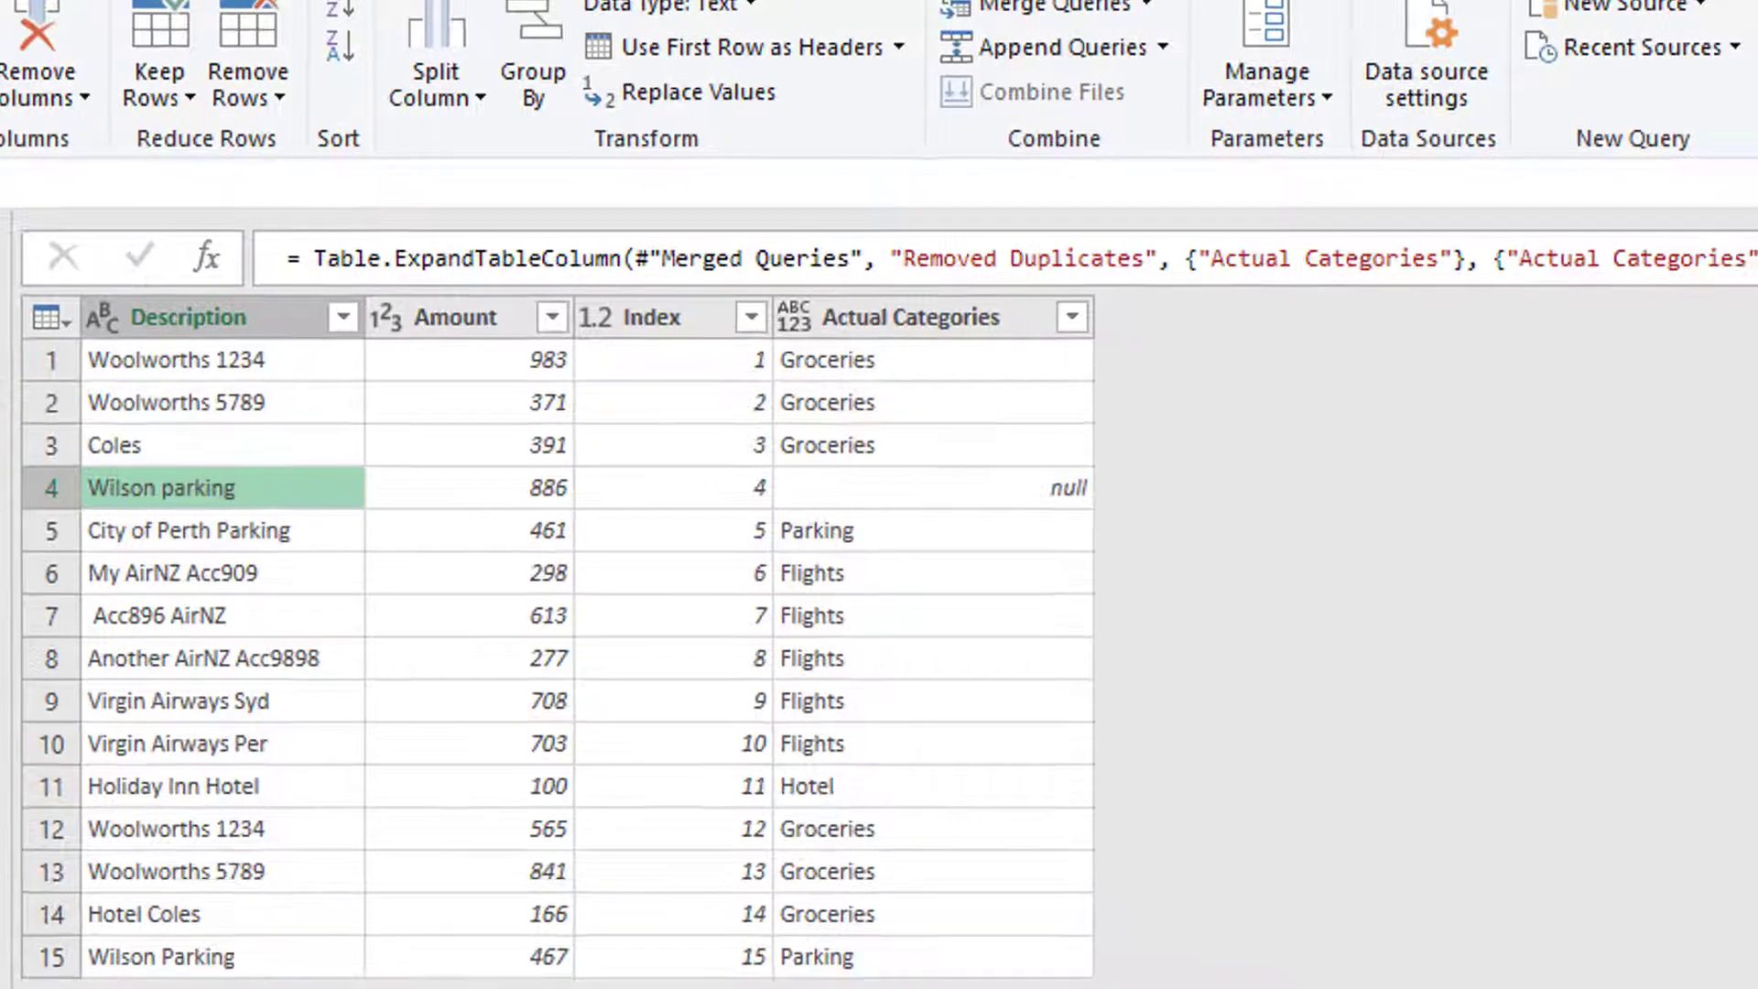
{"action": "left_click", "coordinate": [1604, 537]}
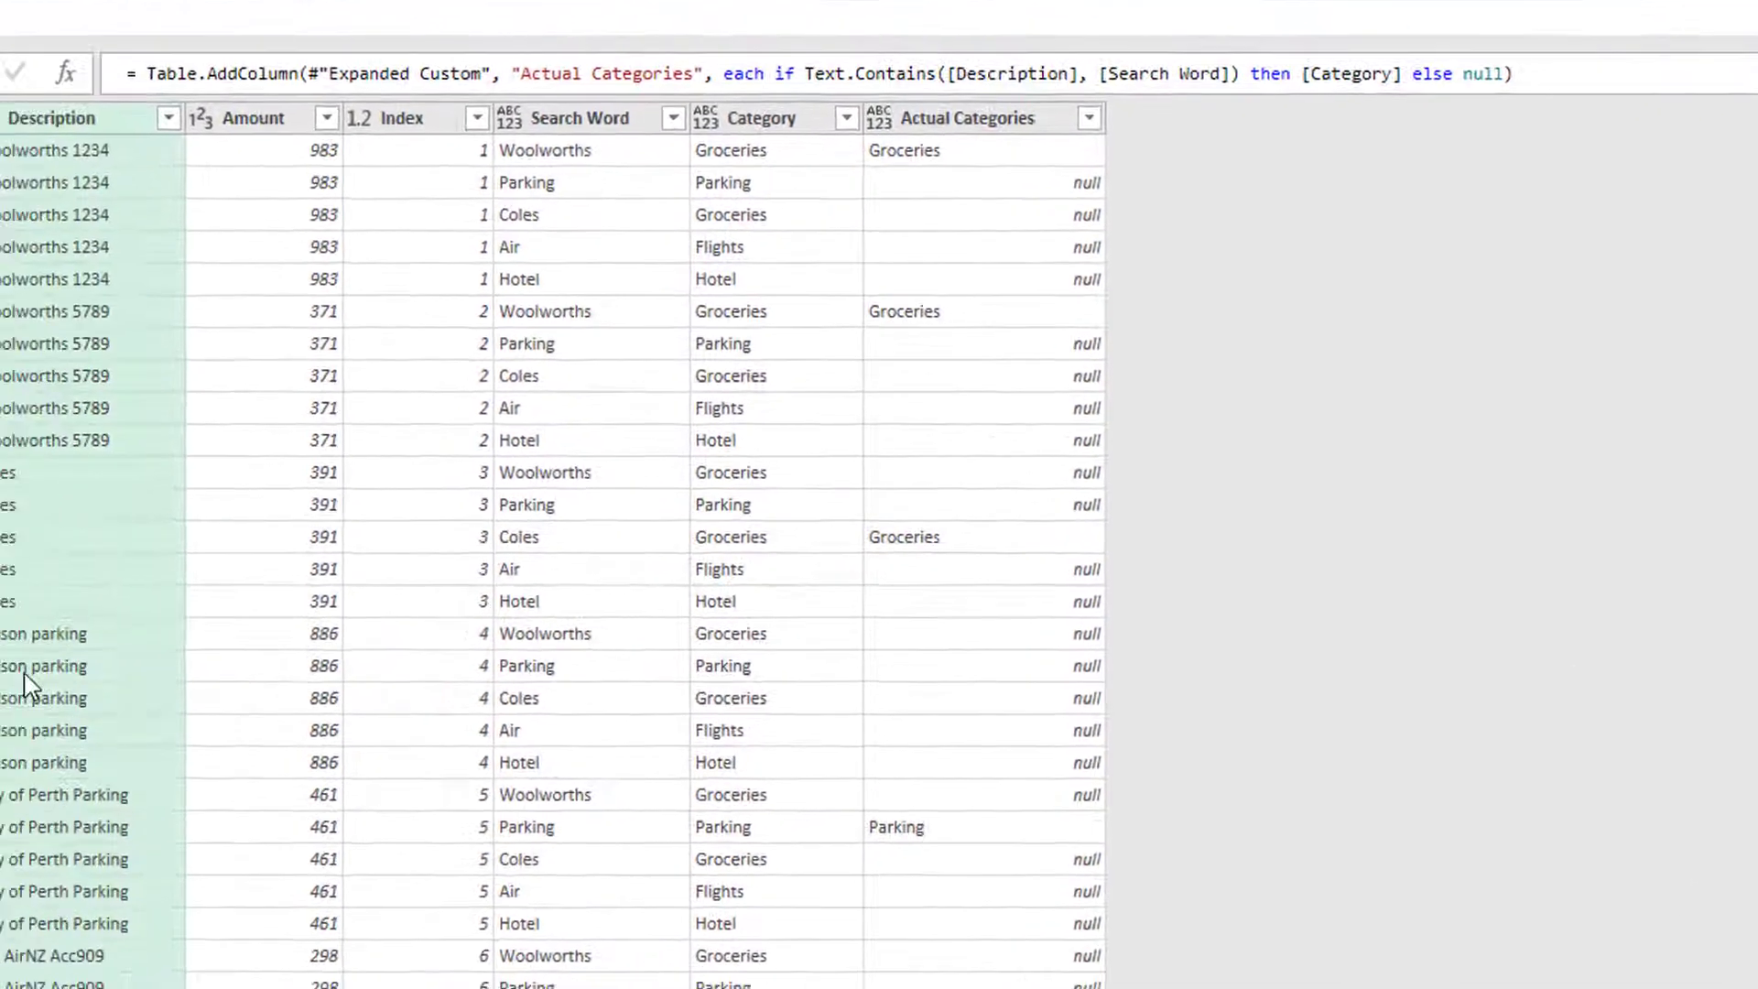
{"action": "left_click", "coordinate": [55, 633]}
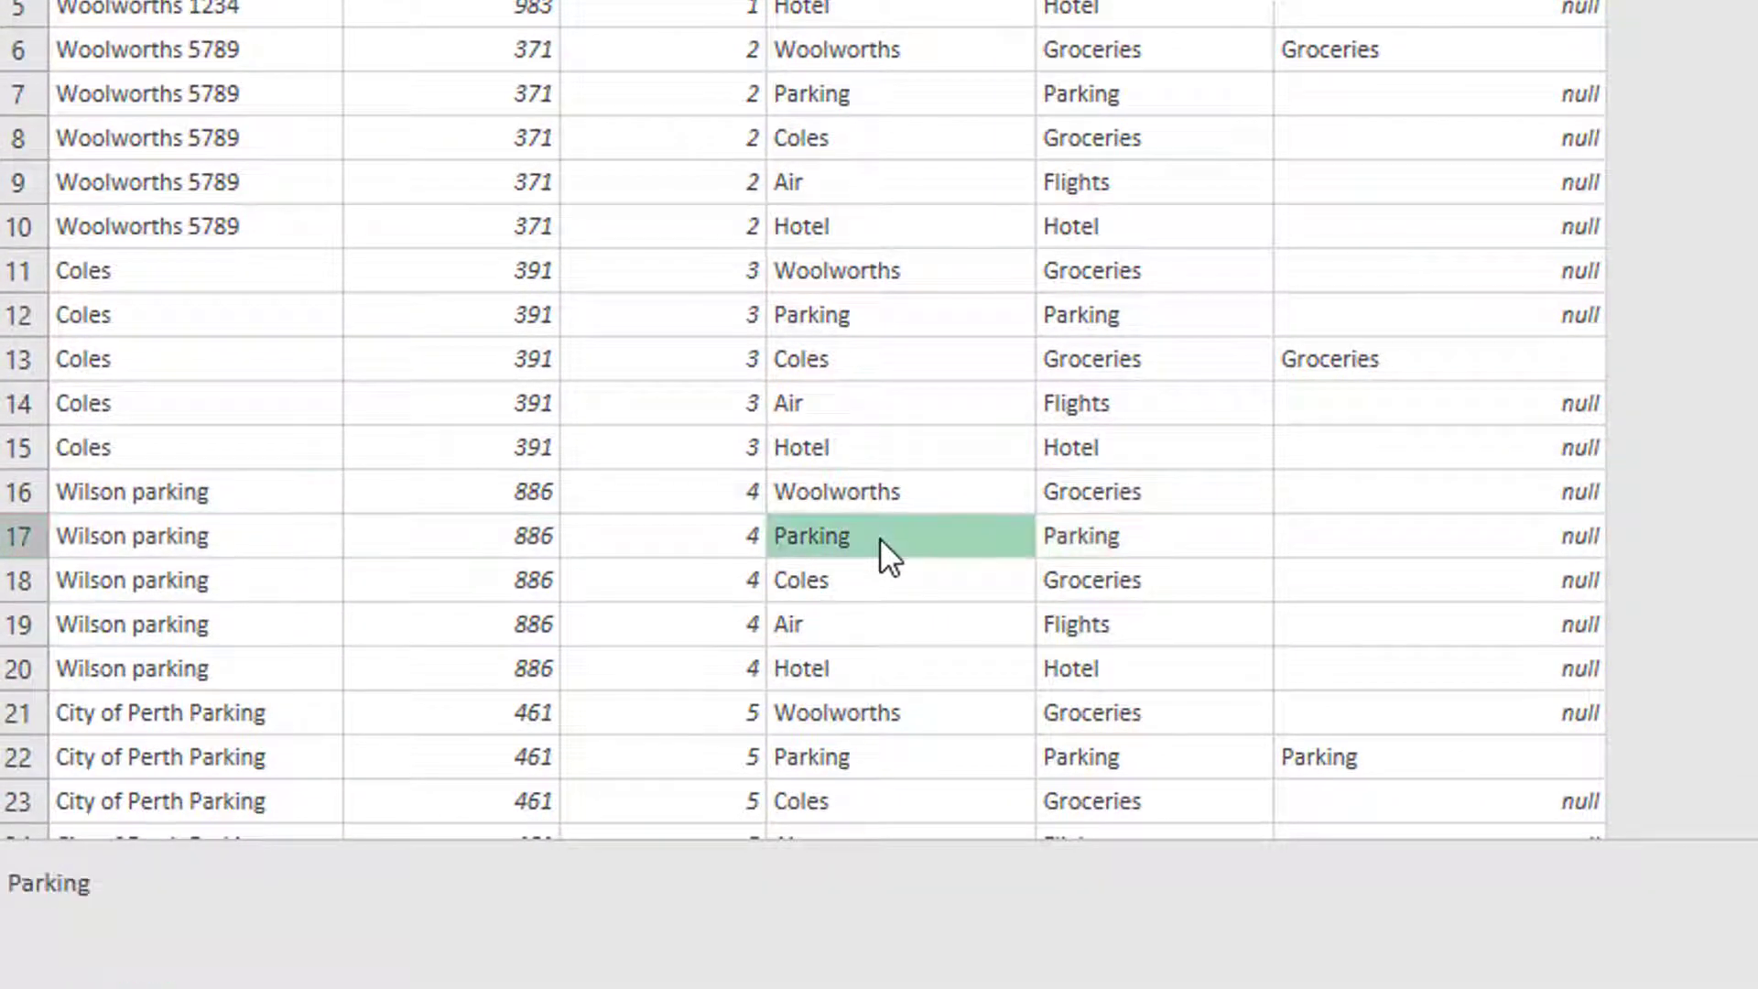
{"action": "mouse_move", "coordinate": [835, 564]}
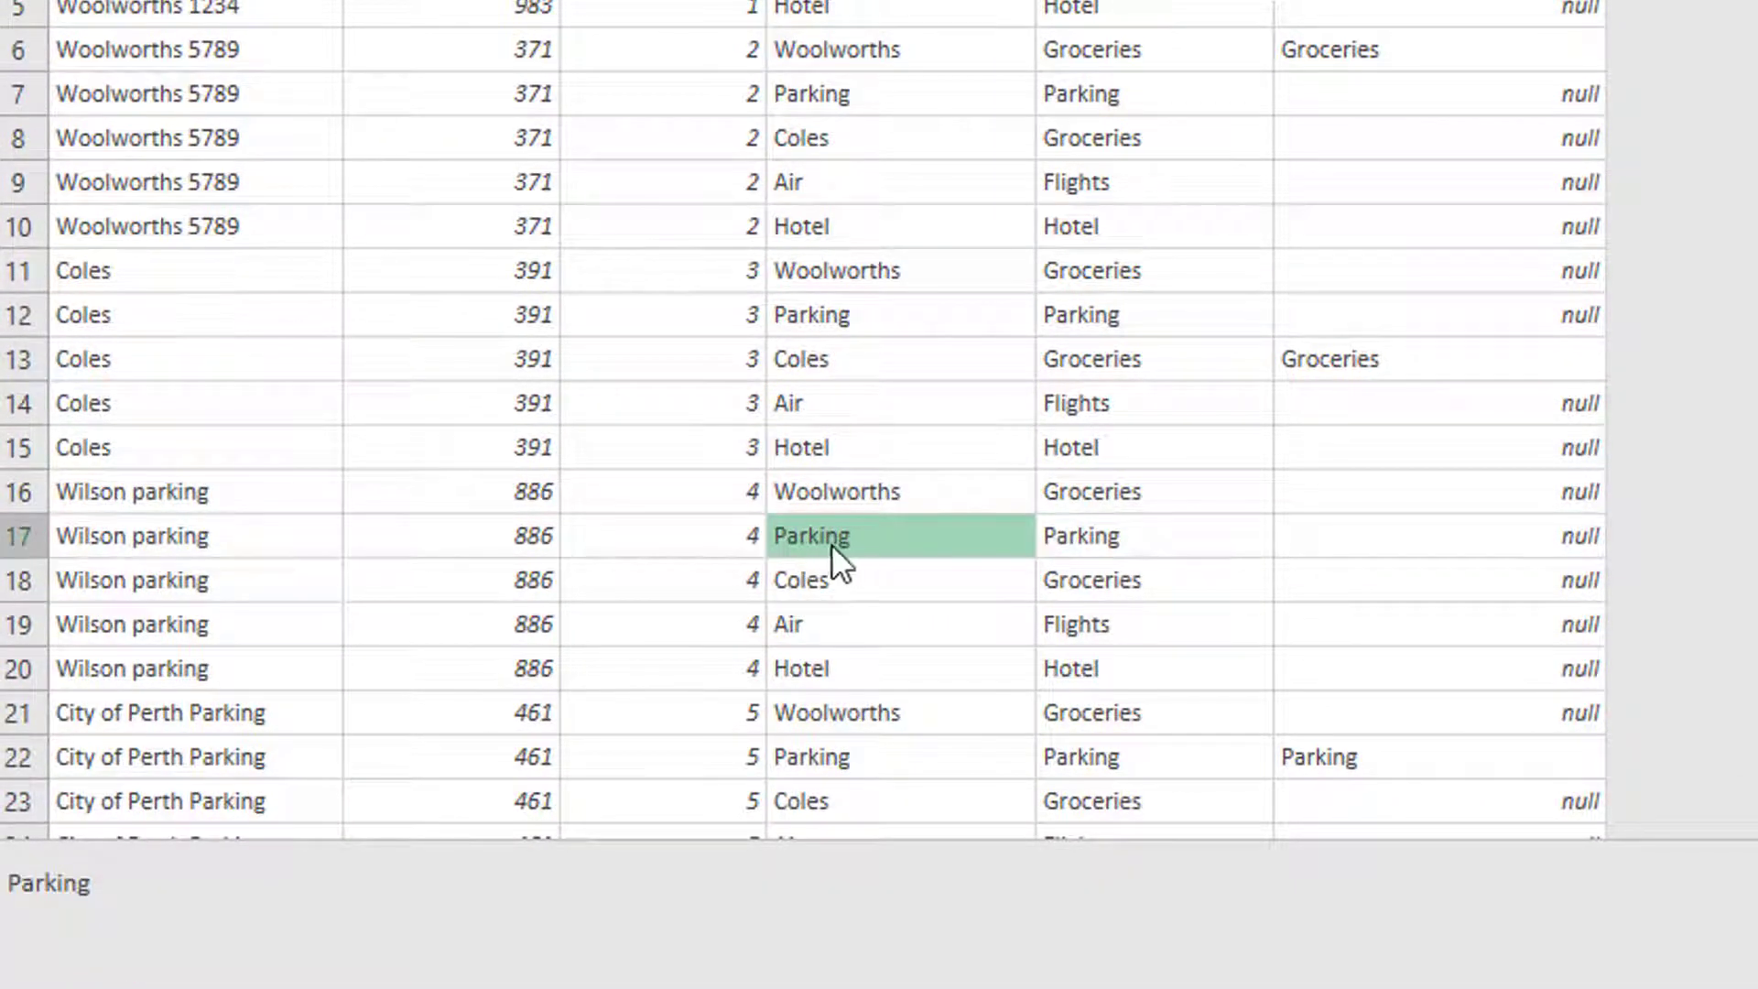
{"action": "mouse_move", "coordinate": [231, 557]}
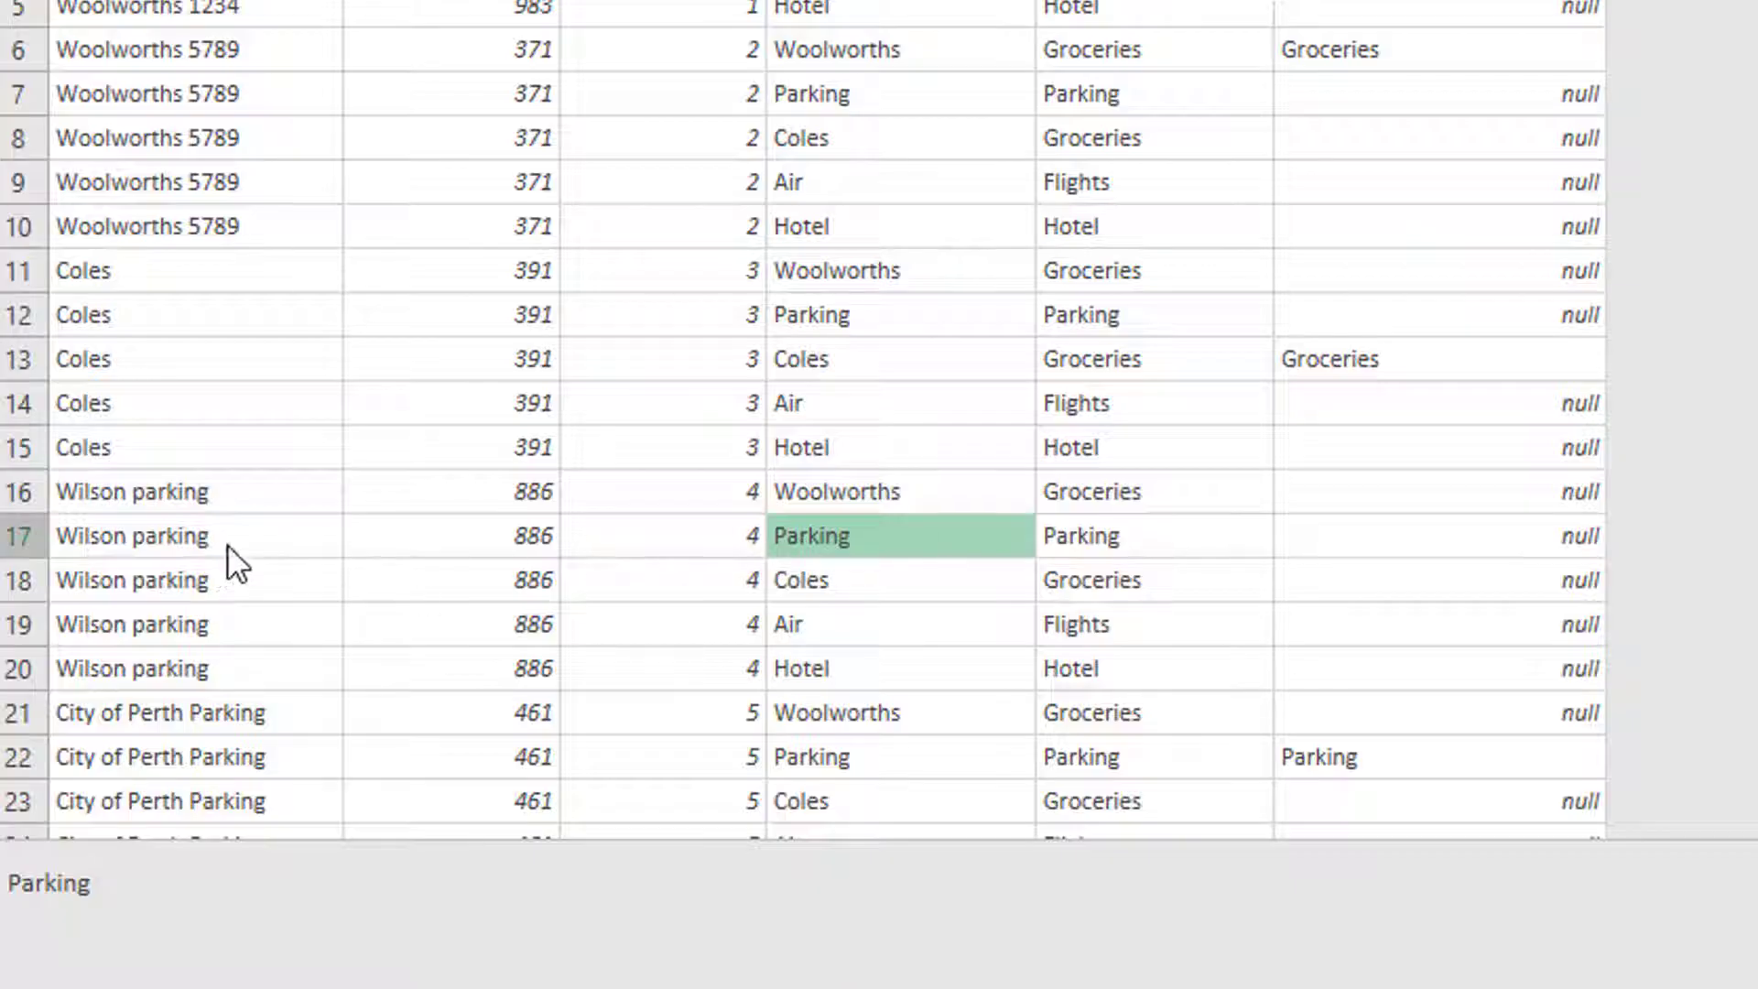
{"action": "mouse_move", "coordinate": [1297, 605]}
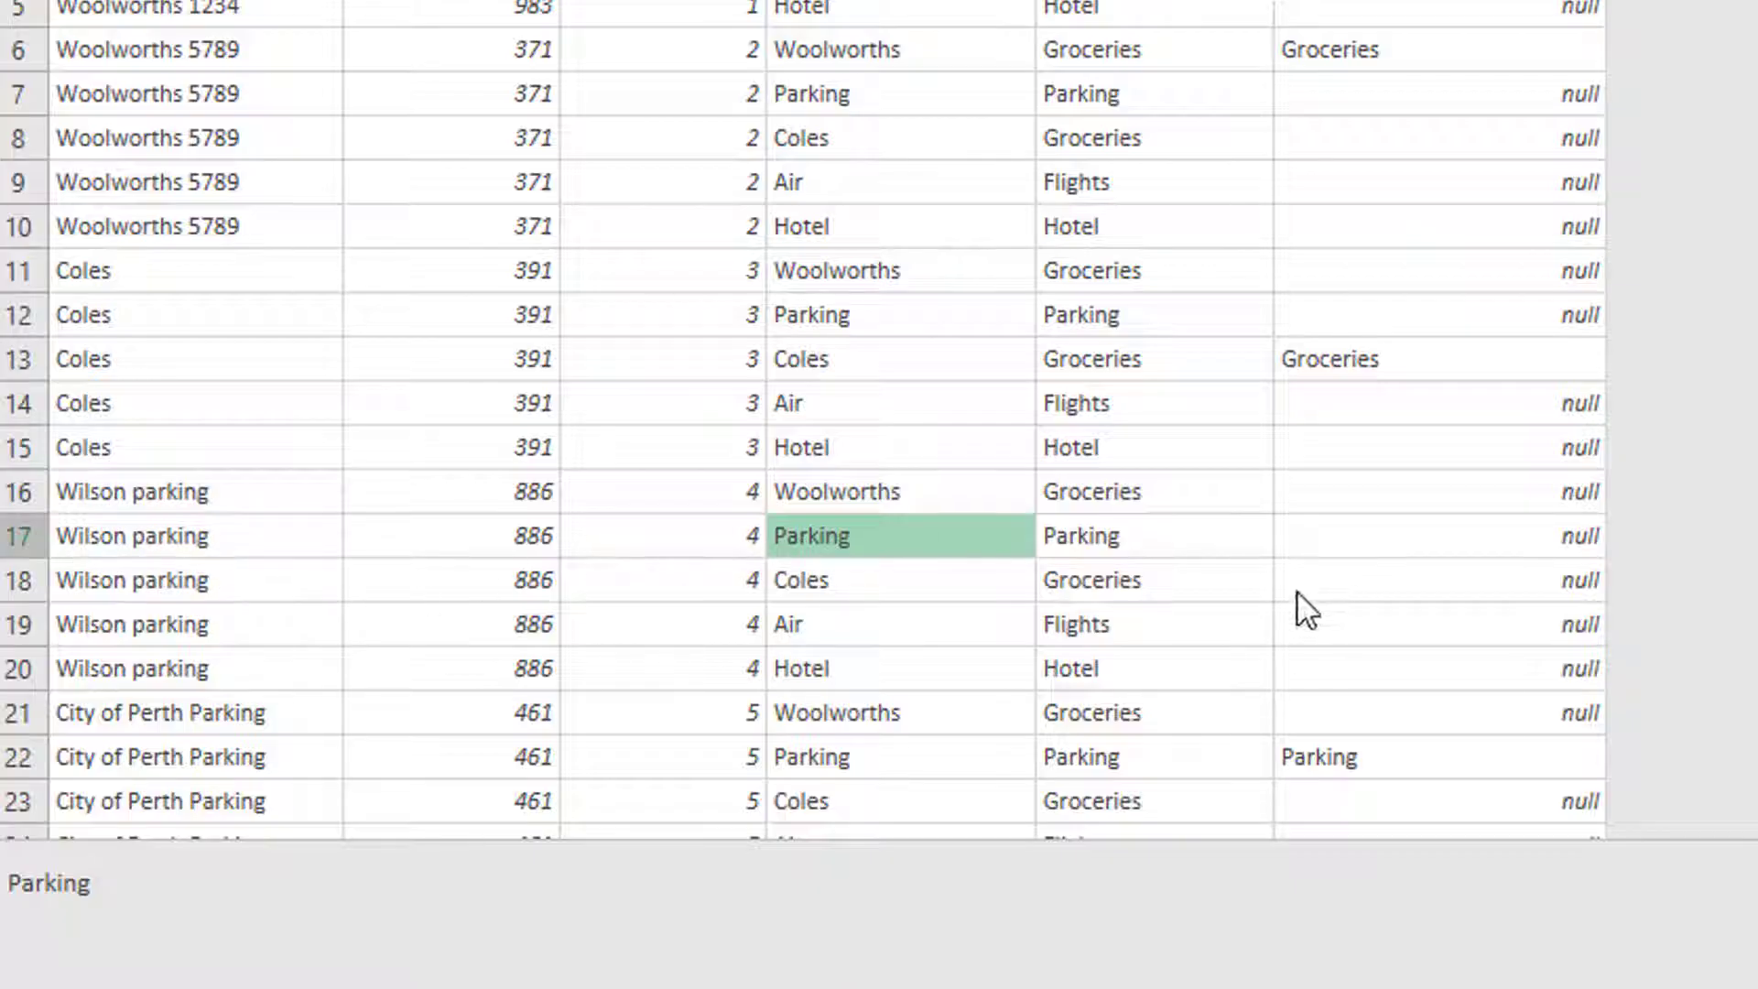
{"action": "mouse_move", "coordinate": [1519, 555]}
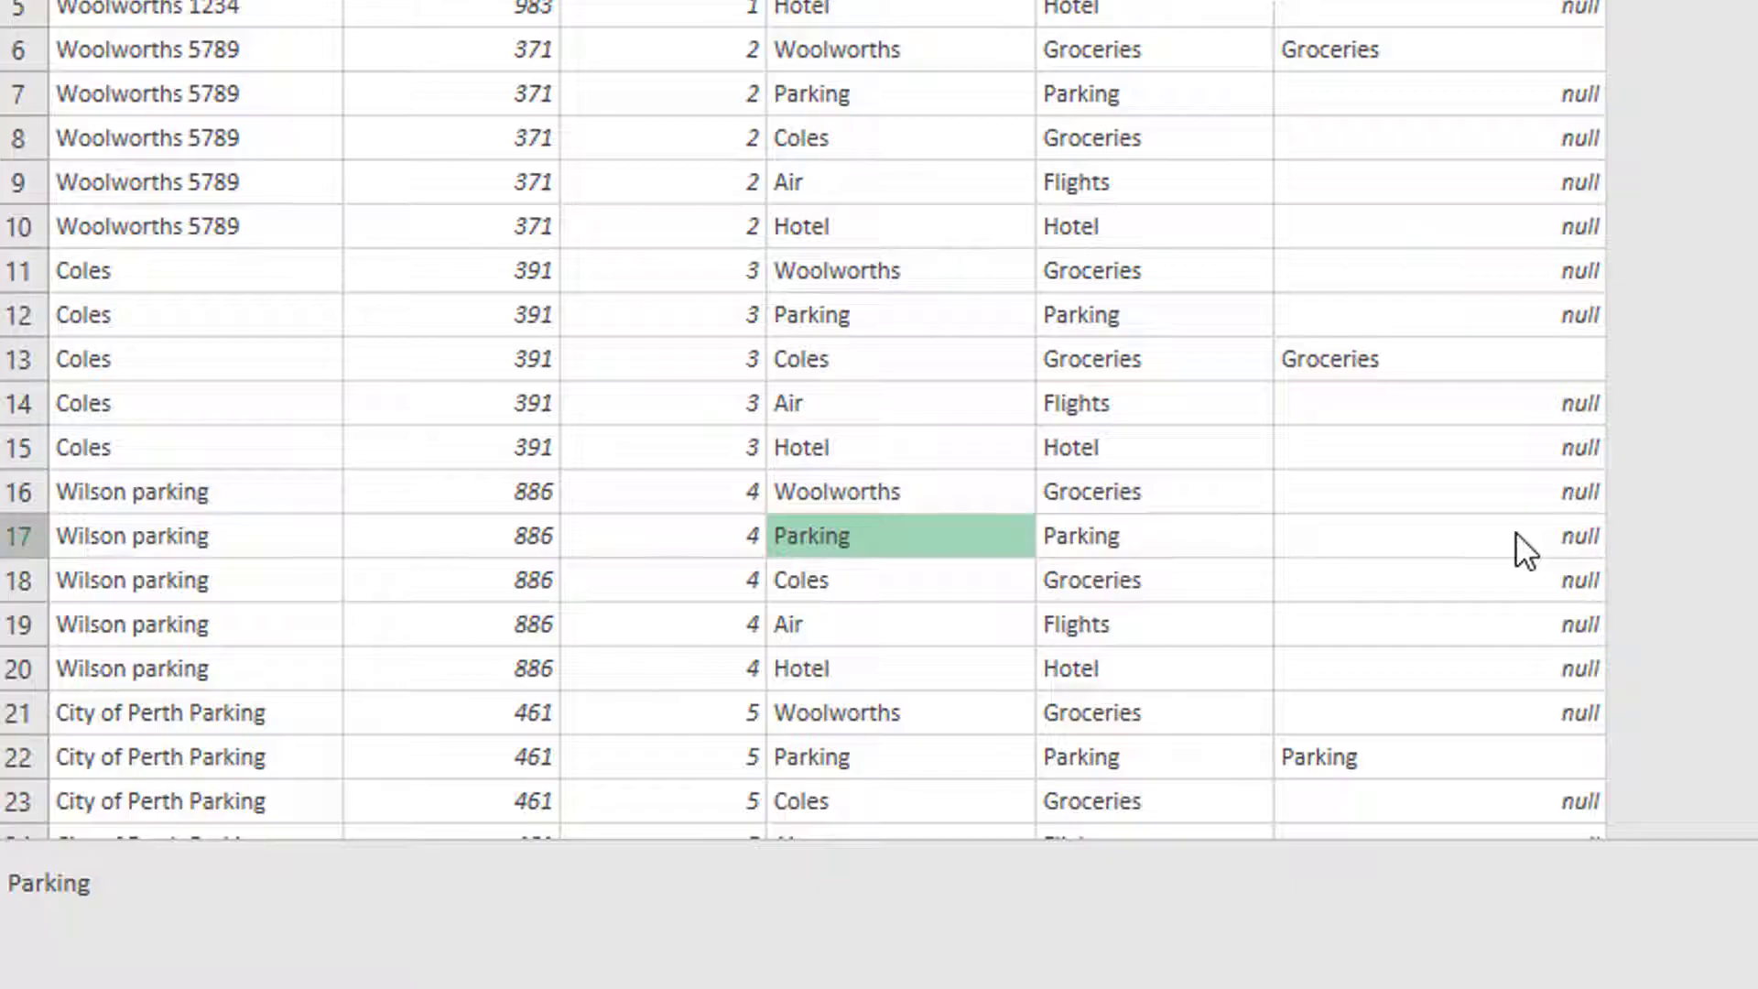
{"action": "mouse_move", "coordinate": [1187, 557]}
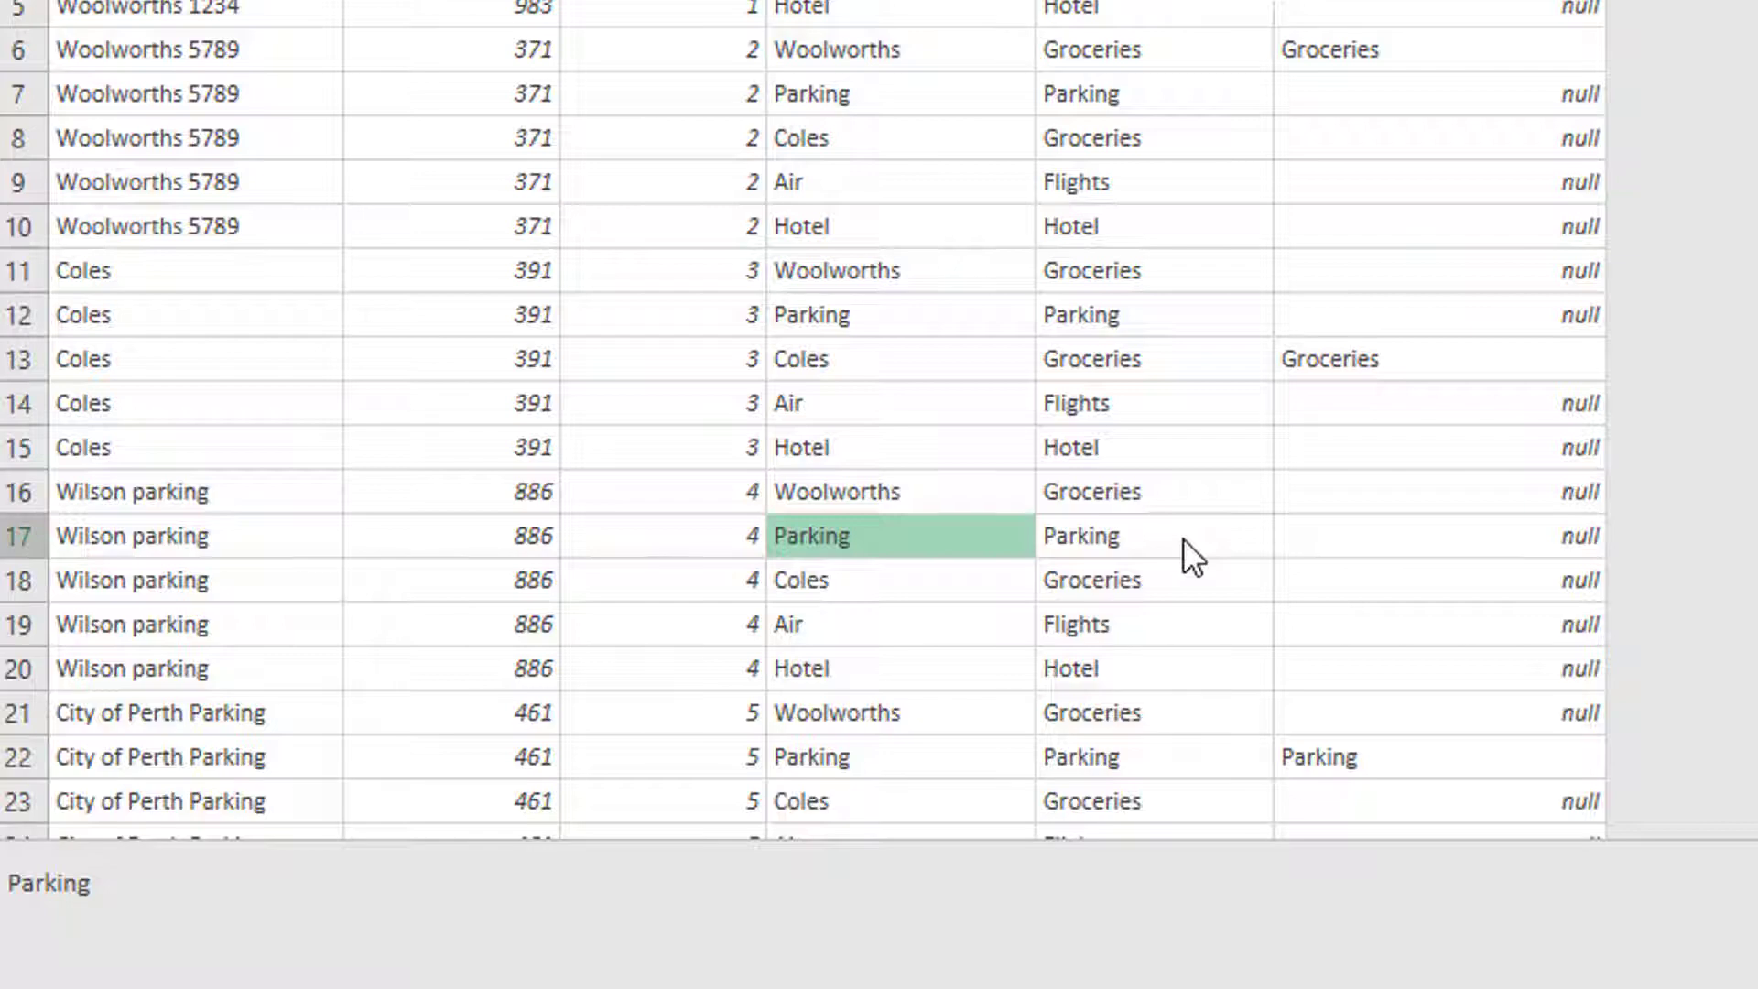
{"action": "mouse_move", "coordinate": [1126, 566]}
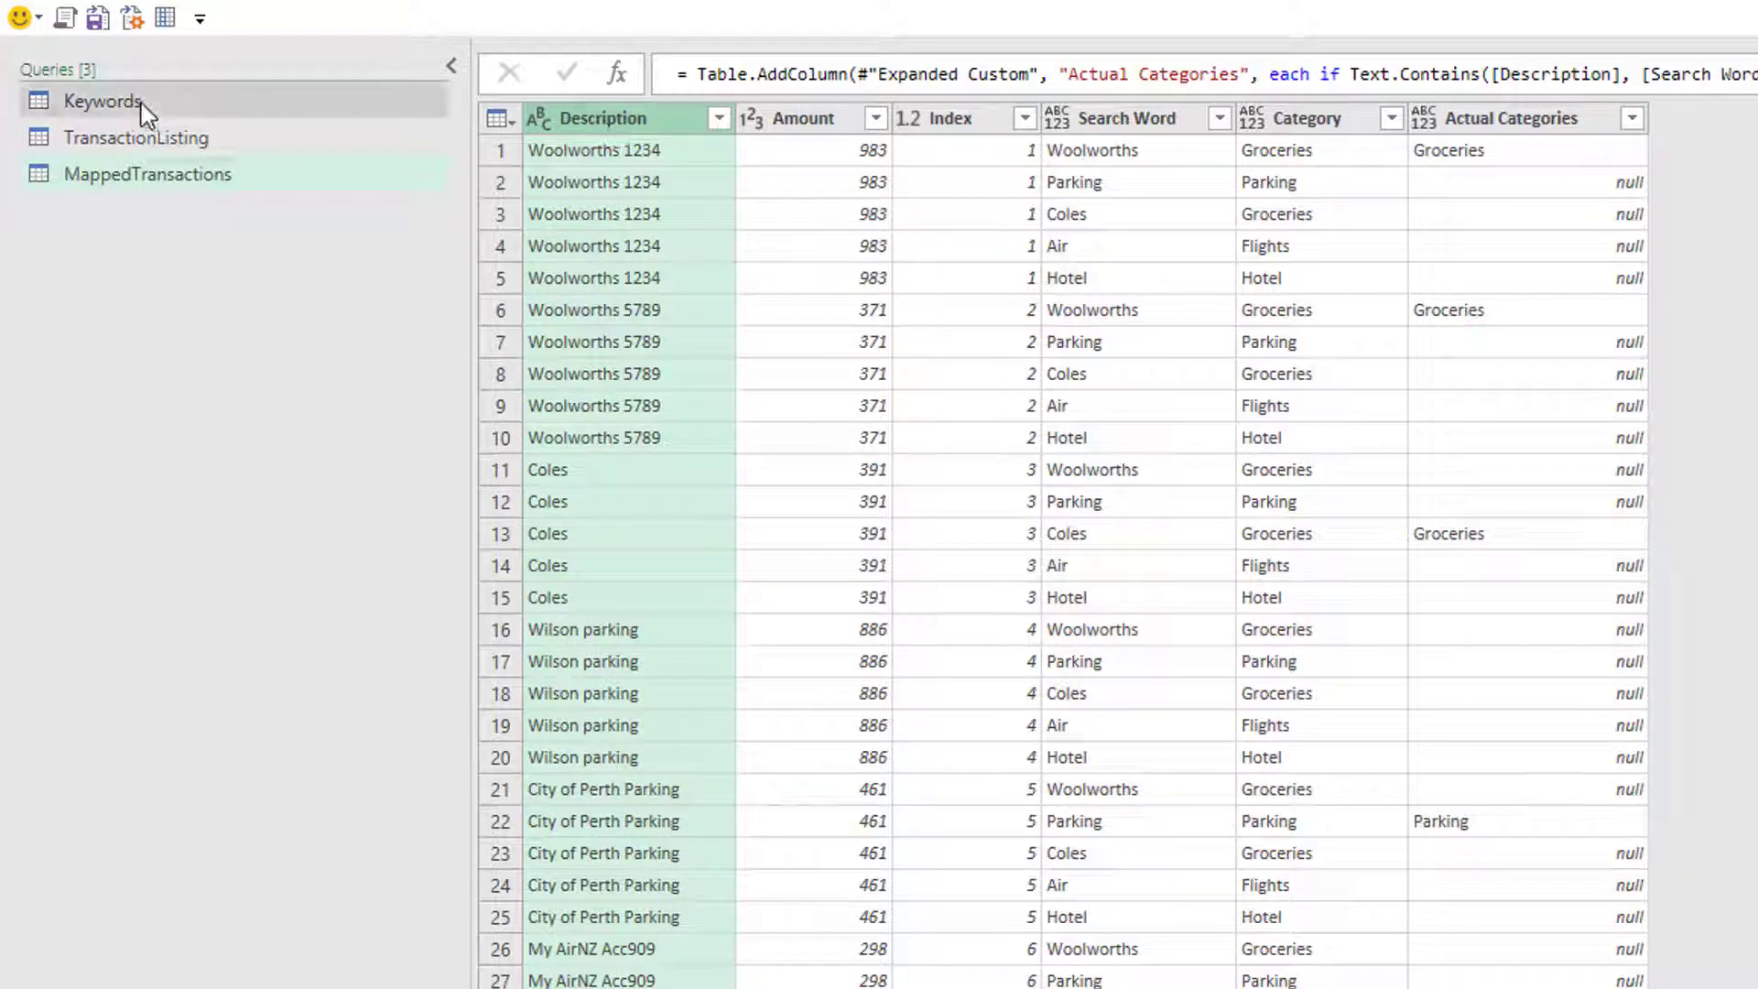
{"action": "left_click", "coordinate": [101, 100]}
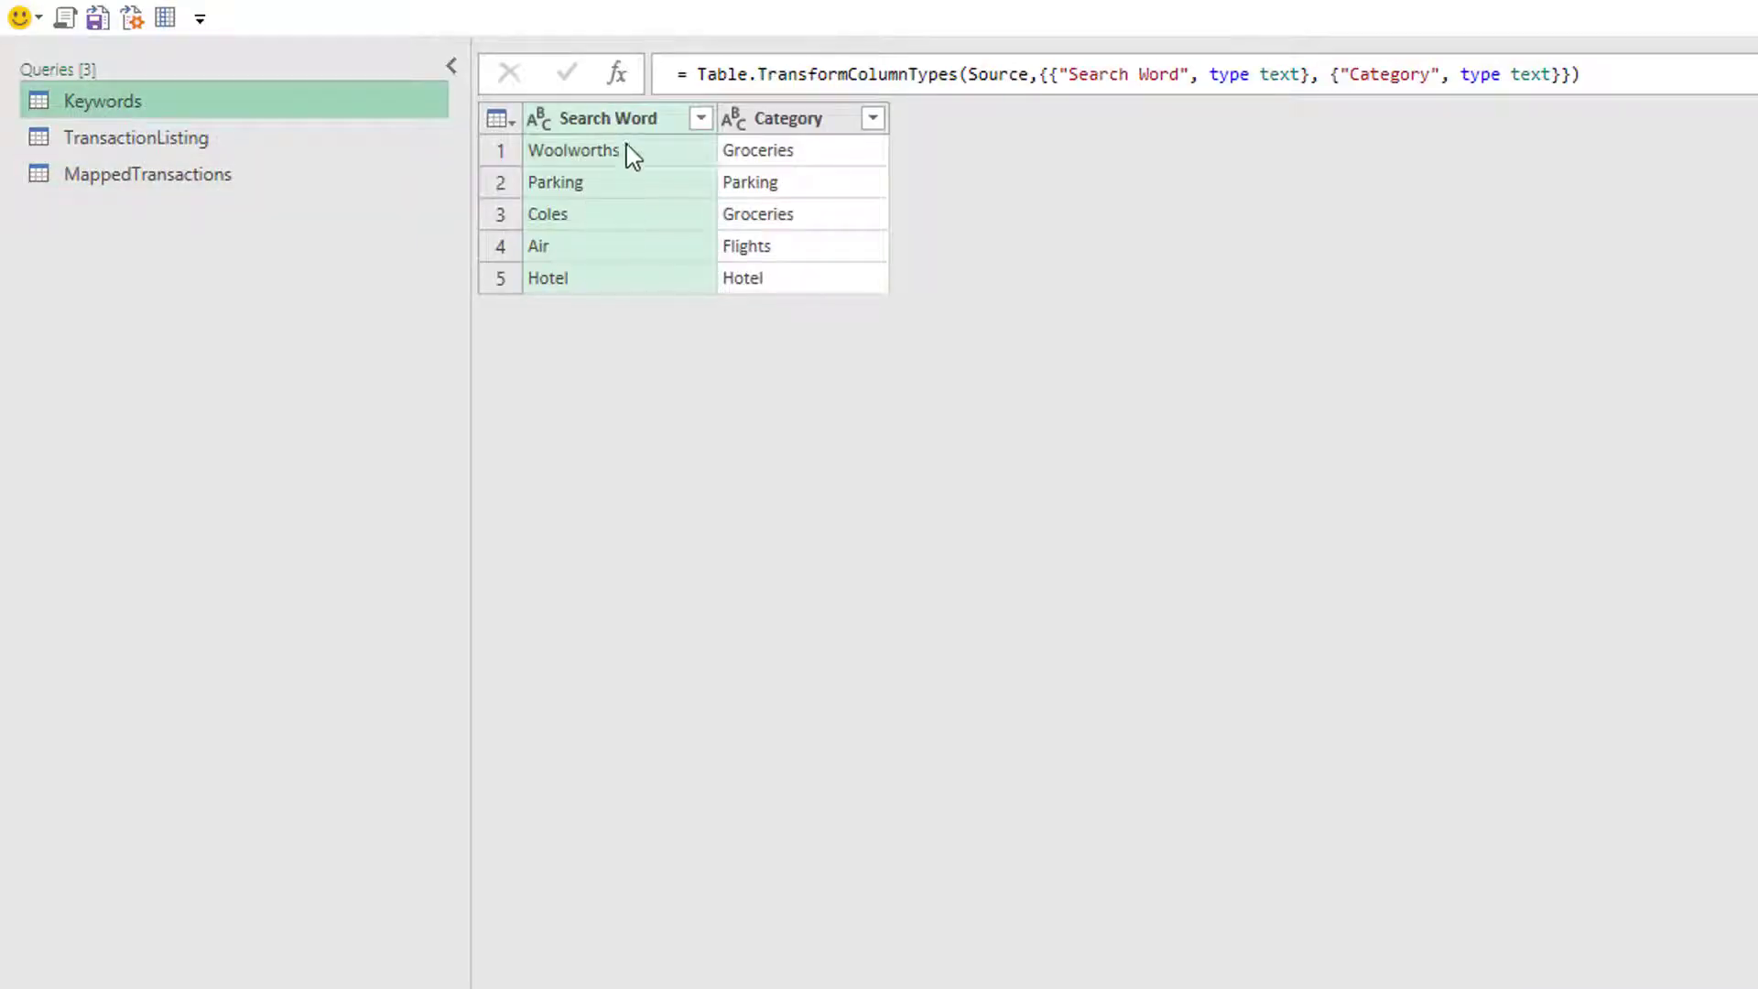
{"action": "mouse_move", "coordinate": [615, 271]}
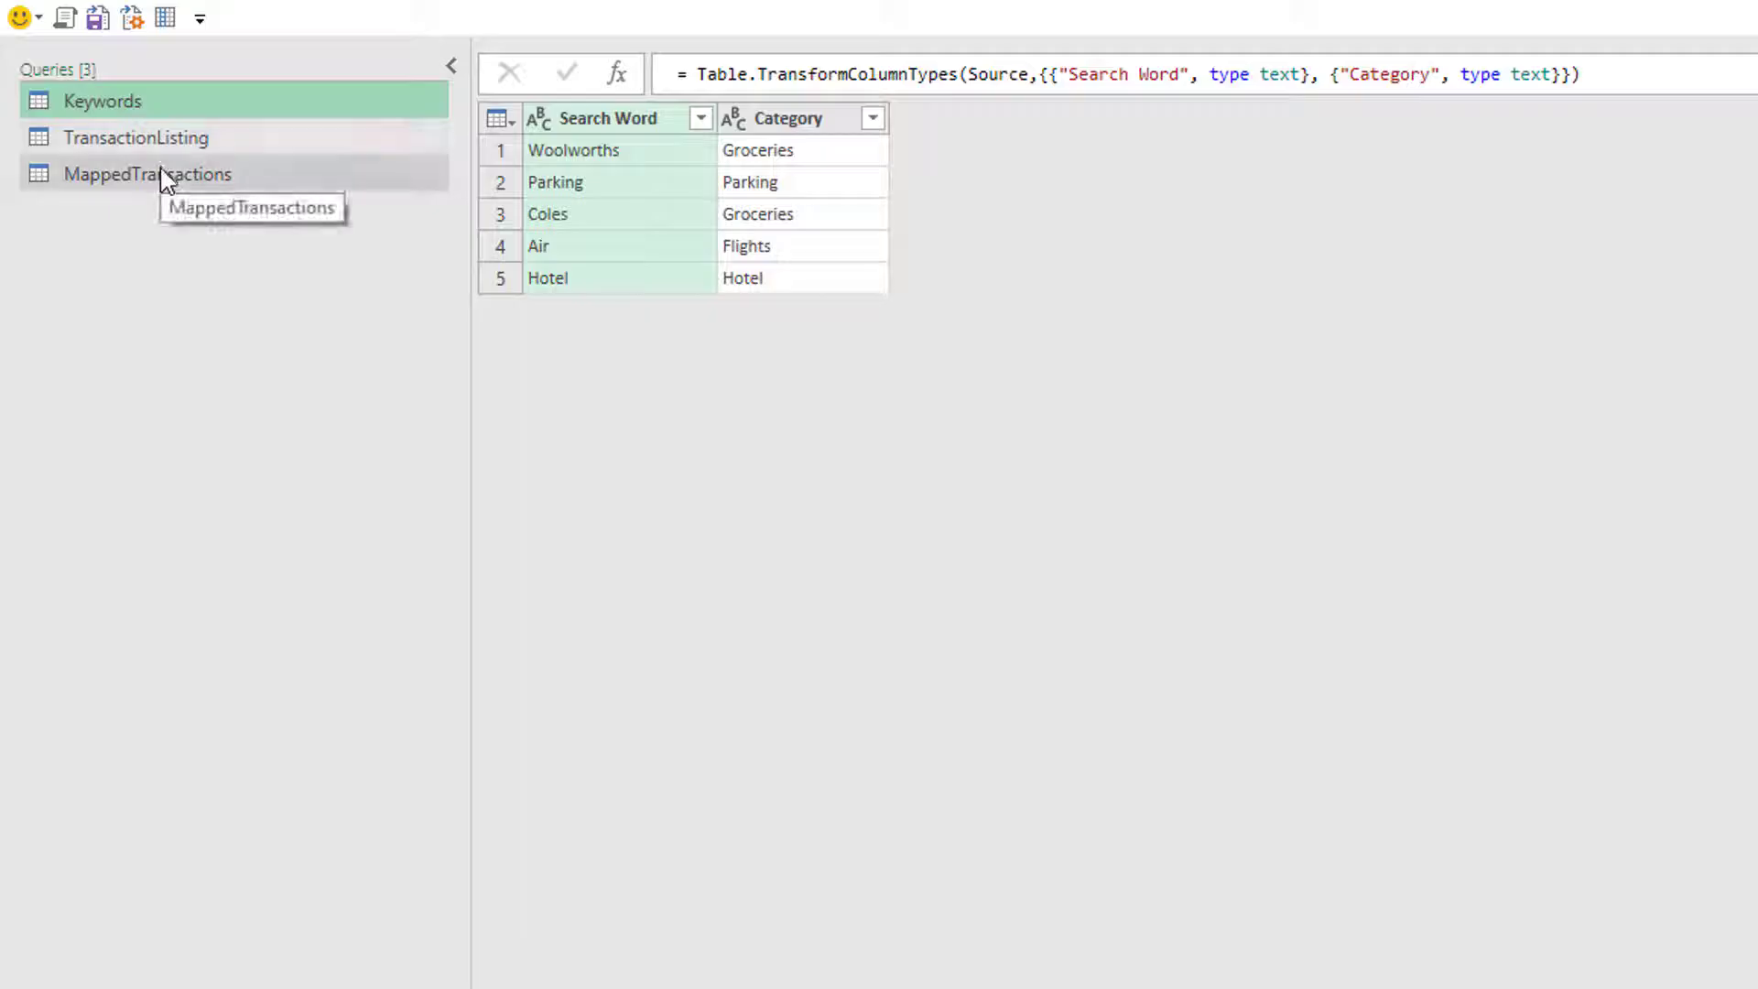
{"action": "left_click", "coordinate": [143, 174]}
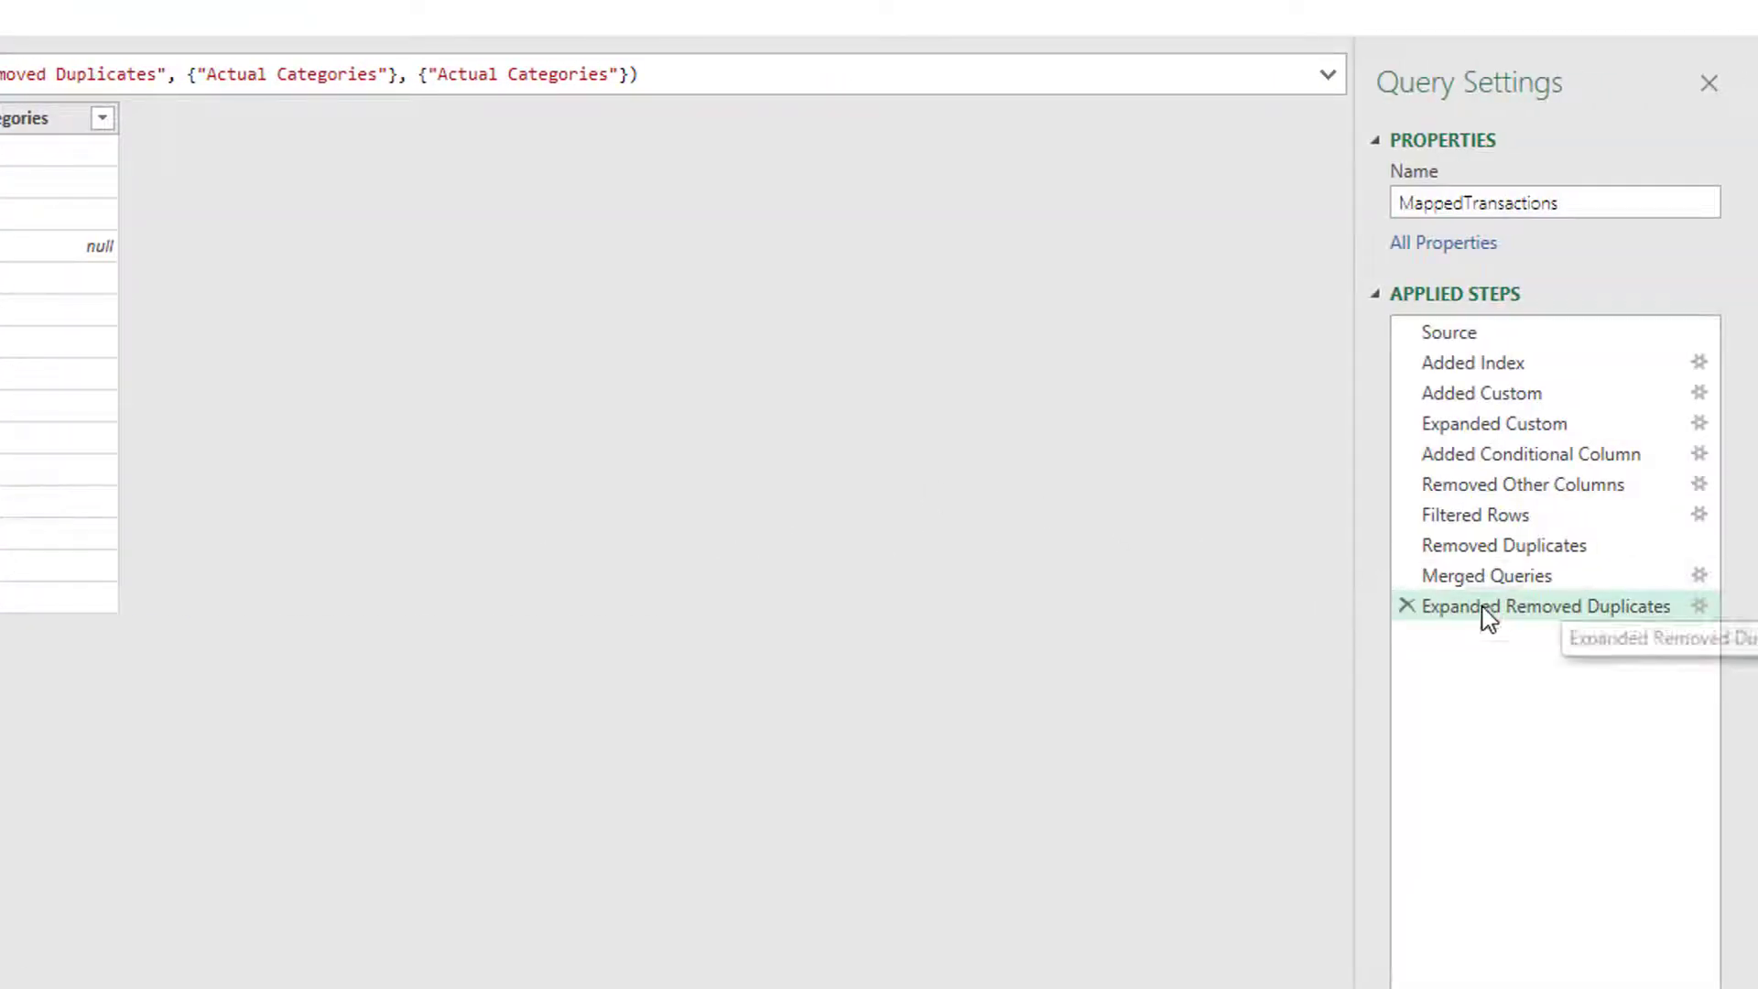
{"action": "mouse_move", "coordinate": [1520, 634]}
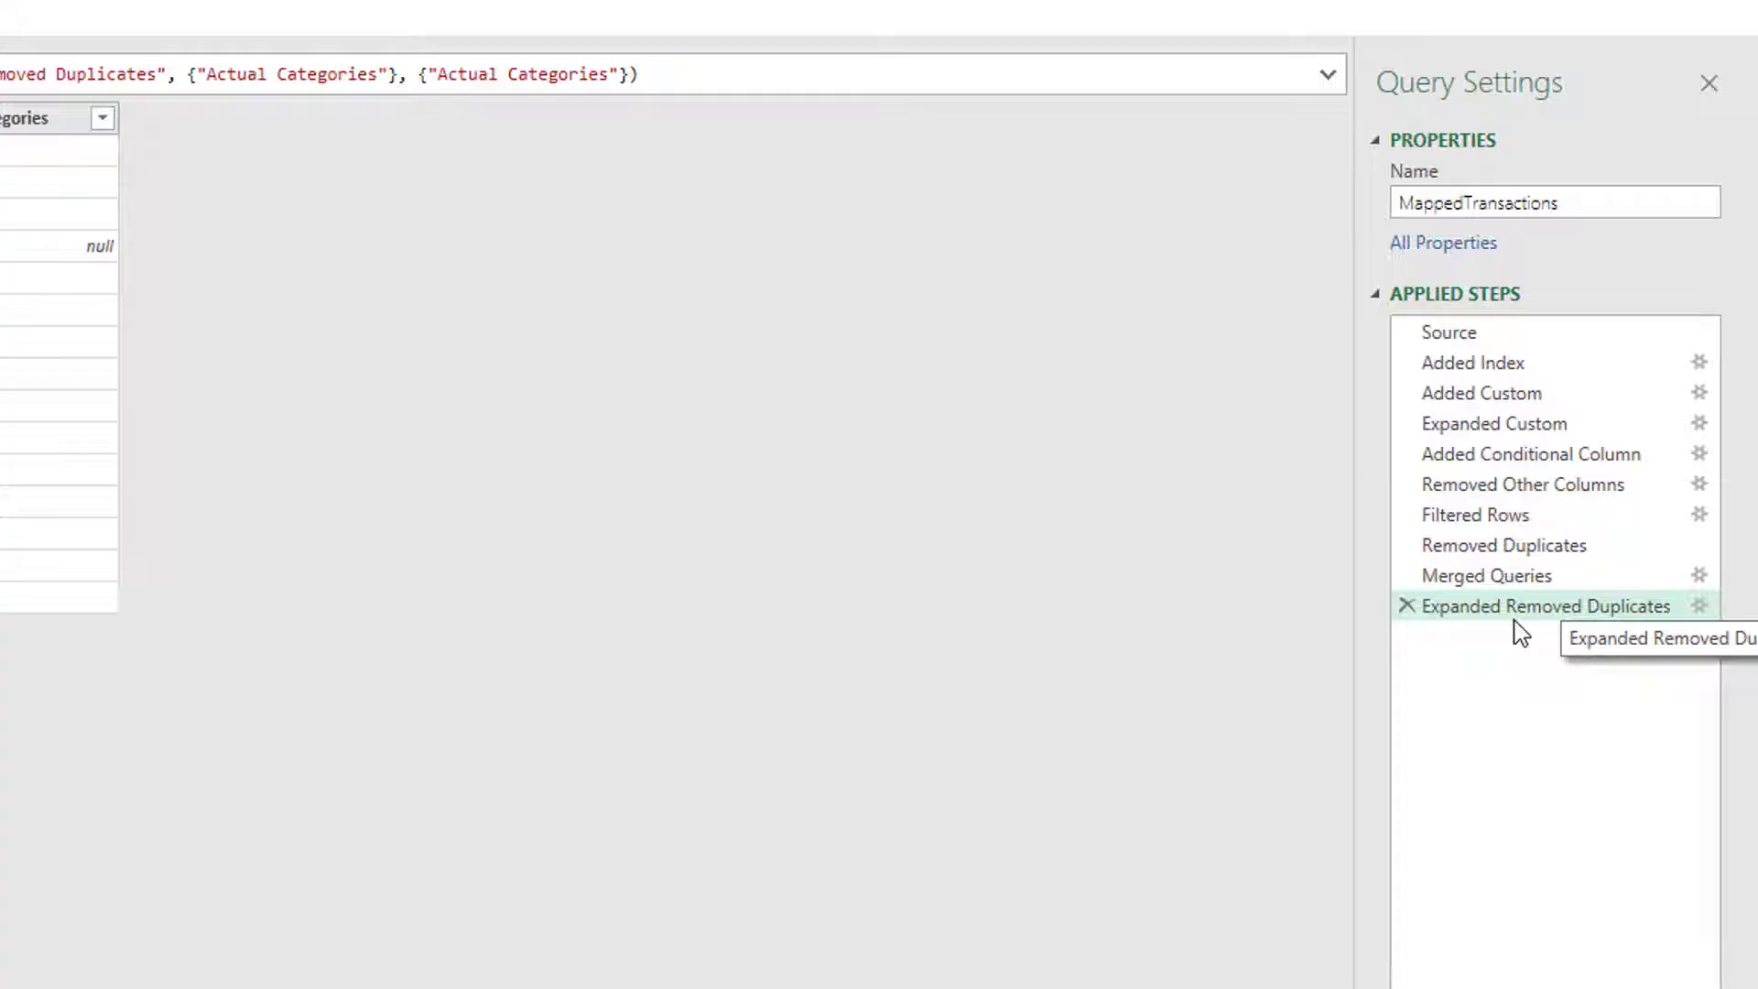
{"action": "mouse_move", "coordinate": [1557, 478]}
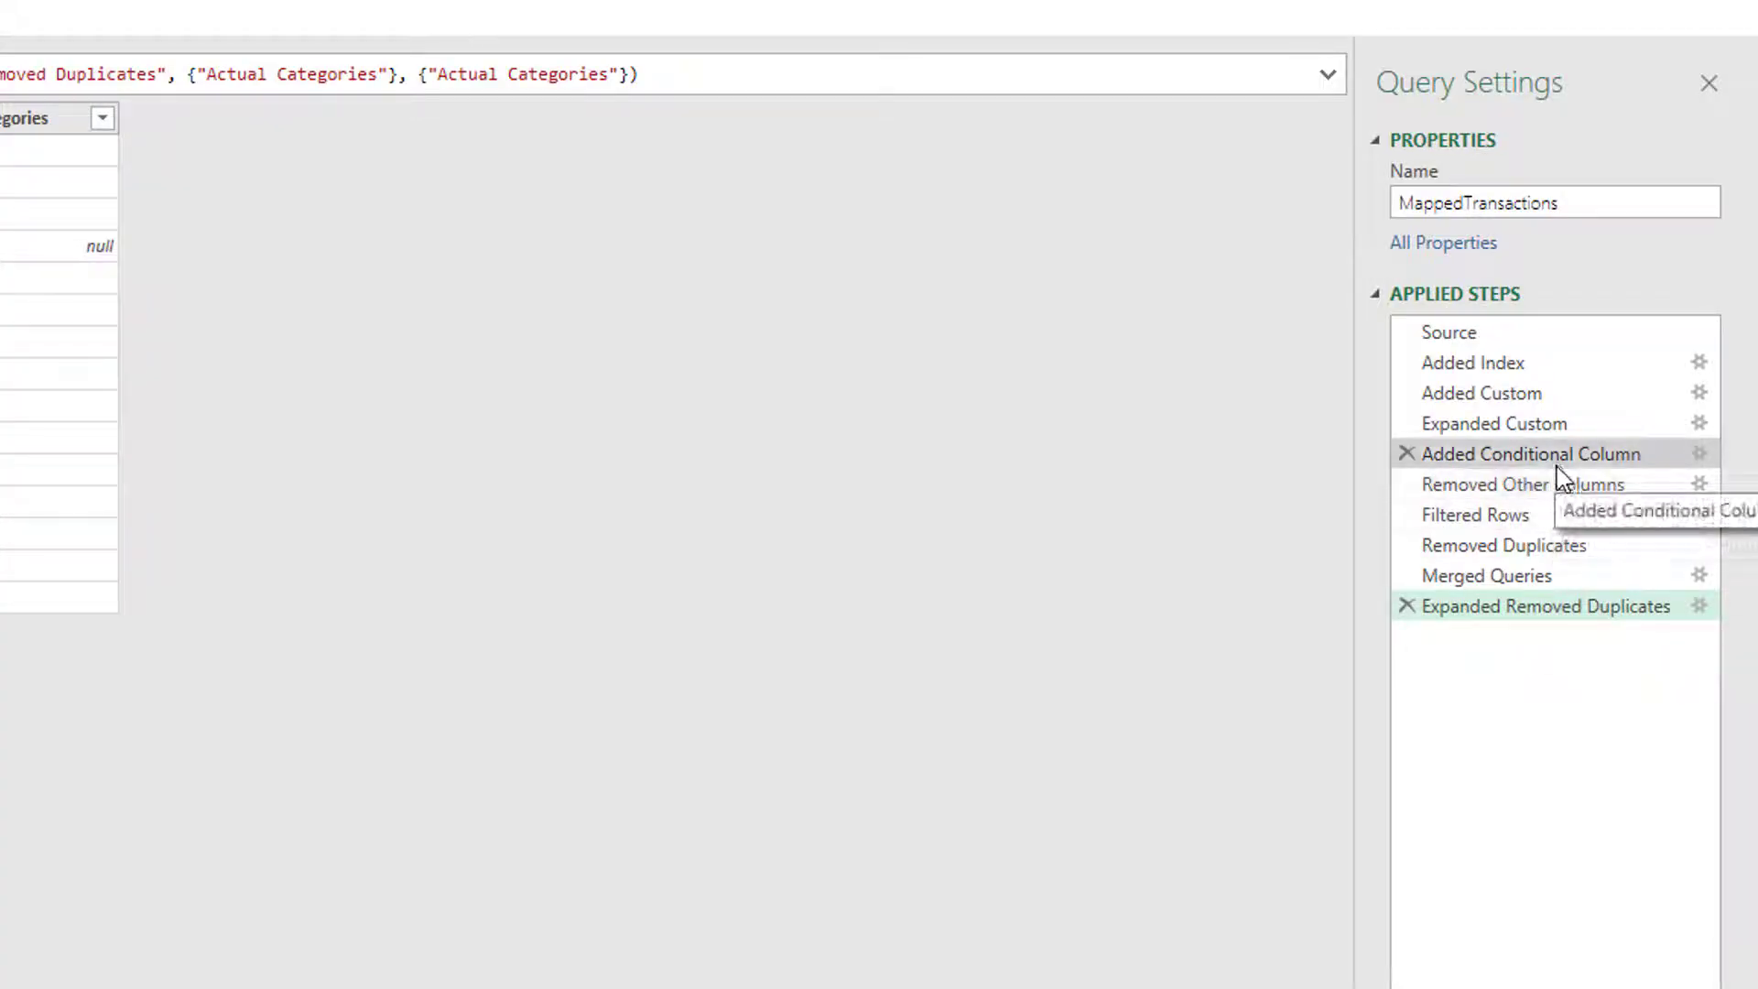
Rename Added Conditional Column to 'Search for Keyword - Add column' in Applied Steps.
{"action": "left_click", "coordinate": [1527, 454]}
{"action": "type", "text": "Search for"}
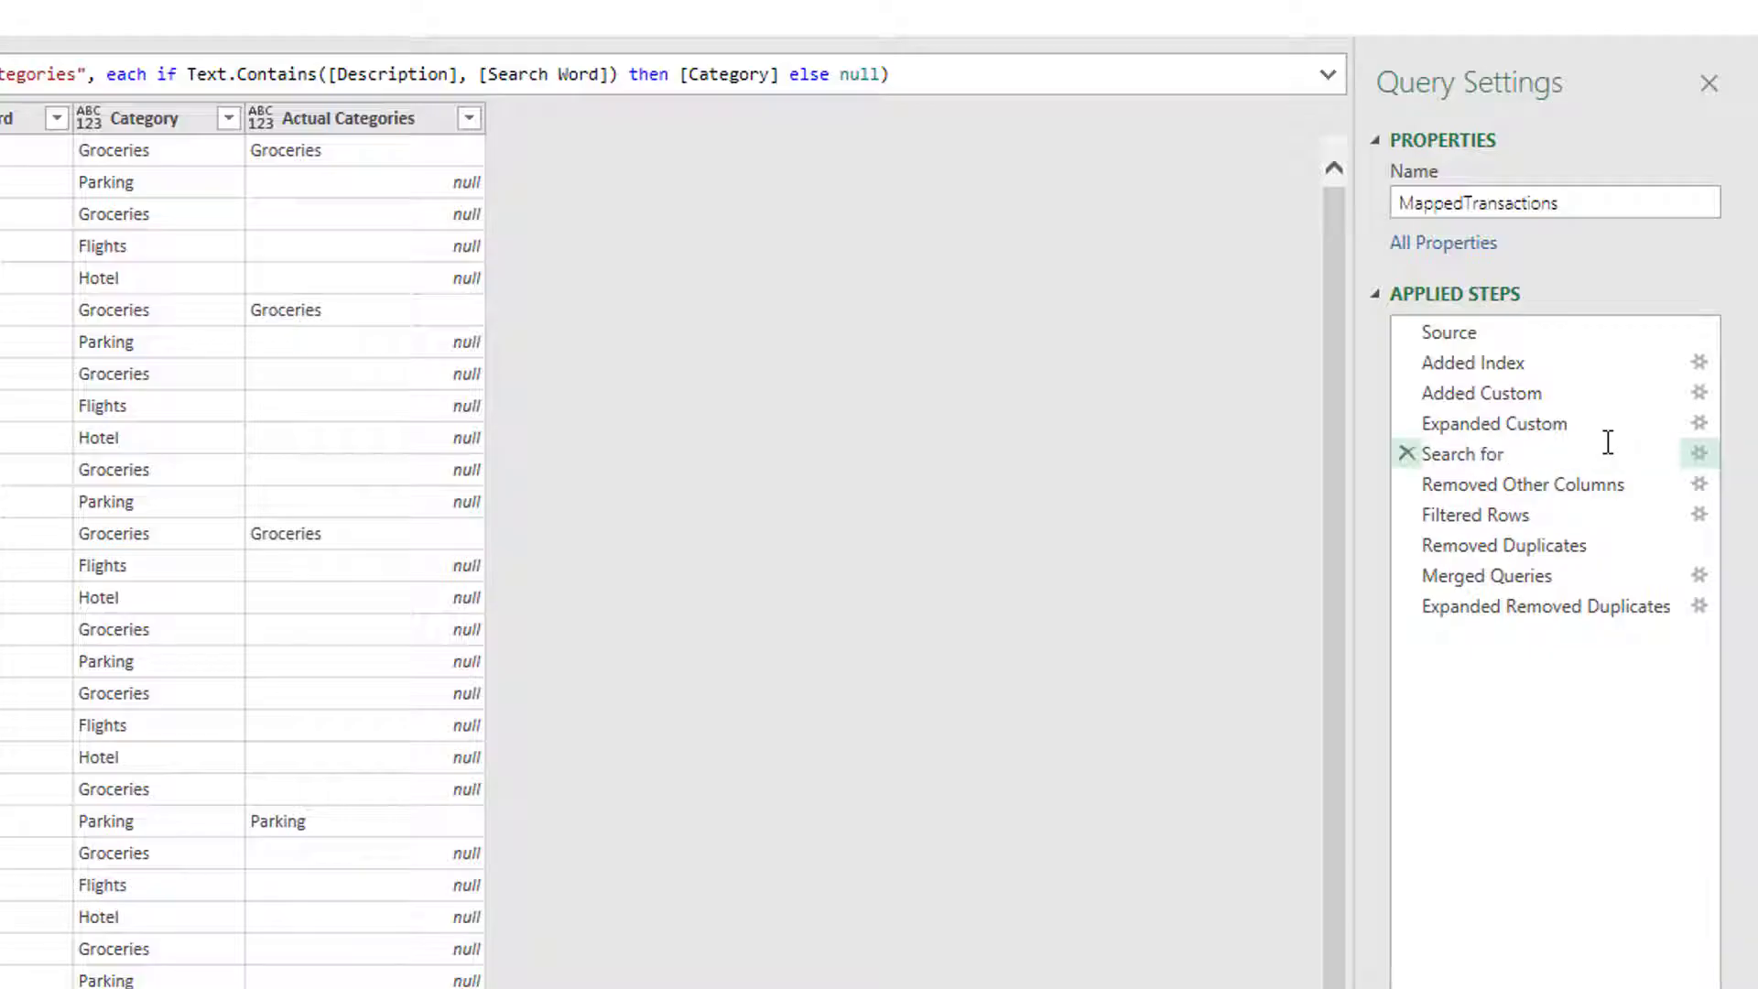
{"action": "type", "text": "Keyword - Add"}
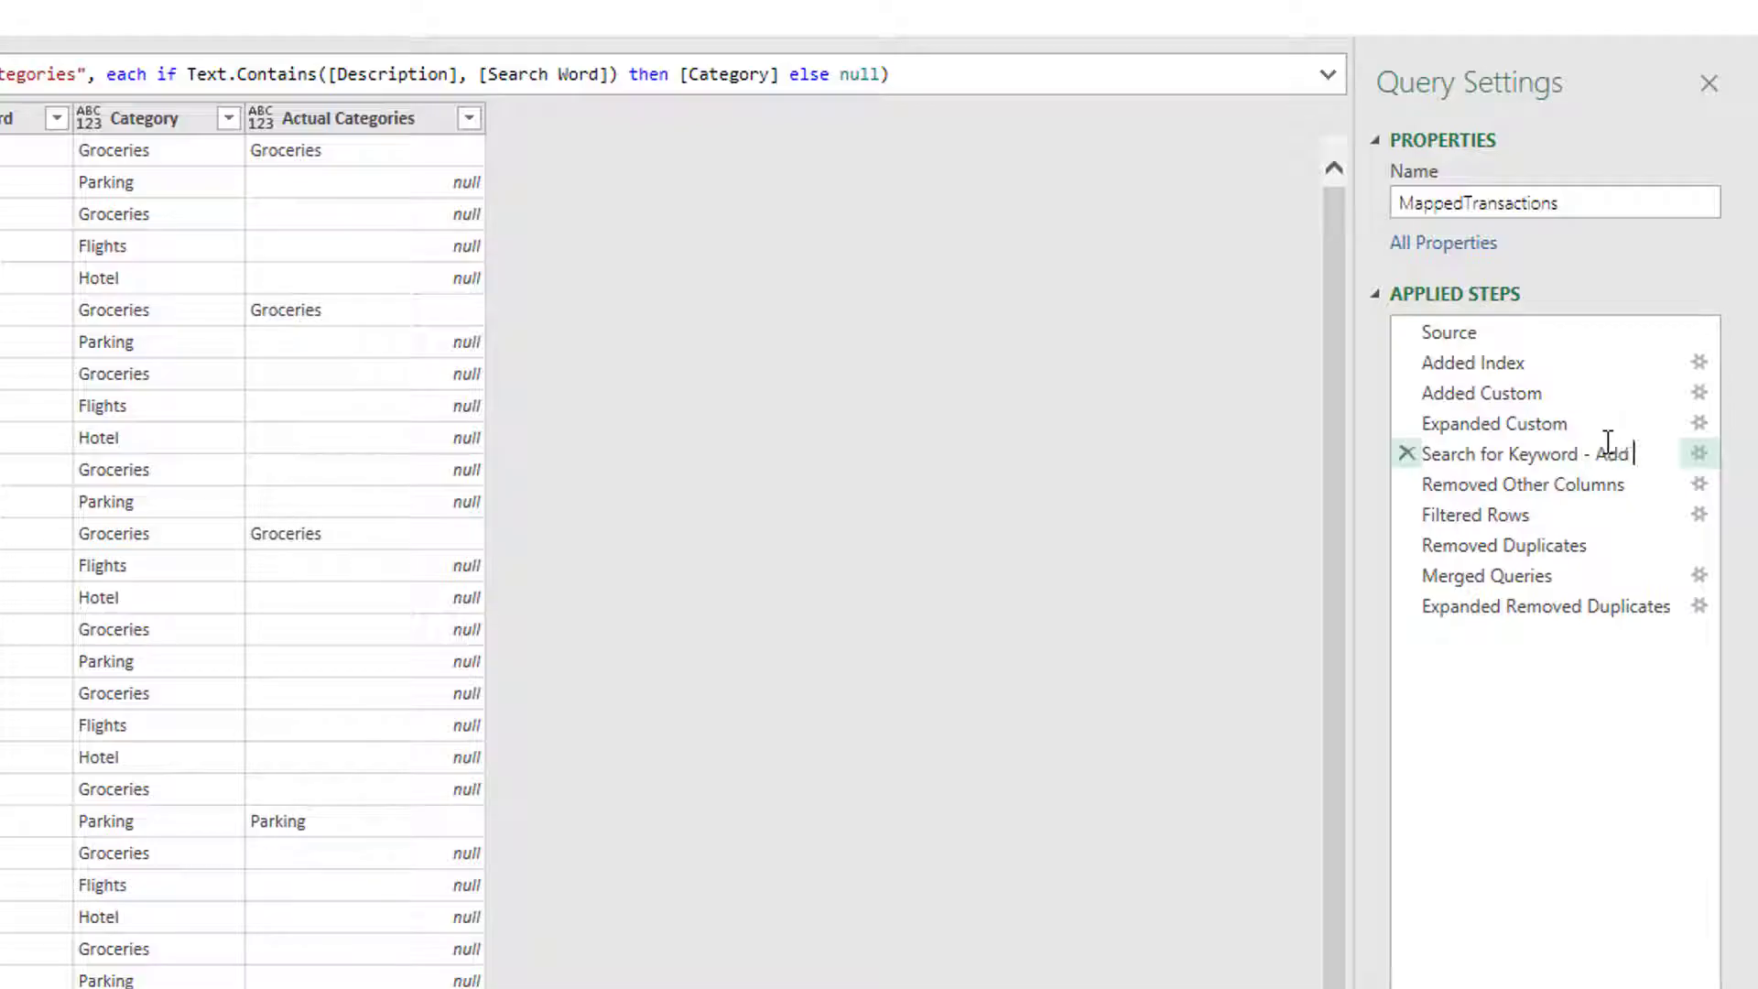
{"action": "type", "text": "column"}
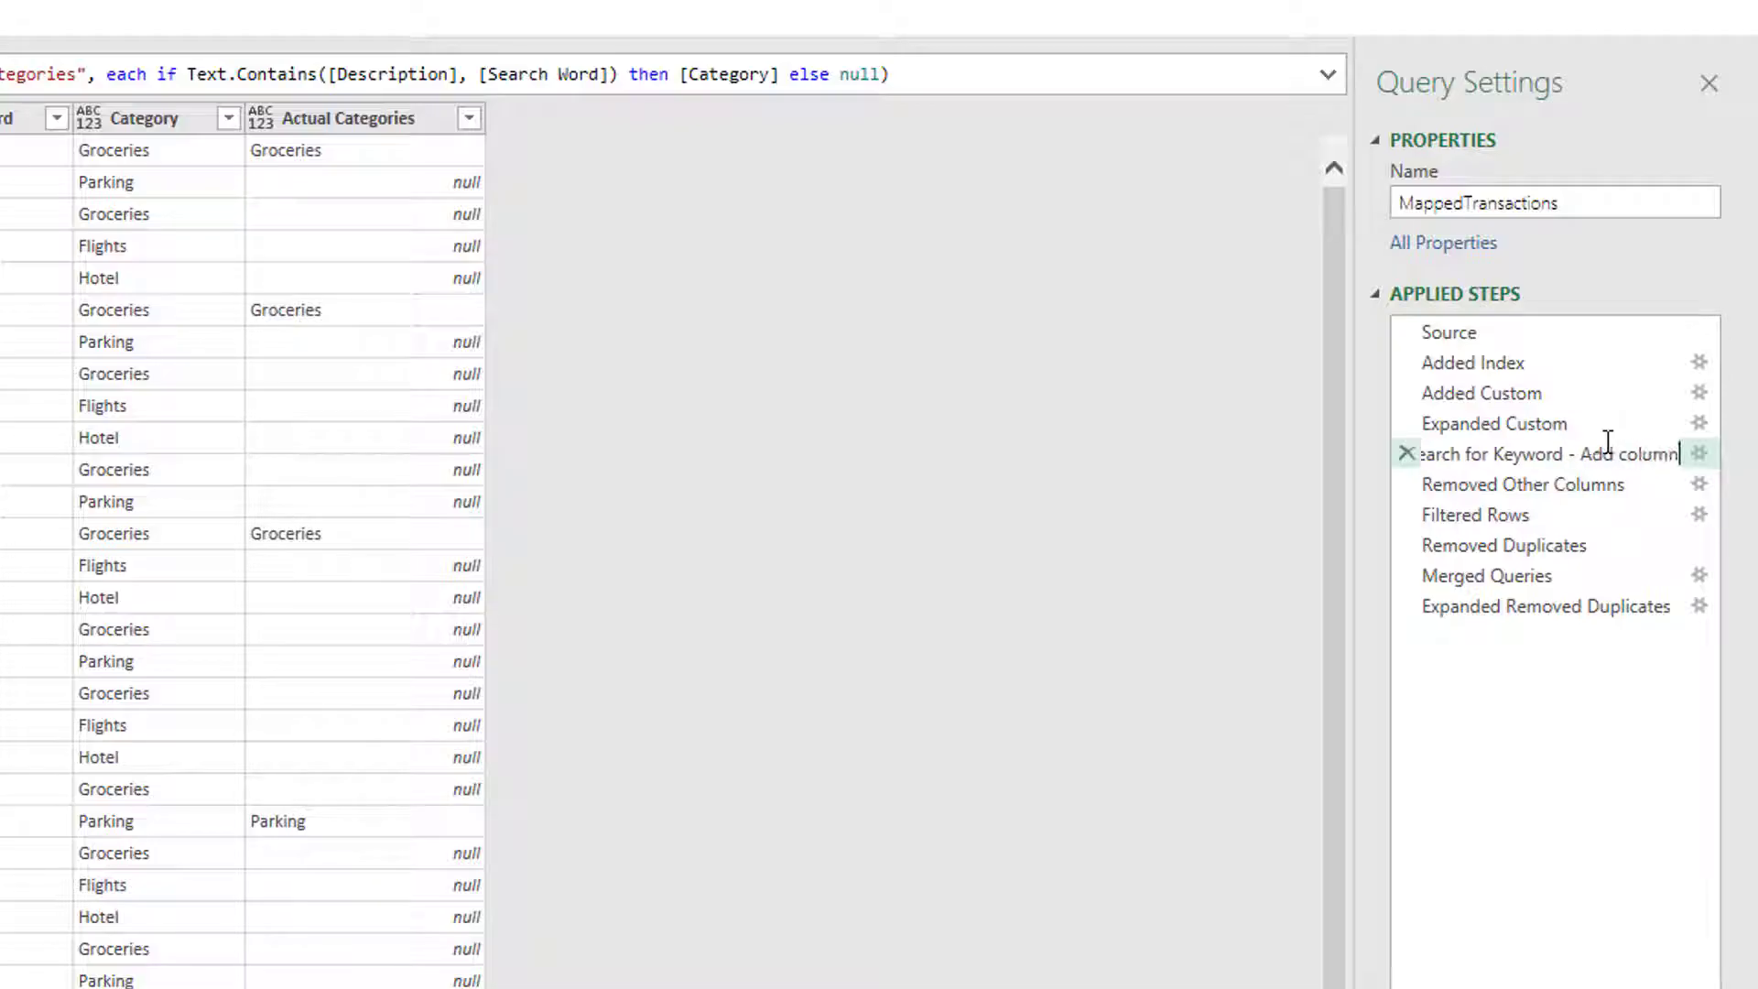
{"action": "left_click", "coordinate": [1542, 454]}
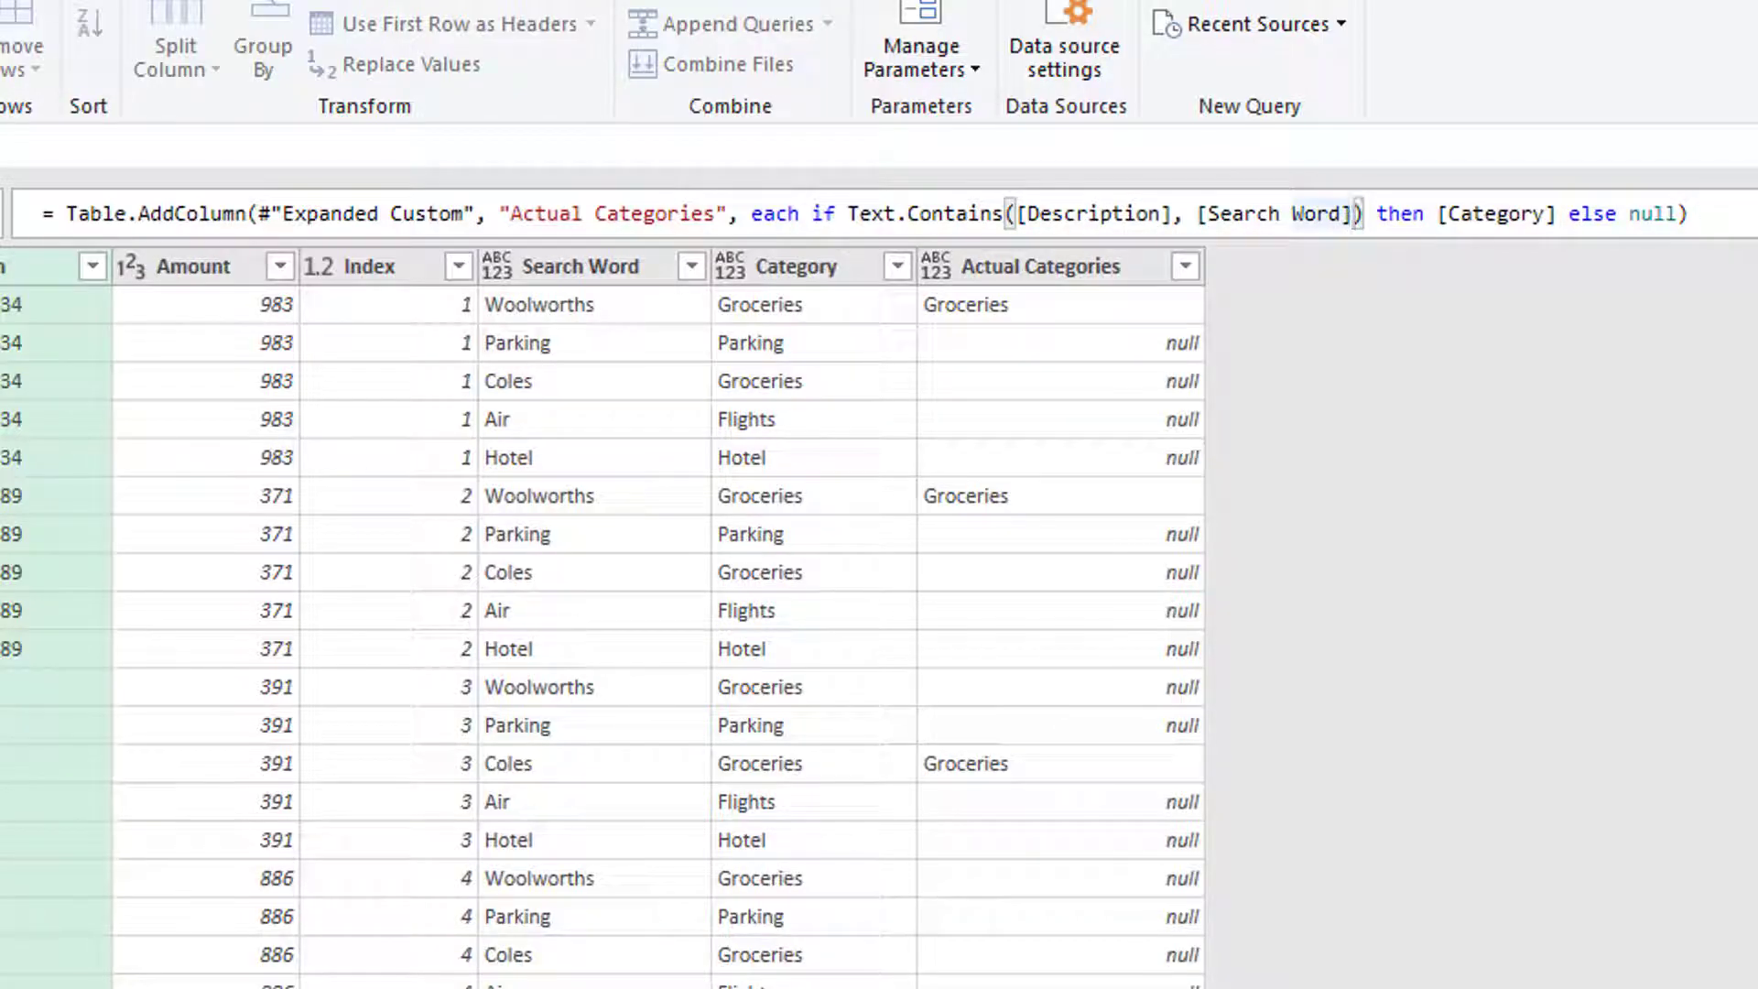
Add Comparer.OrdinalIgnoreCase as Text.Contains' third argument and commit the formula.
{"action": "type", "text": ","}
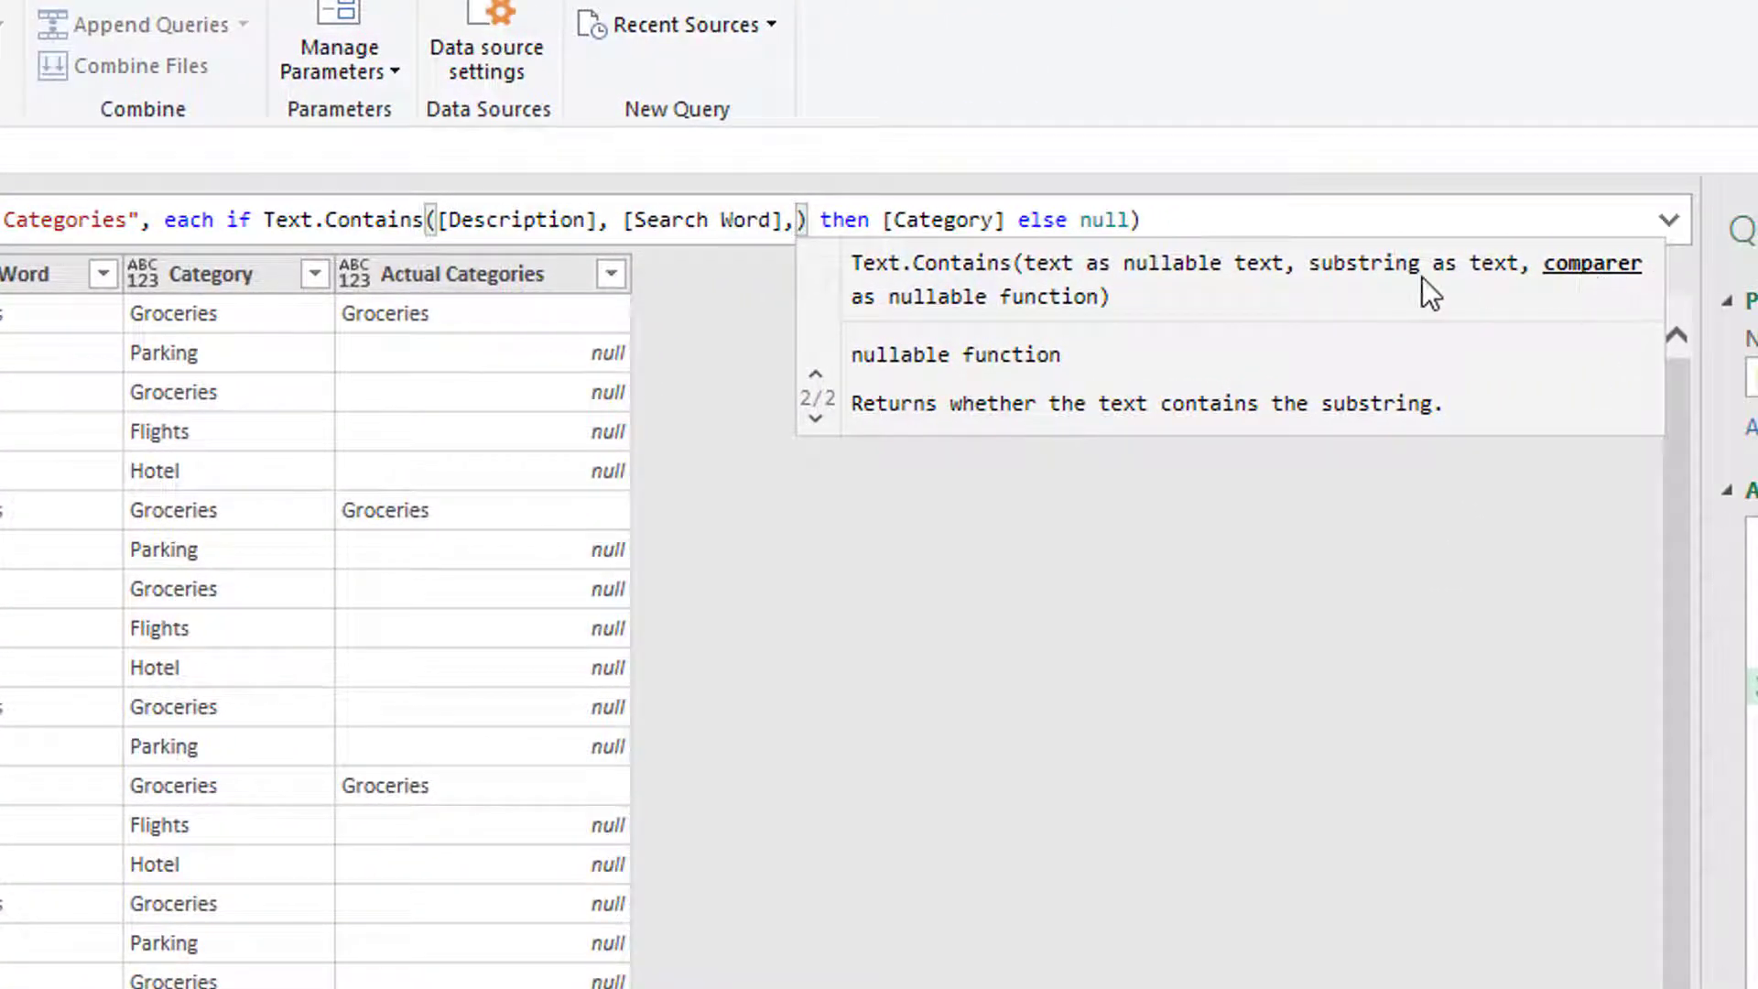
{"action": "mouse_move", "coordinate": [1032, 315]}
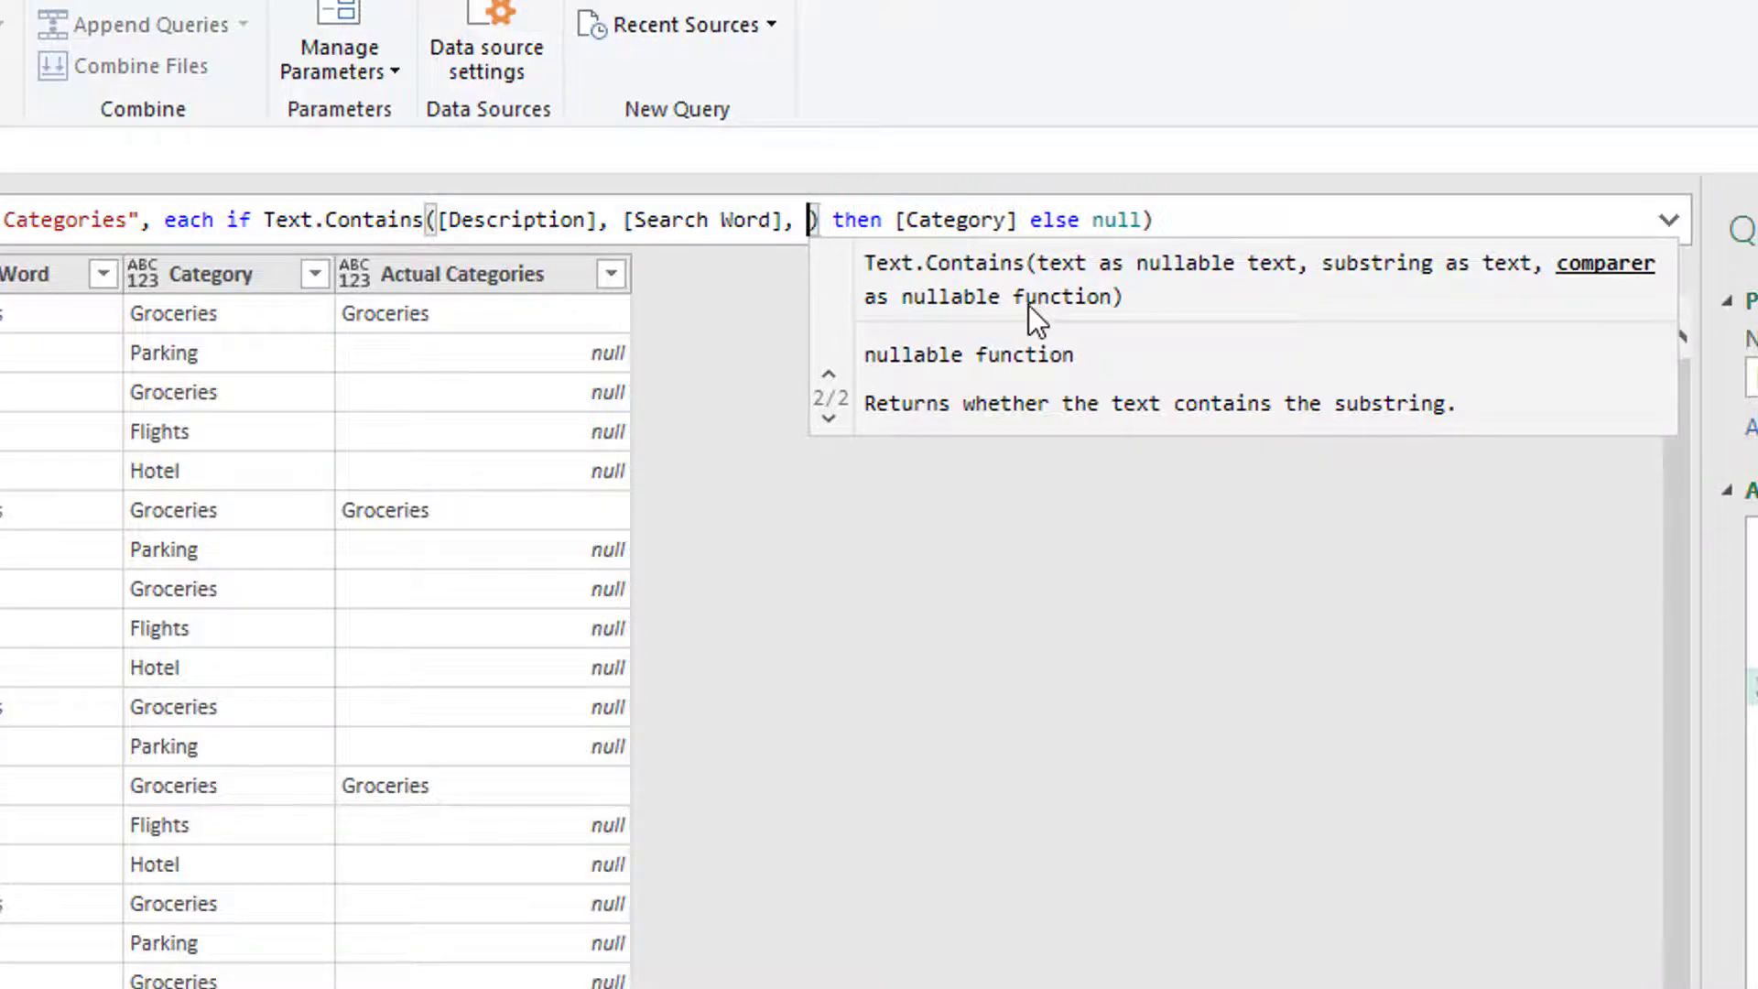
{"action": "type", "text": "i"}
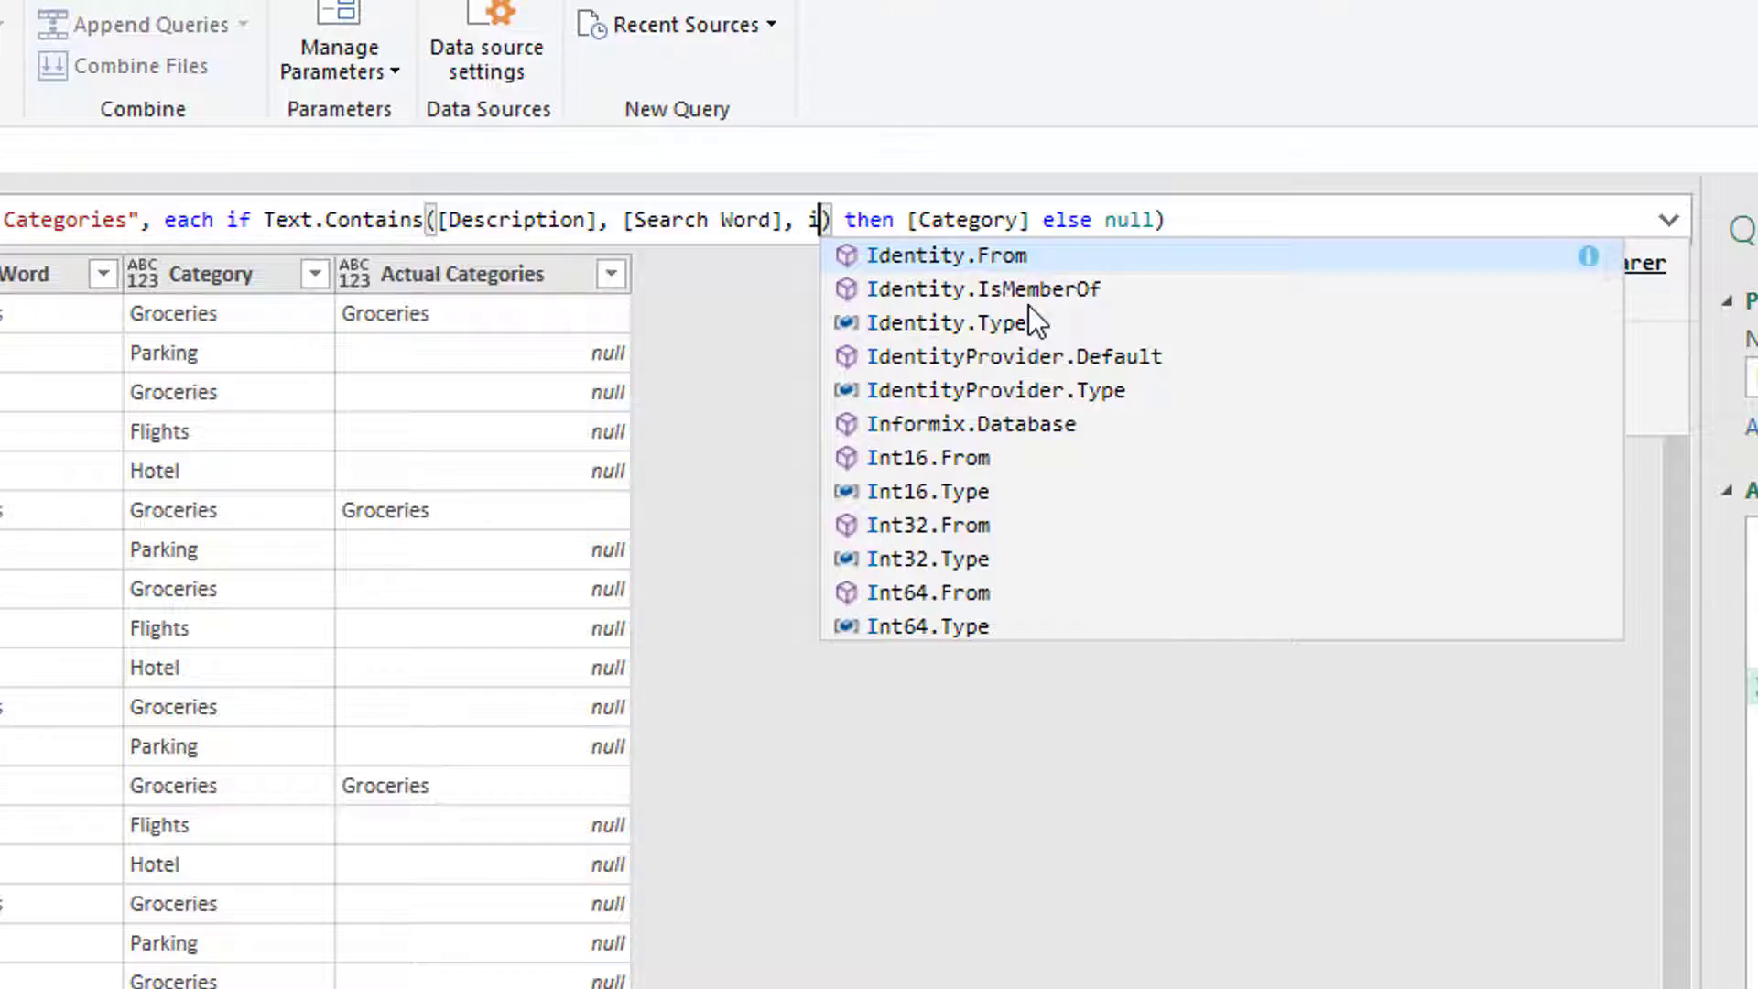
{"action": "type", "text": "gnore"}
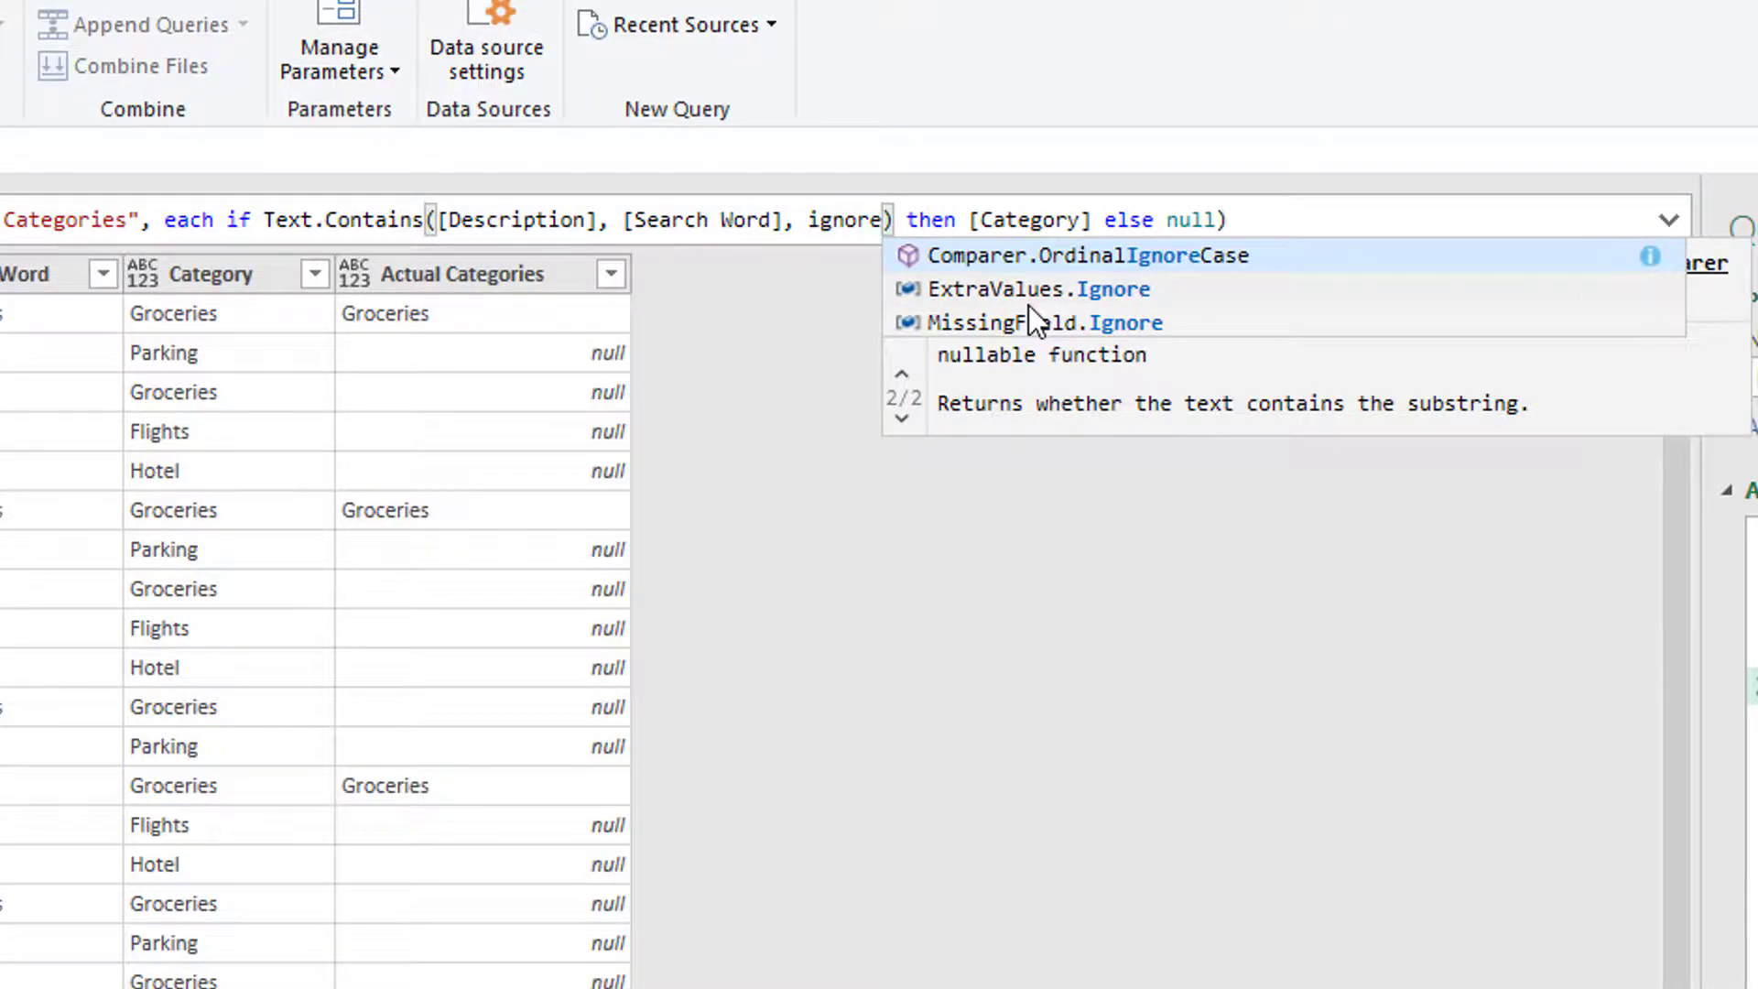
{"action": "mouse_move", "coordinate": [1028, 292]}
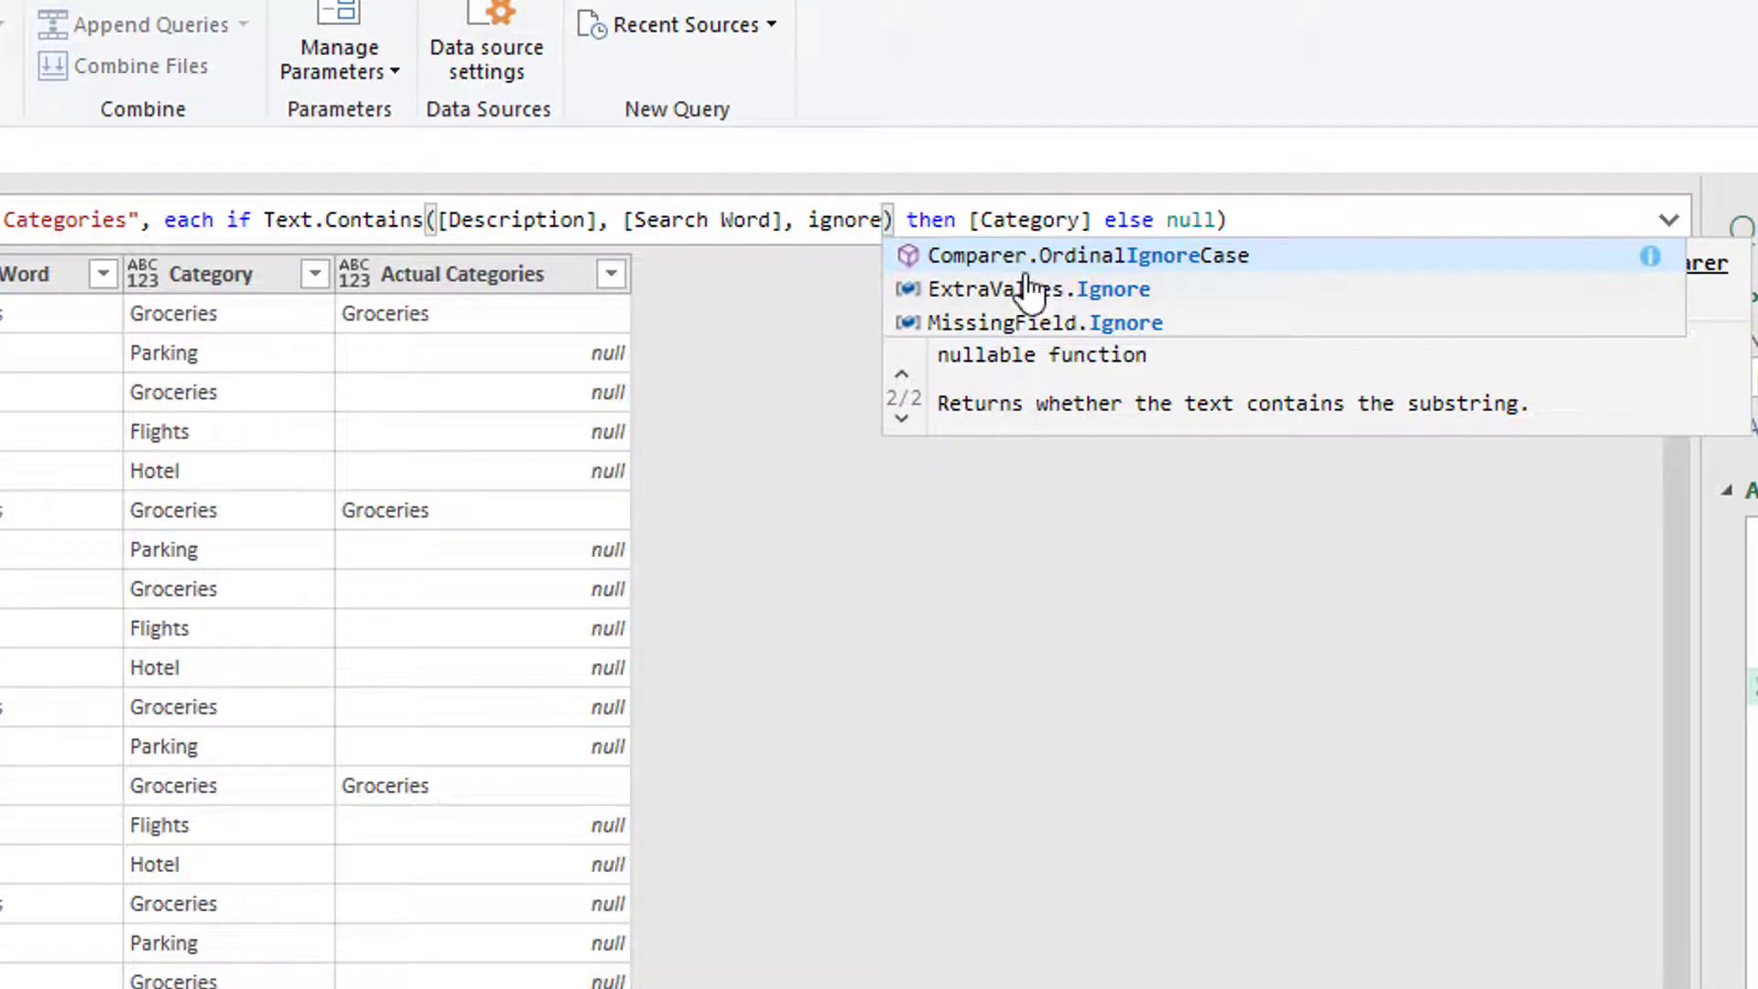
{"action": "mouse_move", "coordinate": [1018, 260]}
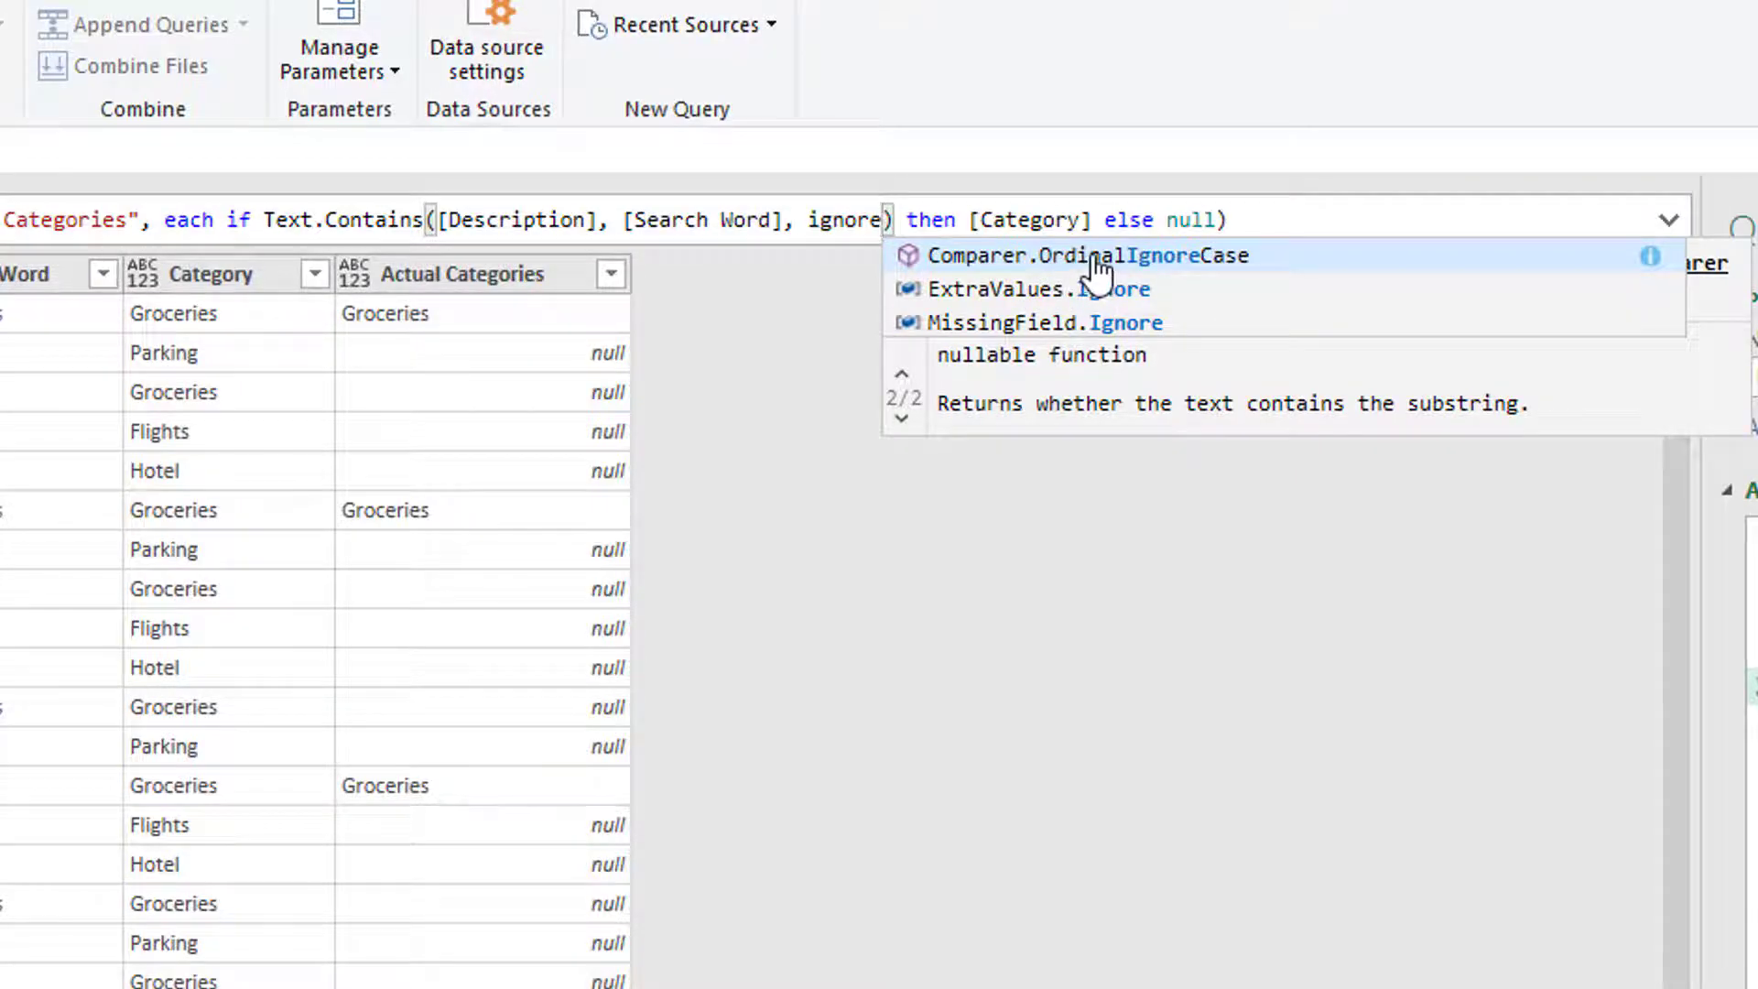
{"action": "left_click", "coordinate": [1092, 254]}
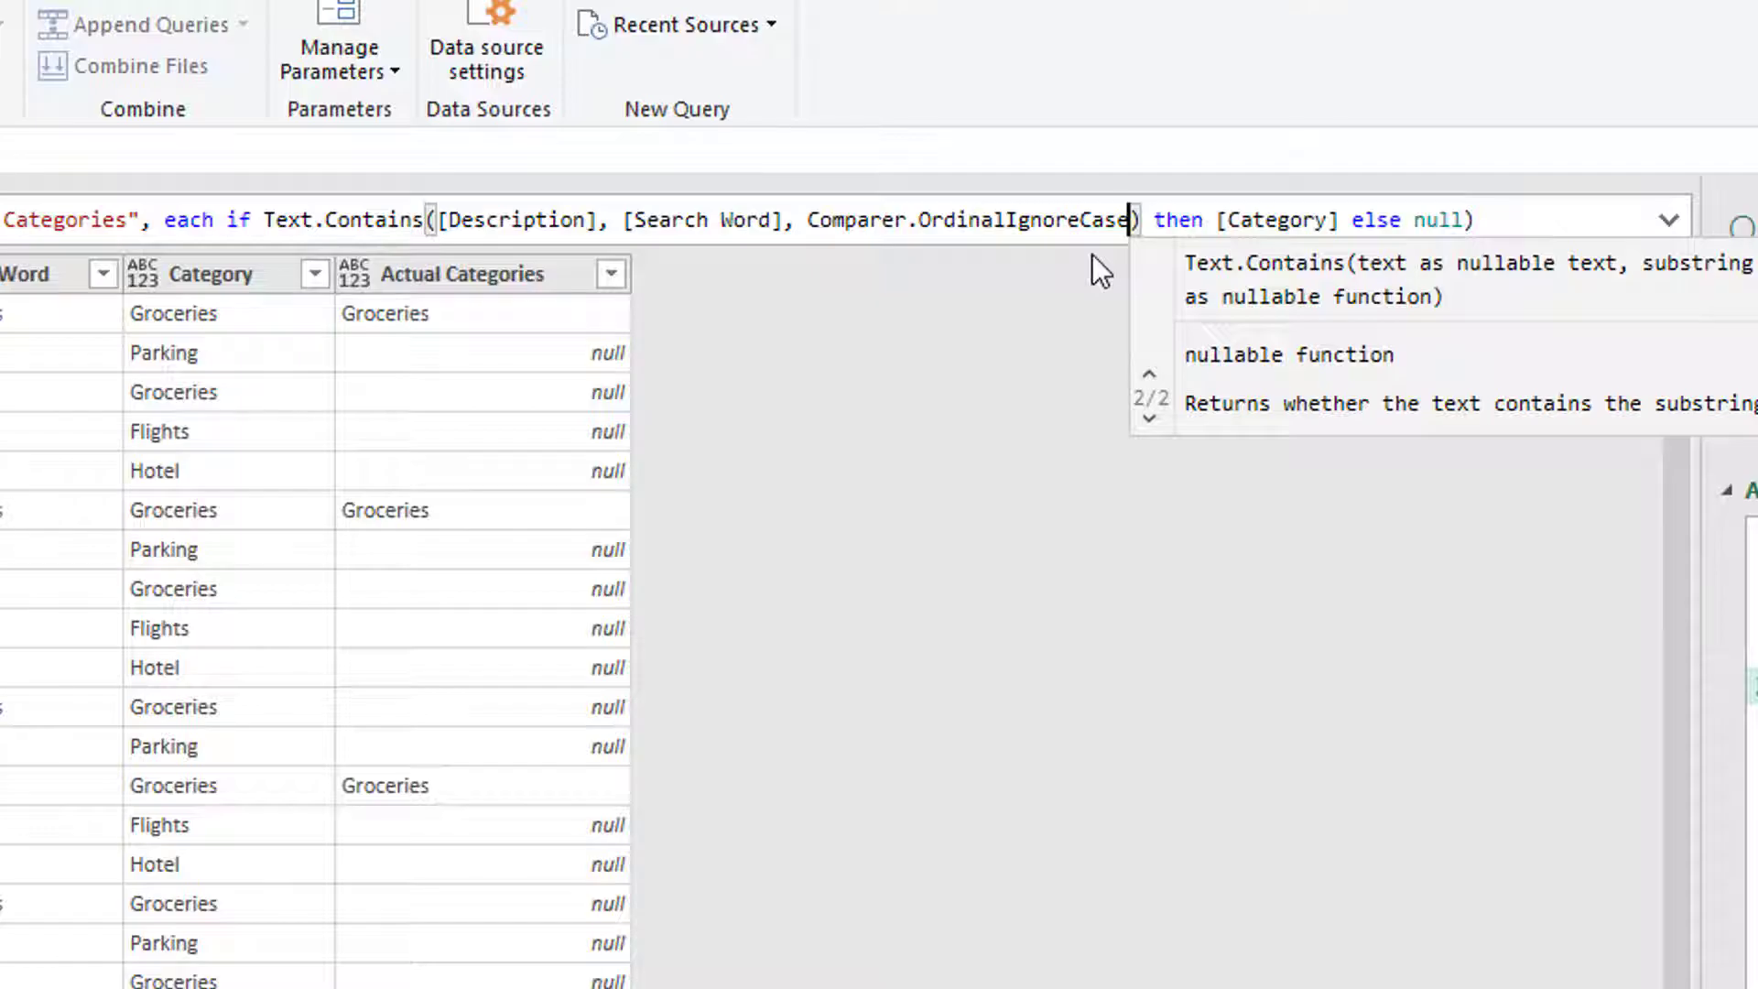
{"action": "left_click", "coordinate": [1085, 220]}
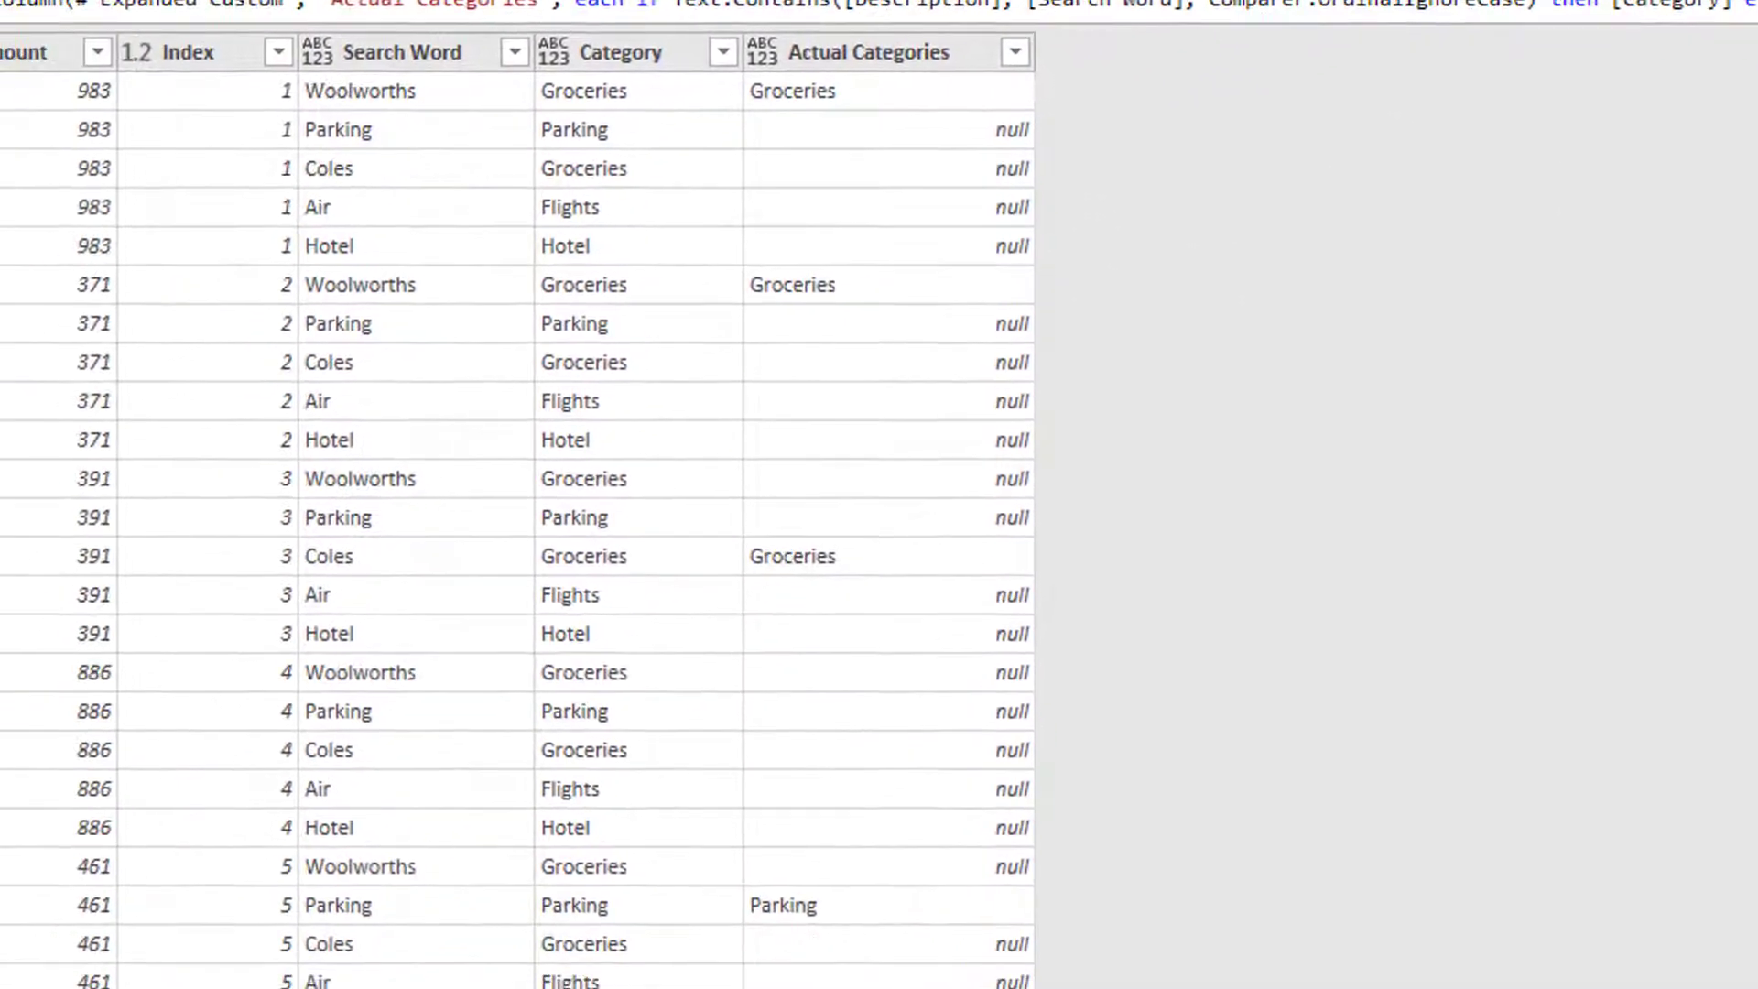
Verify Wilson parking now gets Parking, remove Index and type Actual Categories as Text.
{"action": "left_click", "coordinate": [826, 692]}
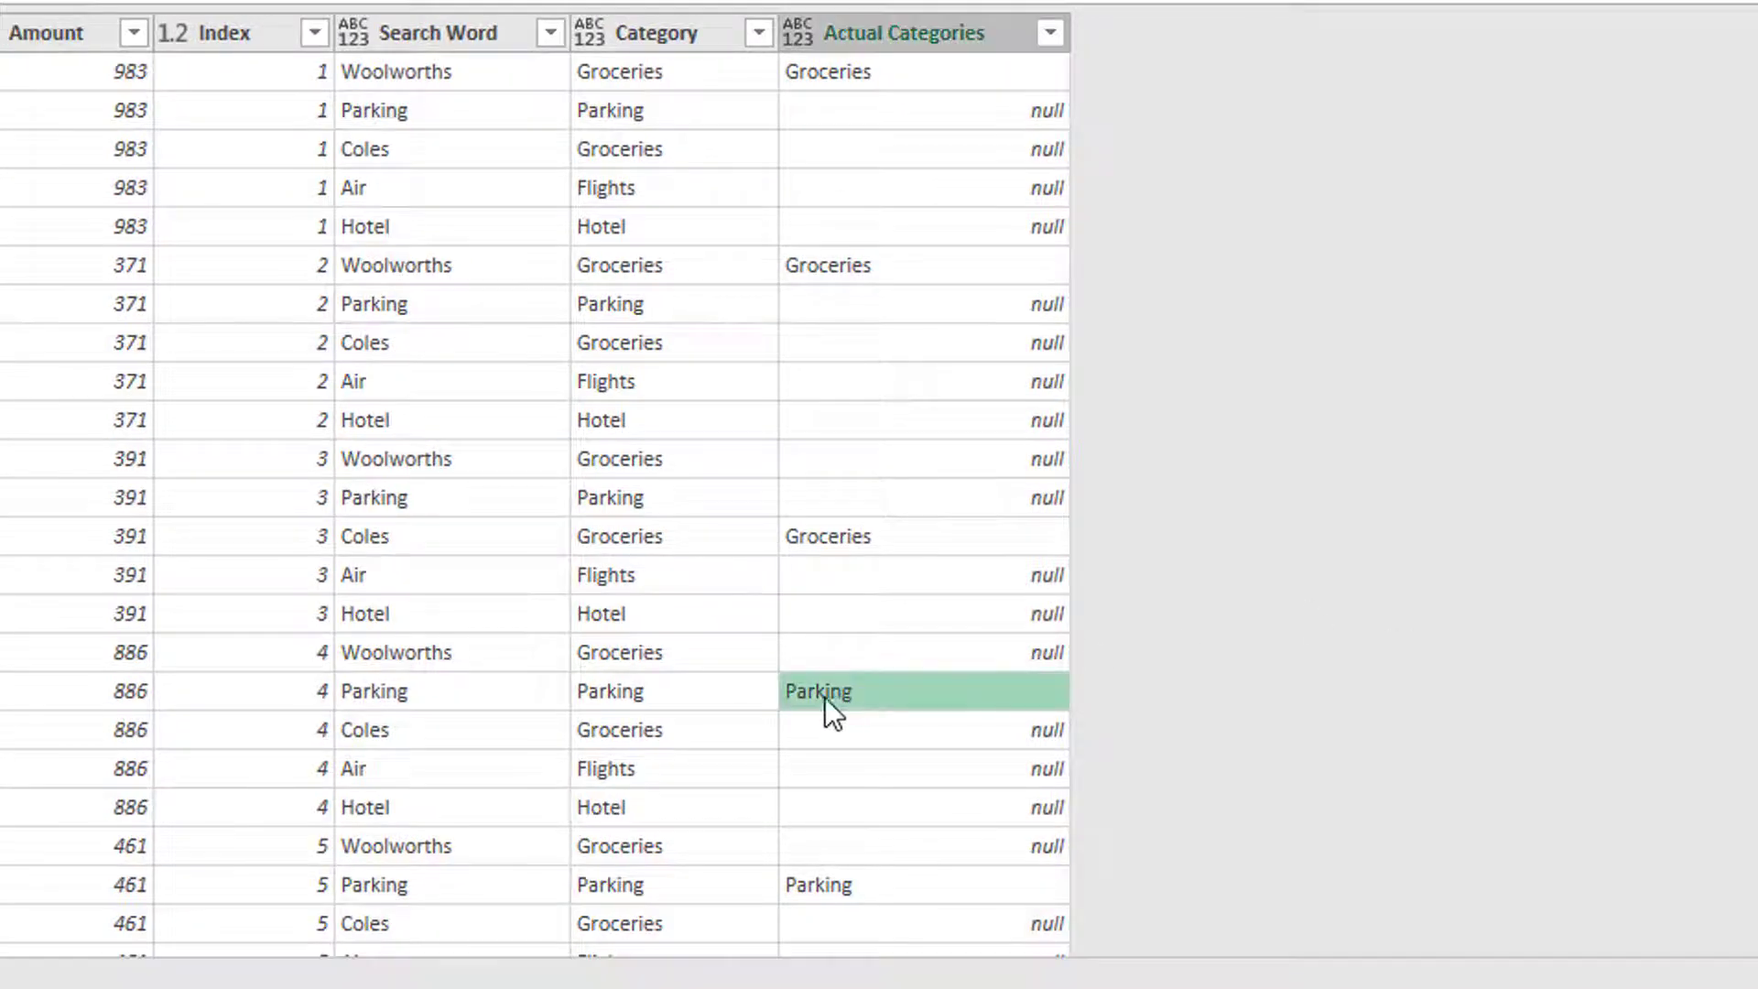
{"action": "mouse_move", "coordinate": [333, 703]}
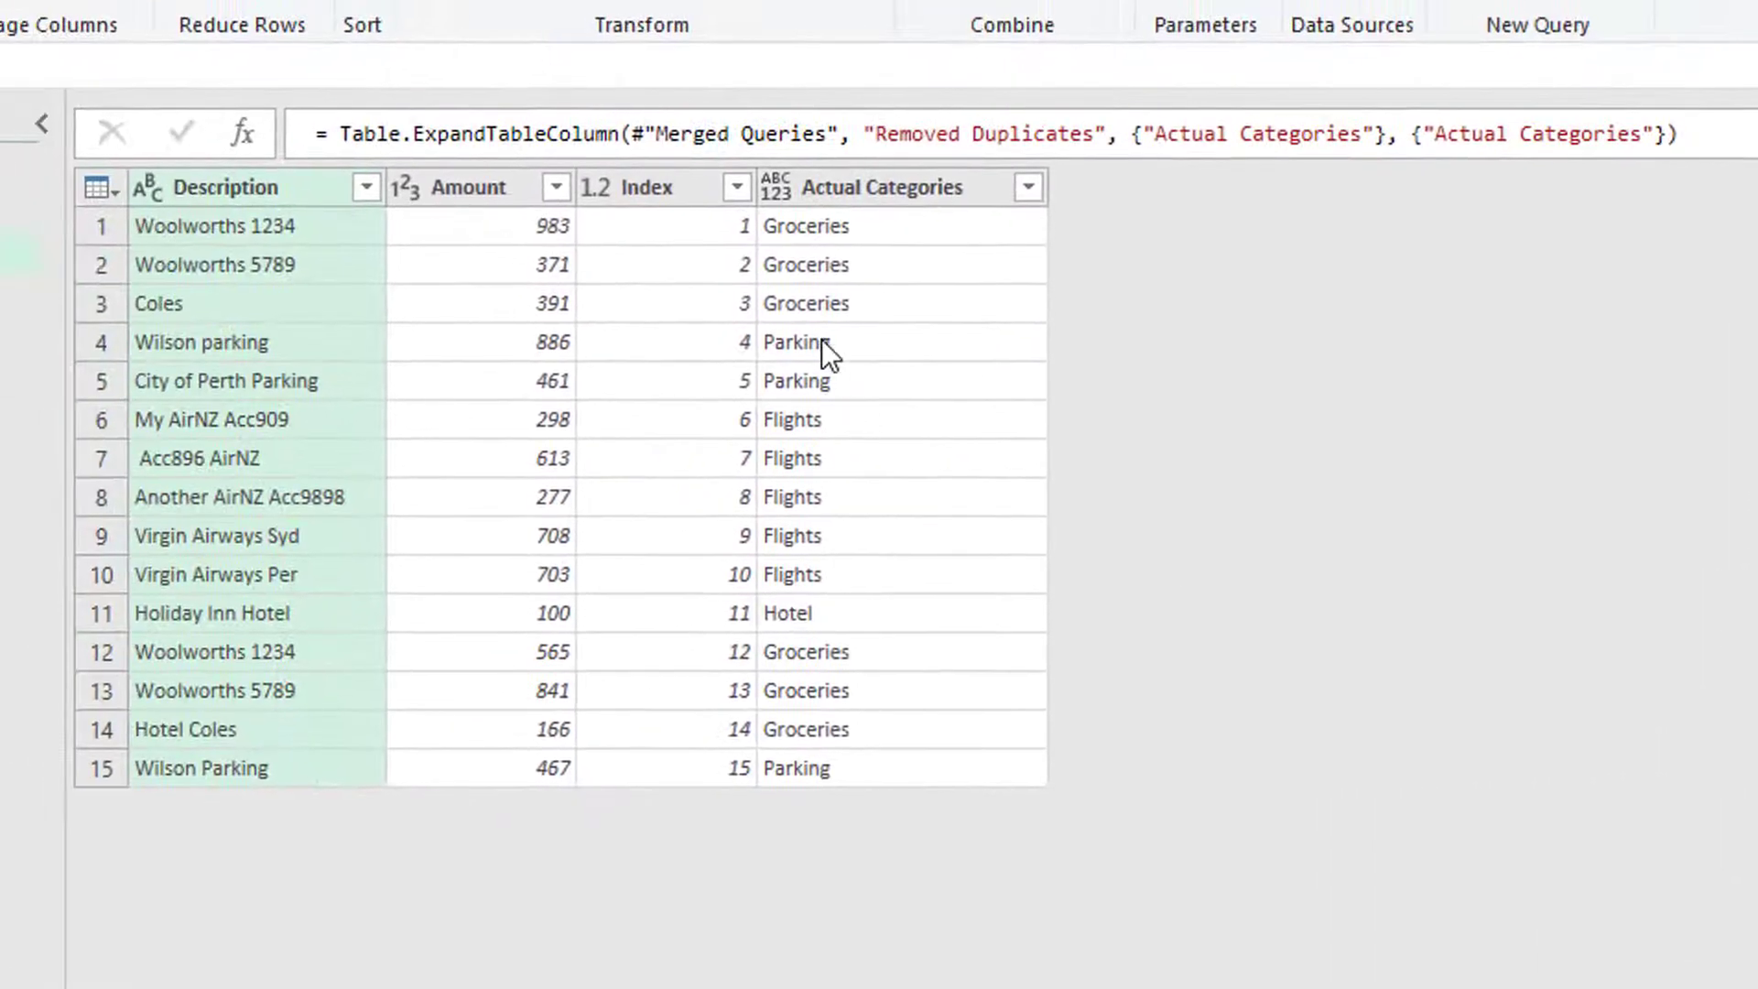
{"action": "left_click", "coordinate": [799, 340]}
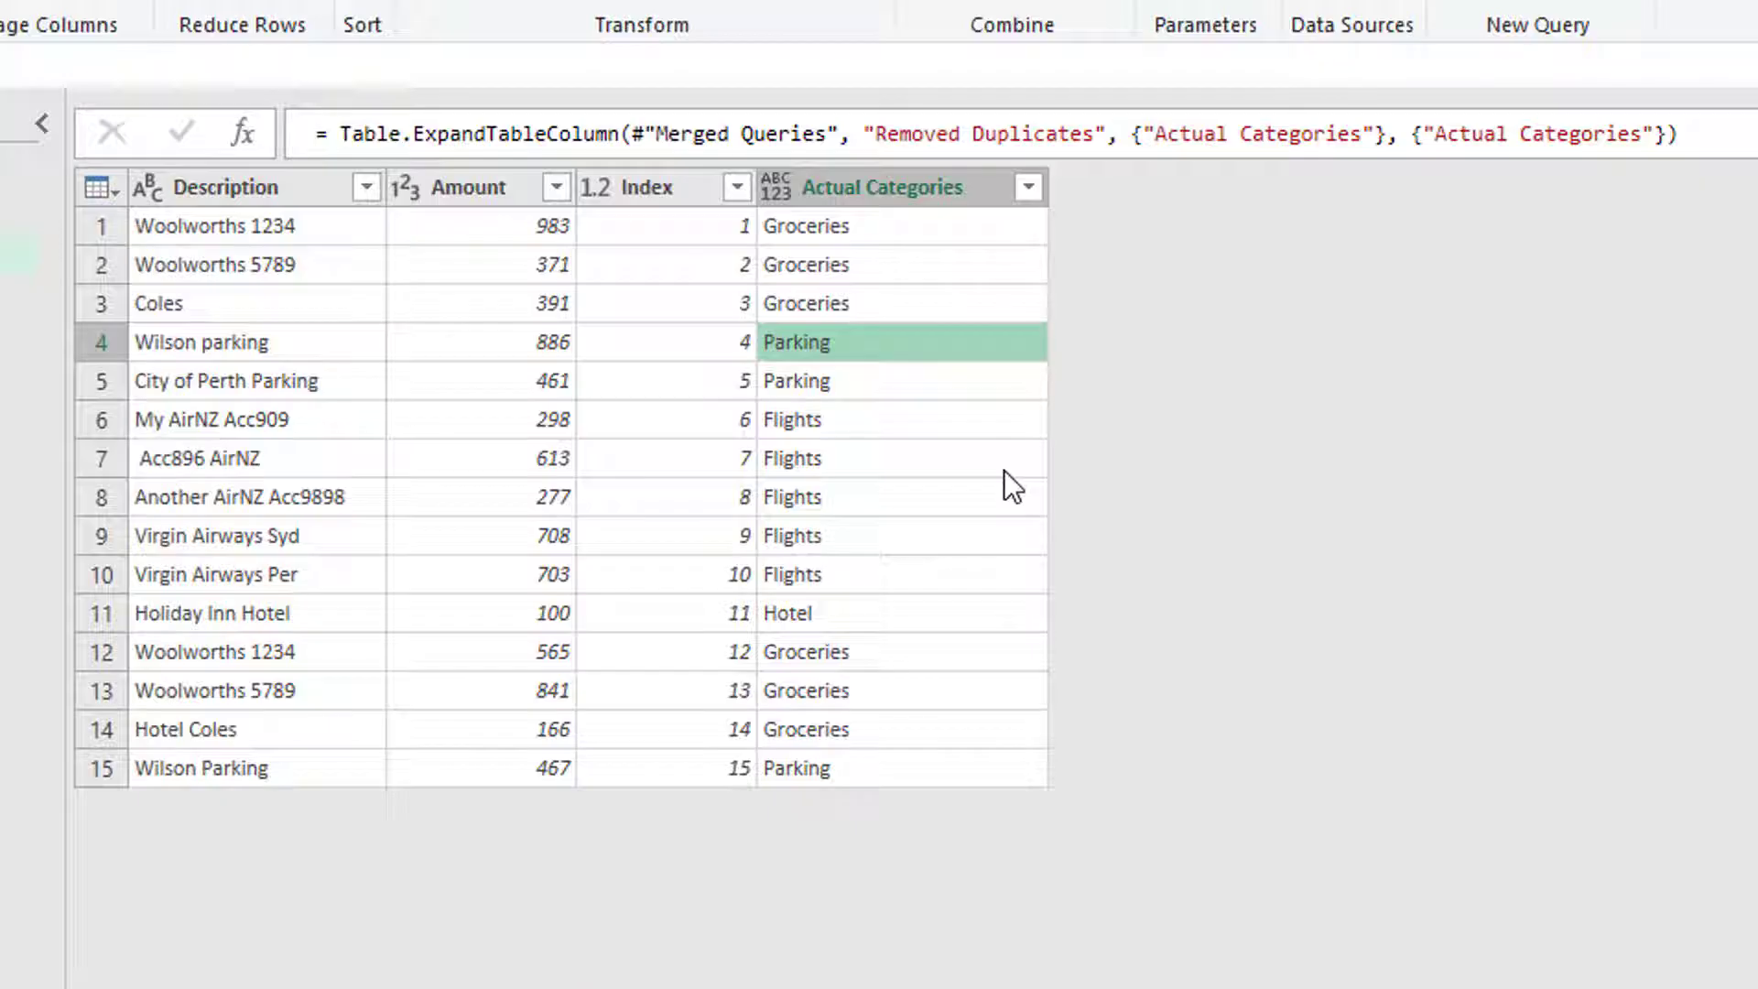
{"action": "mouse_move", "coordinate": [604, 410]}
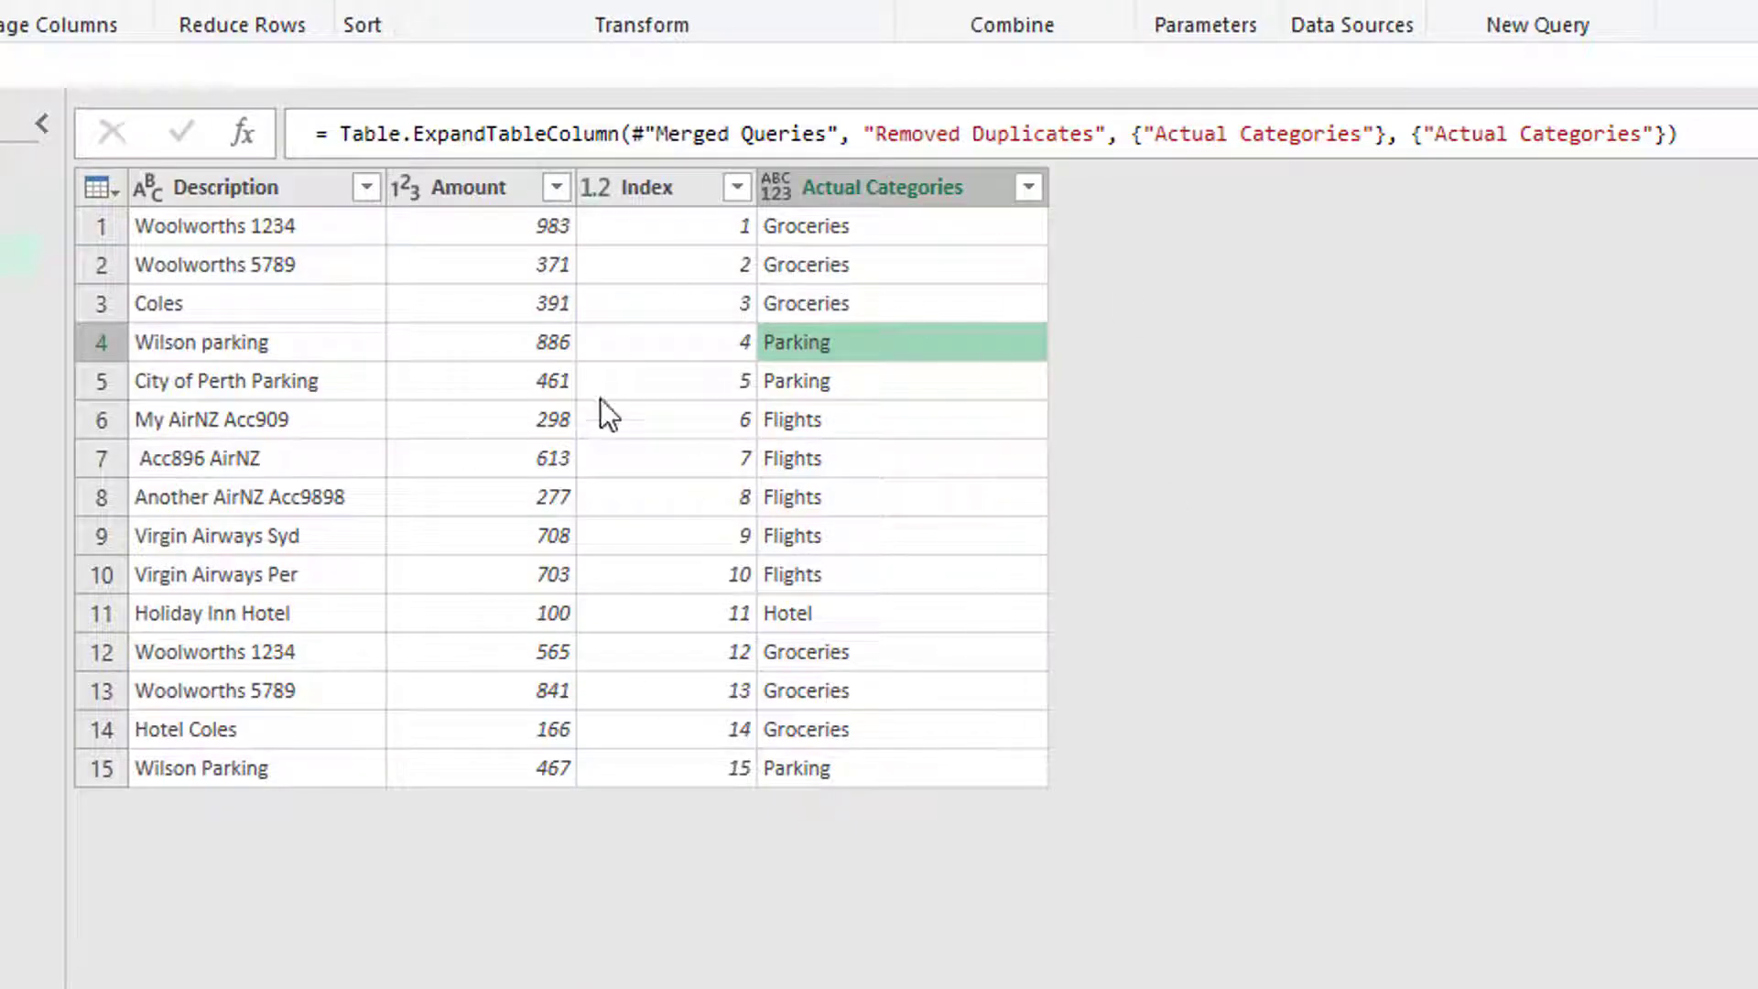
{"action": "mouse_move", "coordinate": [720, 696]}
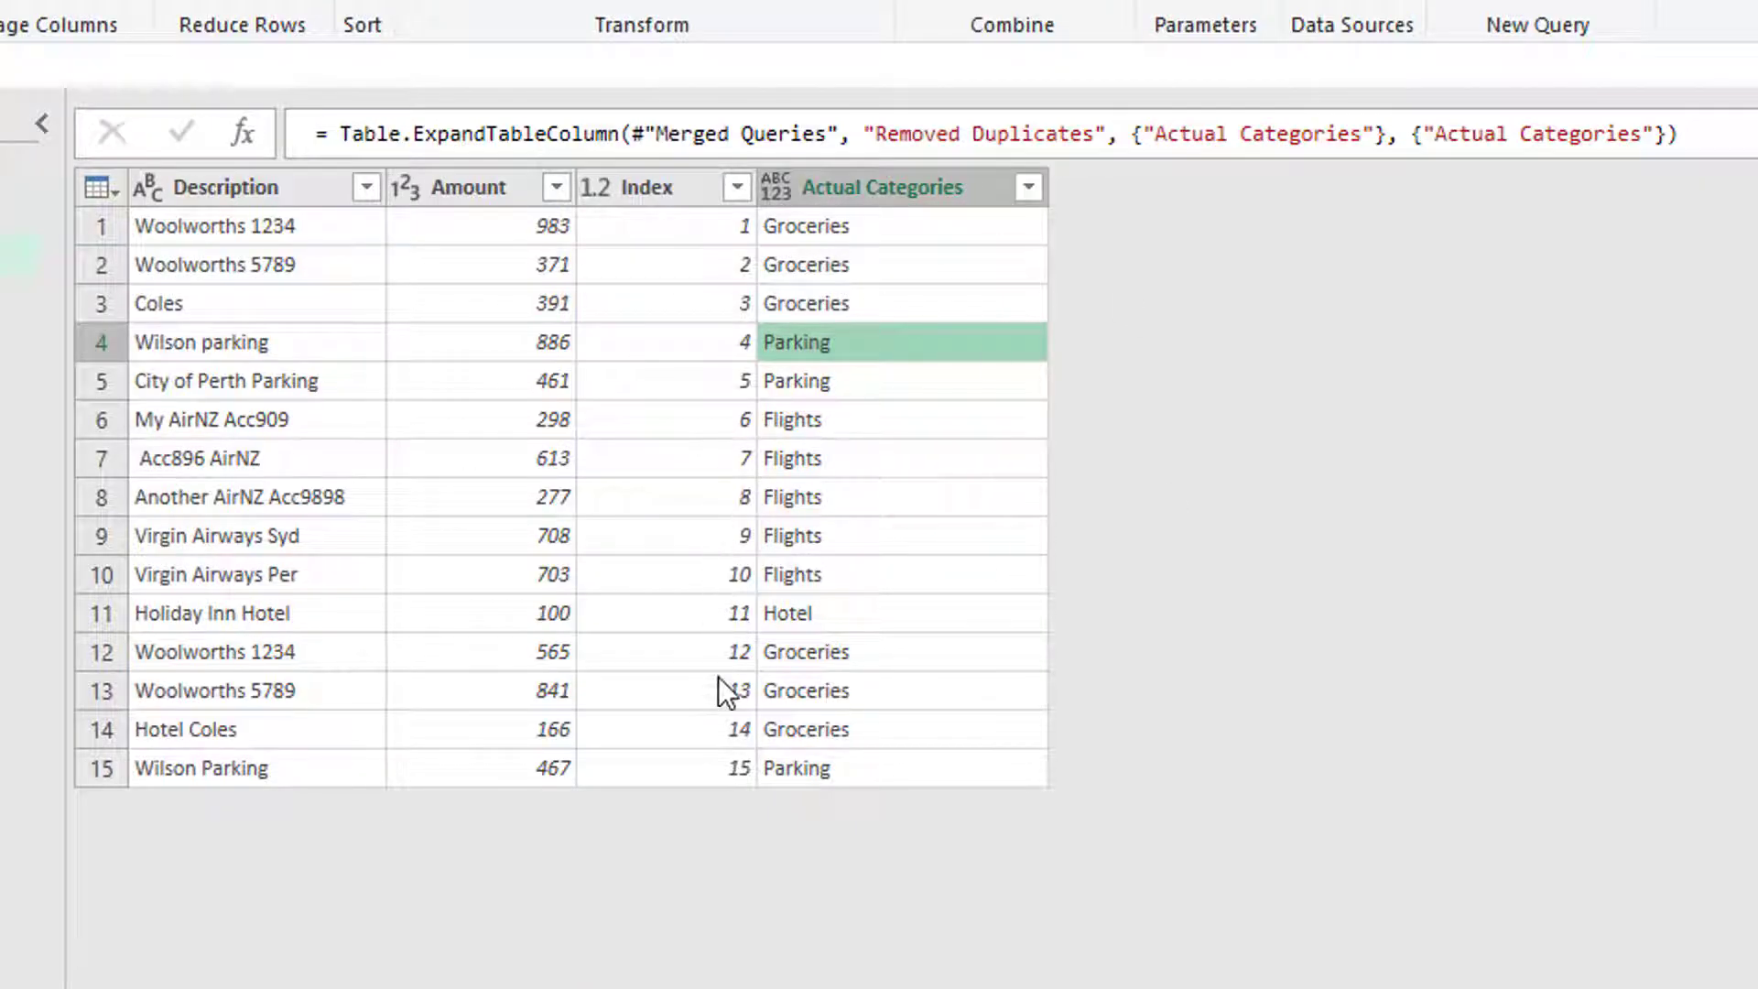
{"action": "mouse_move", "coordinate": [648, 775]}
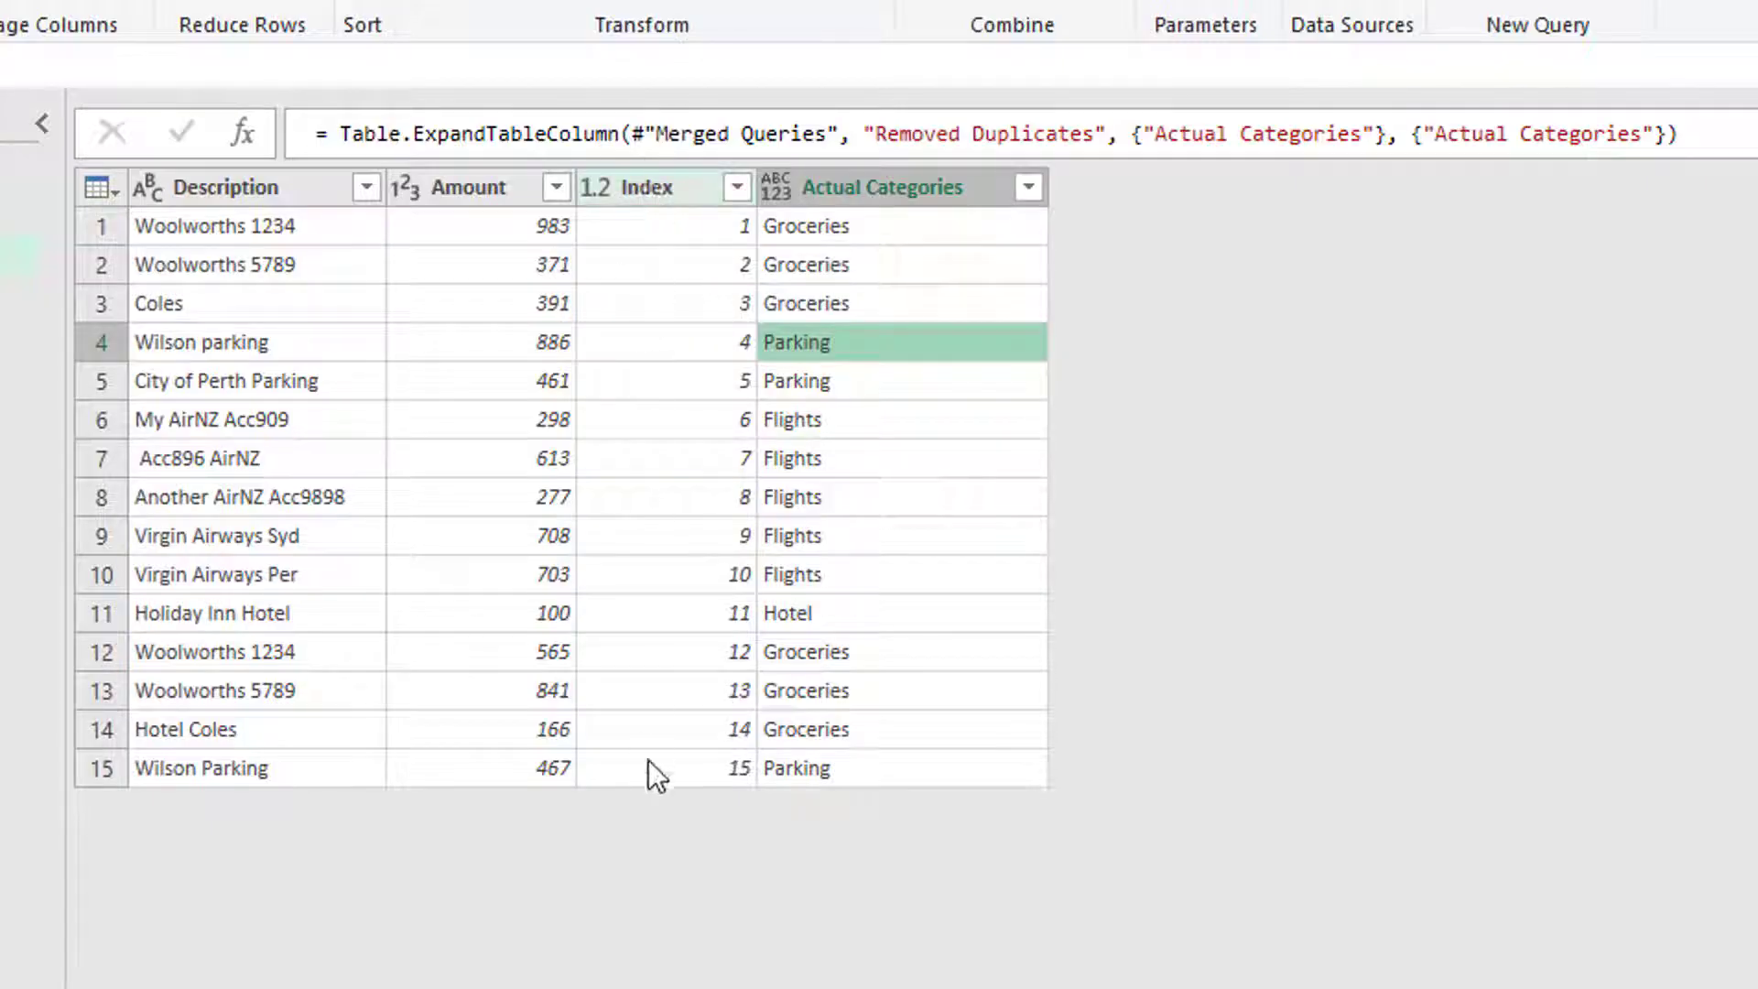
{"action": "right_click", "coordinate": [652, 186]}
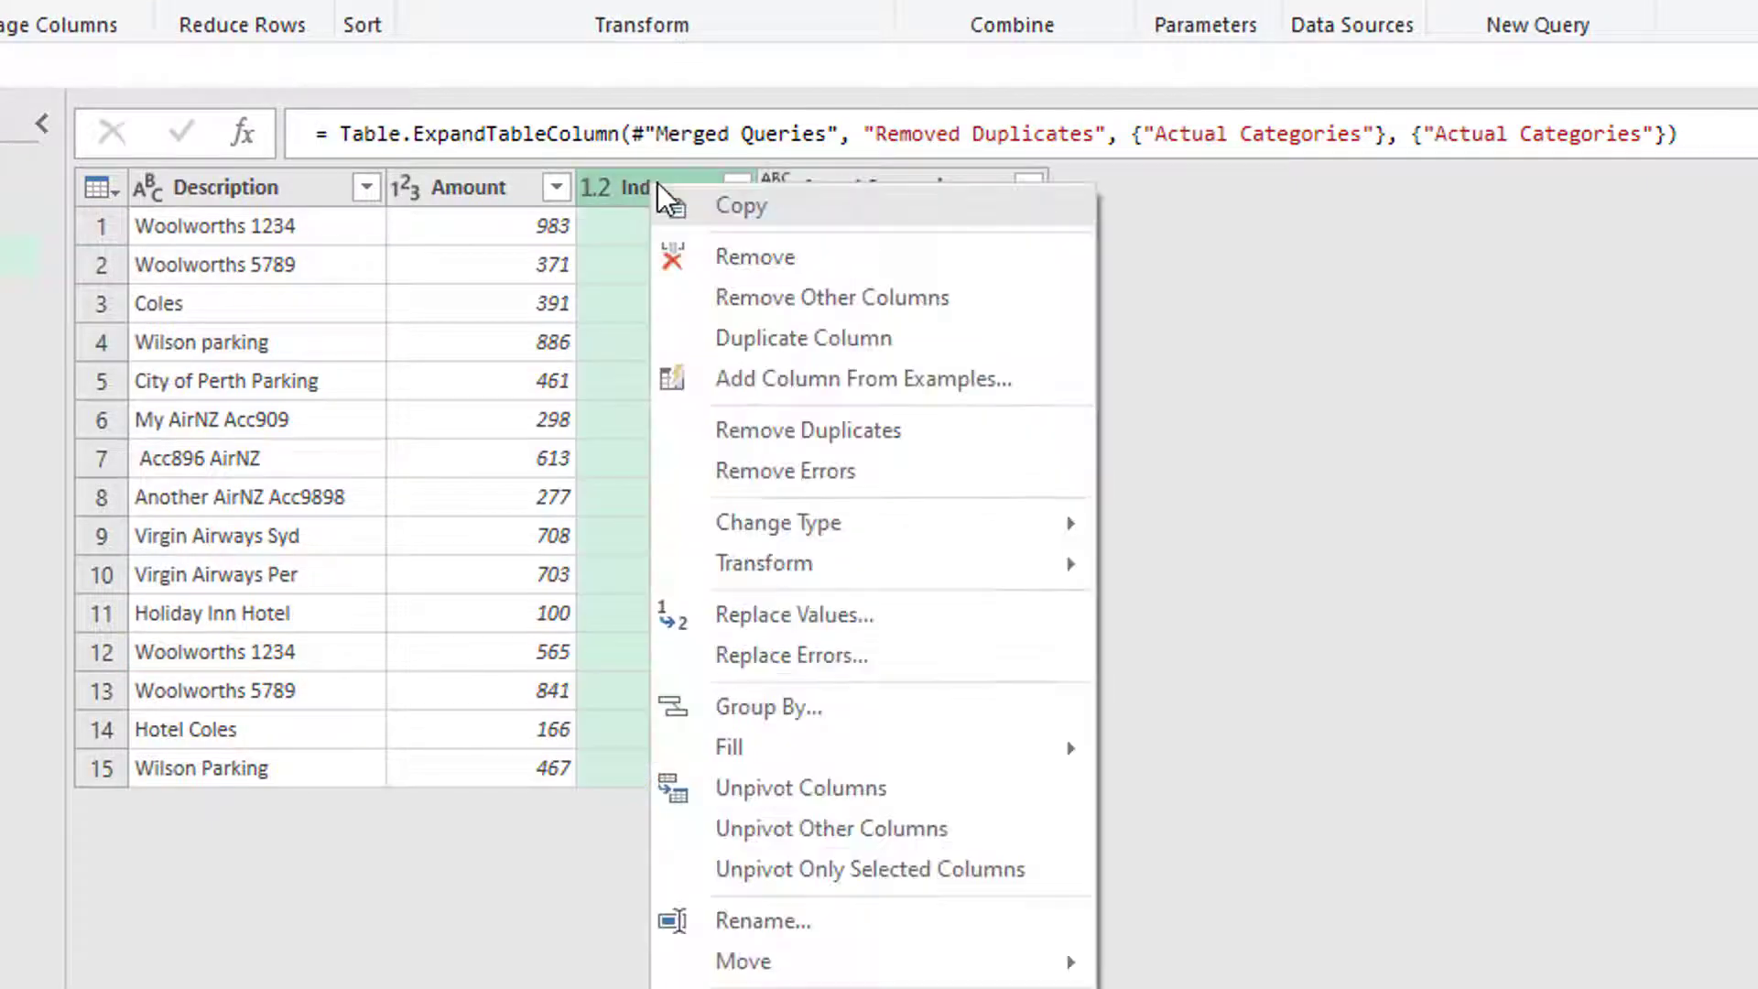
{"action": "left_click", "coordinate": [754, 256]}
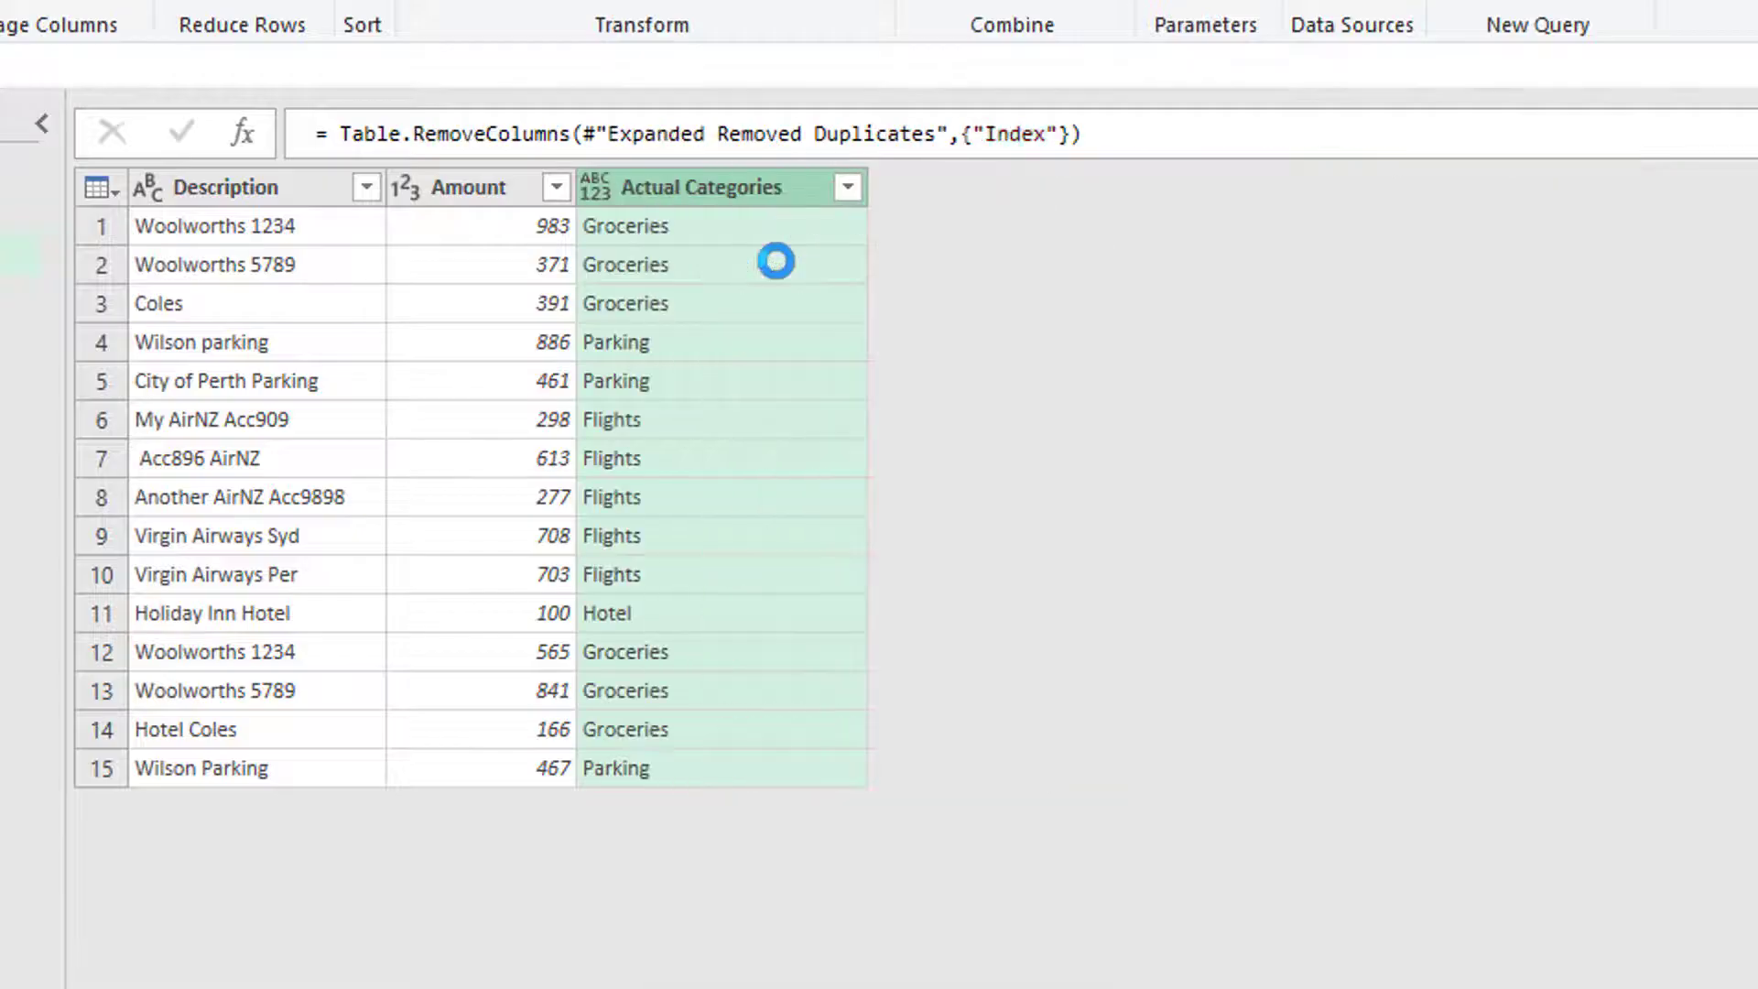
{"action": "mouse_move", "coordinate": [667, 200]}
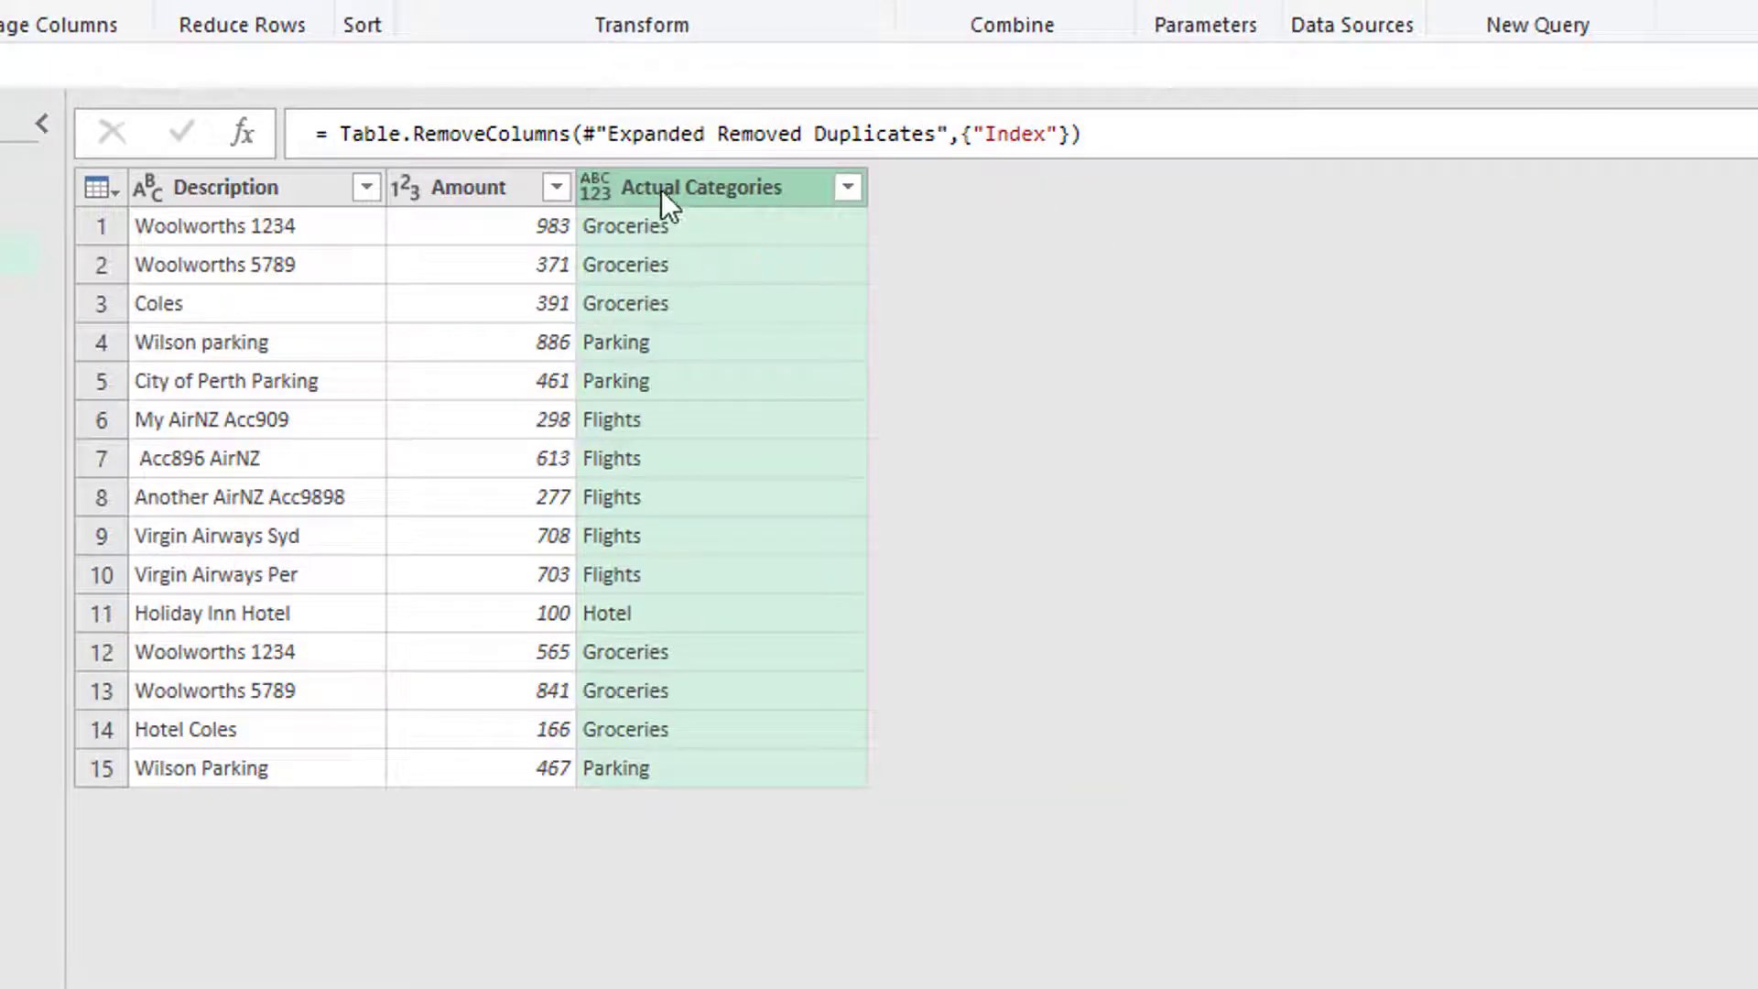
{"action": "left_click", "coordinate": [597, 187]}
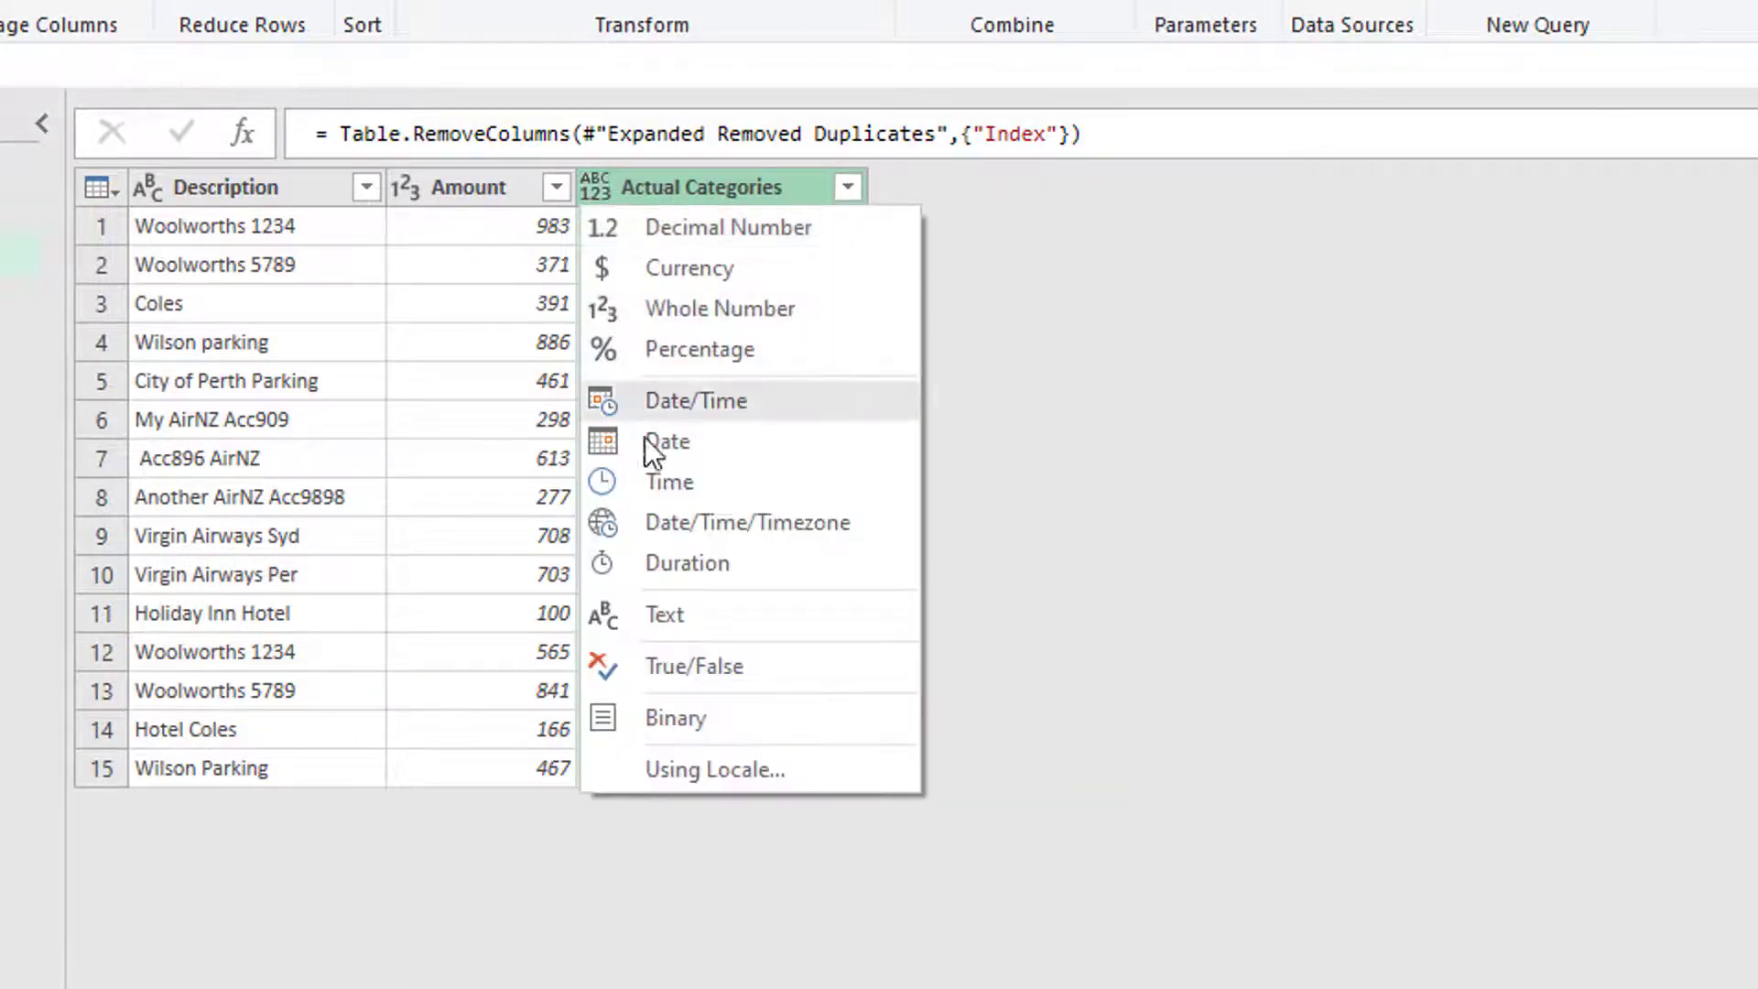
{"action": "left_click", "coordinate": [663, 616]}
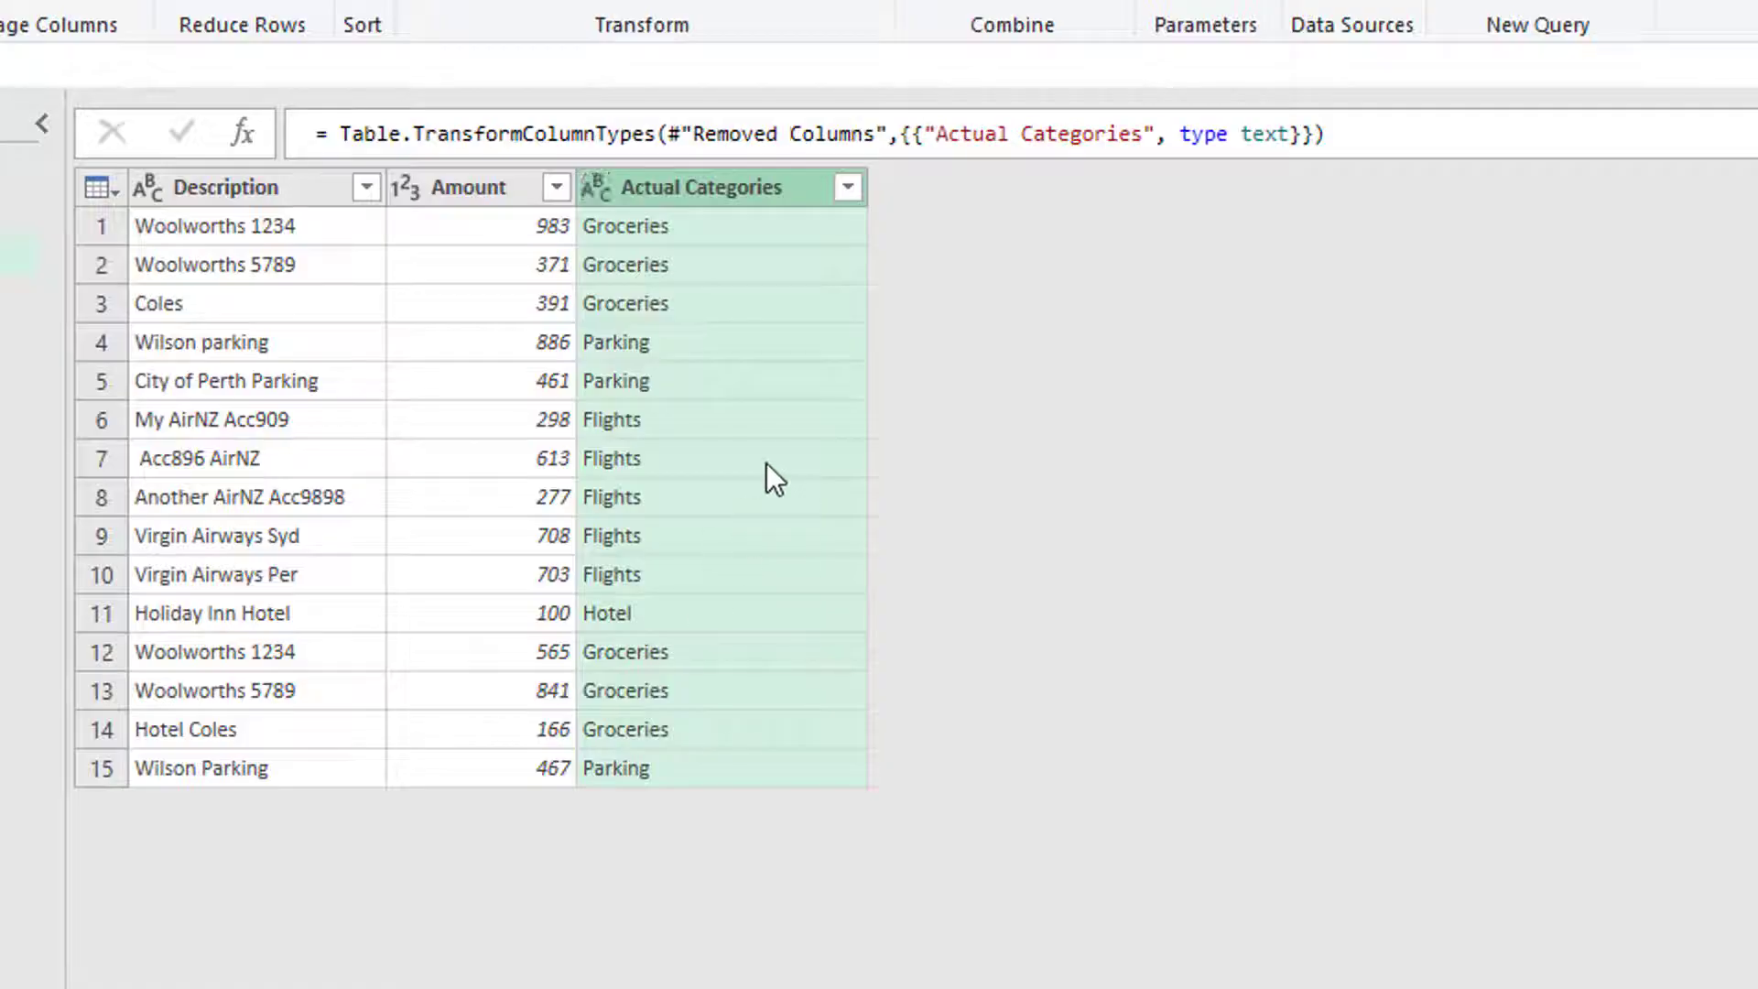
{"action": "mouse_move", "coordinate": [747, 740]}
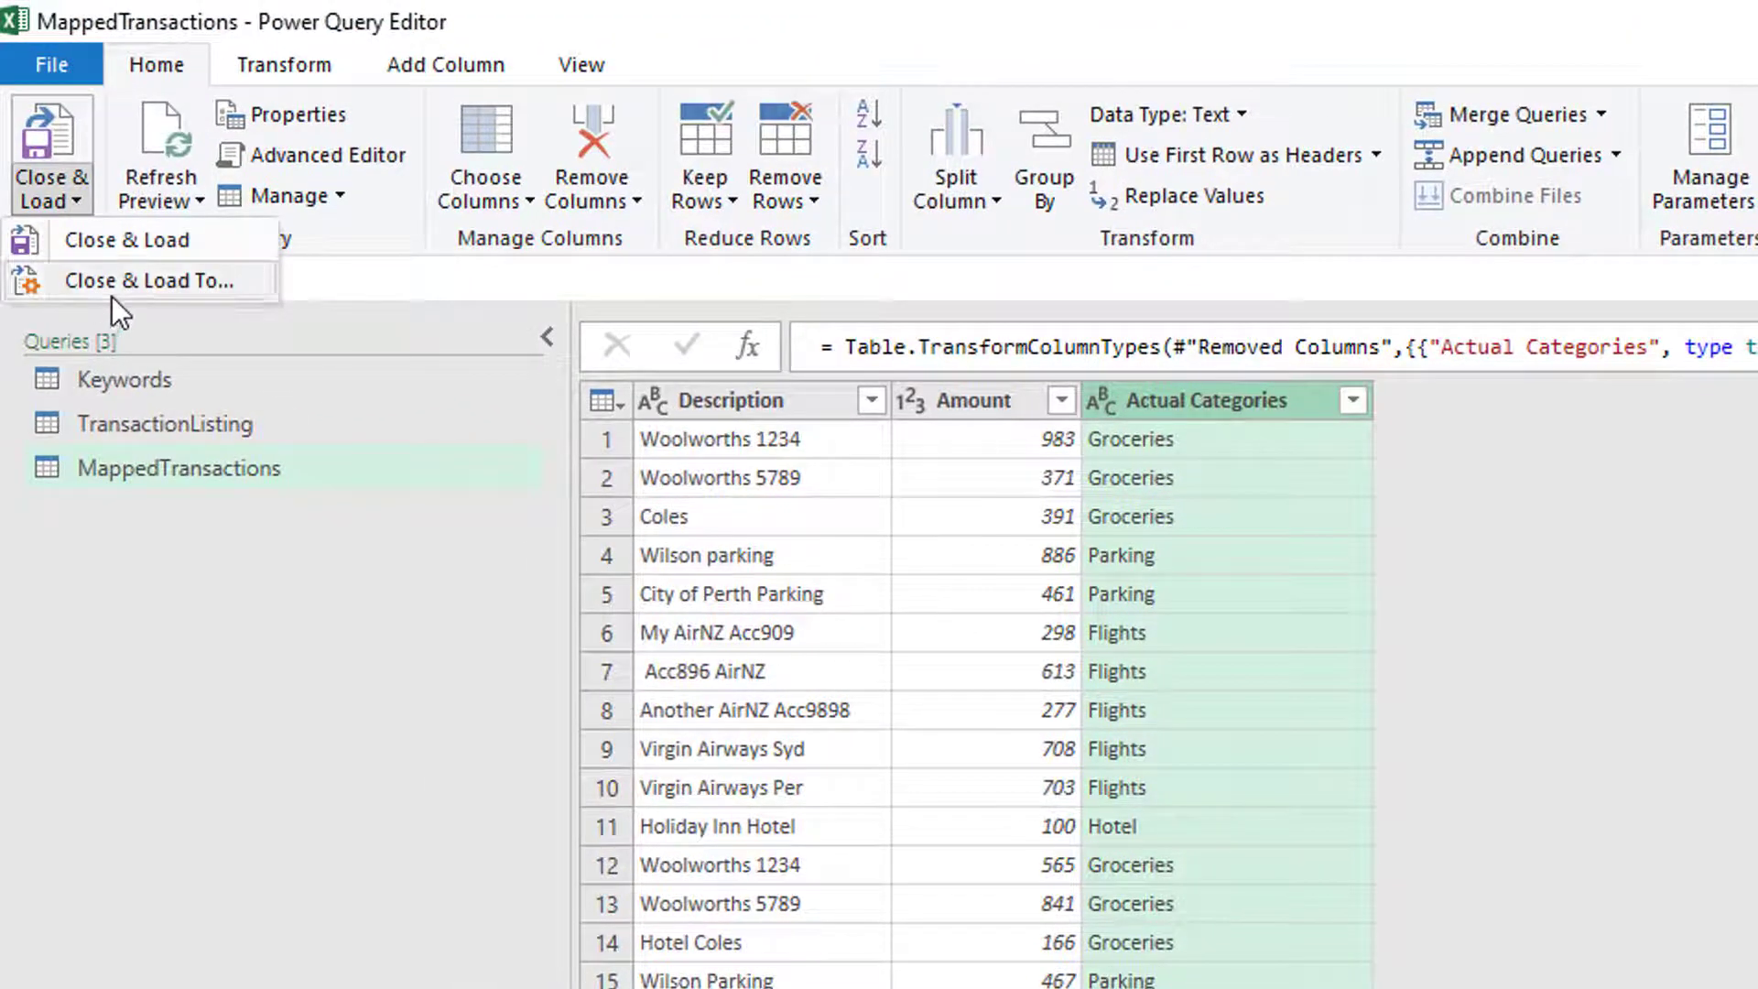
Close as connection only, then load MappedTransactions as a table at 'Source Data'!$I$2.
{"action": "left_click", "coordinate": [125, 238]}
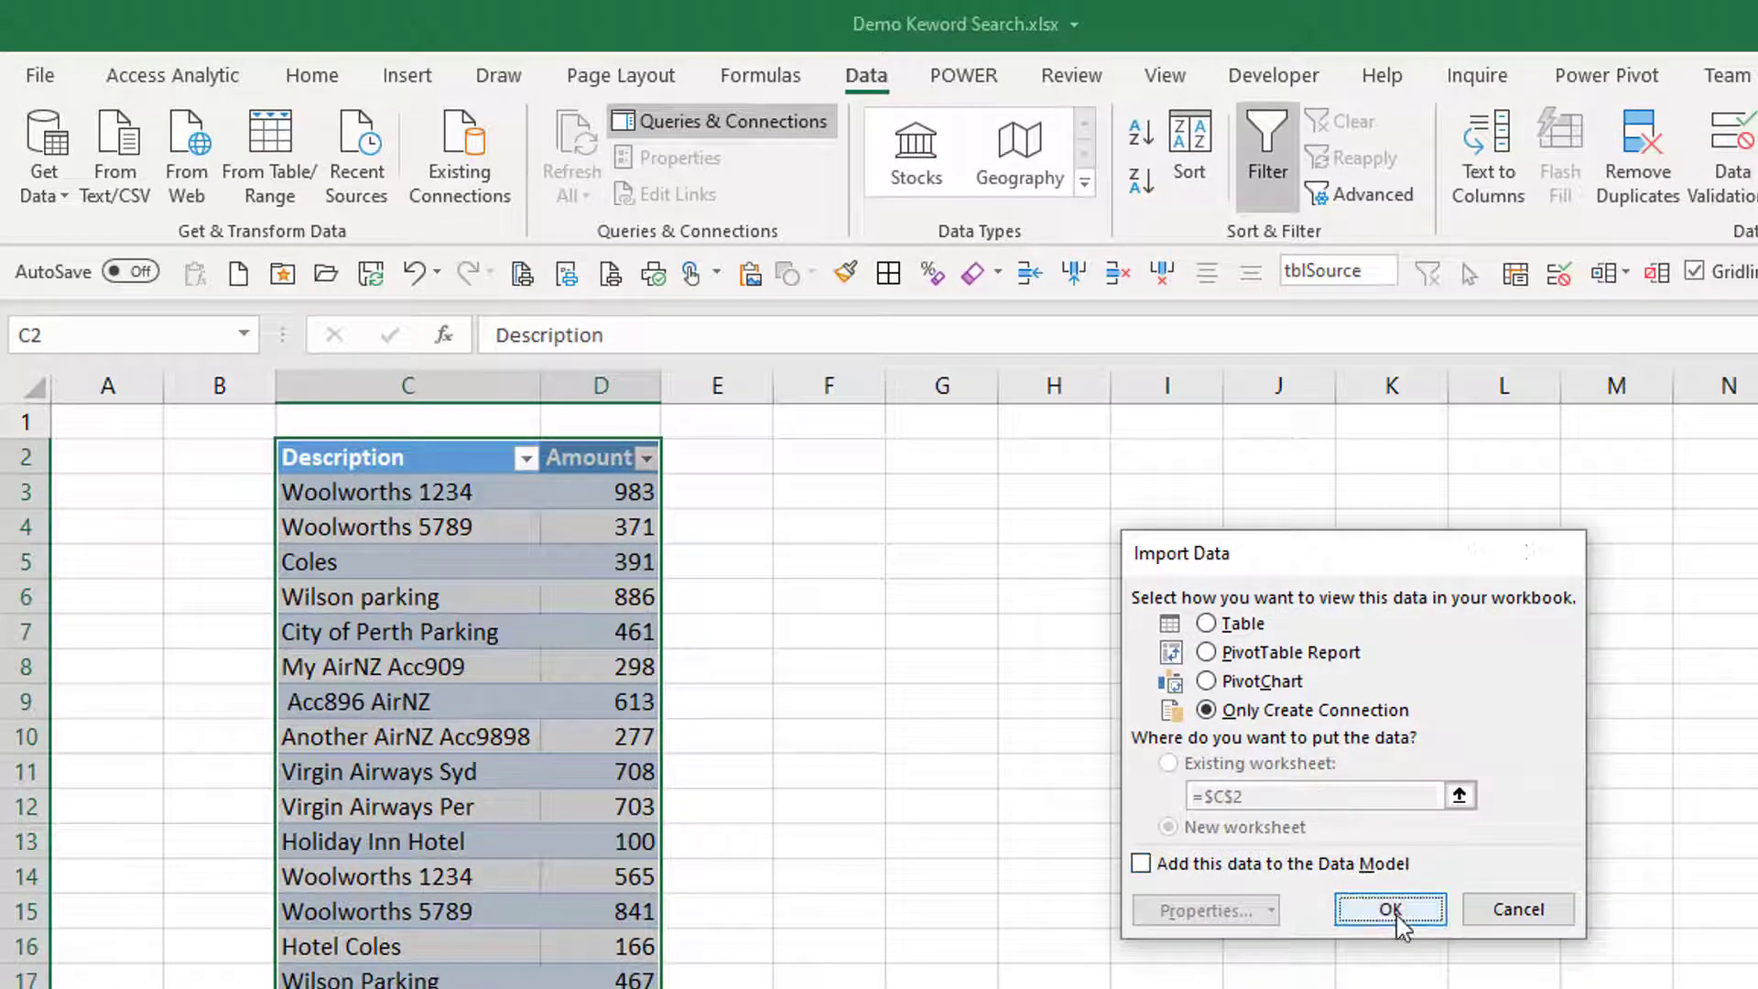
{"action": "left_click", "coordinate": [1385, 909]}
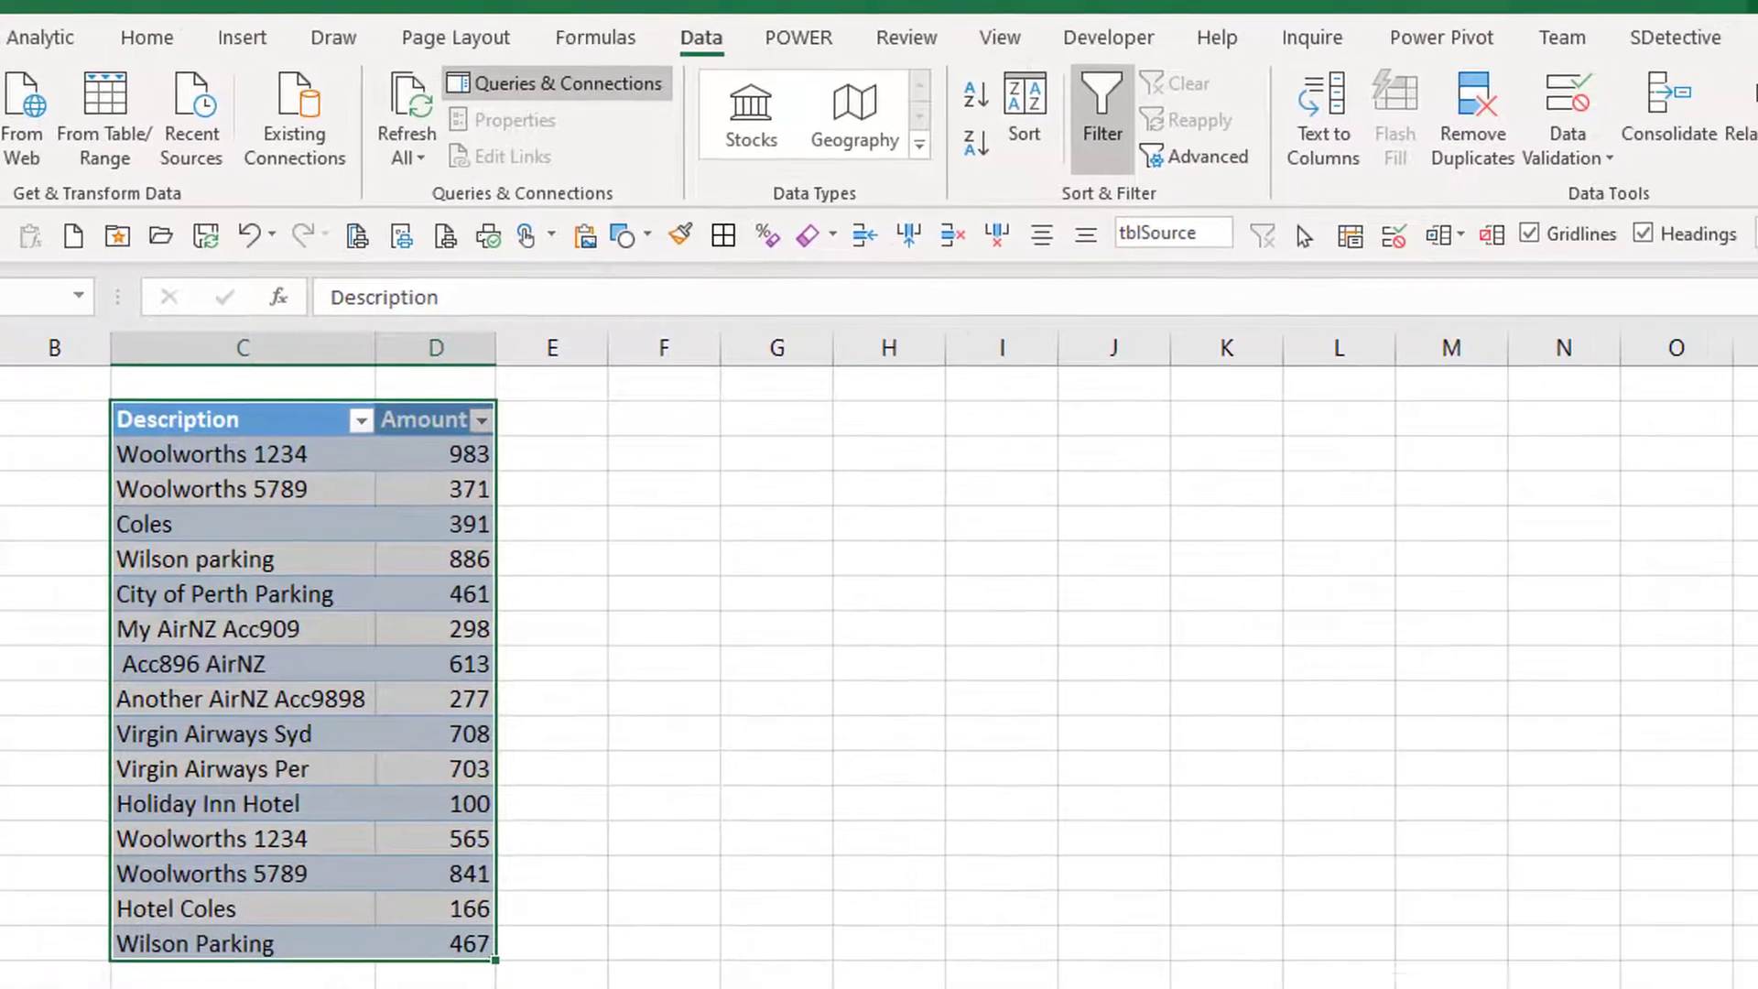
{"action": "left_click", "coordinate": [555, 82]}
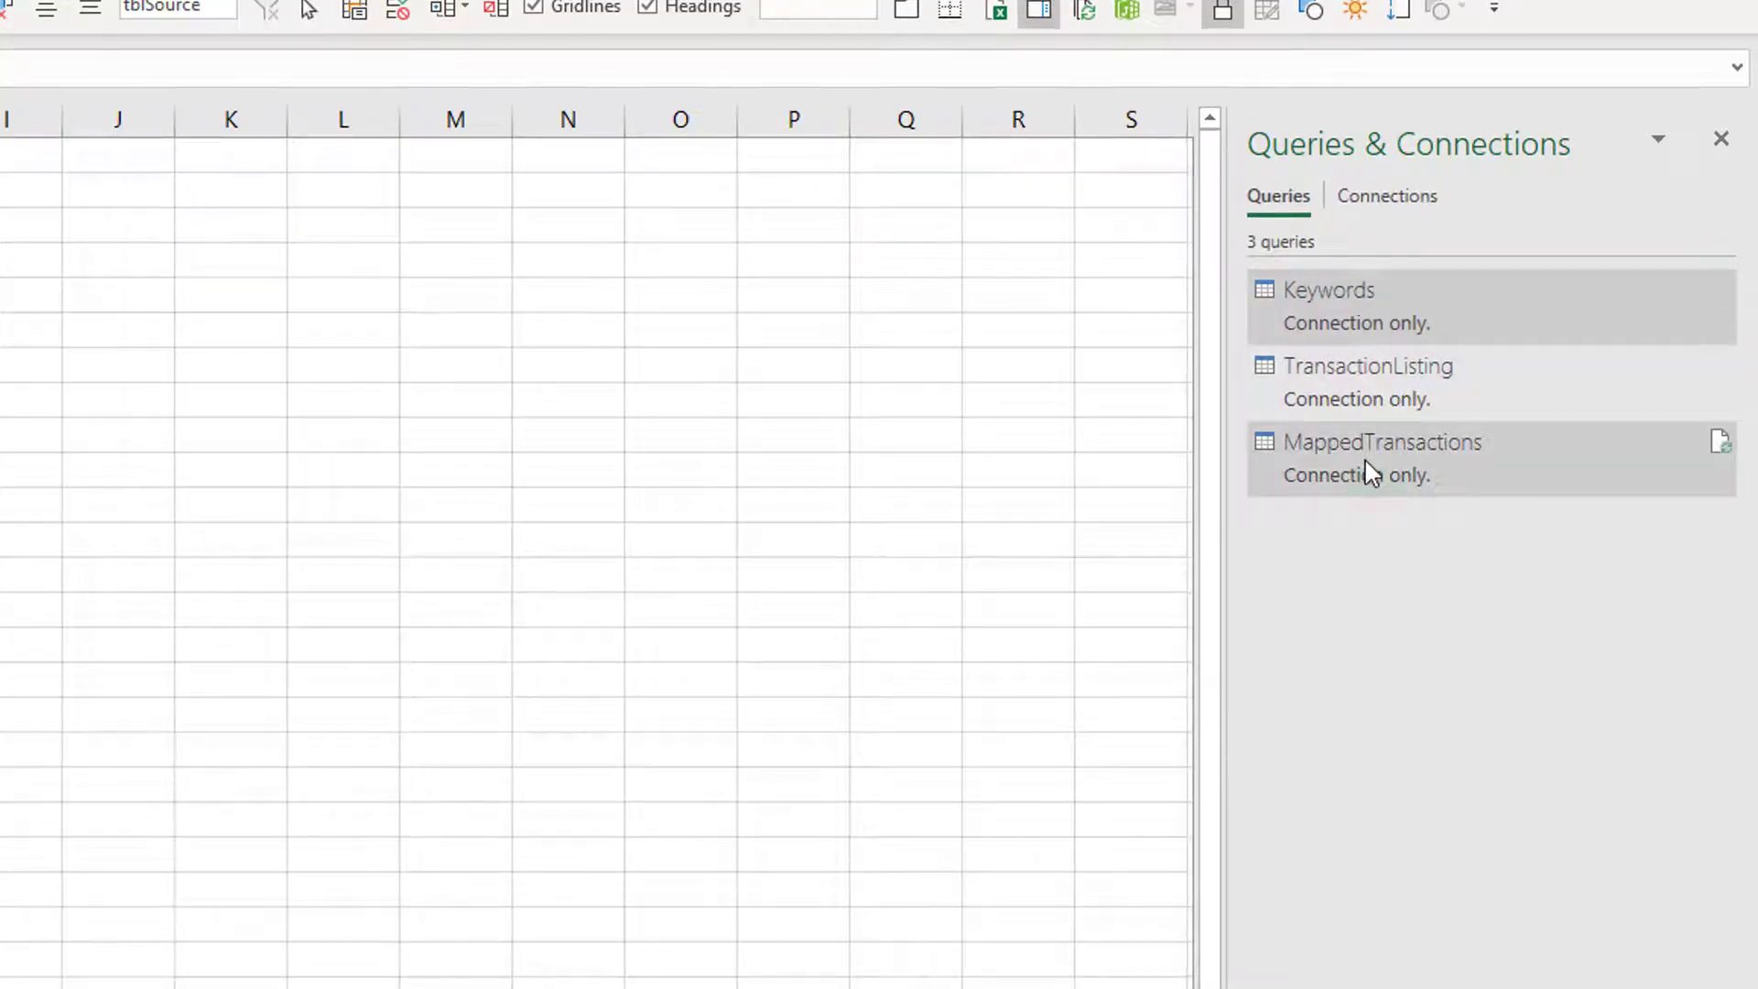
{"action": "right_click", "coordinate": [1377, 455]}
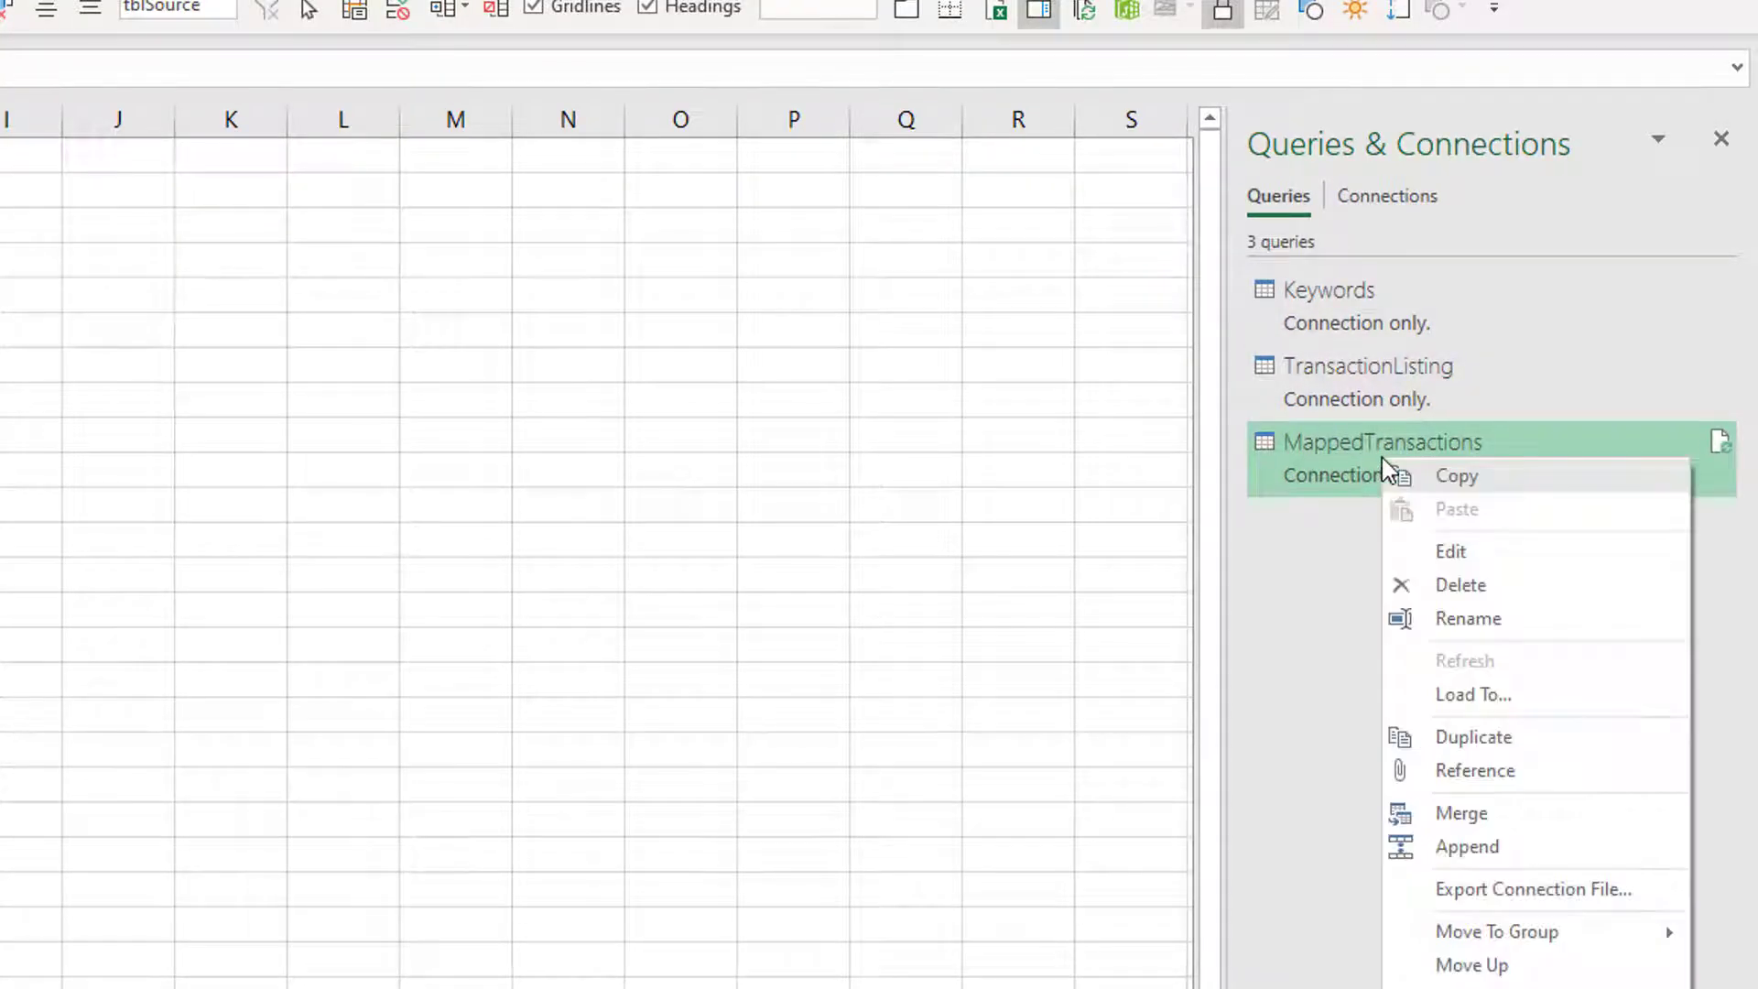
{"action": "left_click", "coordinate": [1473, 694]}
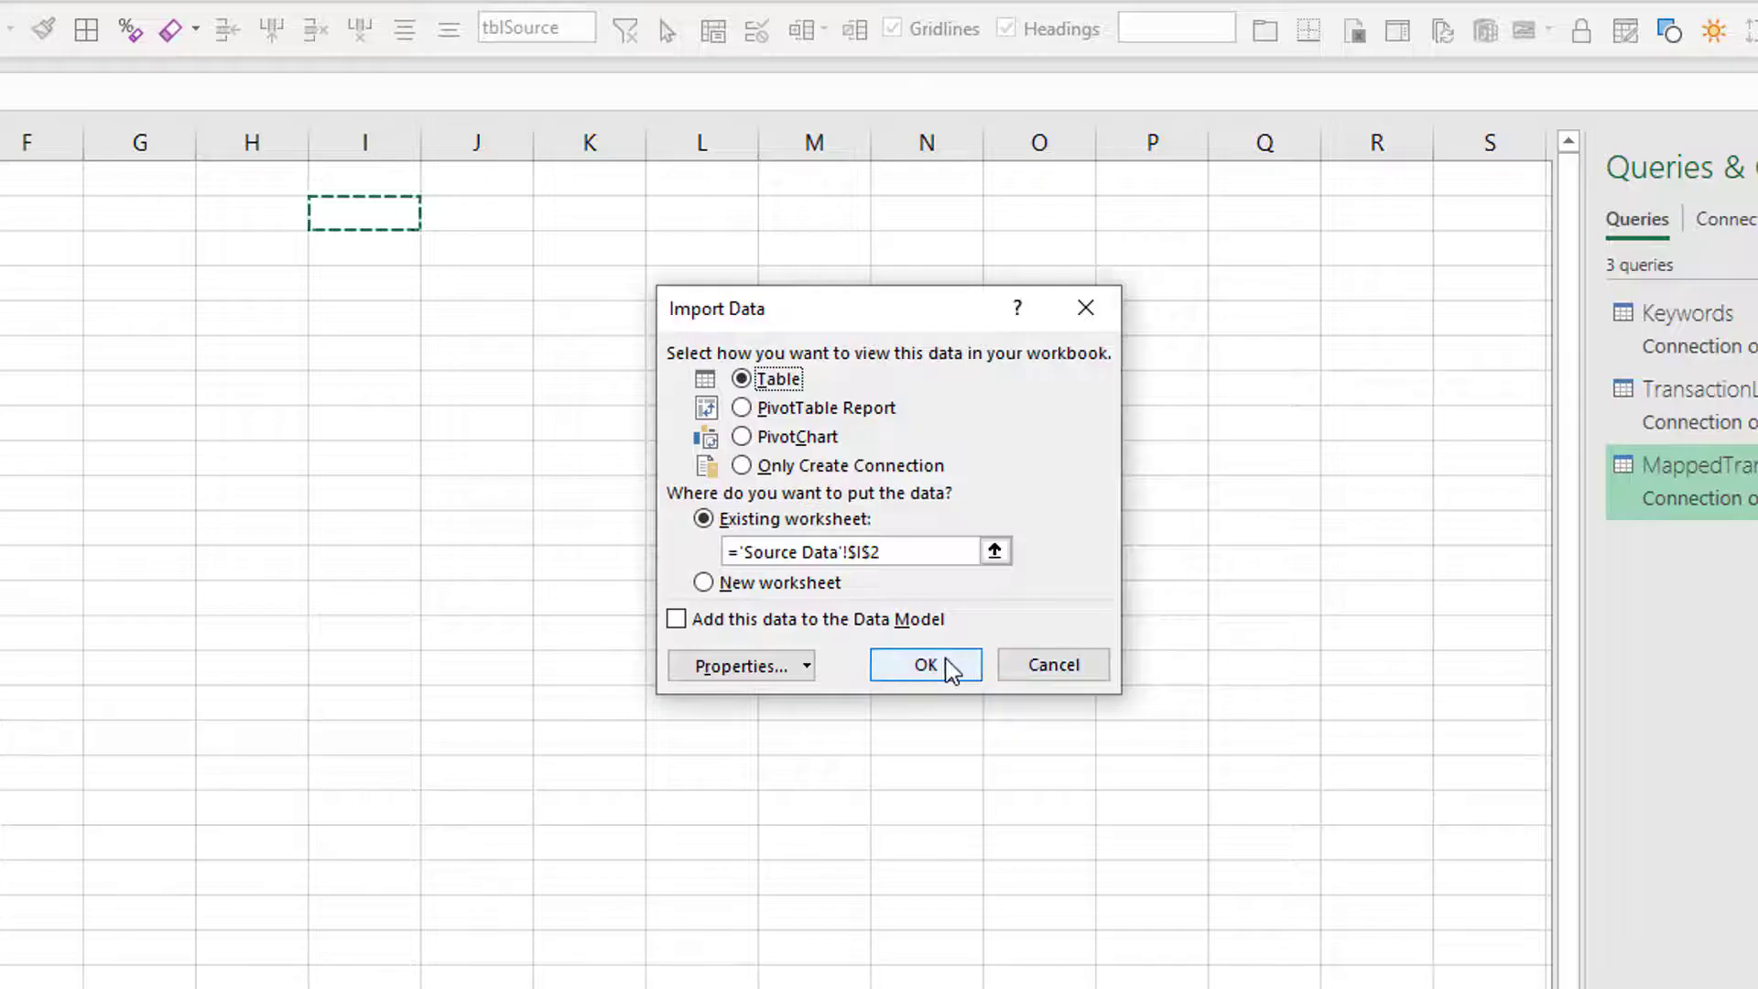
{"action": "left_click", "coordinate": [925, 665]}
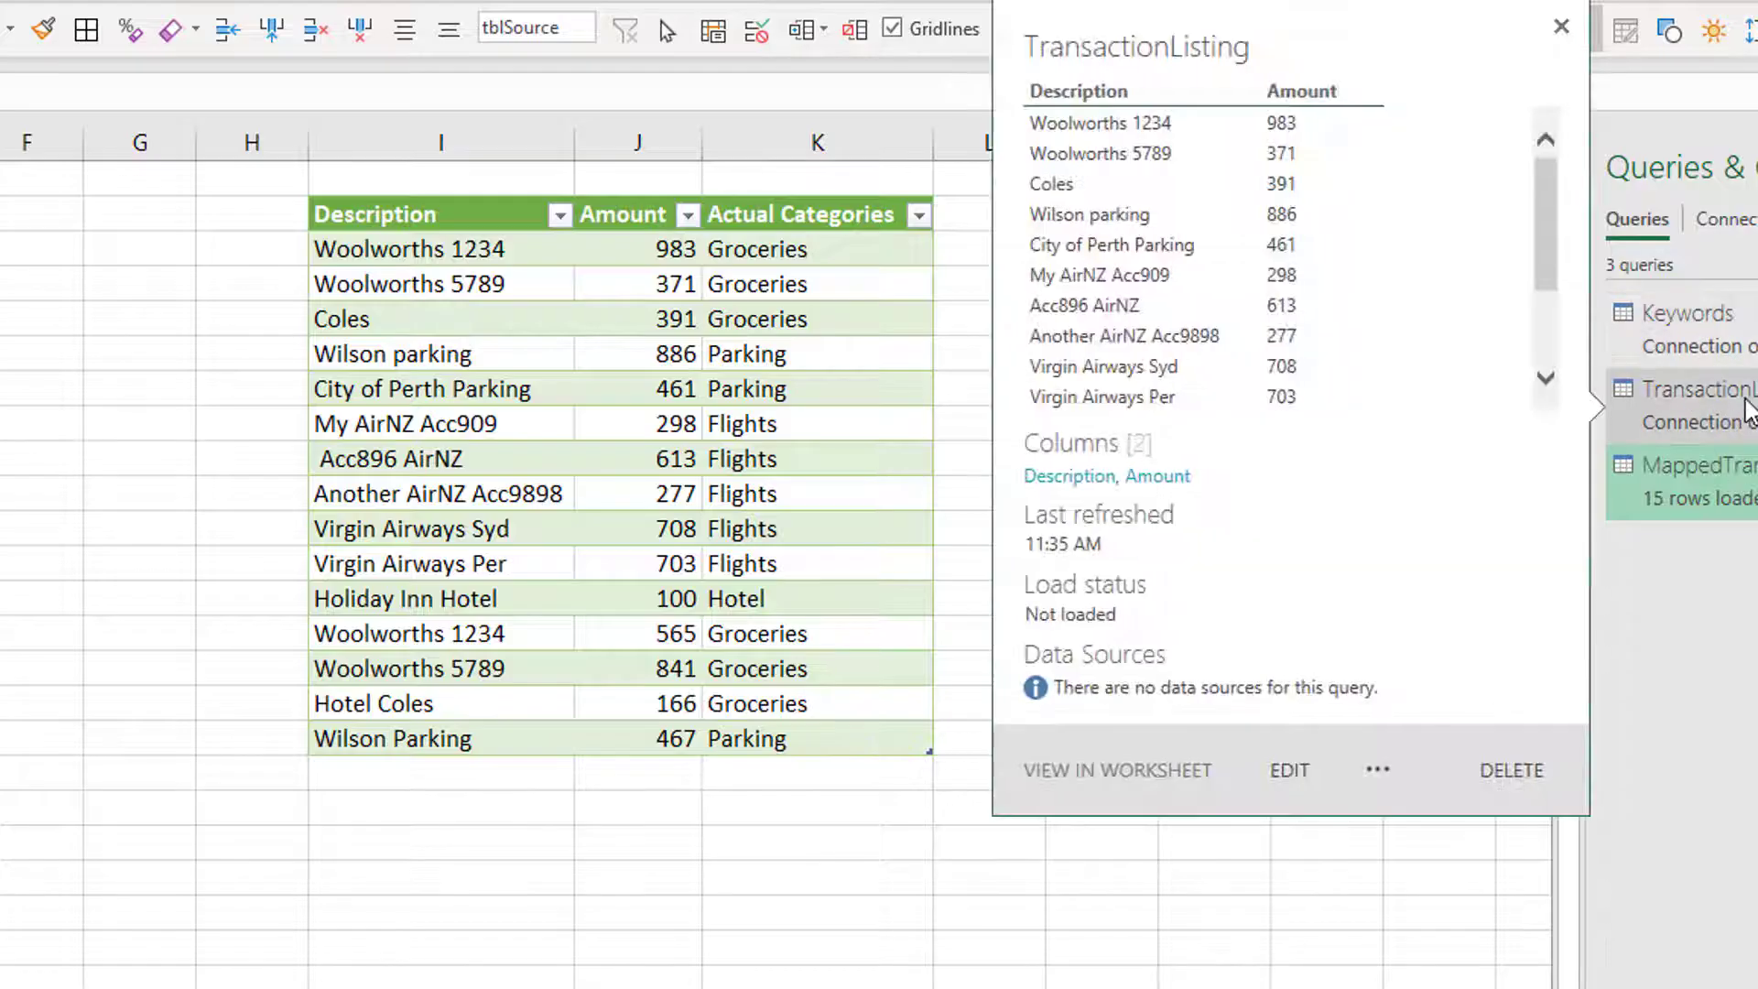
{"action": "left_click", "coordinate": [1557, 25]}
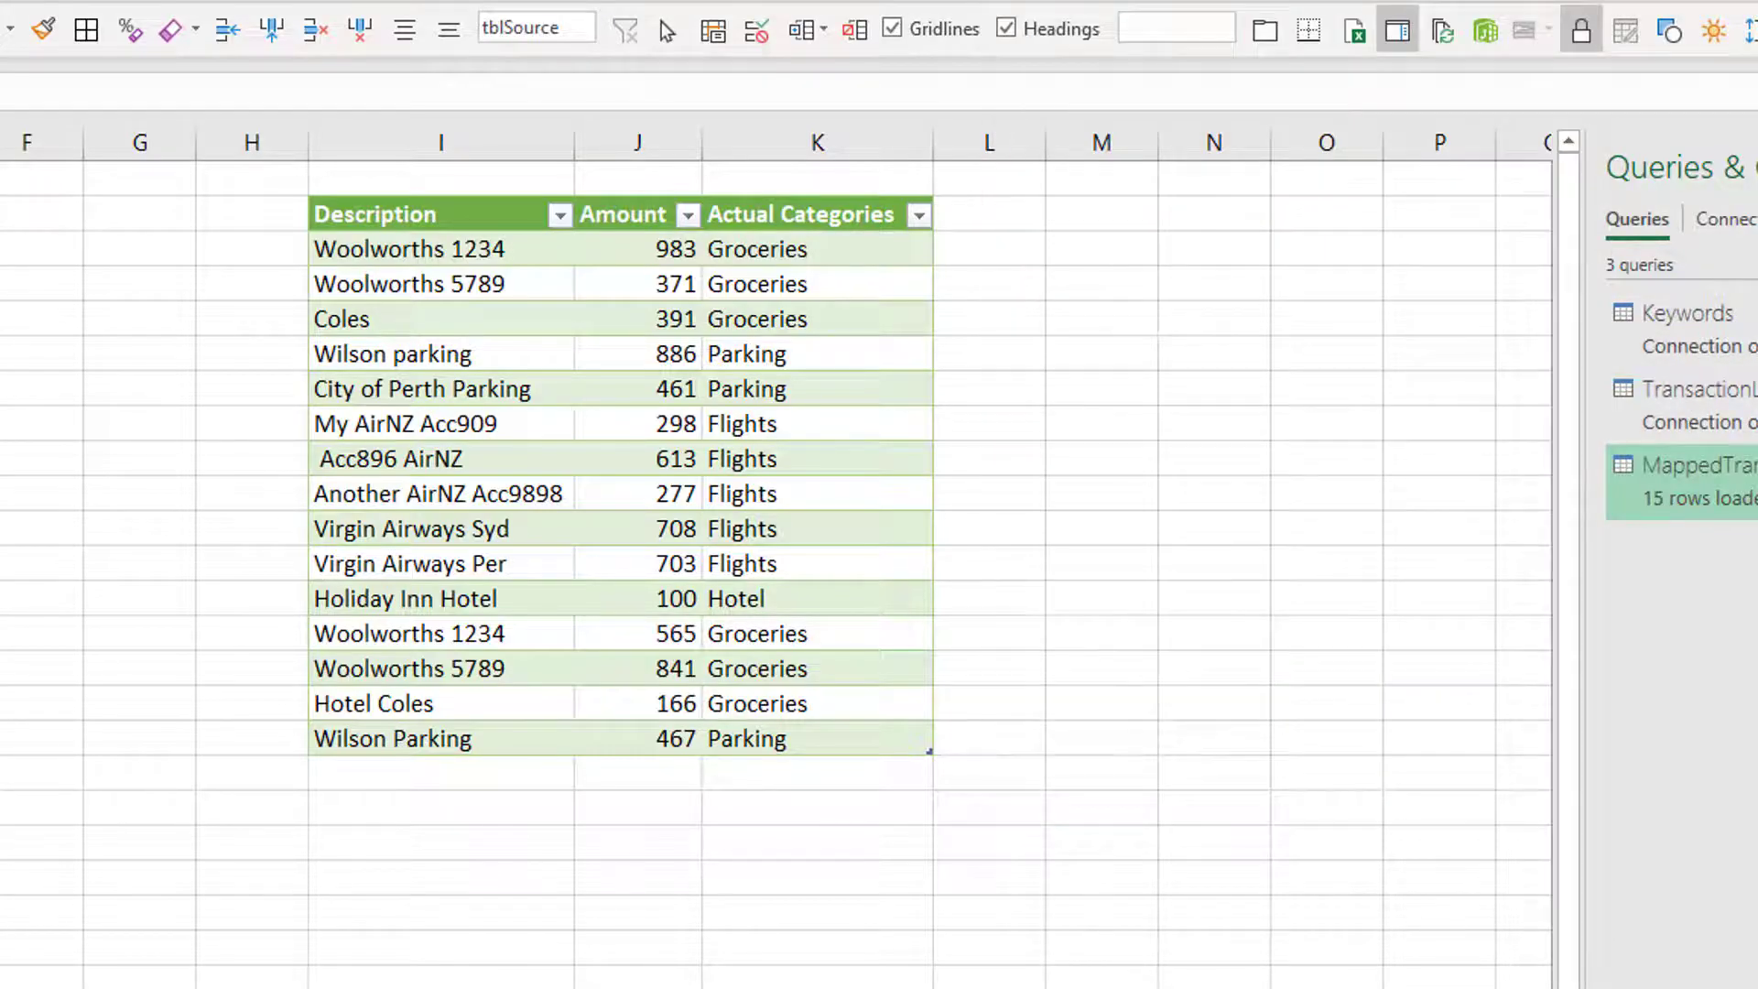
{"action": "mouse_move", "coordinate": [749, 359]}
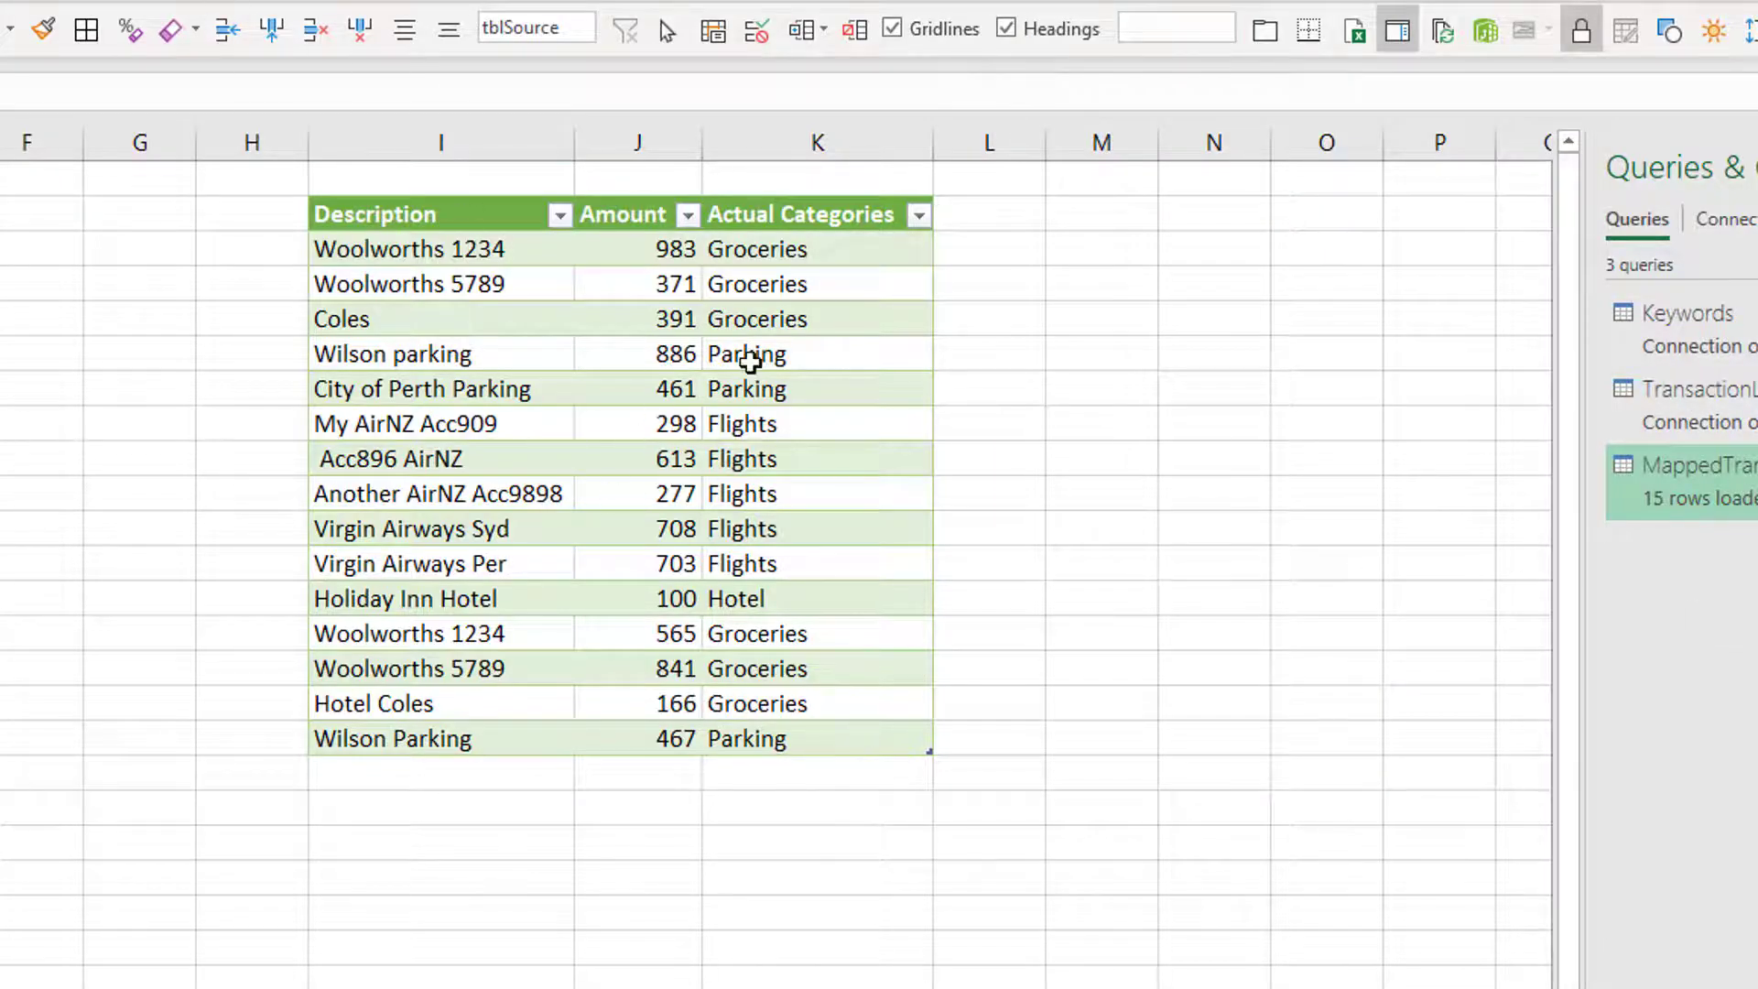
{"action": "mouse_move", "coordinate": [787, 753]}
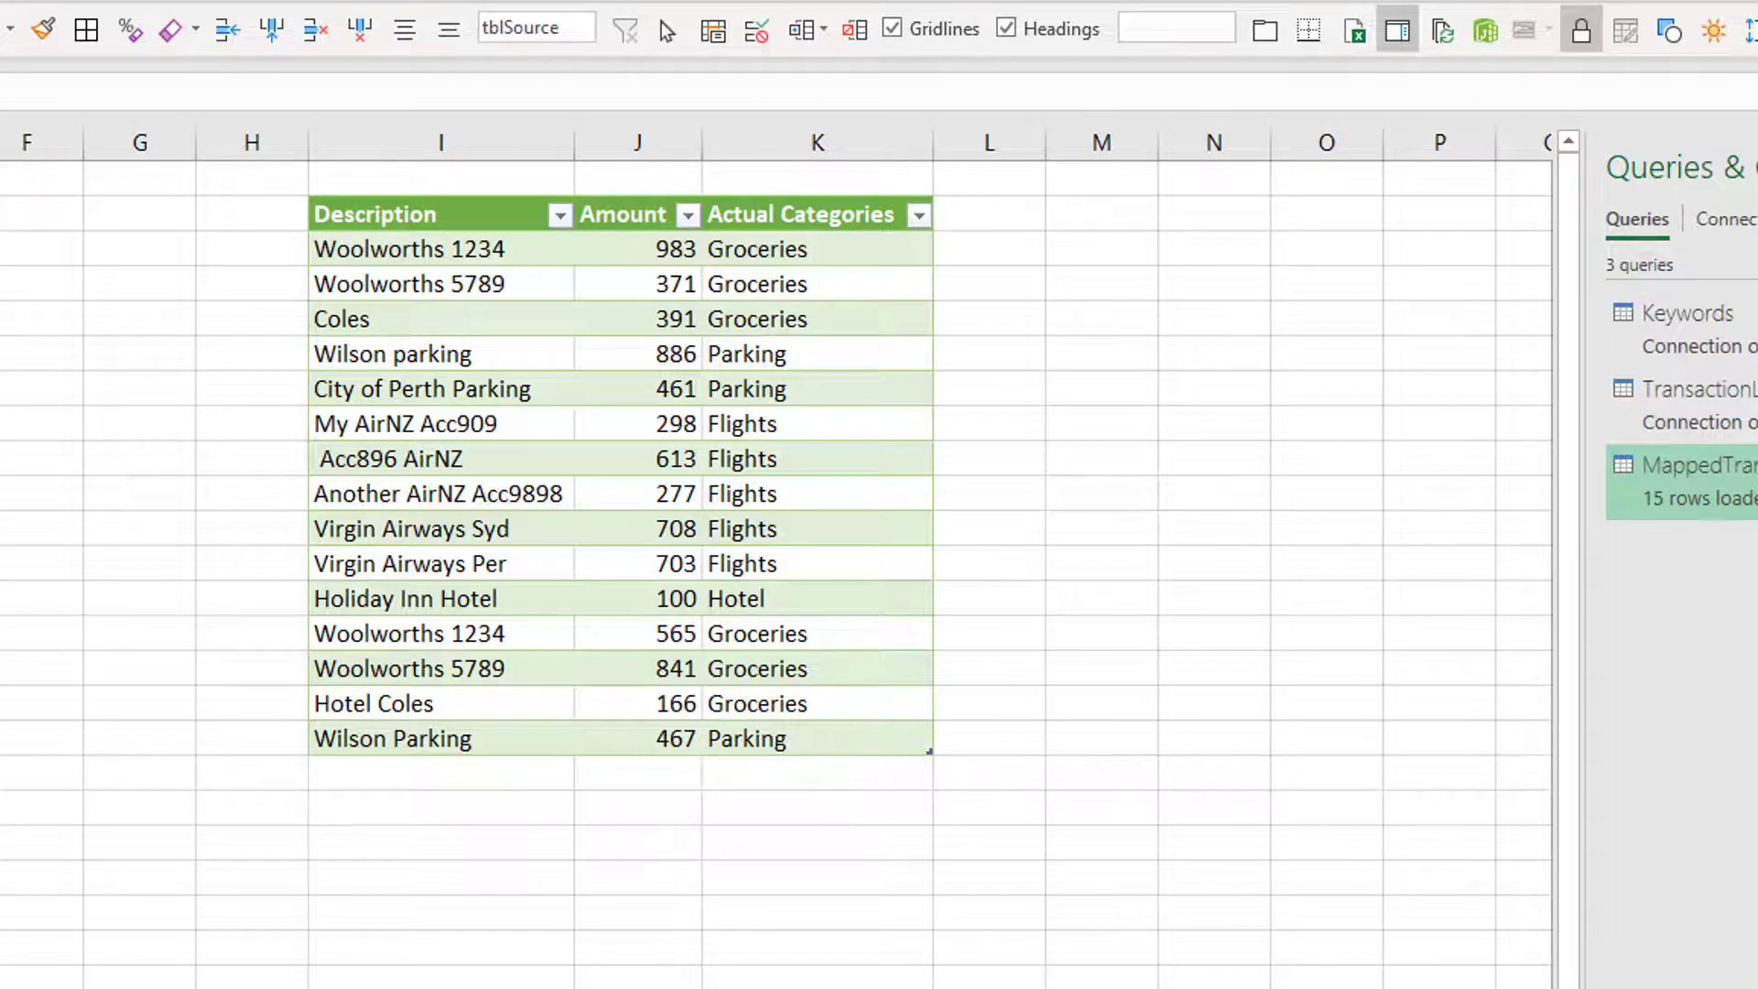
Copy More Data columns D:E below the source table and refresh to 9,984 mapped rows.
{"action": "left_click", "coordinate": [372, 945]}
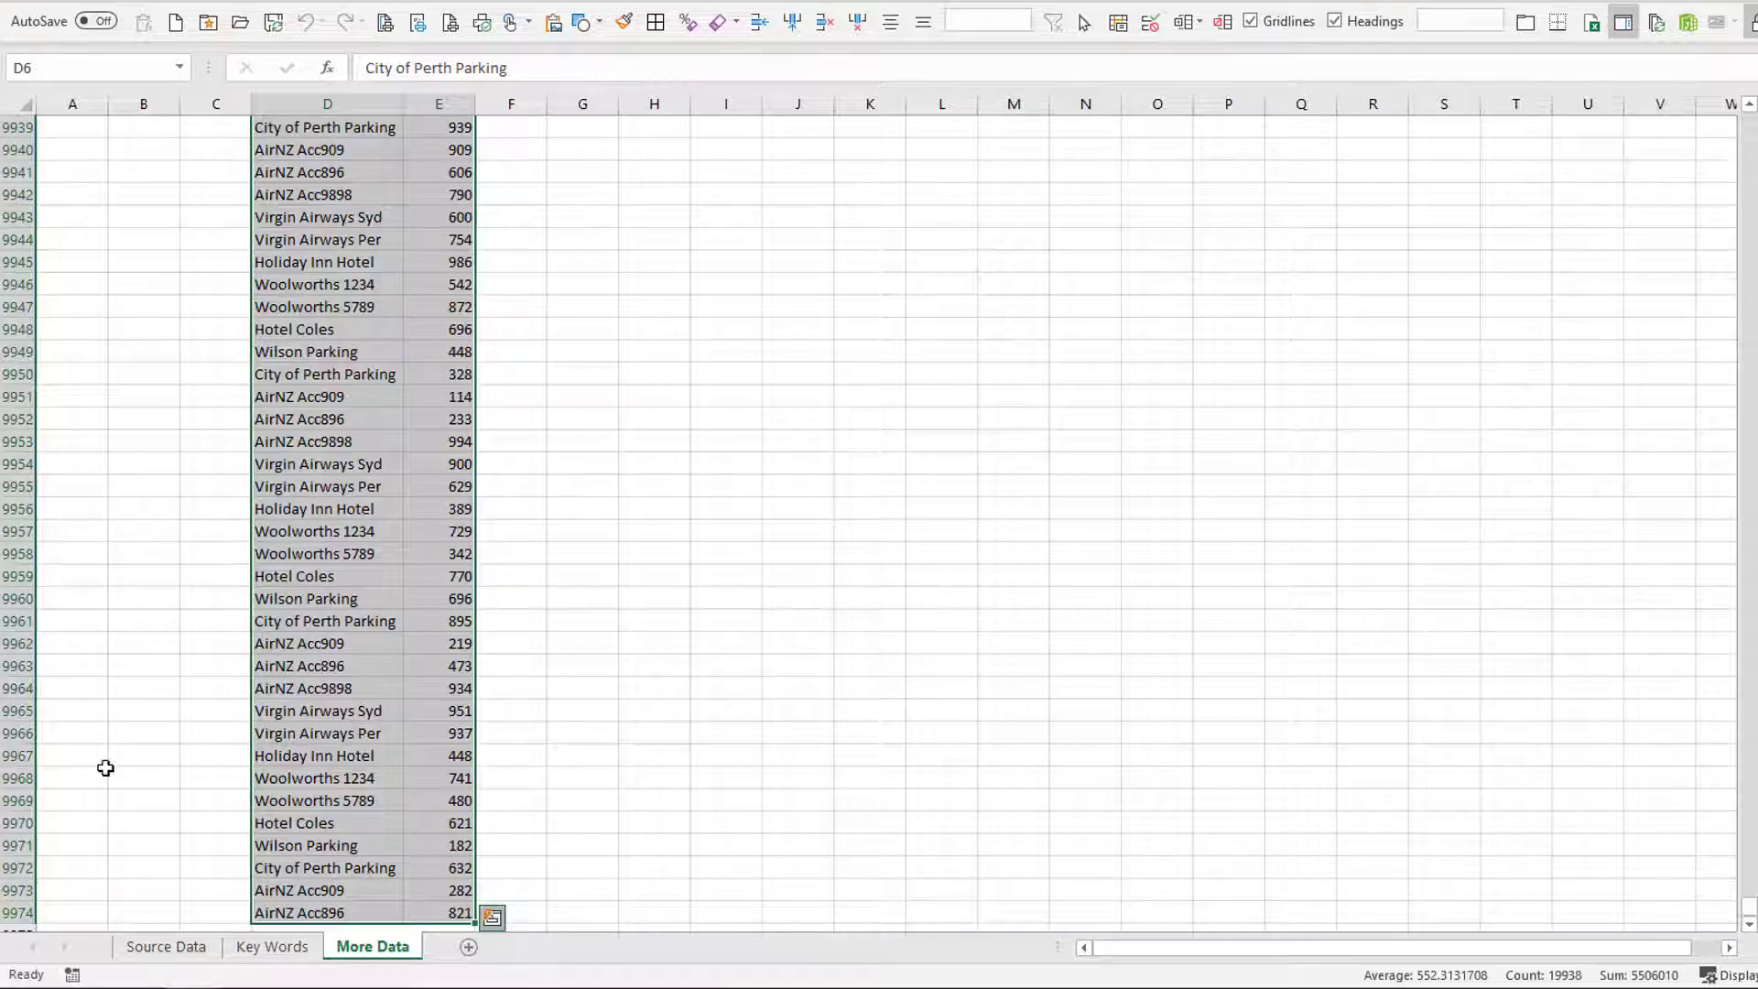
{"action": "left_click", "coordinate": [491, 916]}
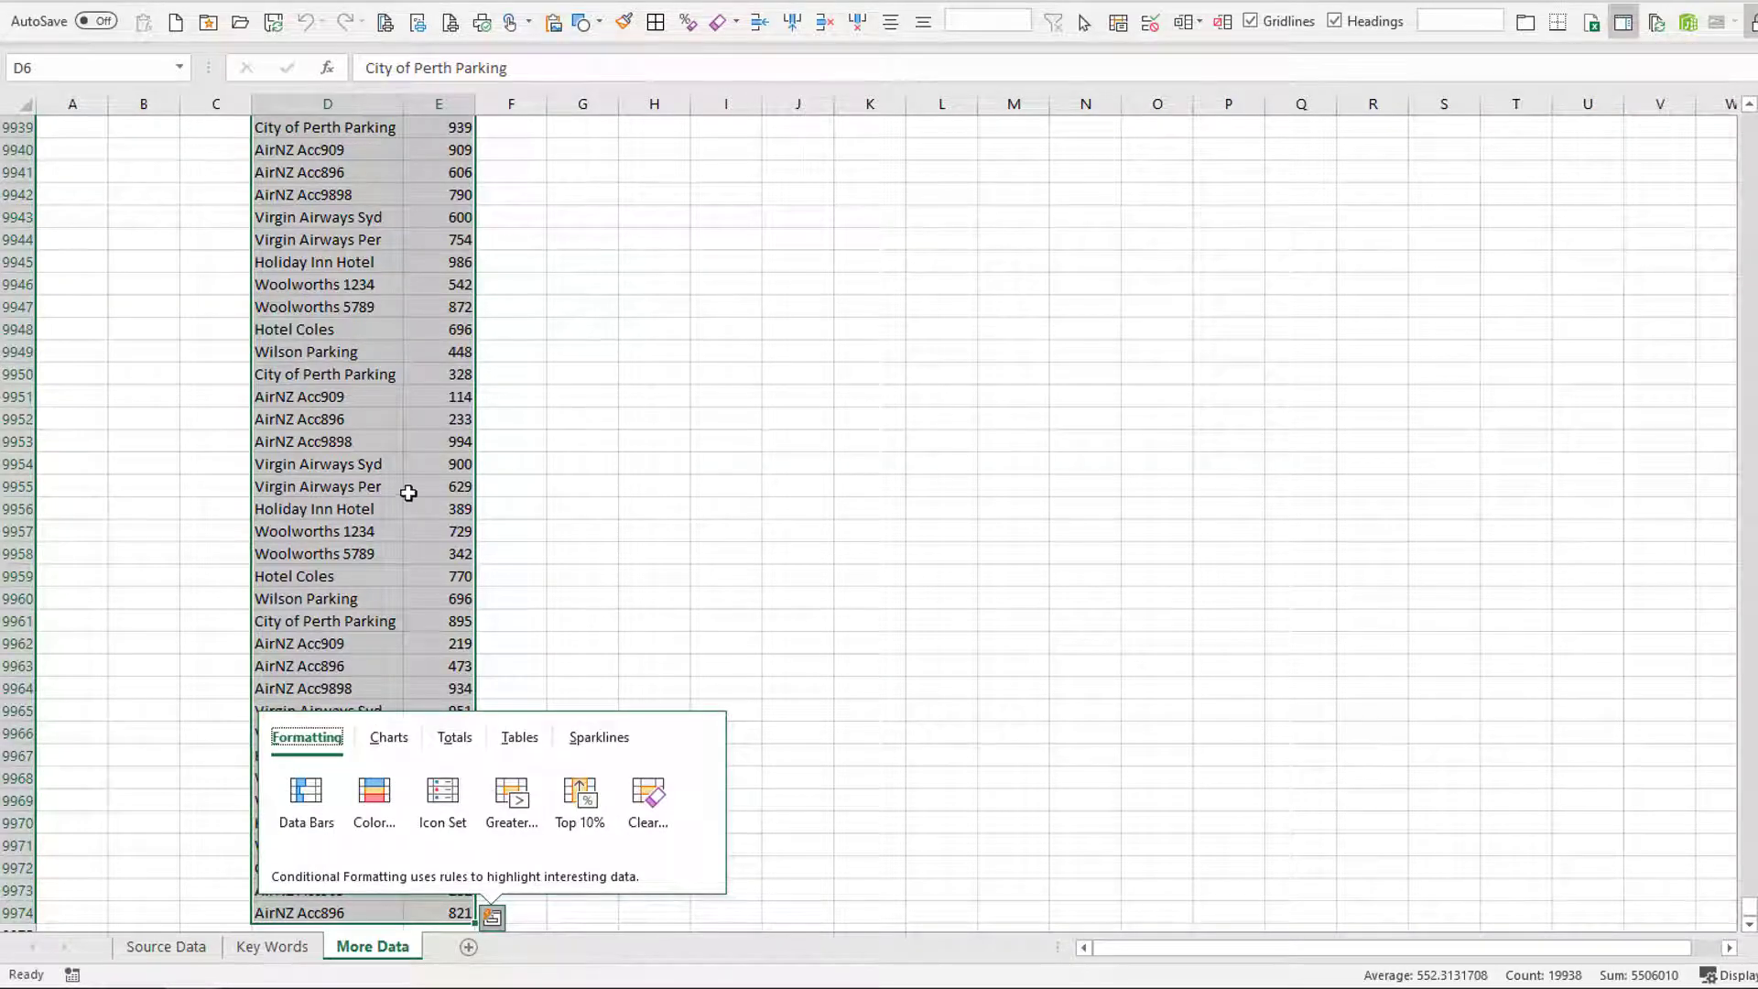
{"action": "left_click", "coordinate": [311, 441]}
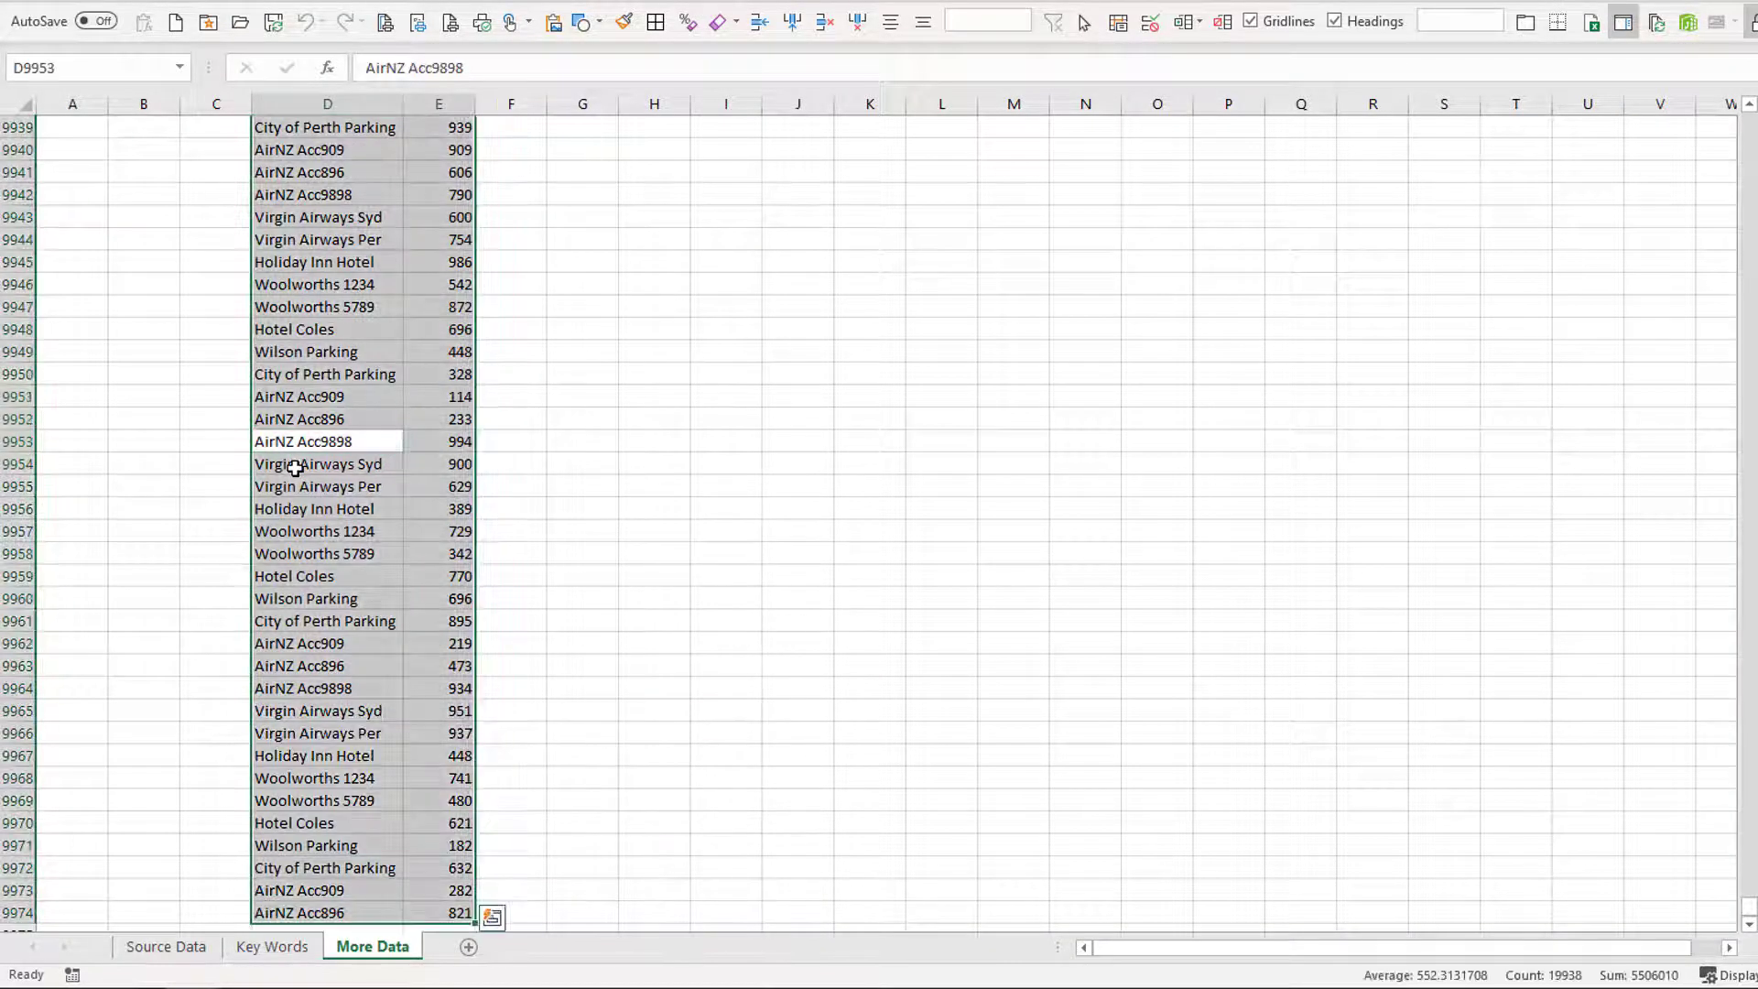
{"action": "left_click", "coordinate": [165, 945]}
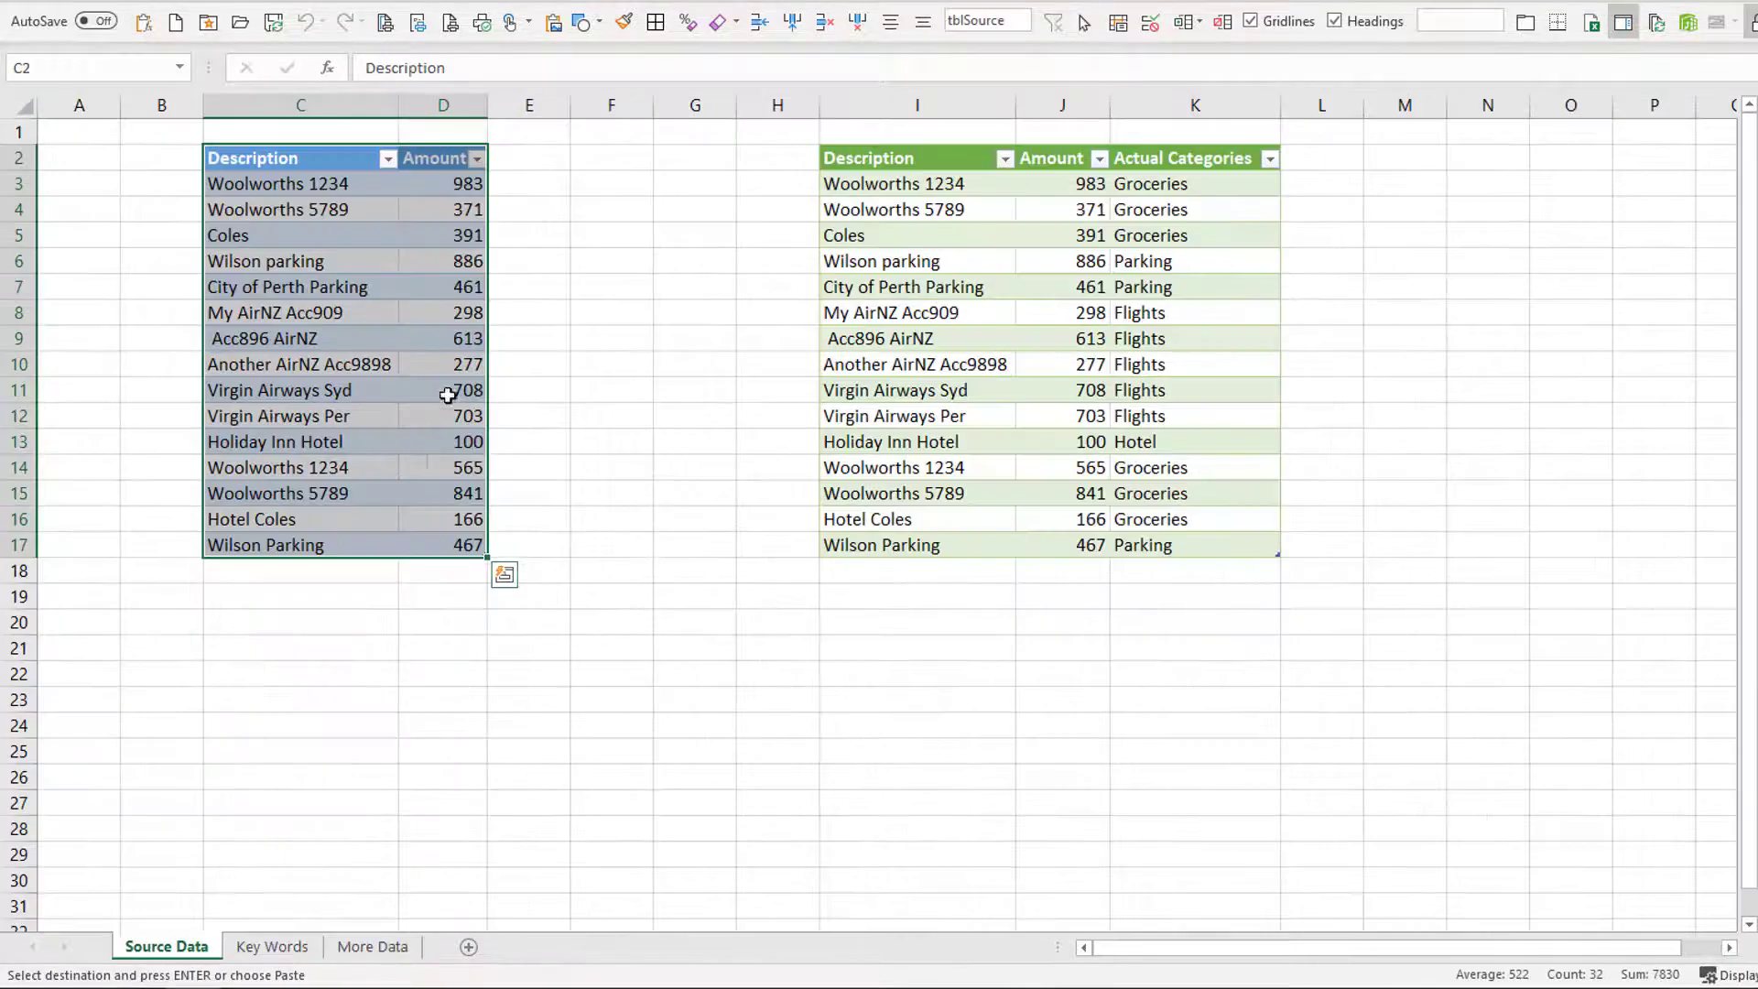
{"action": "right_click", "coordinate": [275, 571]}
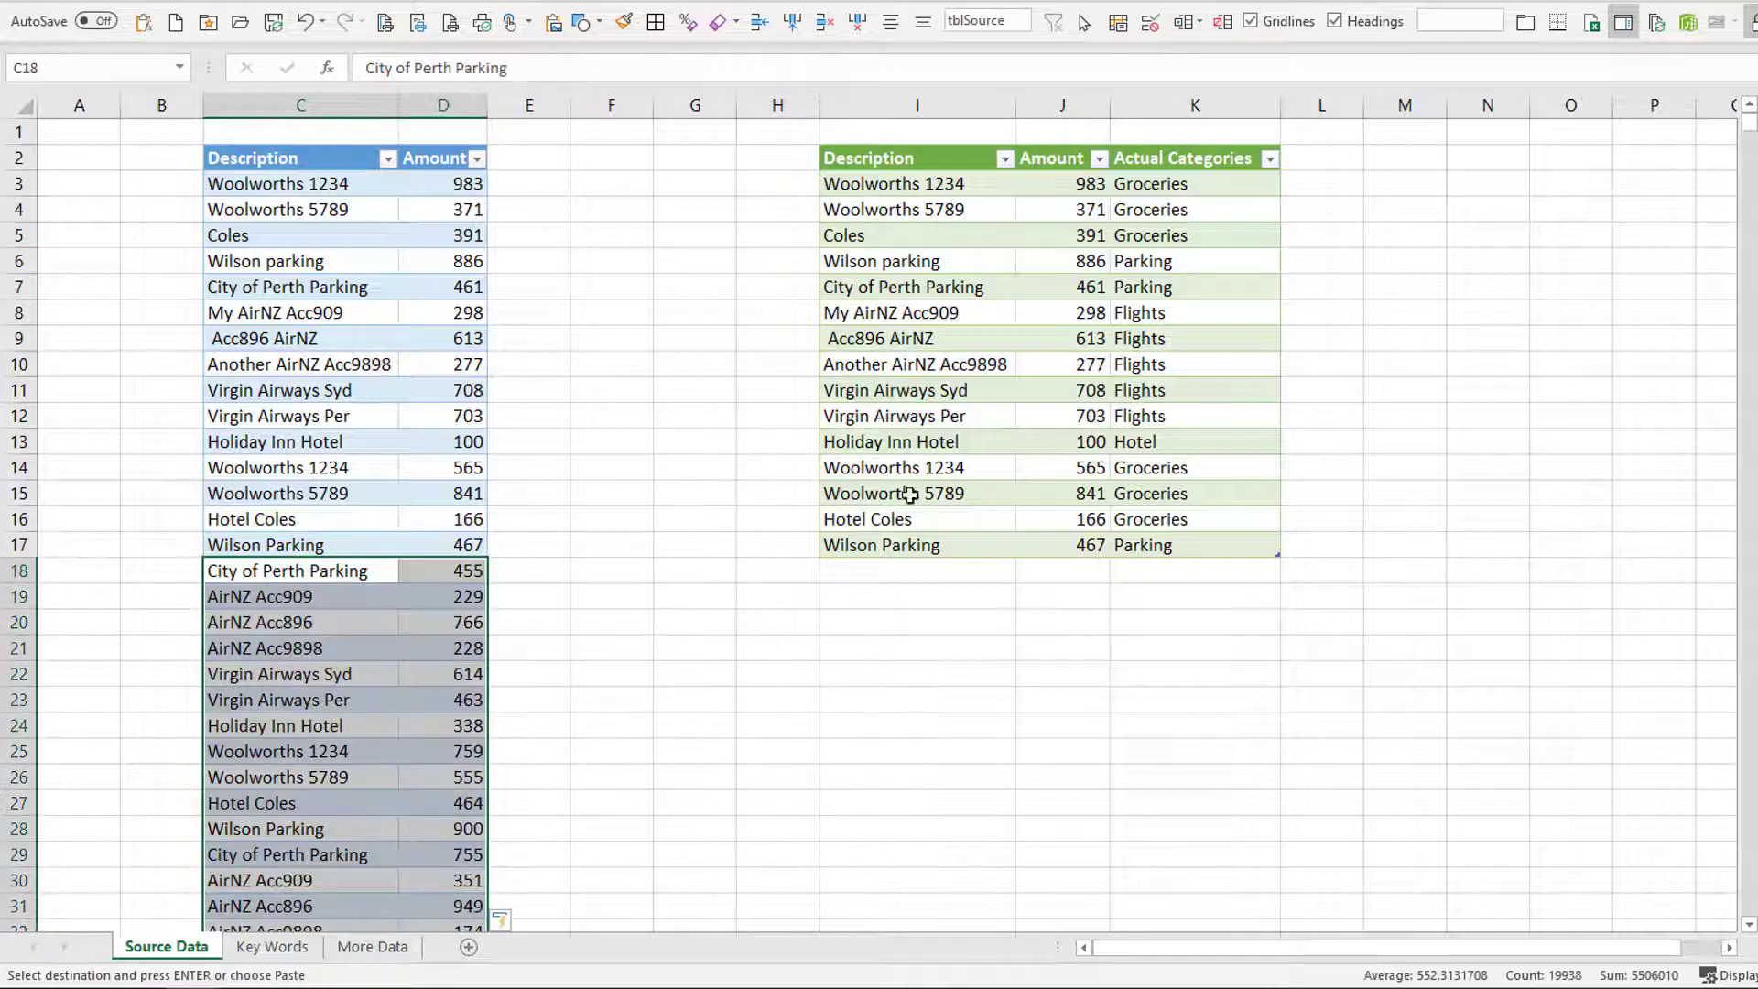
{"action": "right_click", "coordinate": [917, 337]}
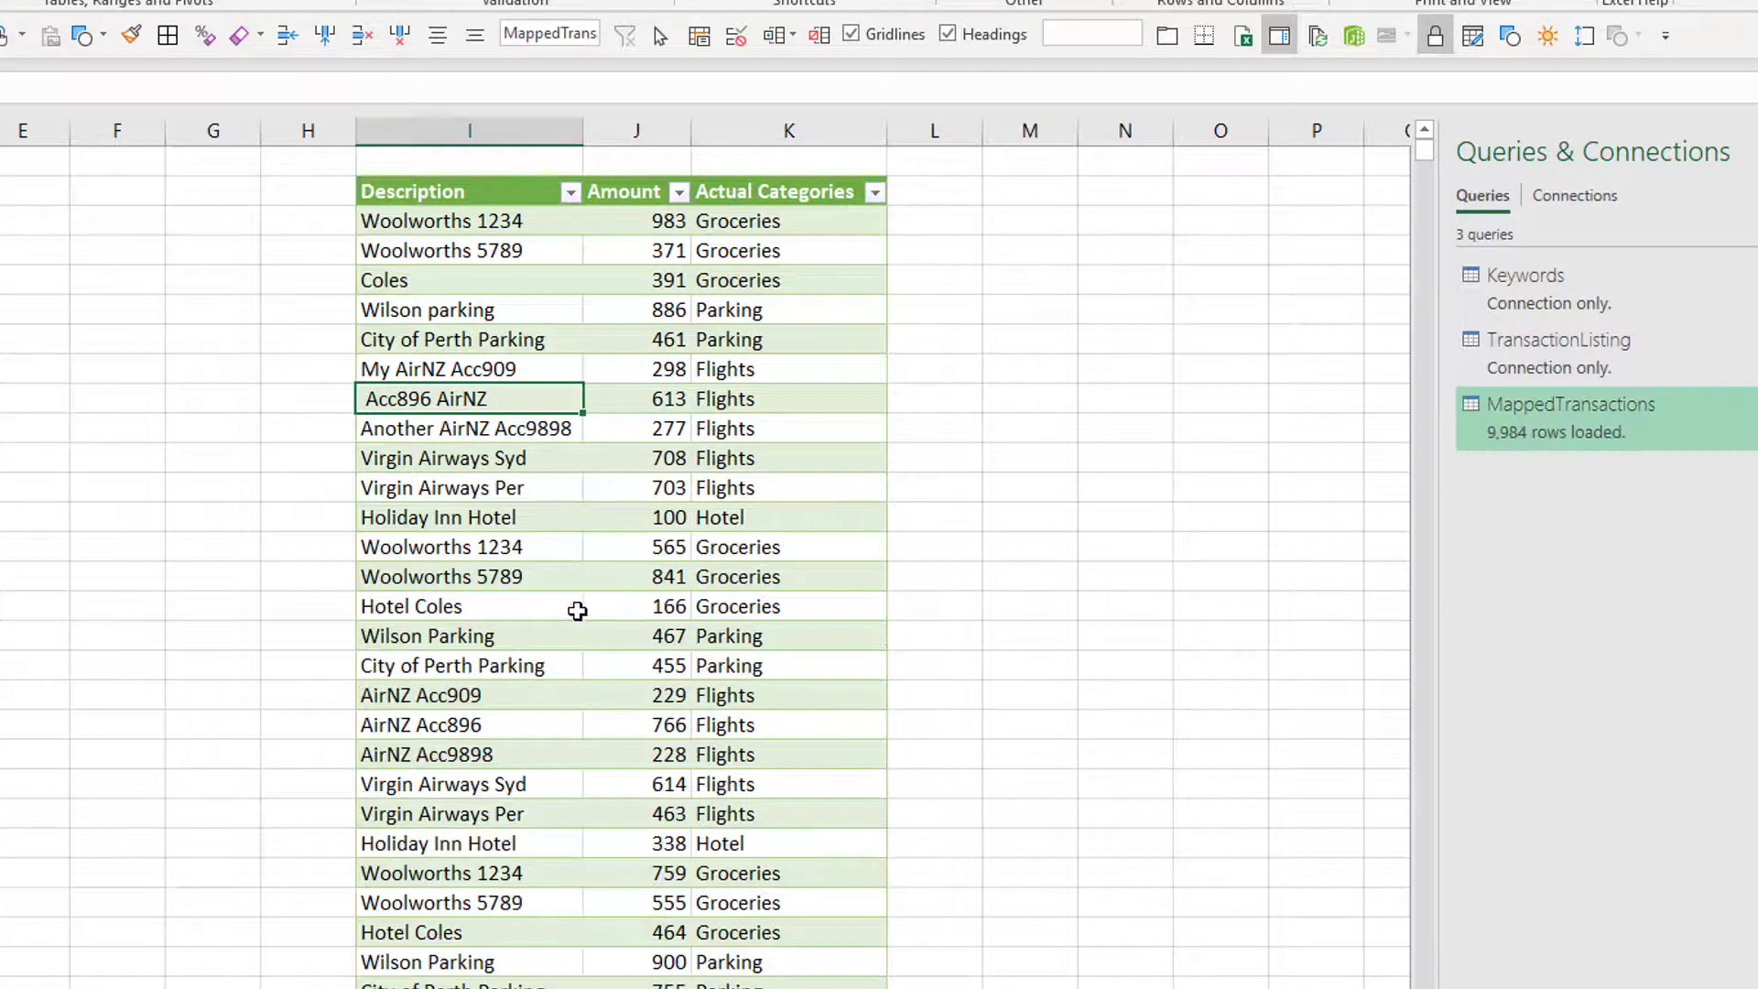
{"action": "mouse_move", "coordinate": [527, 652]}
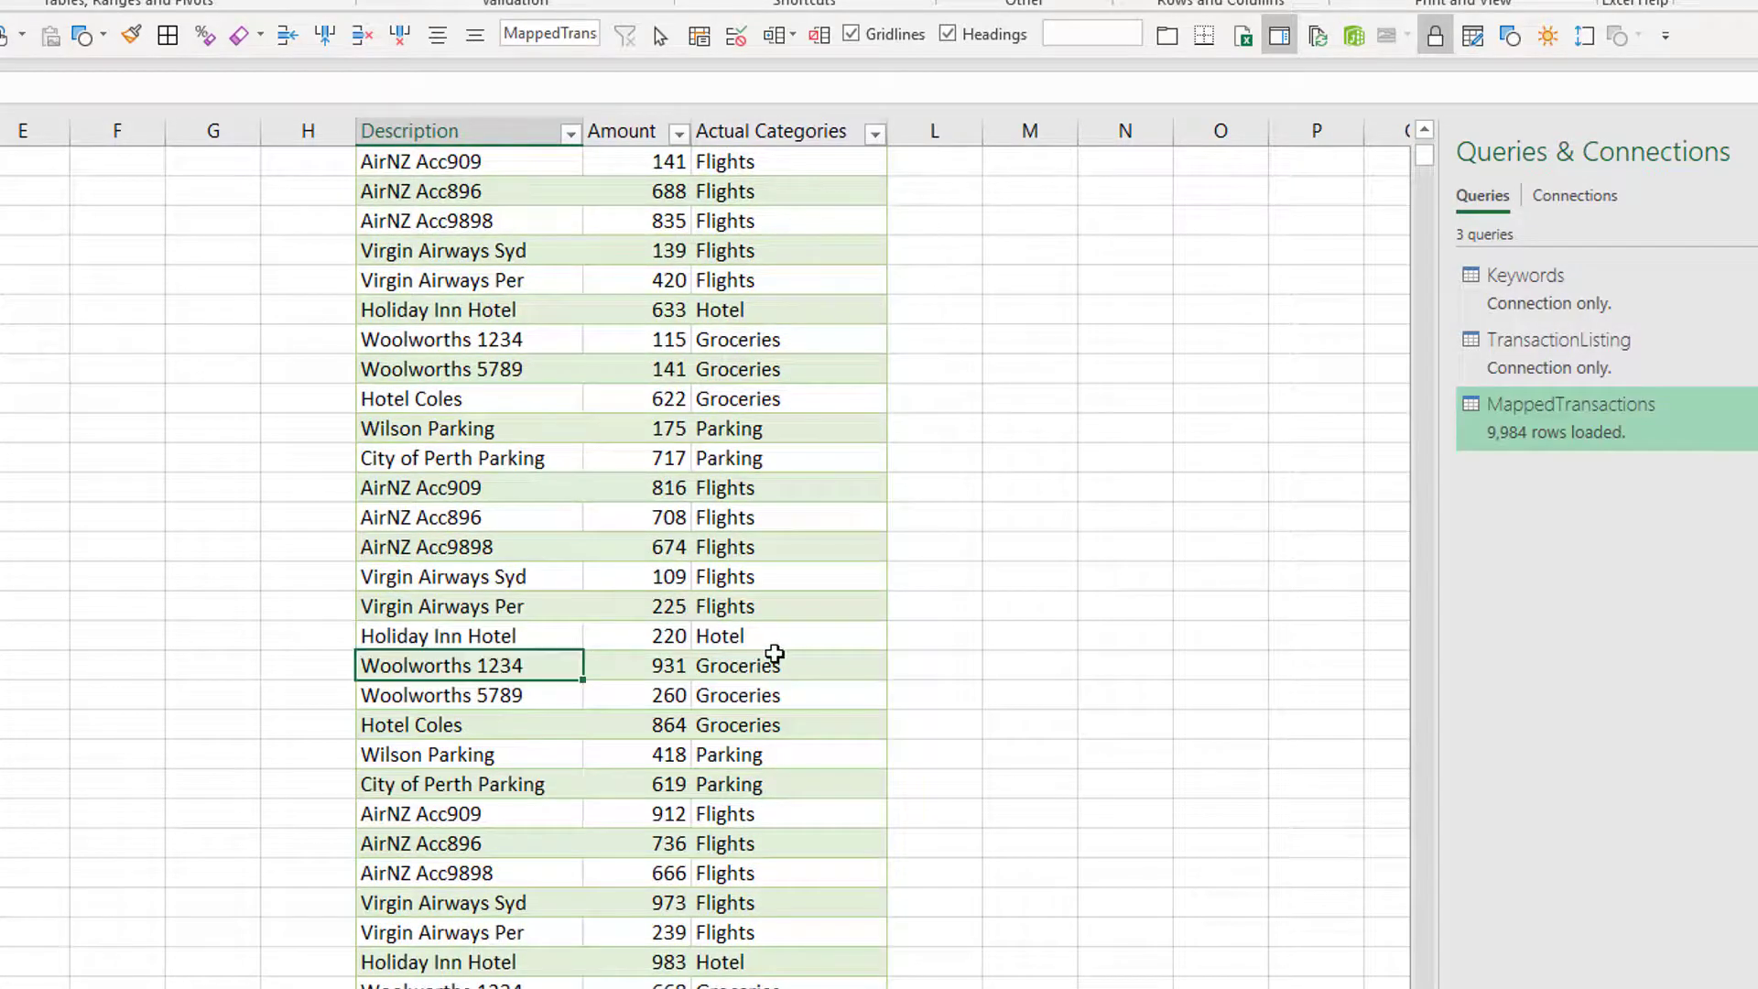
{"action": "scroll", "scroll_direction": "down", "scroll_amount": 3}
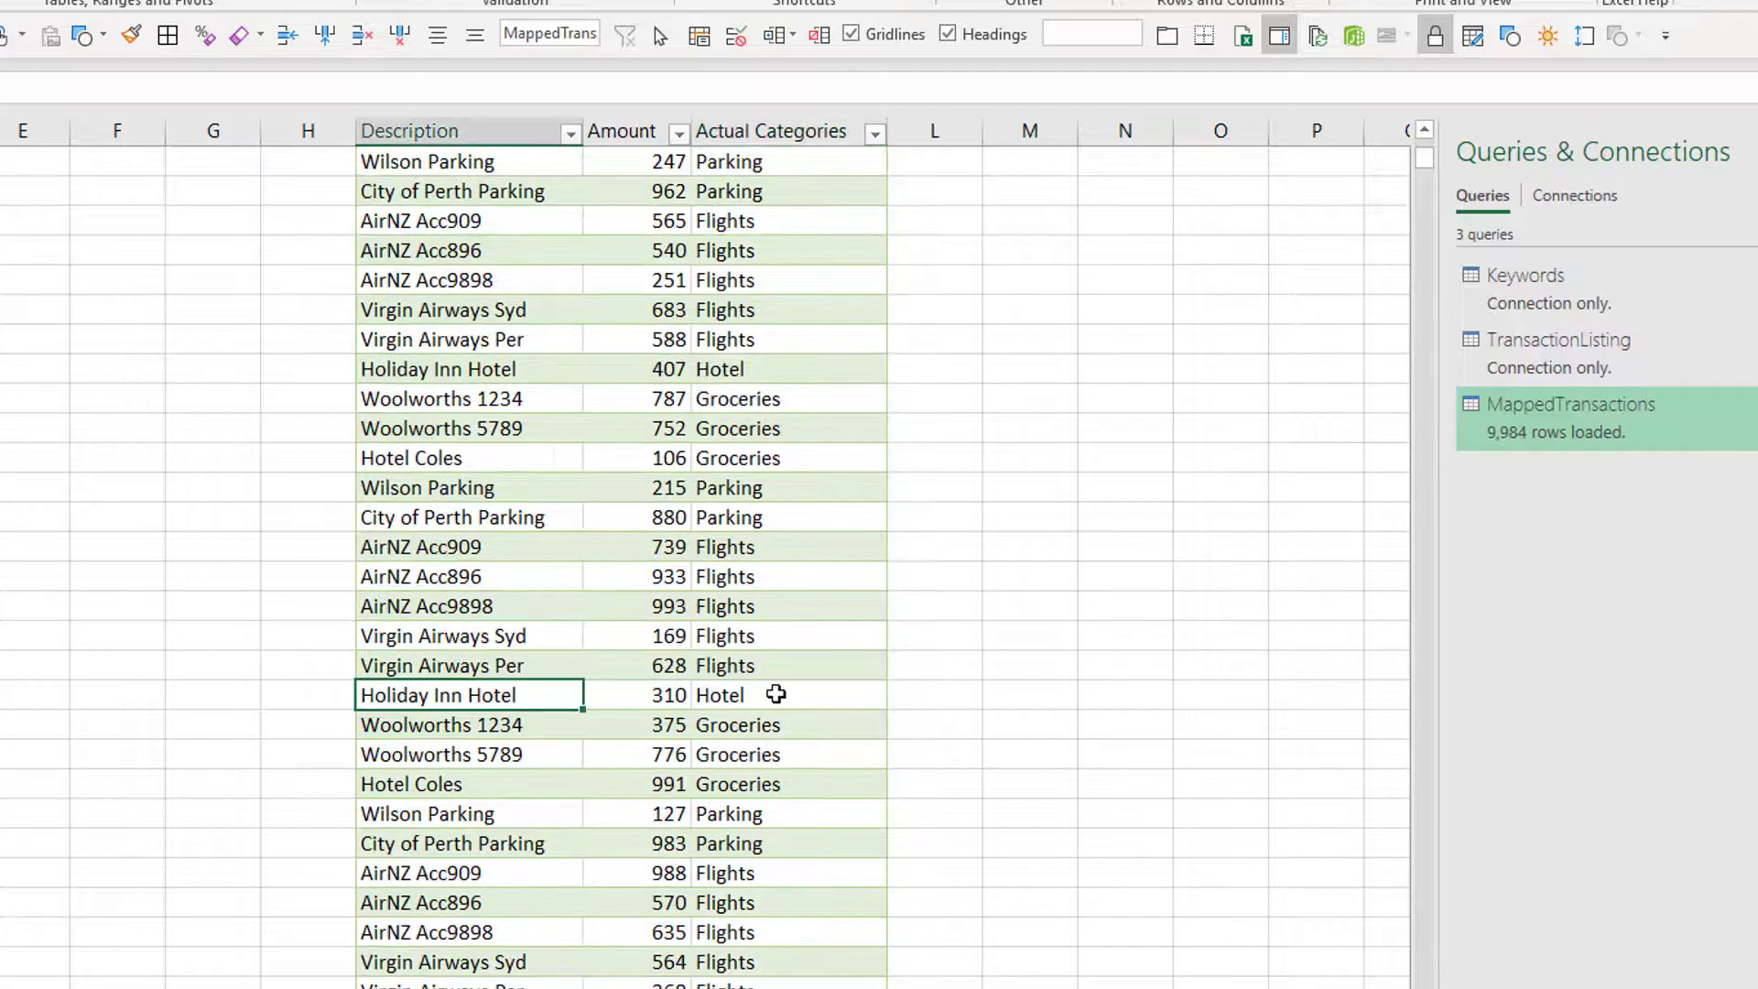
{"action": "scroll", "scroll_direction": "down", "scroll_amount": 3}
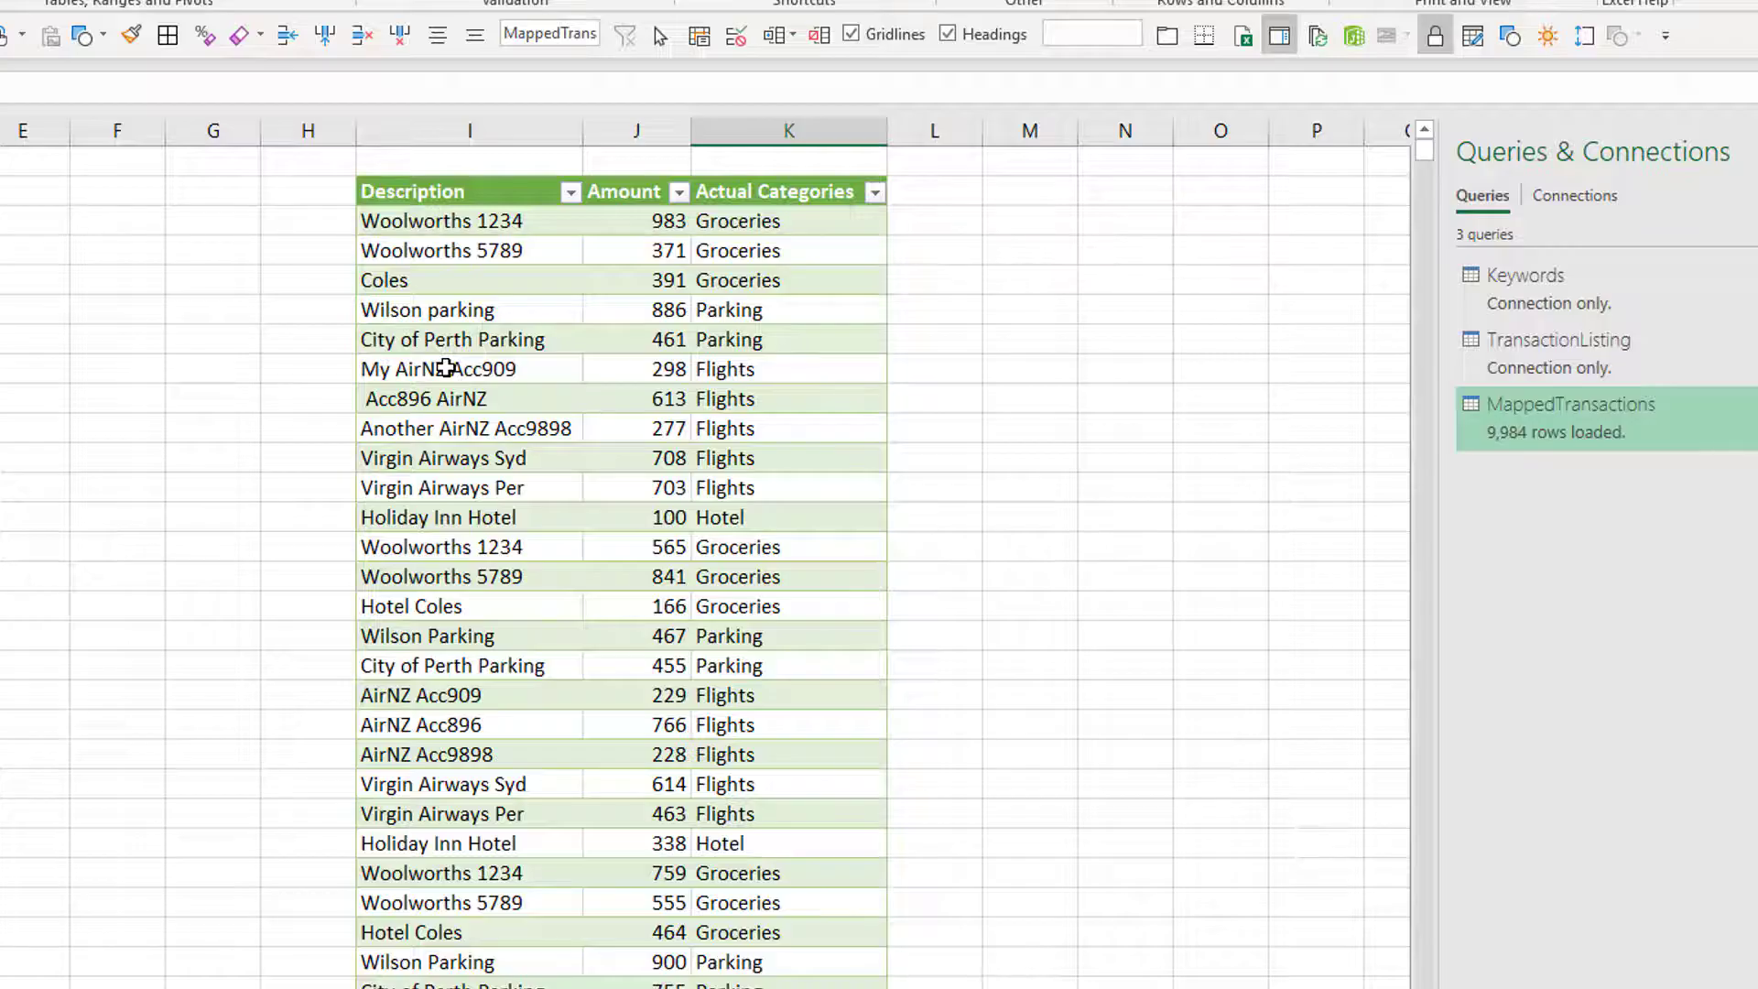
{"action": "mouse_move", "coordinate": [692, 340]}
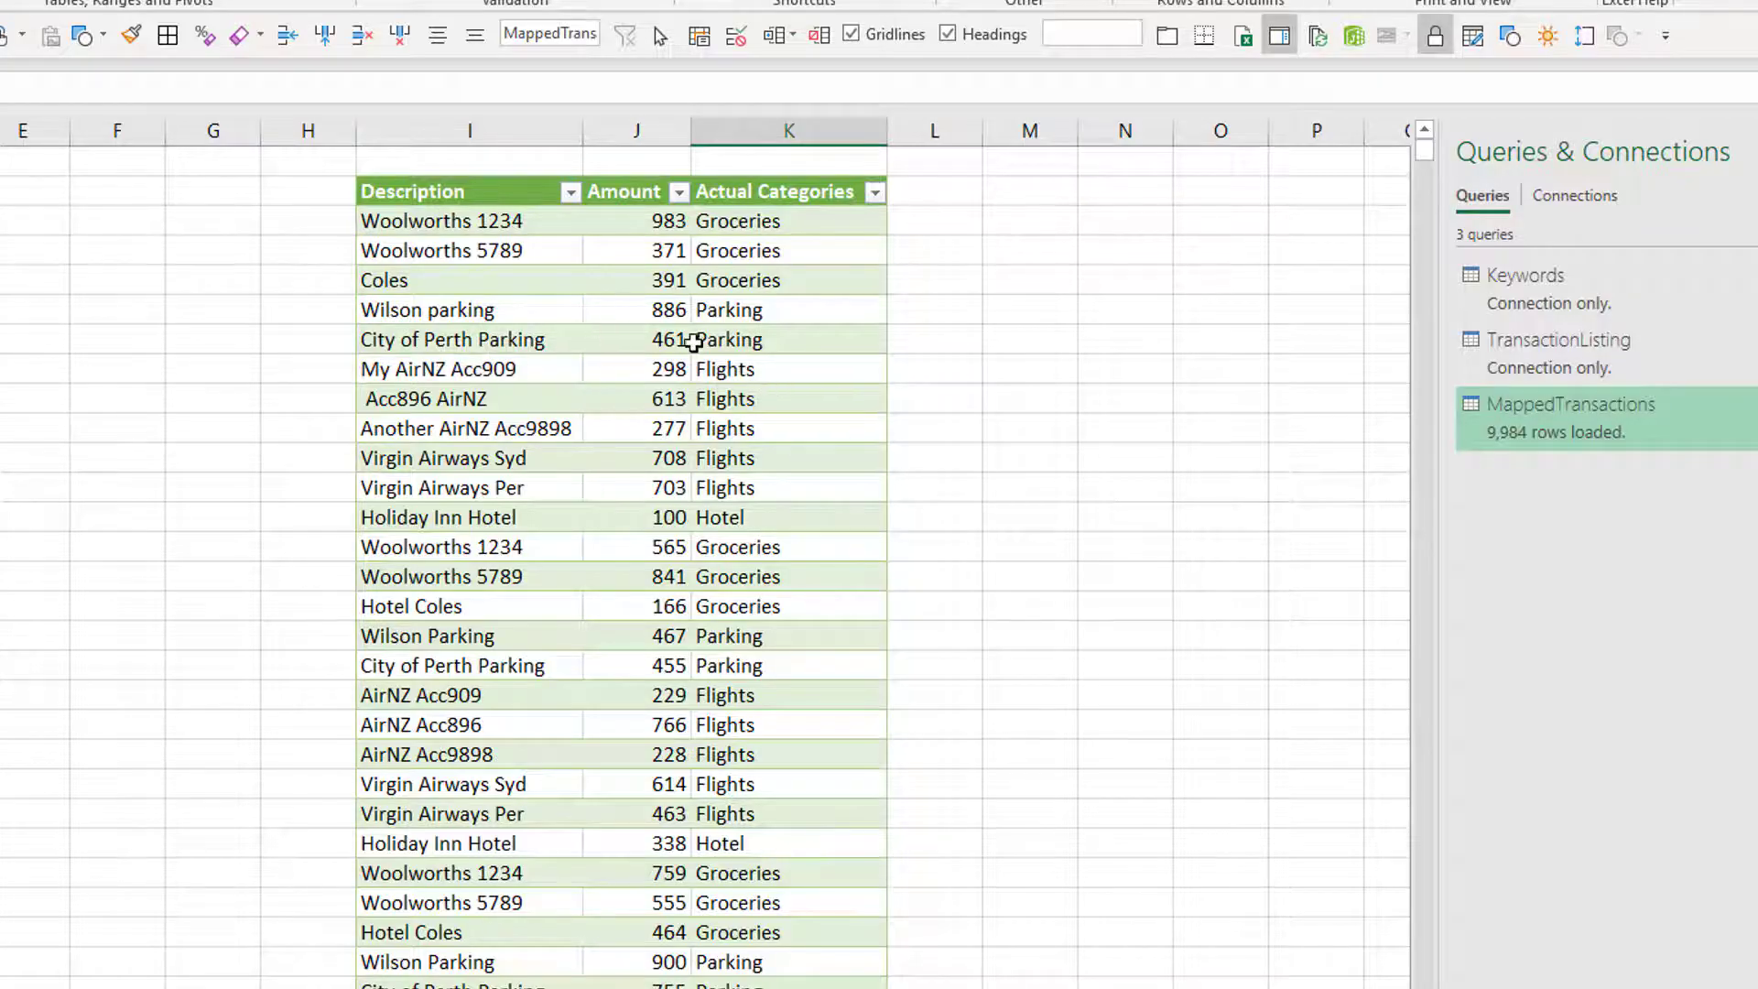
{"action": "mouse_move", "coordinate": [810, 502]}
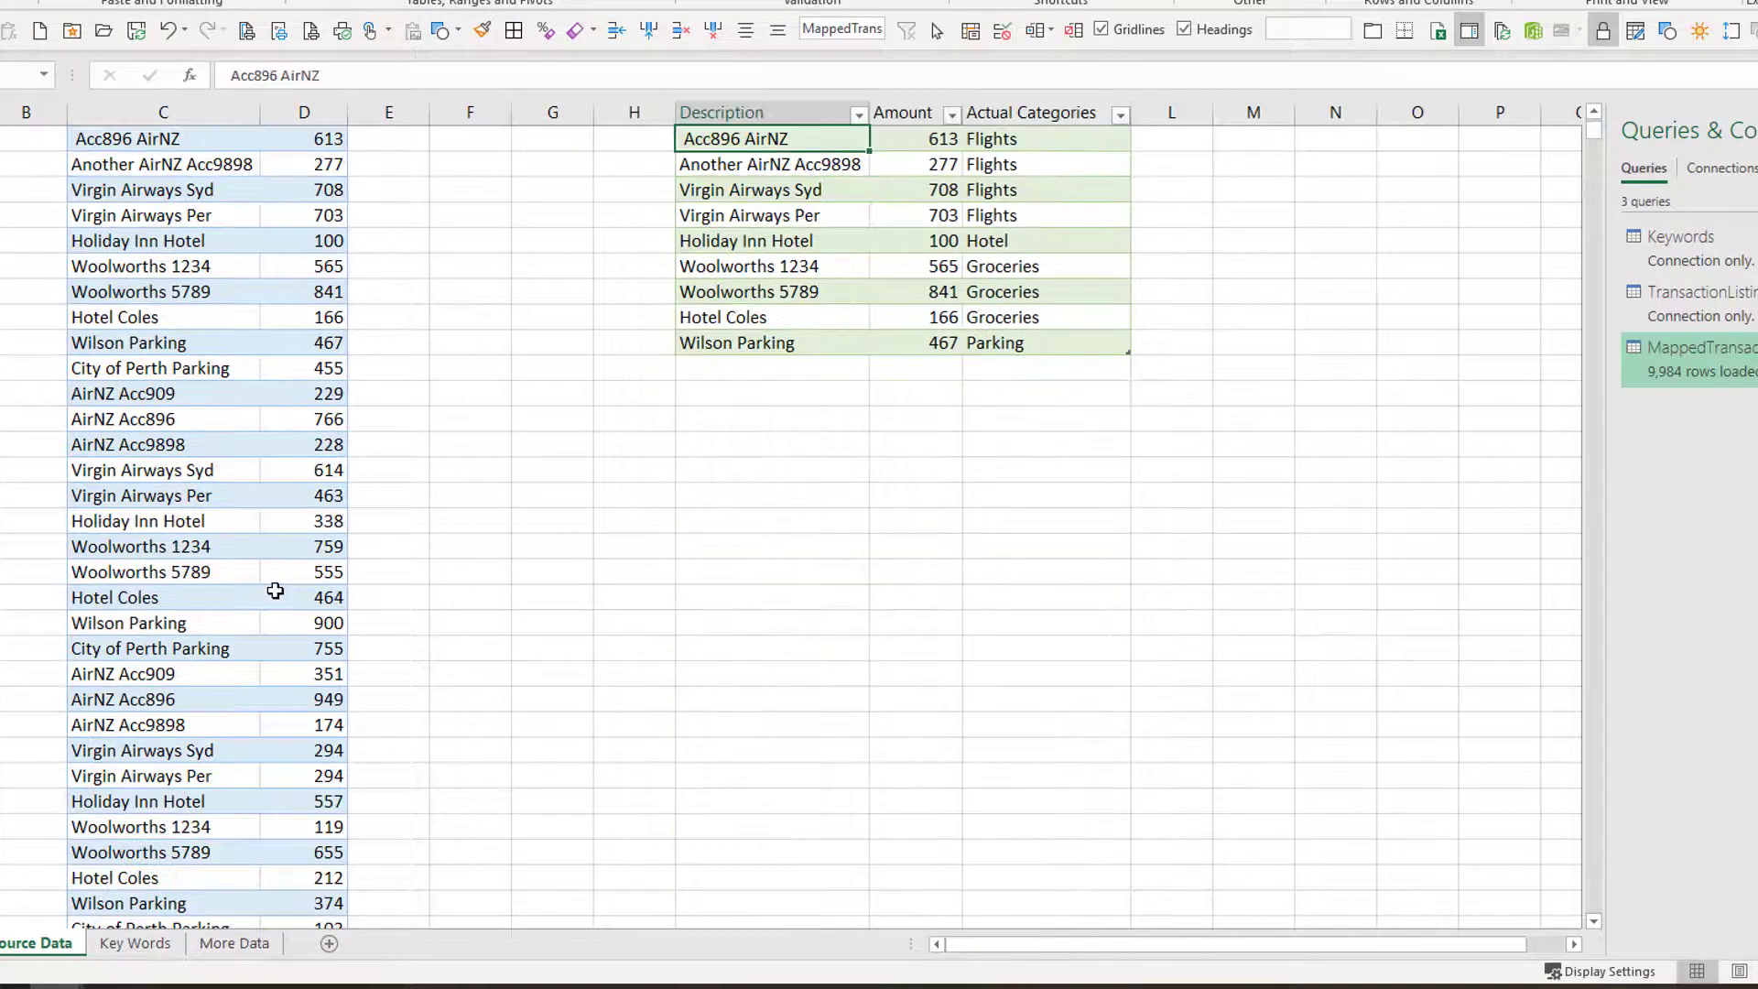
{"action": "mouse_move", "coordinate": [288, 577]}
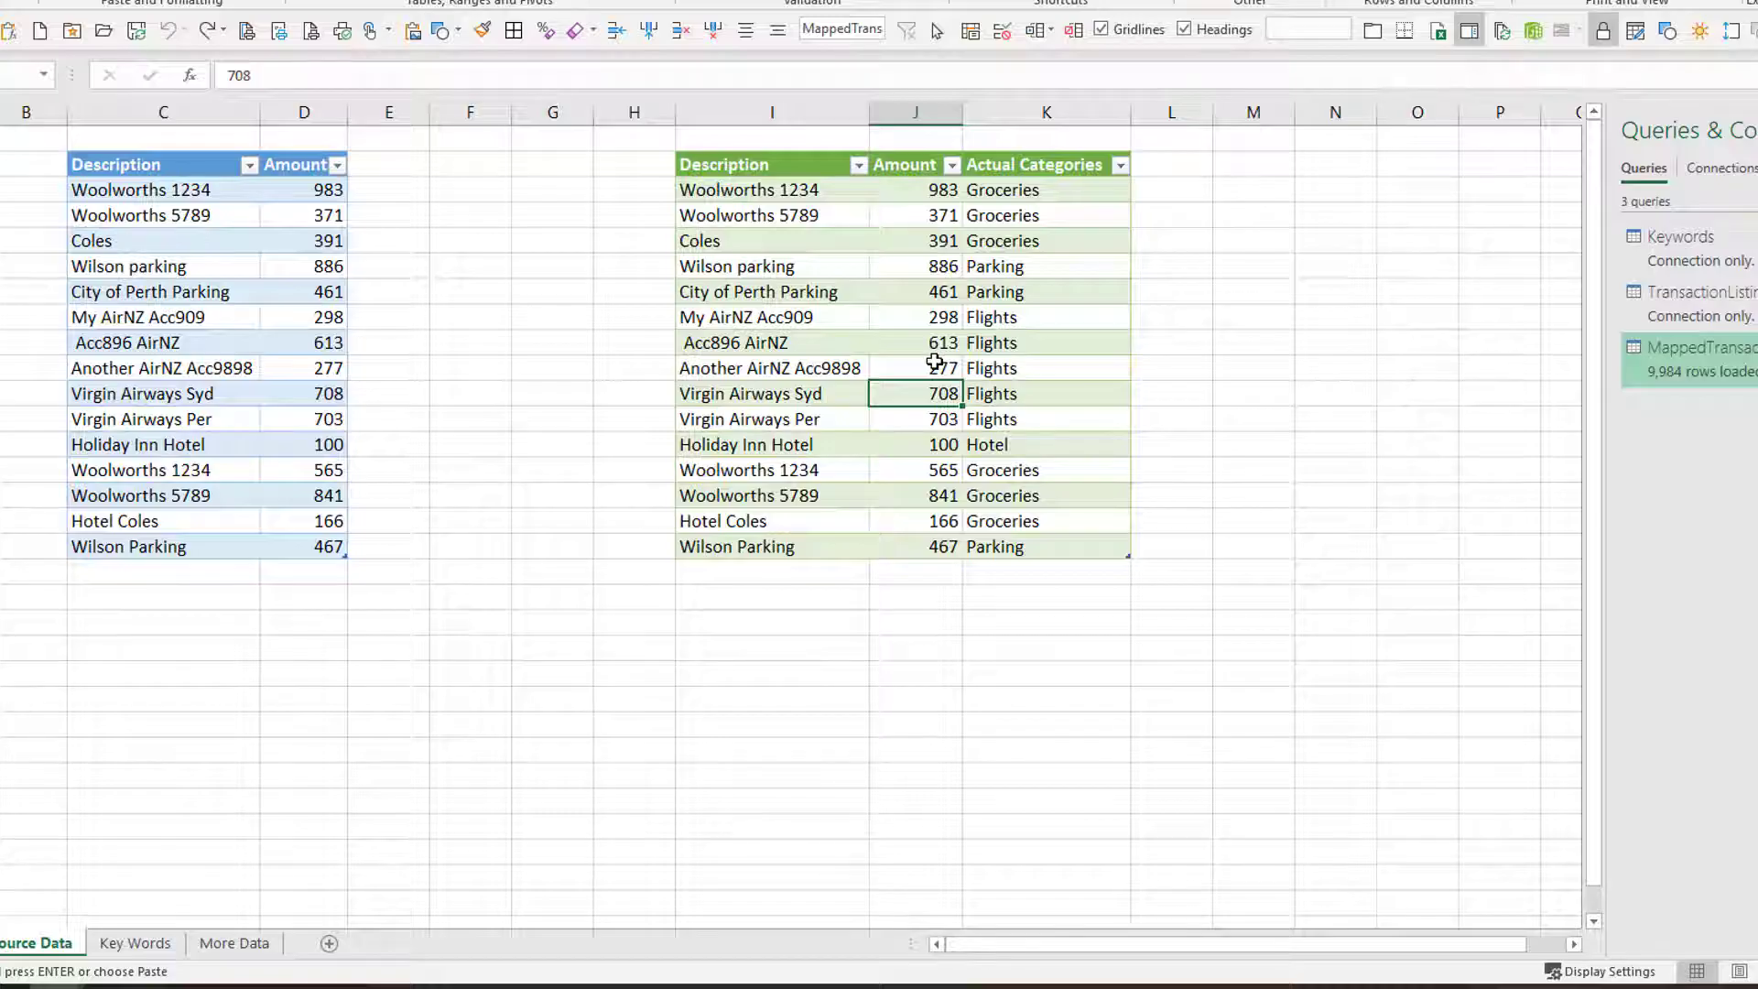
Refresh the mapped table back to 15 rows and reopen MappedTransactions in Power Query.
{"action": "left_click", "coordinate": [916, 368]}
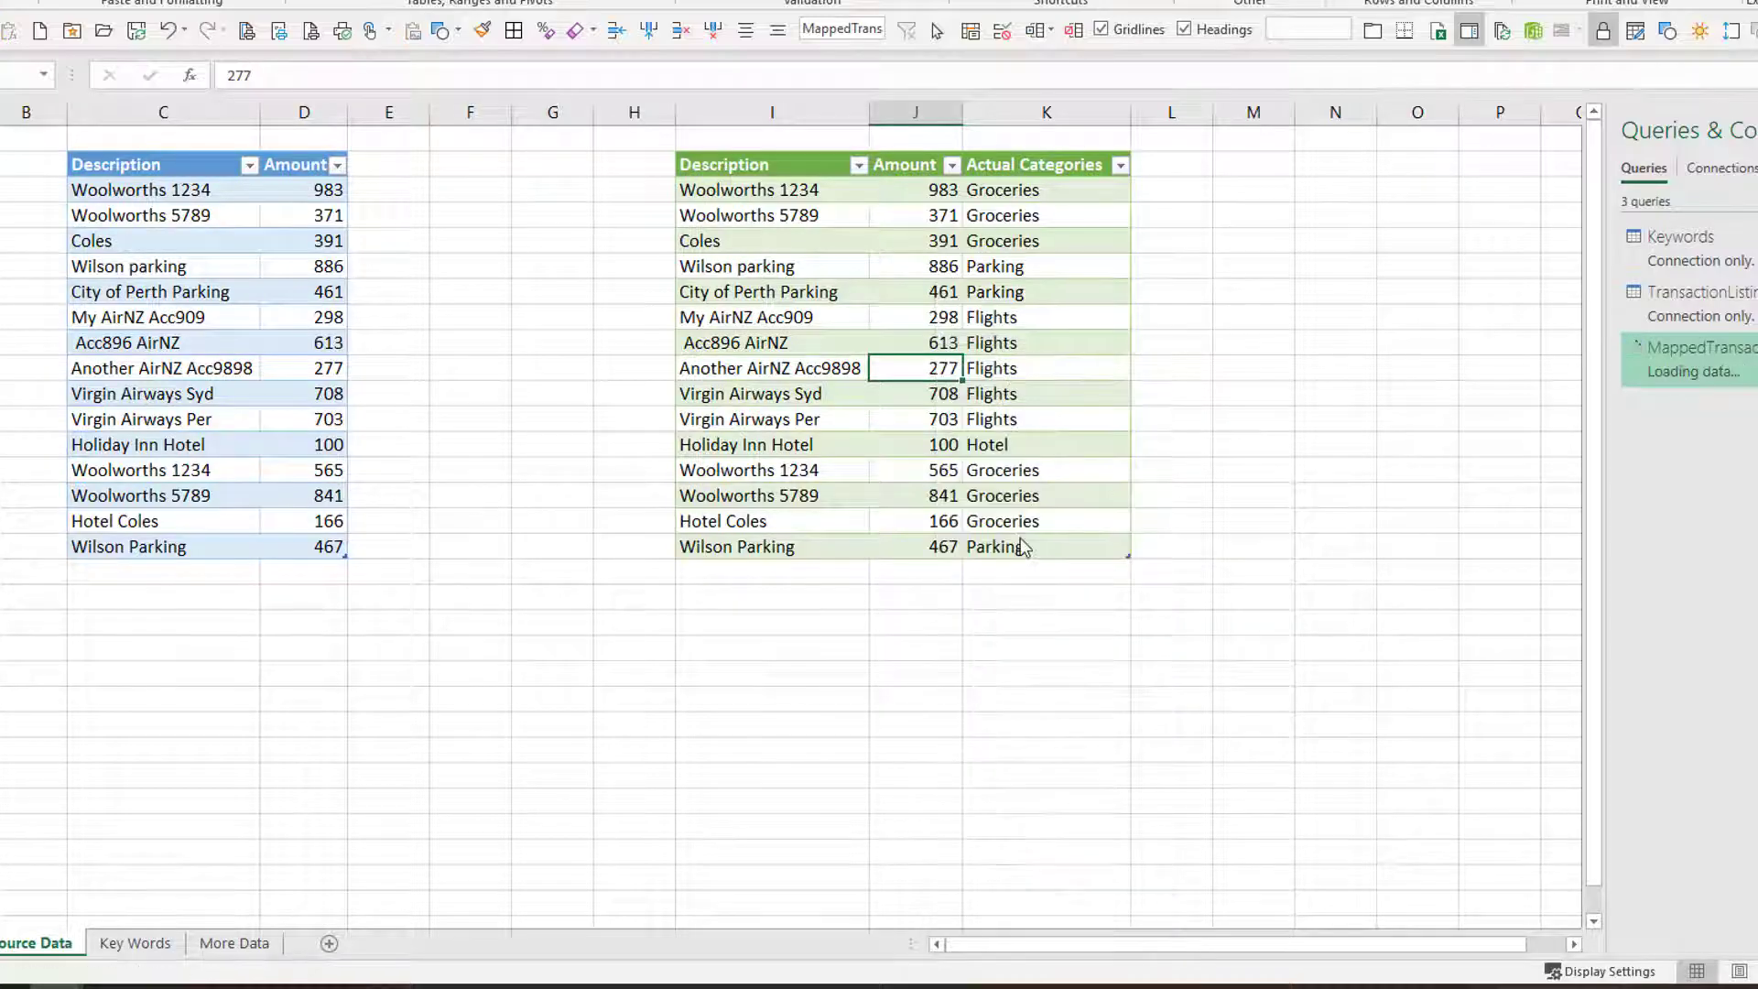
{"action": "left_click", "coordinate": [1707, 348]}
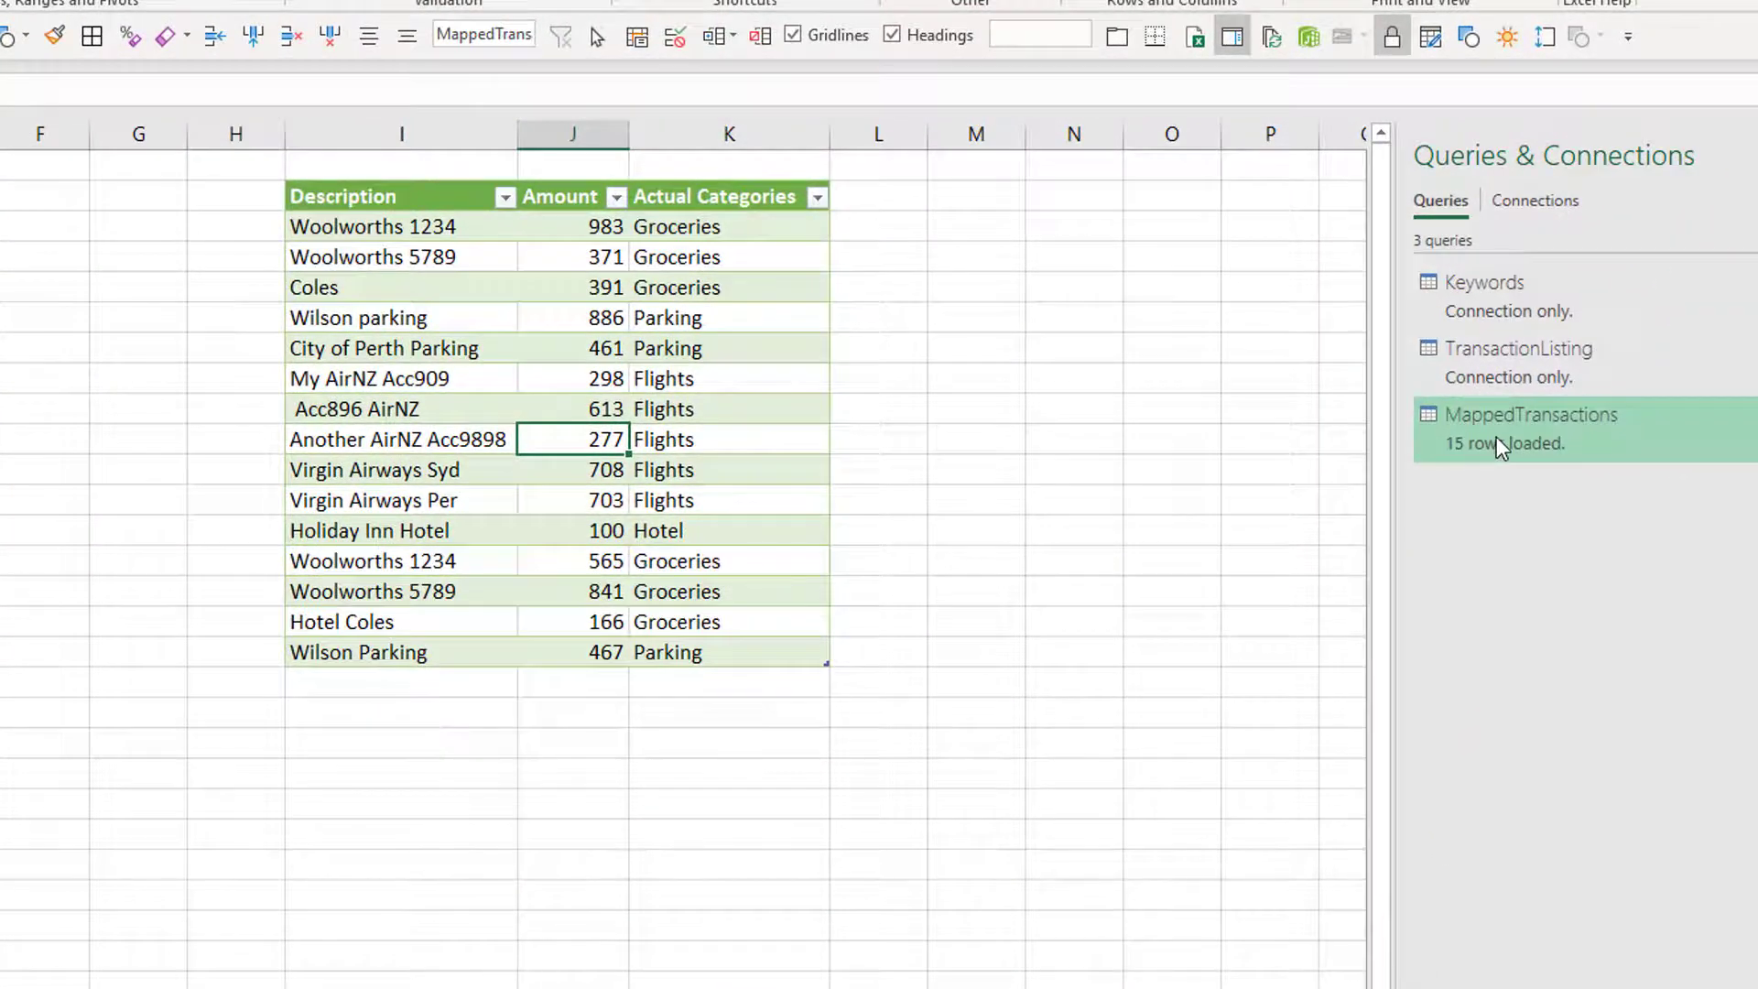
{"action": "double_click", "coordinate": [1529, 414]}
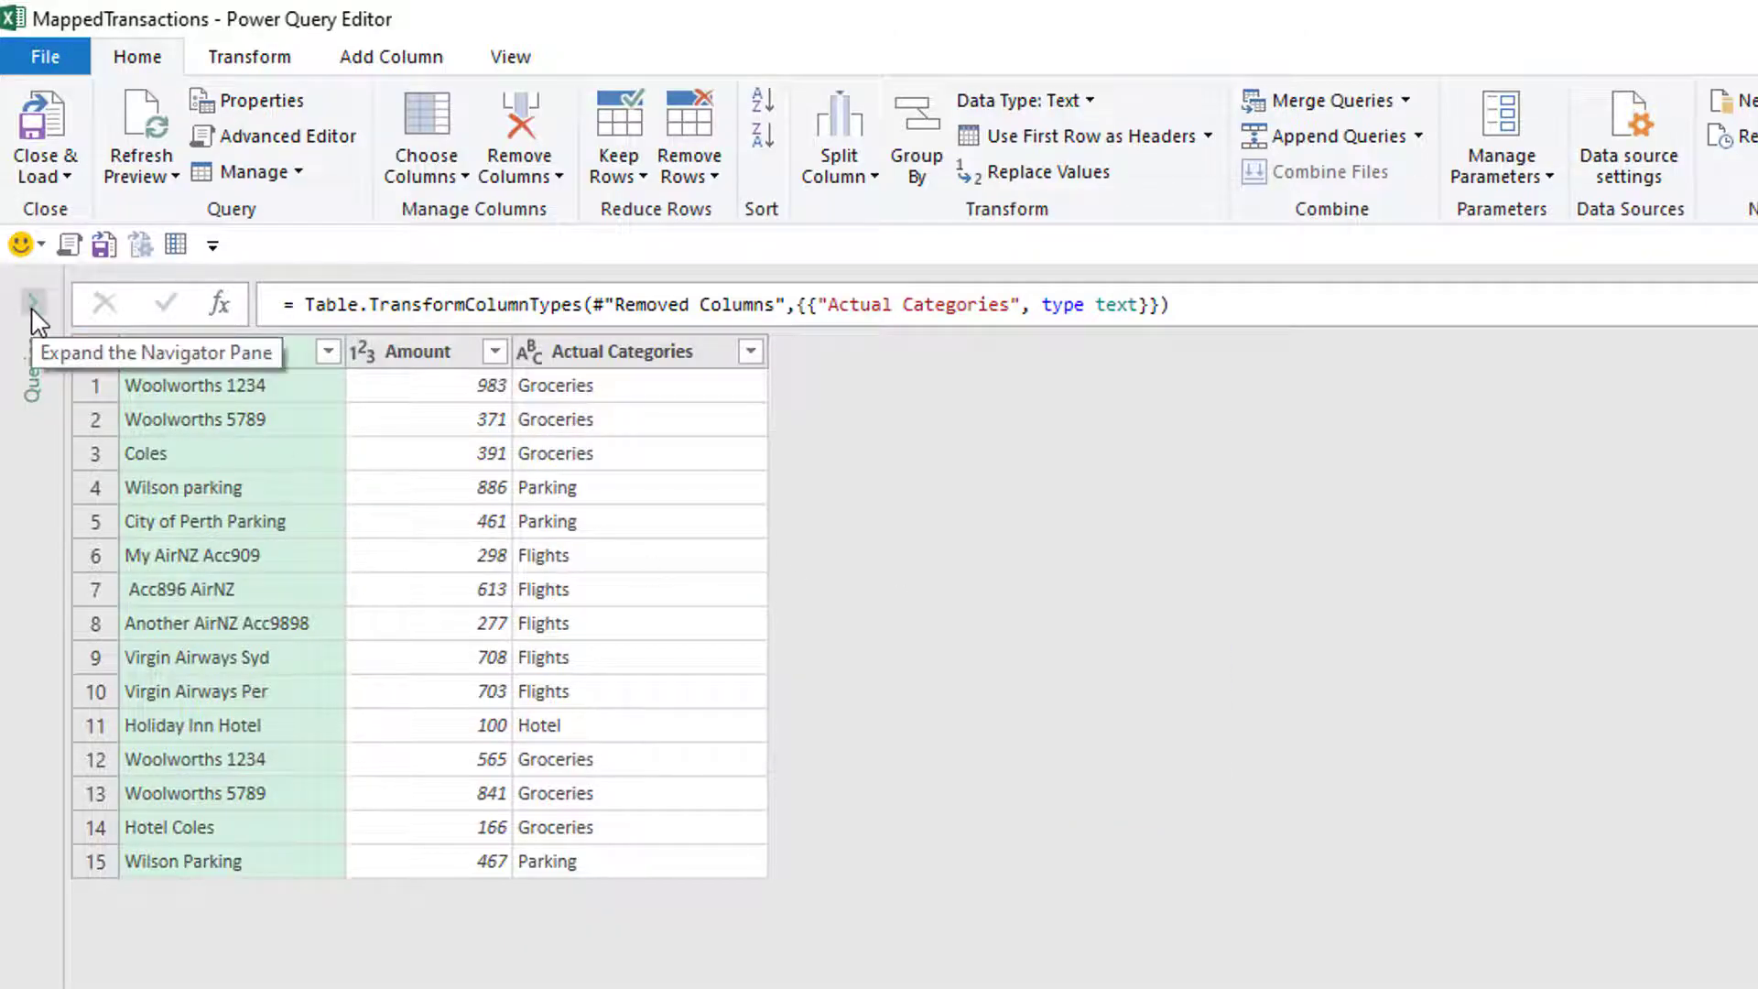
Expand the Queries pane and select MappedTransactions among the three queries.
{"action": "left_click", "coordinate": [29, 303]}
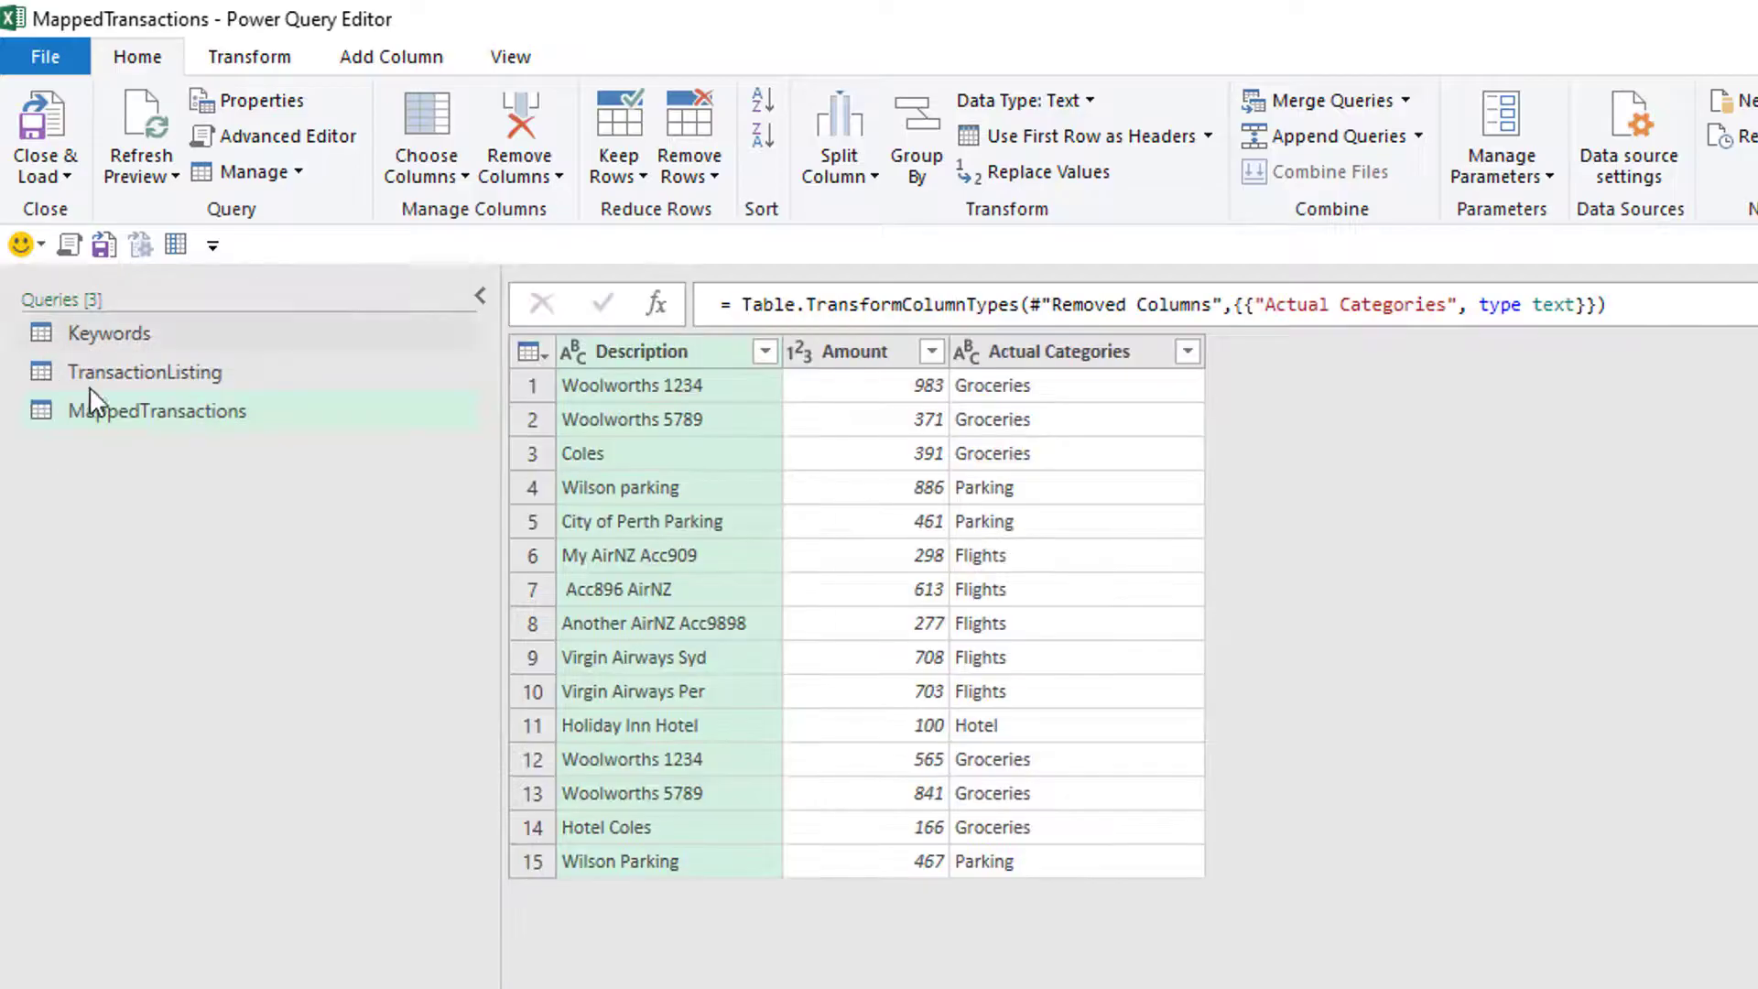
{"action": "left_click", "coordinate": [156, 410]}
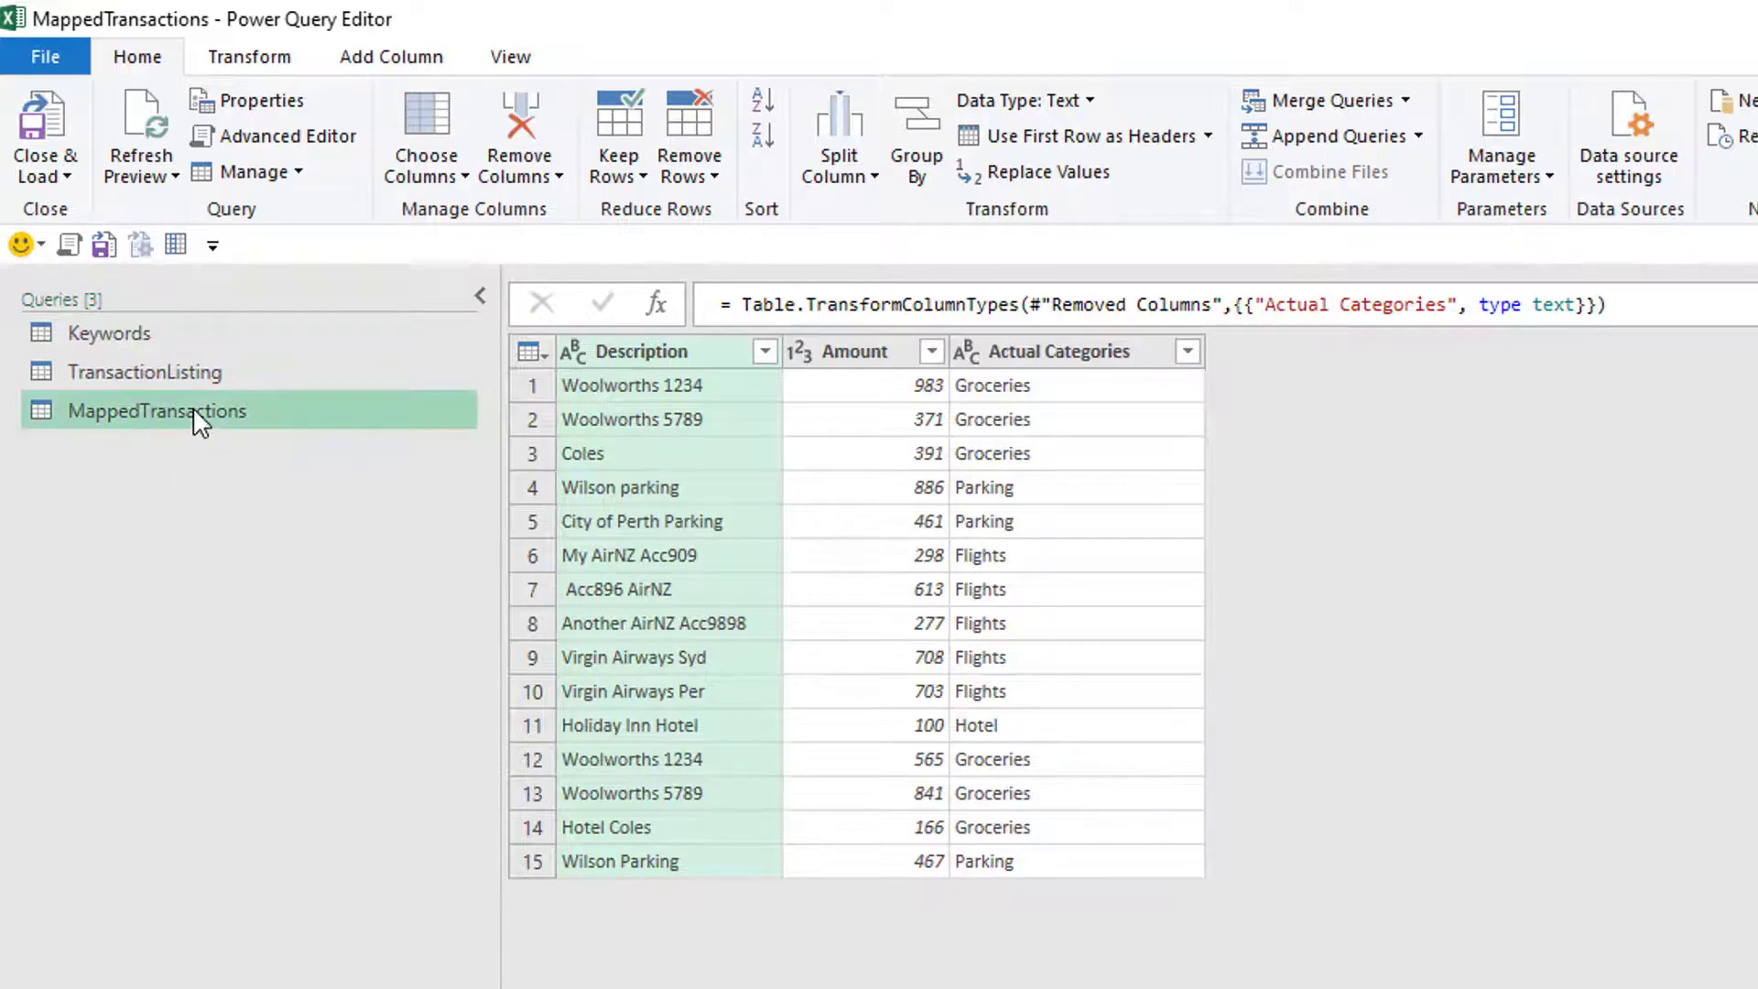
{"action": "mouse_move", "coordinate": [1055, 531]}
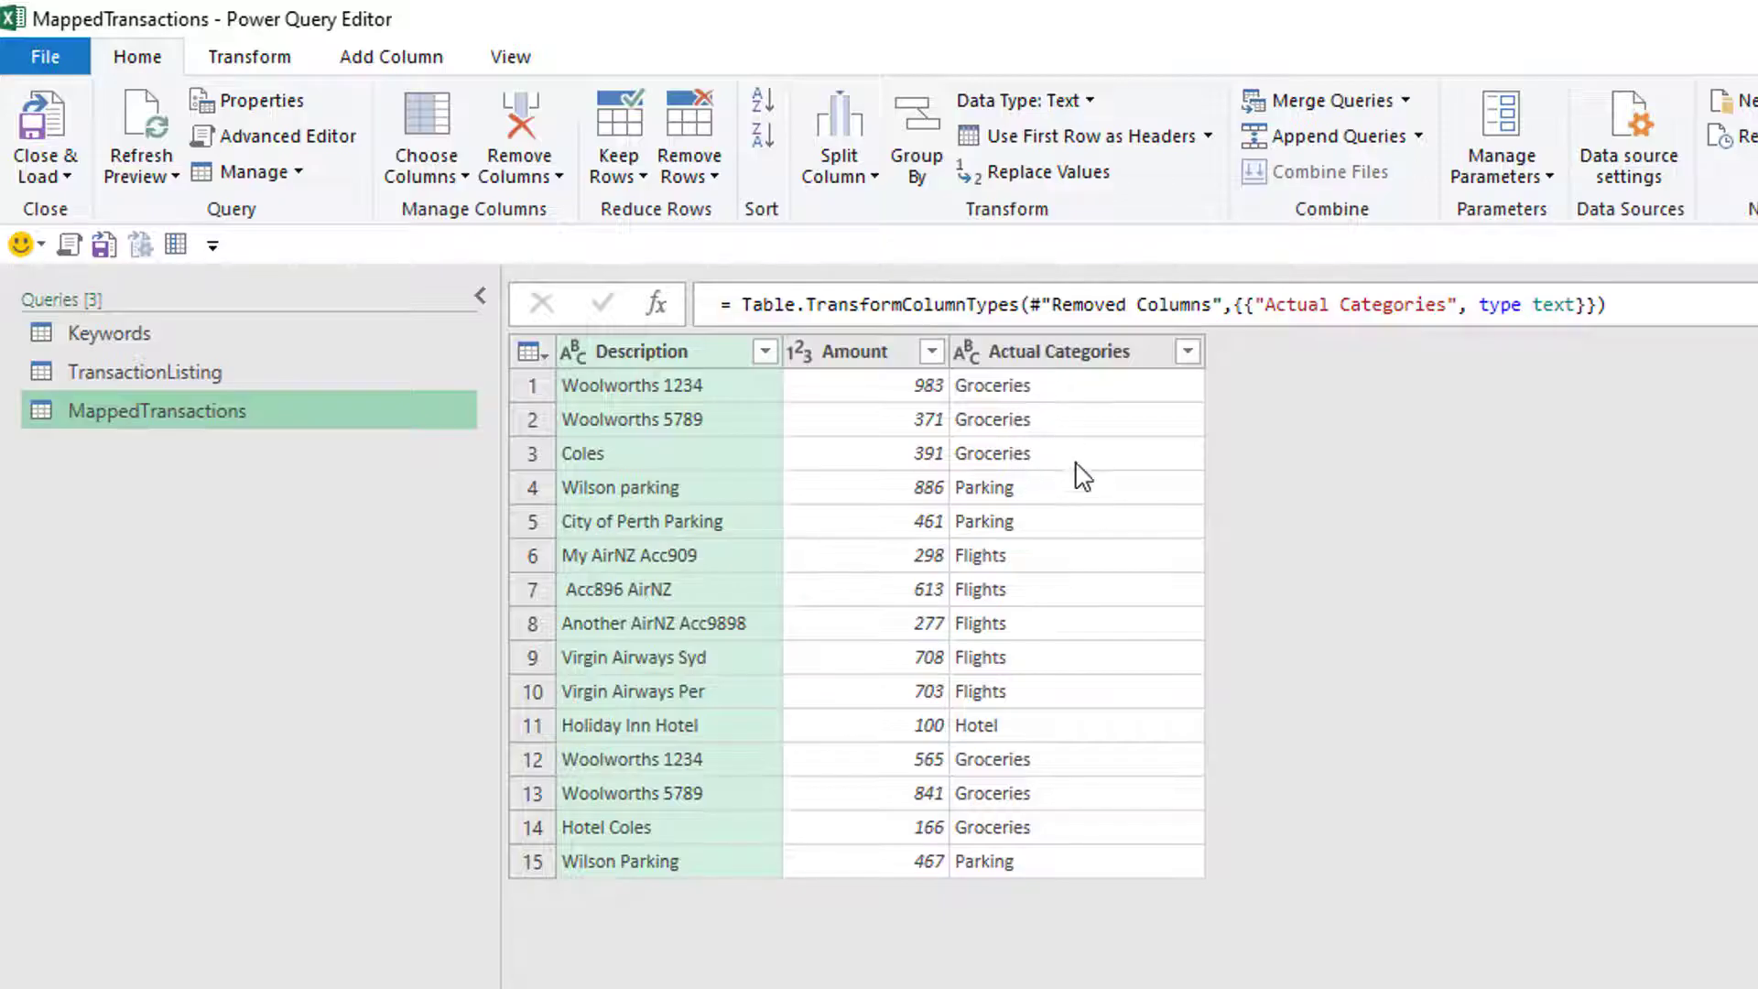
{"action": "mouse_move", "coordinate": [1066, 463]}
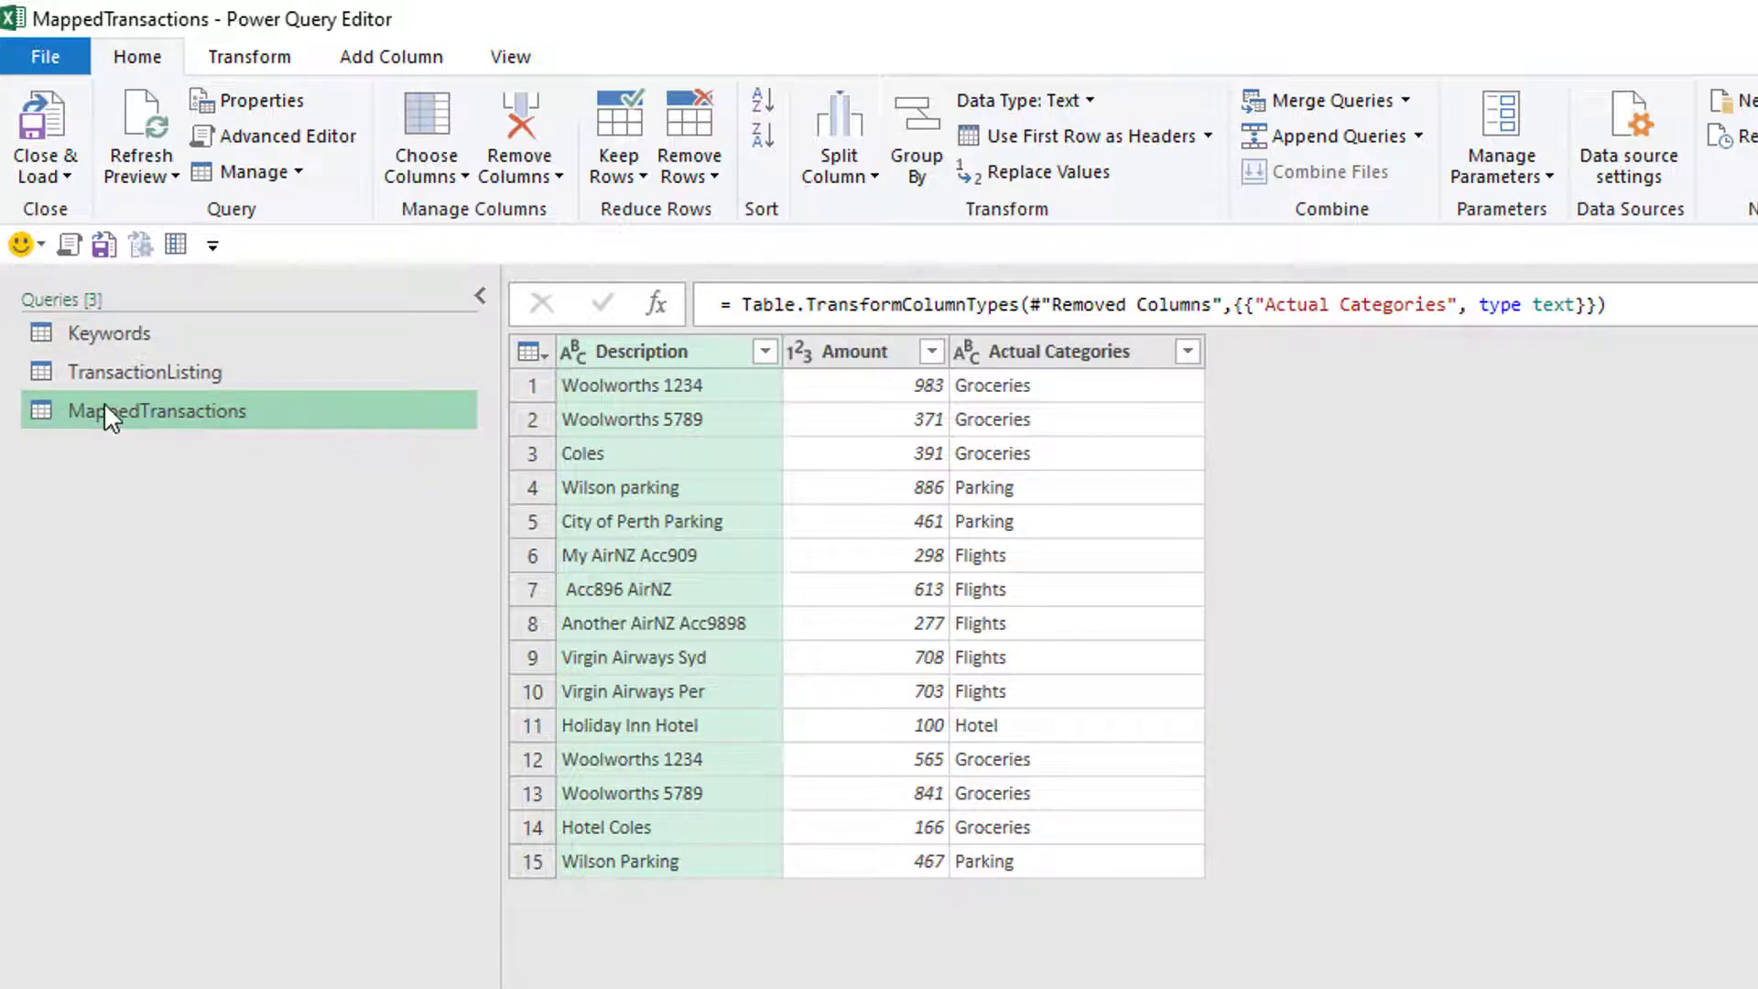
{"action": "mouse_move", "coordinate": [165, 422]}
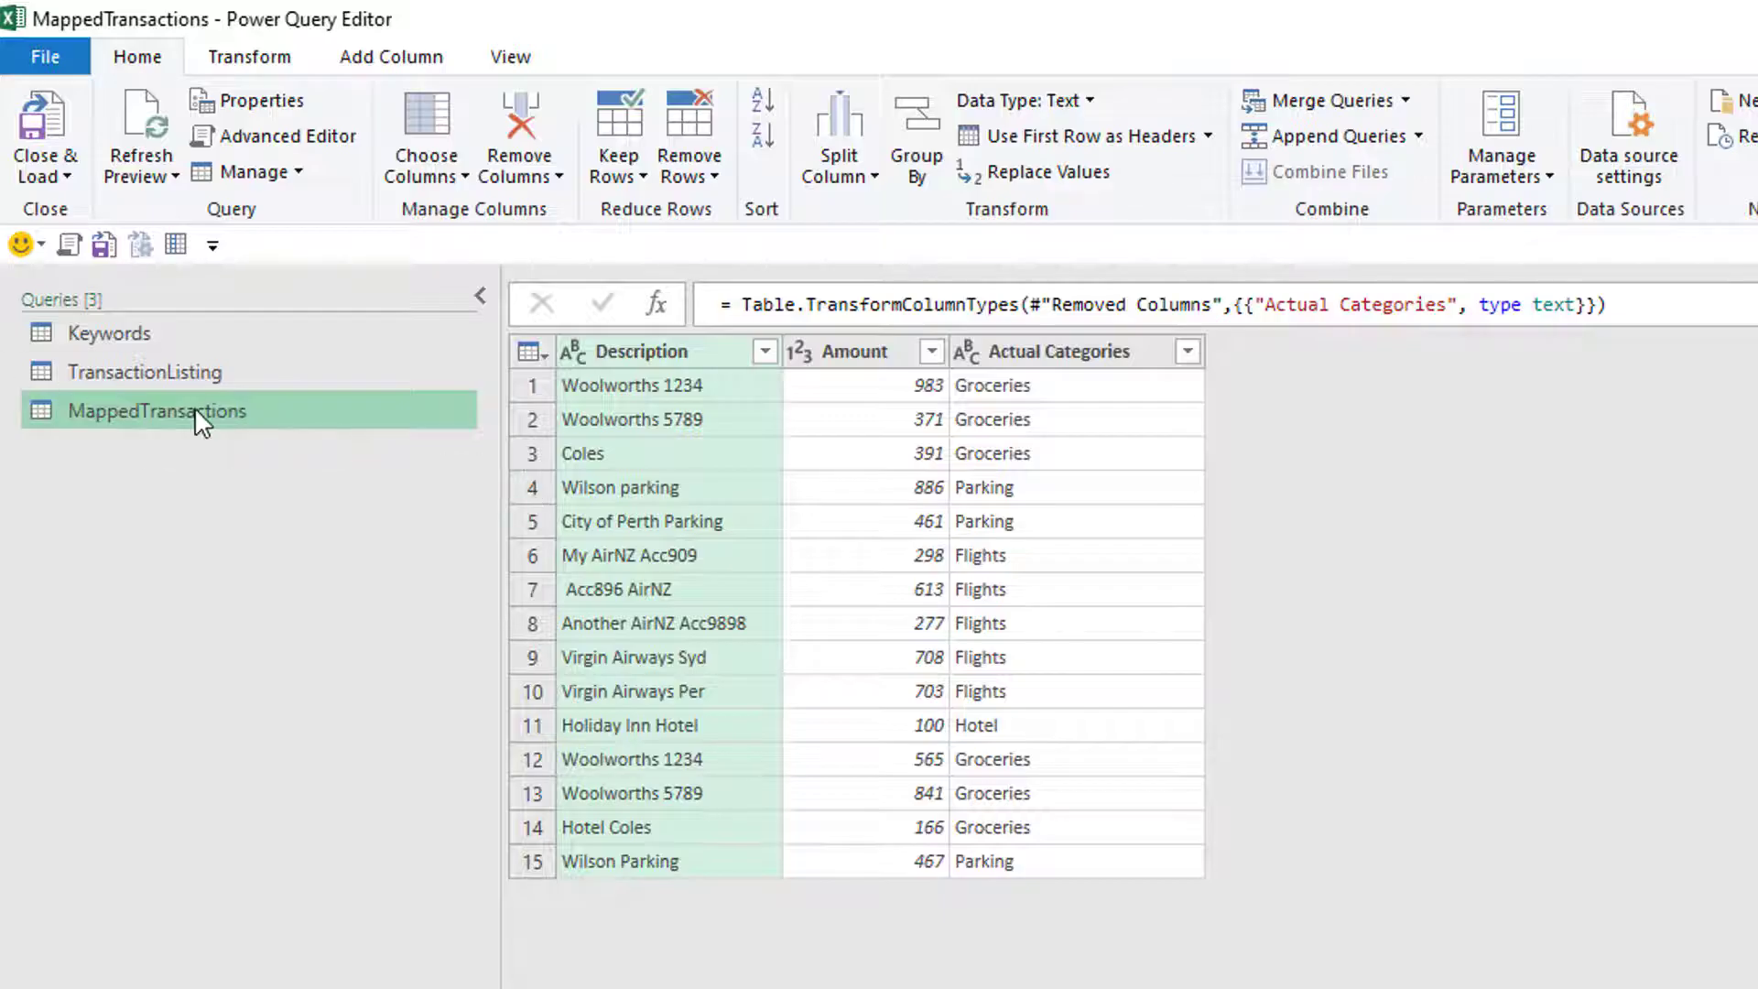
{"action": "mouse_move", "coordinate": [270, 147]}
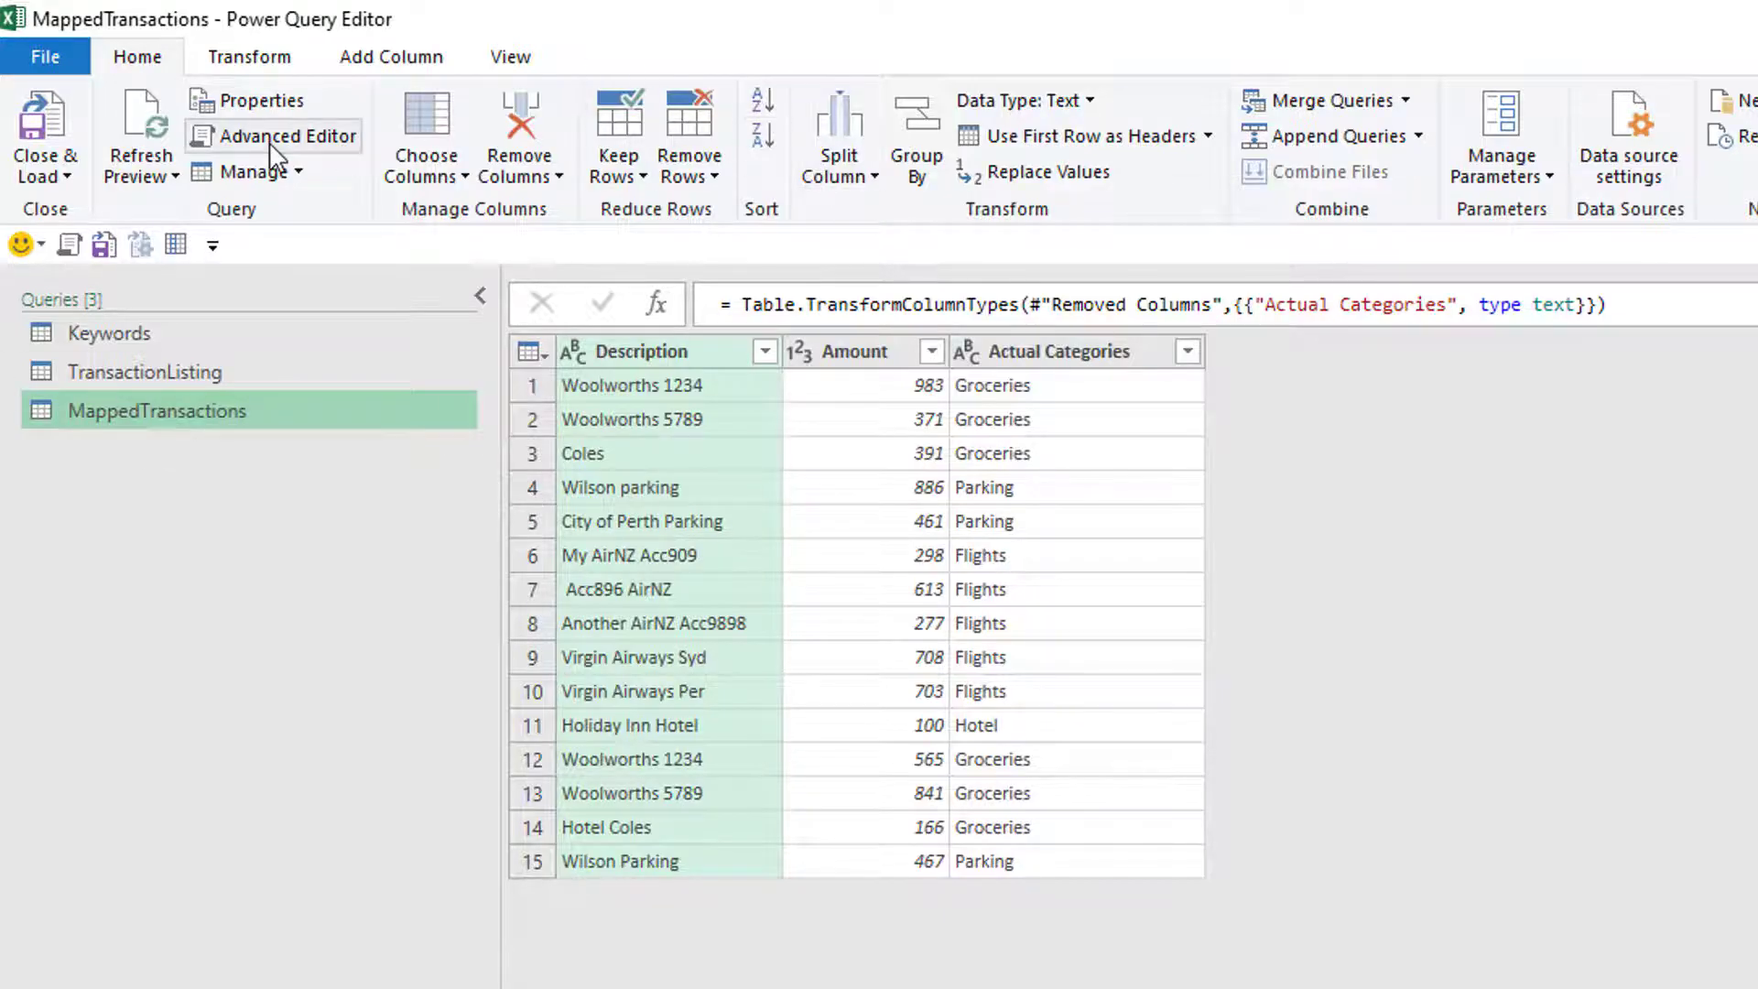
In the Advanced Editor, add a first step BufferedKeywords = Table.Buffer(Keywords).
{"action": "left_click", "coordinate": [285, 136]}
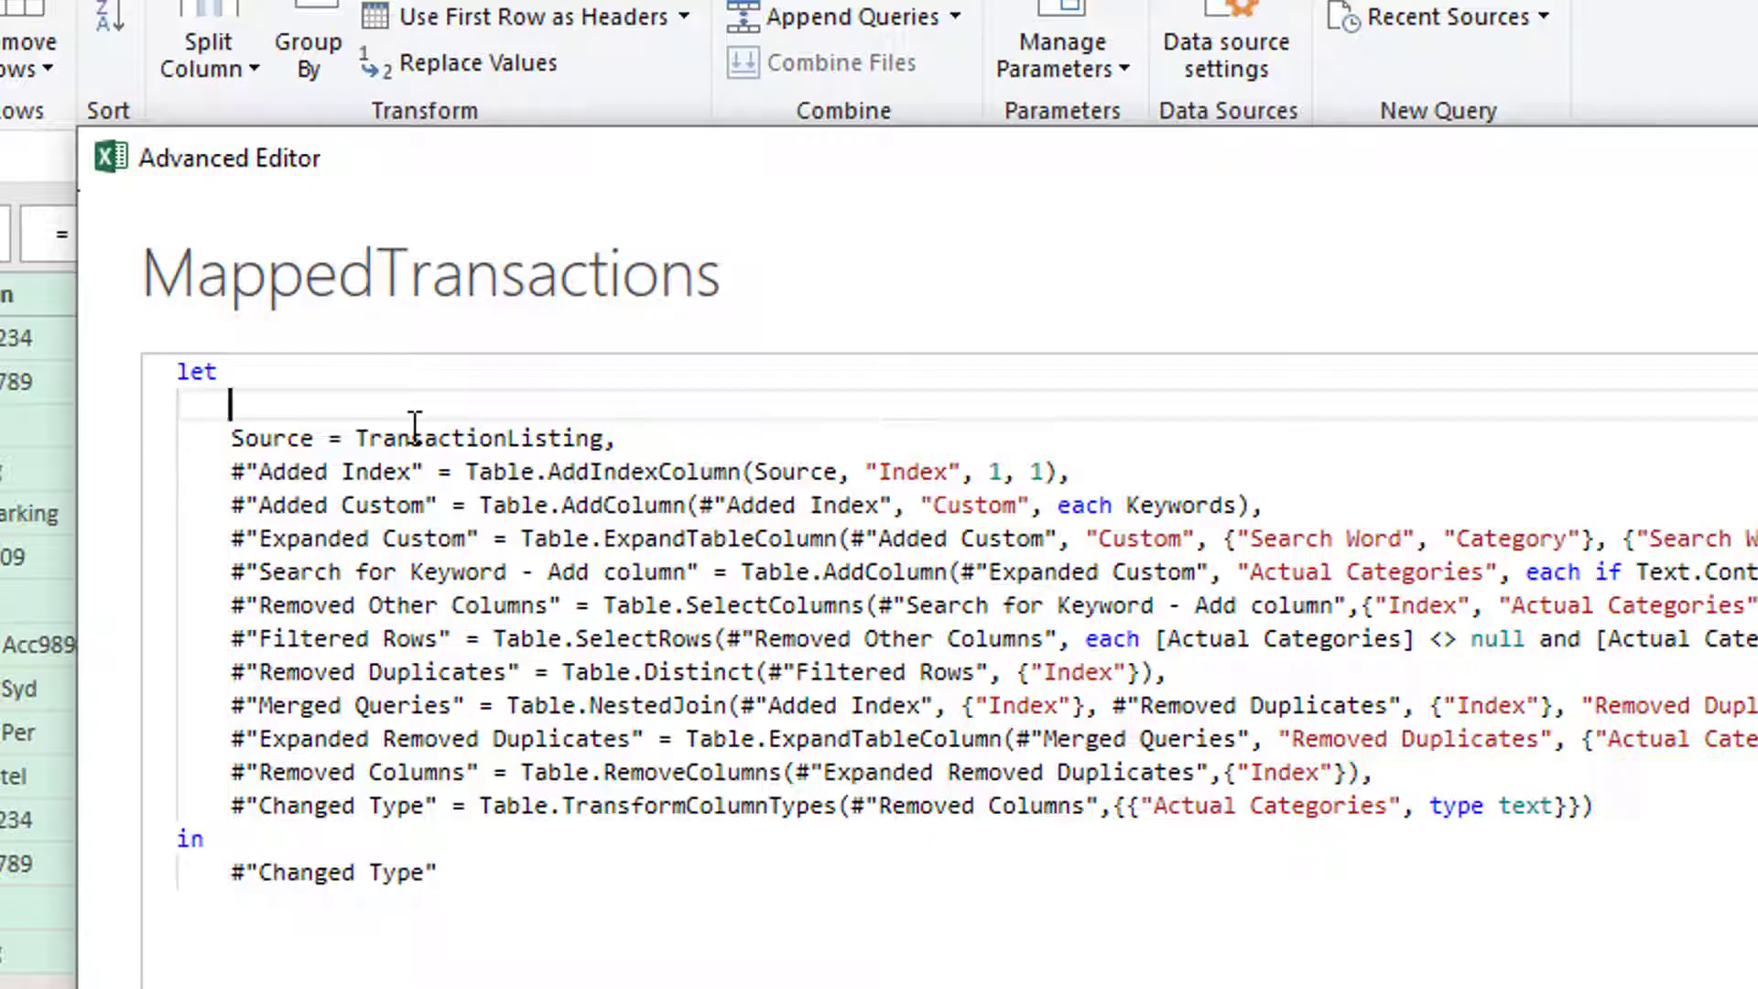
{"action": "type", "text": "Buffered"}
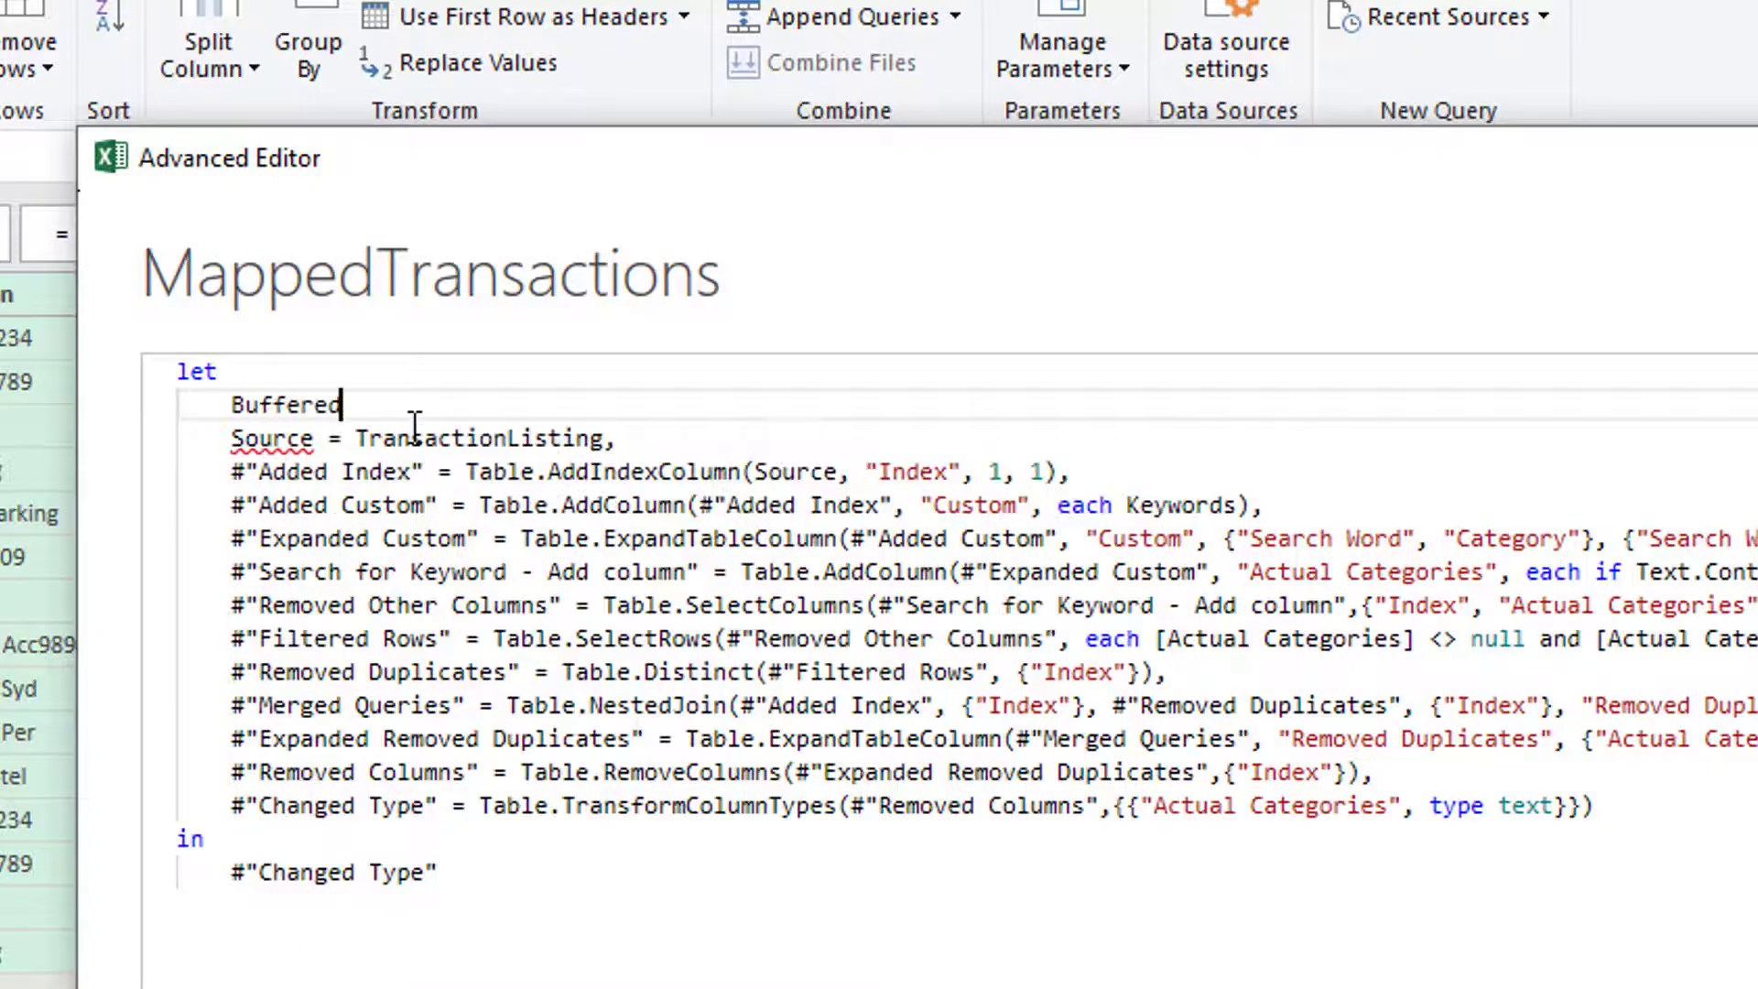
{"action": "type", "text": "K"}
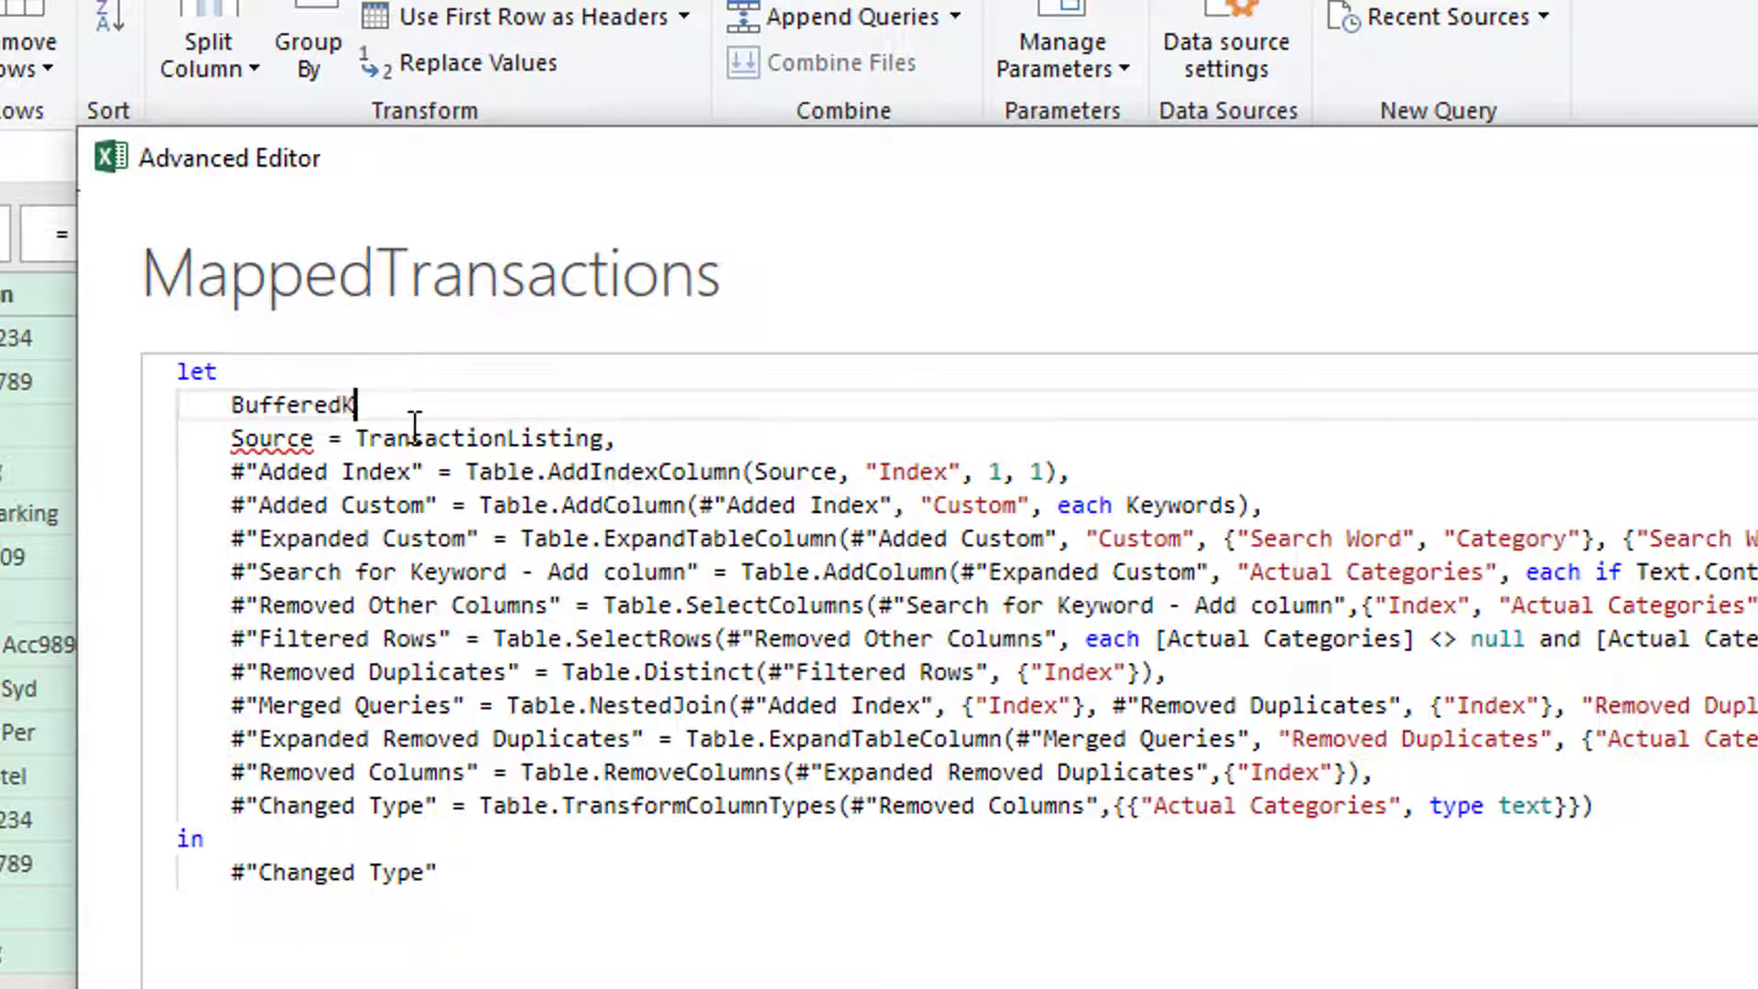
{"action": "type", "text": "eywords"}
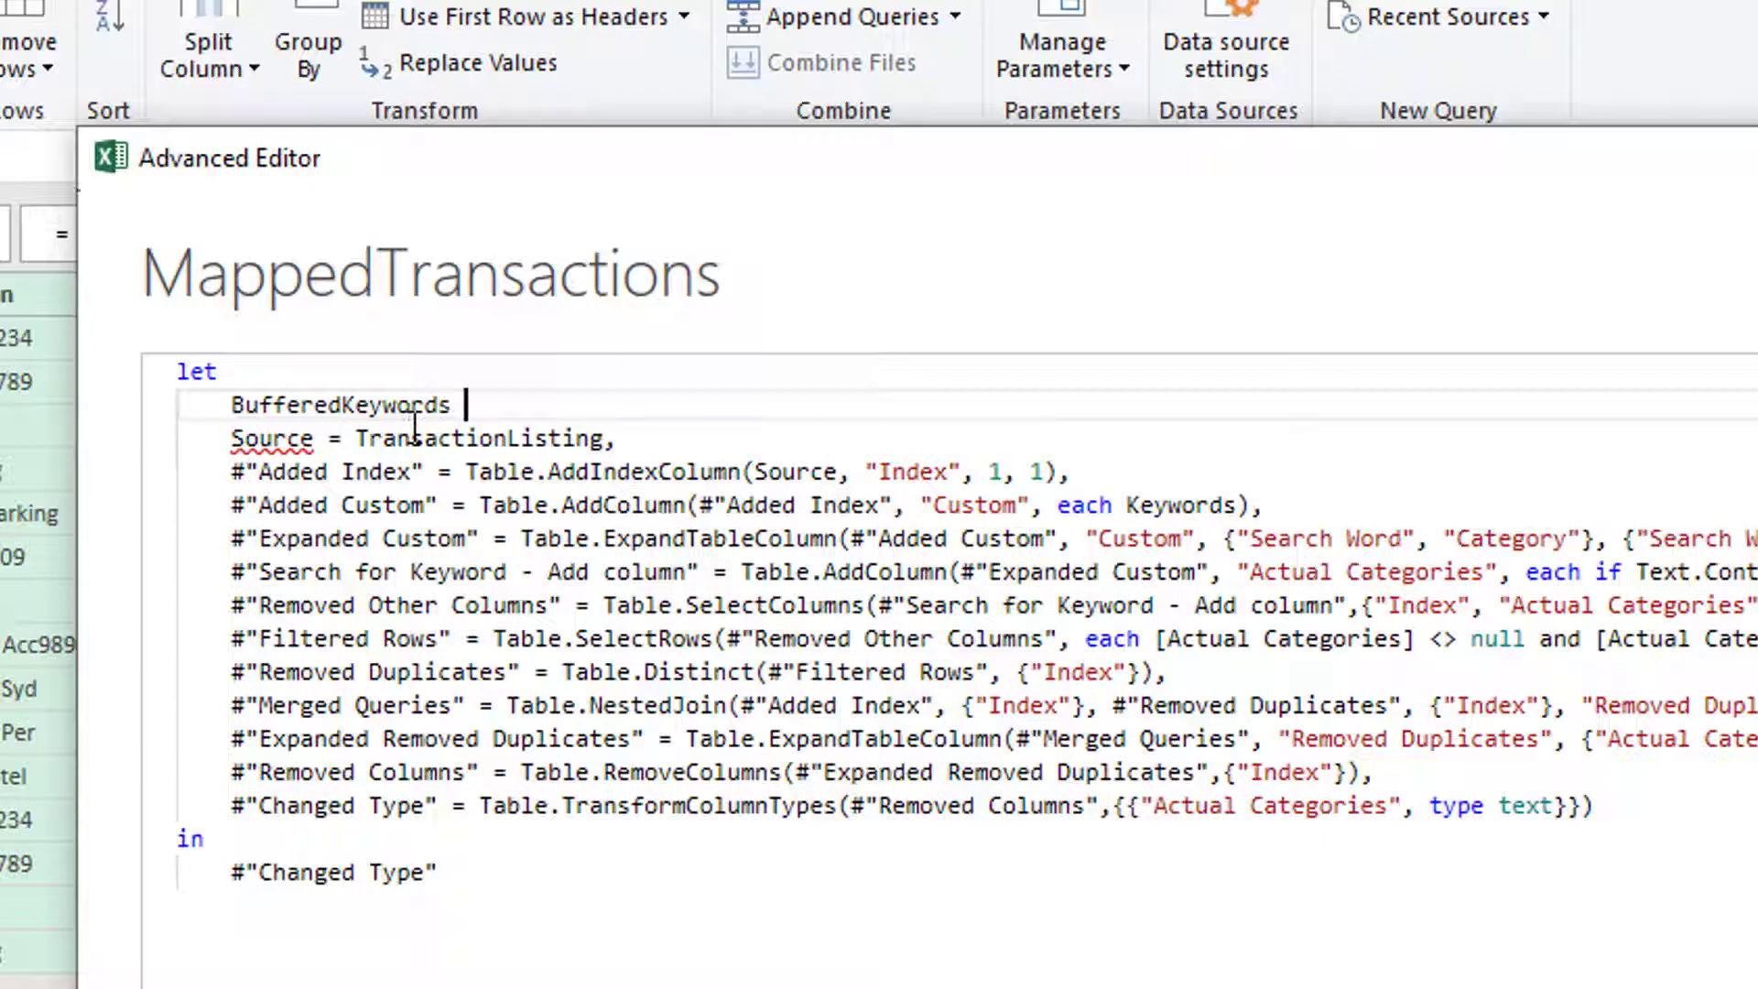
{"action": "type", "text": "= Table"}
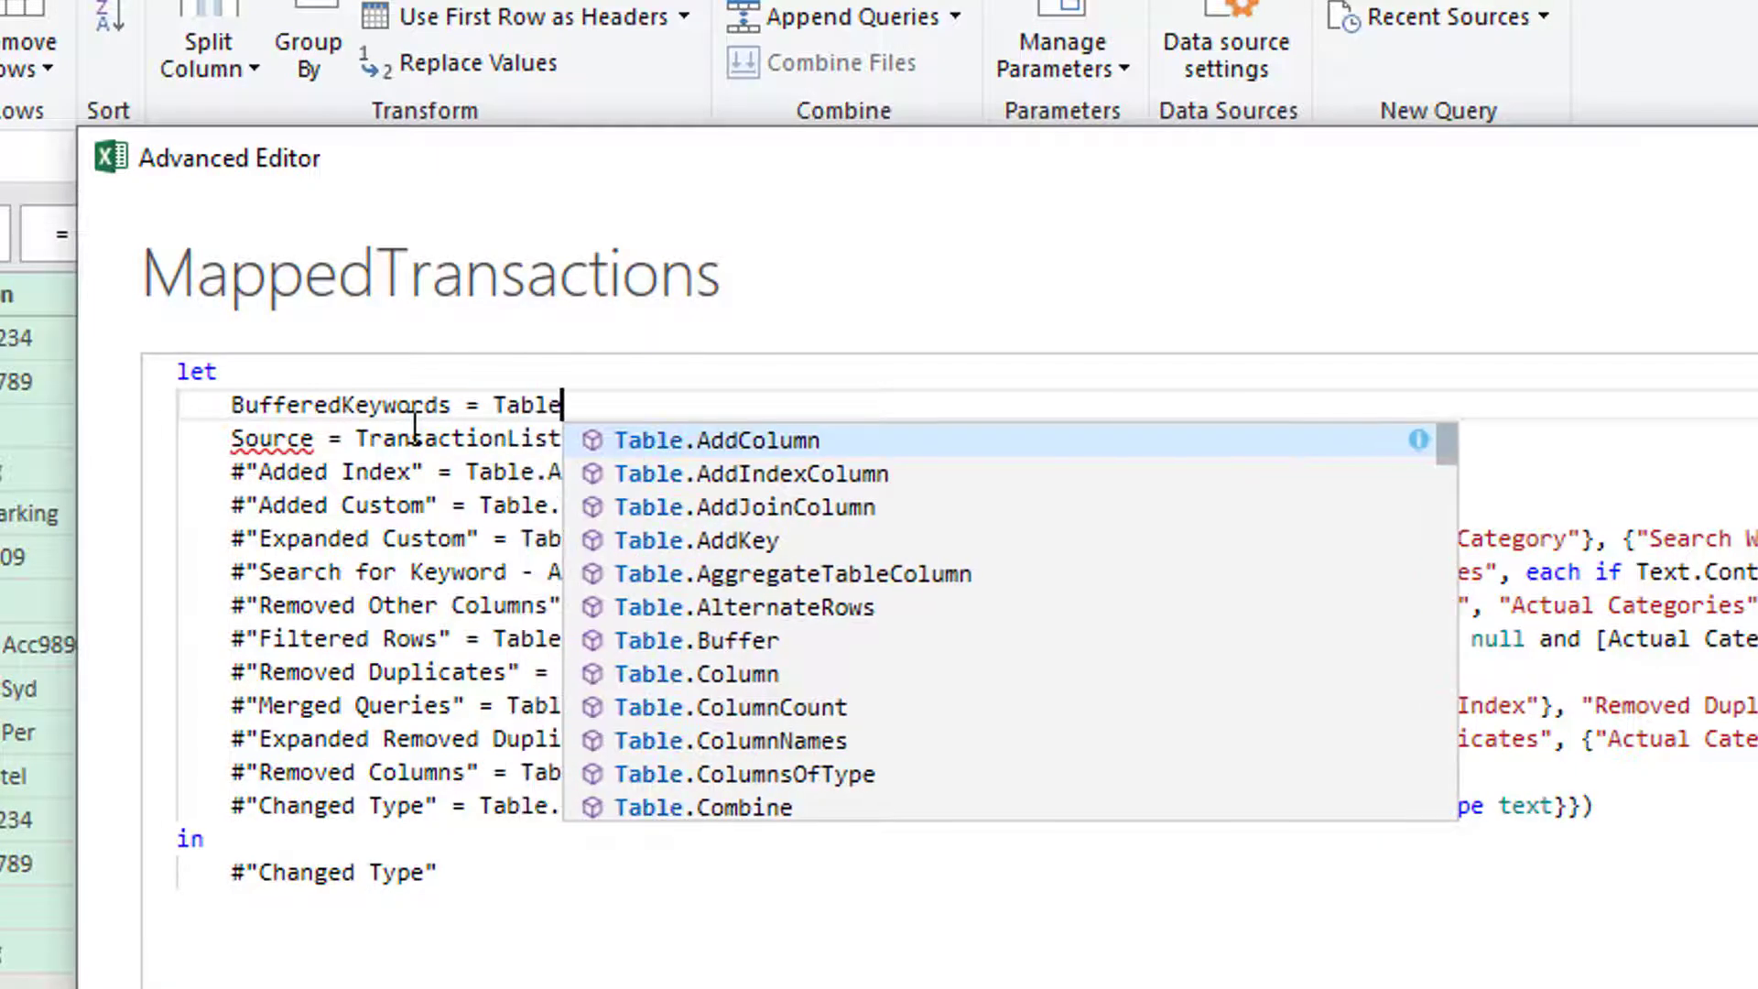
{"action": "type", "text": ".Buffer"}
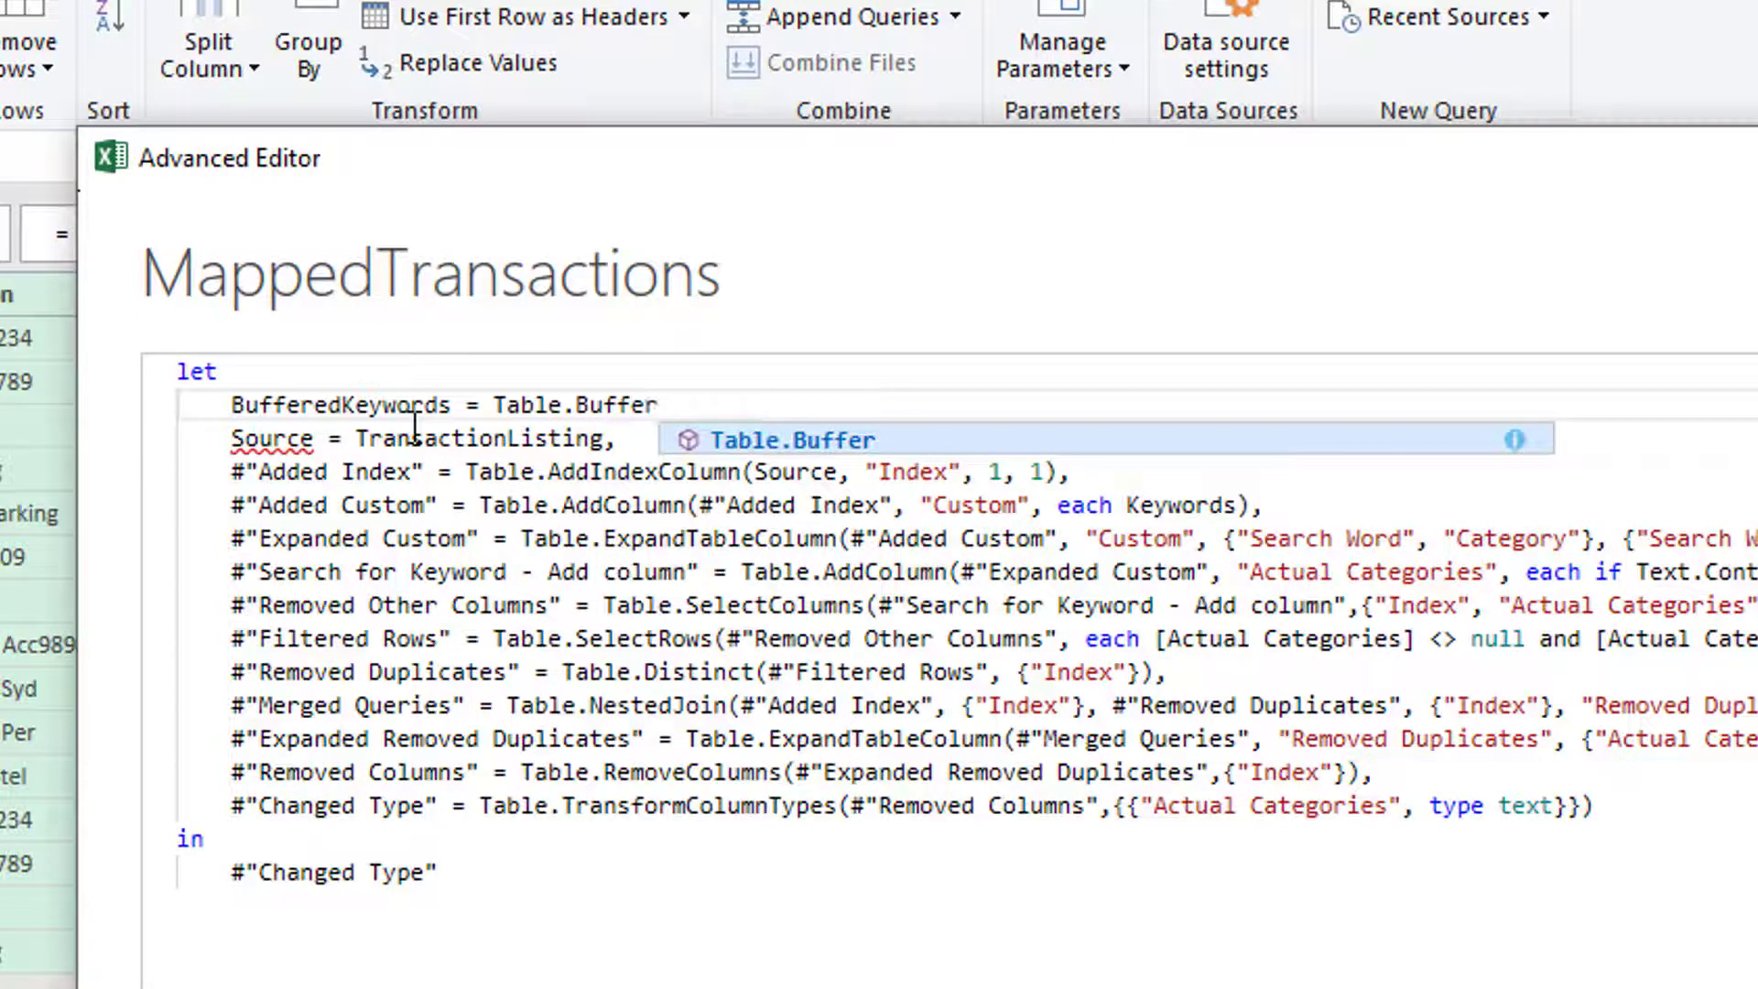
{"action": "type", "text": "()"}
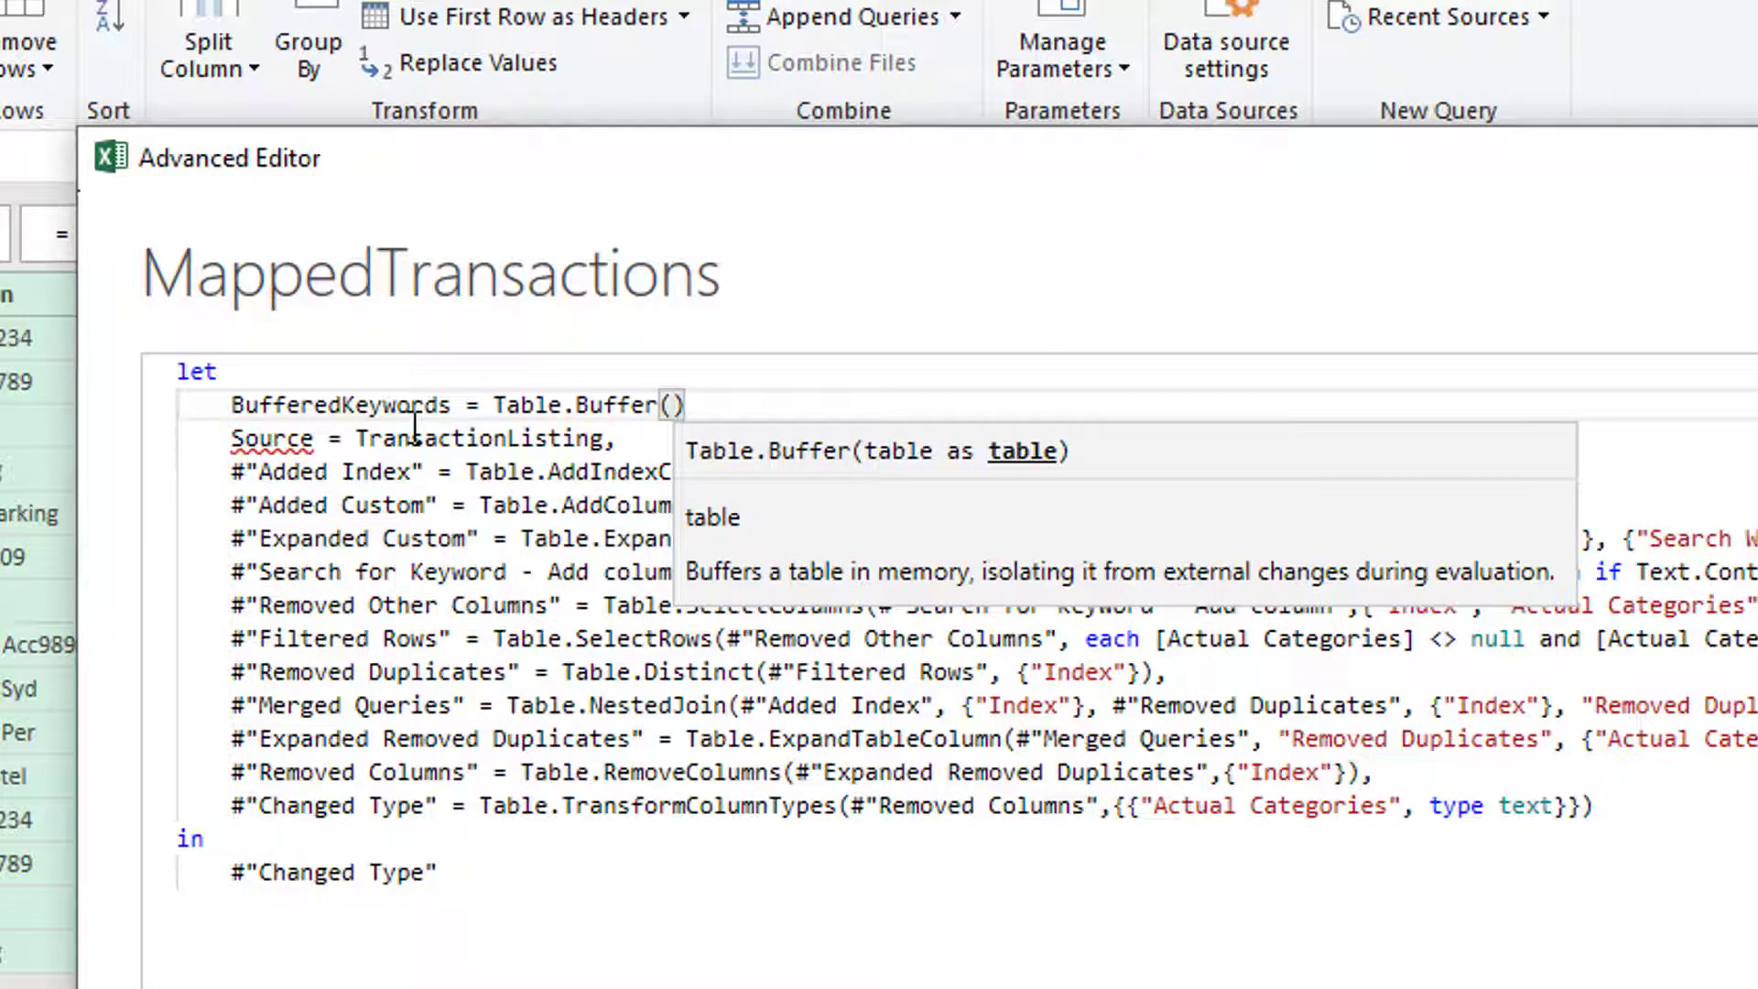
{"action": "type", "text": "Keywords"}
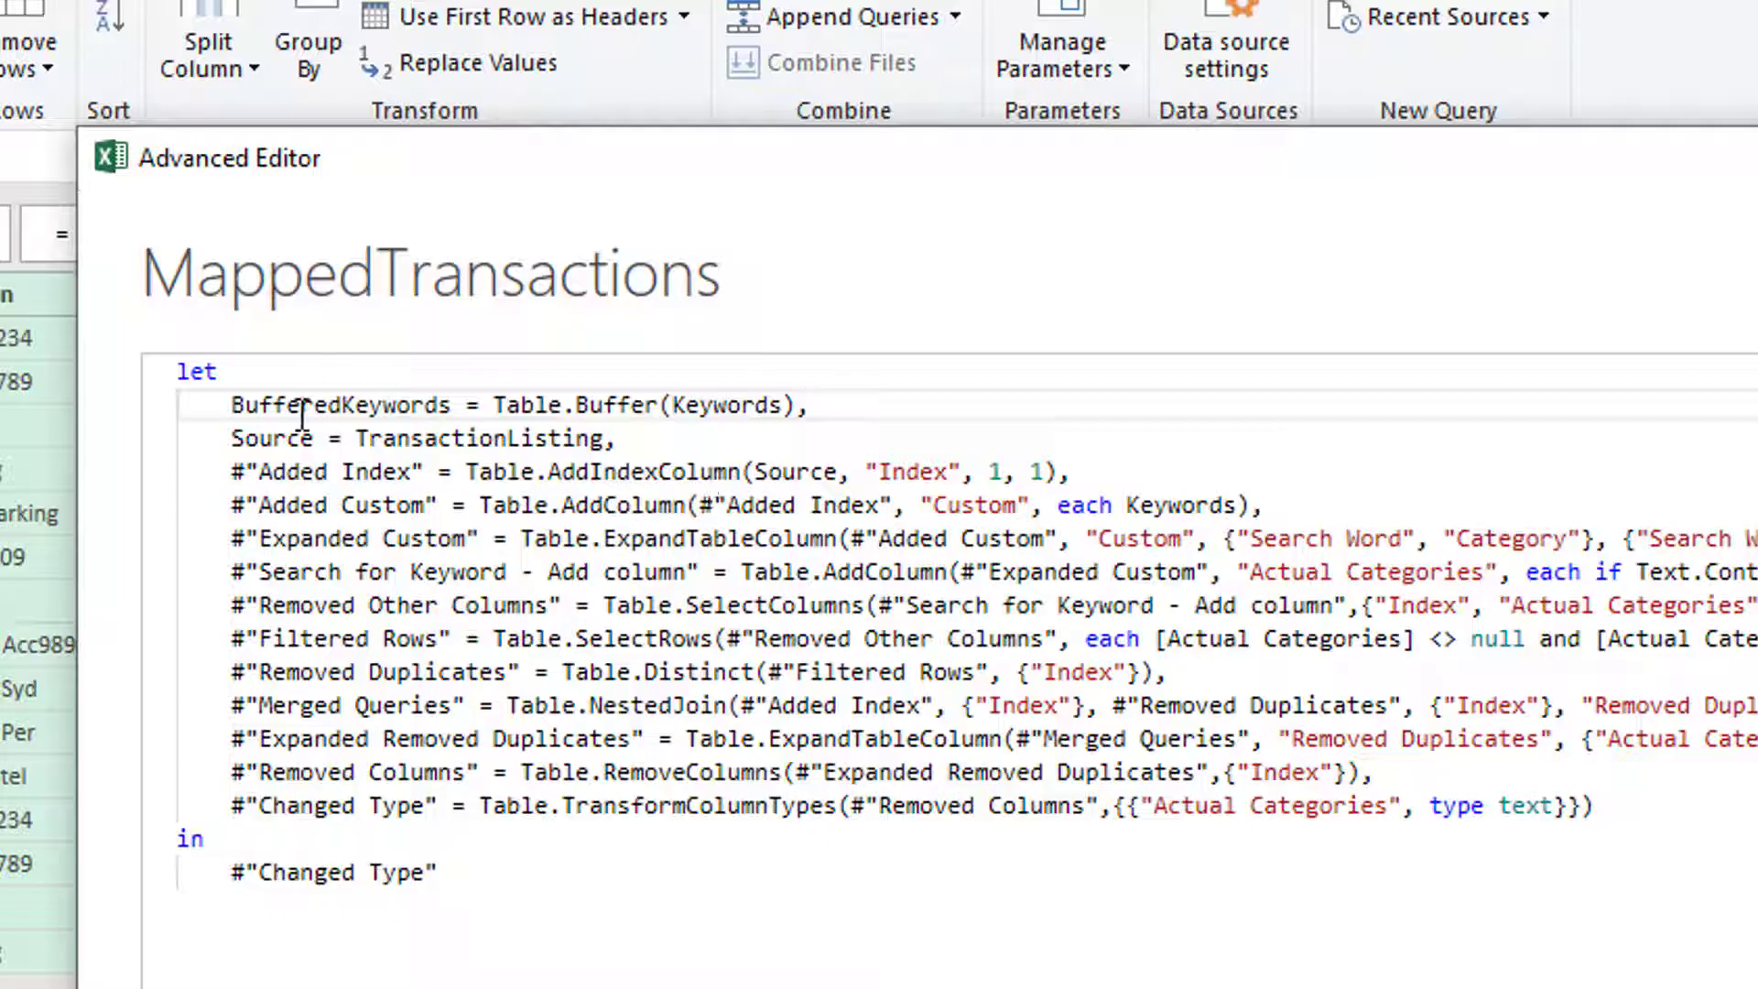
Replace Keywords with BufferedKeywords in the Added Custom step.
{"action": "double_click", "coordinate": [1179, 506]}
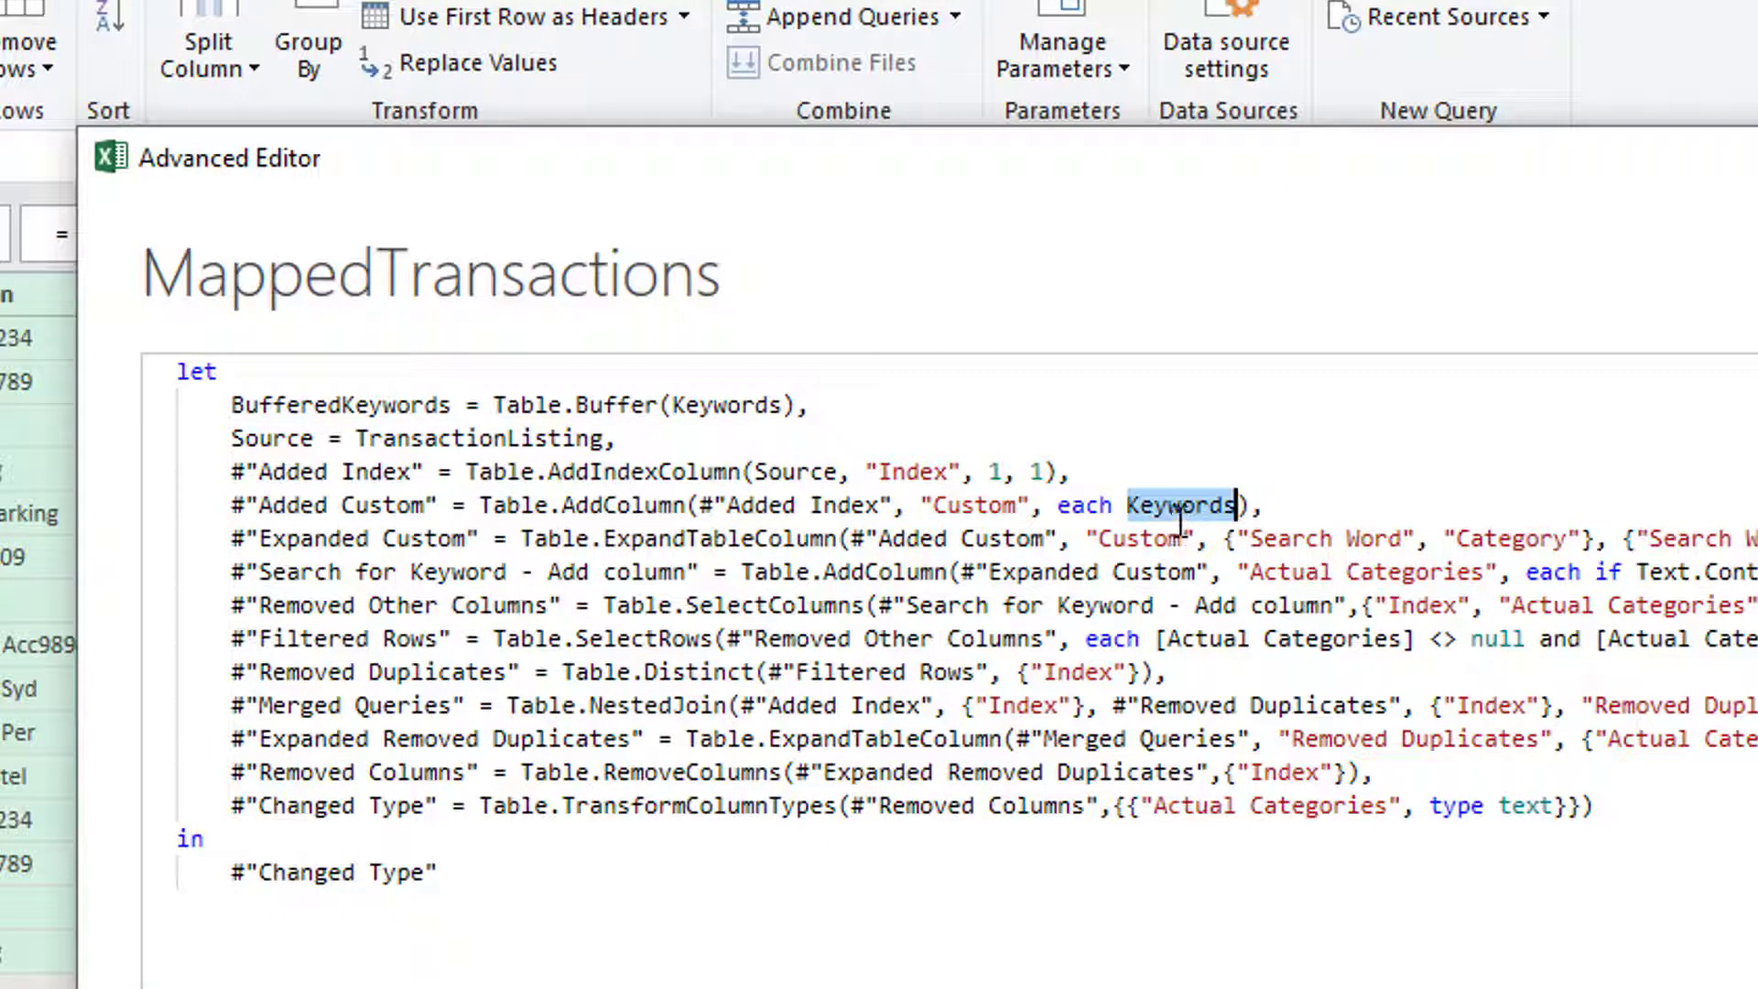
{"action": "type", "text": "Buff"}
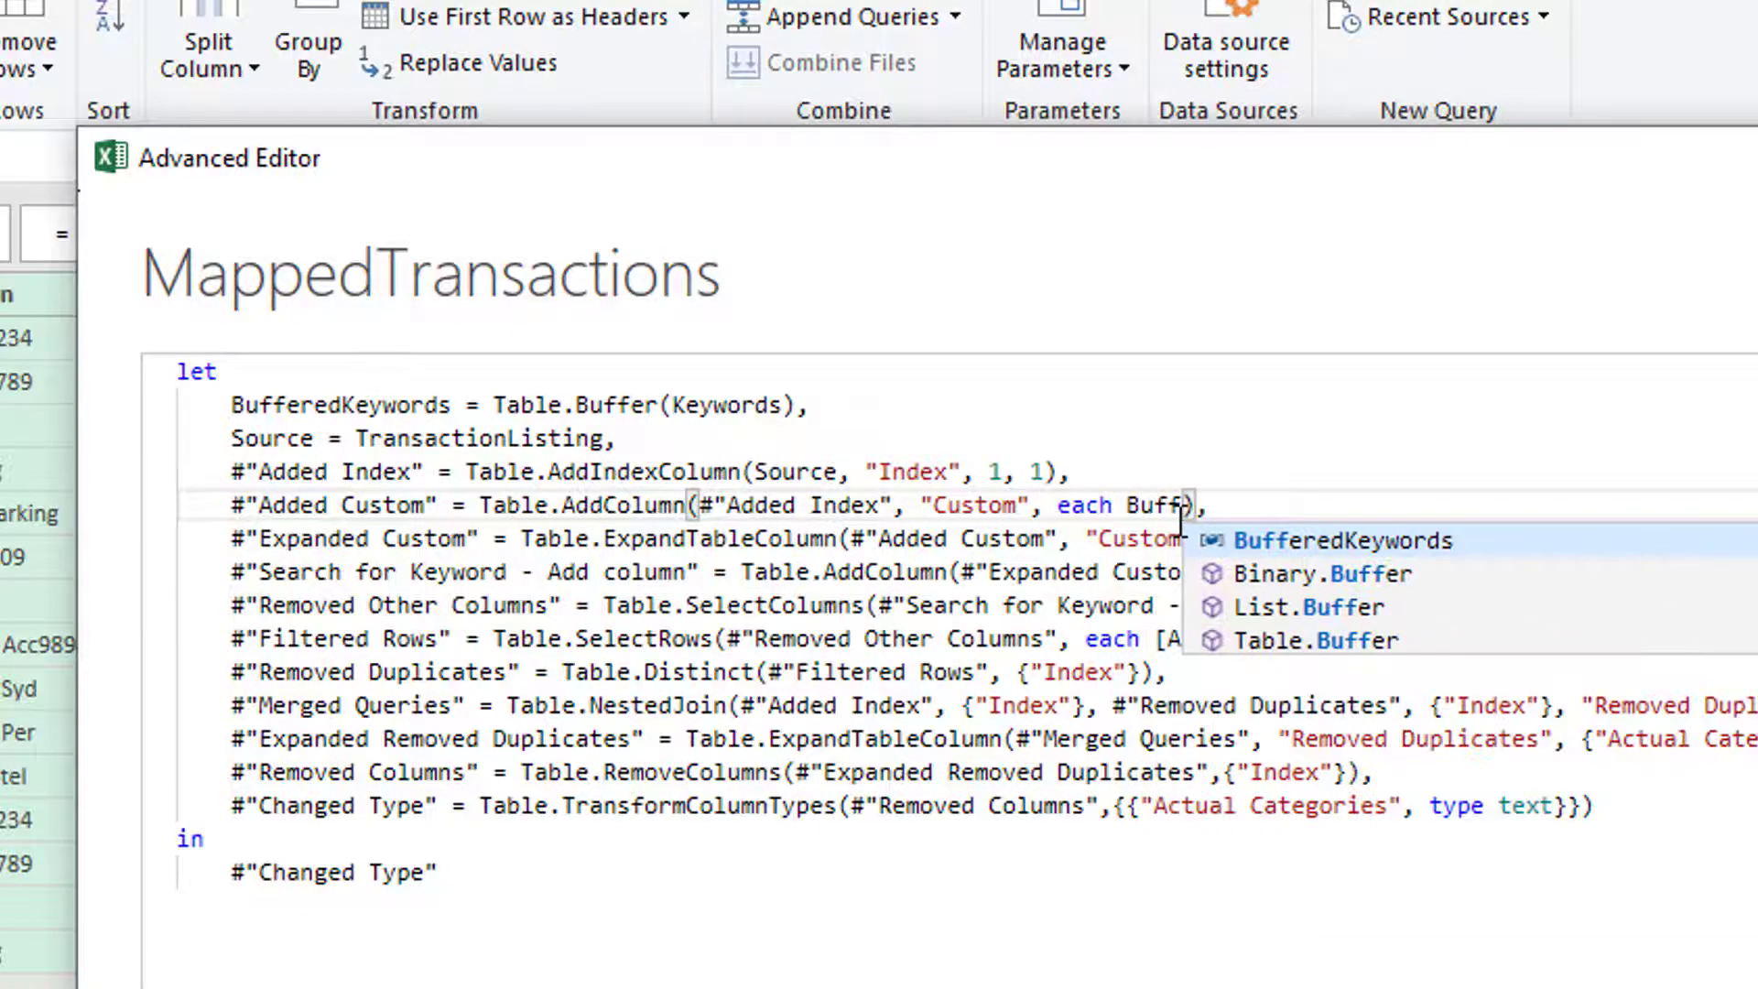
{"action": "left_click", "coordinate": [1344, 540]}
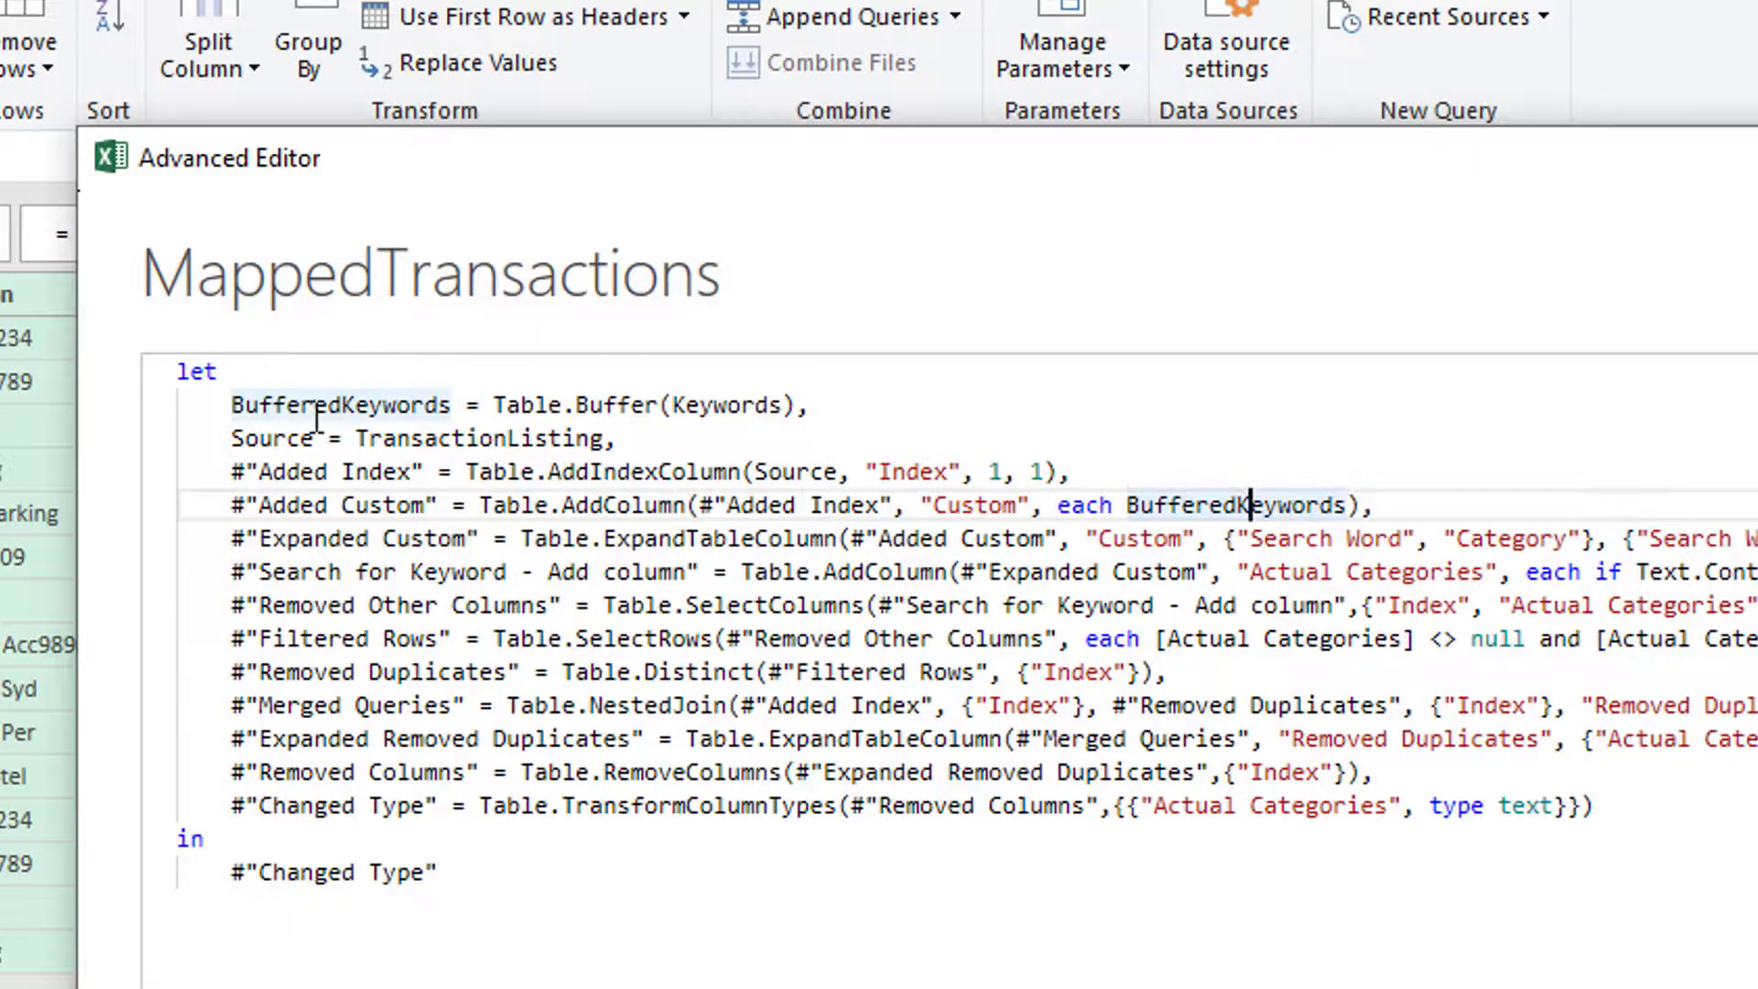
{"action": "mouse_move", "coordinate": [471, 405]}
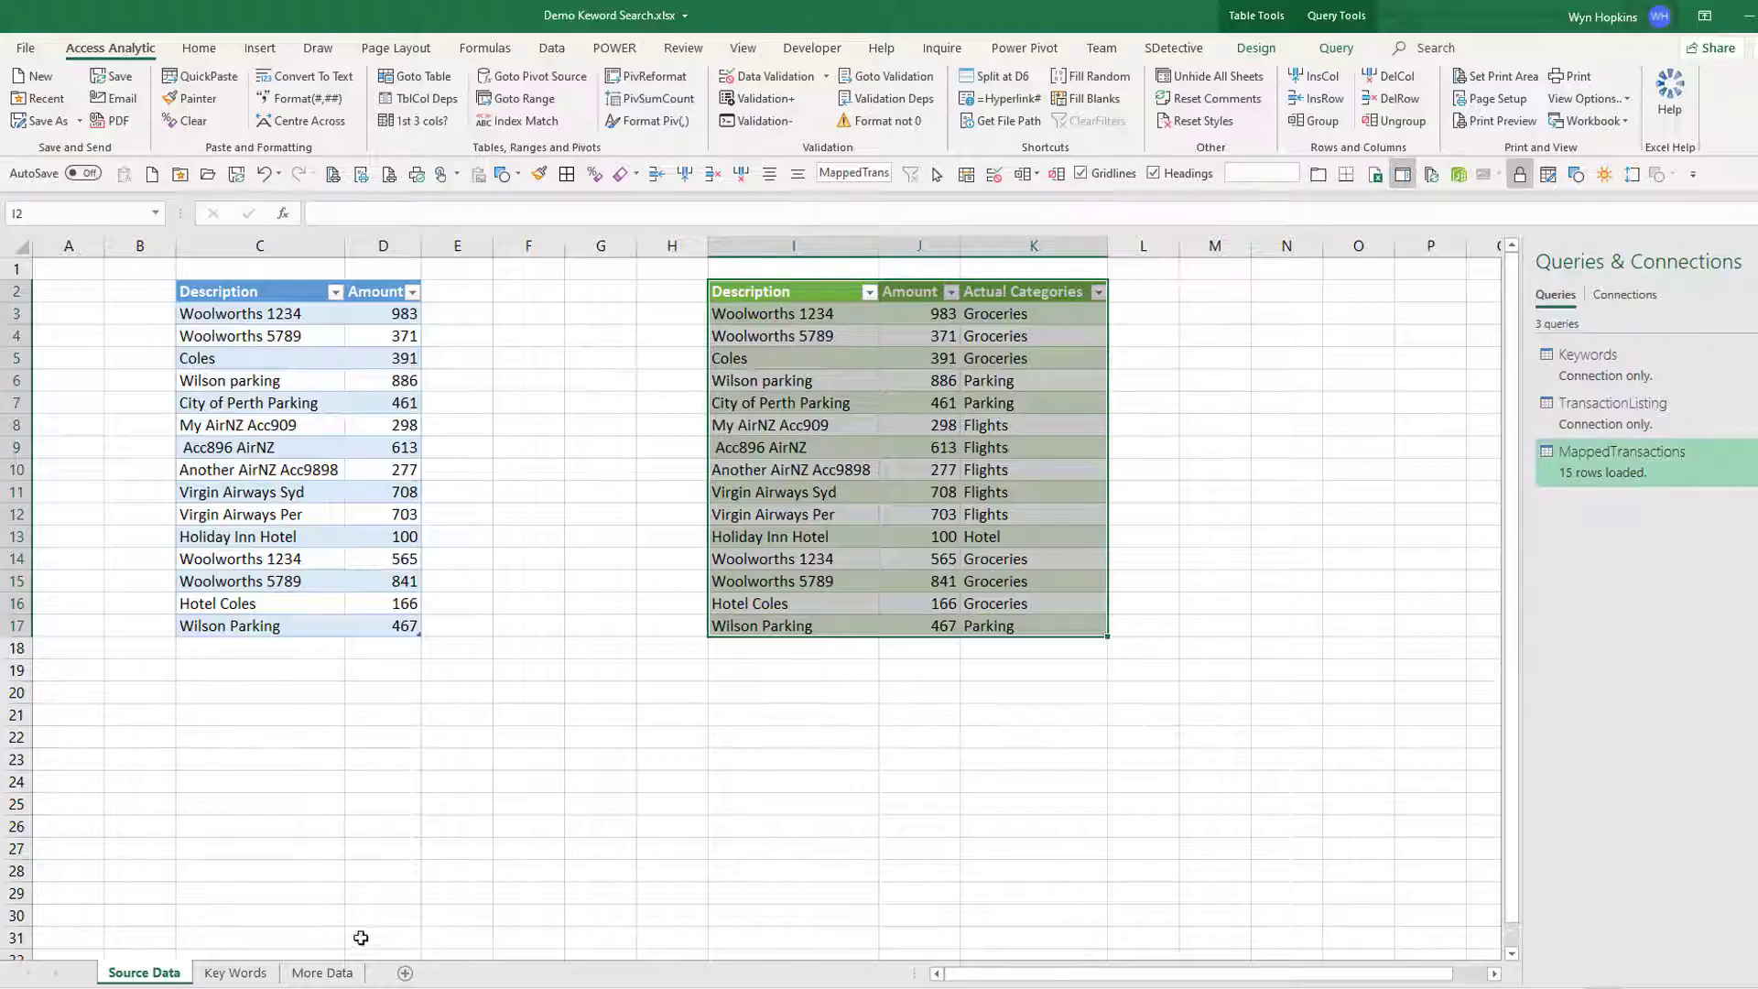
Review the extra rows on More Data and return to the Source Data sheet.
{"action": "left_click", "coordinate": [322, 973]}
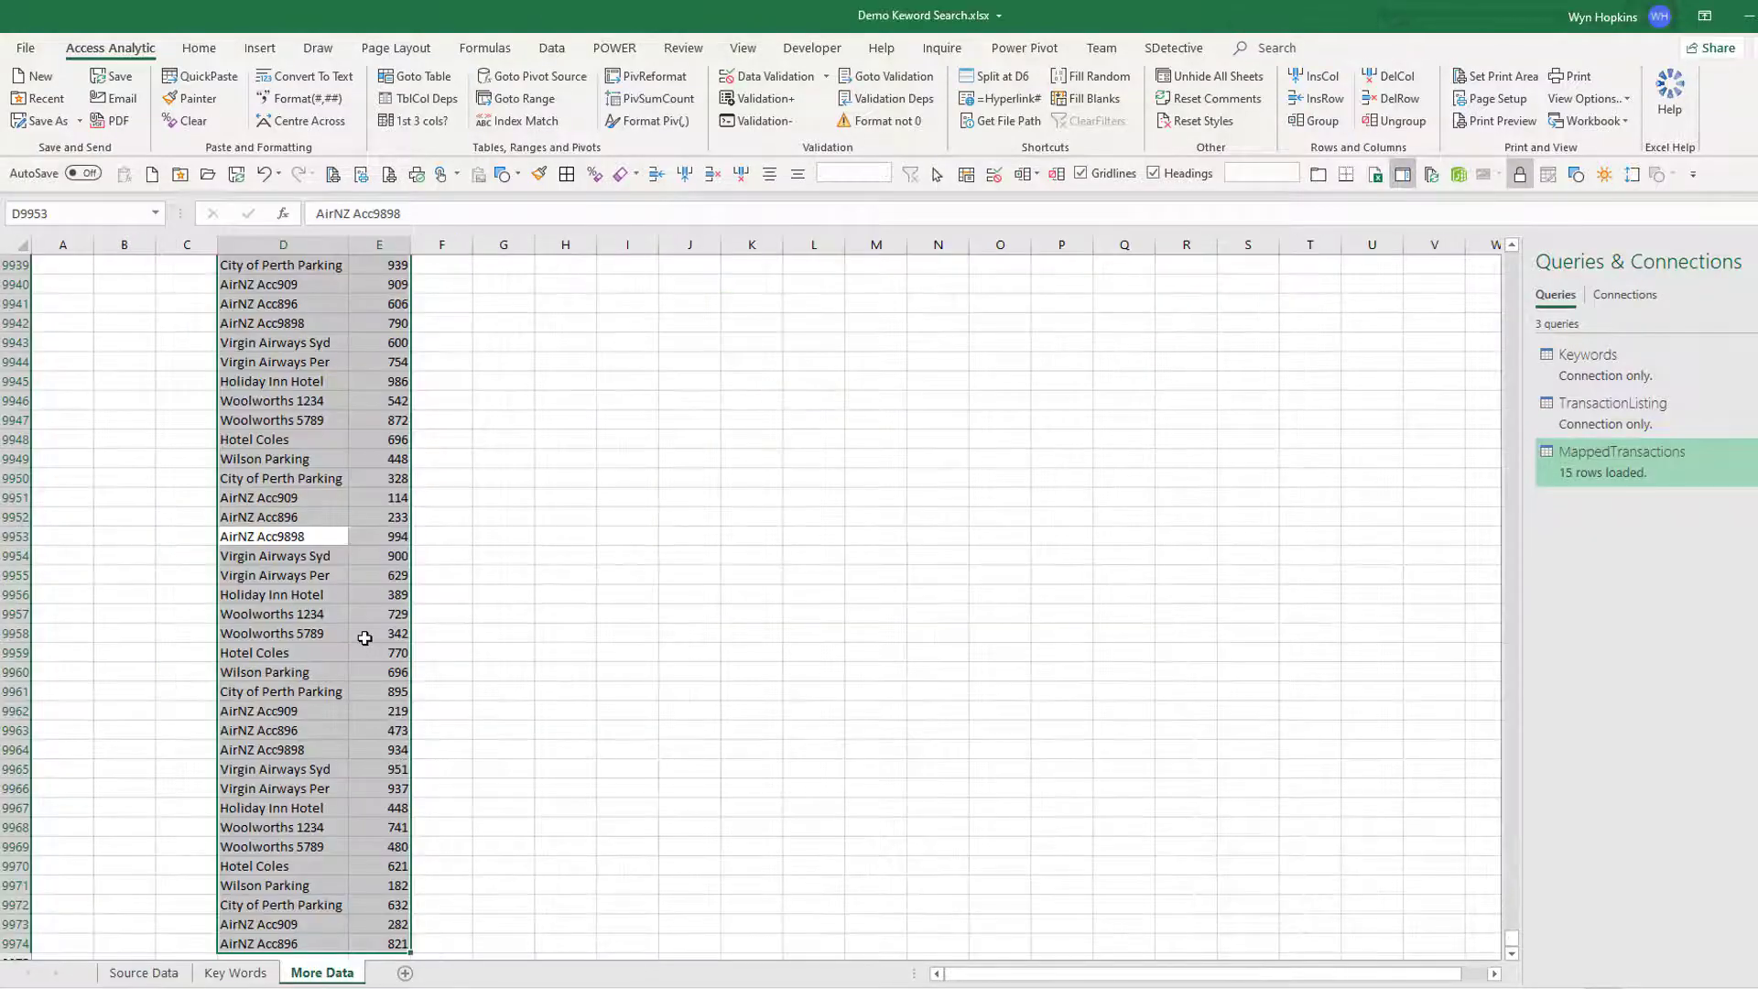
{"action": "left_click", "coordinate": [147, 973]}
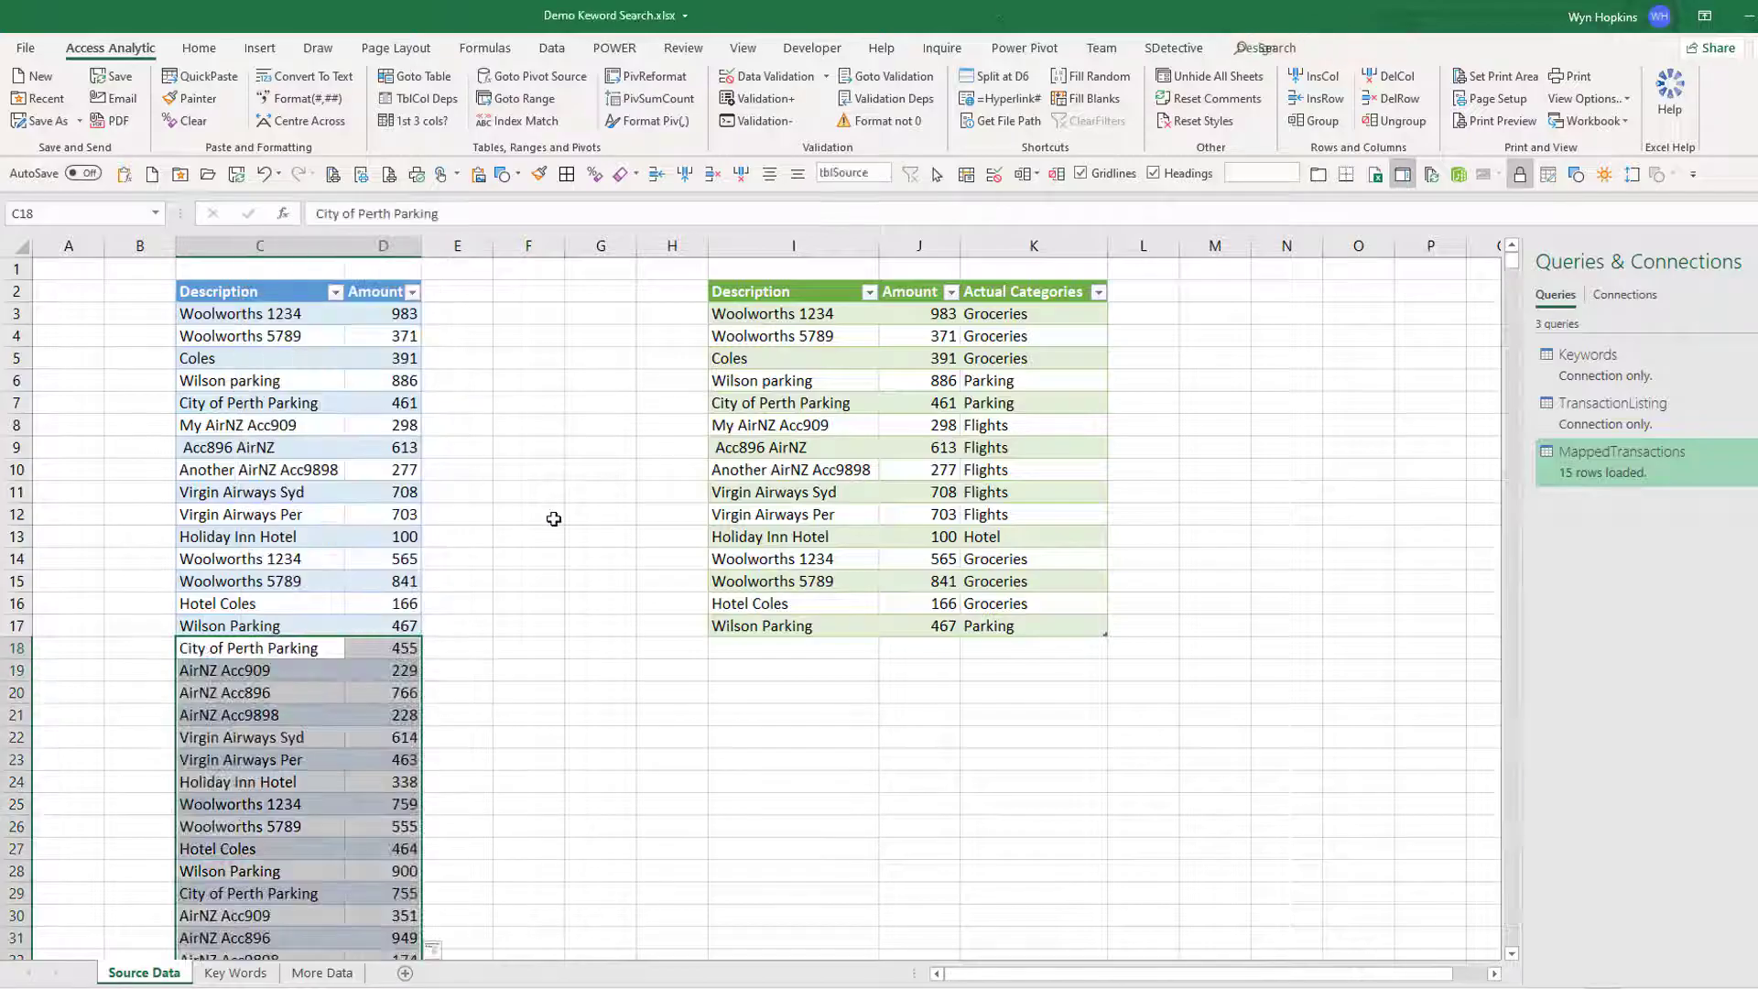
Refresh the MappedTransactions table to load 9,984 categorised rows, then select the Coles description.
{"action": "left_click", "coordinate": [791, 447]}
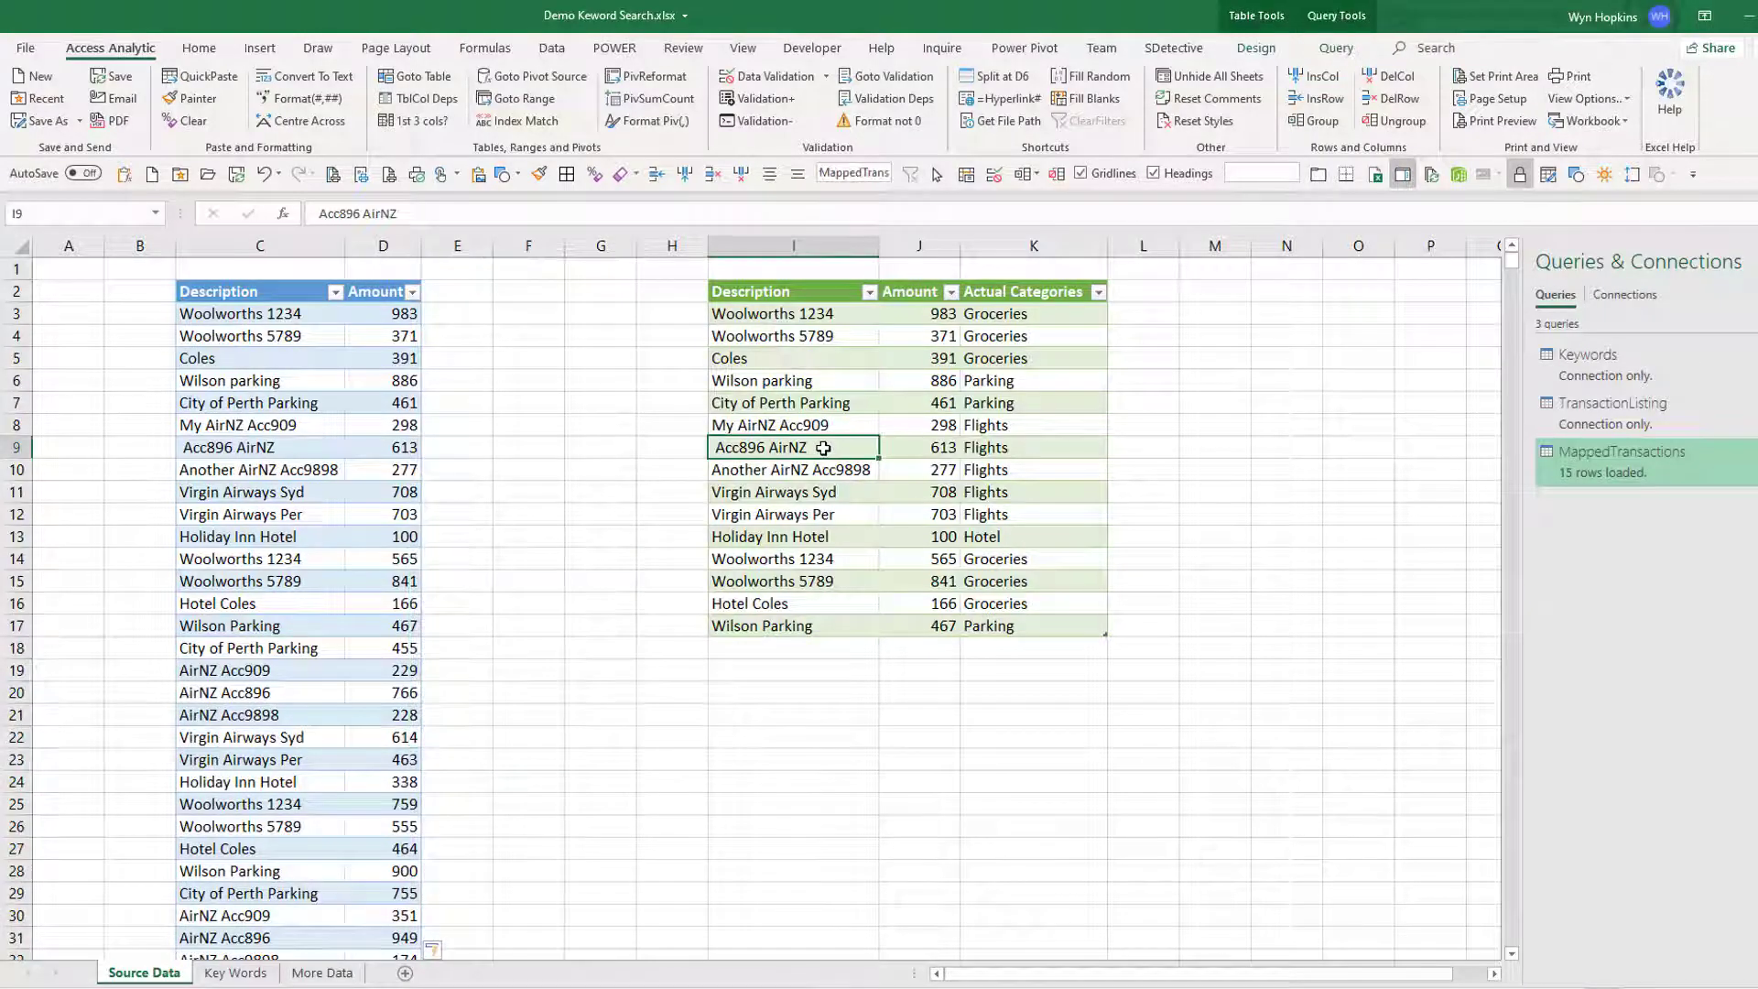
{"action": "right_click", "coordinate": [791, 447]}
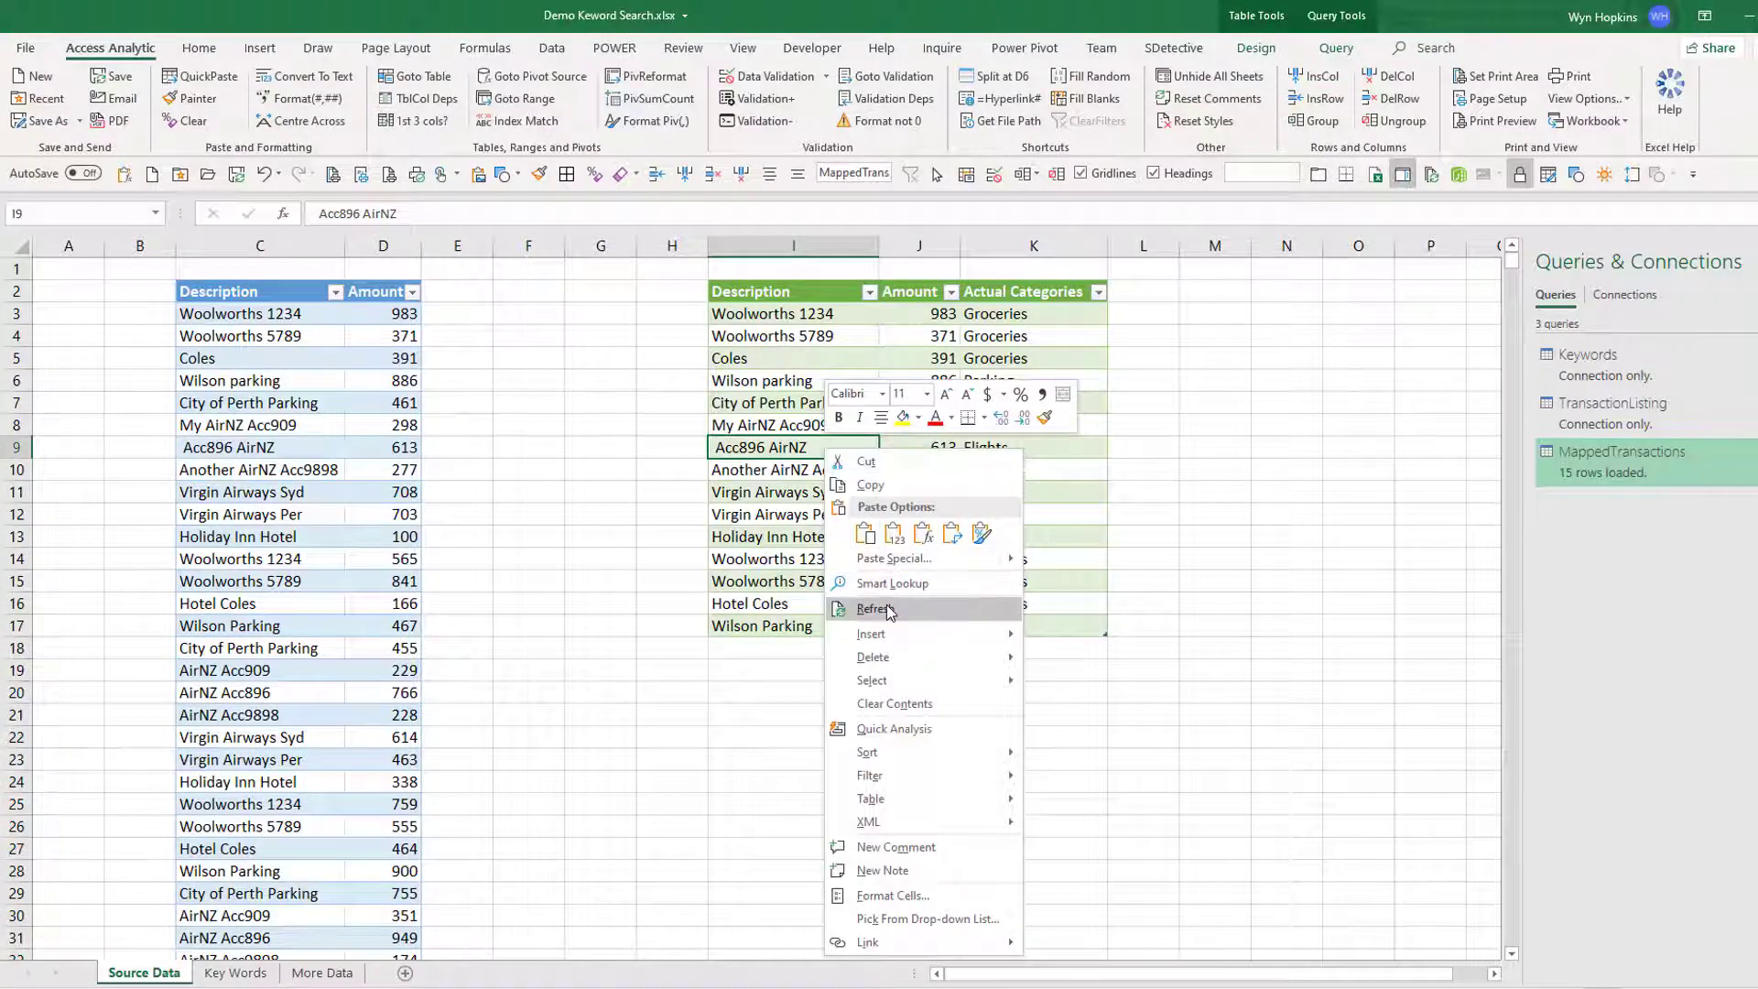
{"action": "left_click", "coordinate": [875, 610]}
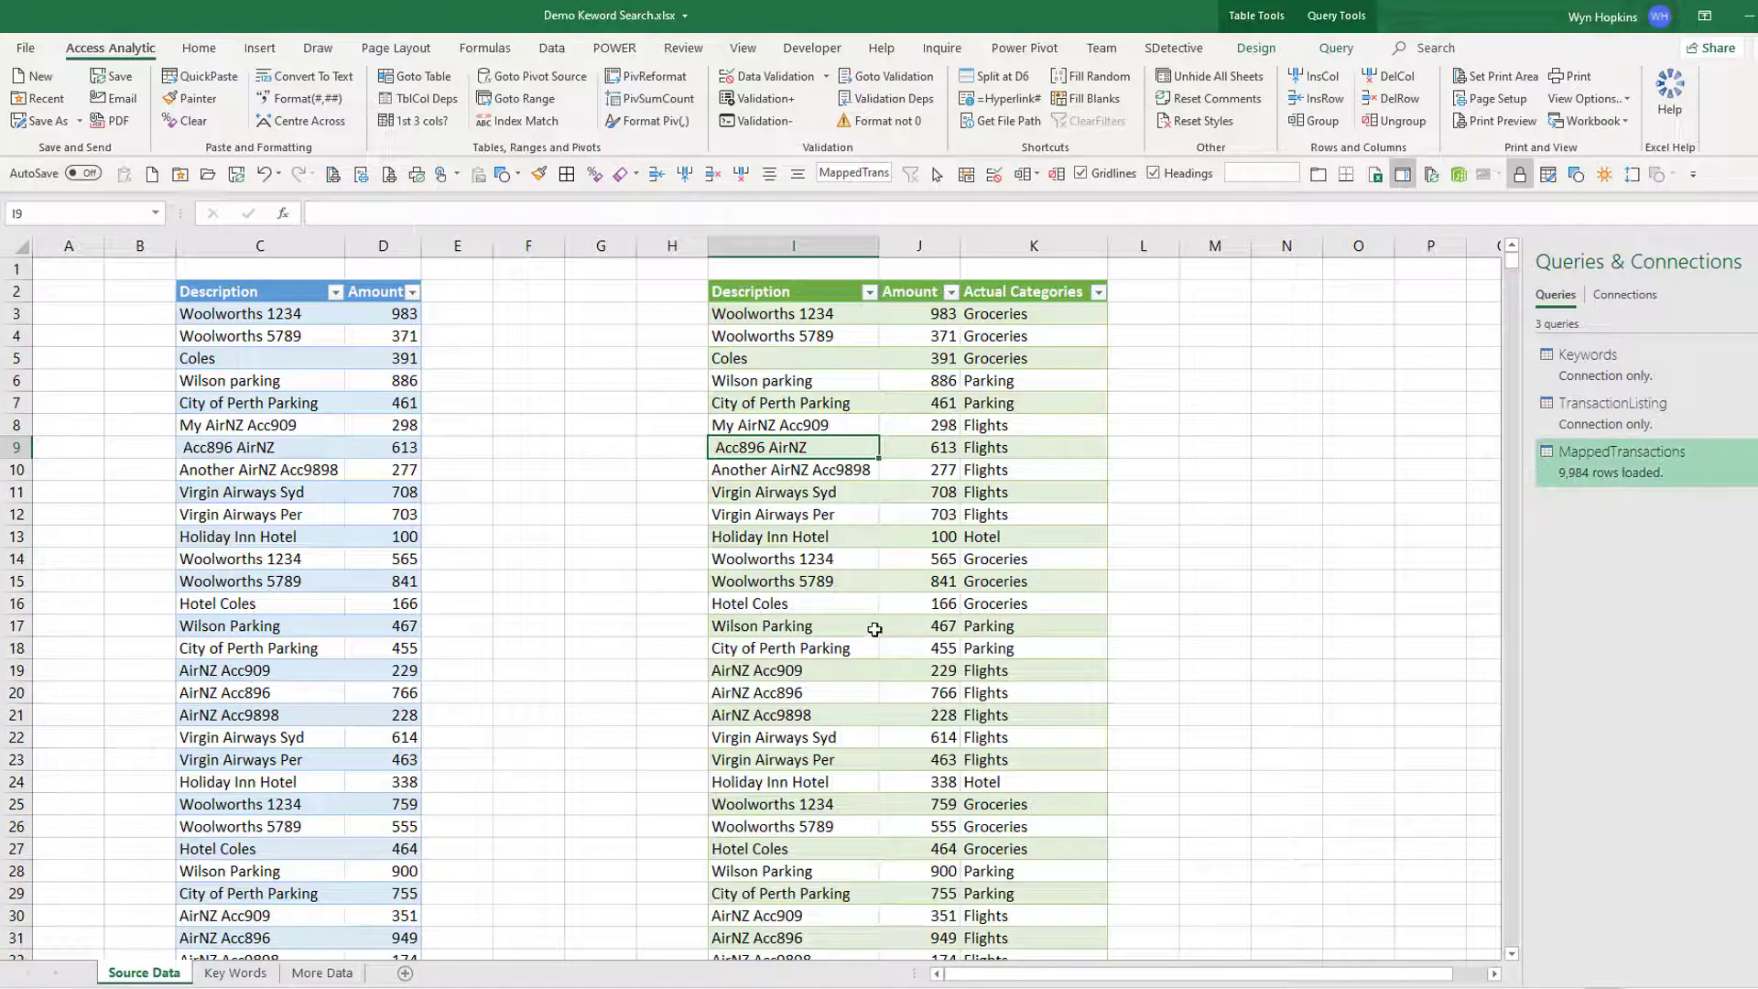
{"action": "scroll", "scroll_direction": "down", "scroll_amount": 3}
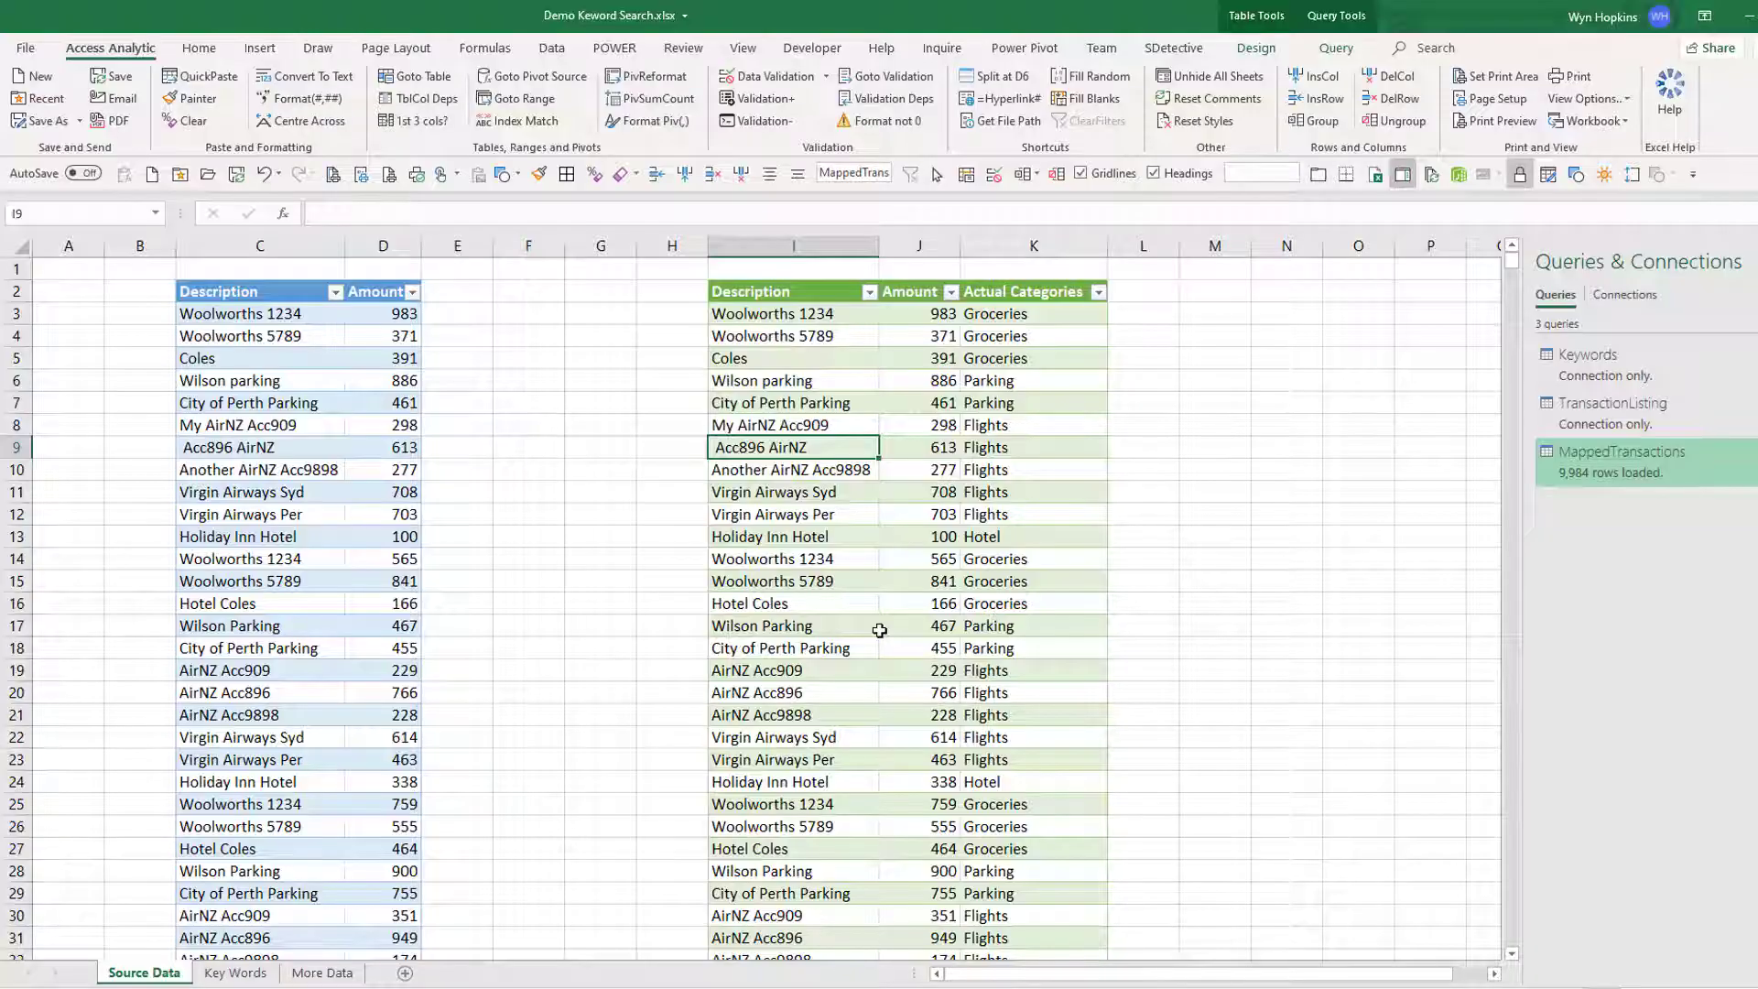
{"action": "mouse_move", "coordinate": [875, 627]}
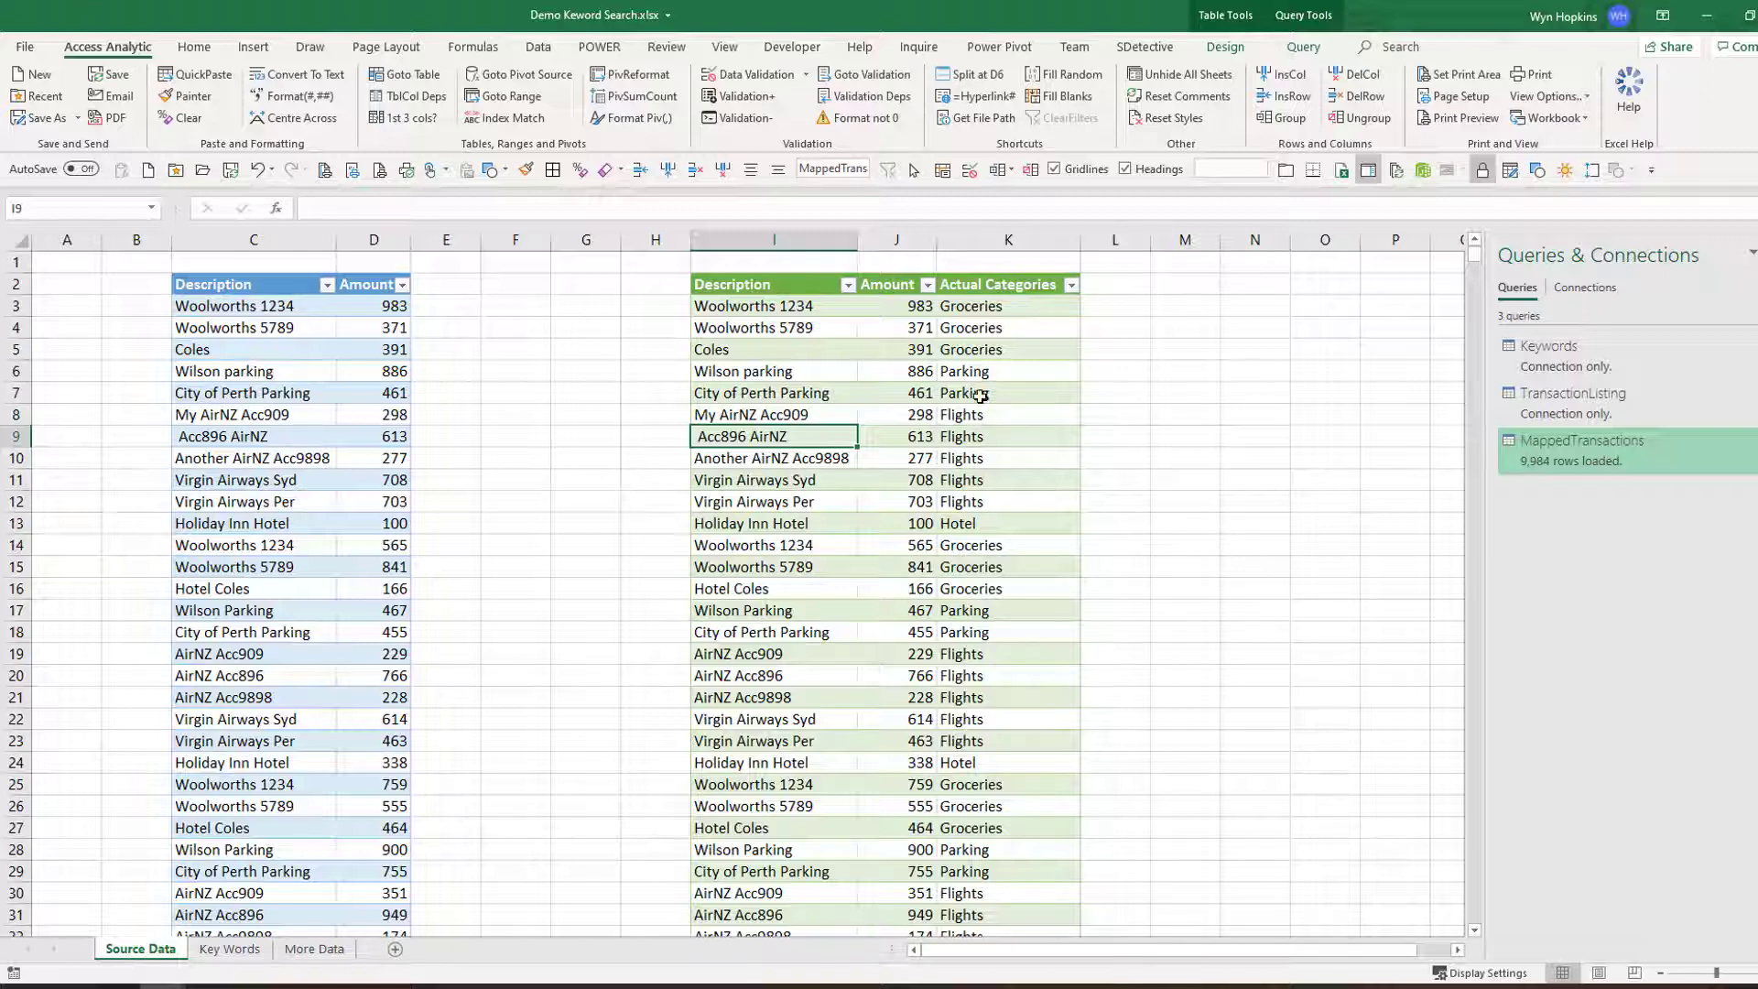
{"action": "left_click", "coordinate": [1007, 414]}
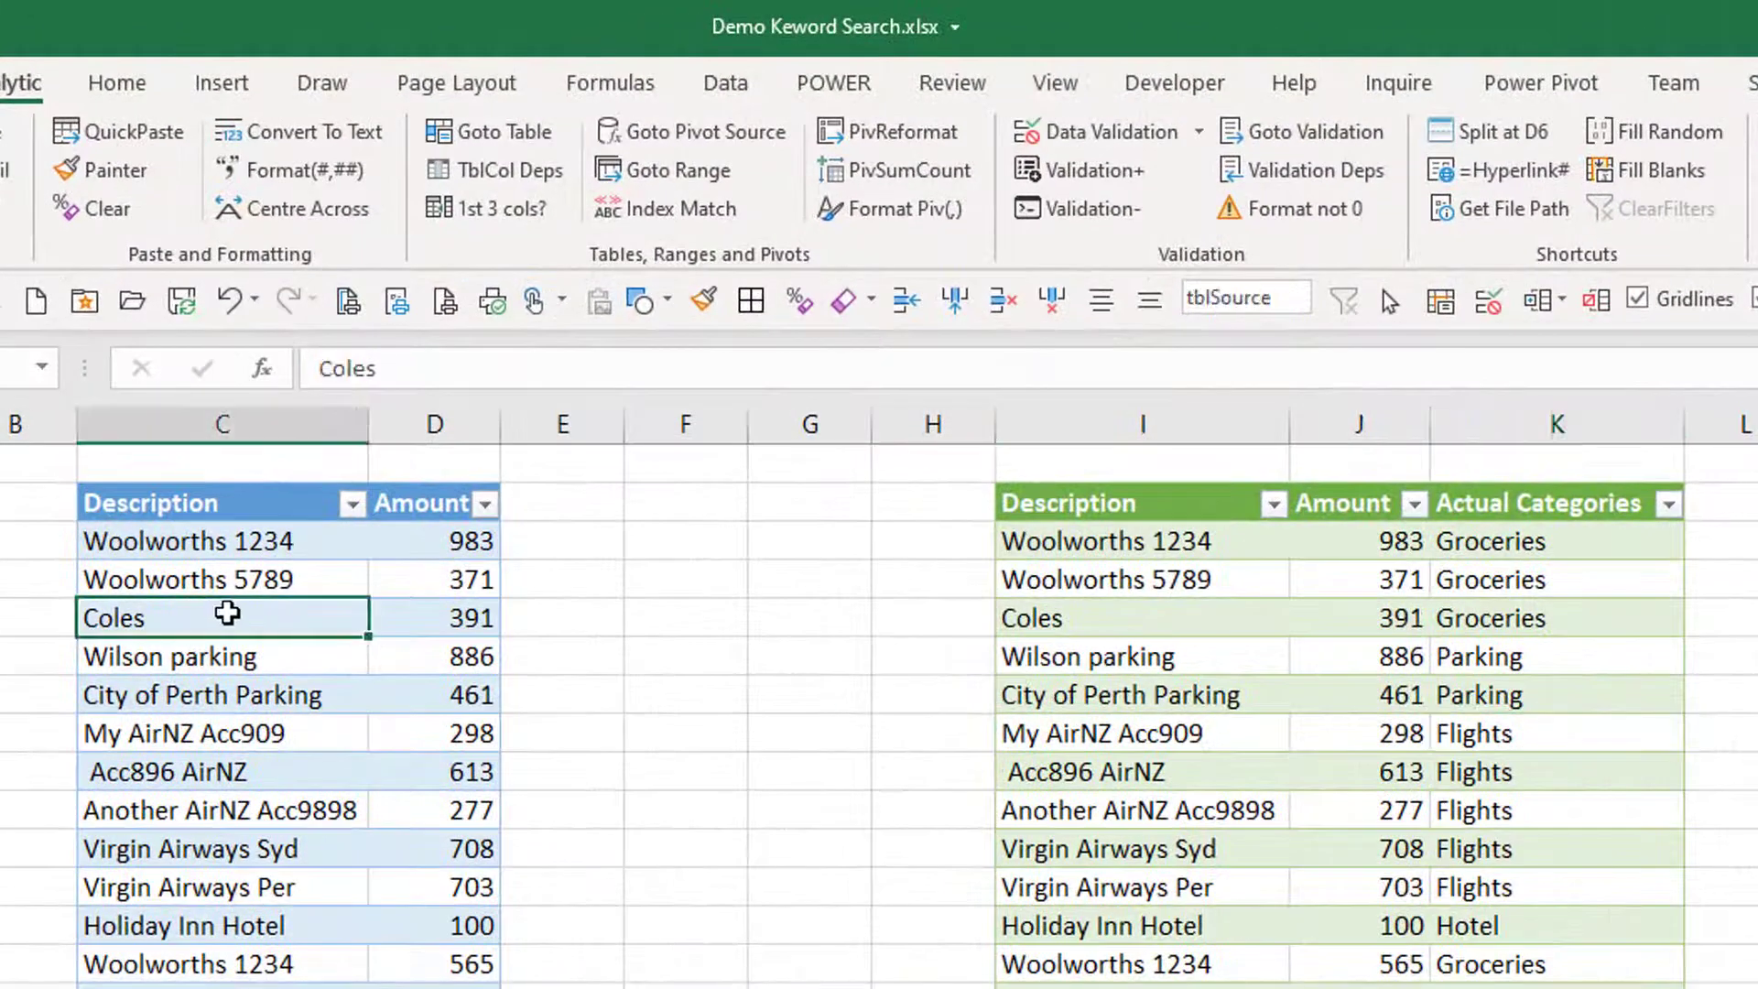
Overwrite Coles with the description 'New One Not Listed in Keywords'.
{"action": "type", "text": "New One Not"}
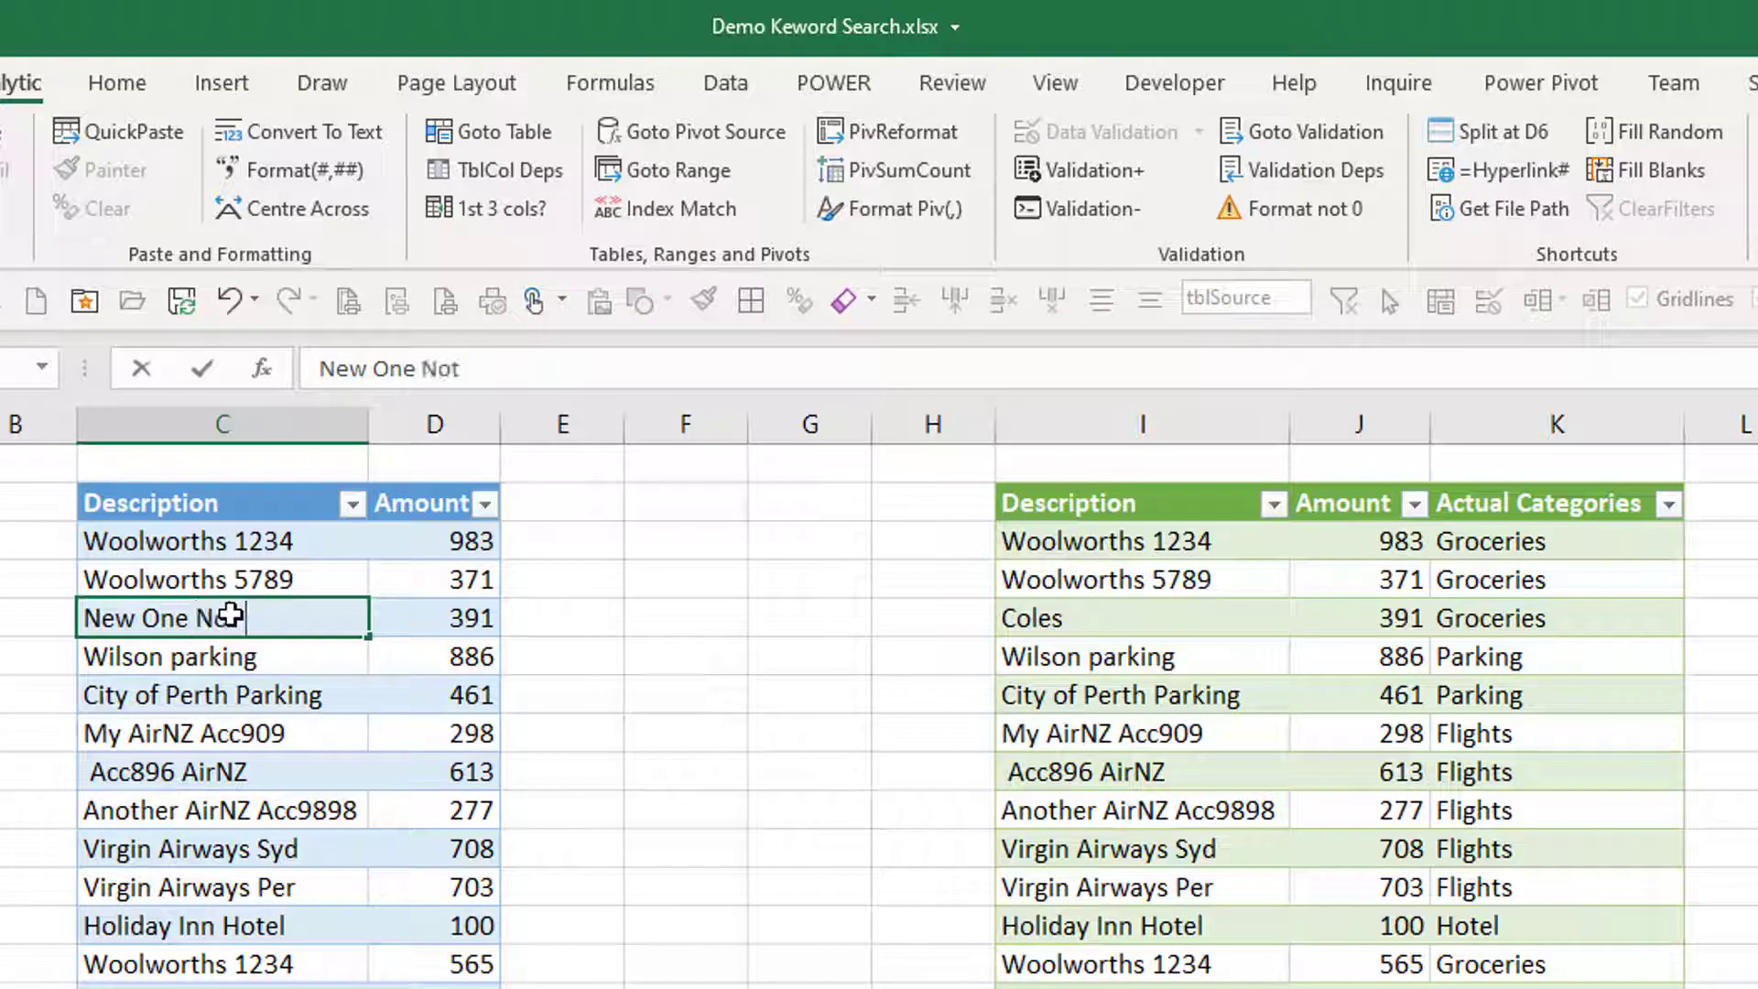
{"action": "type", "text": "Listed"}
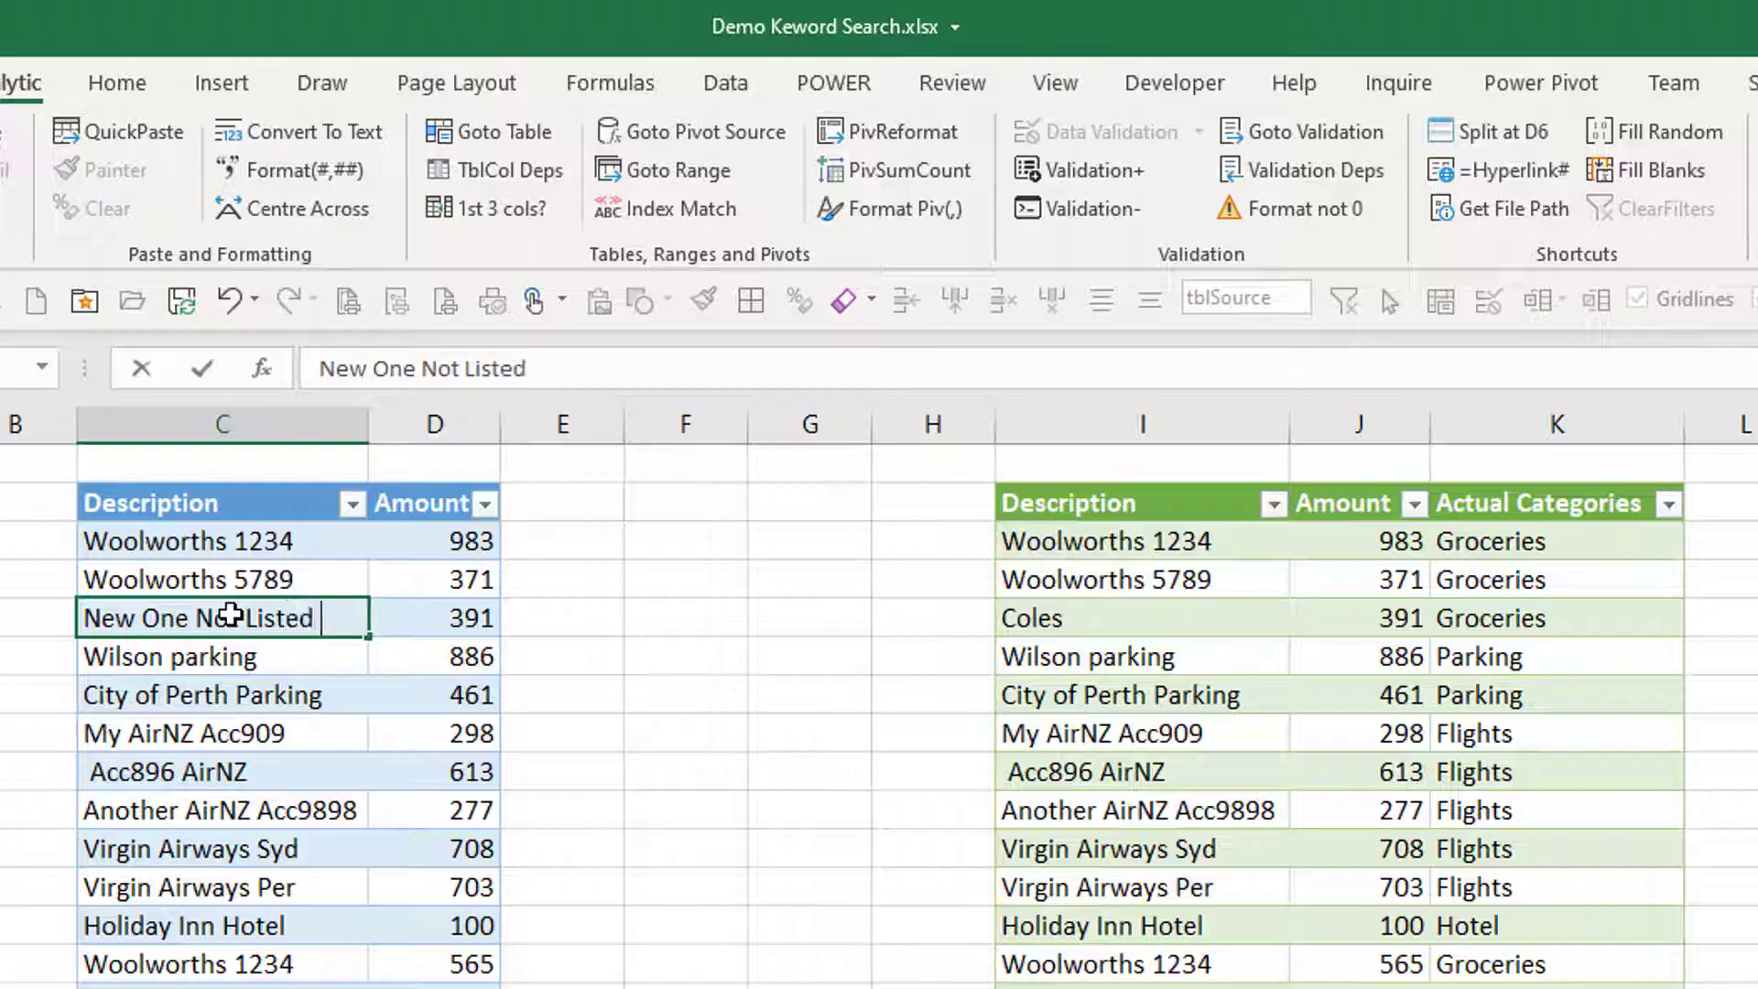
{"action": "type", "text": "in Keywopr"}
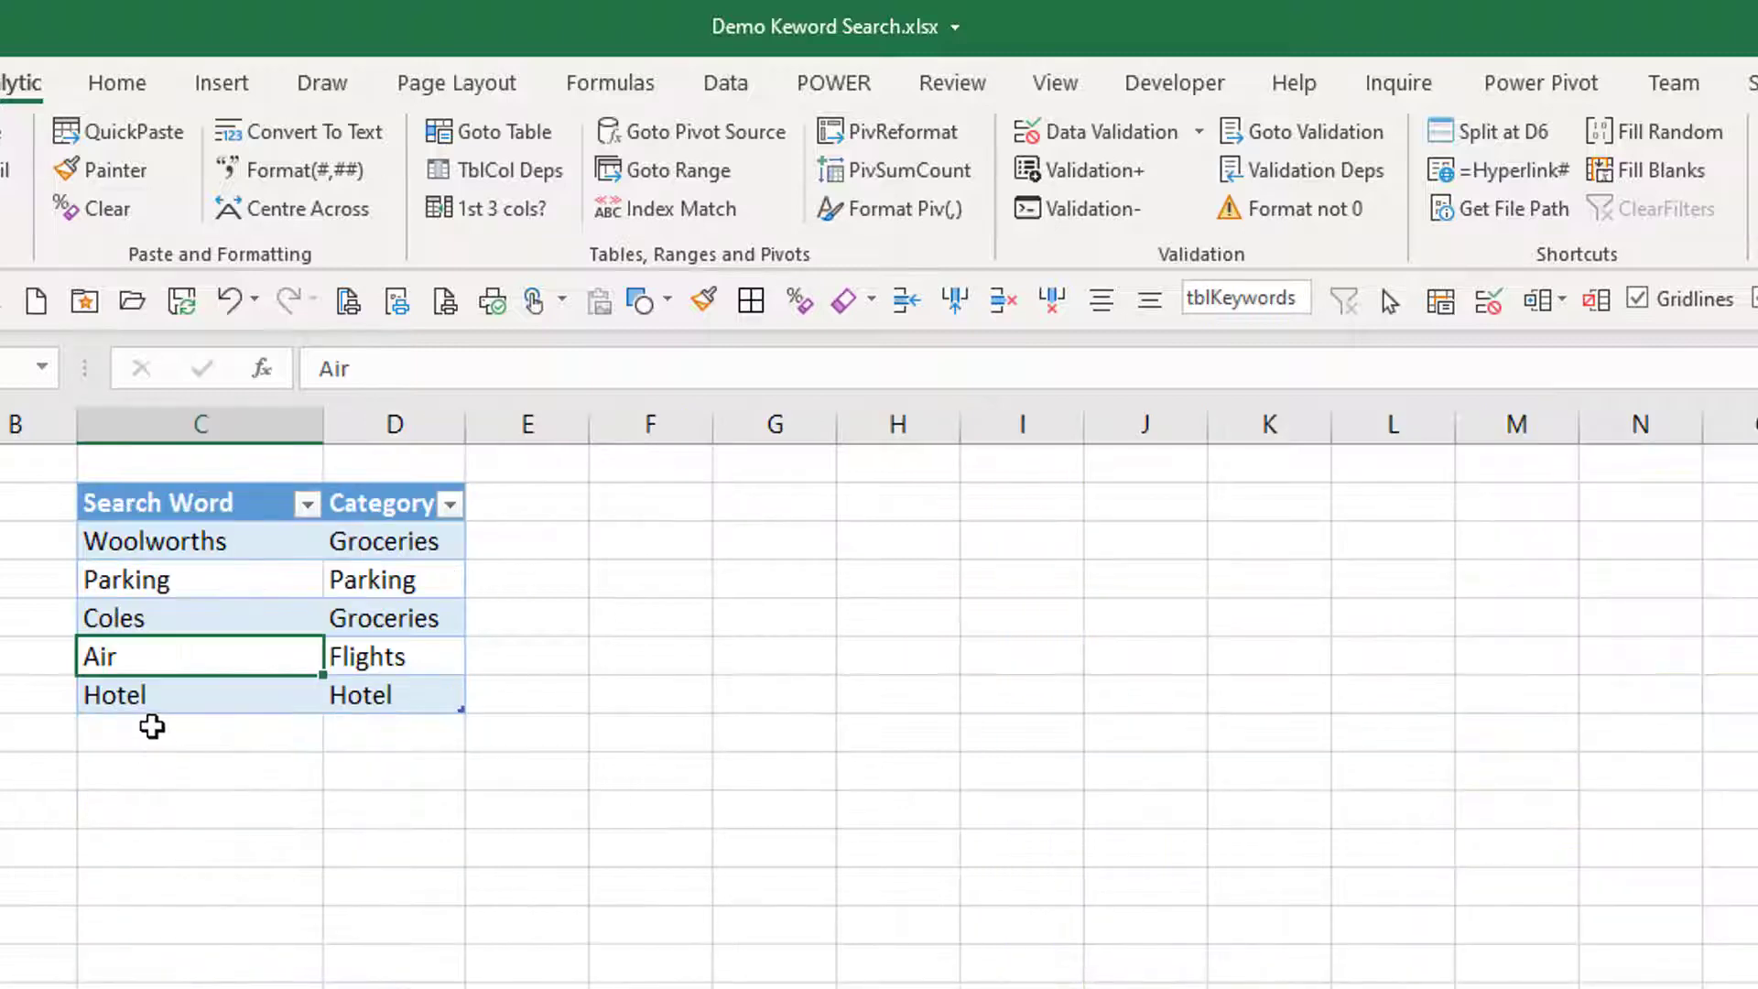
Finish the description and refresh so it shows a blank Actual Categories value.
{"action": "type", "text": "K"}
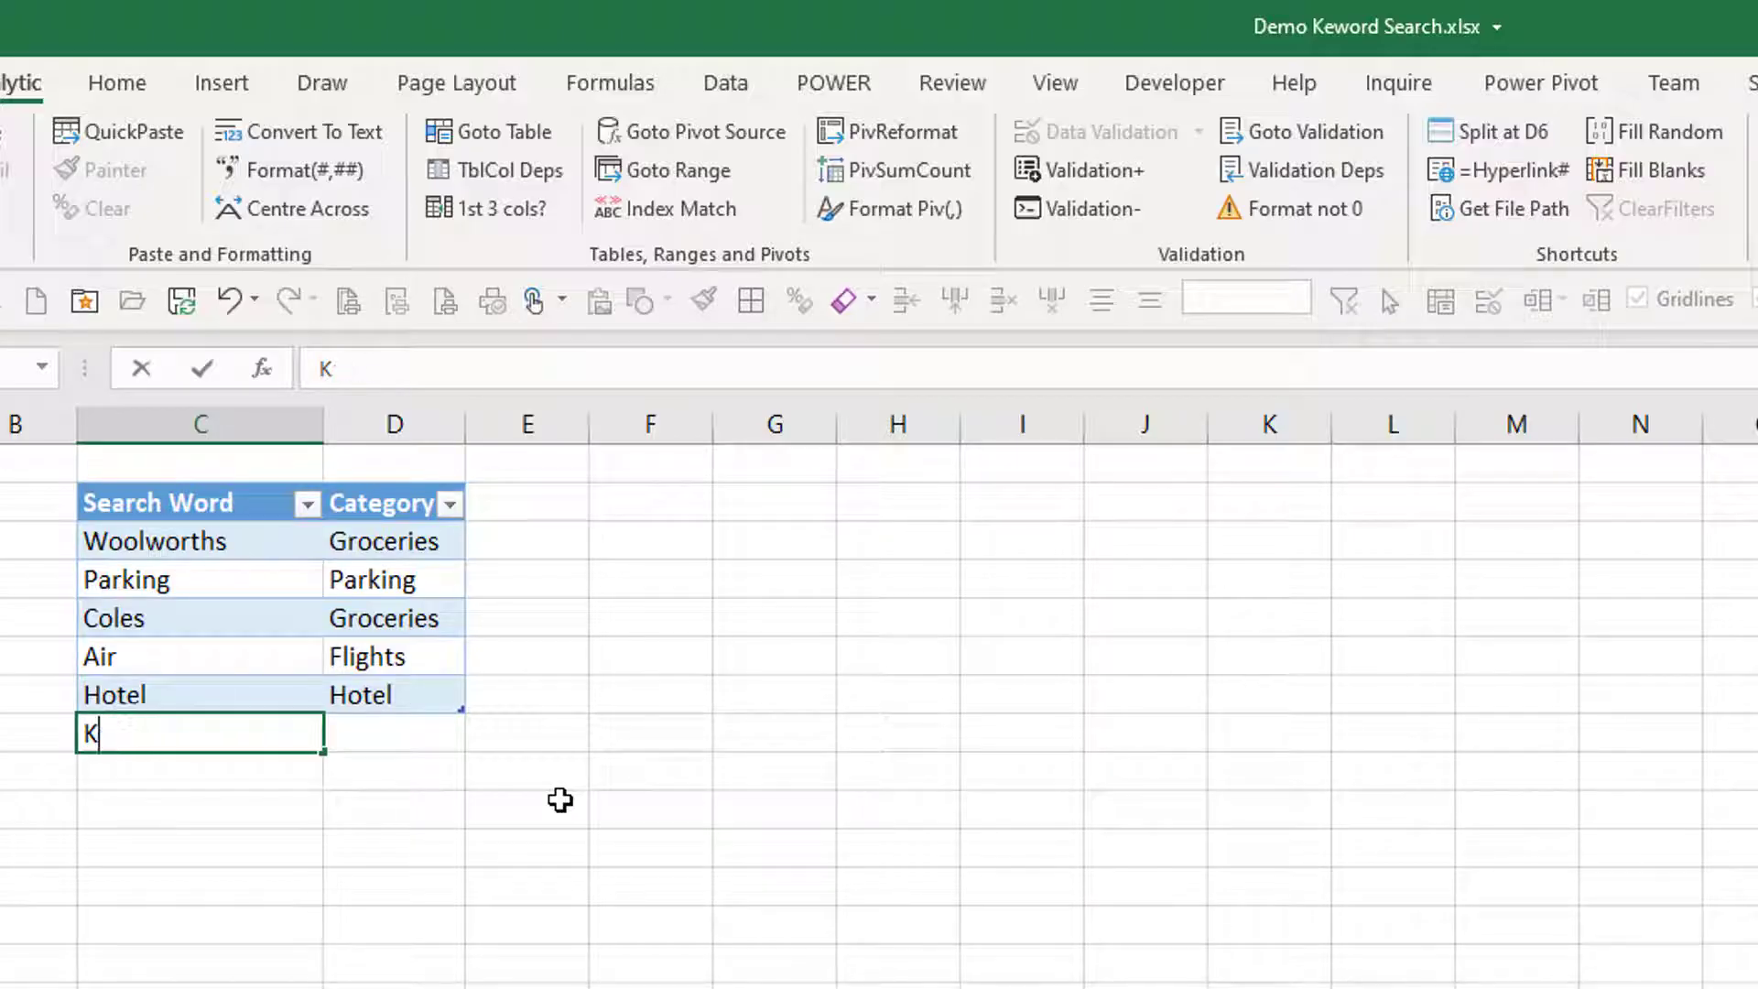
{"action": "type", "text": "ew"}
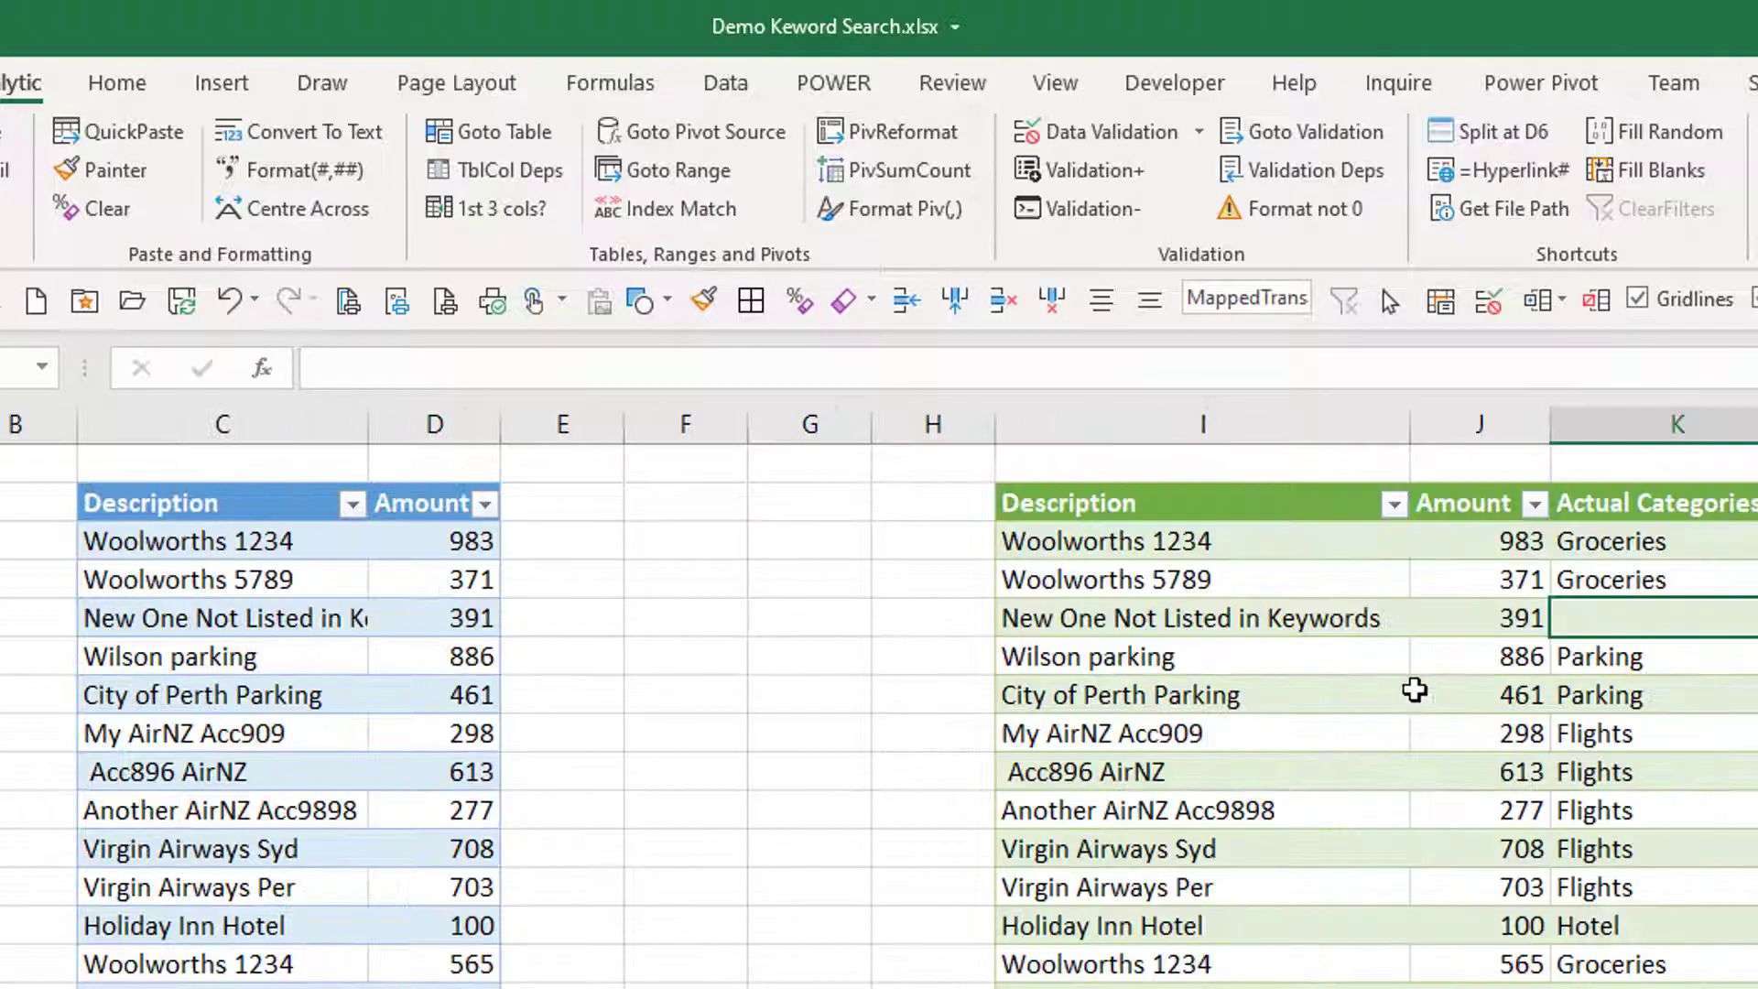
{"action": "left_click", "coordinate": [1480, 696]}
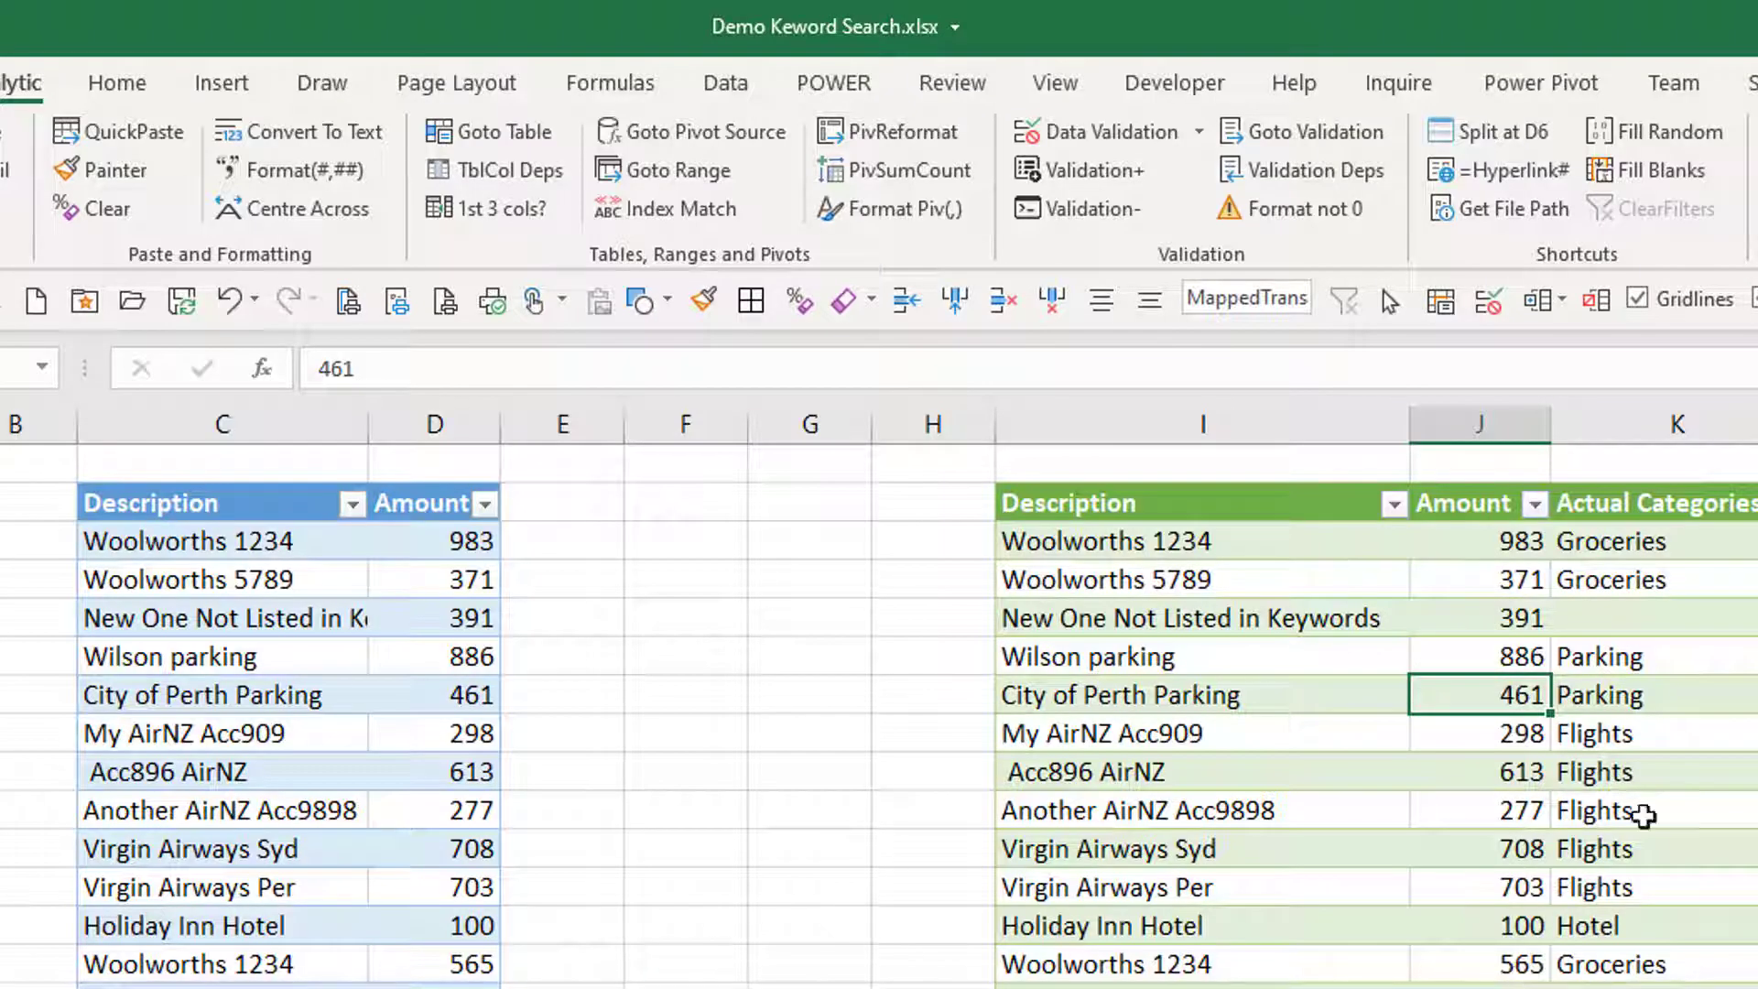